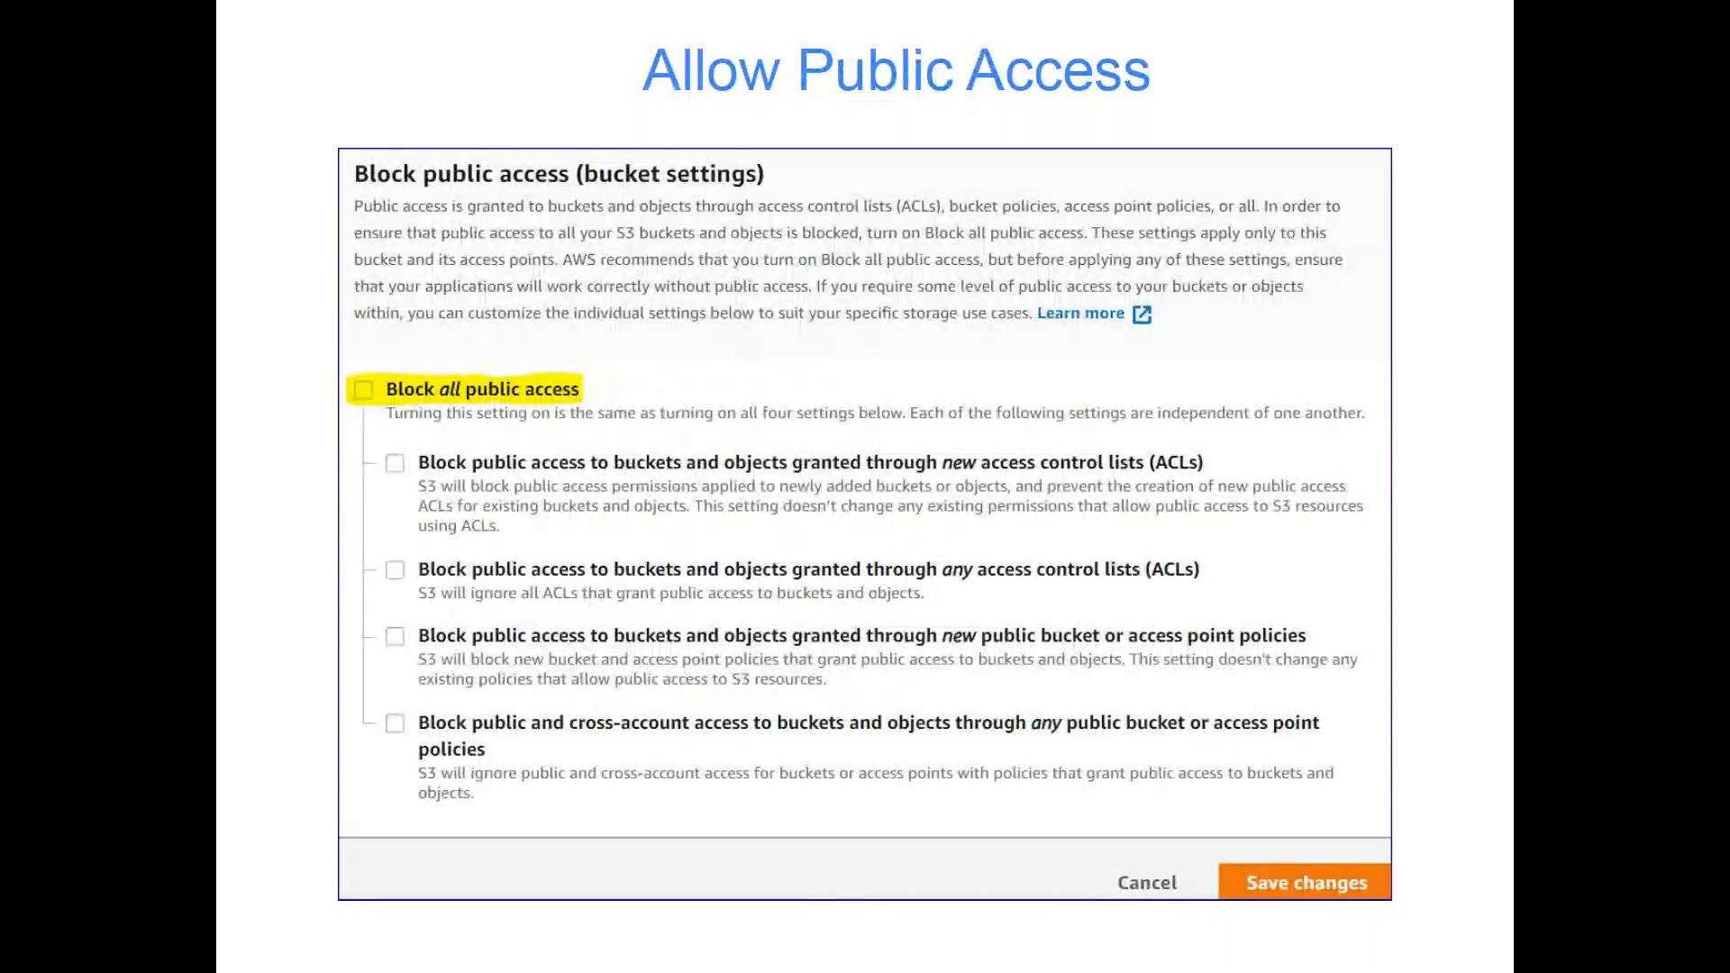
mouse_move(888, 650)
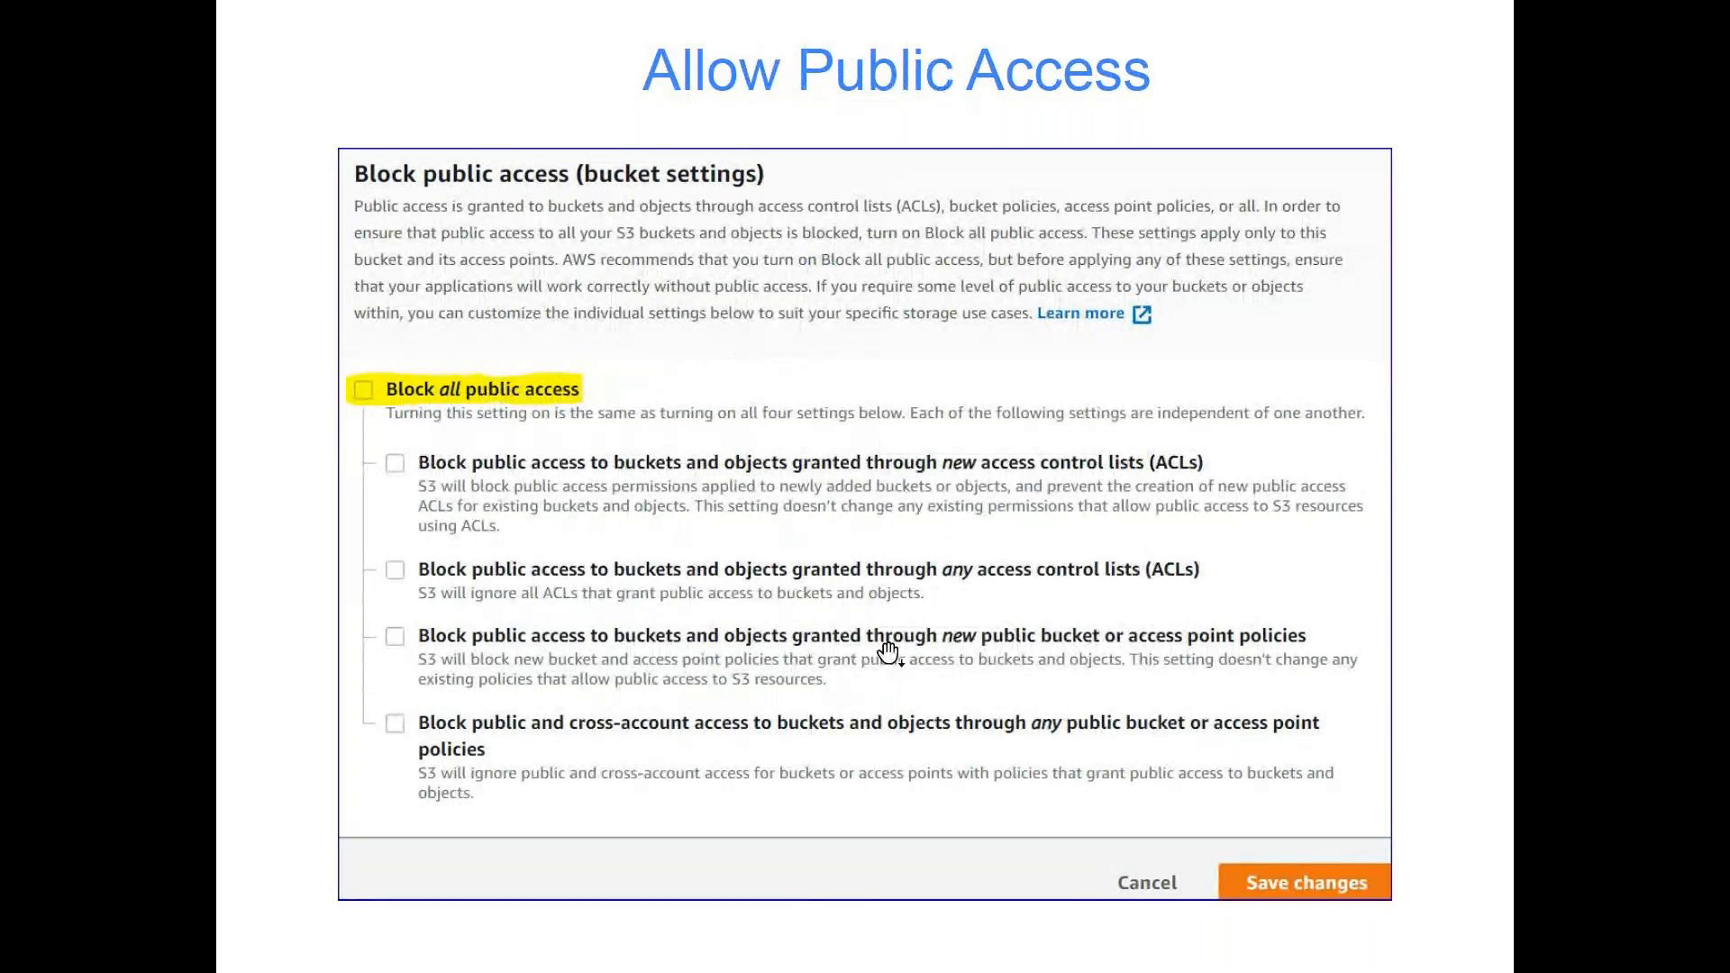
mouse_move(601, 408)
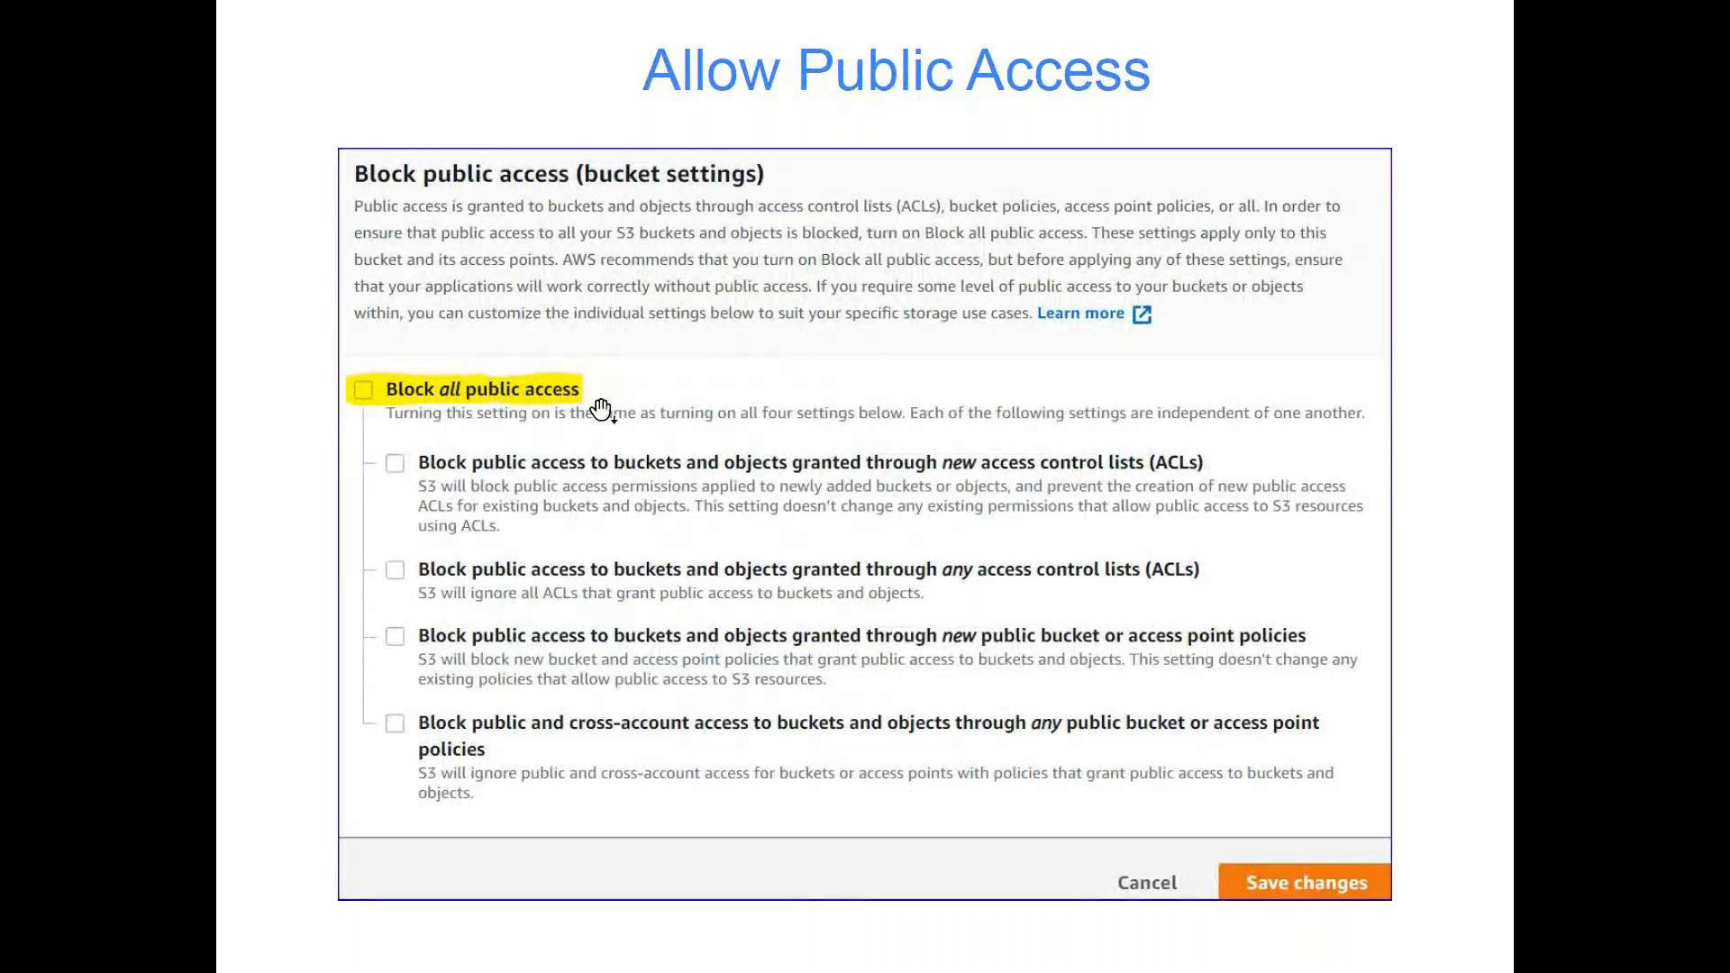
mouse_move(574, 480)
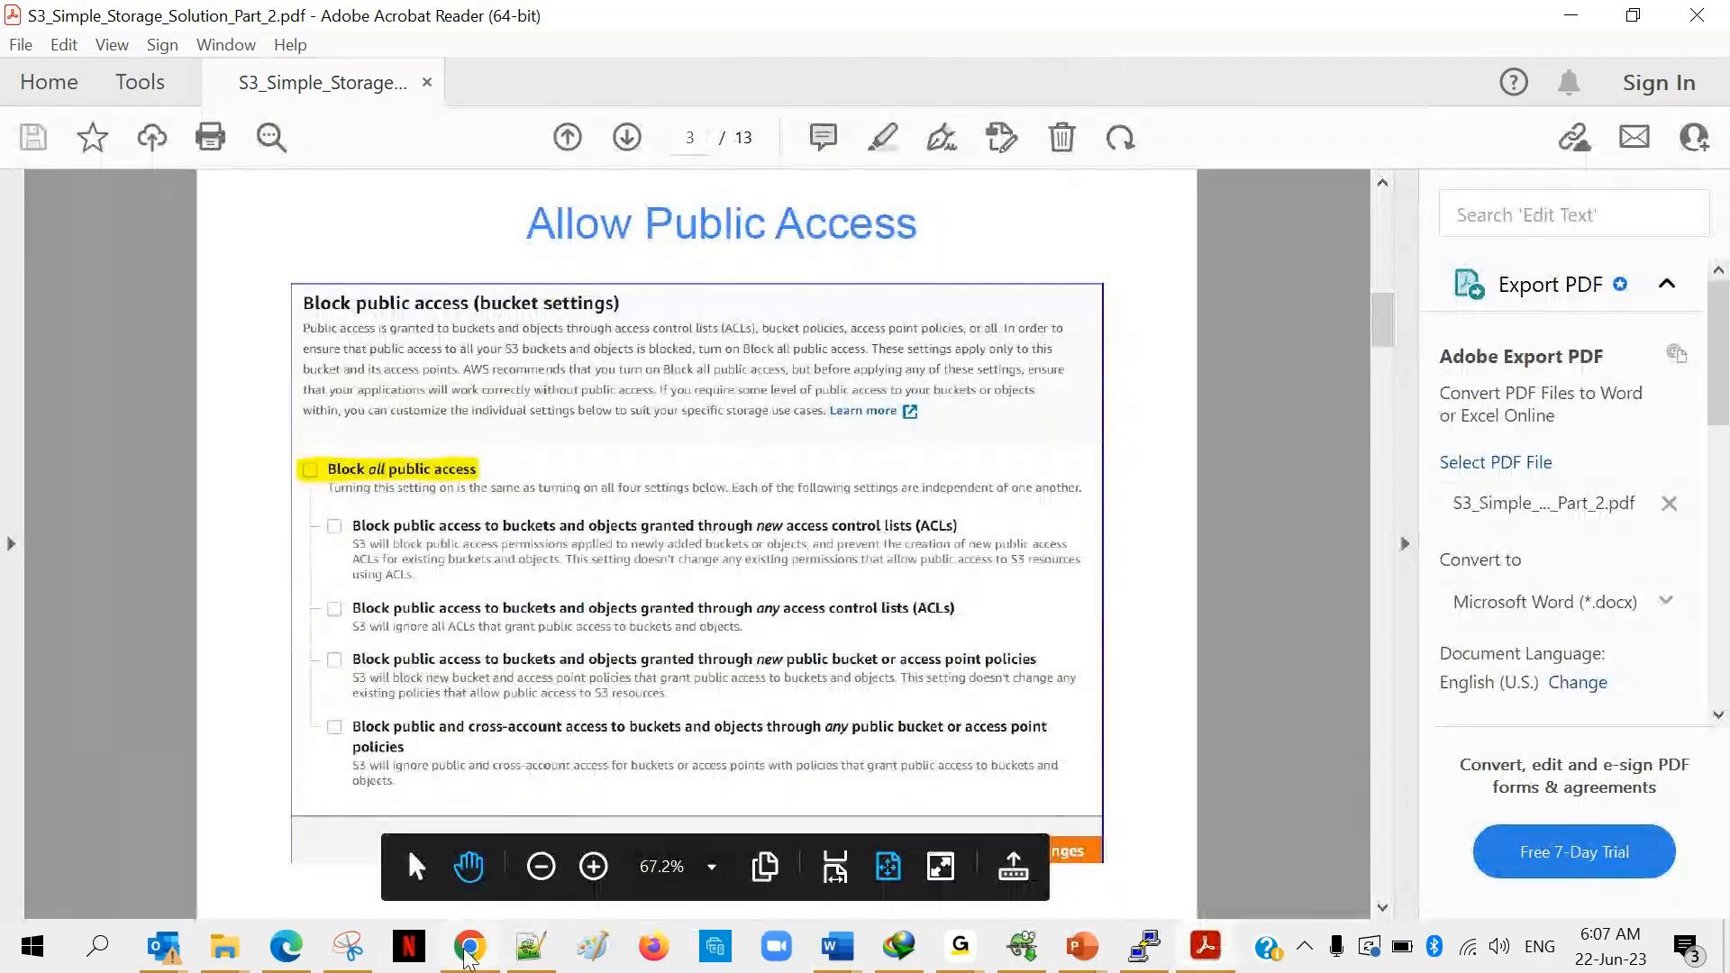
Switch to the browser and open S3 from the AWS Console Home.
click(467, 947)
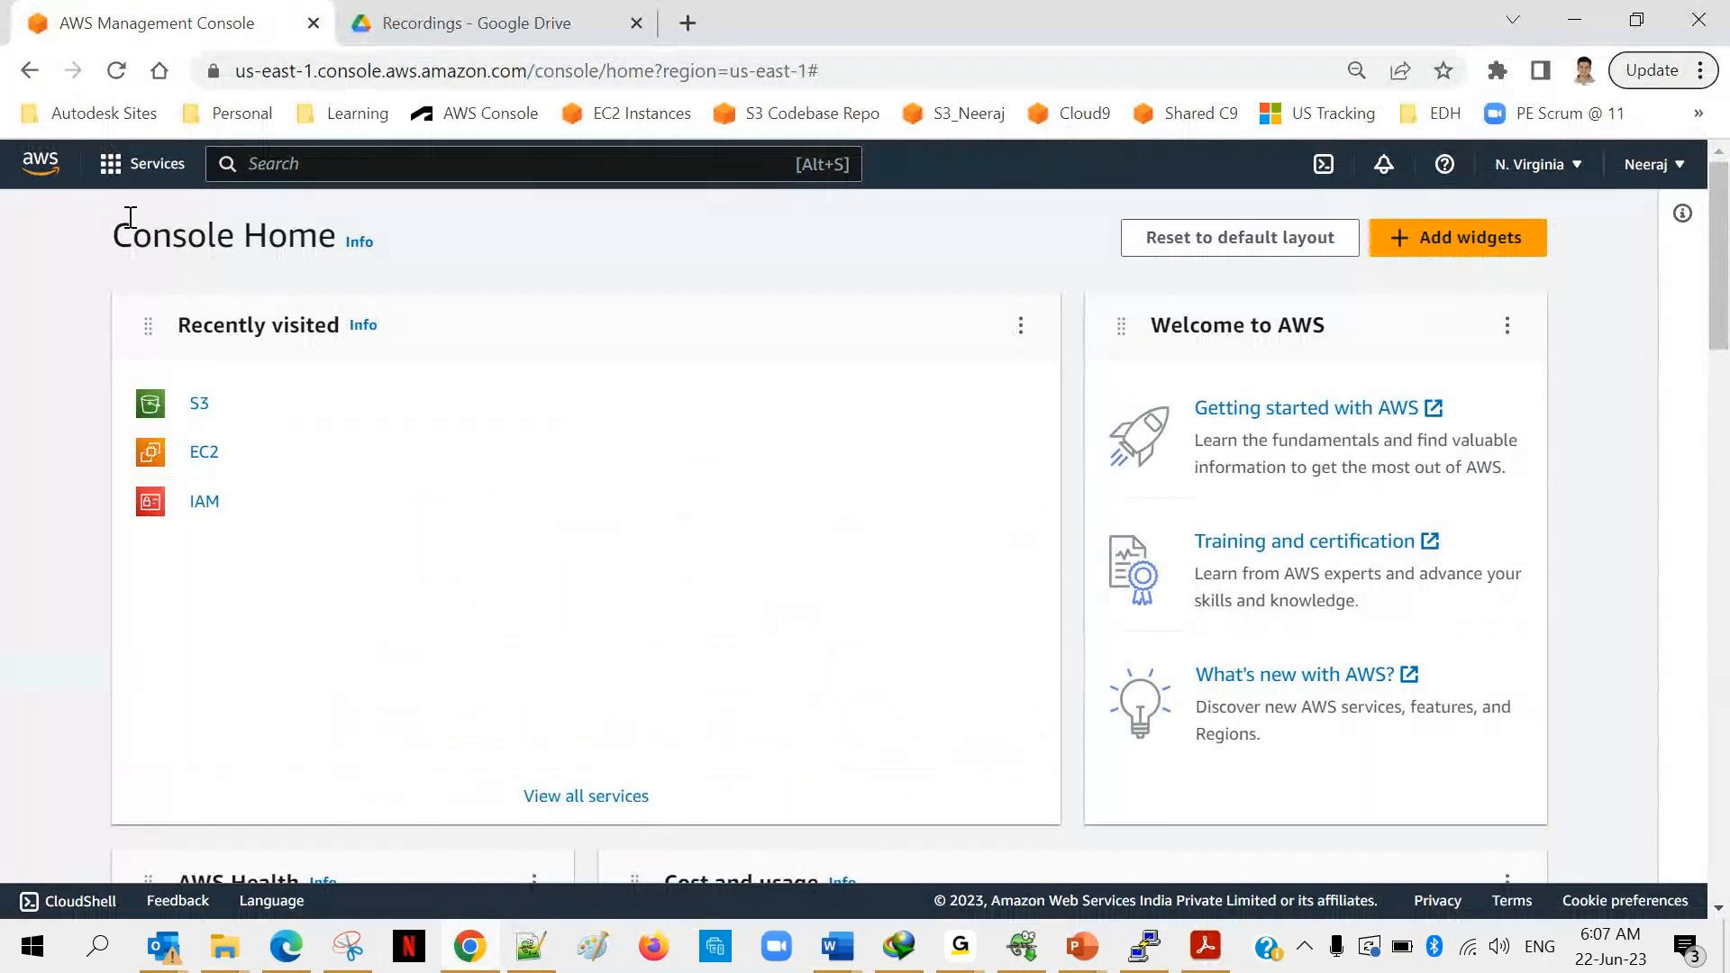
click(198, 402)
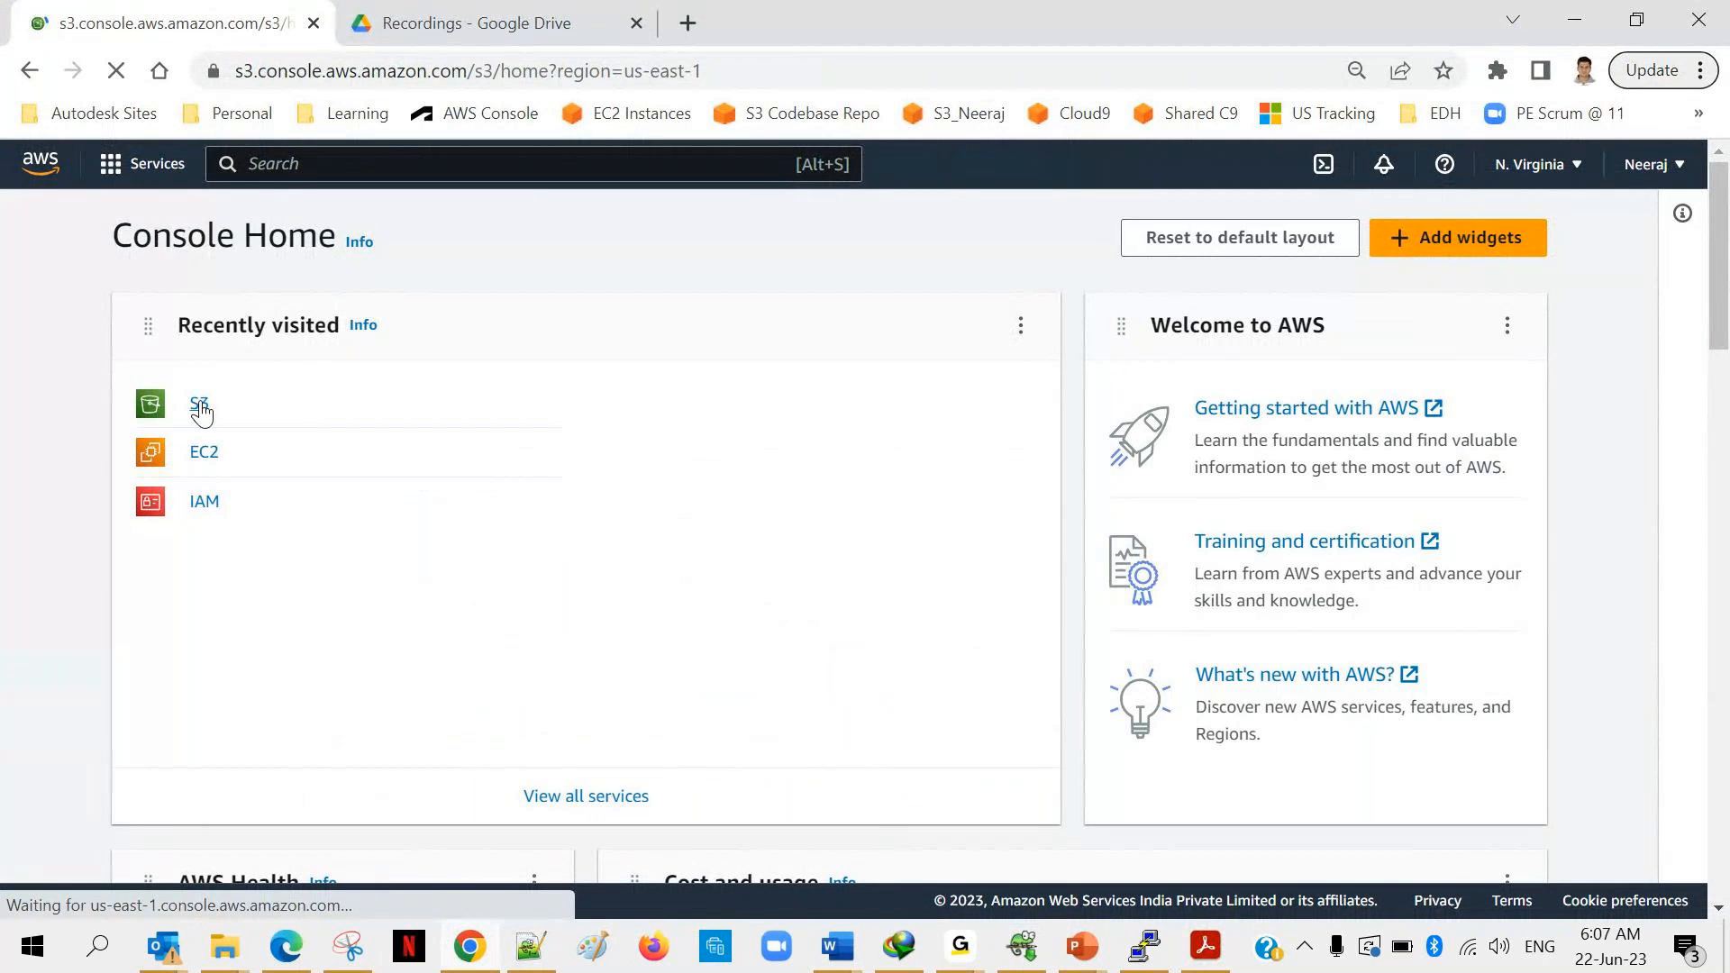
click(198, 404)
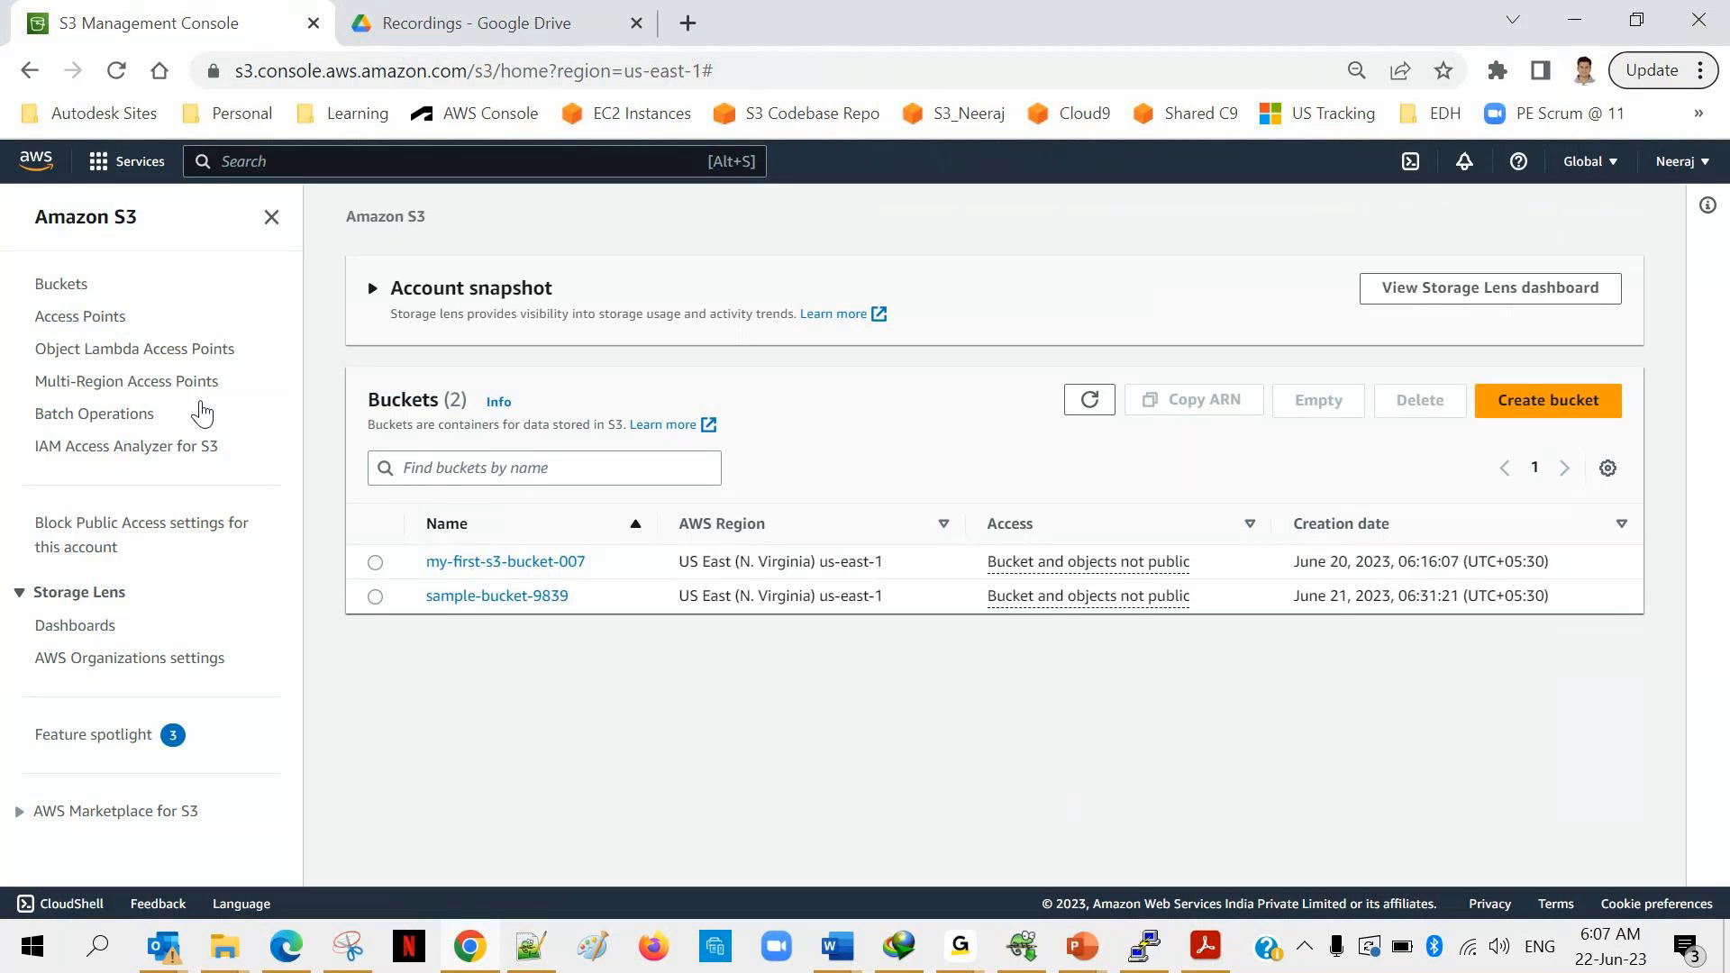
mouse_move(317, 475)
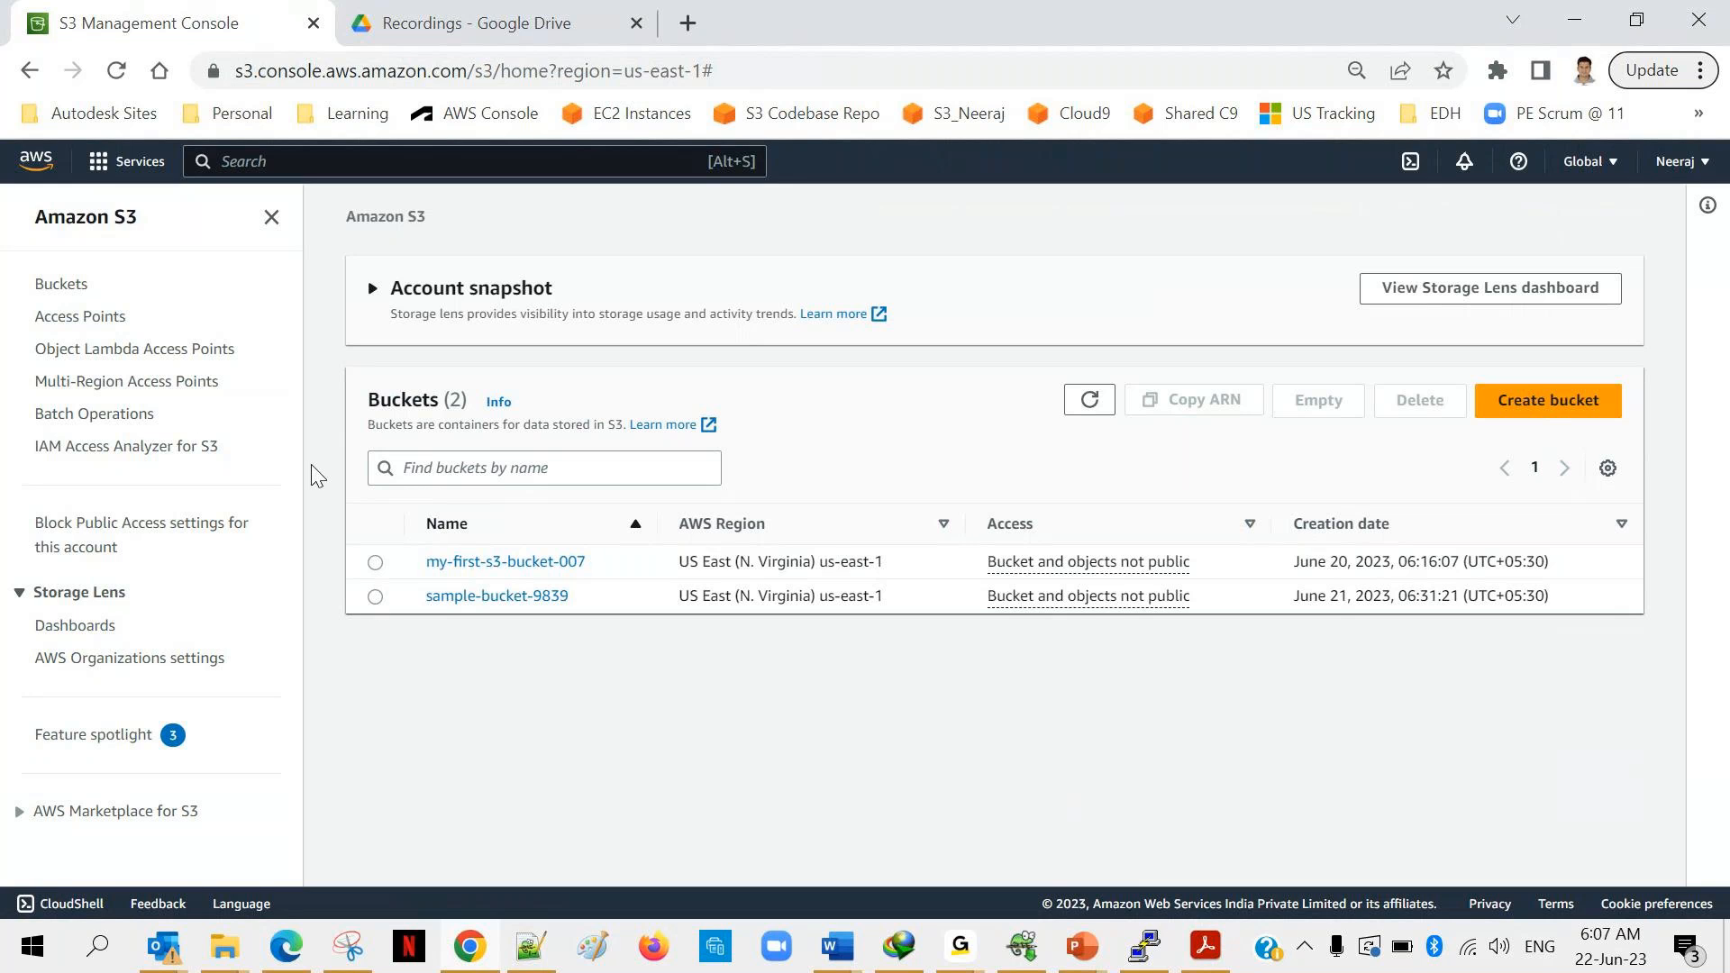
mouse_move(503, 561)
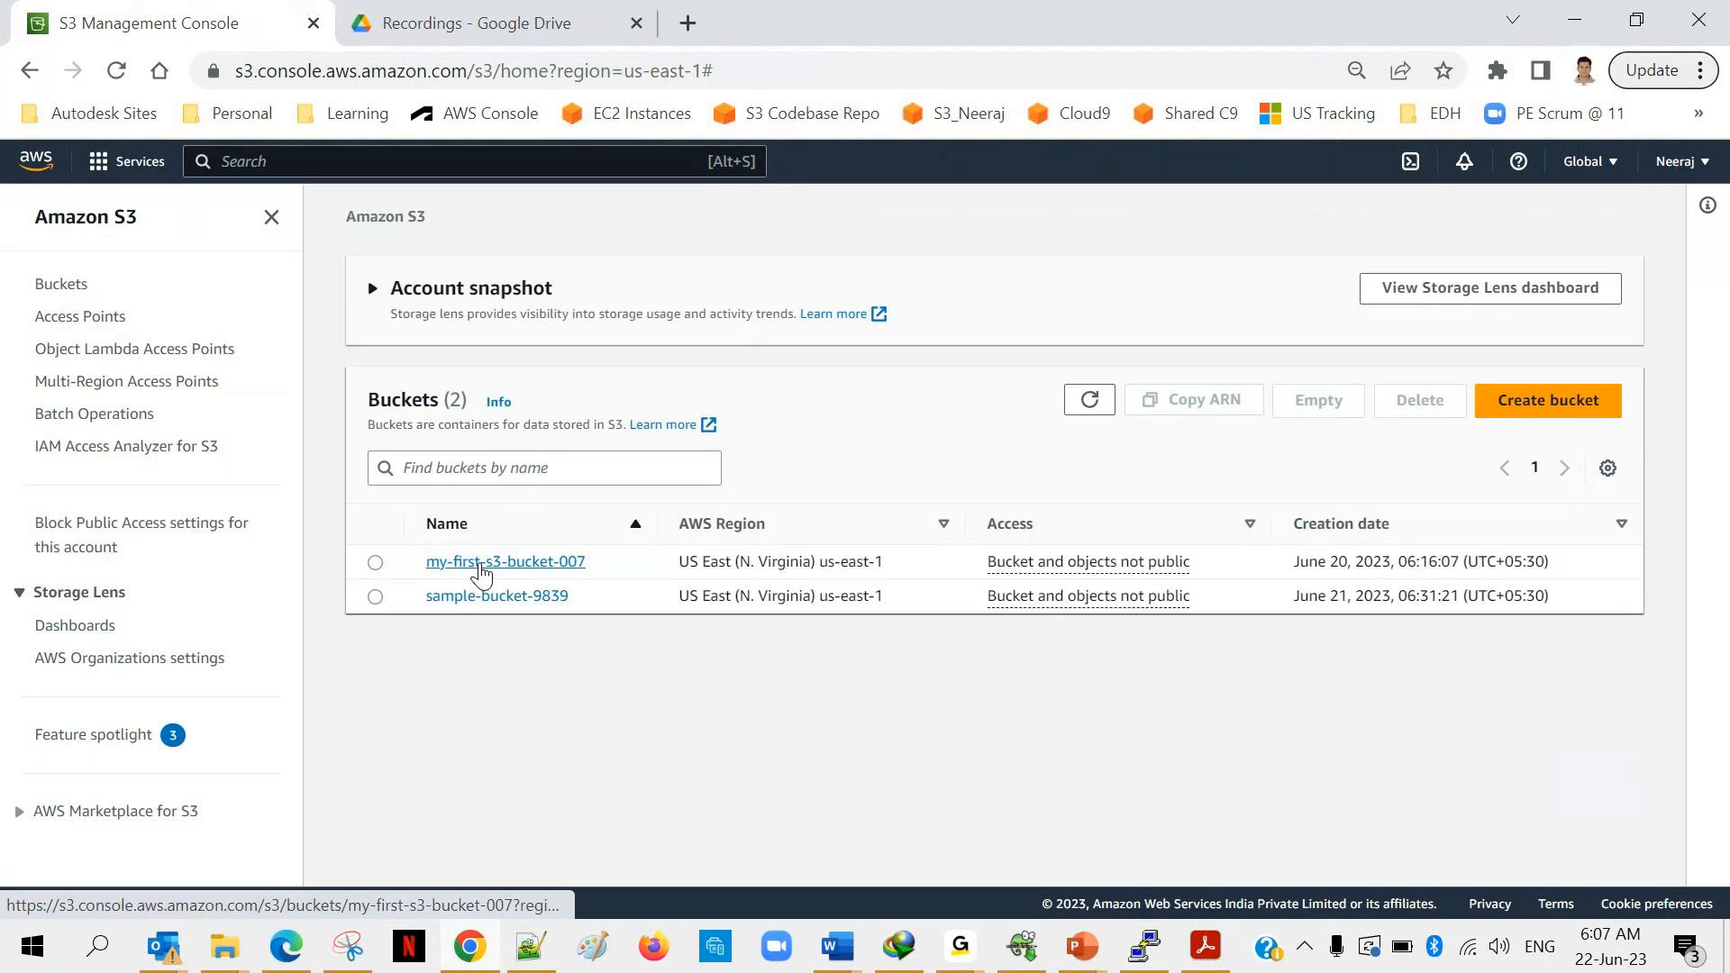
mouse_move(585, 581)
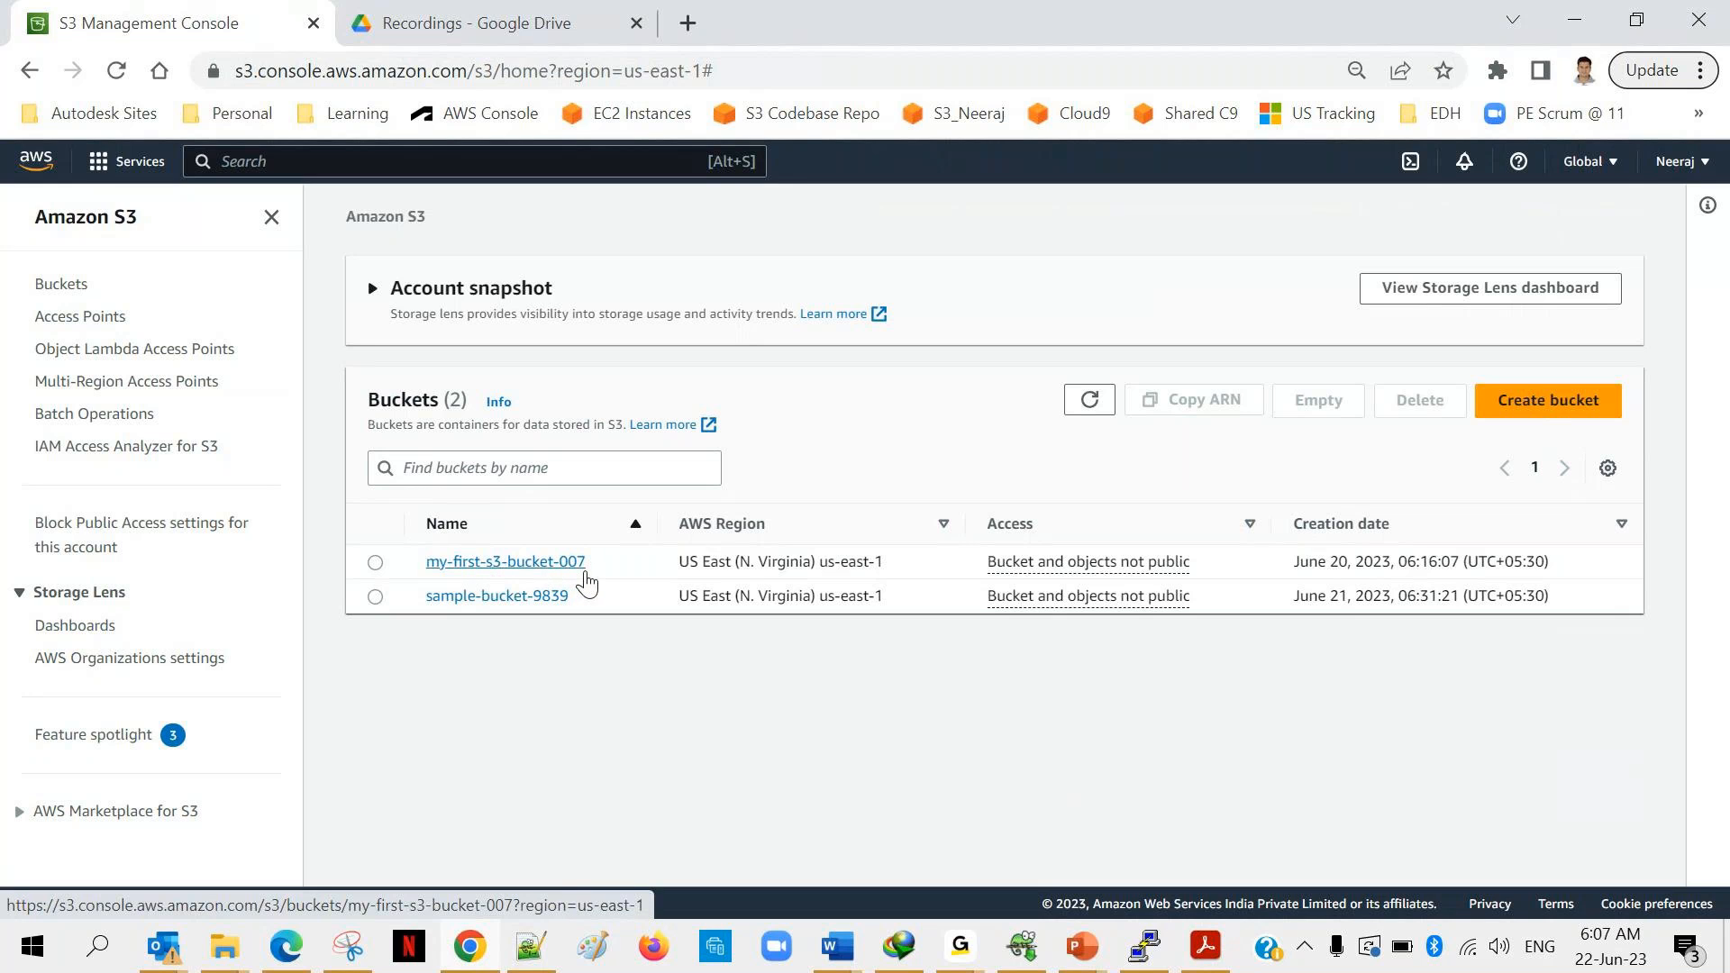
mouse_move(535, 682)
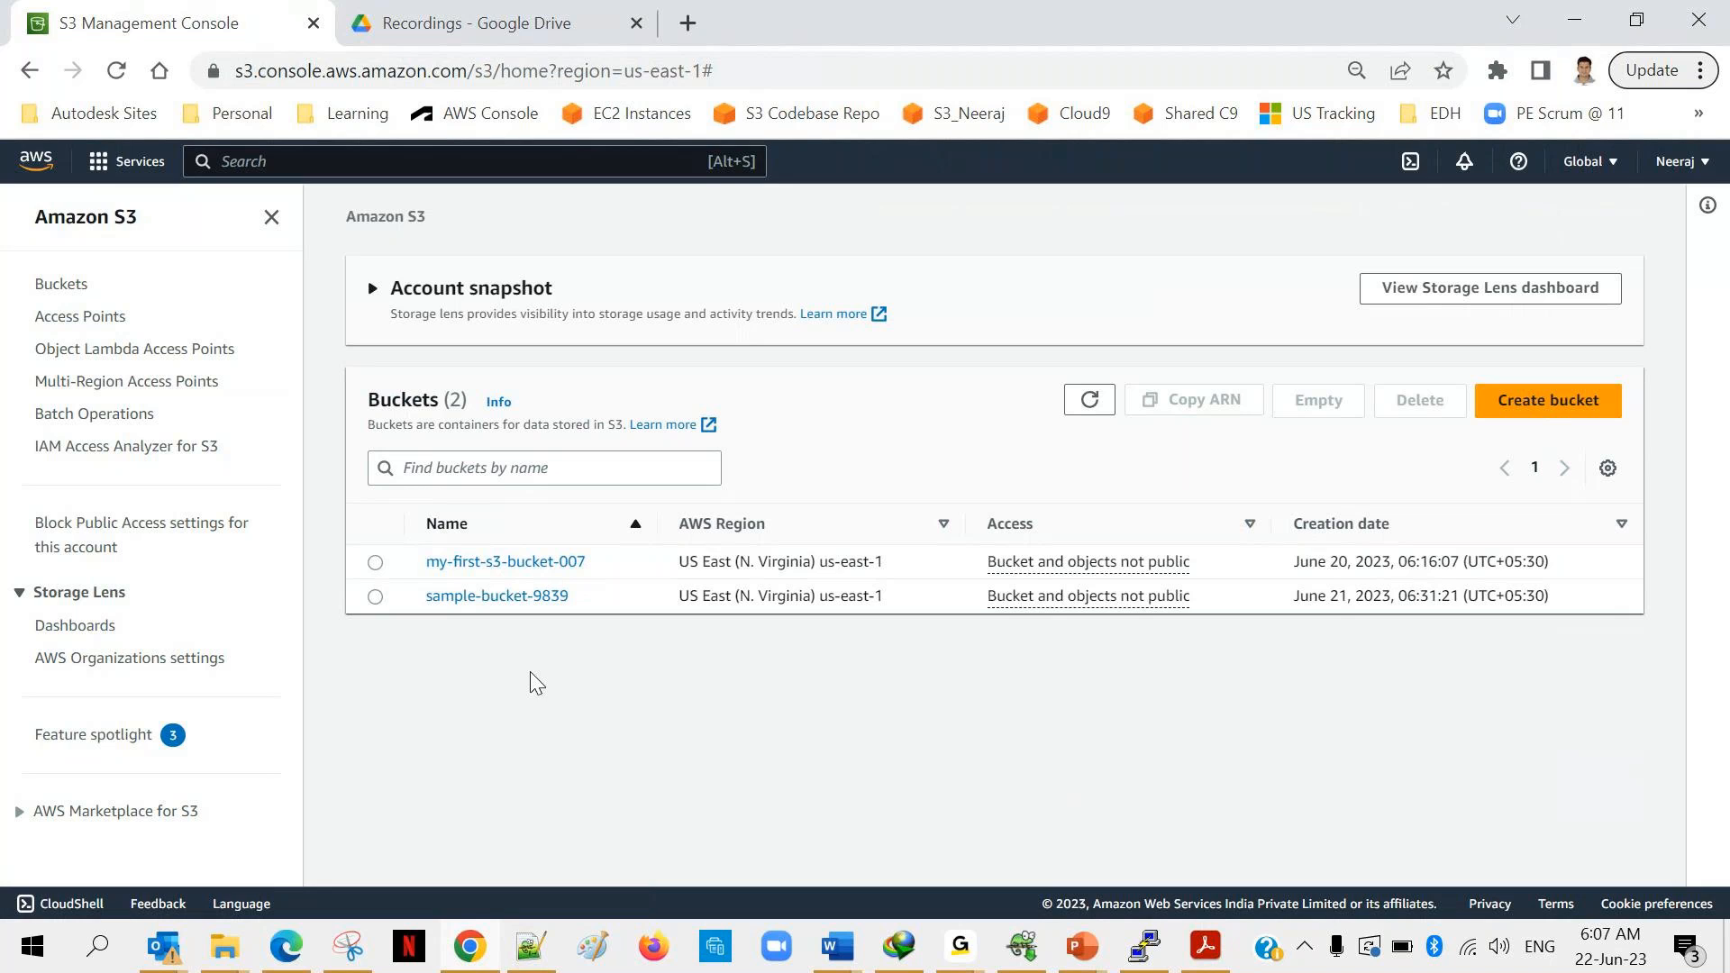
mouse_move(574, 657)
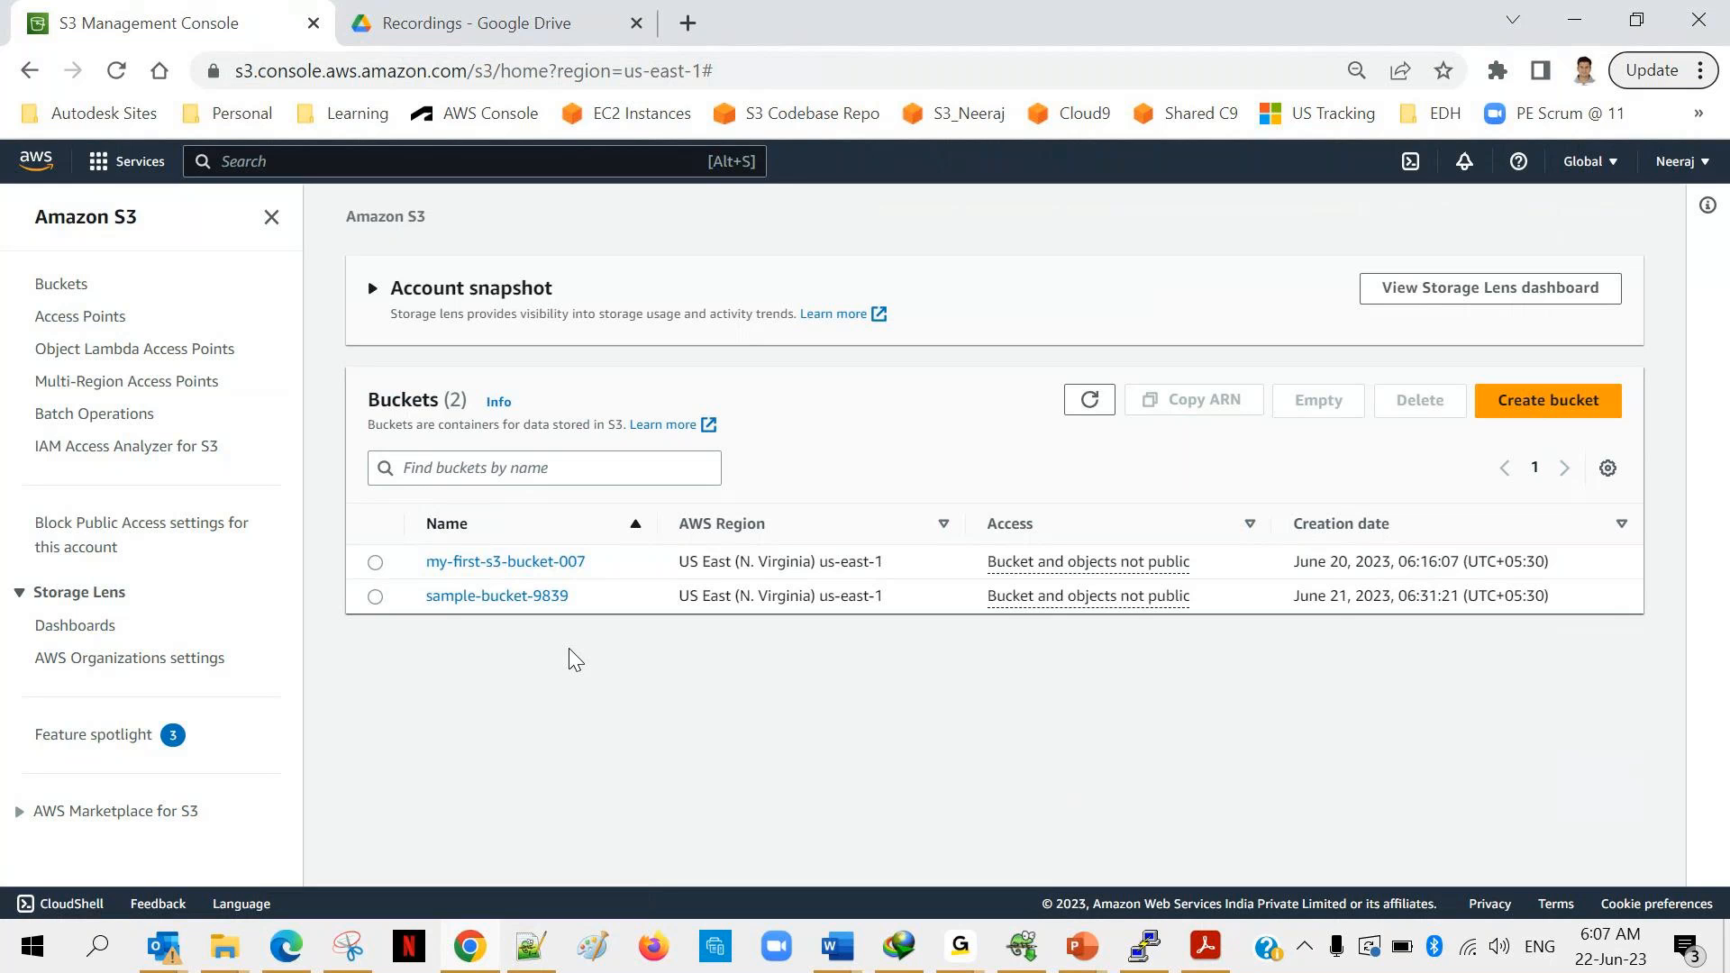
mouse_move(550, 584)
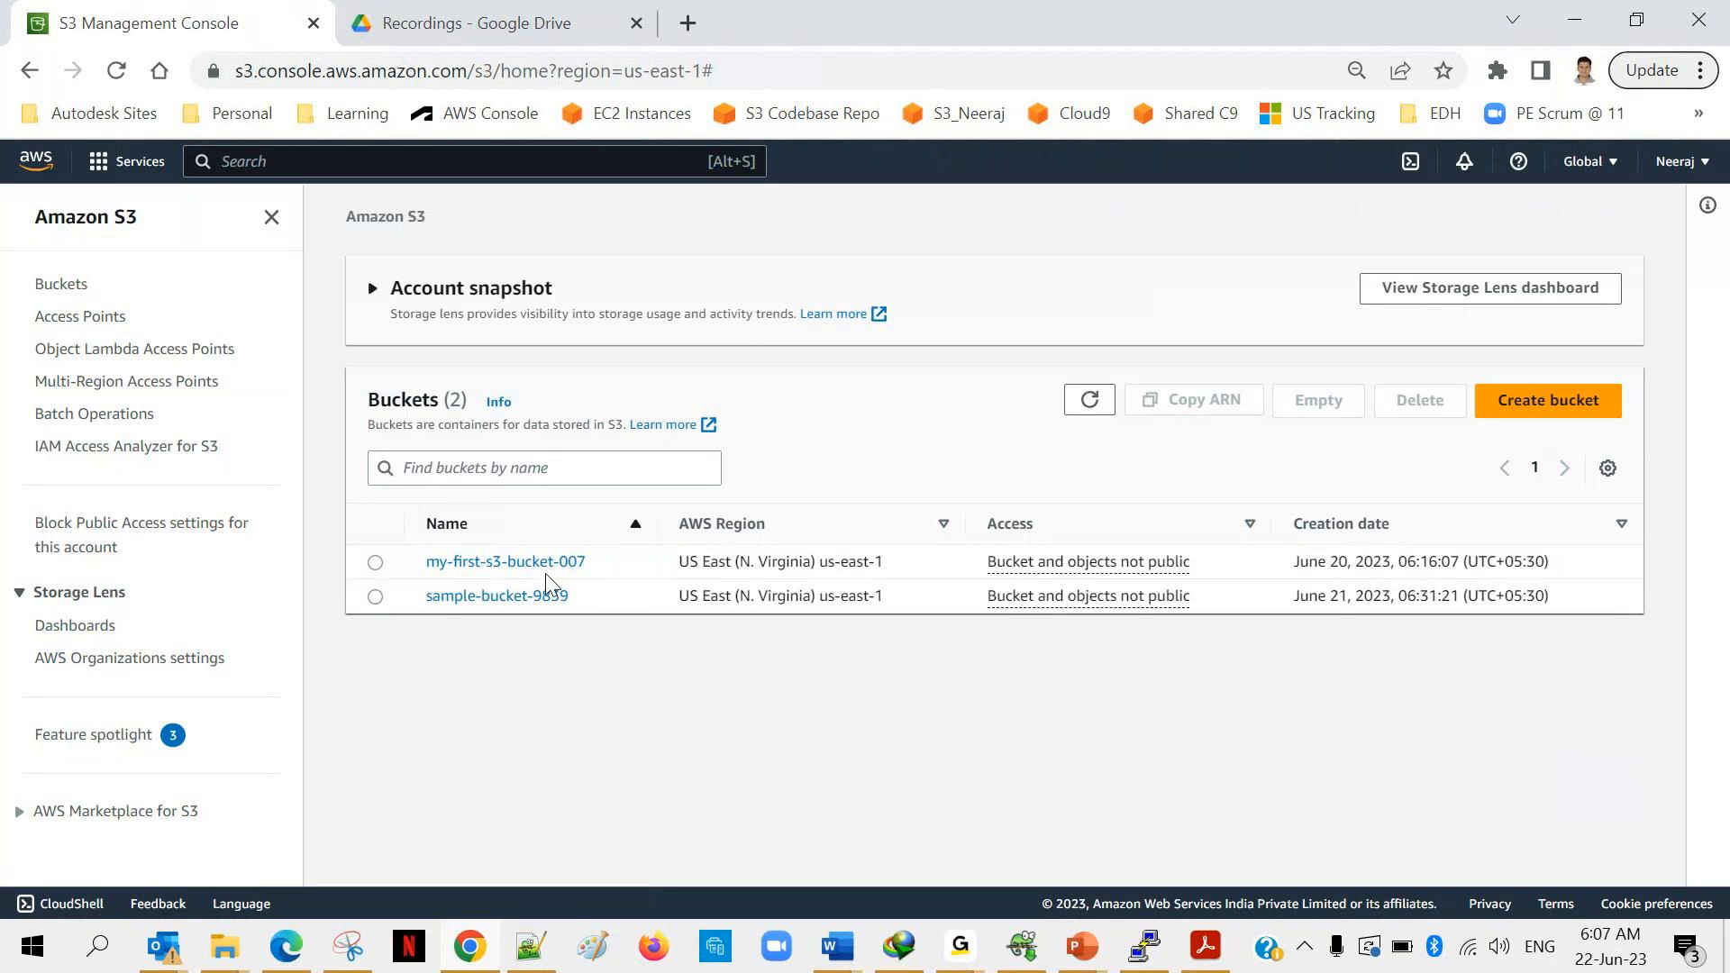
mouse_move(569, 628)
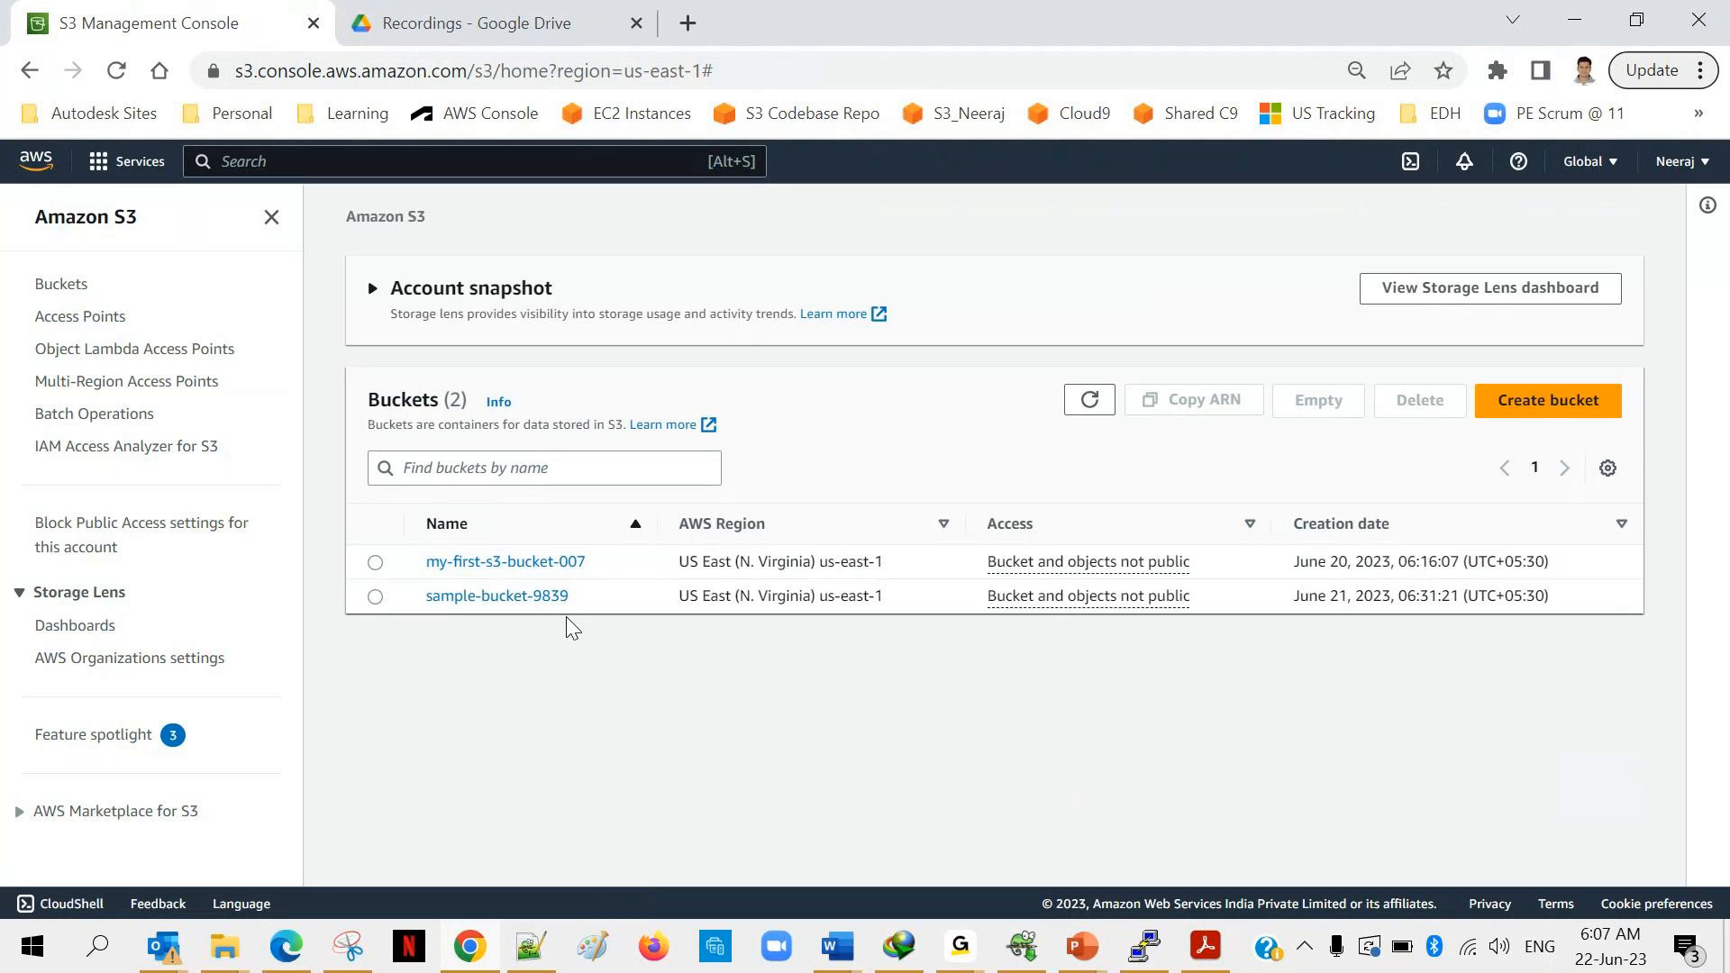
mouse_move(427, 627)
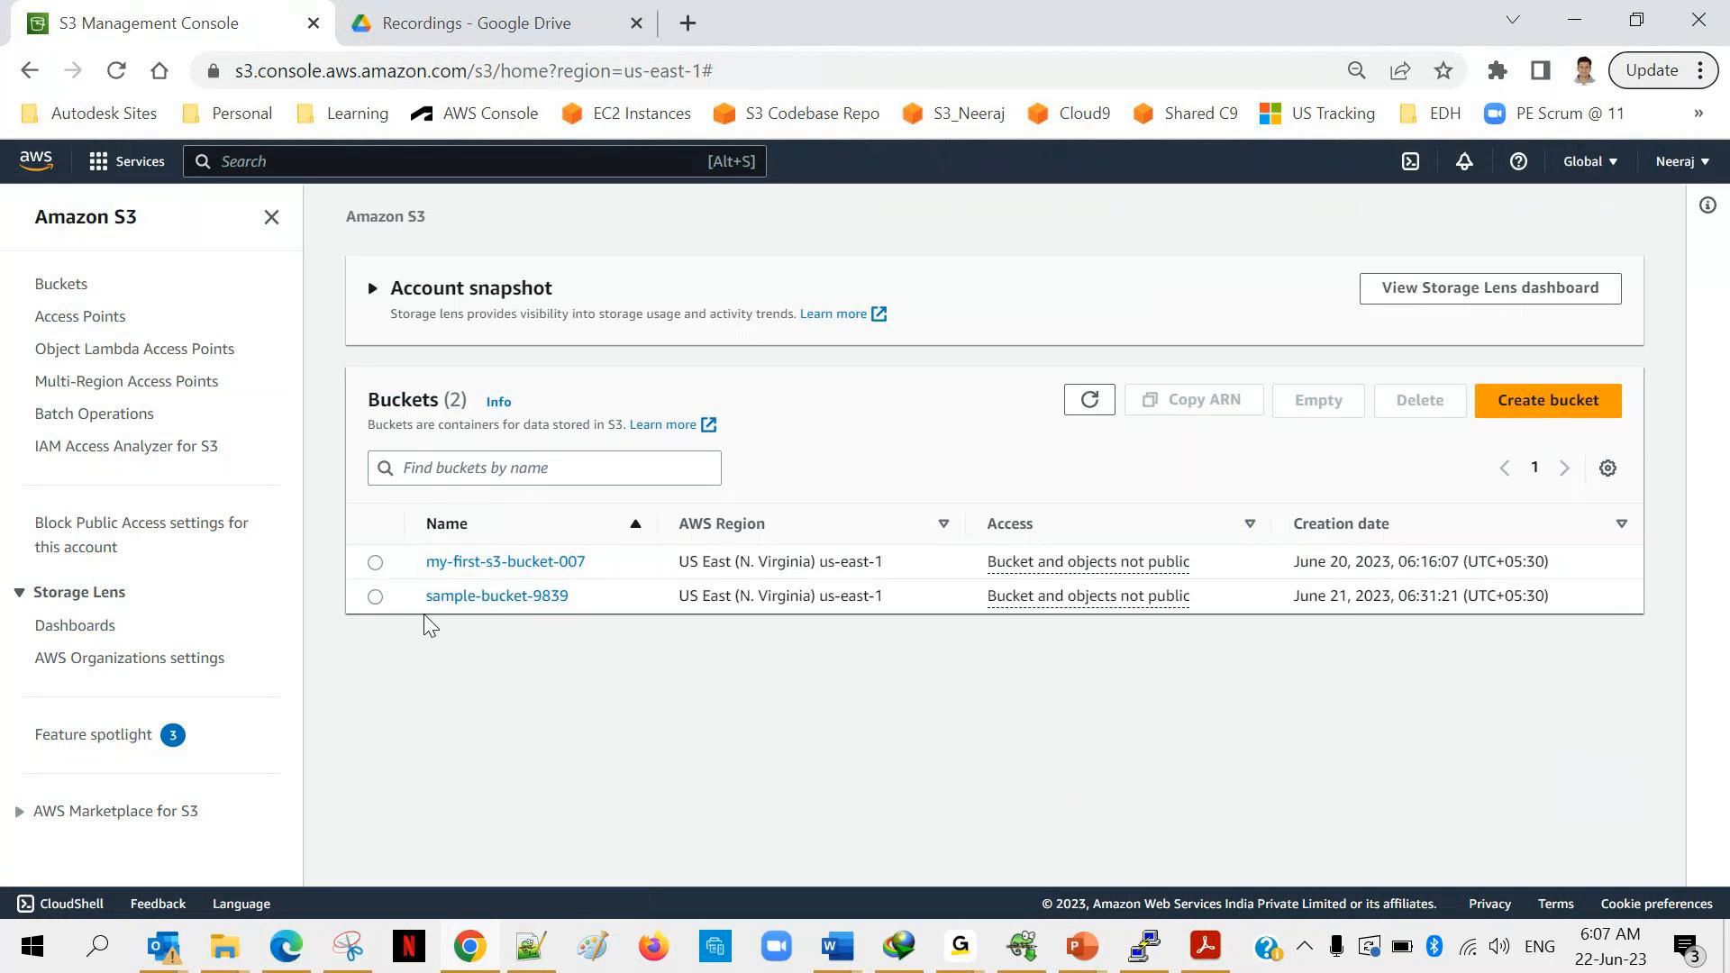
mouse_move(497, 595)
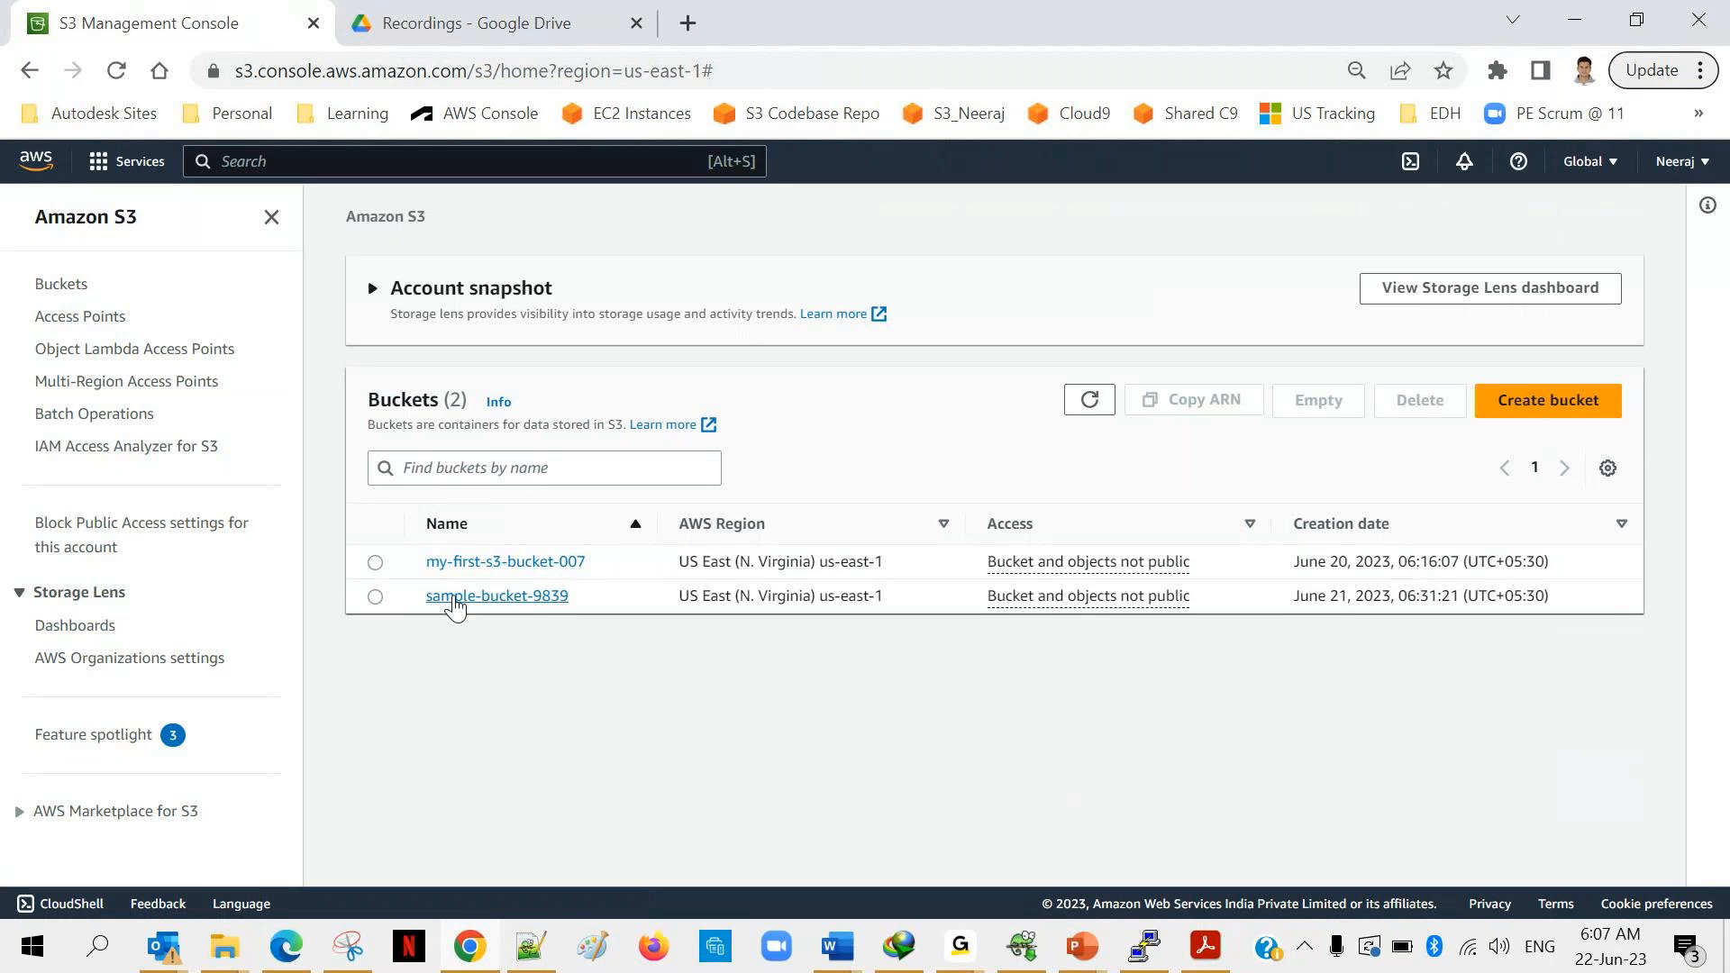
Delete Introduction_to_AWS.pdf from sample-bucket-9839, confirming with 'delete'.
click(497, 596)
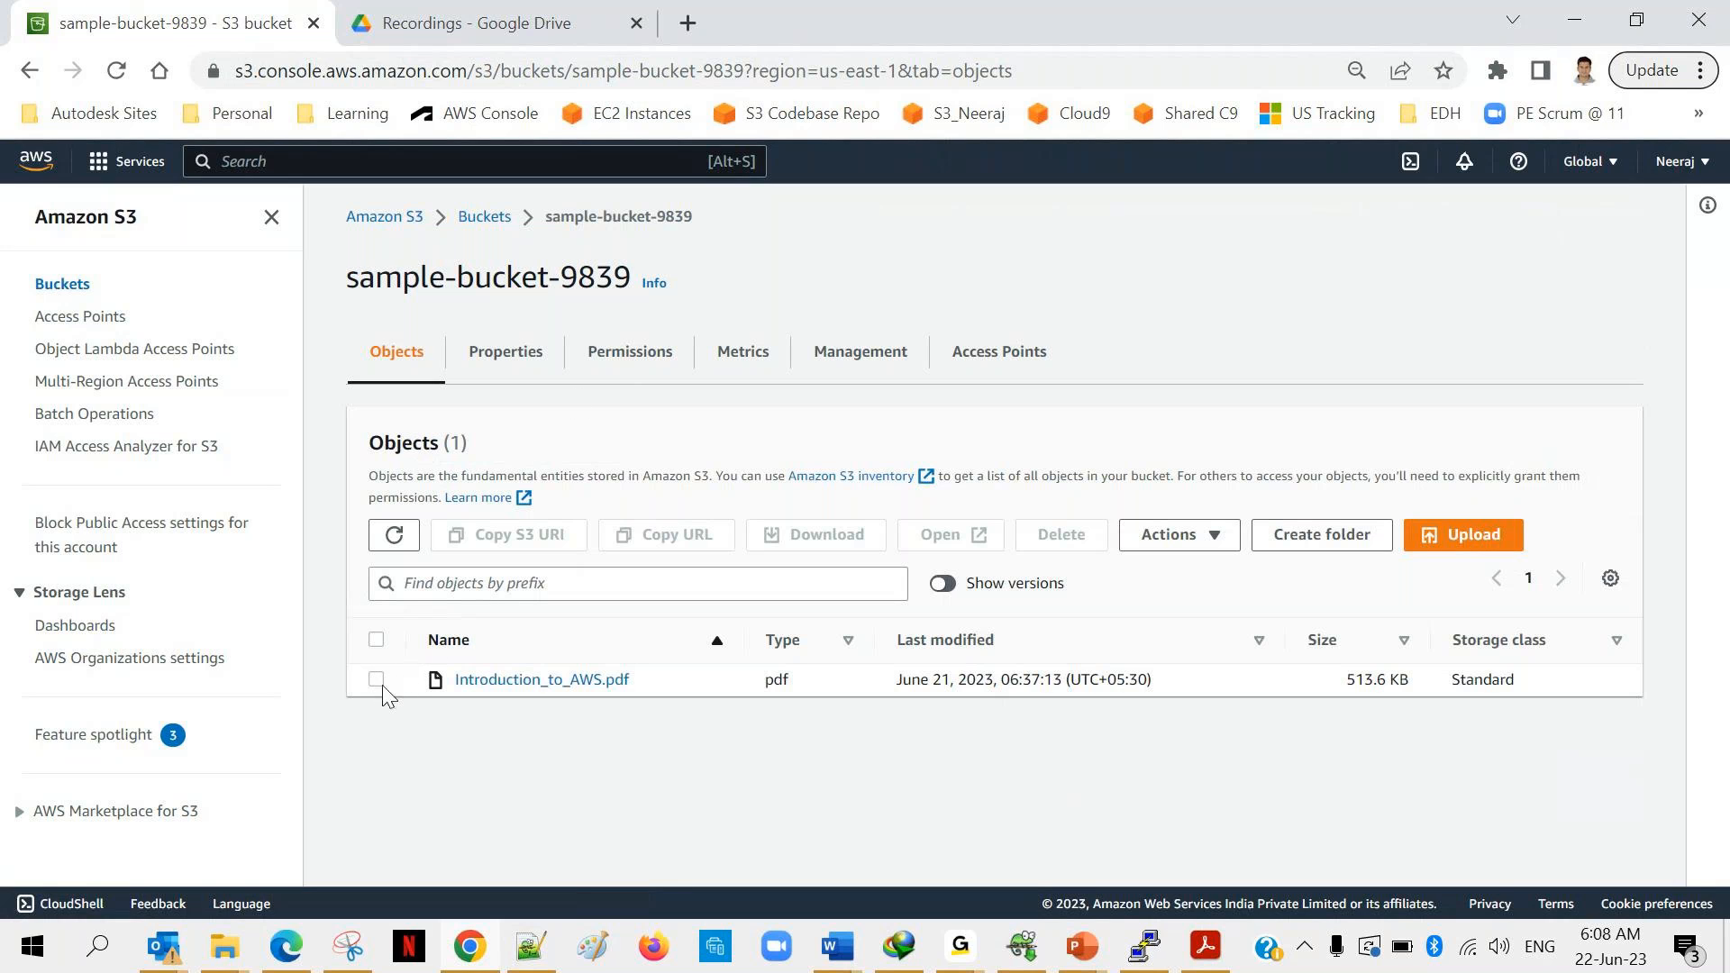
click(376, 679)
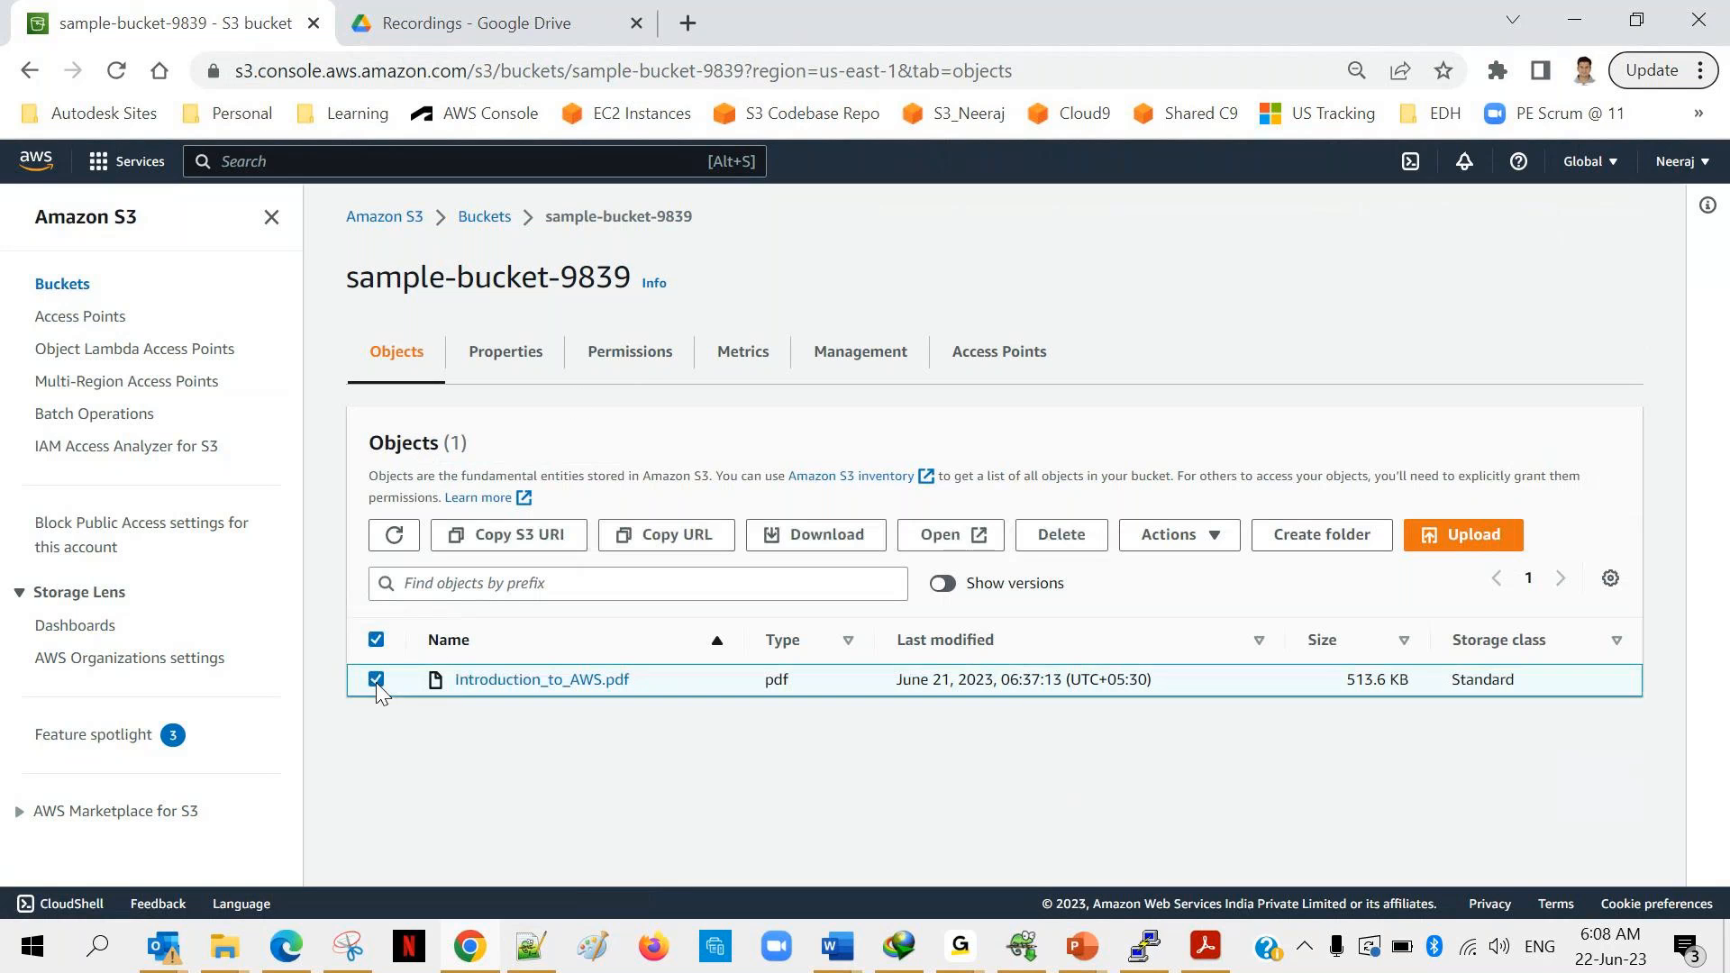
mouse_move(737, 513)
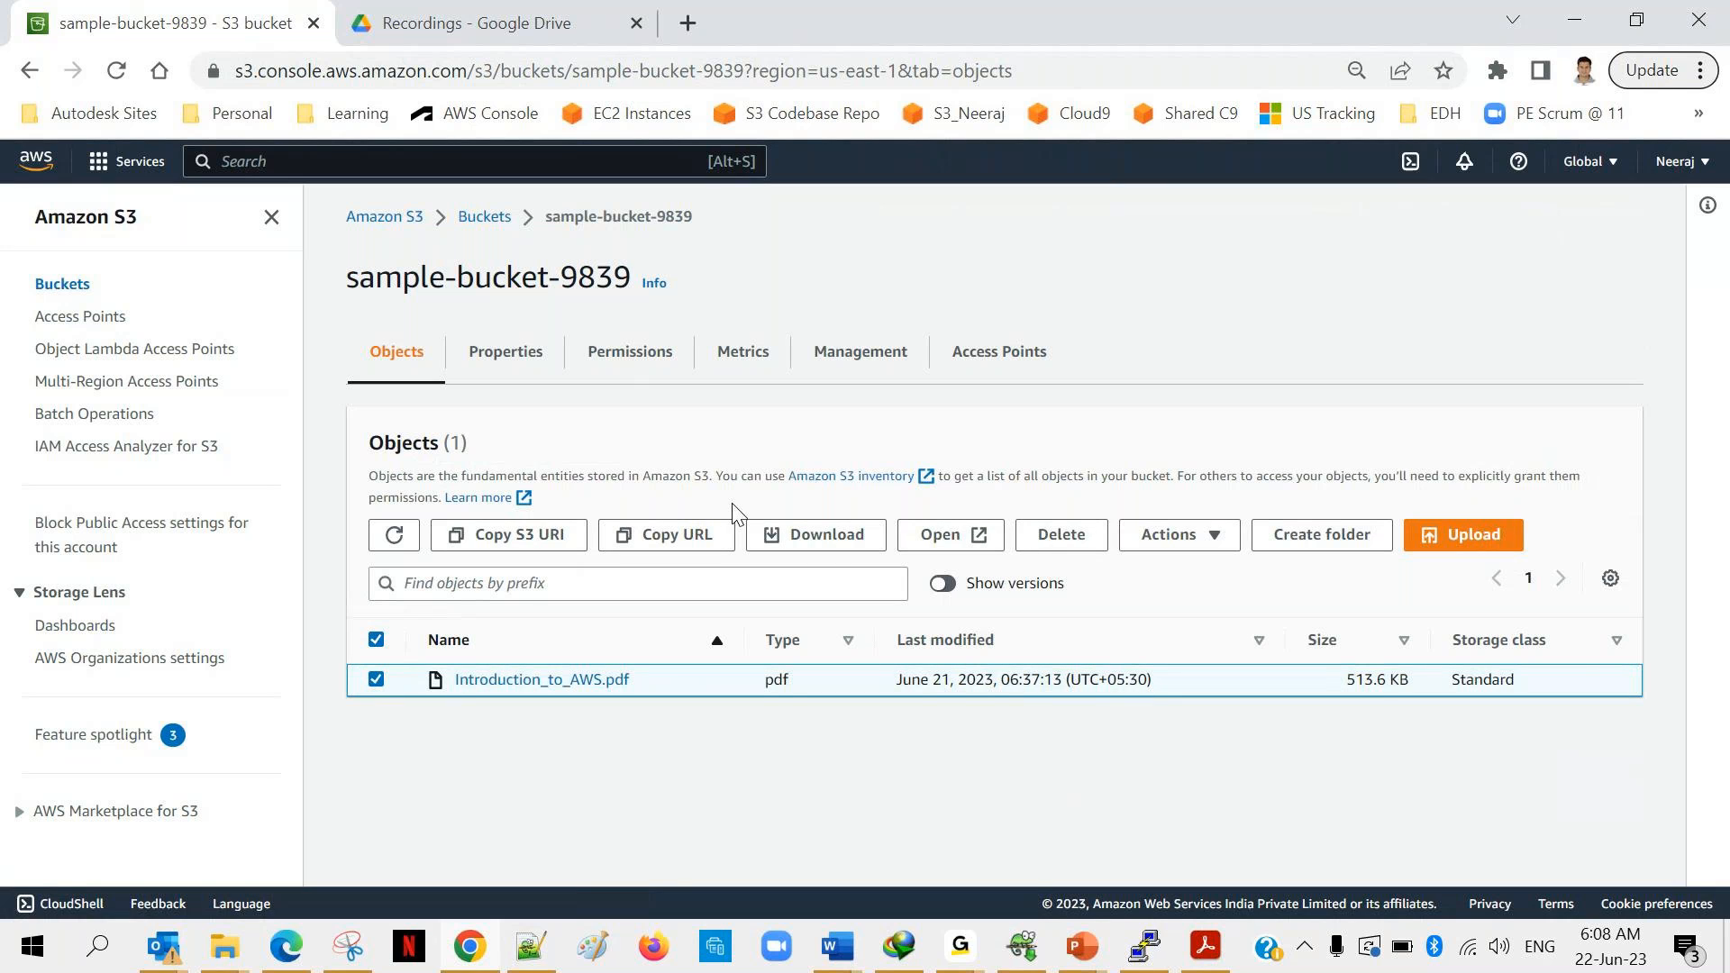
click(1060, 535)
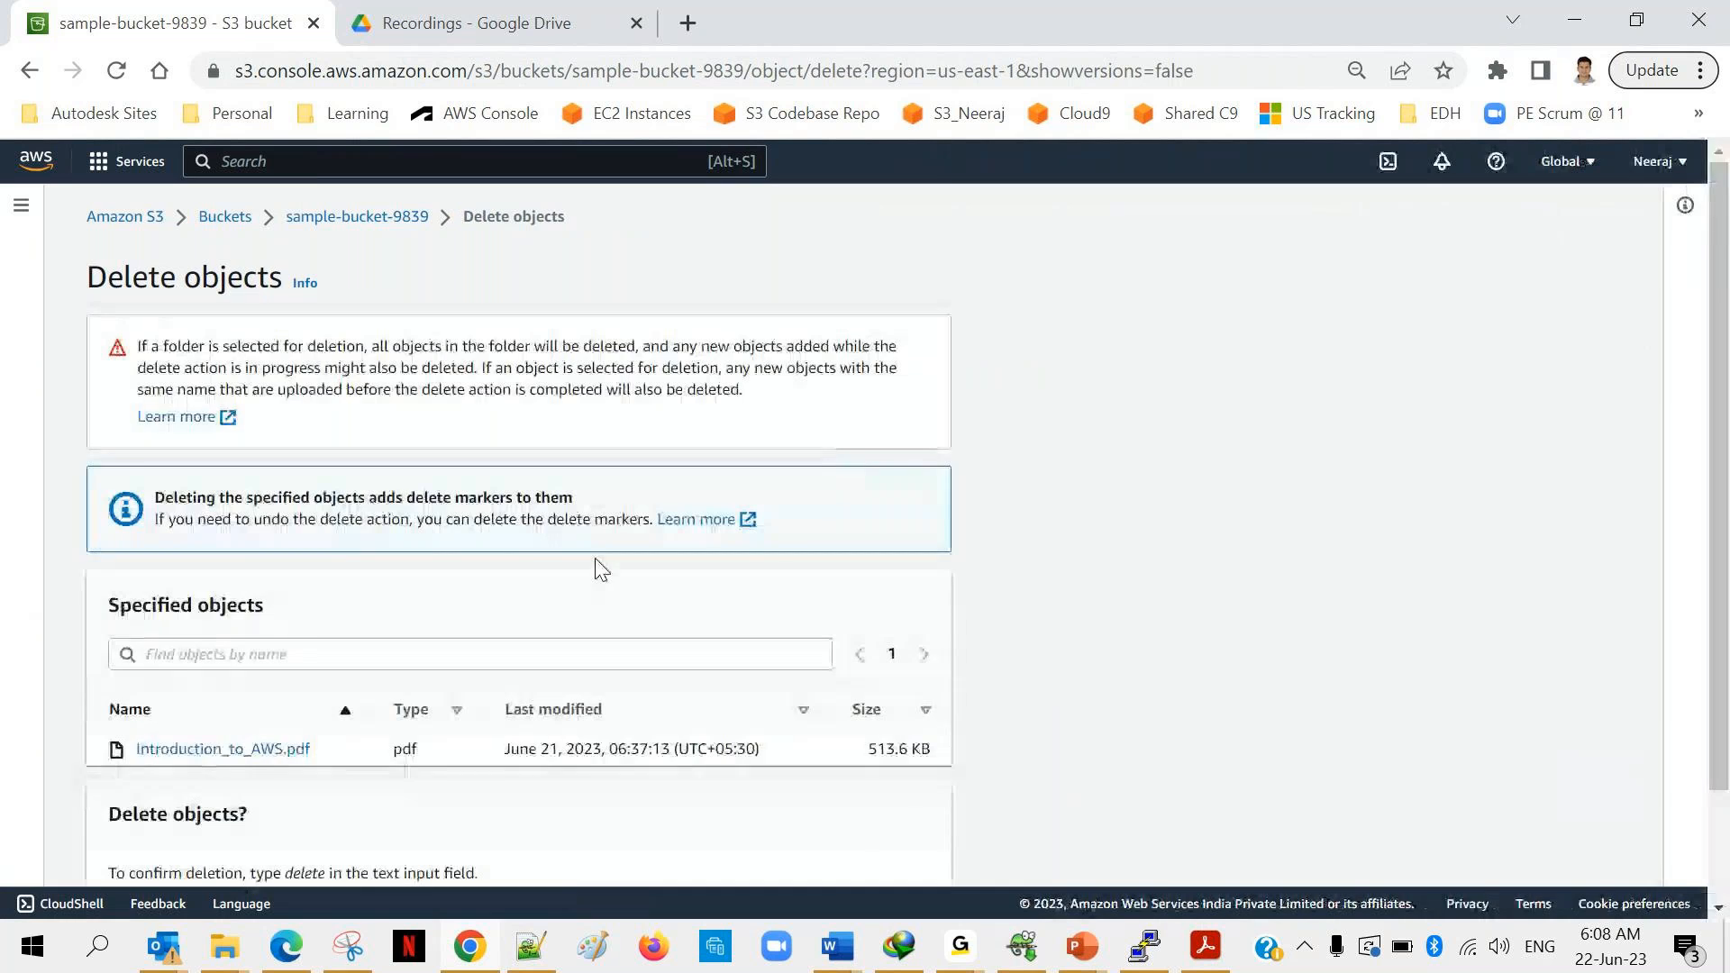
scroll(down, 3)
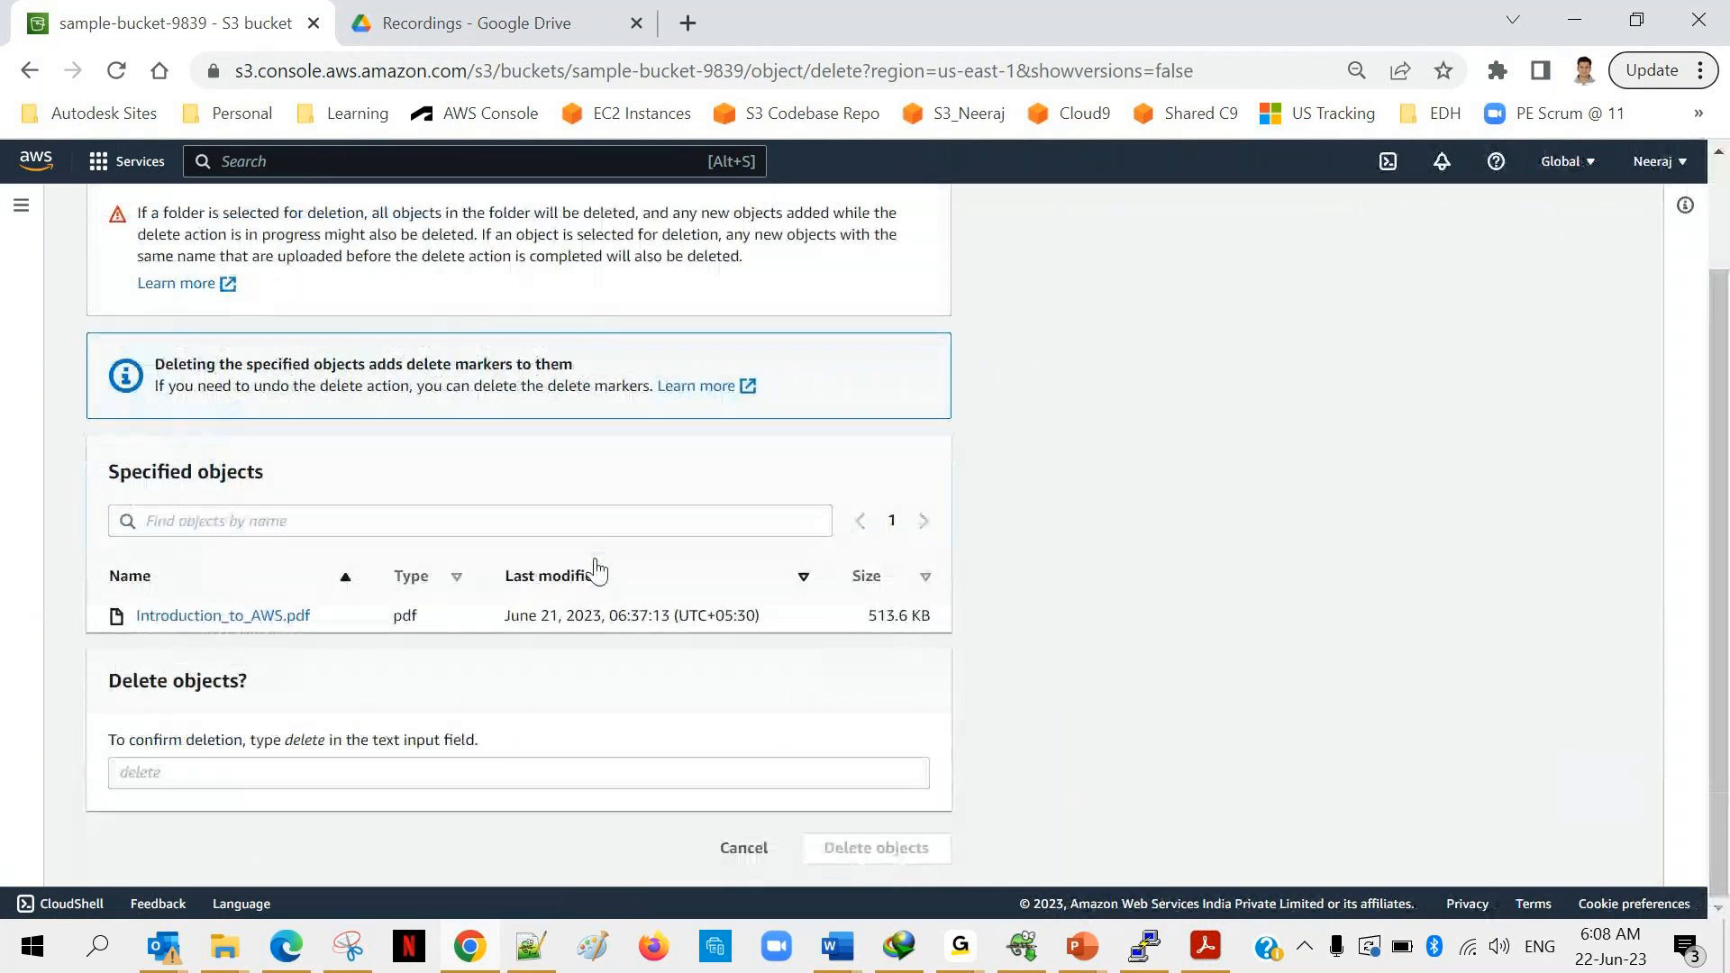
text(delete)
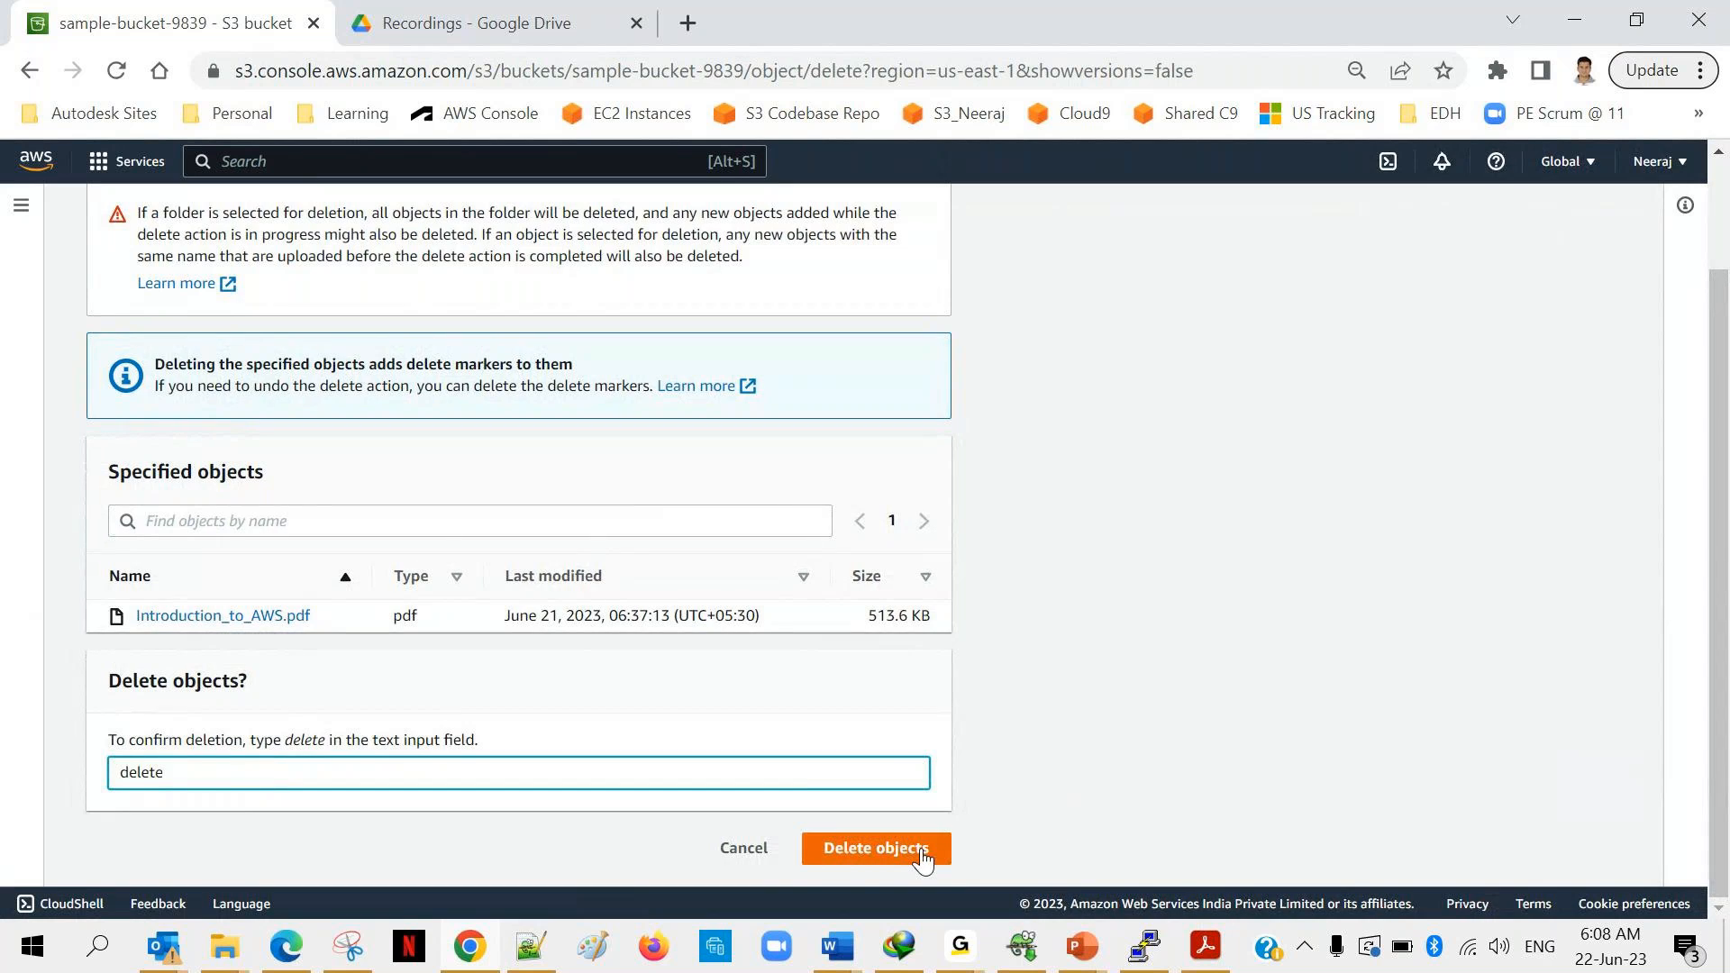
click(874, 847)
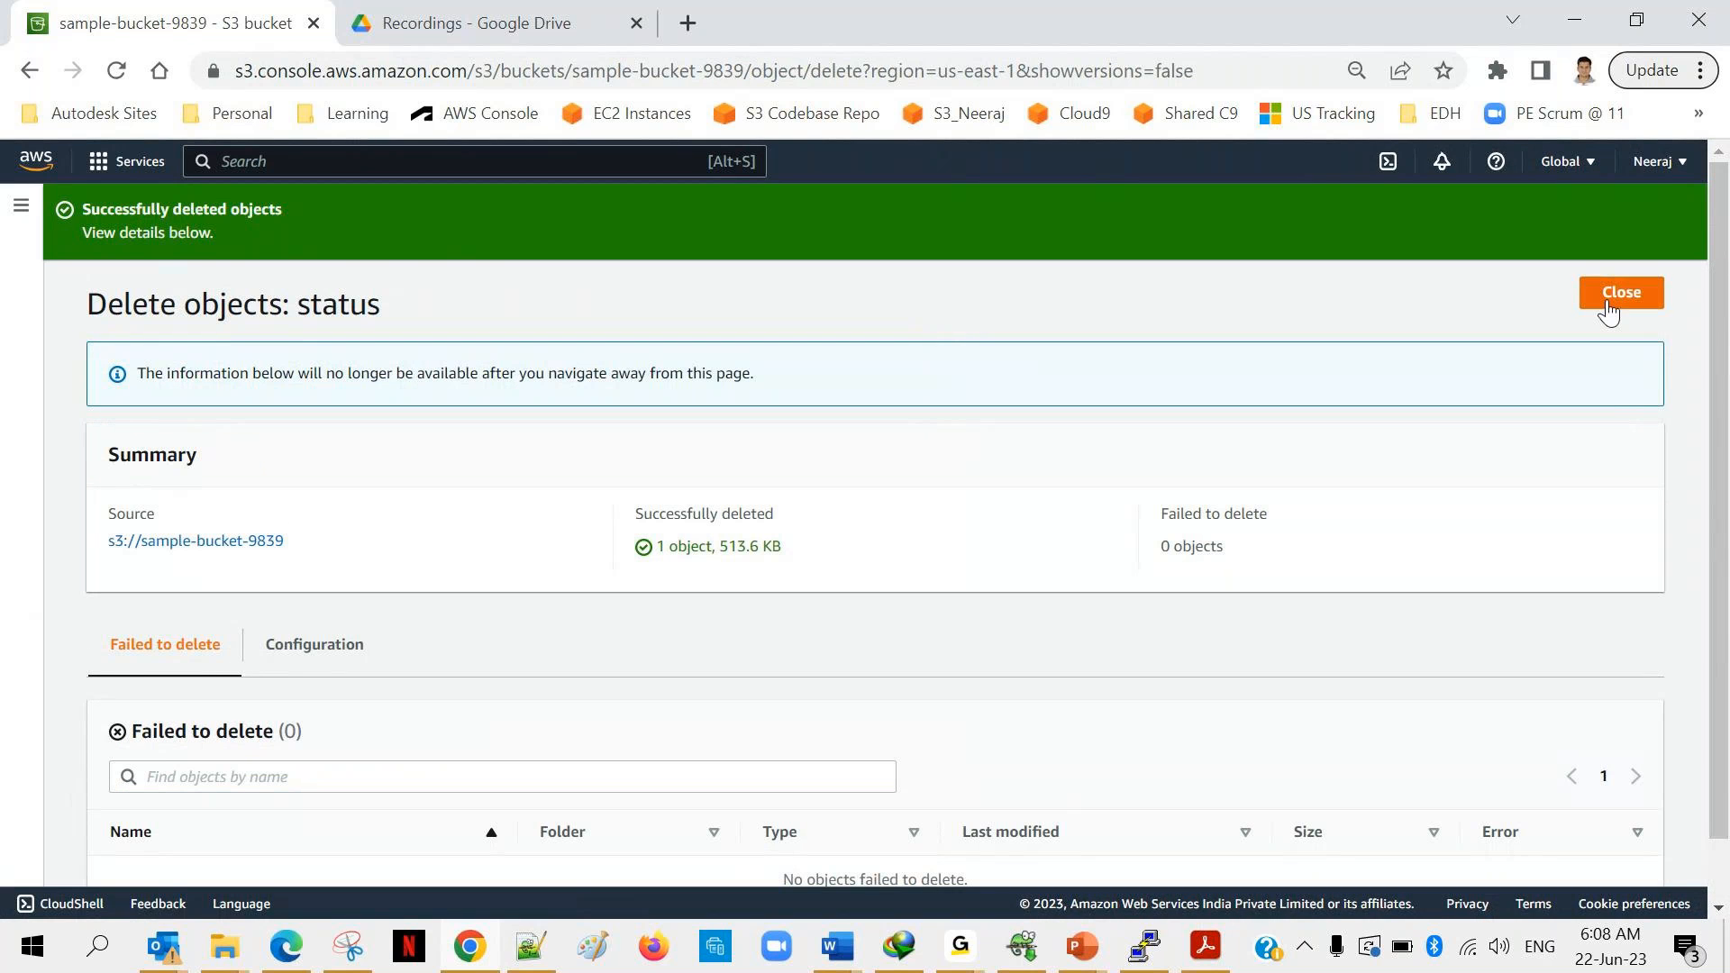
click(1621, 292)
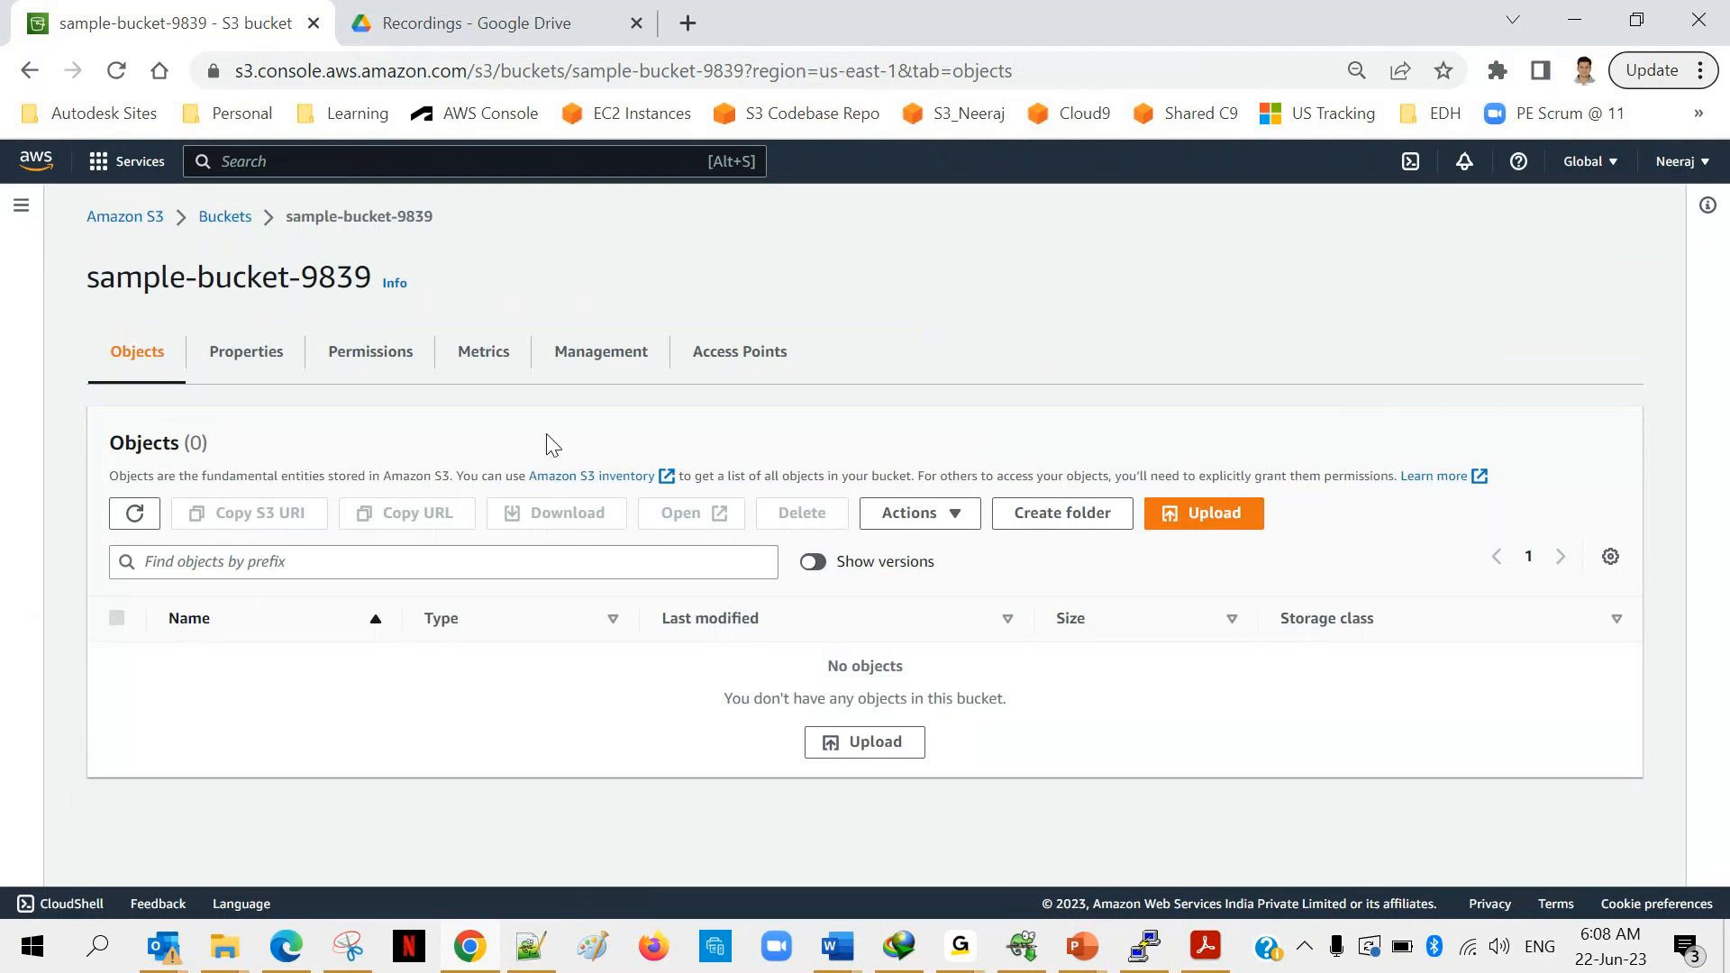
Attempt to delete sample-bucket-9839, then follow the empty-bucket configuration link.
click(225, 216)
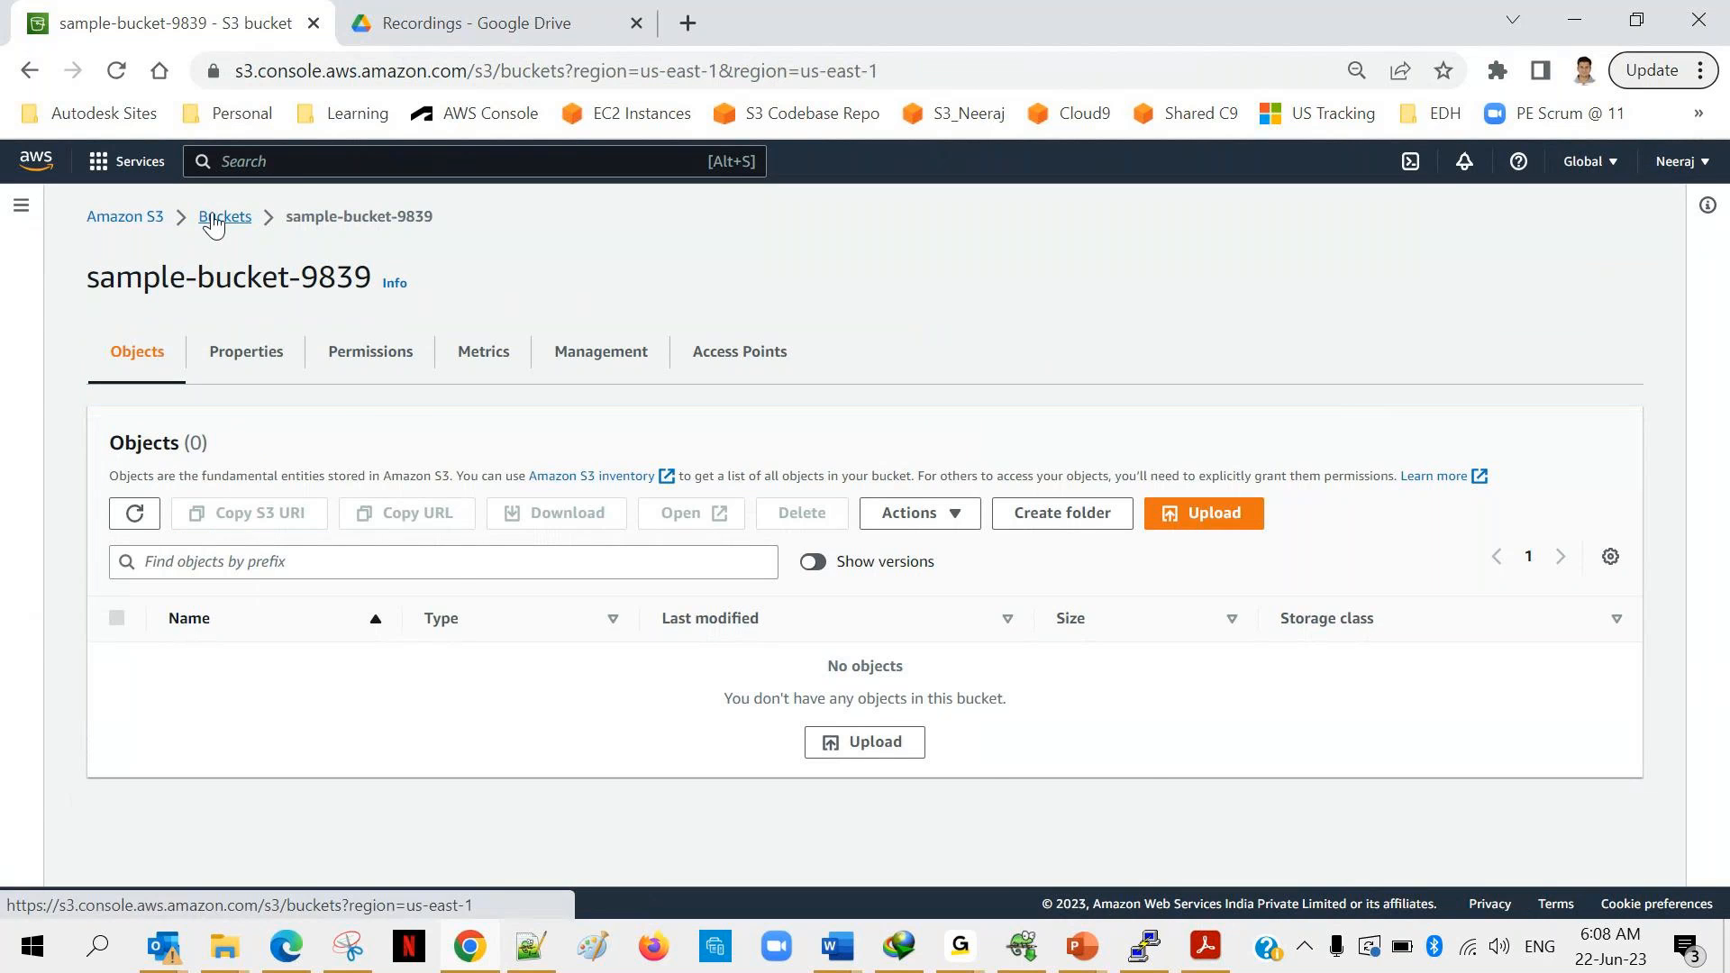
click(225, 216)
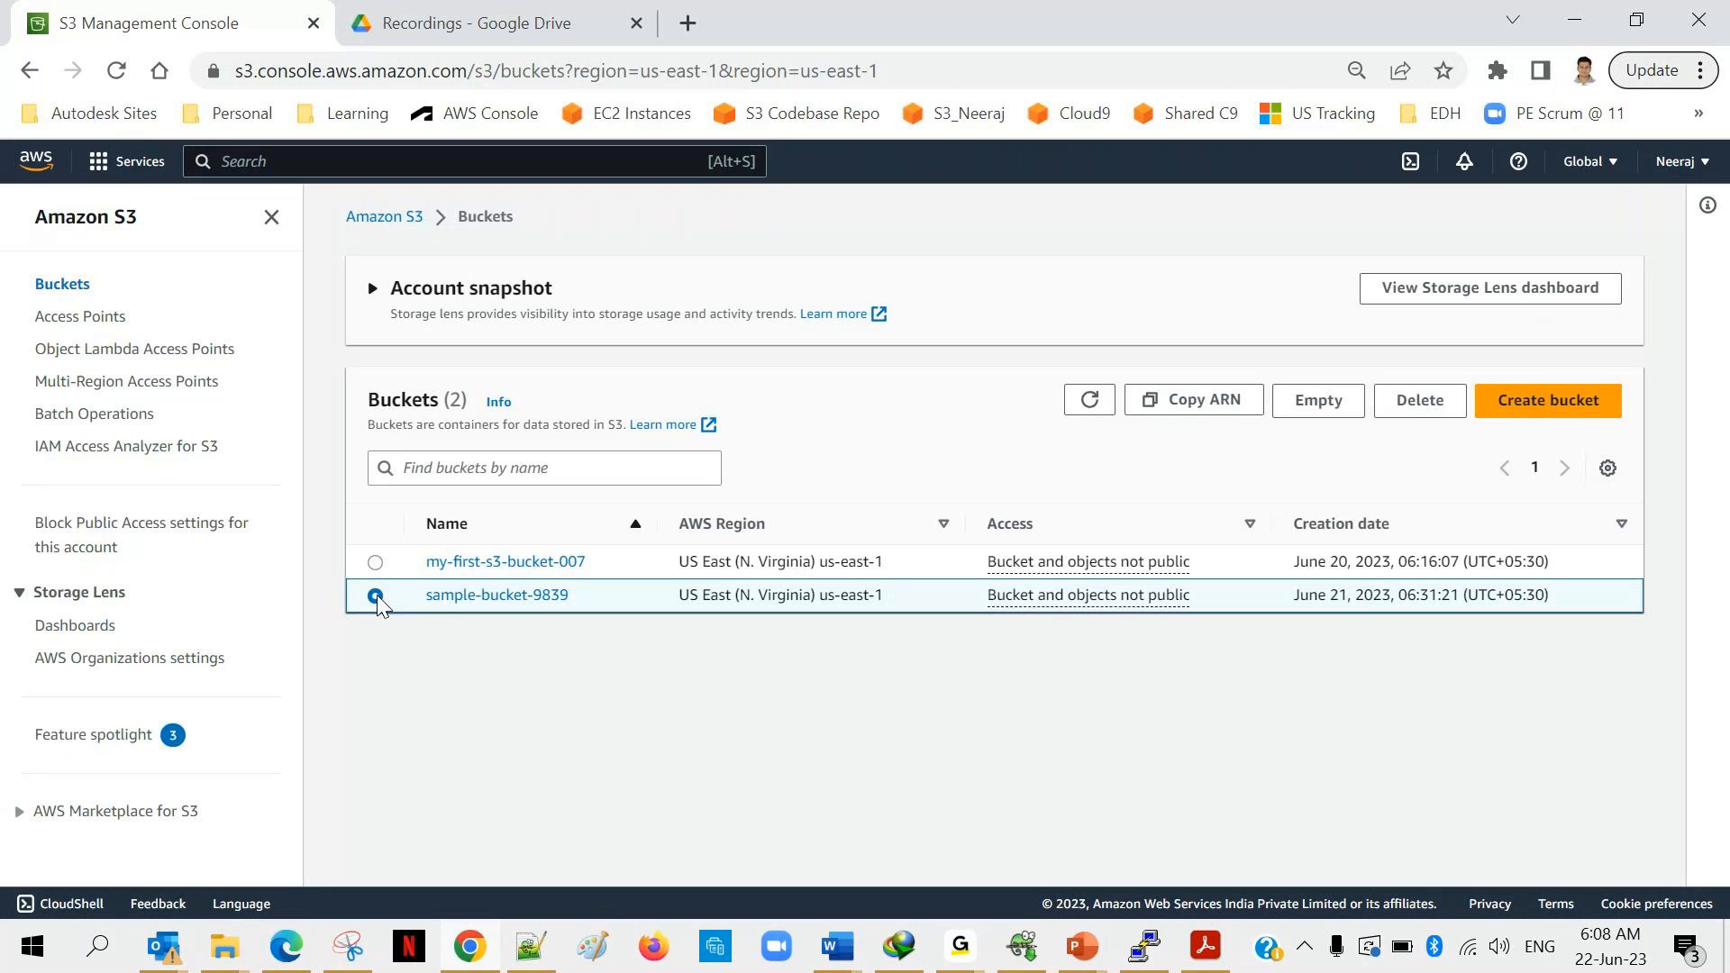
click(1420, 399)
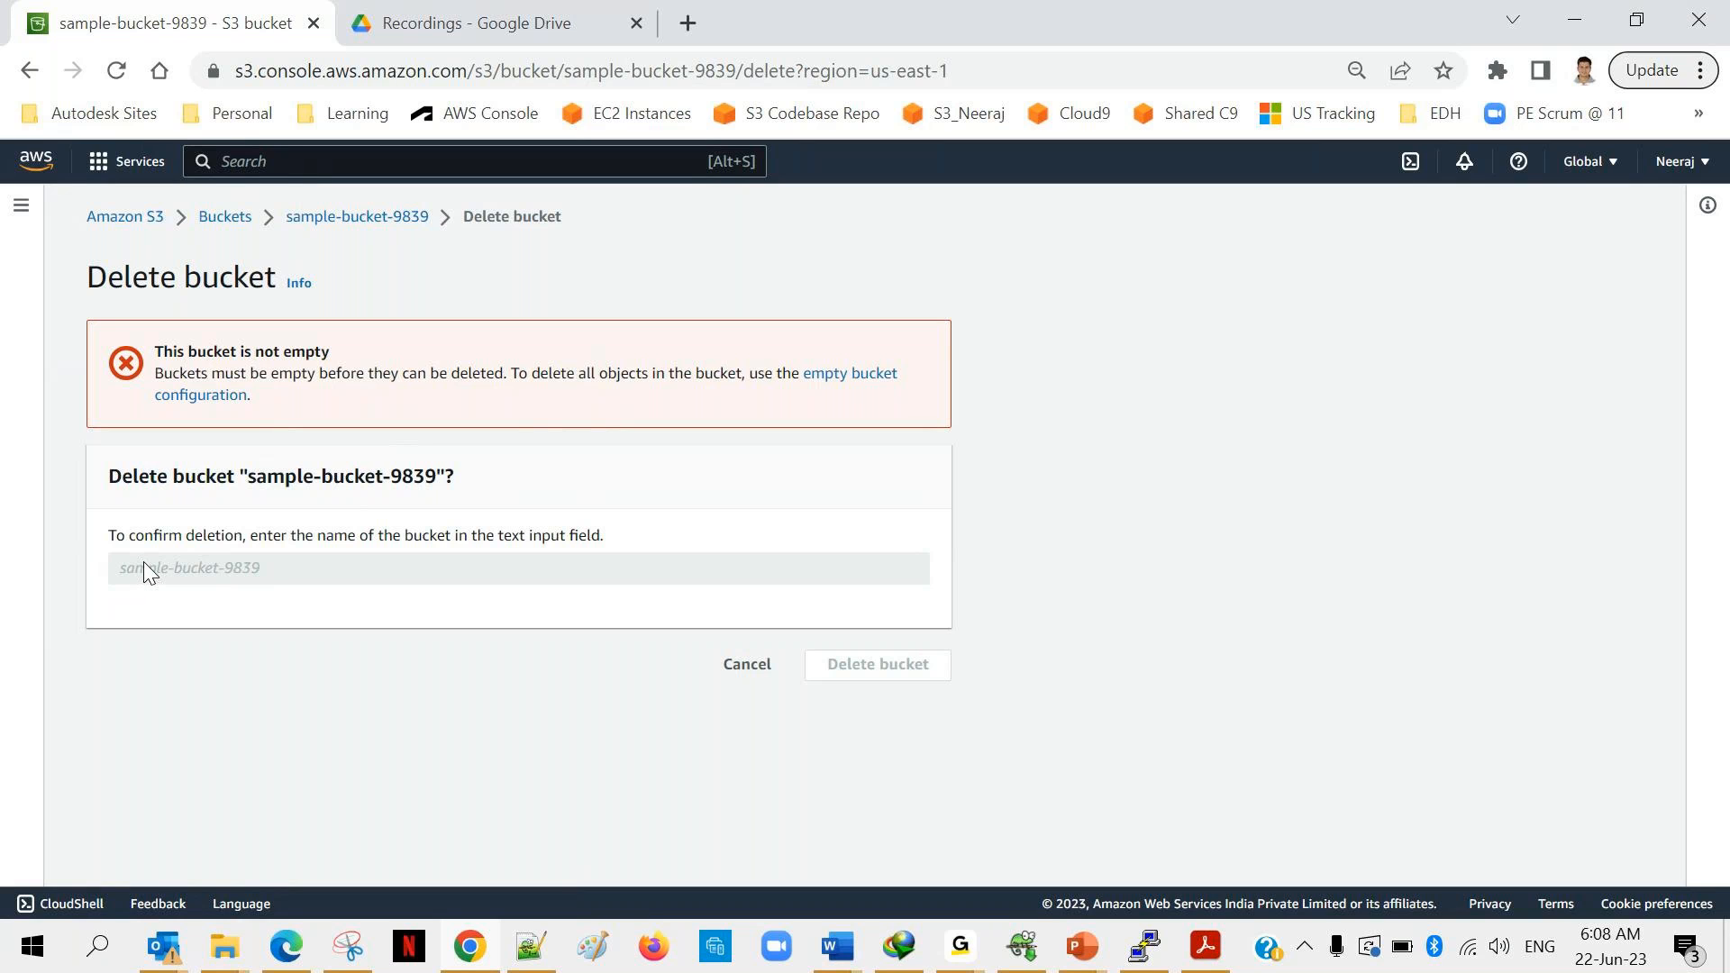
mouse_move(727, 374)
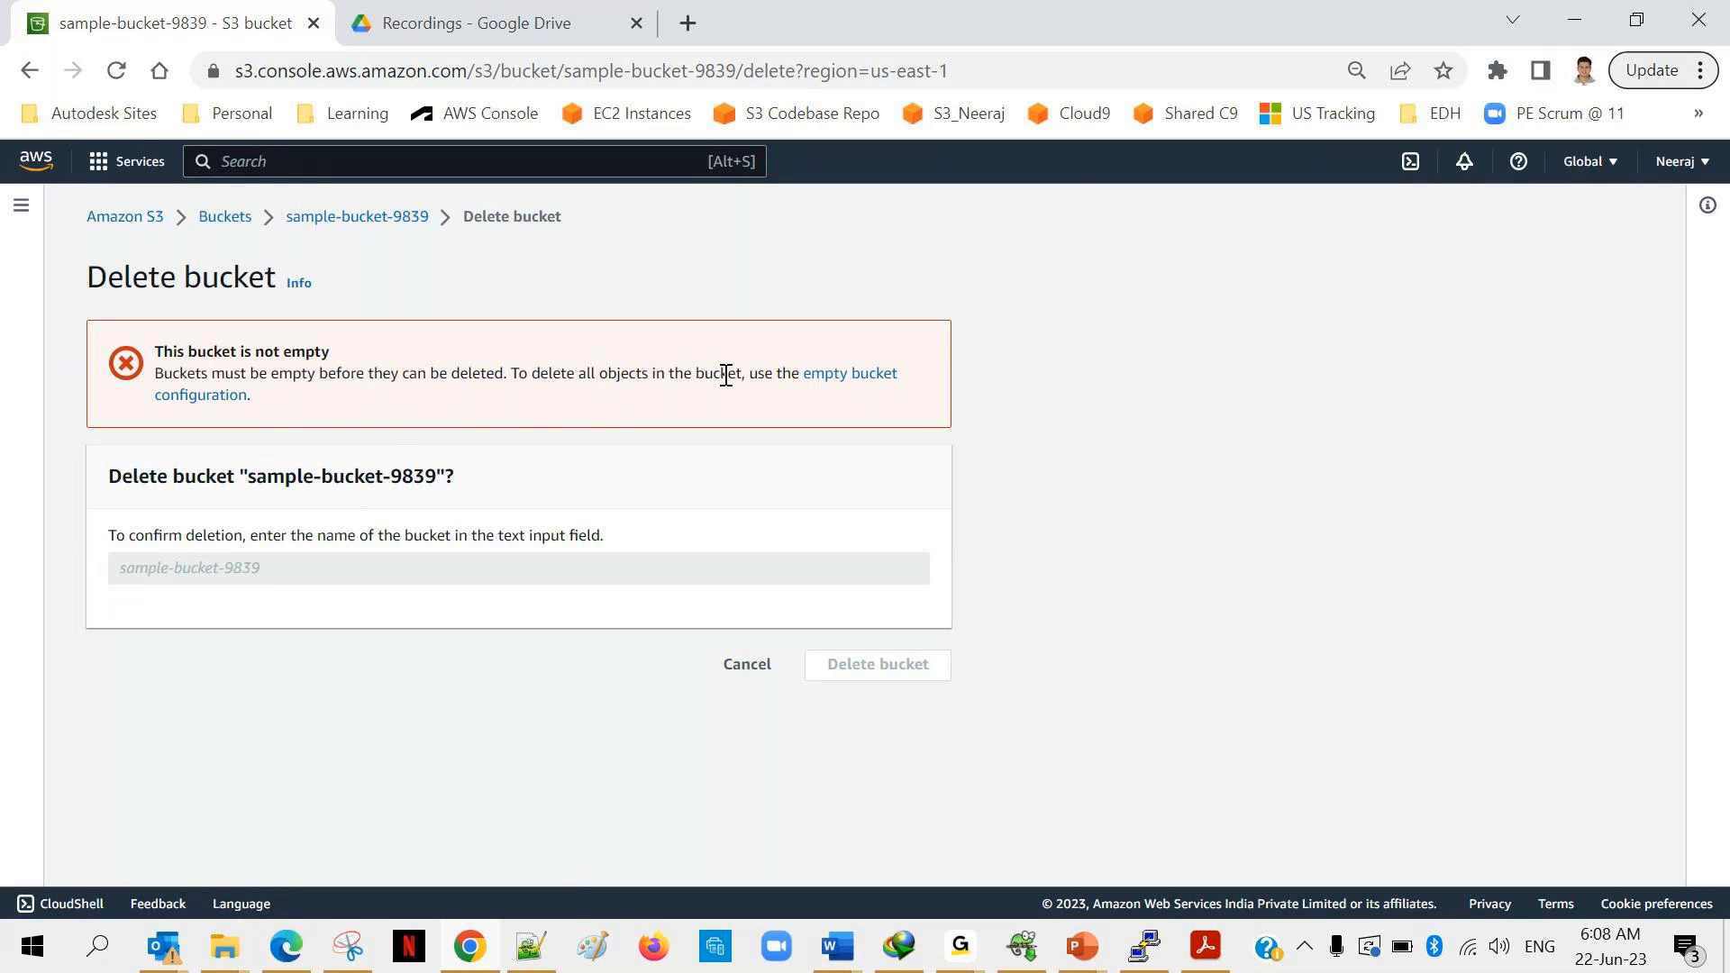
click(849, 373)
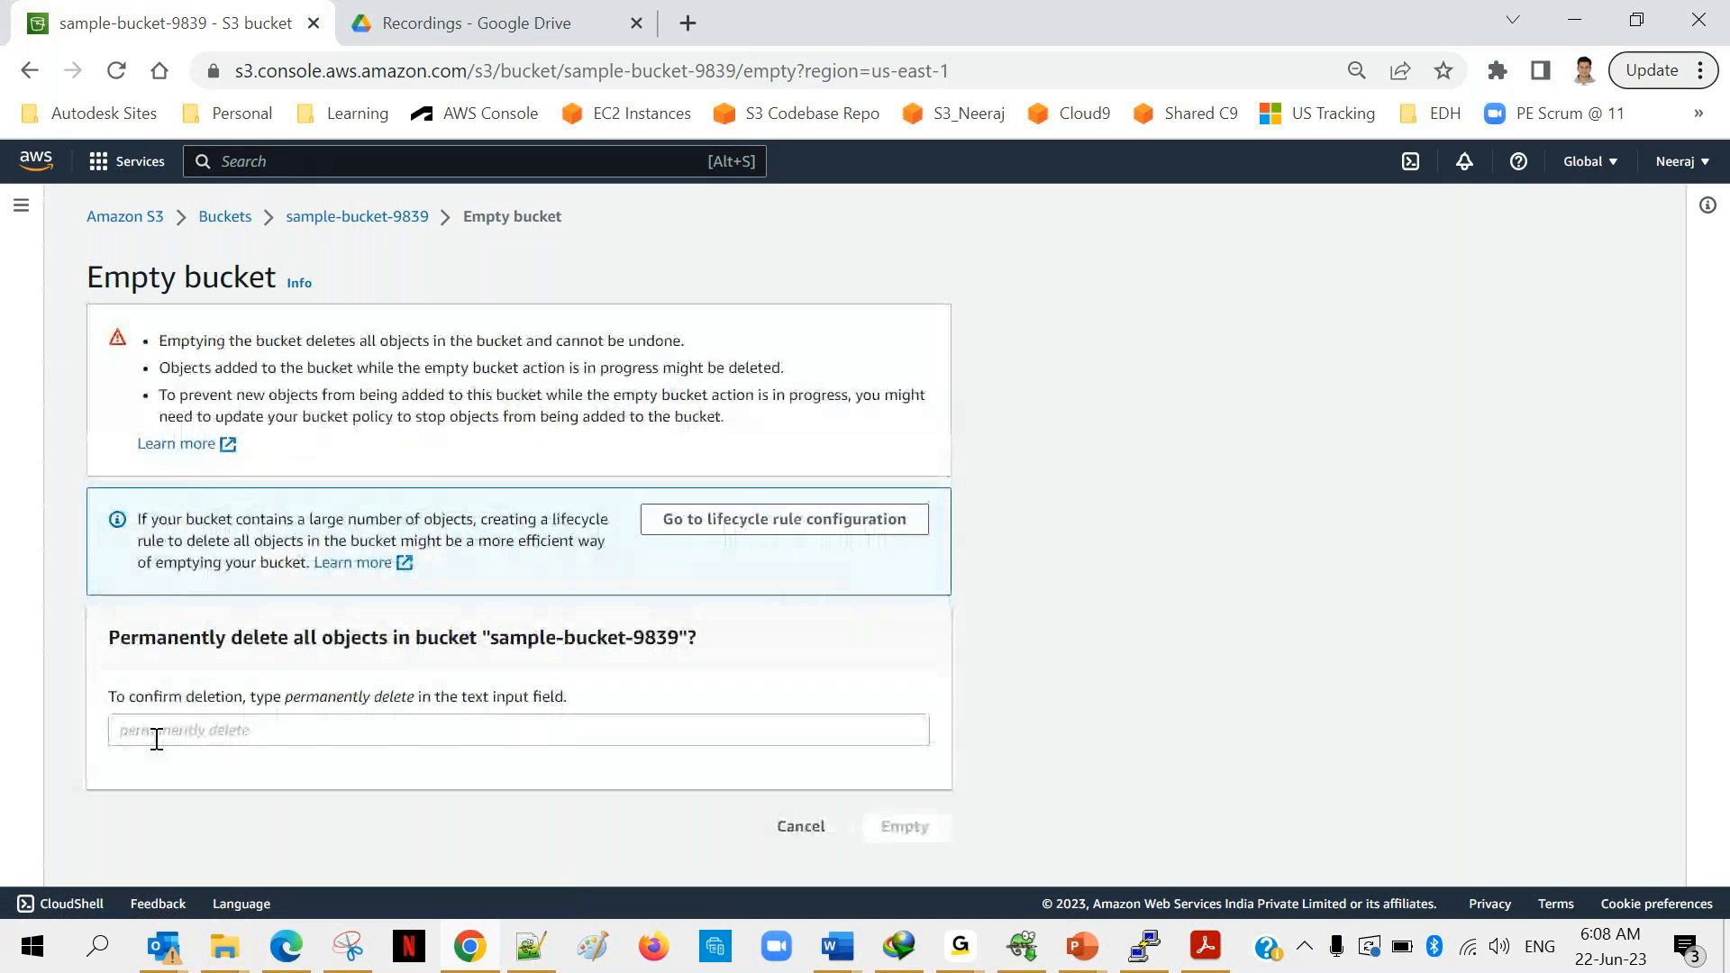
Empty sample-bucket-9839 by confirming 'permanently delete', then return to buckets.
click(517, 728)
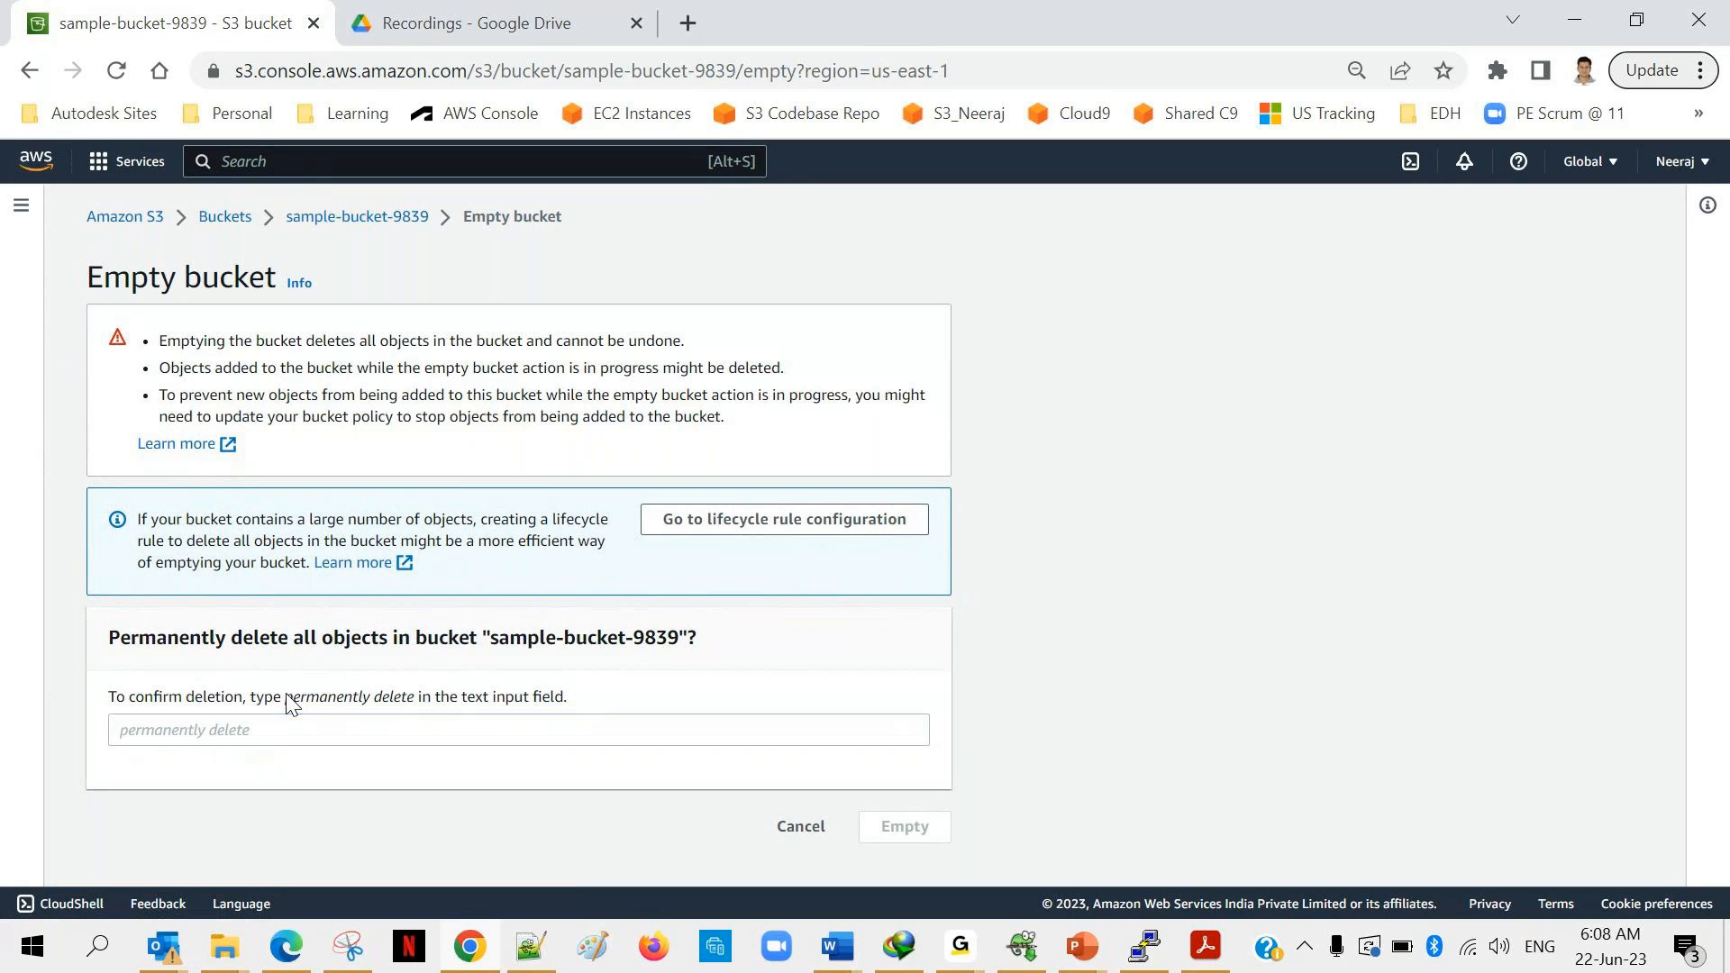
double_click(344, 696)
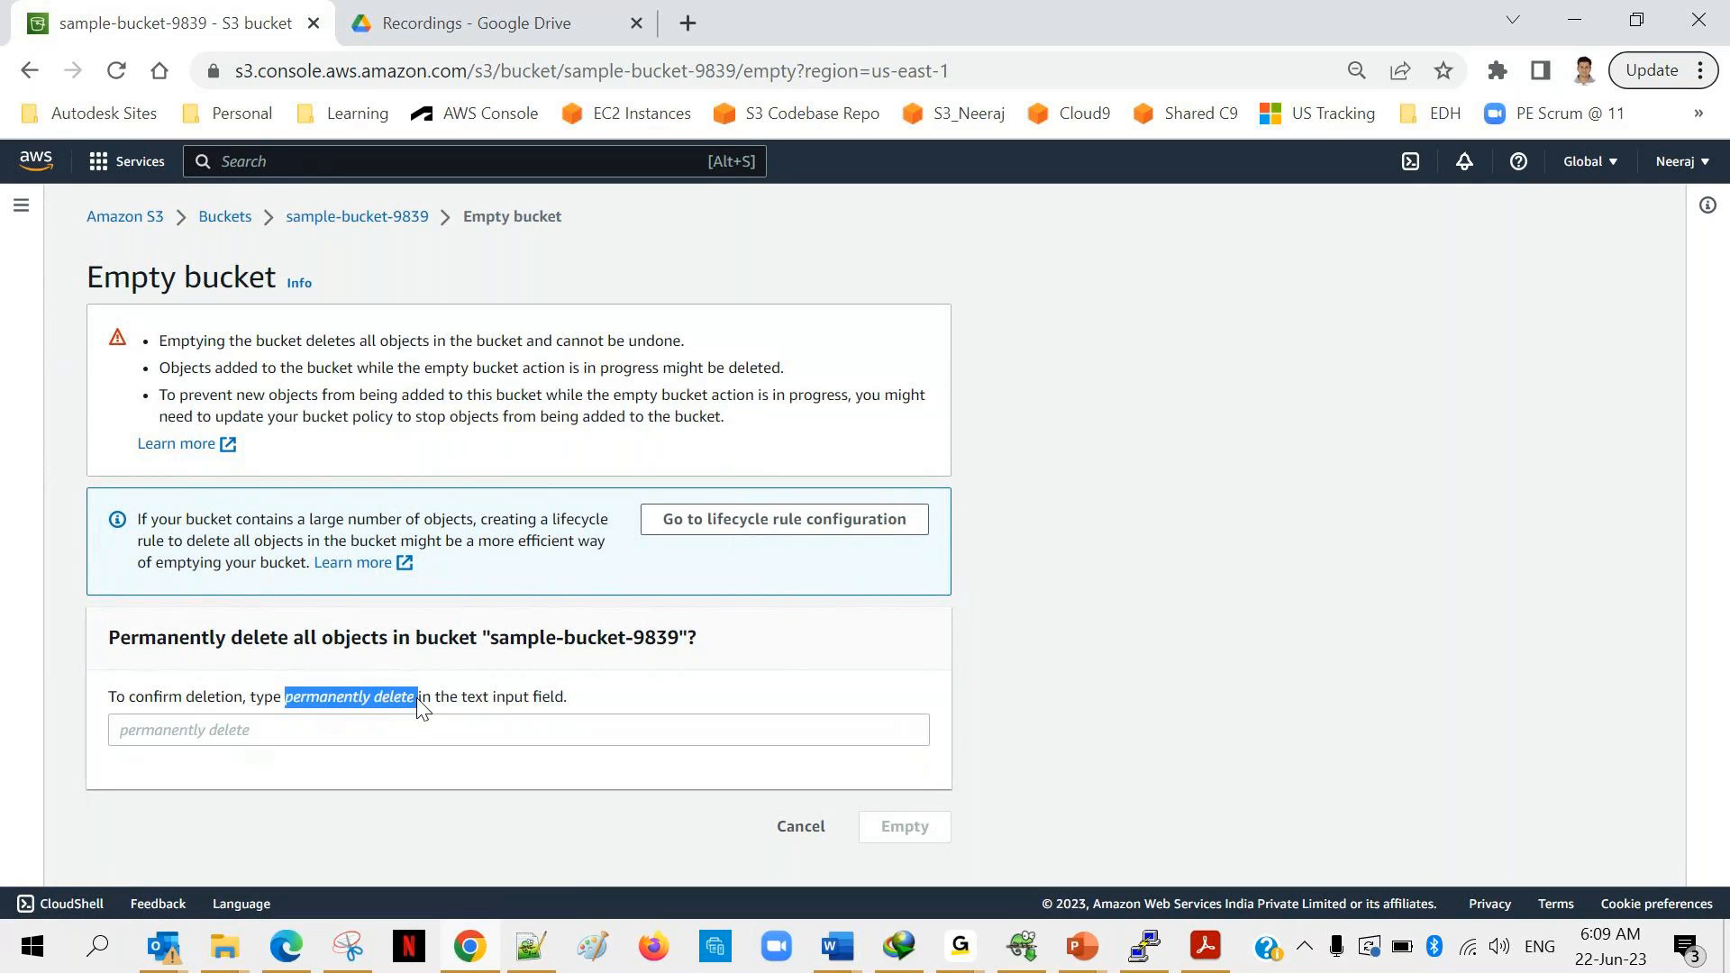
text(permanently delete)
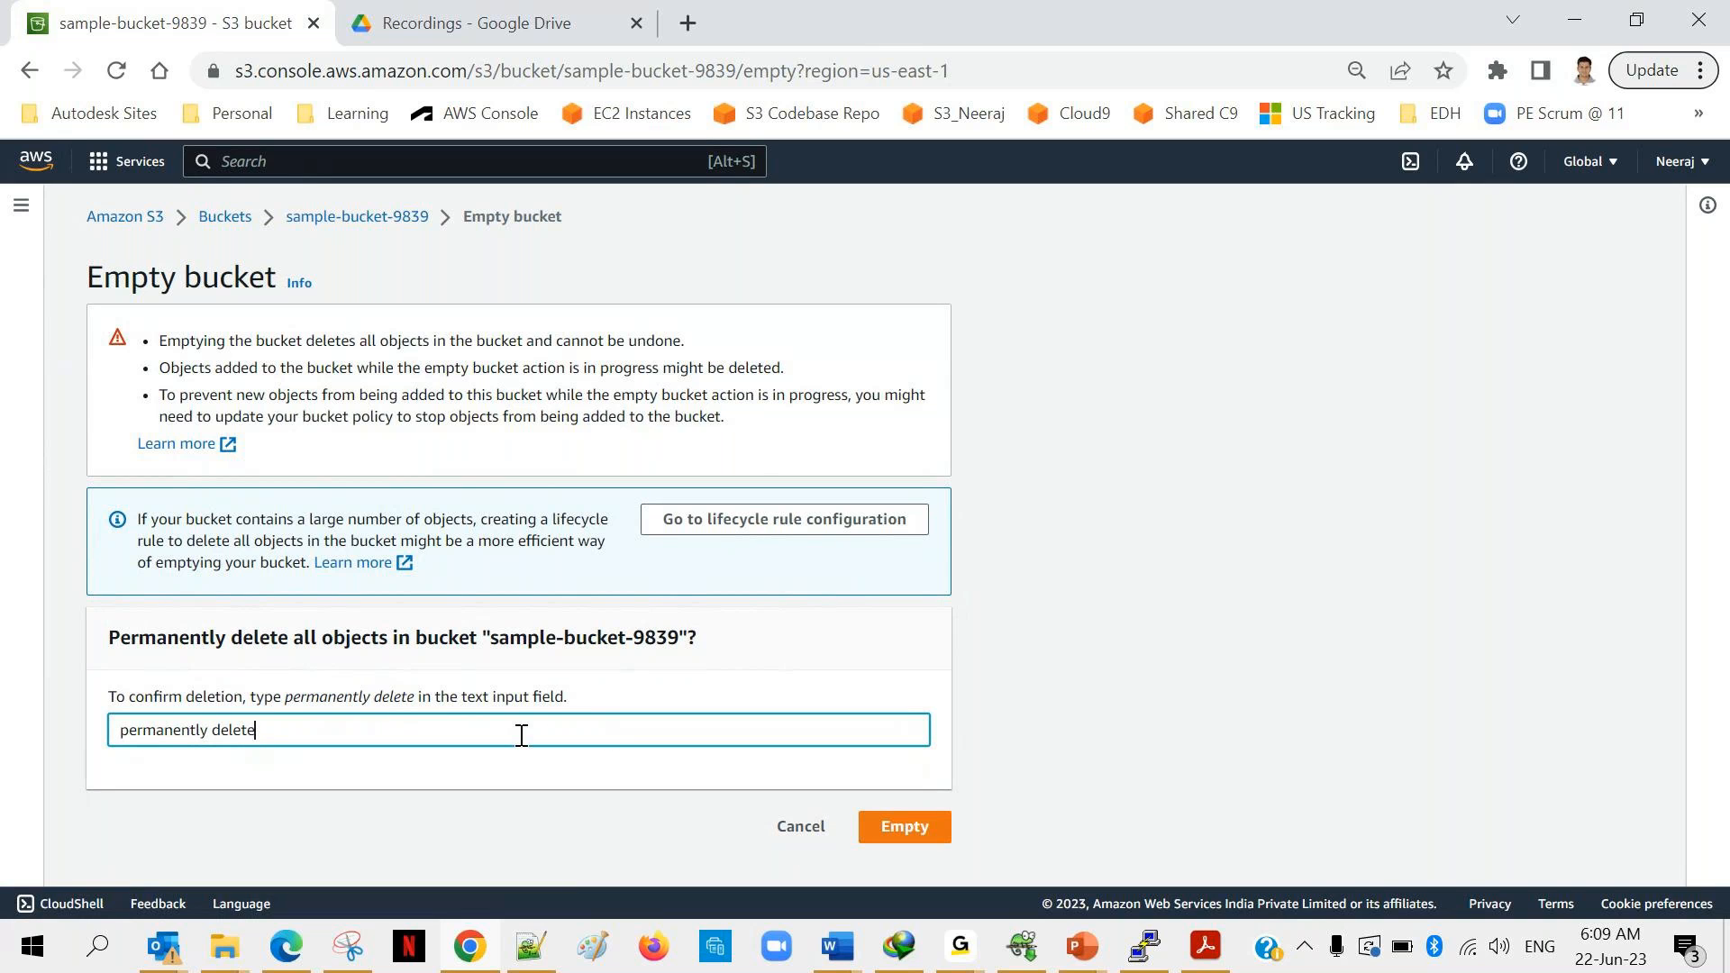
click(903, 825)
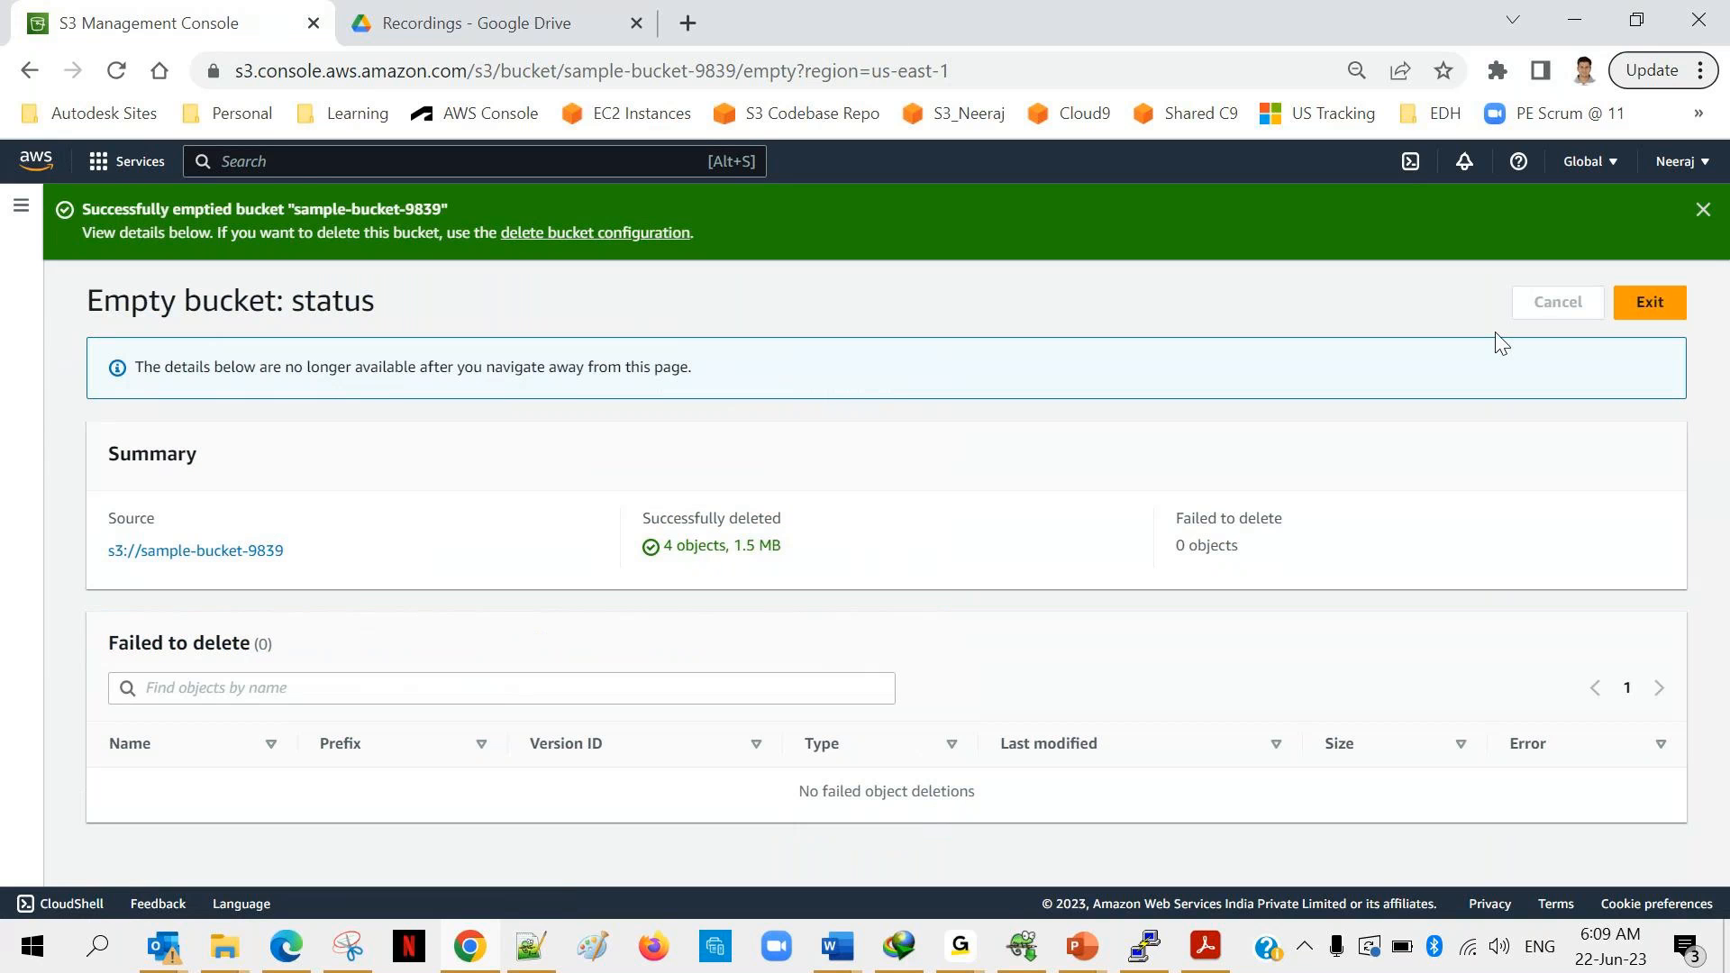
click(1648, 303)
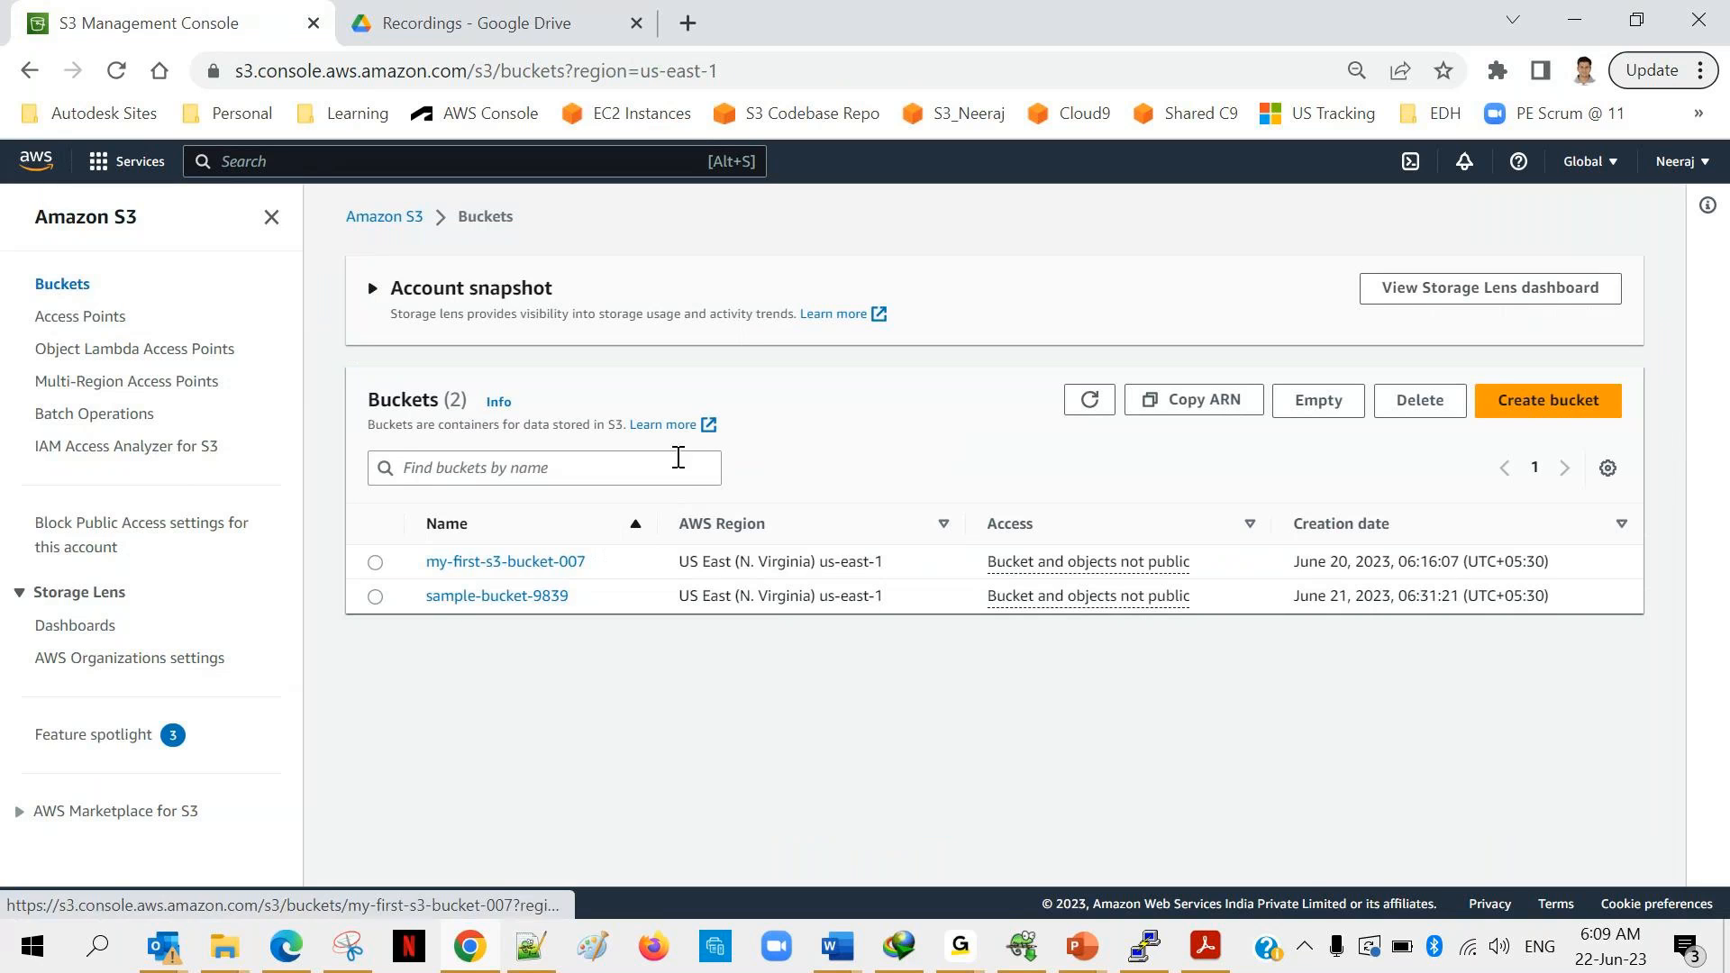
Verify sample-bucket-9839 is empty, then select it for deletion from Buckets.
click(1087, 400)
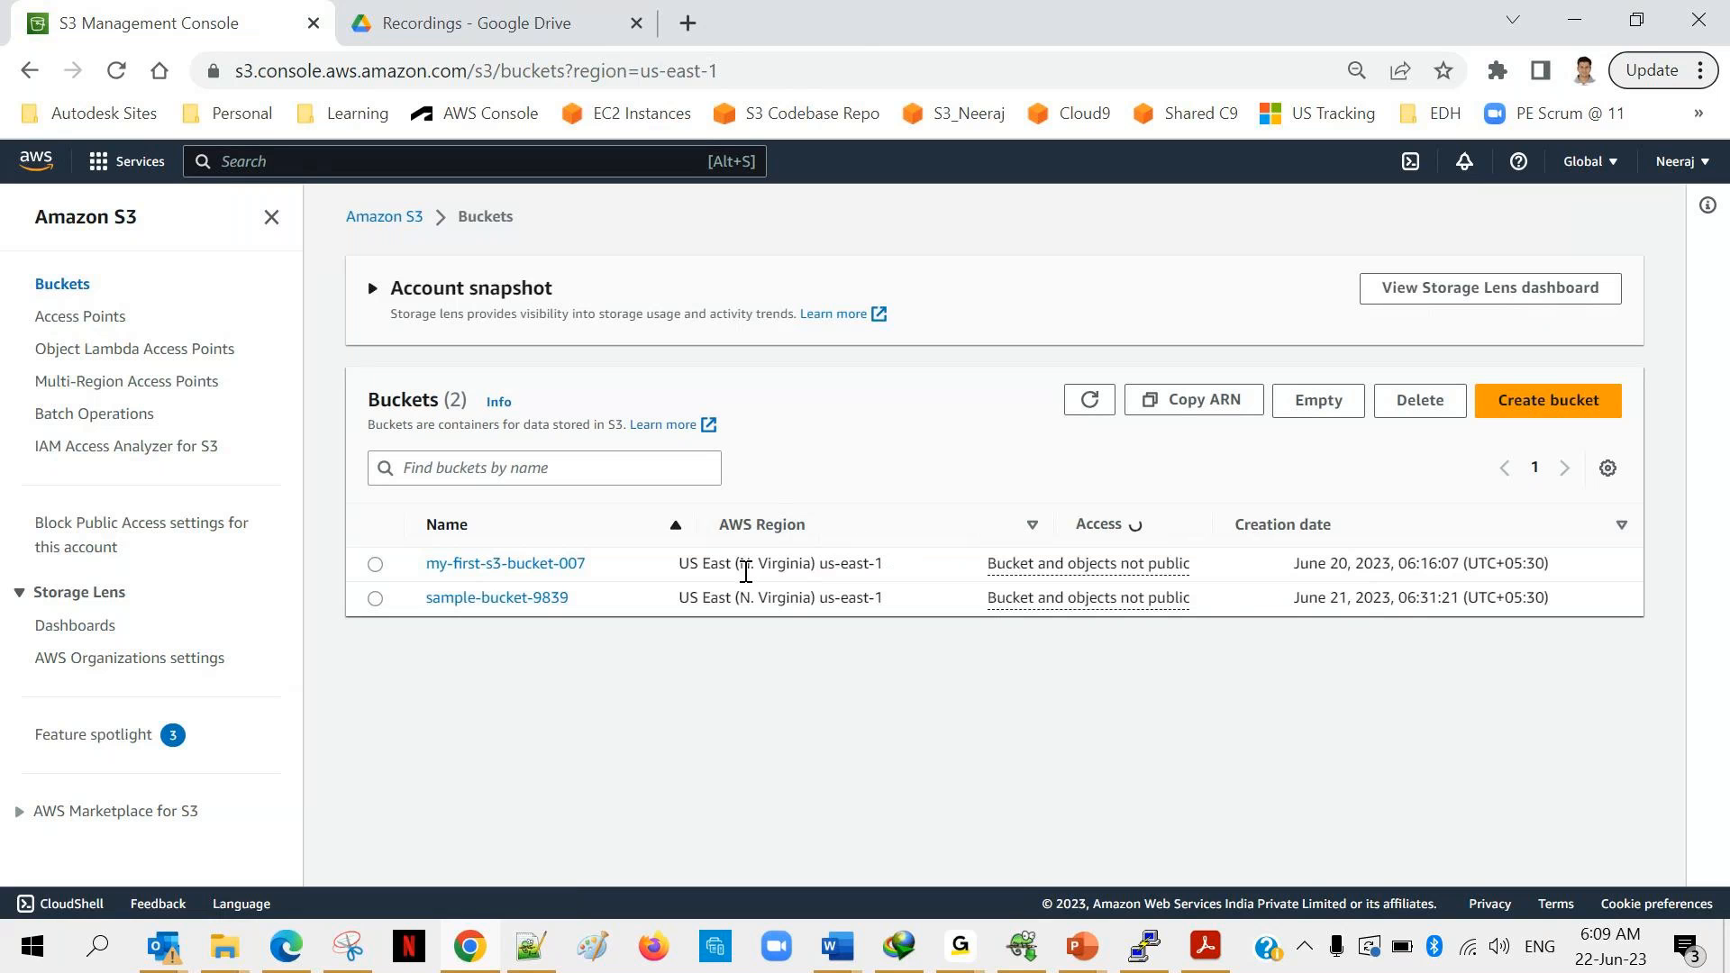
click(496, 597)
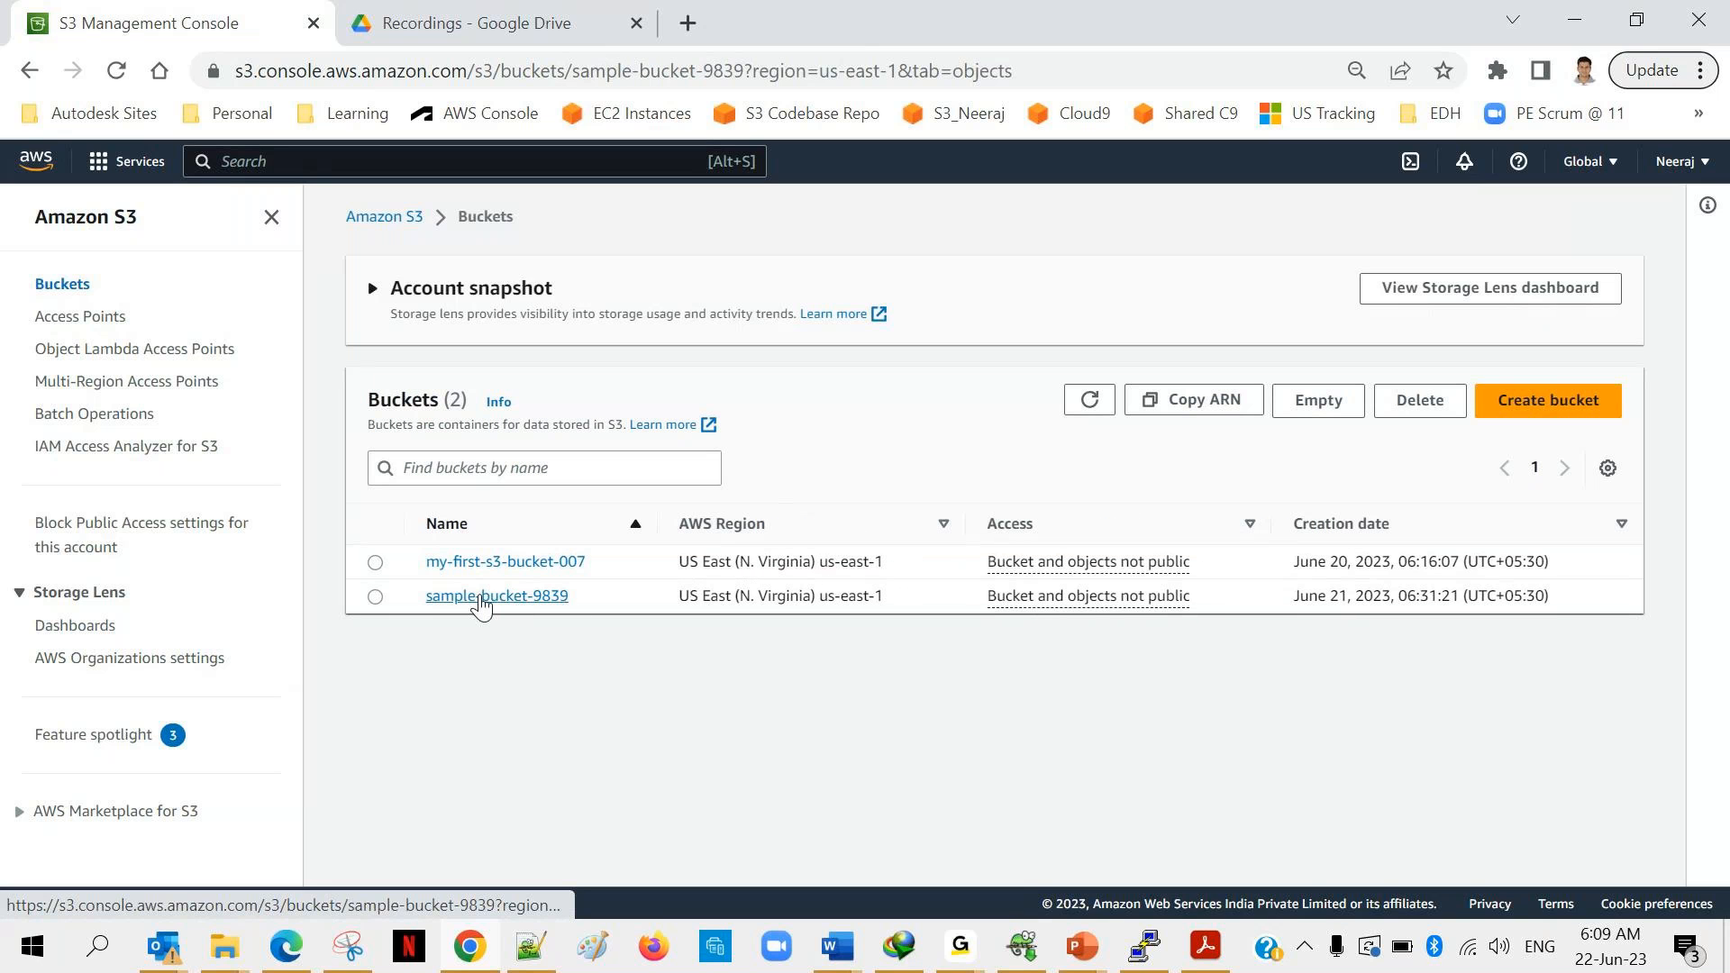
click(496, 595)
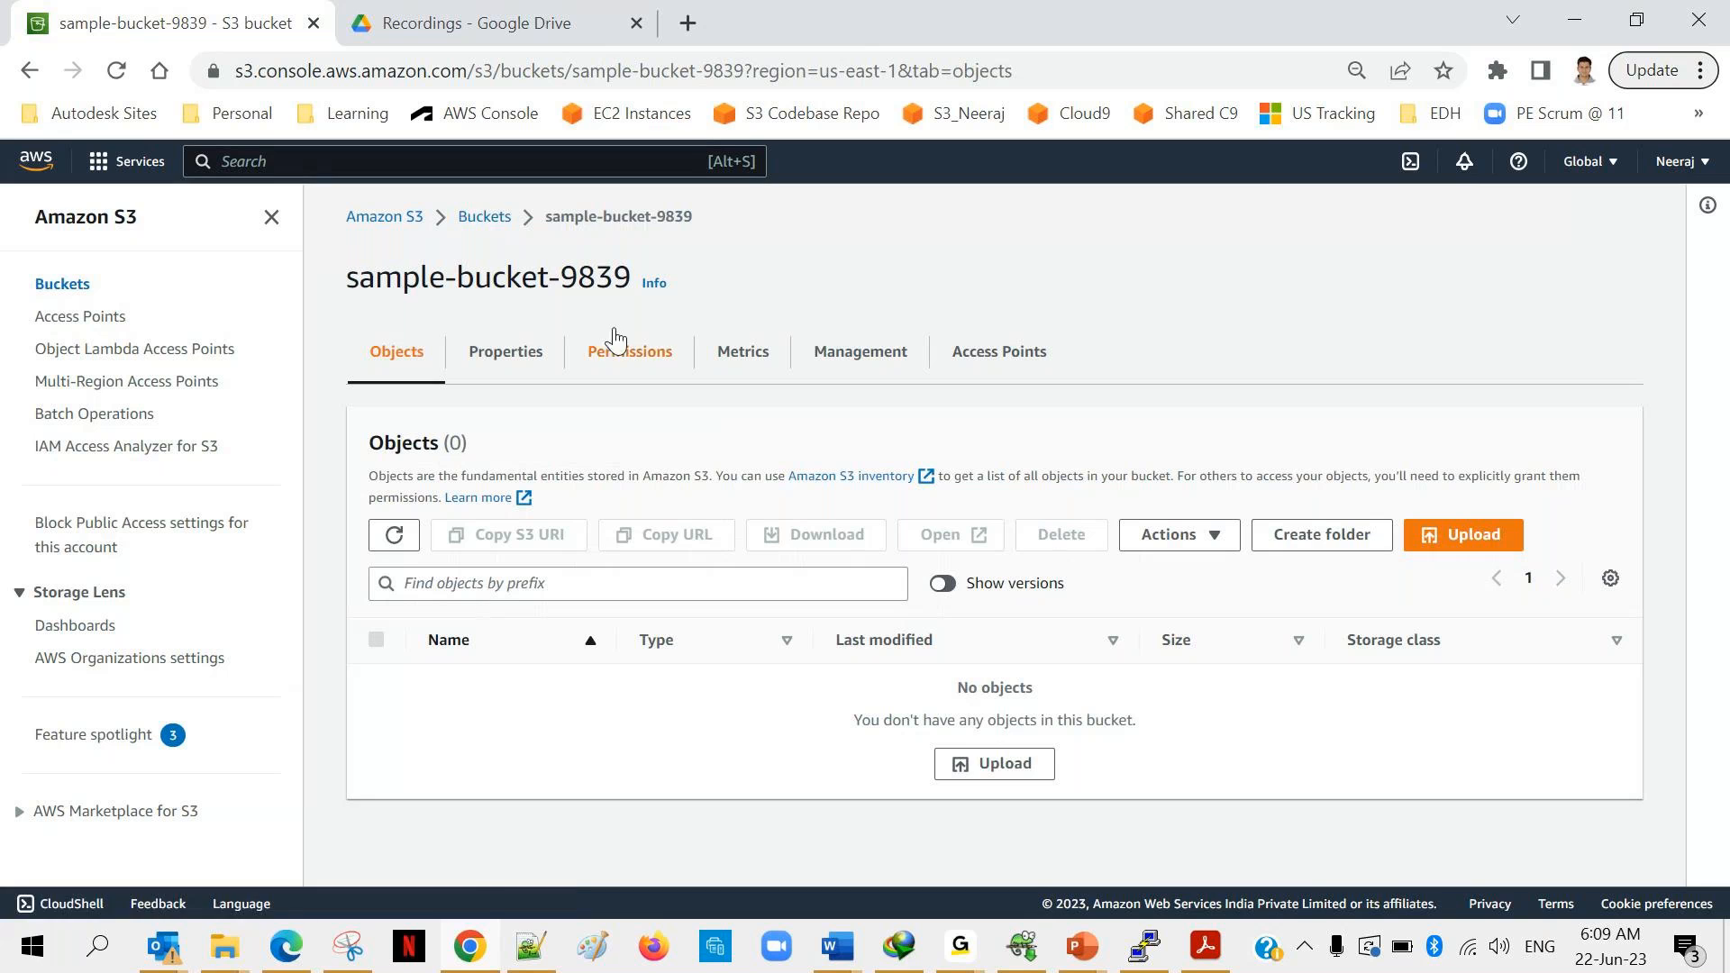
click(483, 216)
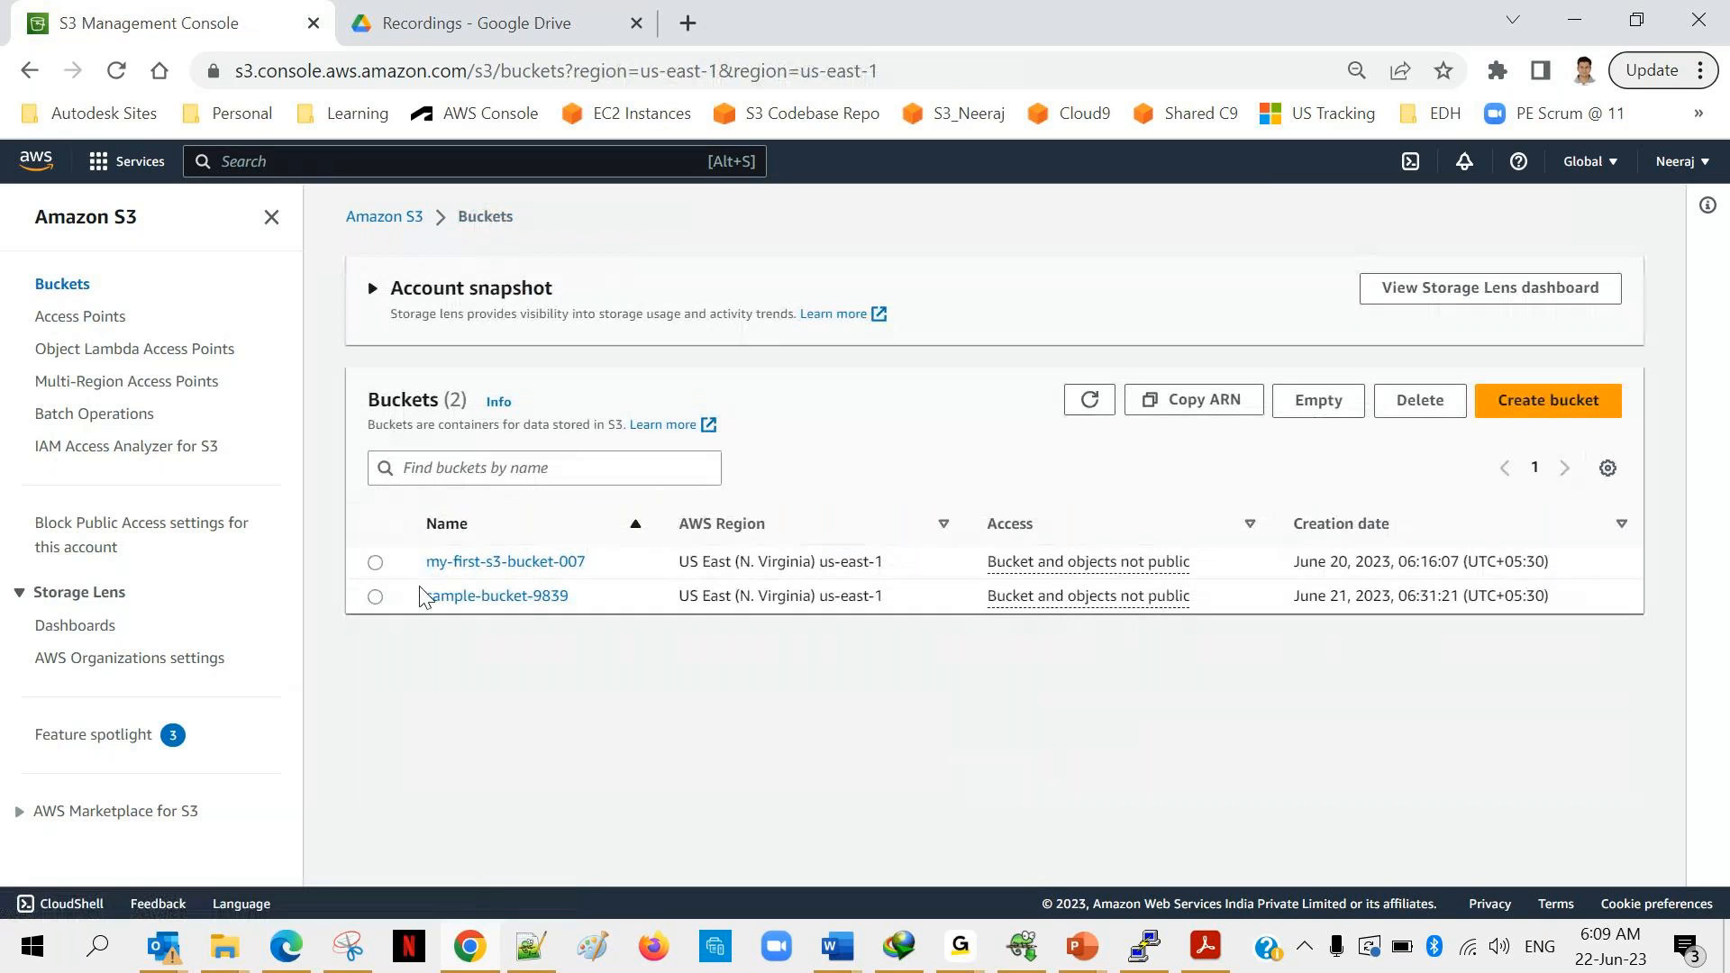
click(375, 595)
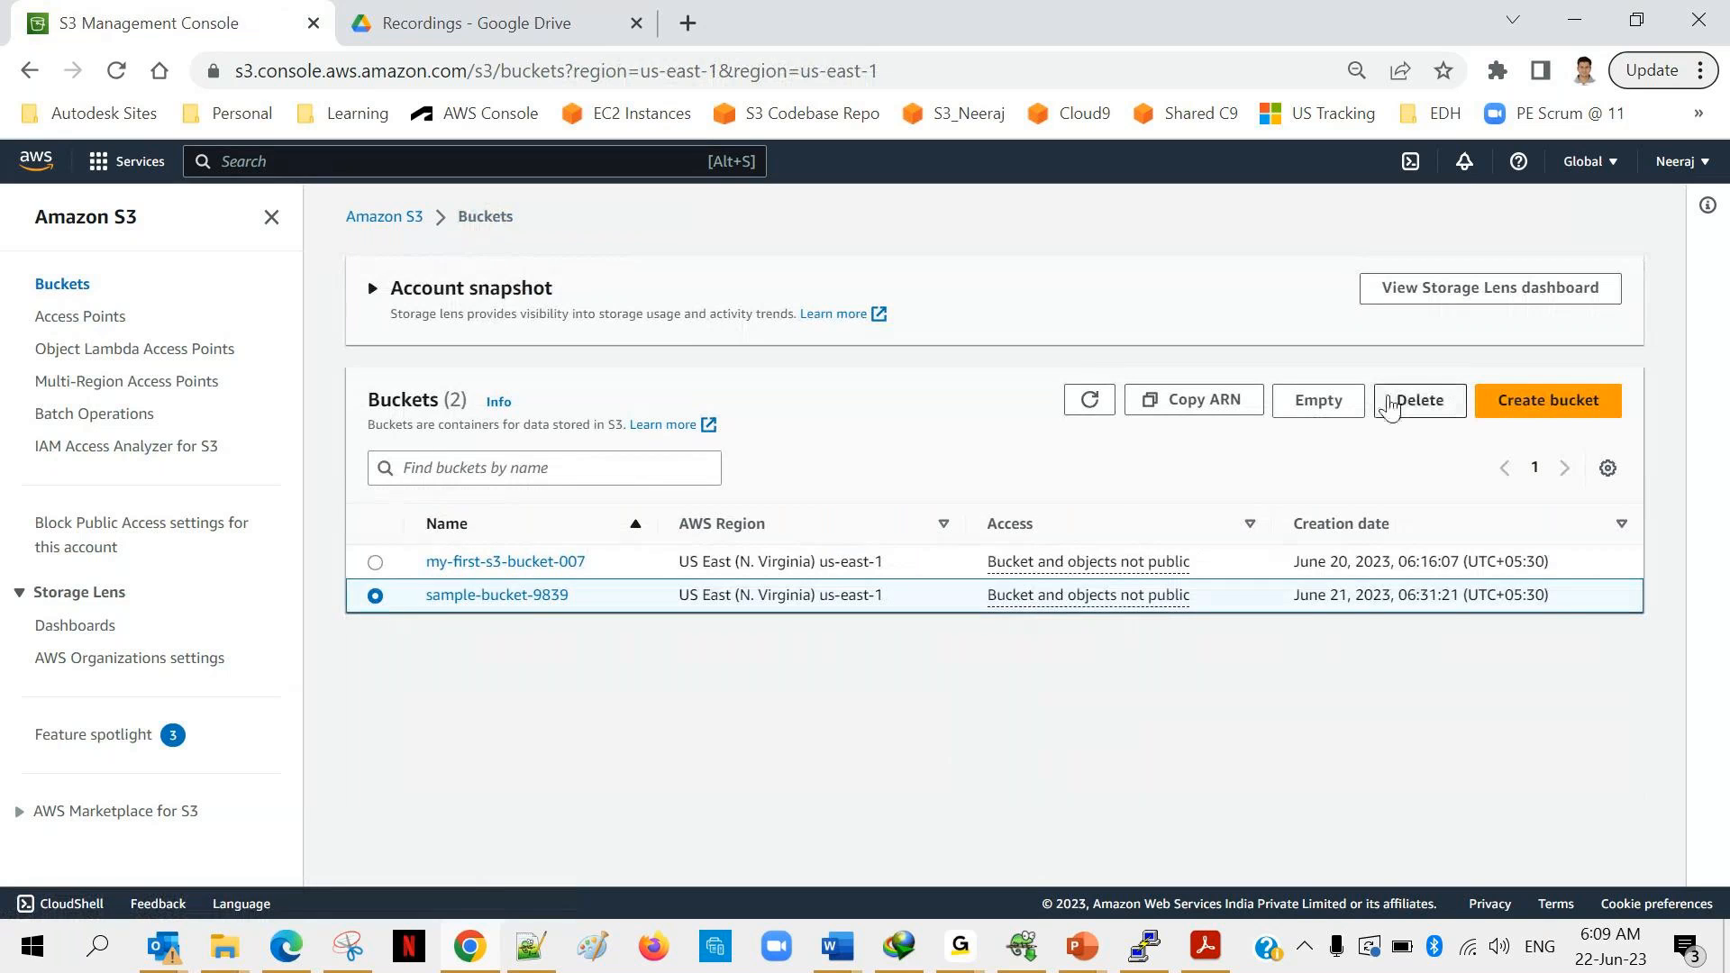
click(1419, 399)
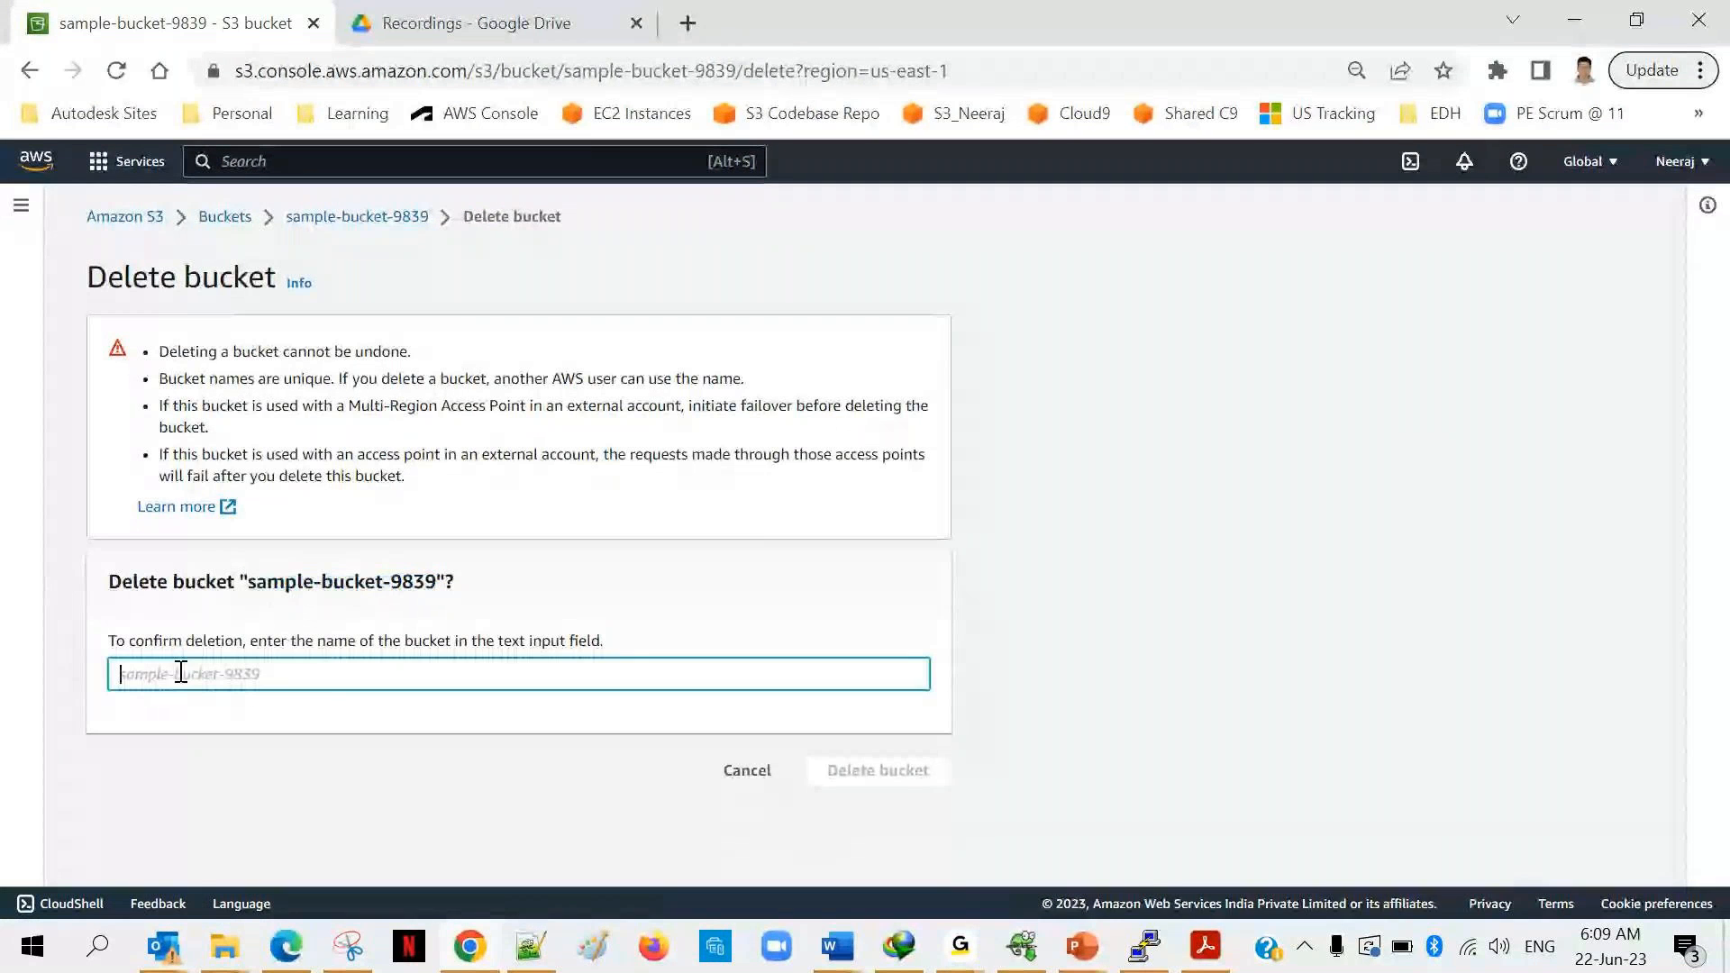
Confirm deleting sample-bucket-9839 by entering its name and clicking Delete bucket.
text(sample-bucket-9839)
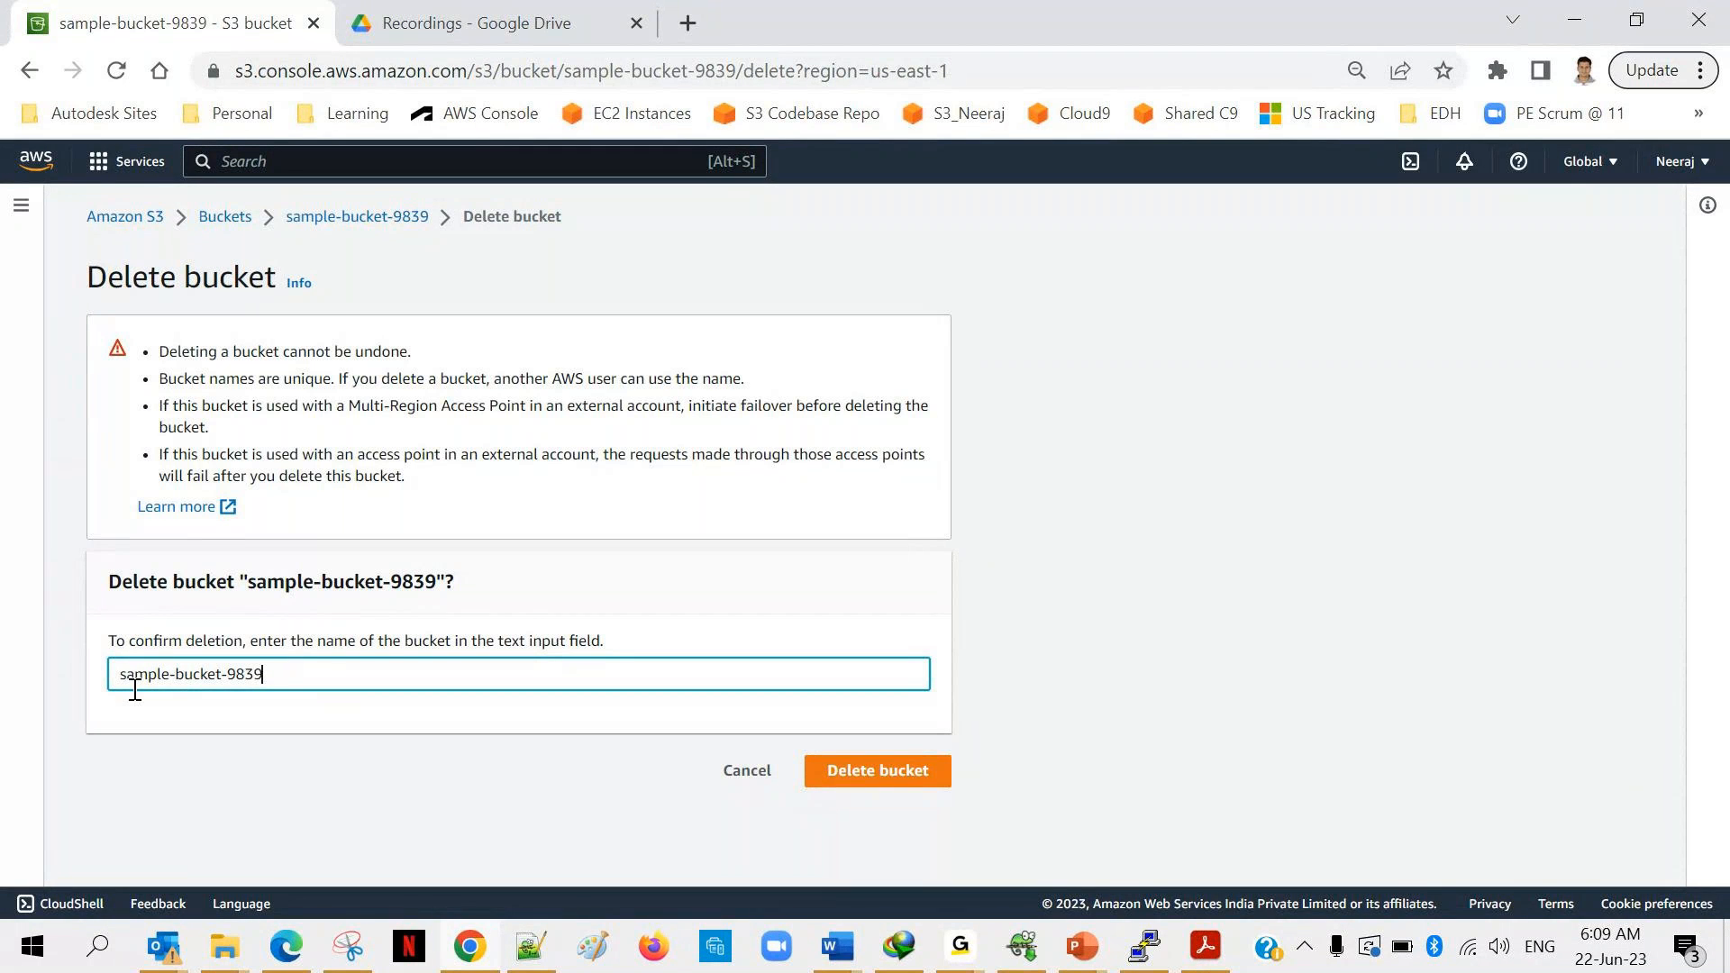
mouse_move(319, 637)
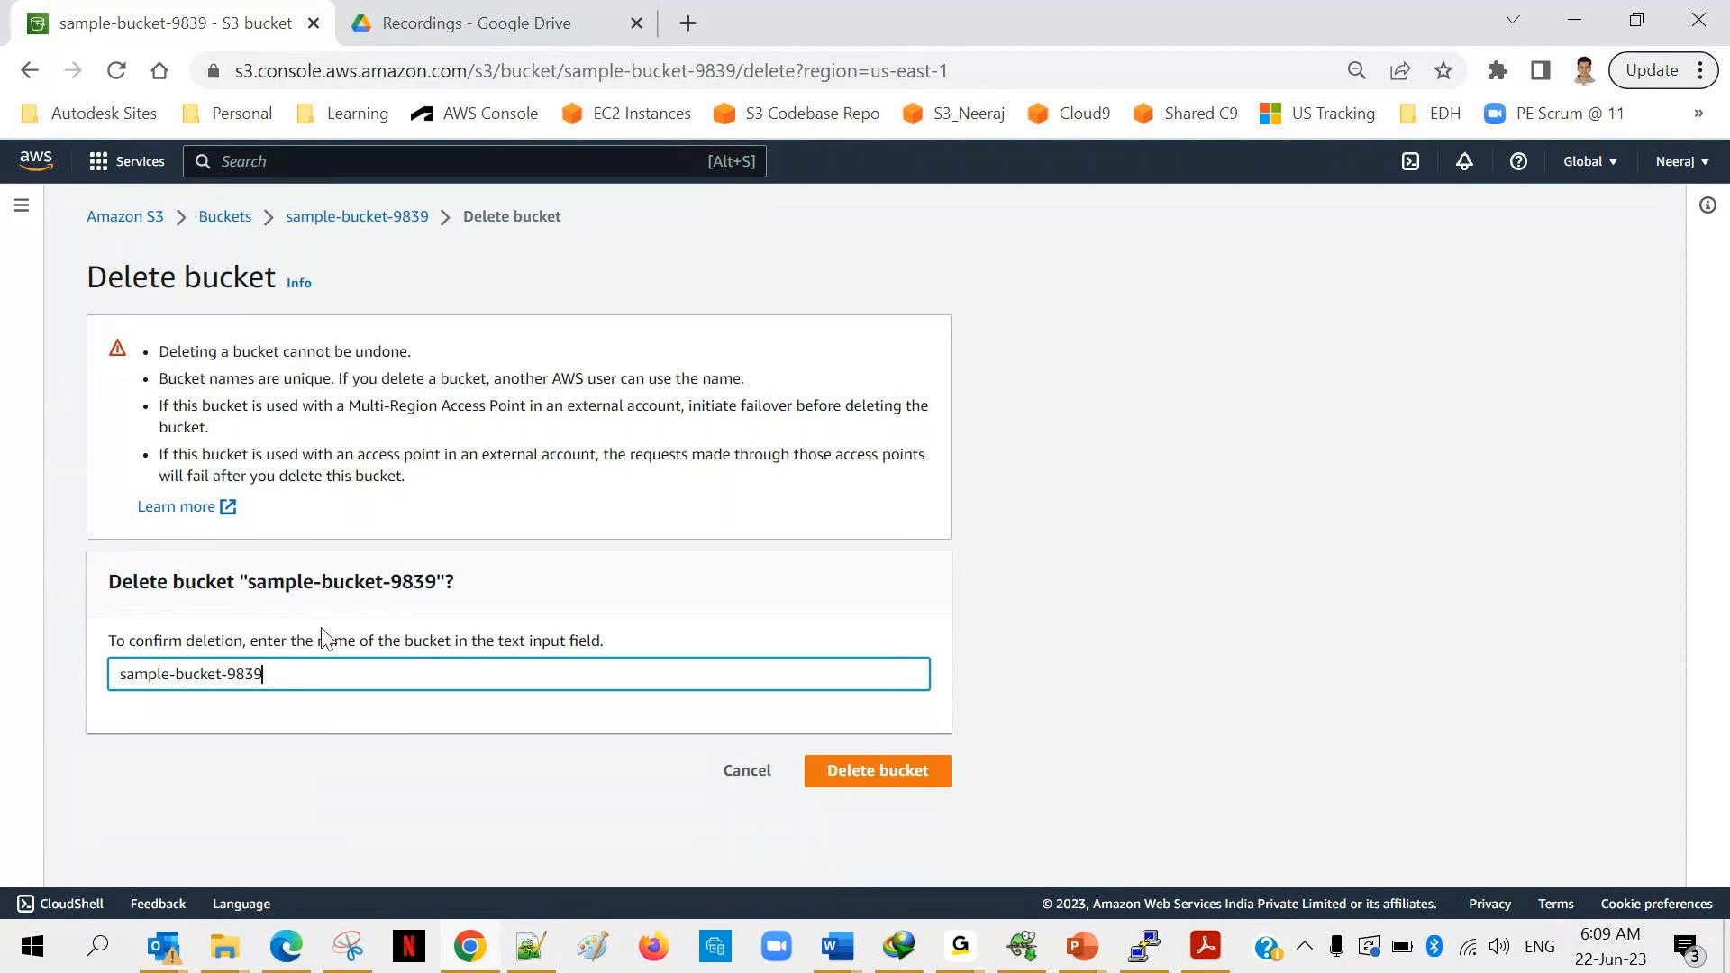
mouse_move(110, 637)
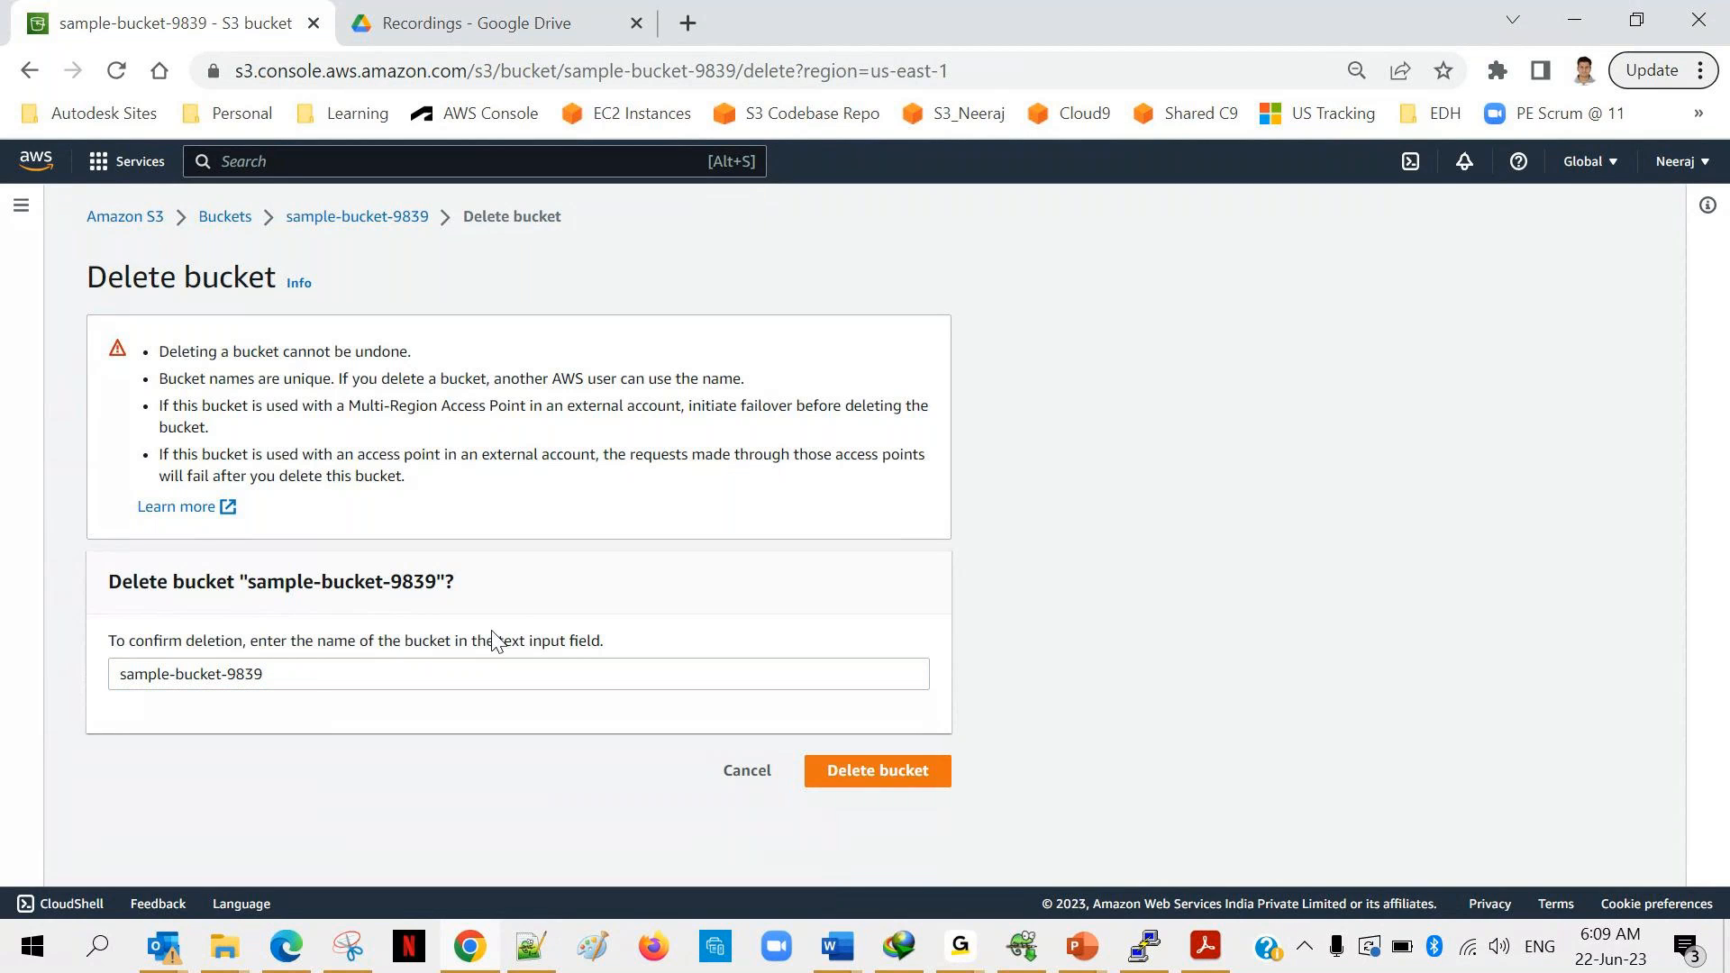
triple_click(353, 639)
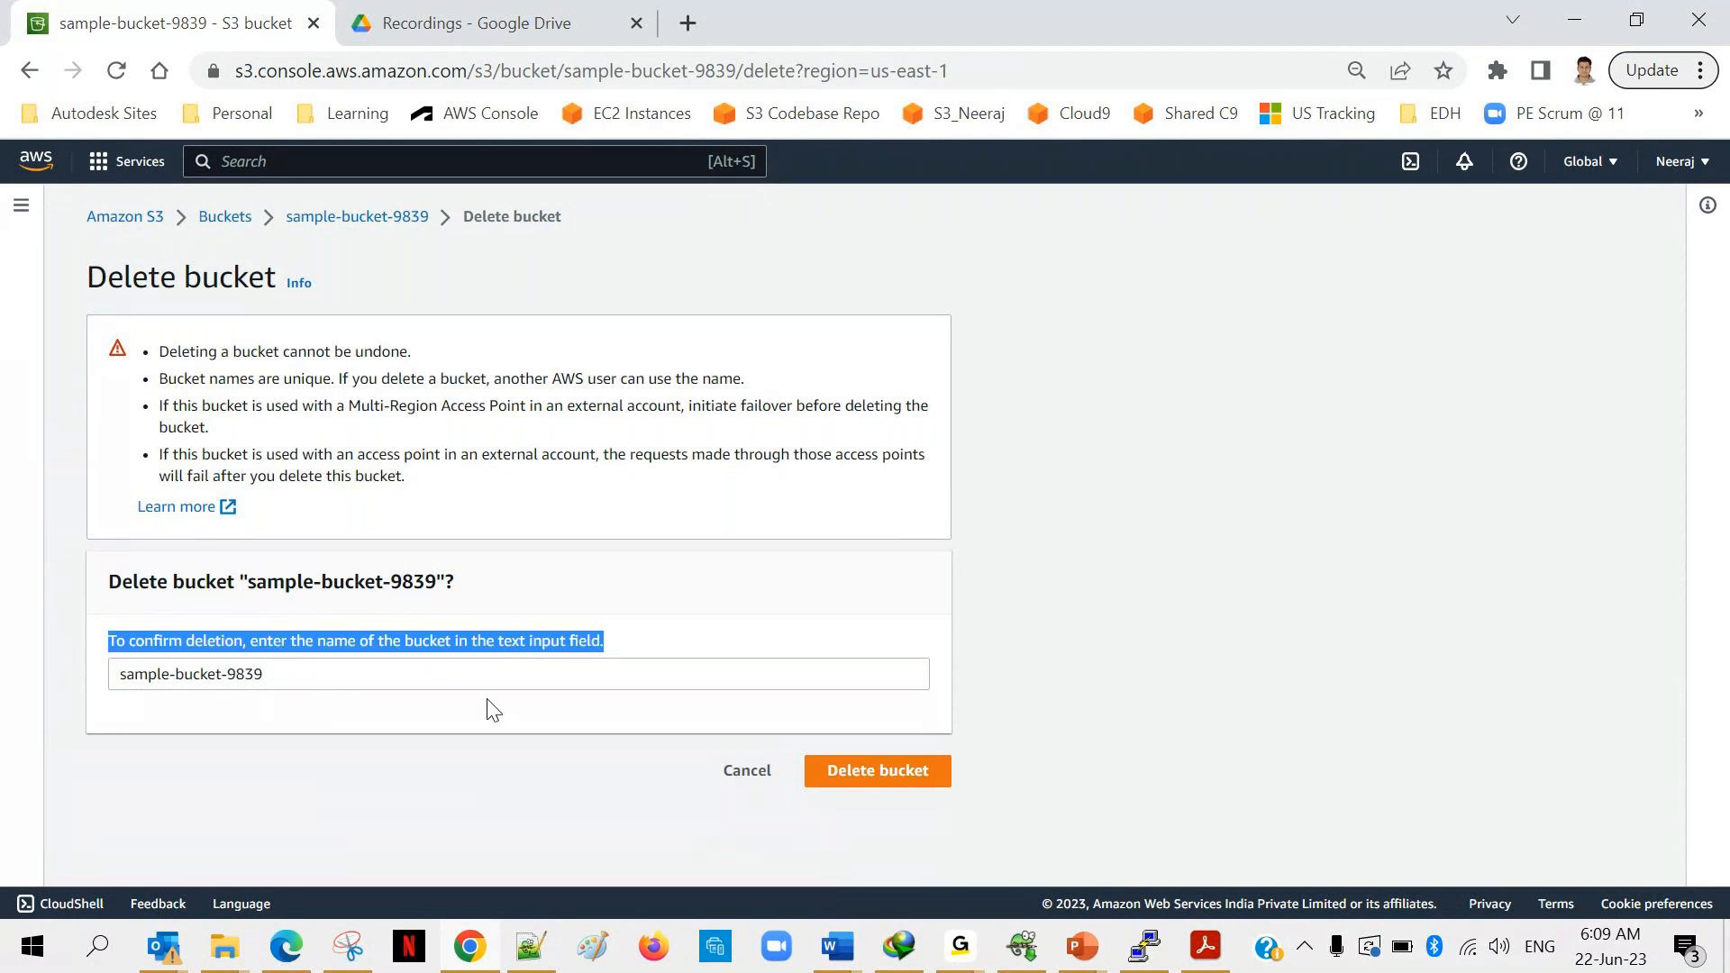
click(877, 770)
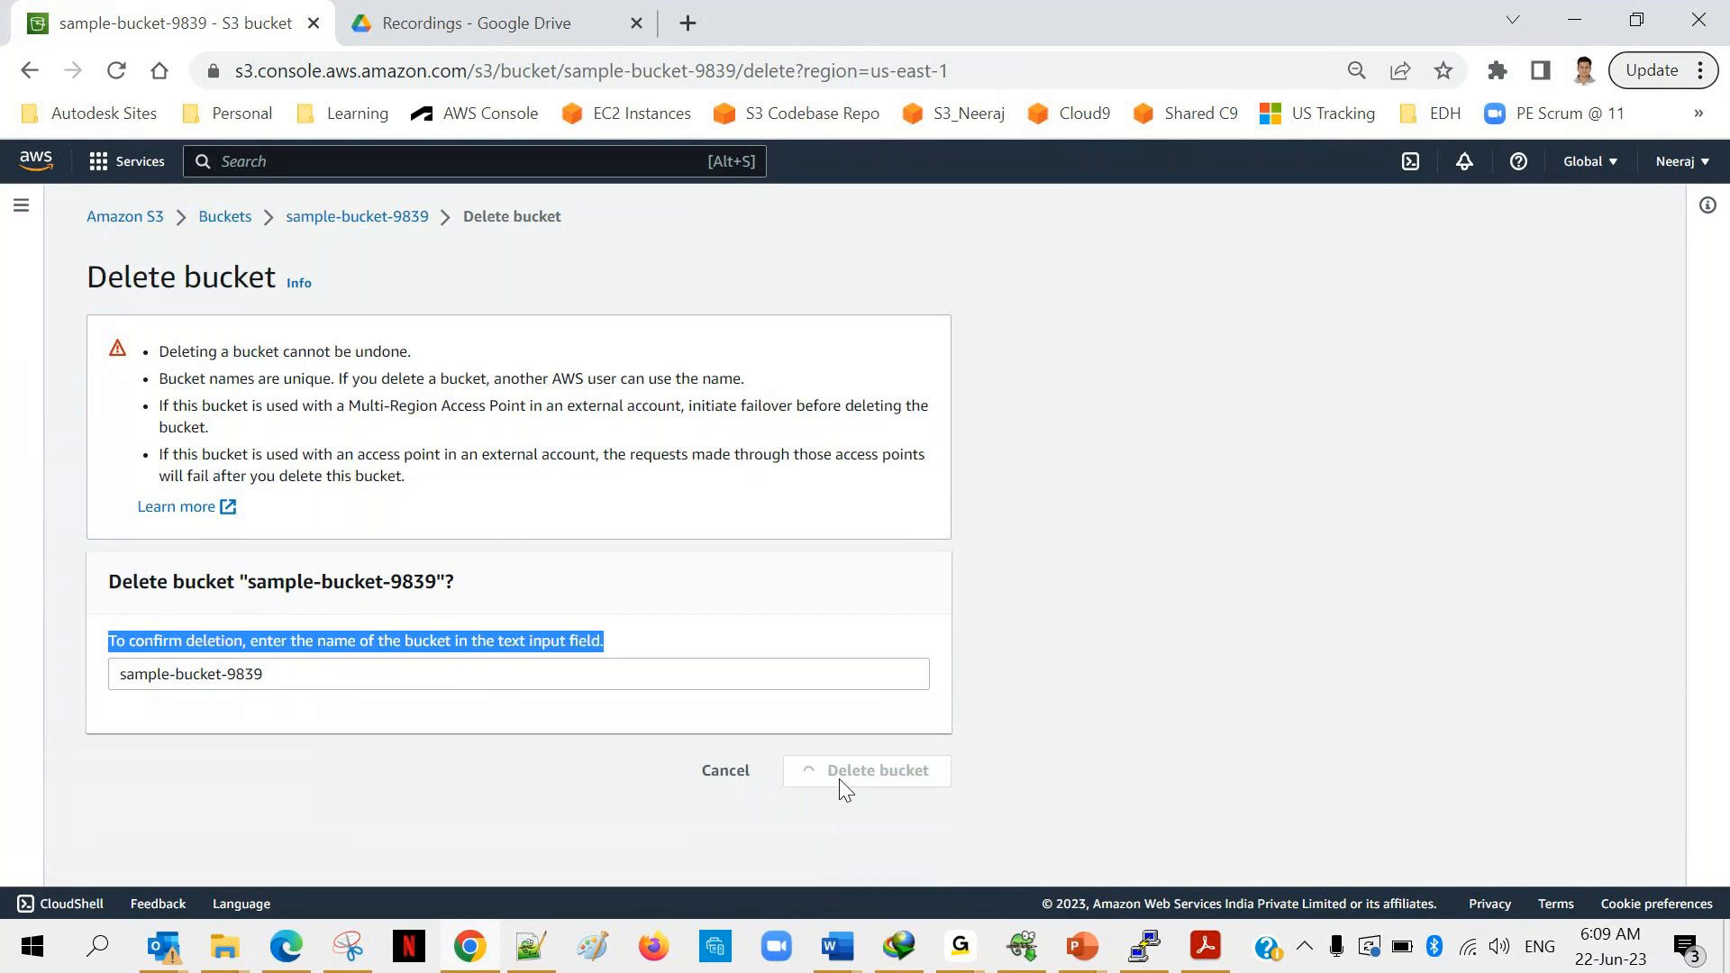
click(877, 770)
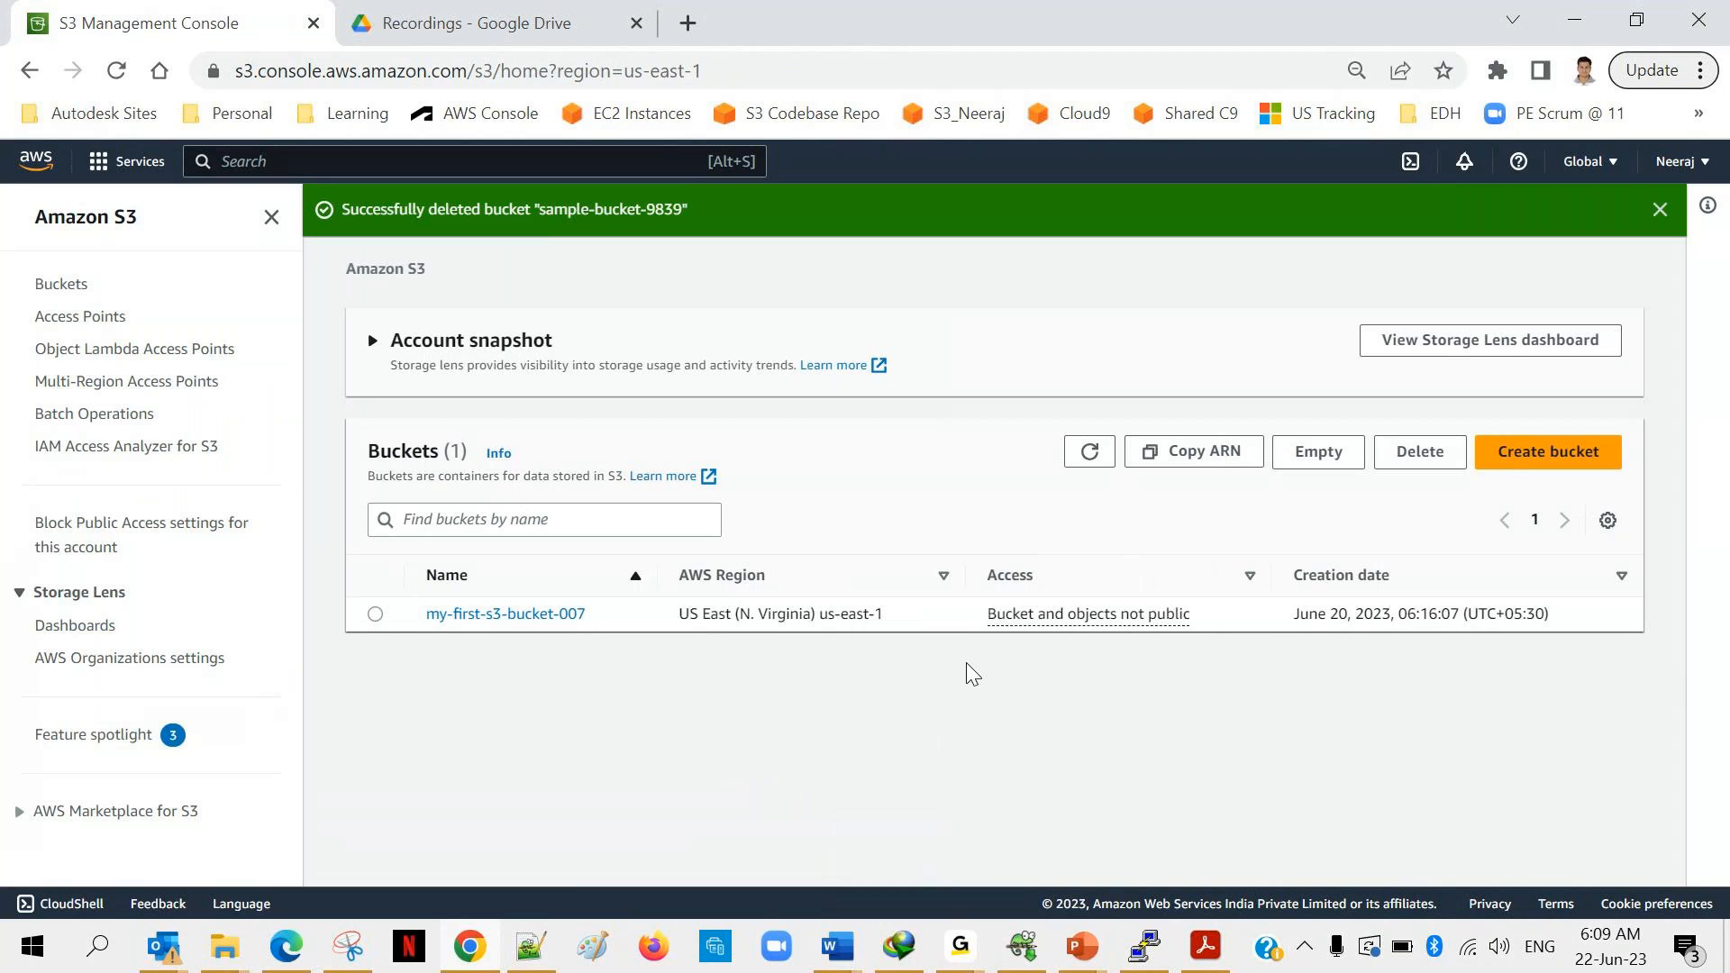
mouse_move(573, 642)
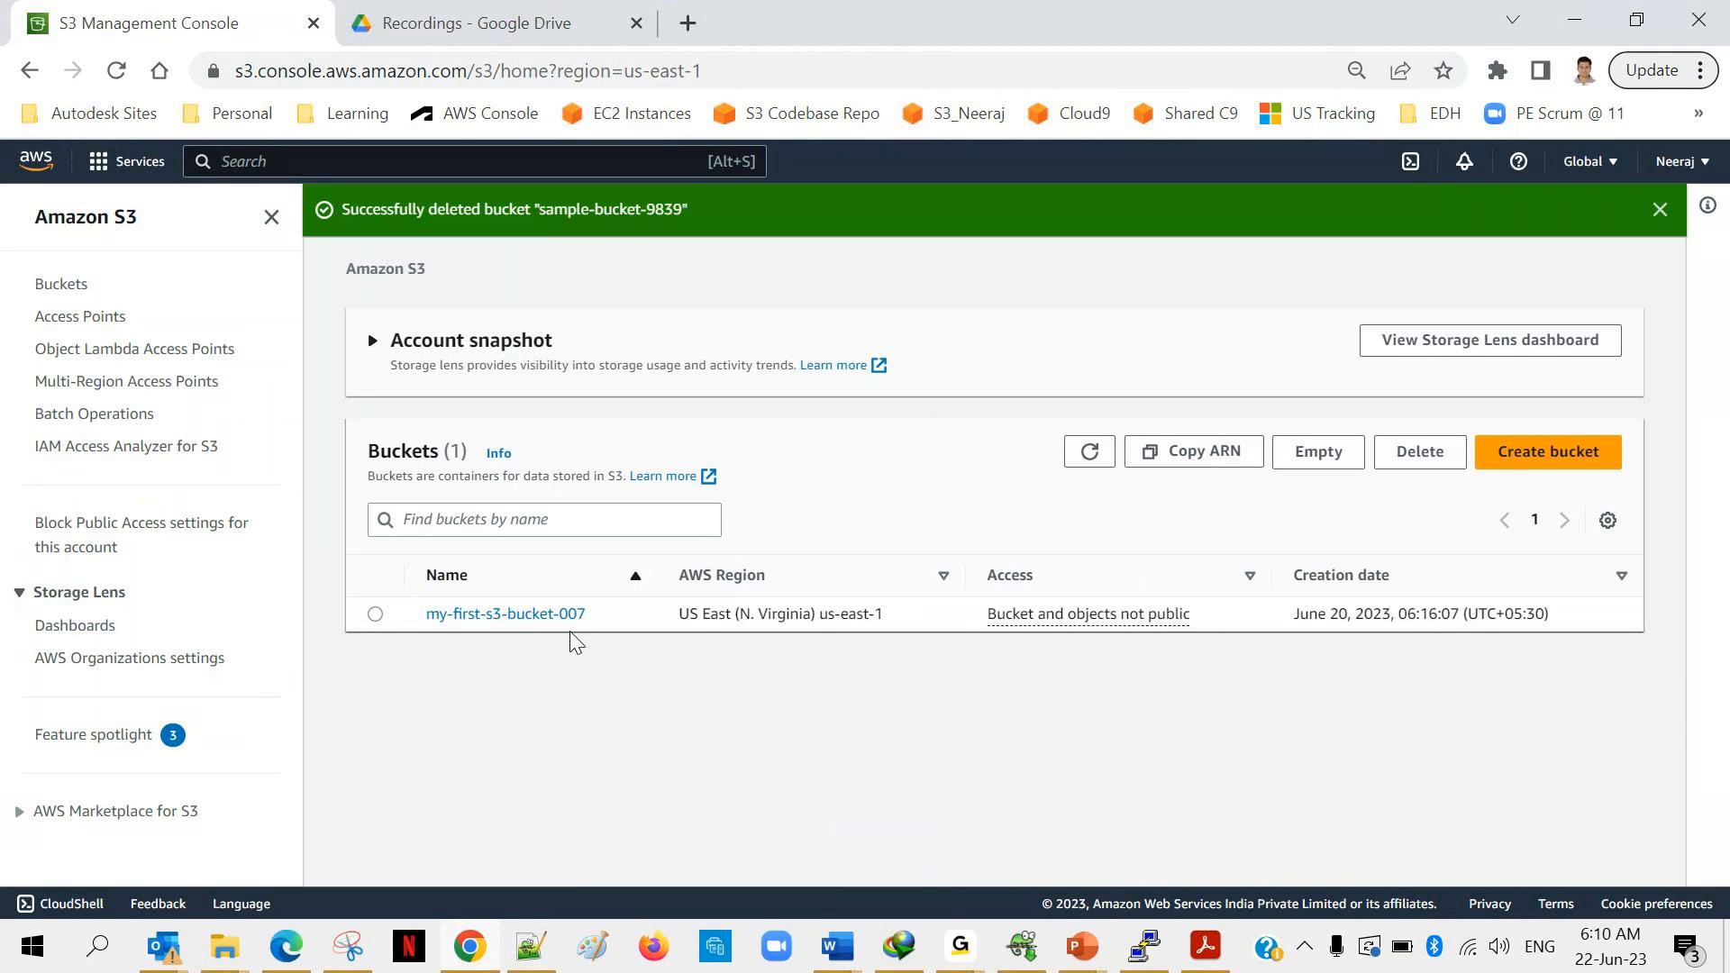
mouse_move(1028, 614)
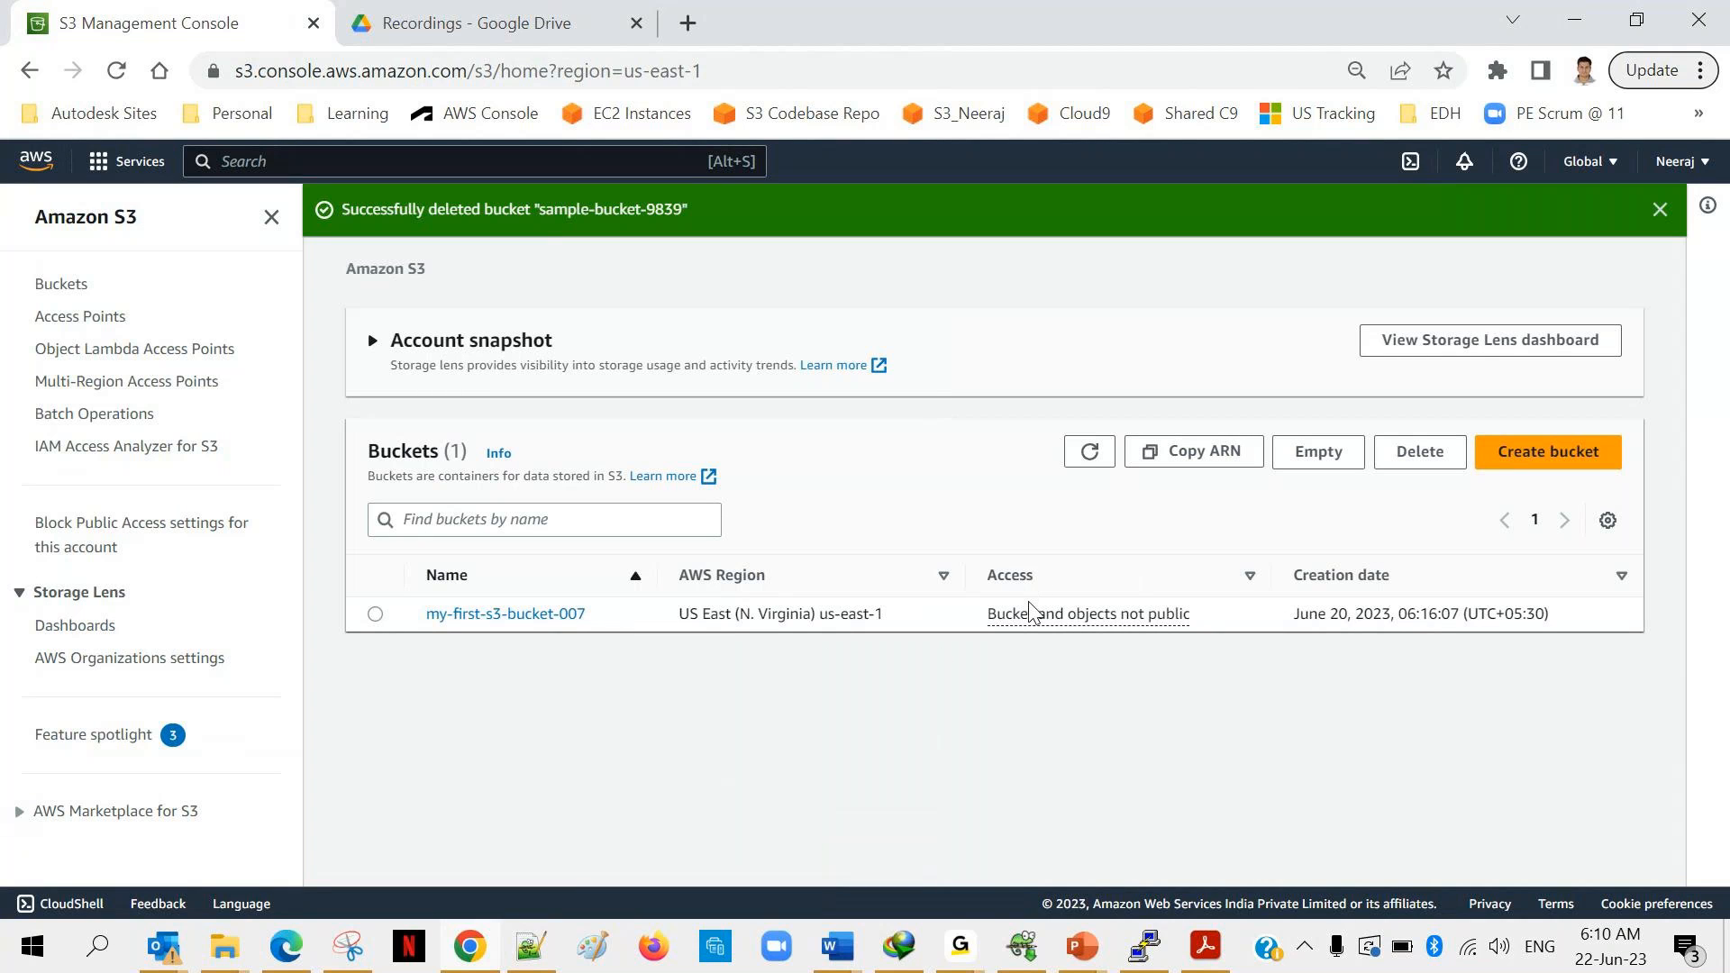
mouse_move(1189, 638)
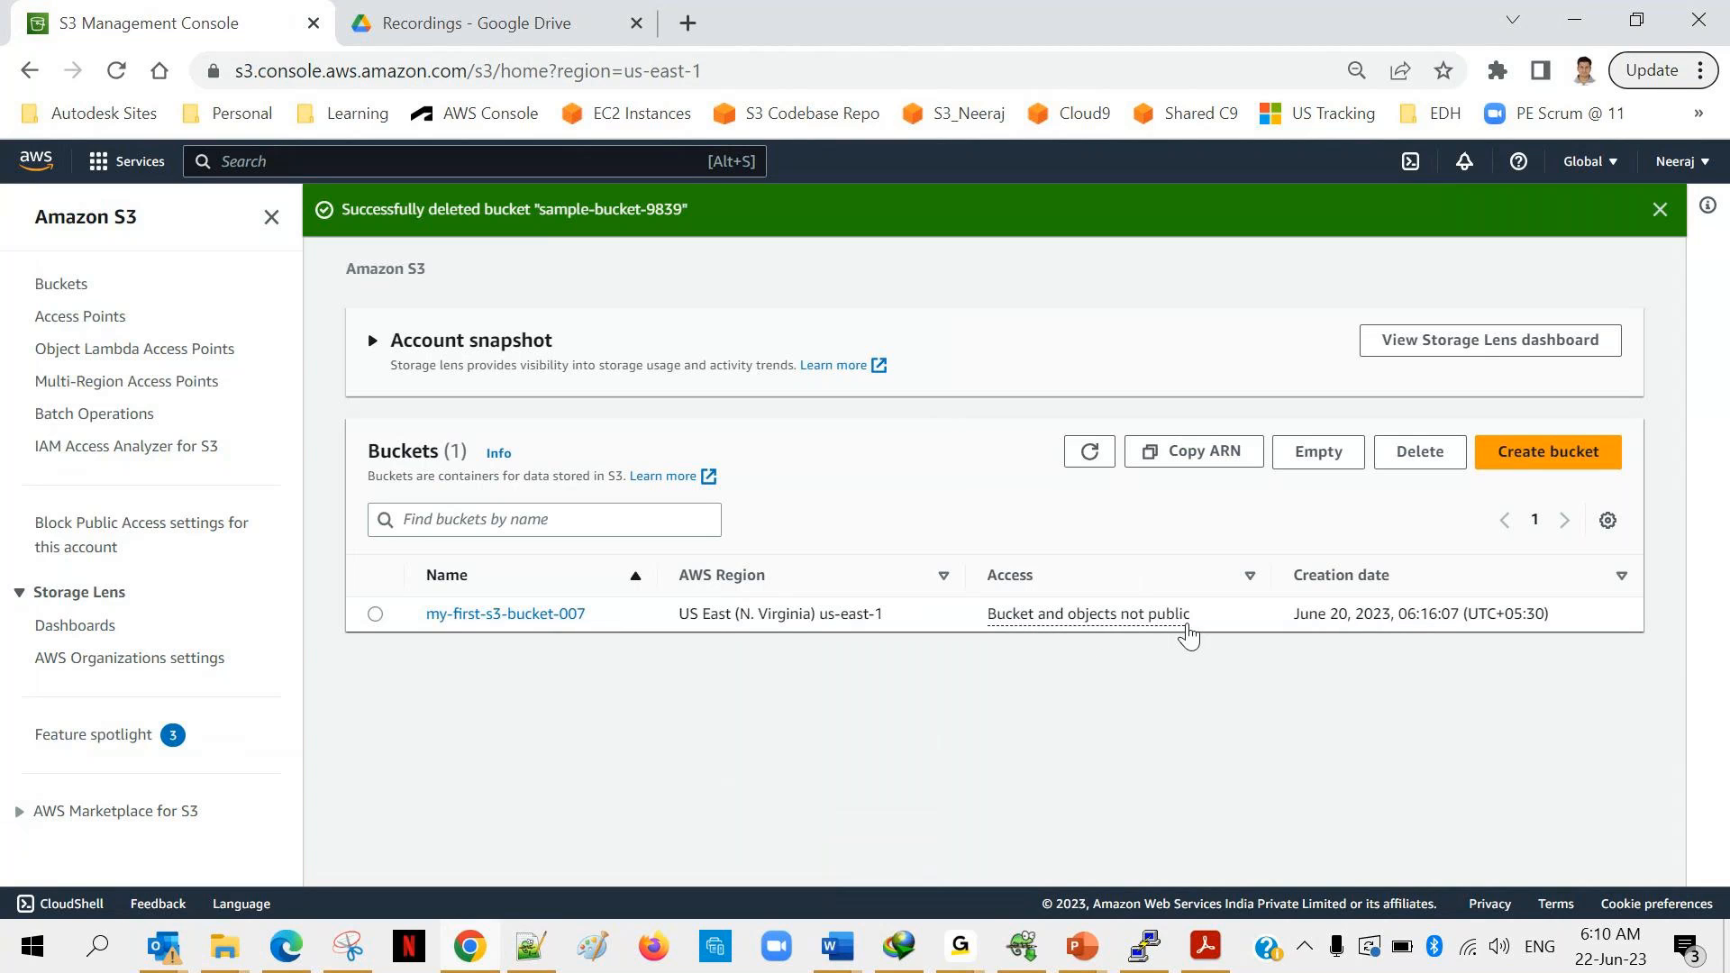
mouse_move(1210, 635)
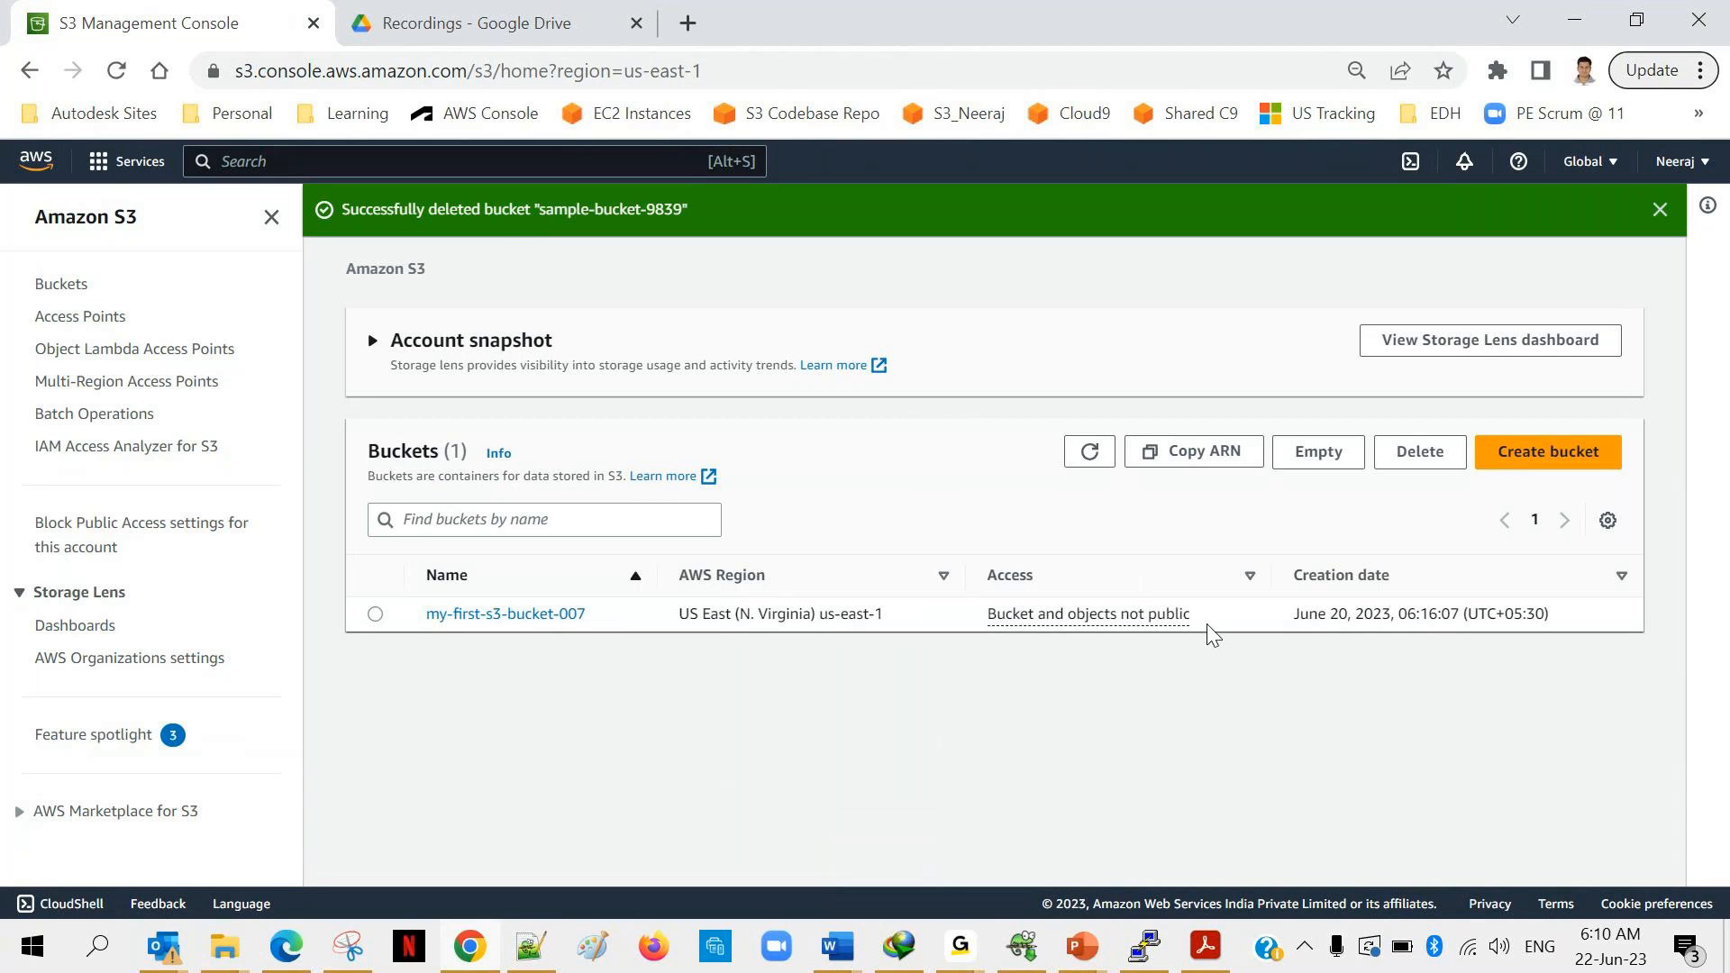
Begin creating a bucket and enter the name my-static-website-007.
click(1546, 452)
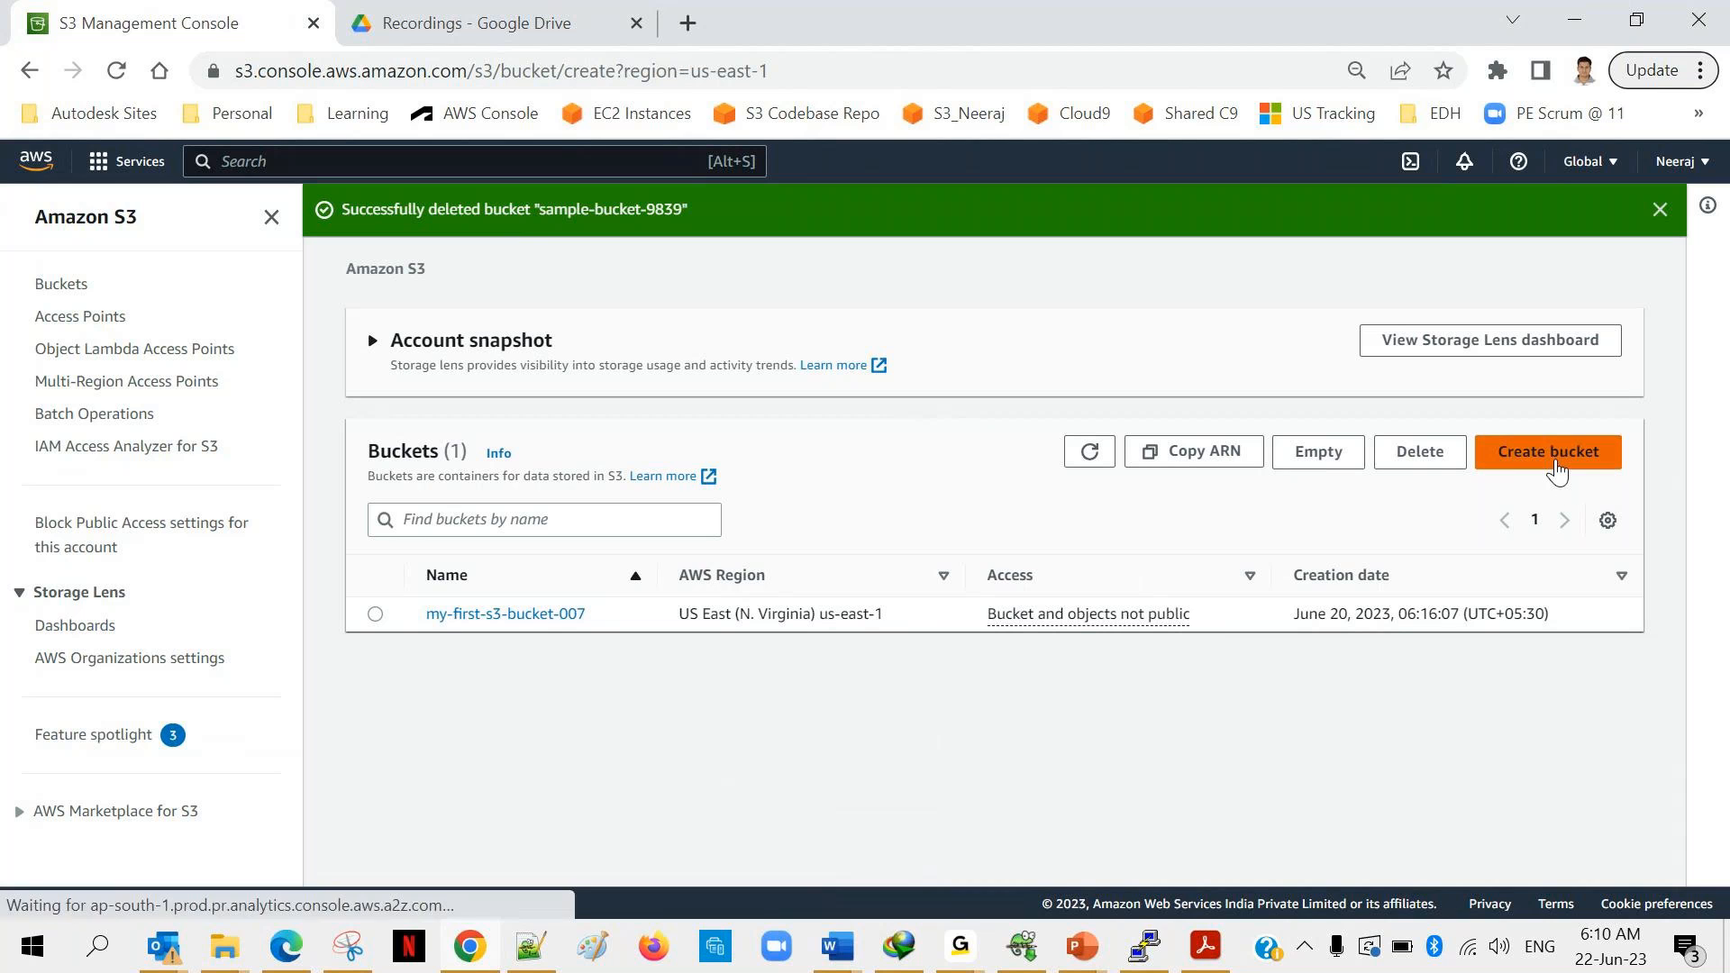
click(1547, 451)
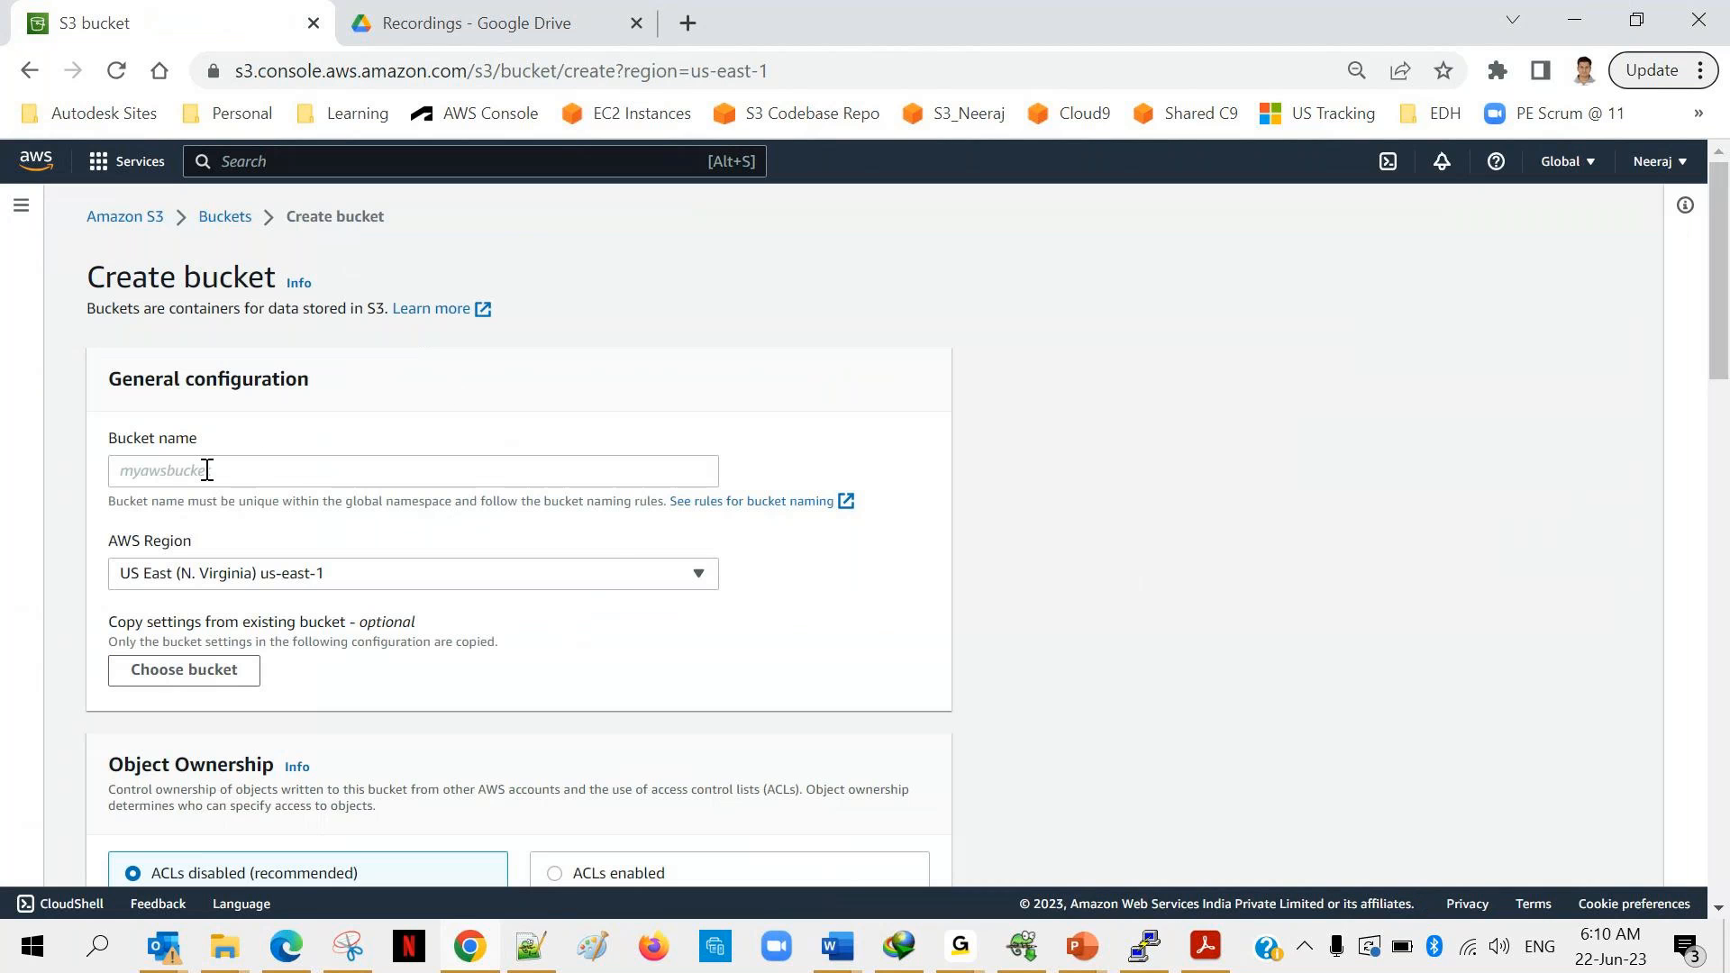
text(my)
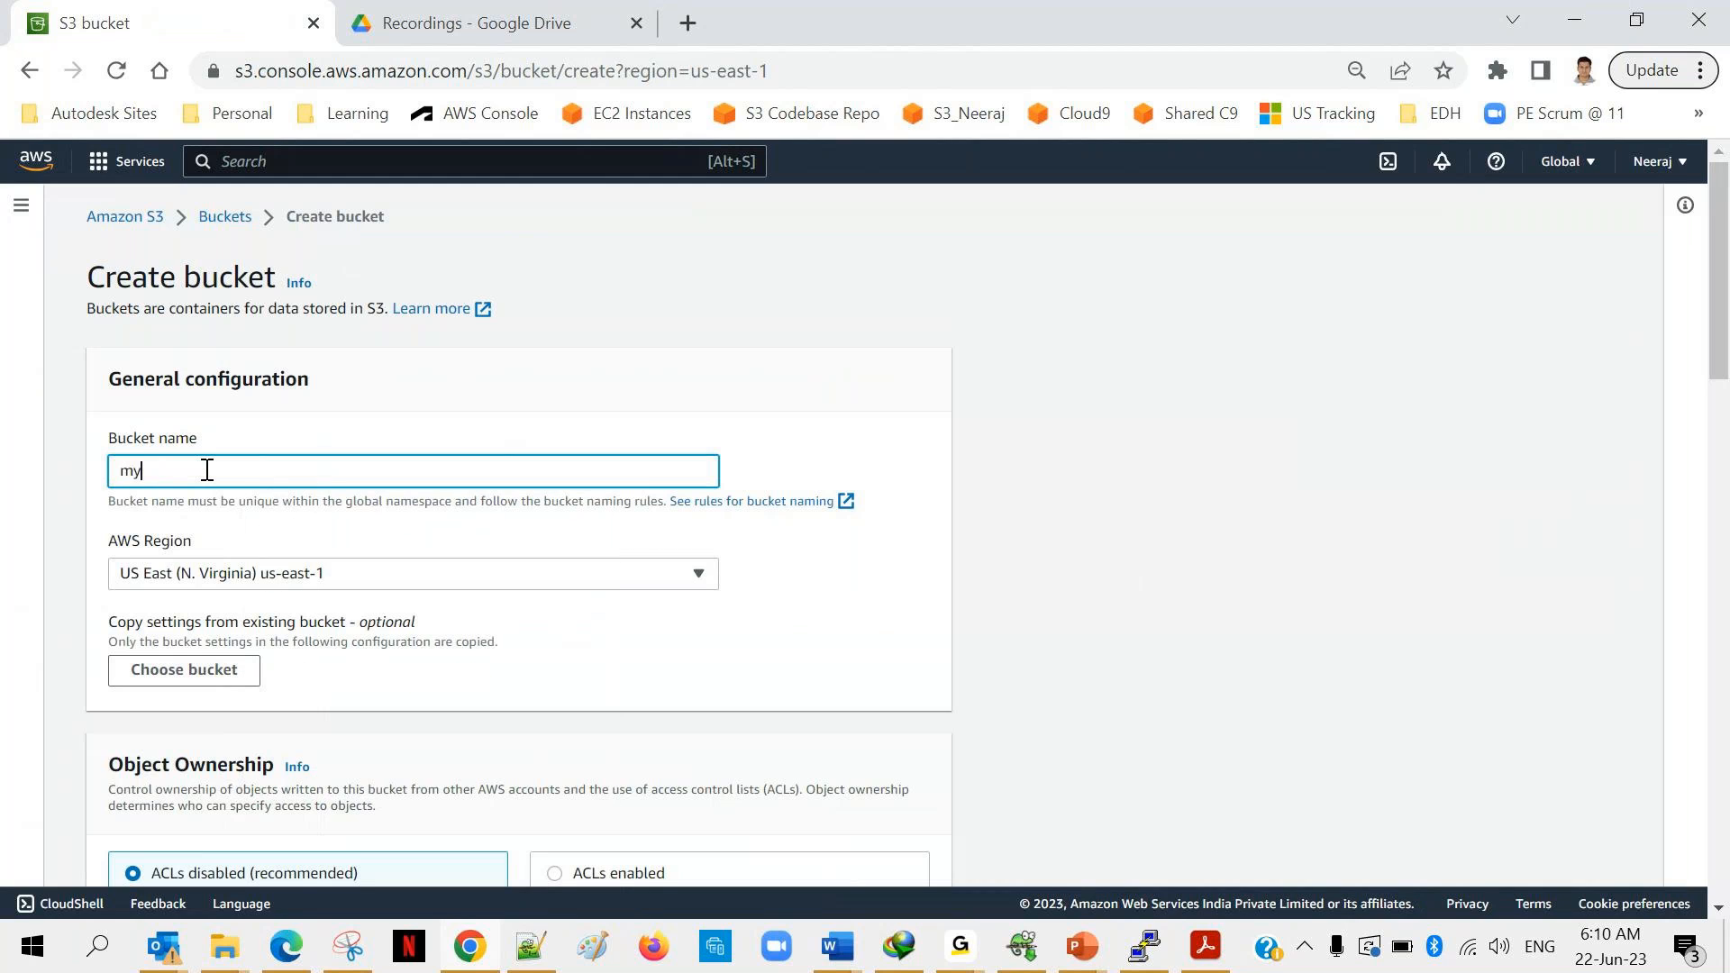
text(-static)
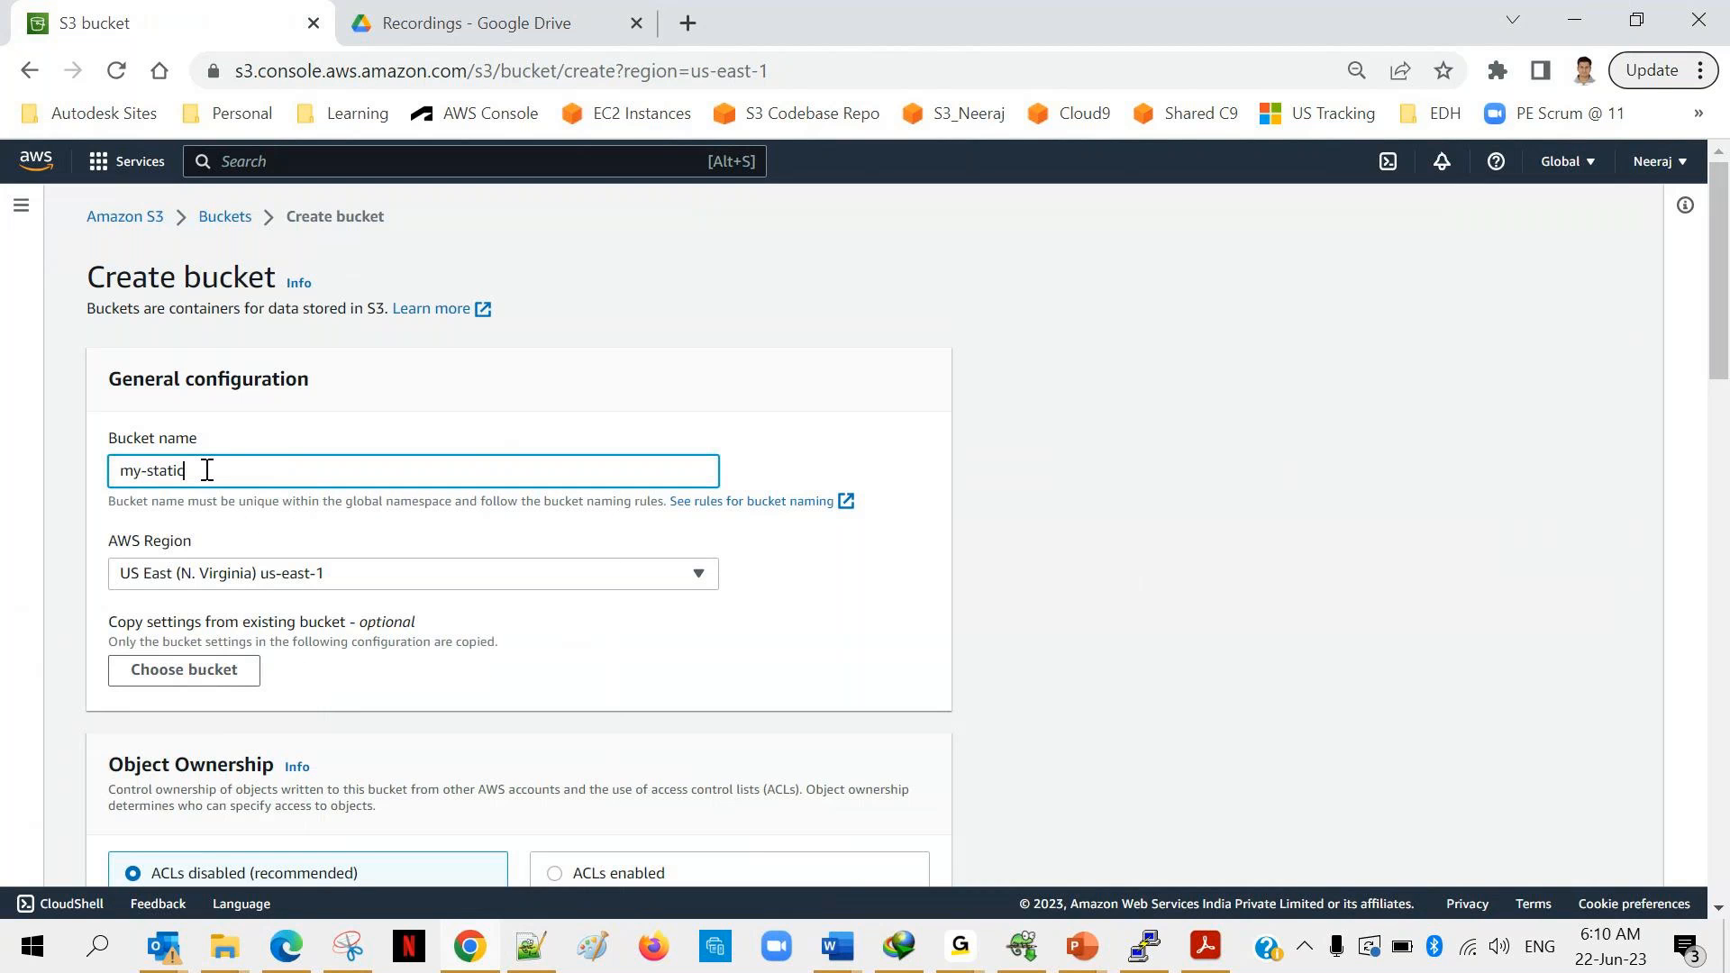
text(-web)
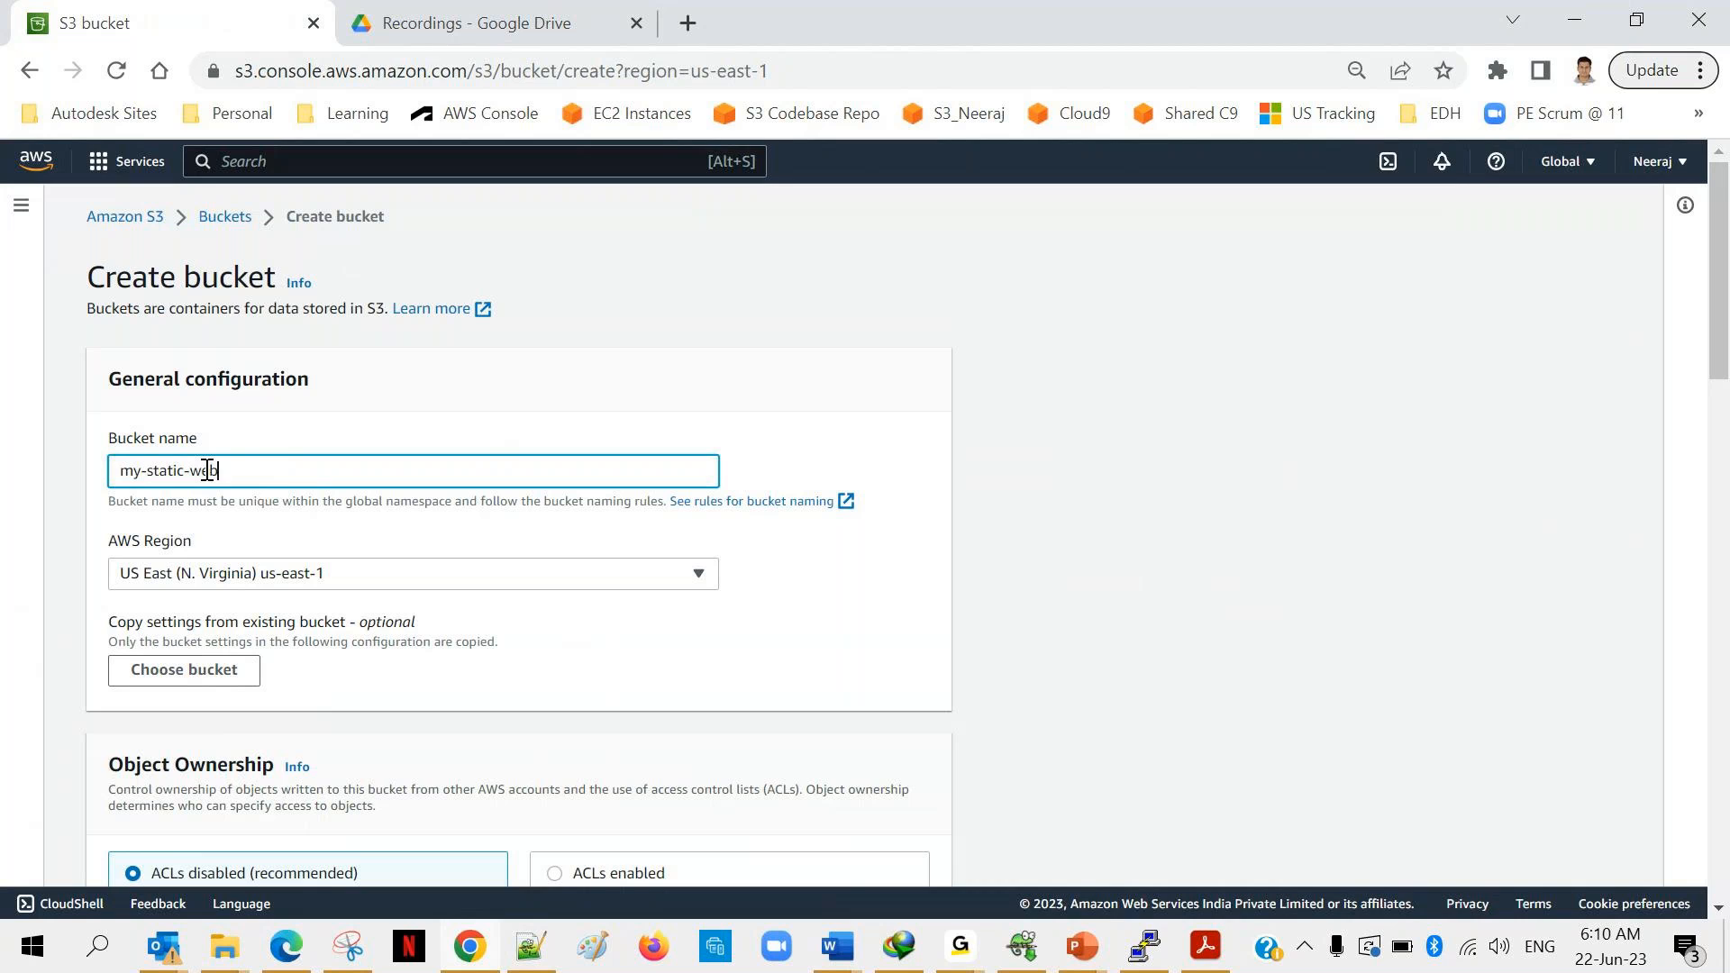
text(site)
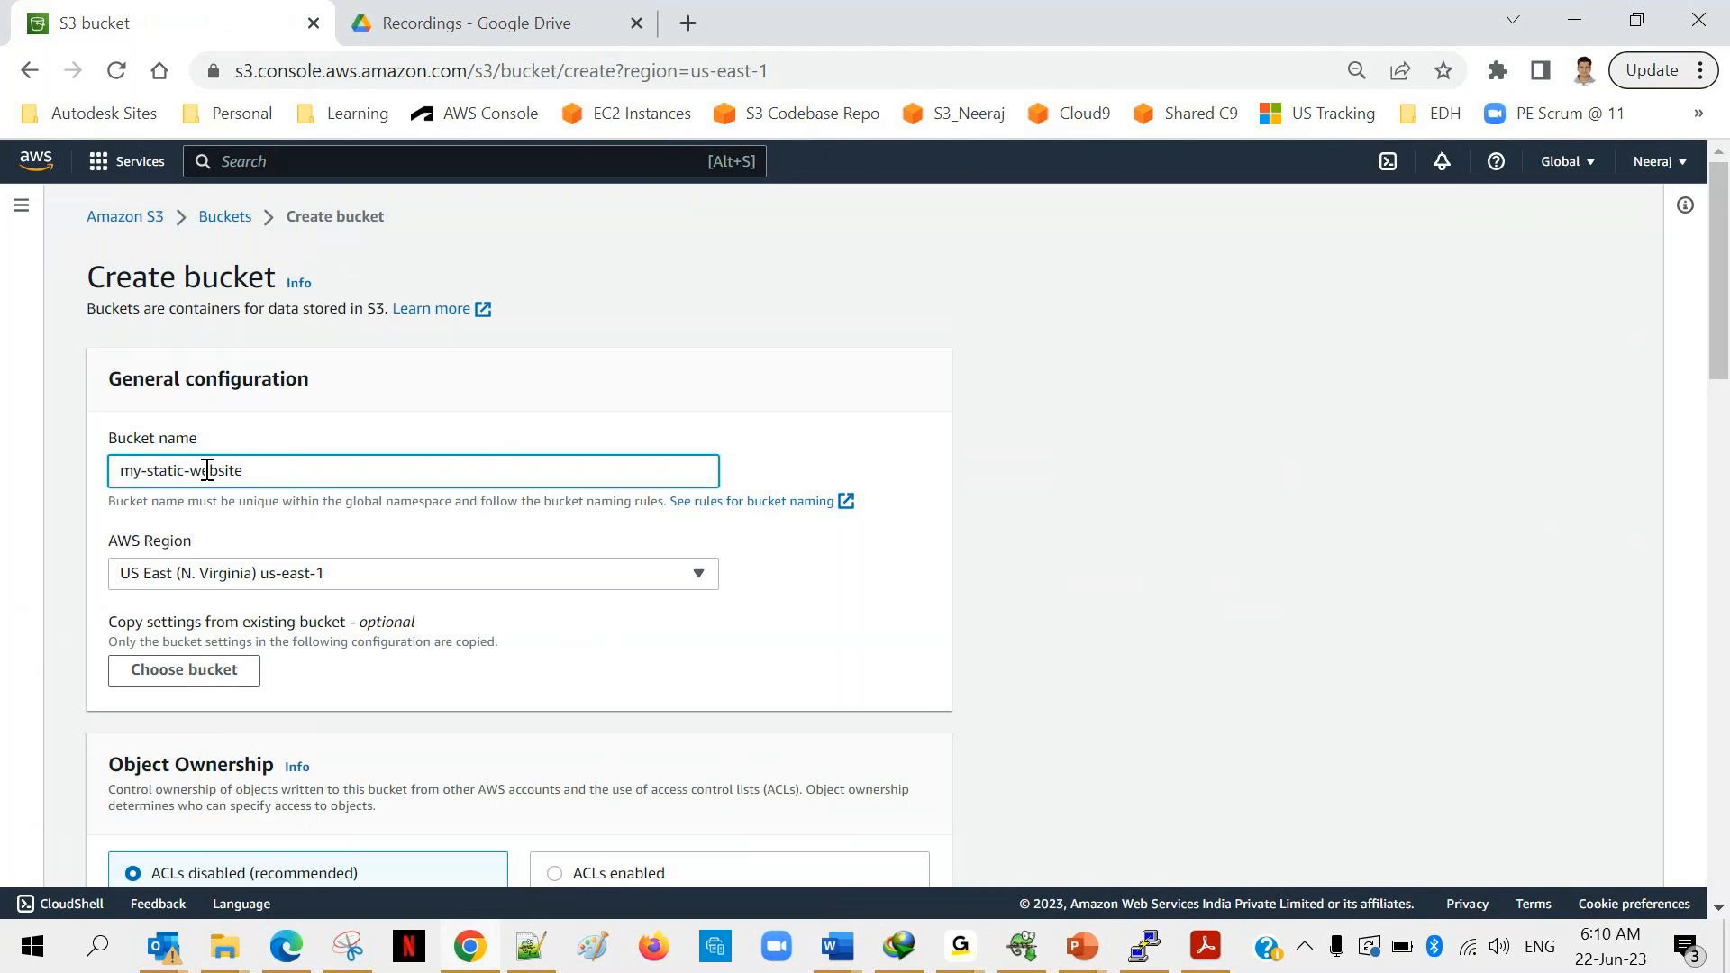
text(-007)
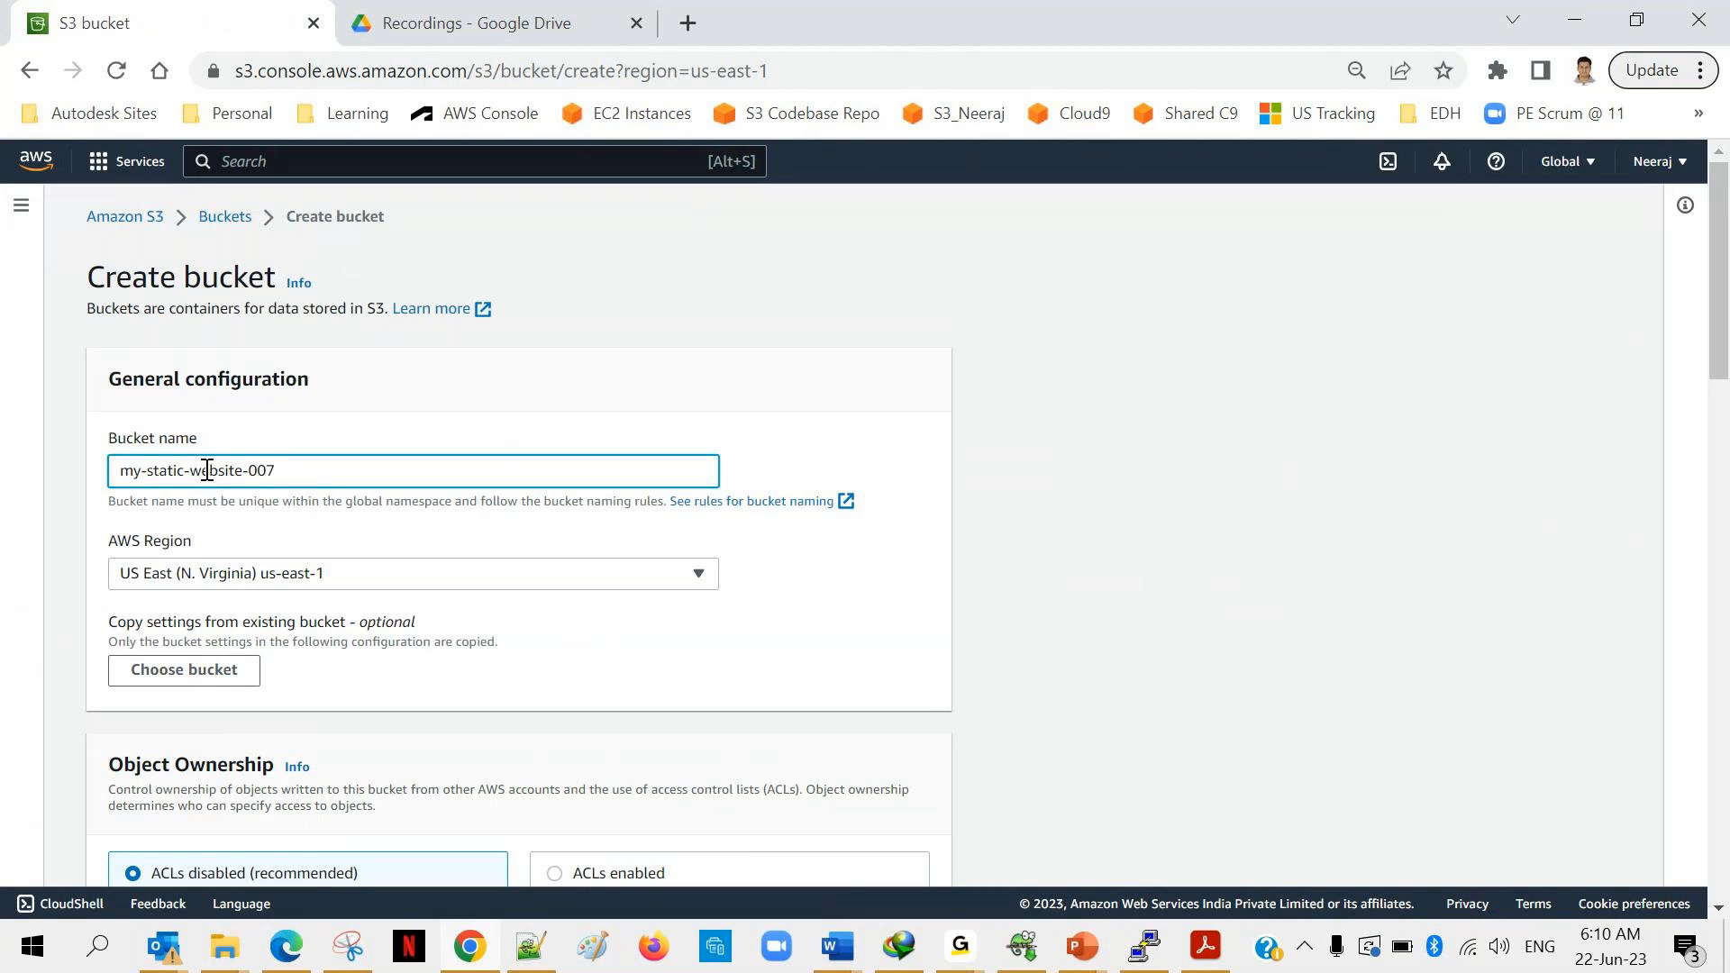
mouse_move(398, 526)
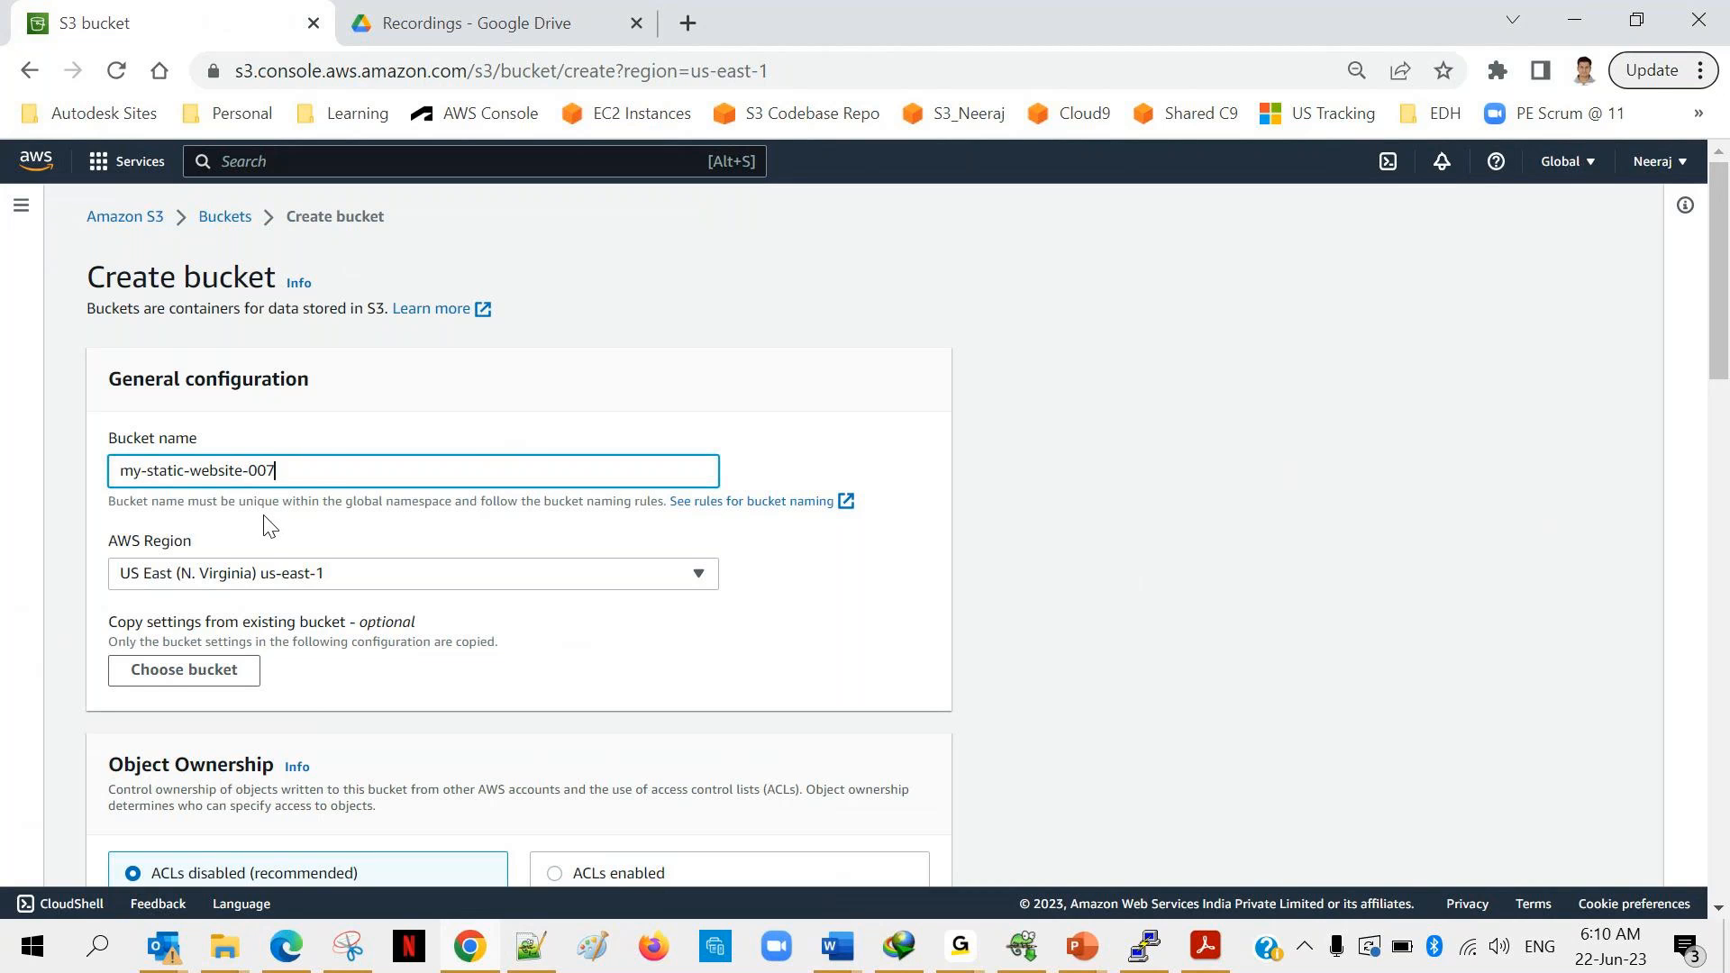
Turn off Block all public access for my-static-website-007 and acknowledge the warning.
scroll(down, 3)
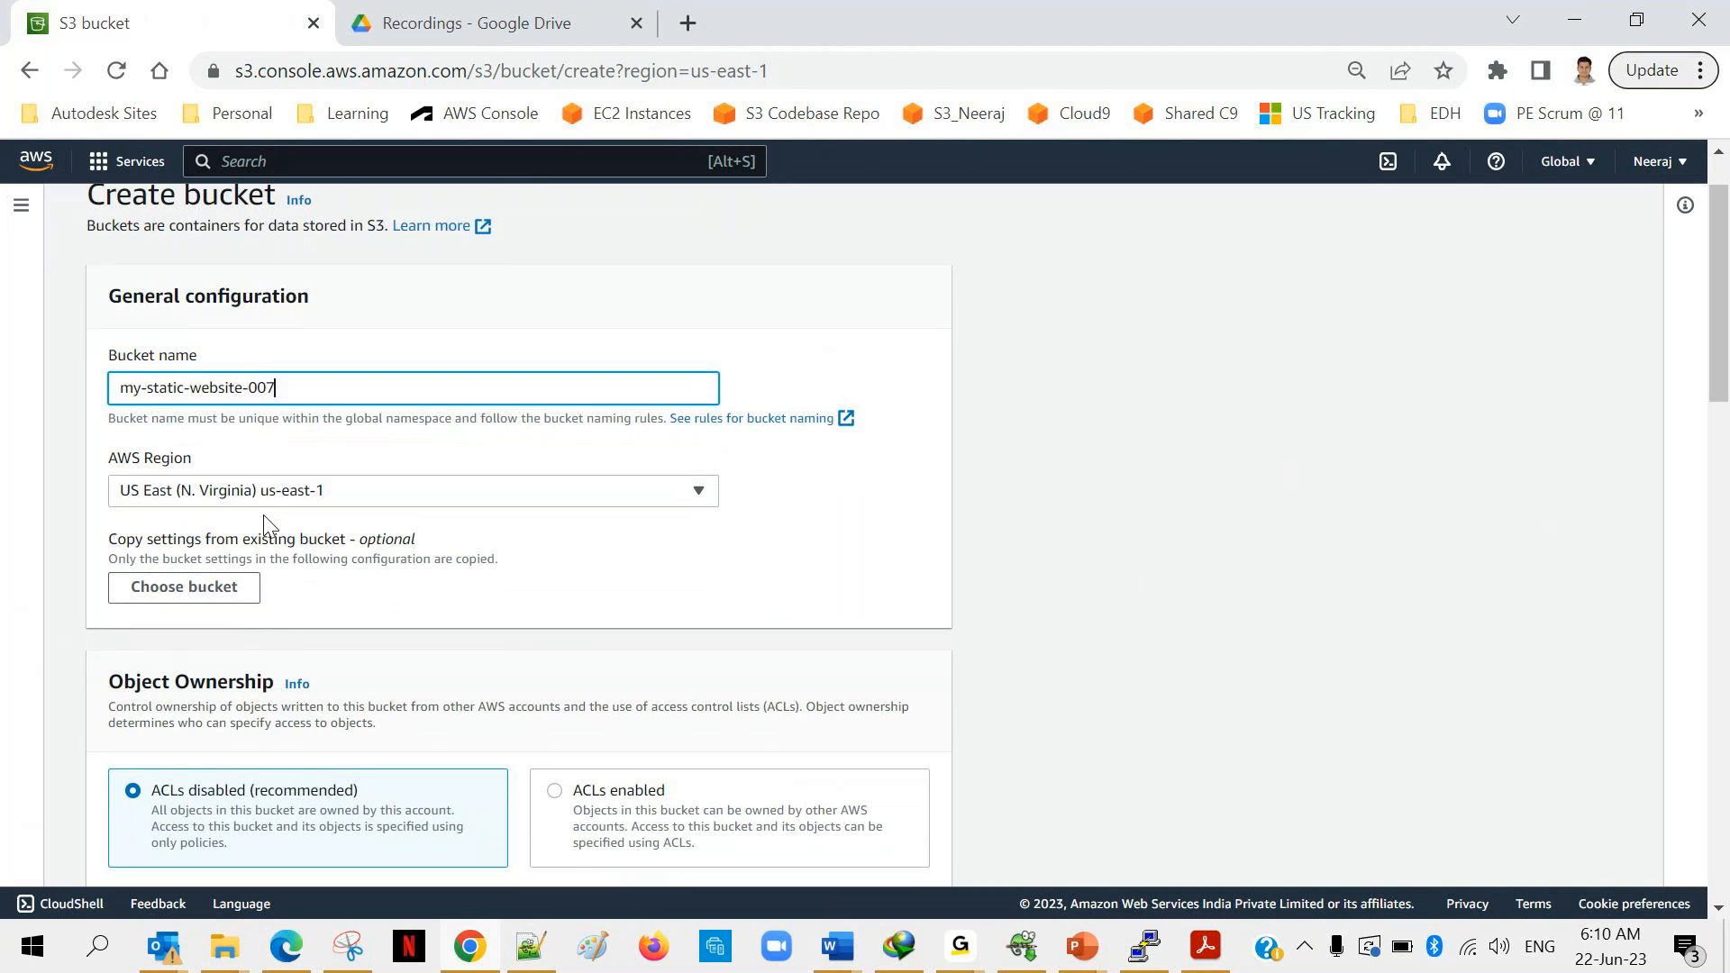
scroll(down, 3)
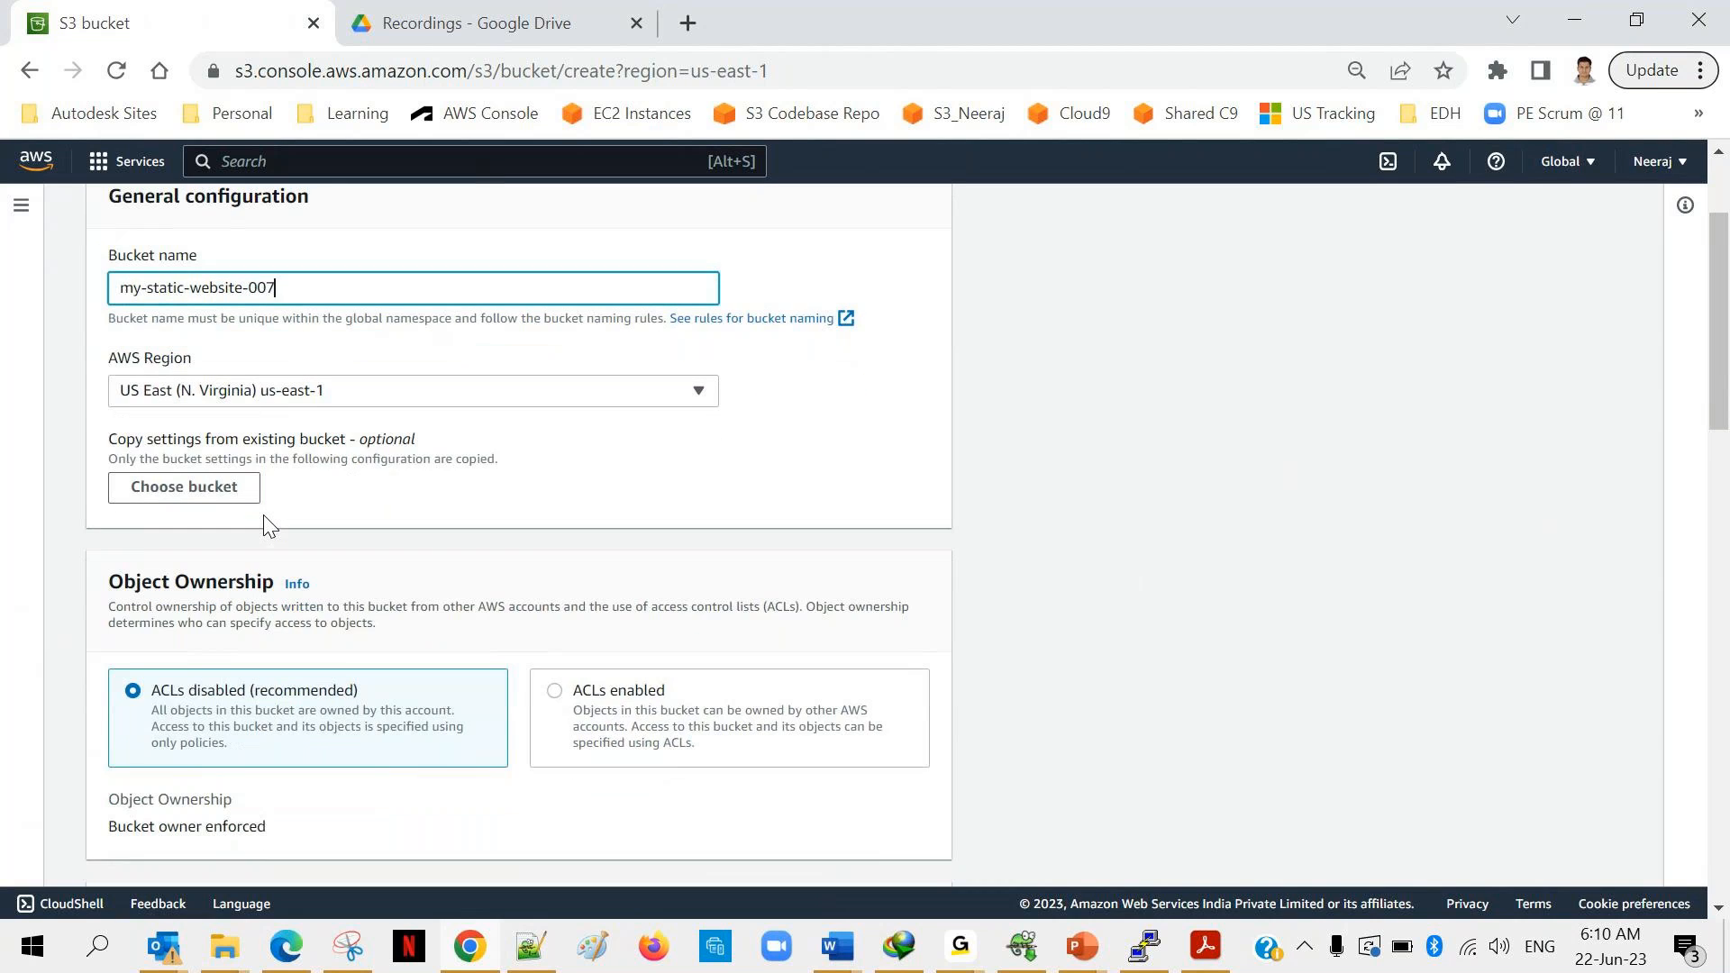
scroll(down, 3)
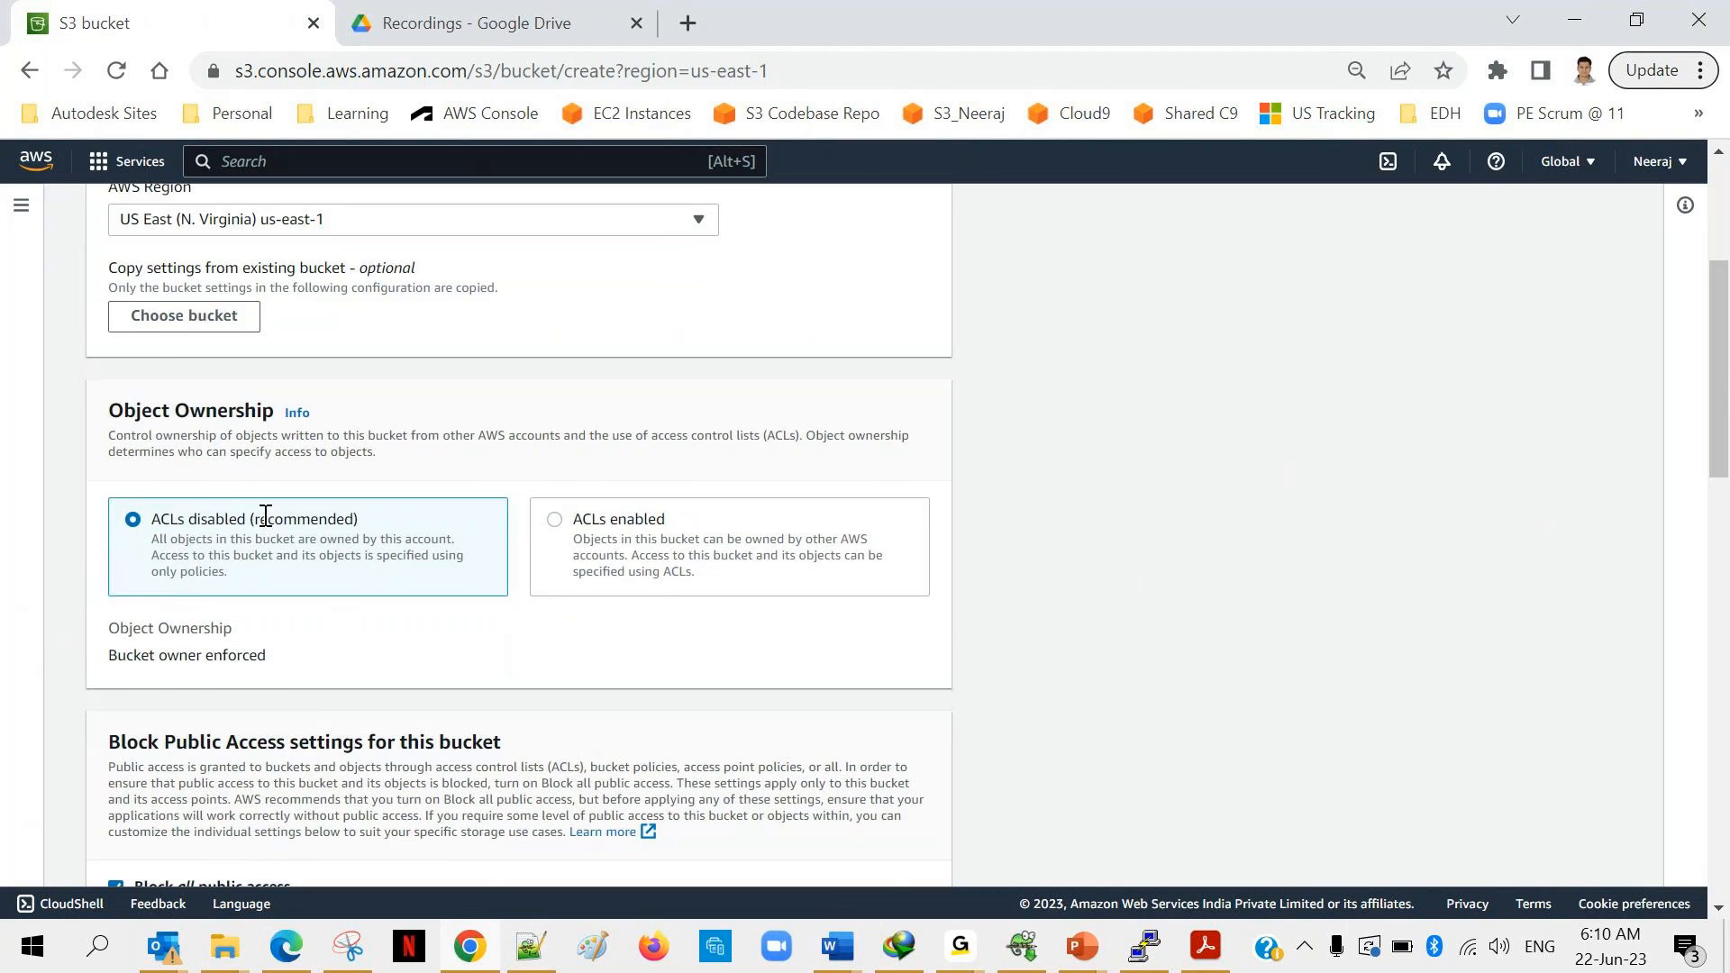
scroll(down, 3)
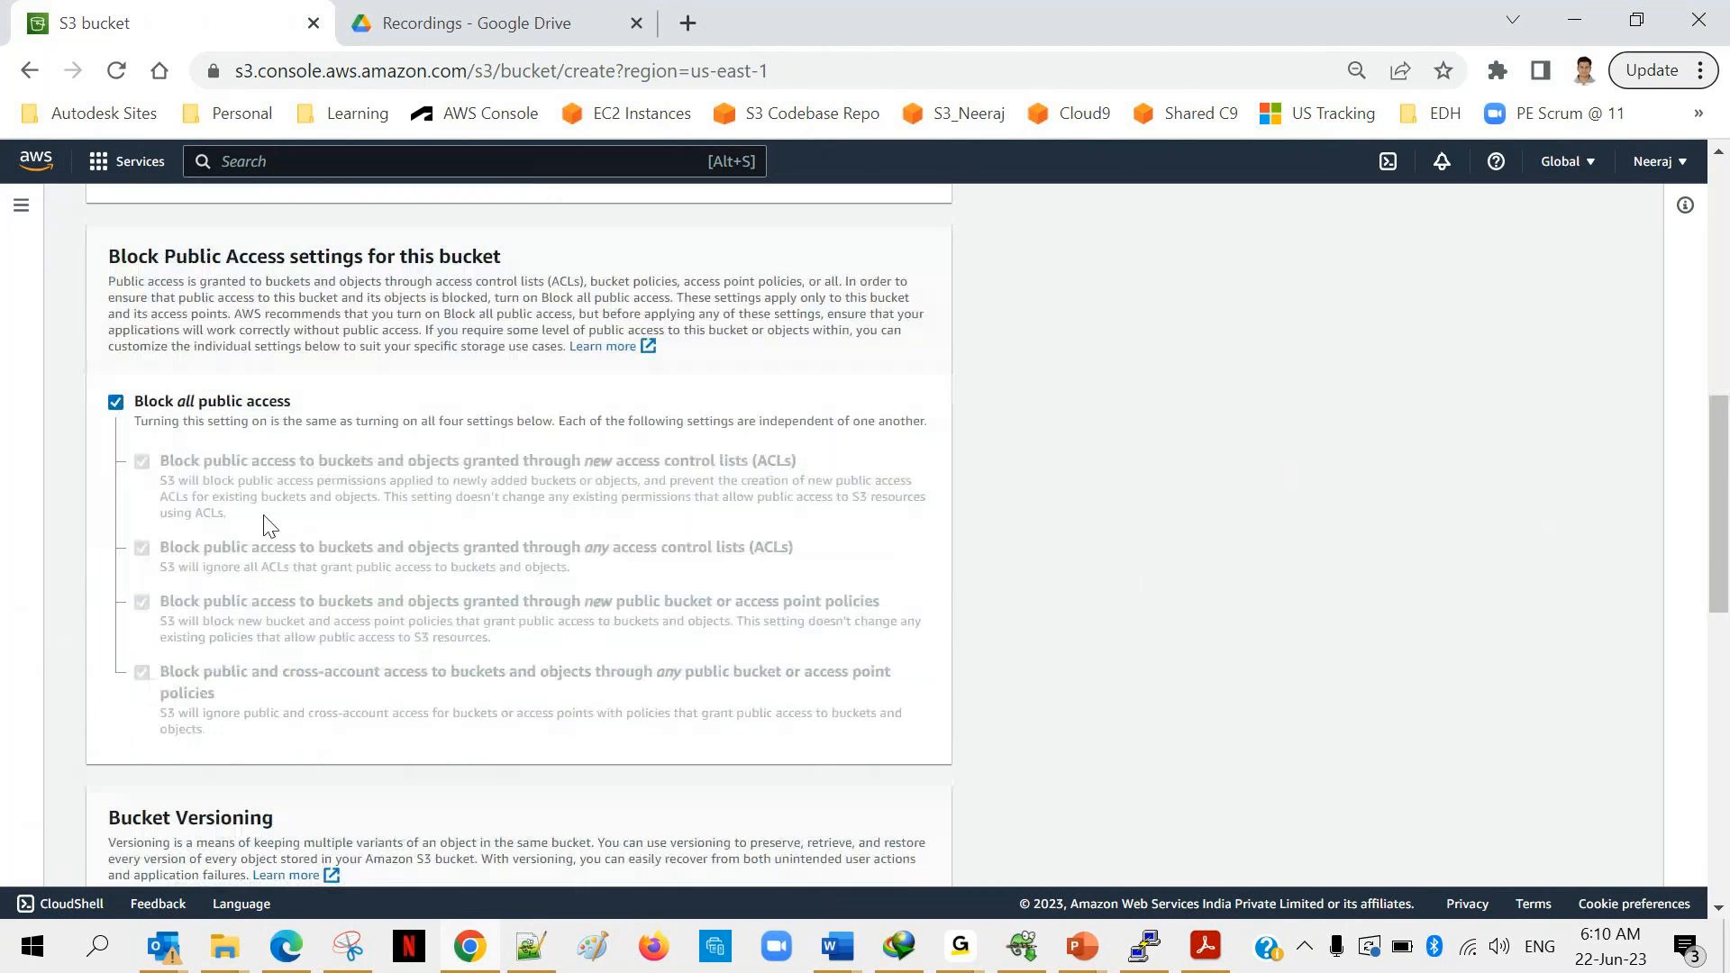
click(114, 400)
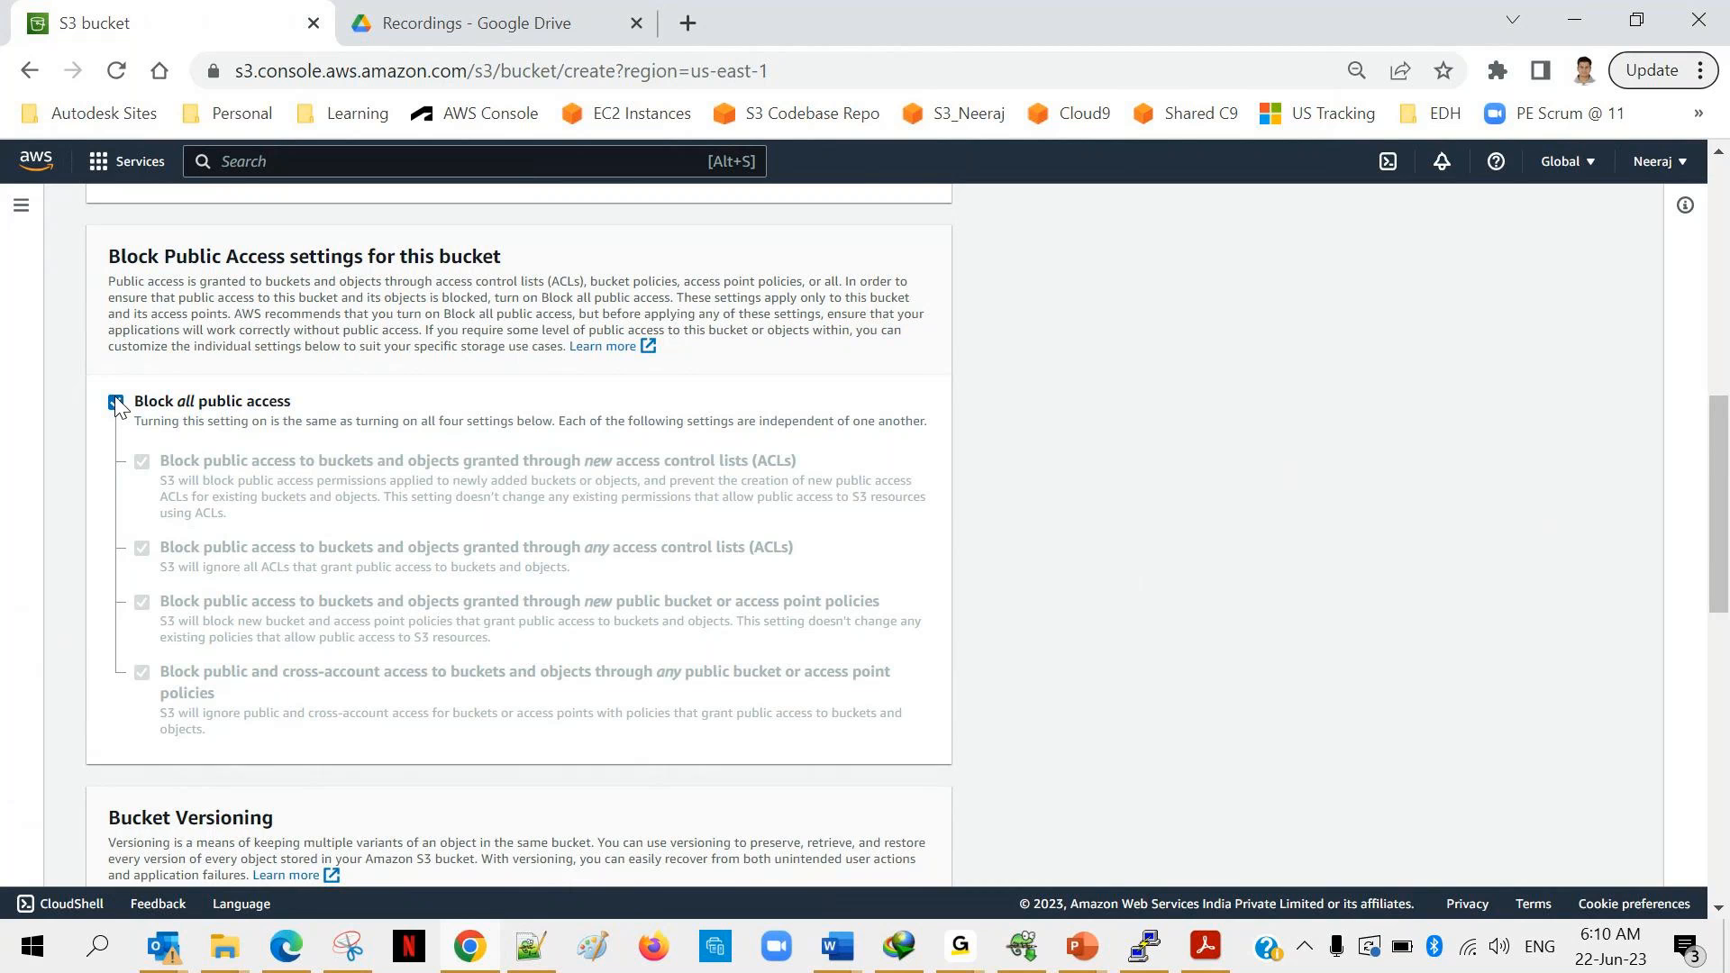
click(112, 403)
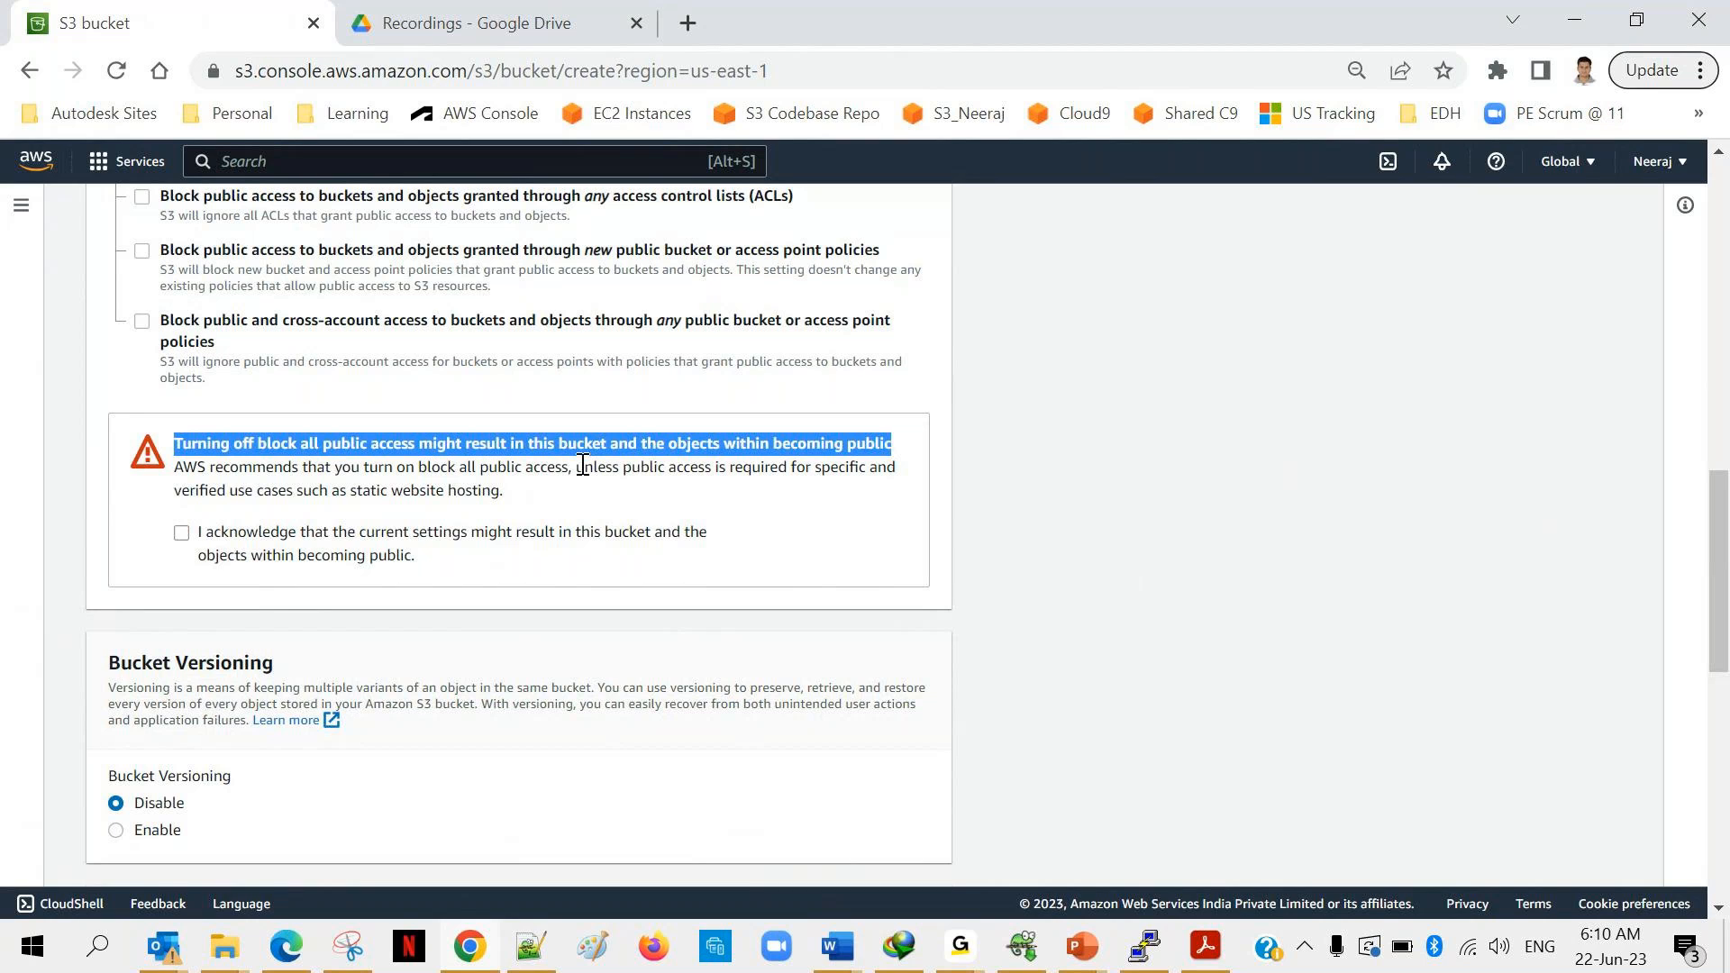
mouse_move(899, 461)
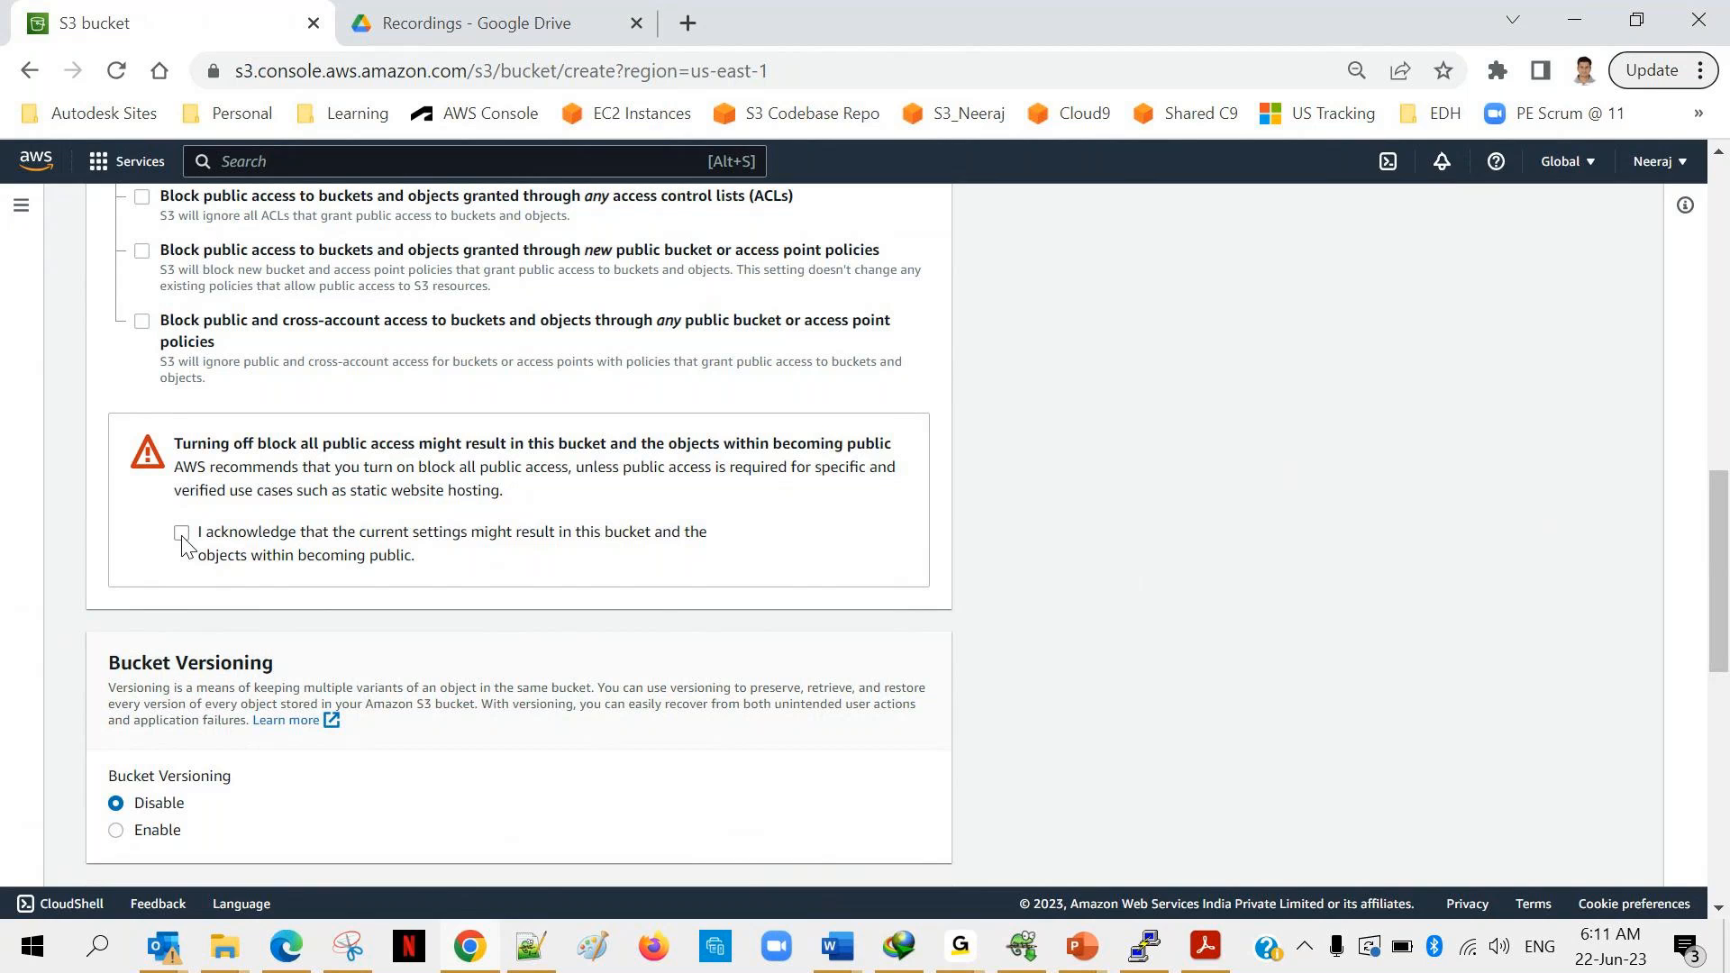
click(181, 532)
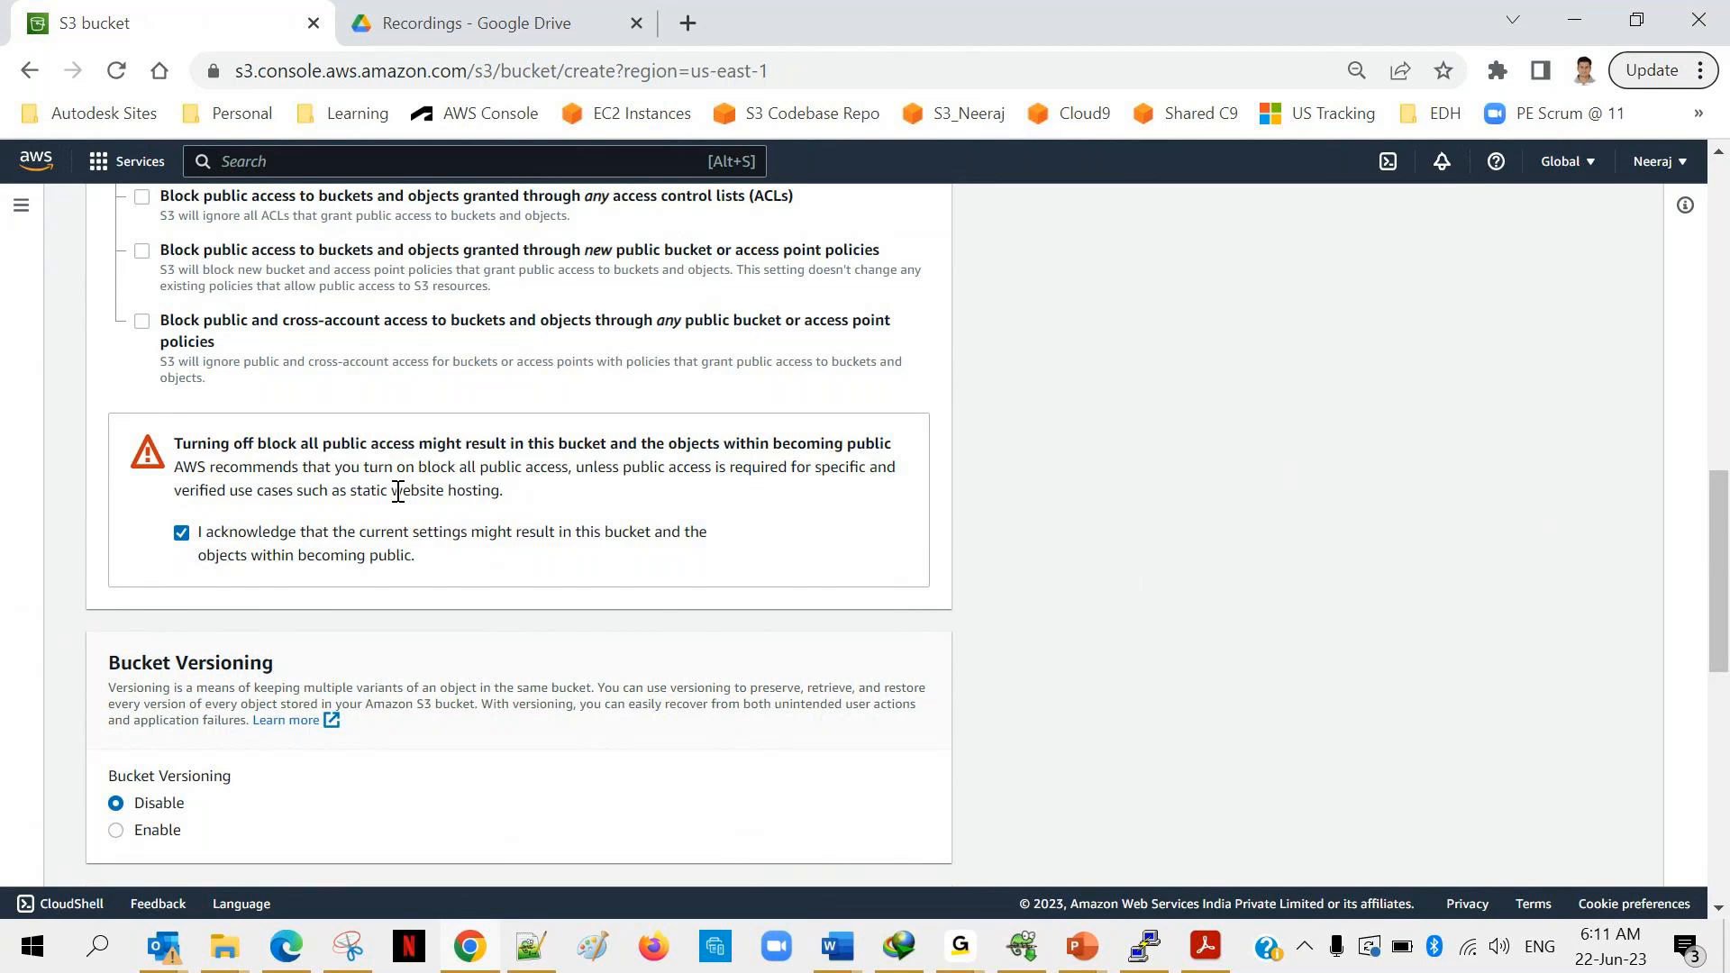
Enable Bucket Versioning and submit creation, which fails as the name is taken.
scroll(down, 3)
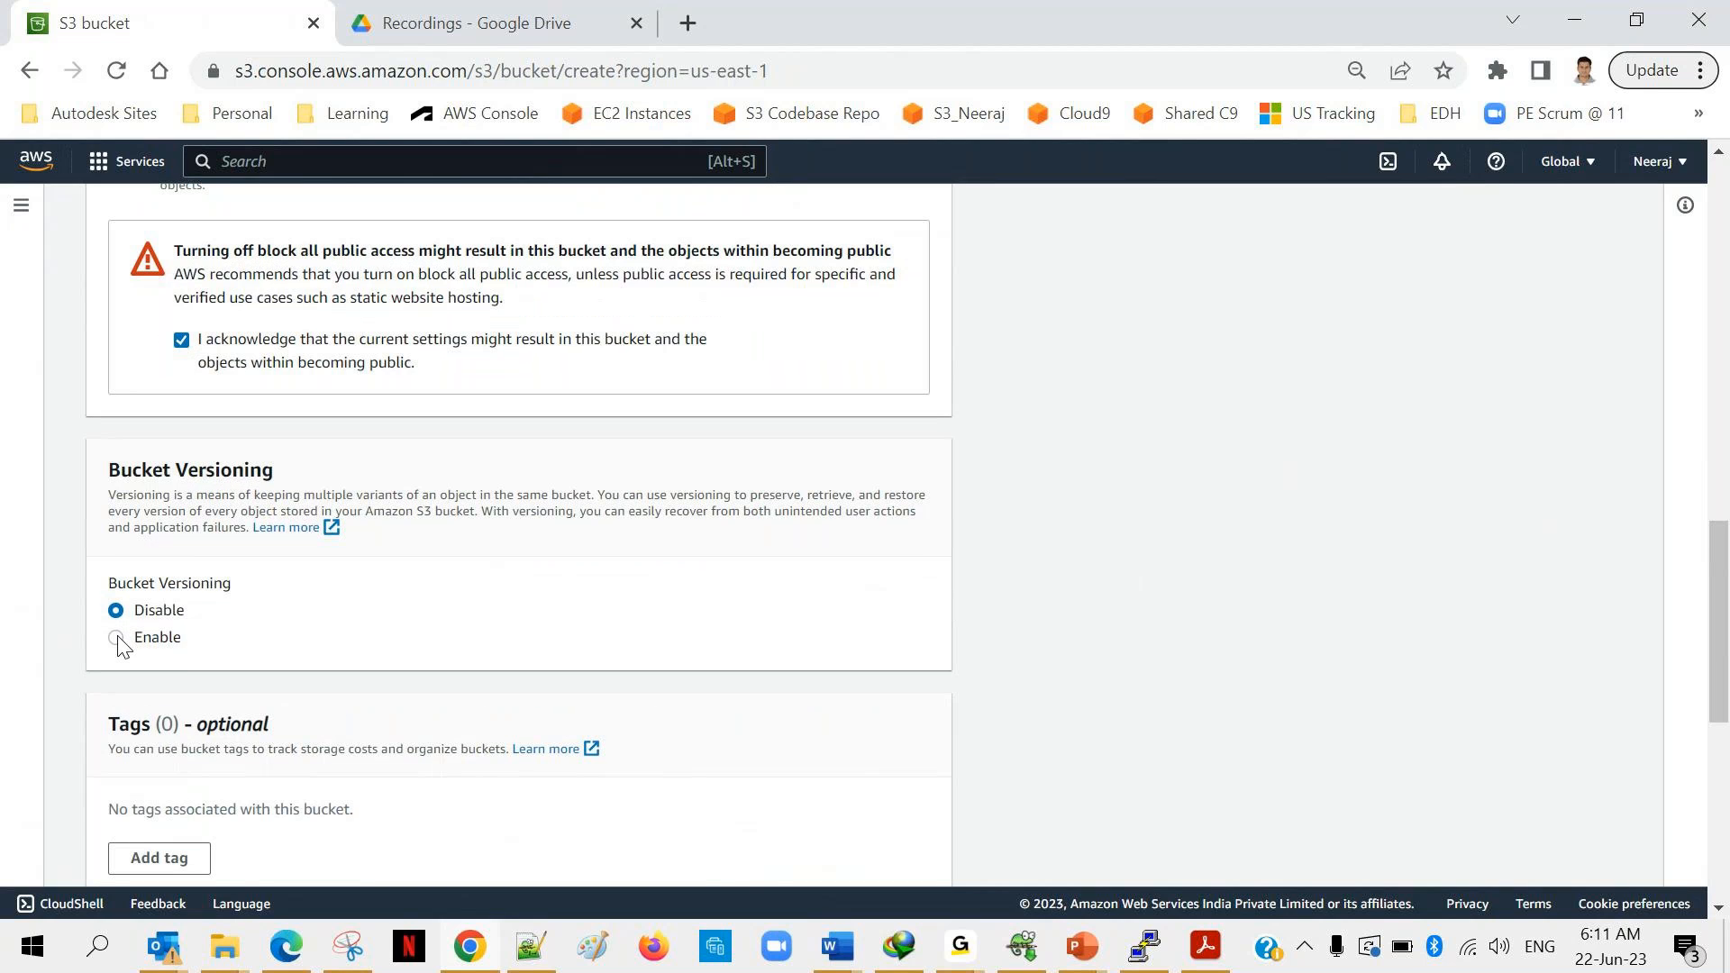
click(115, 637)
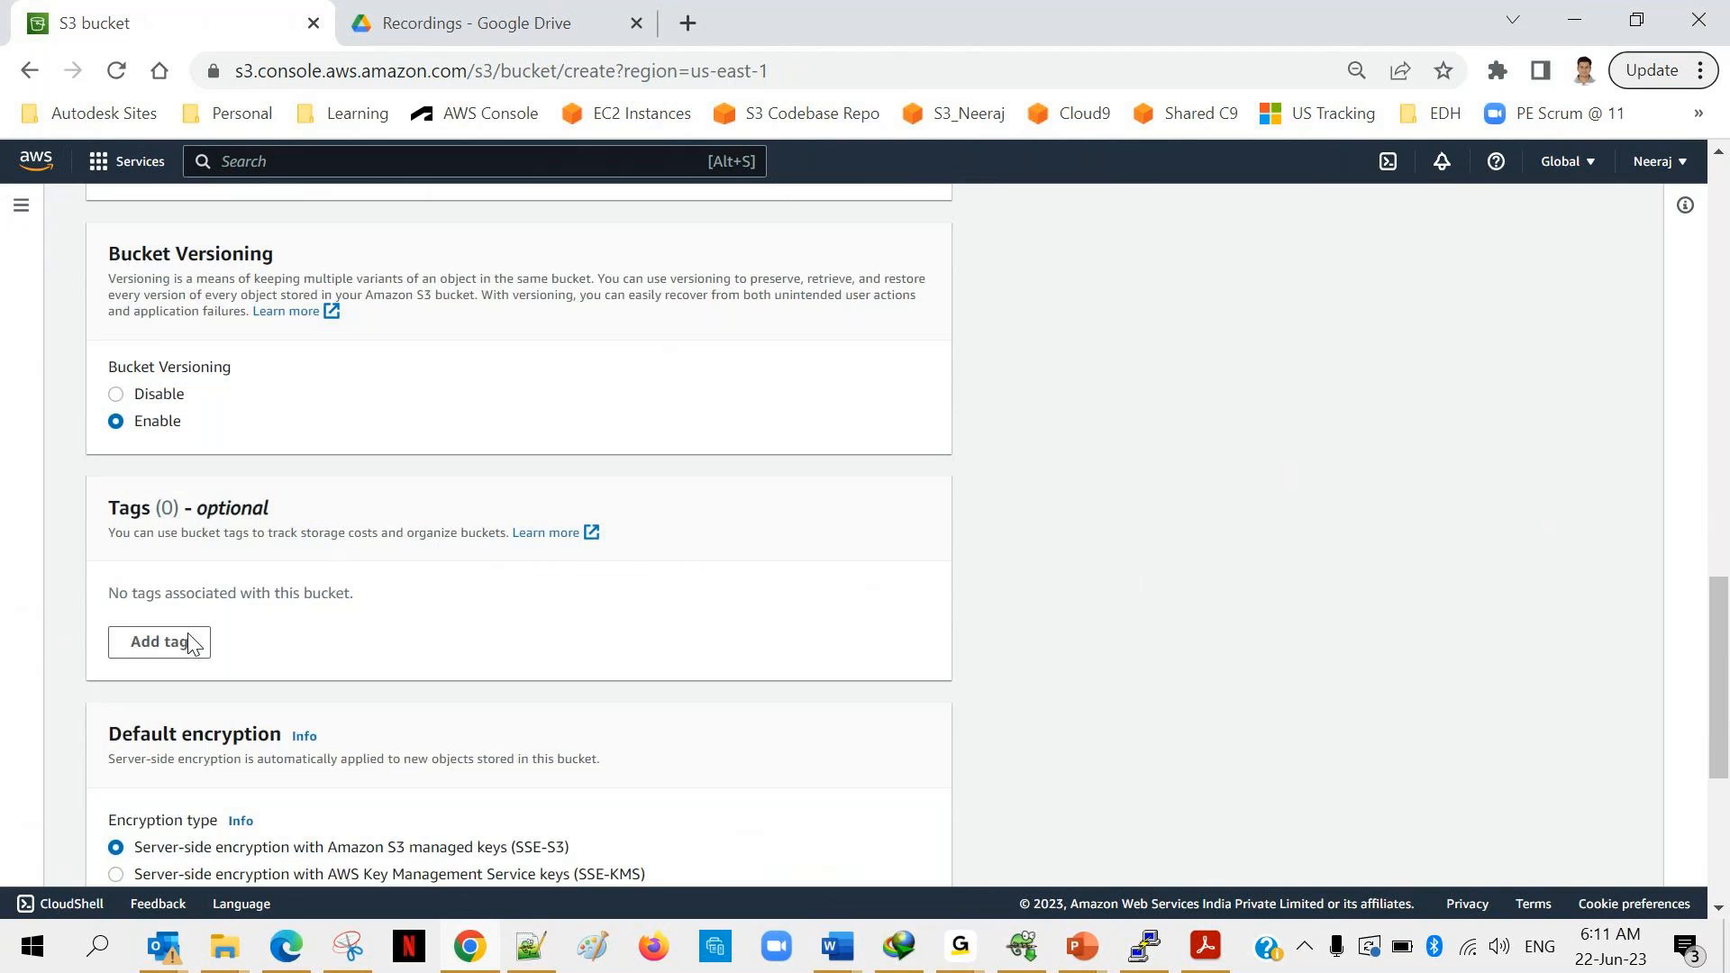
scroll(down, 3)
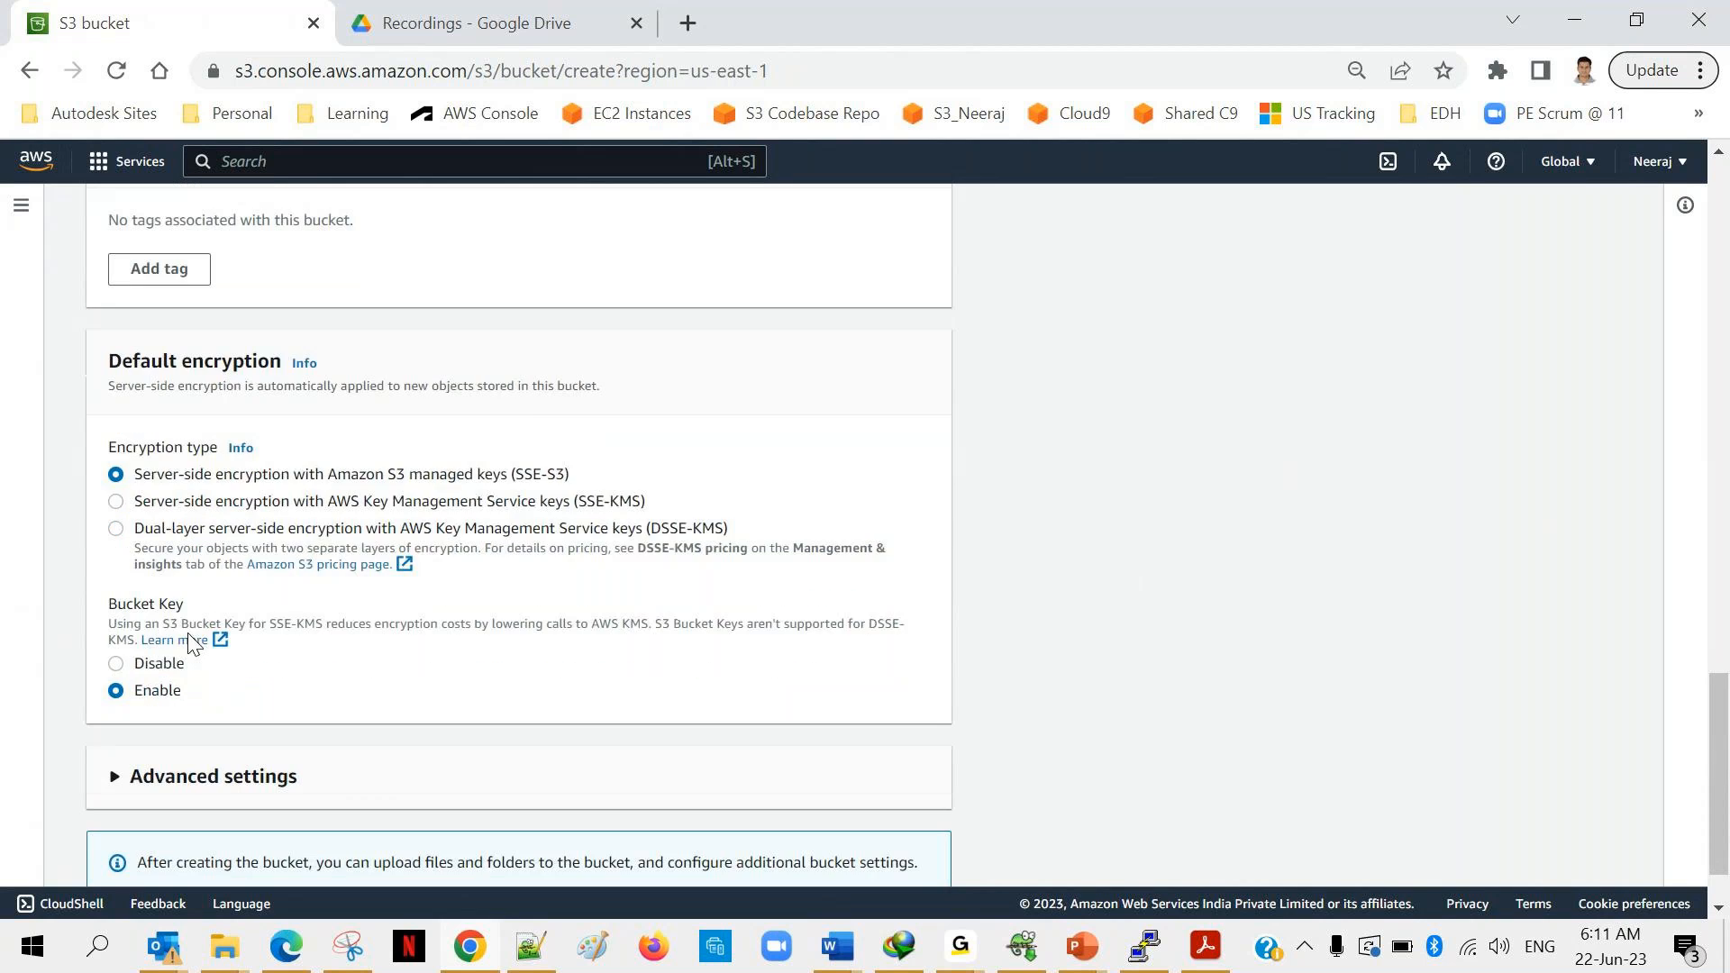
scroll(down, 3)
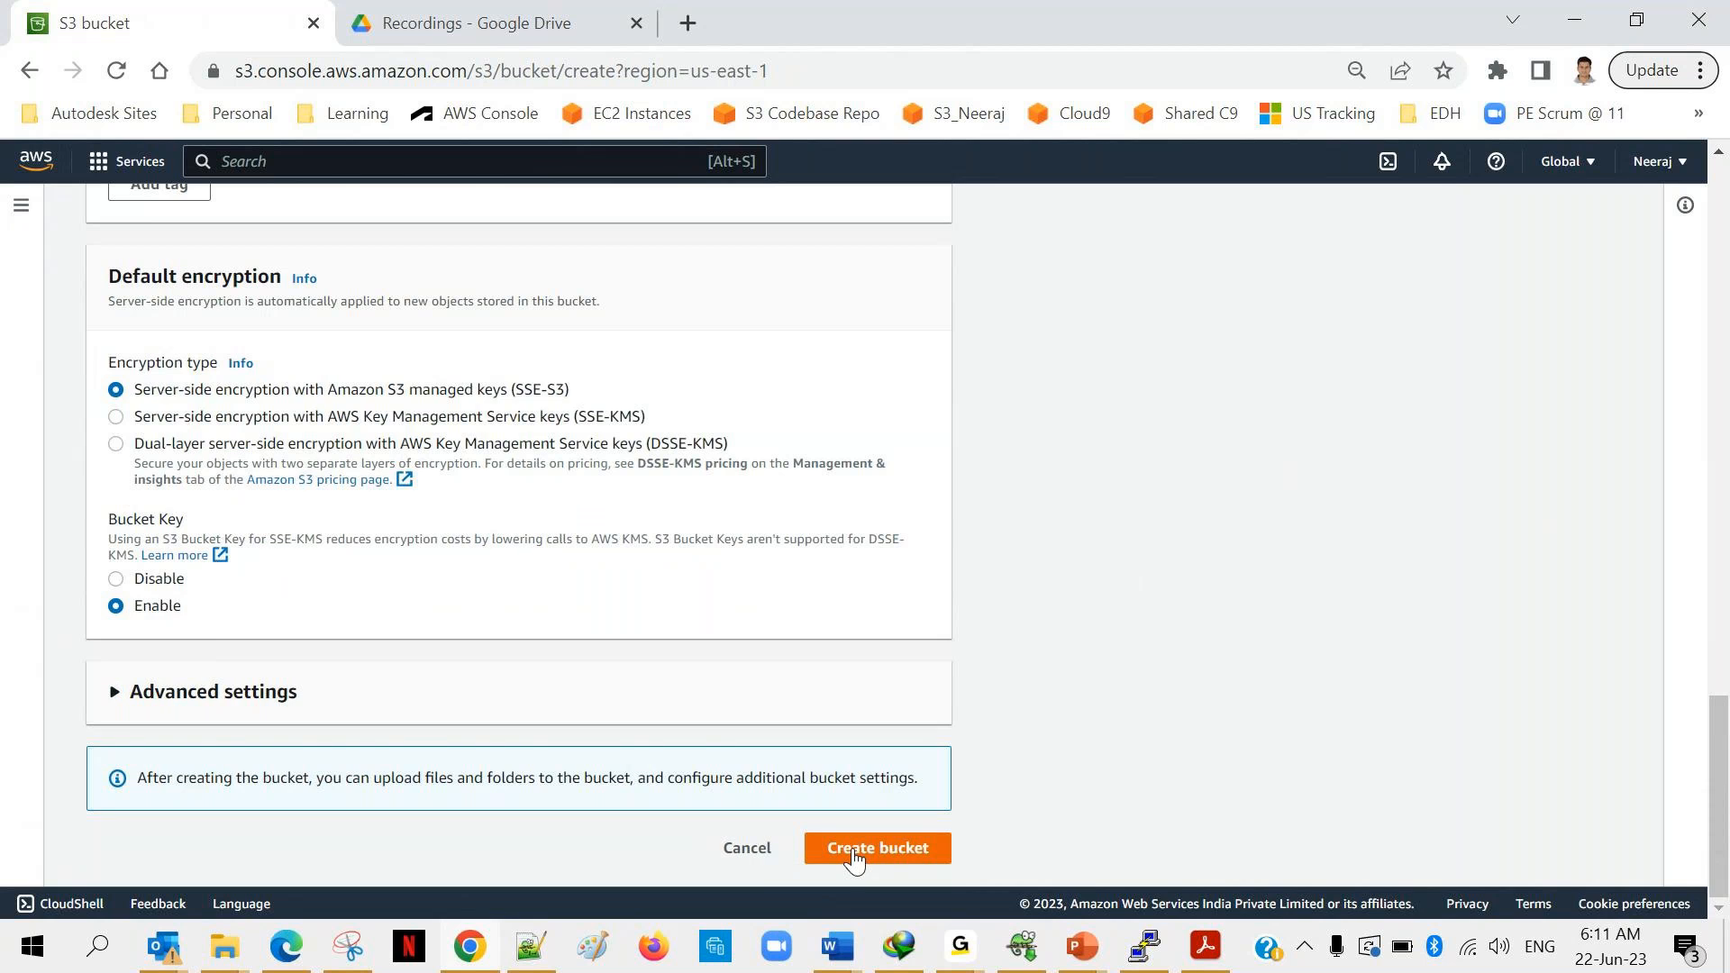
click(875, 847)
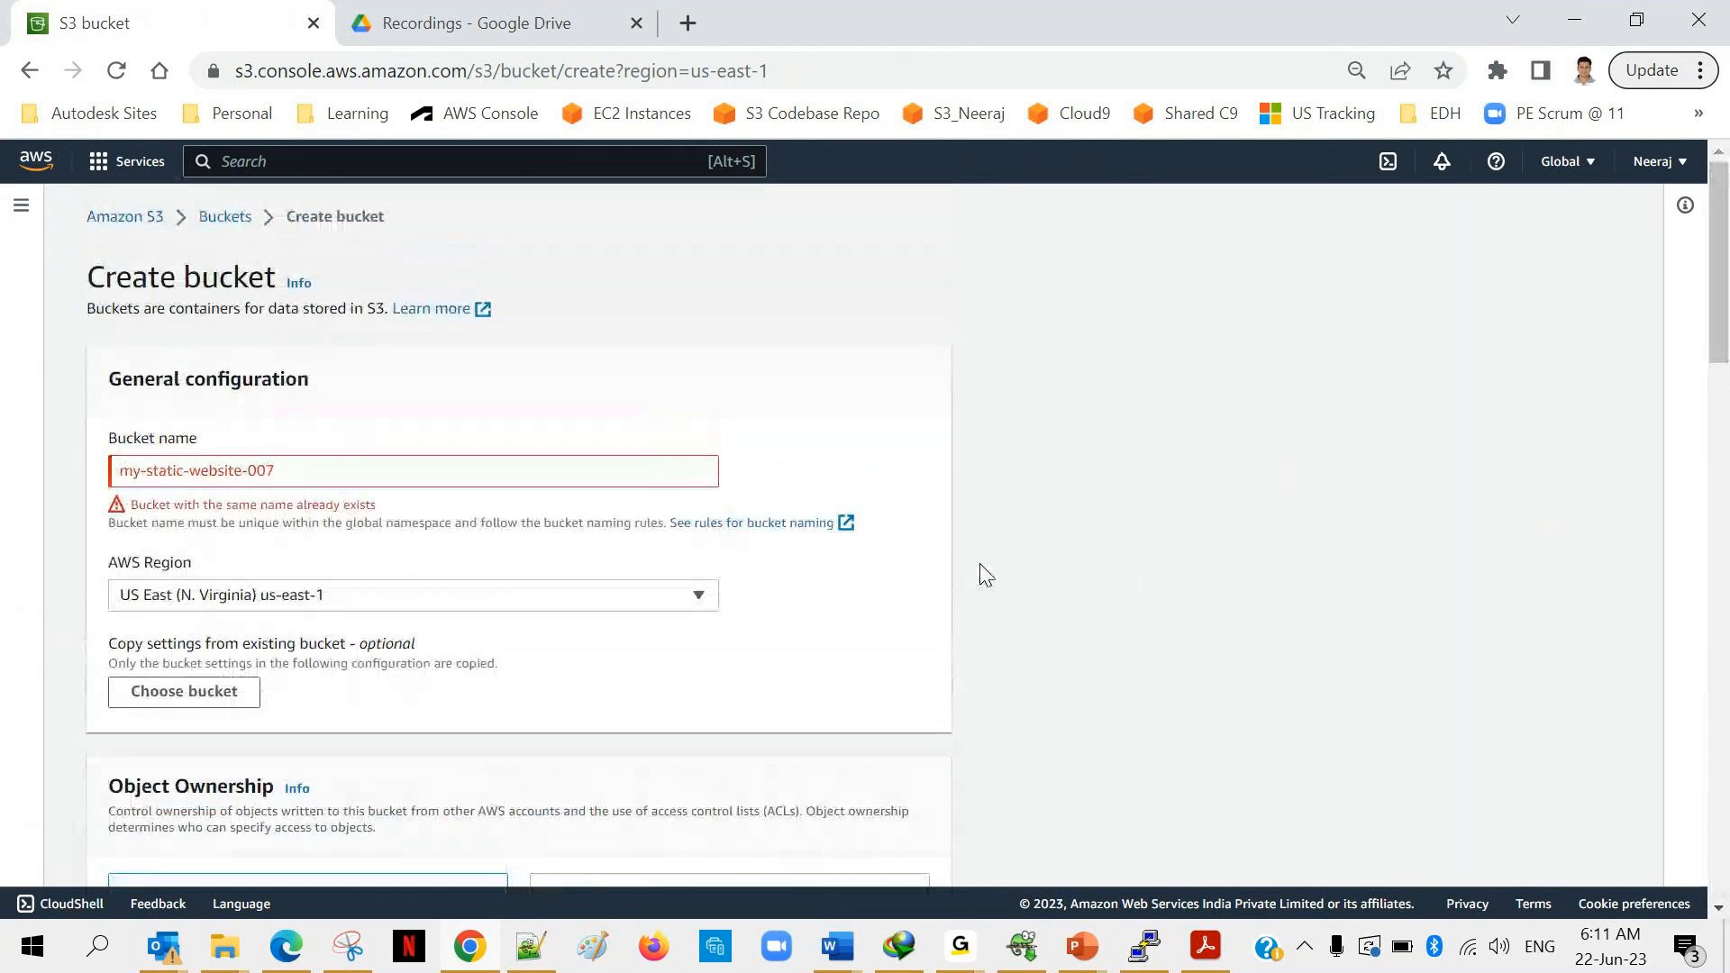
mouse_move(353, 503)
text(0)
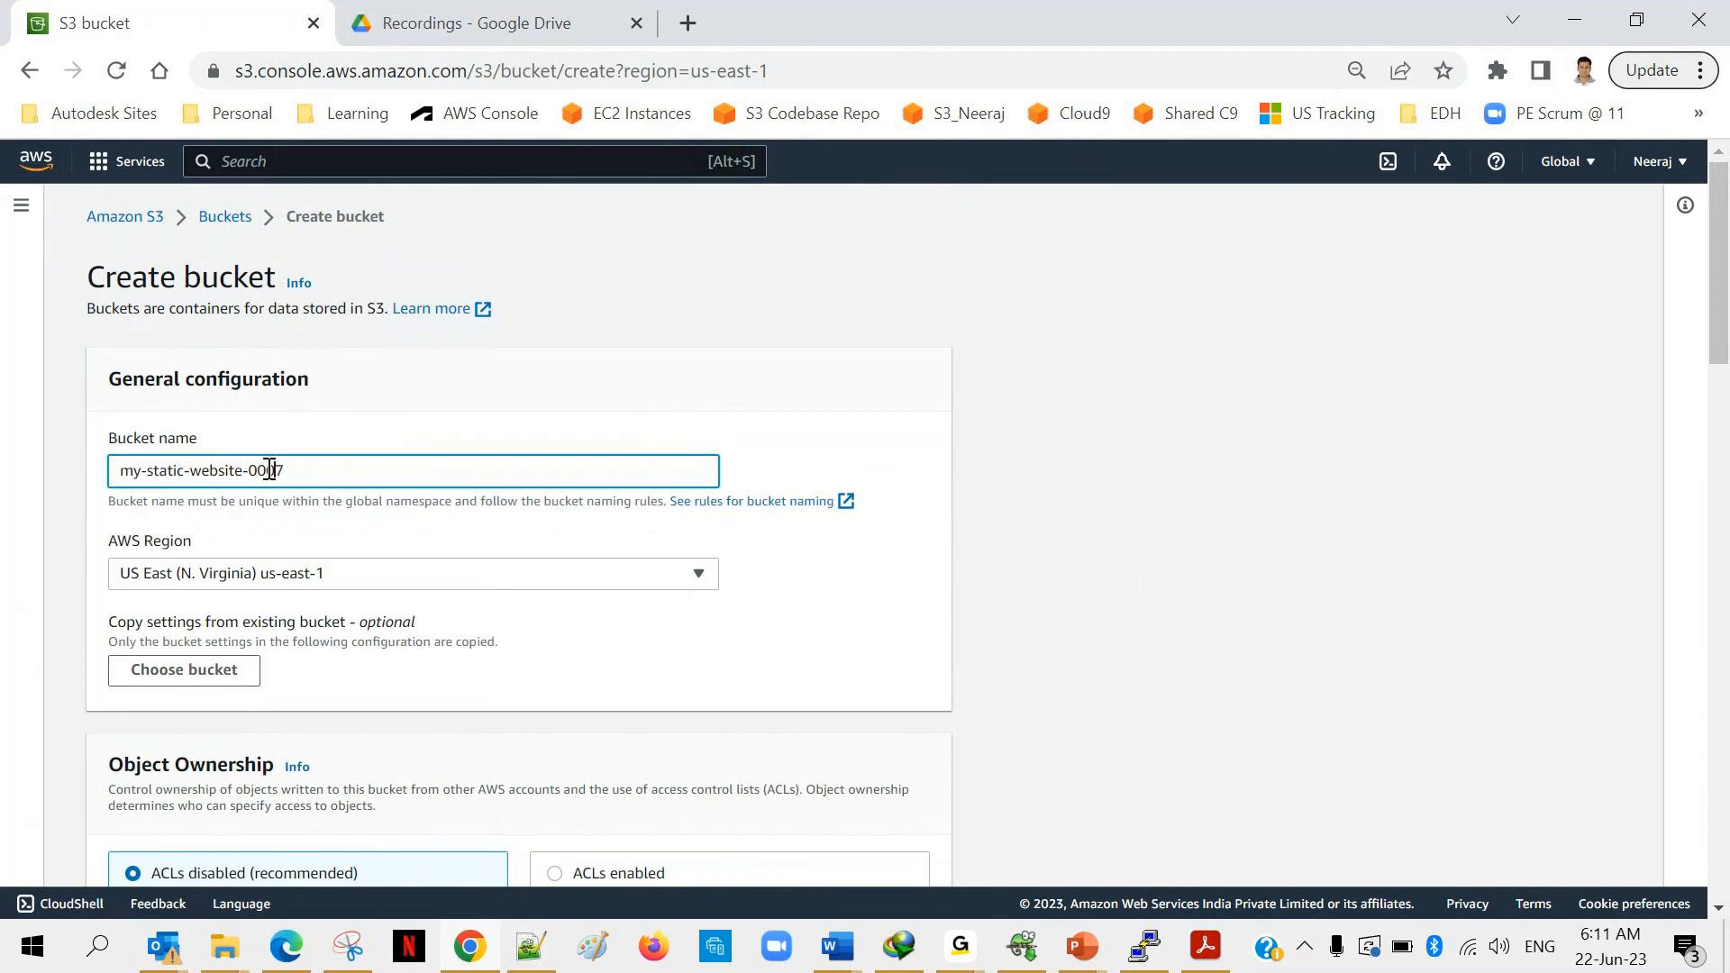
Change the bucket name to my-static-website-372 and create the bucket.
scroll(down, 3)
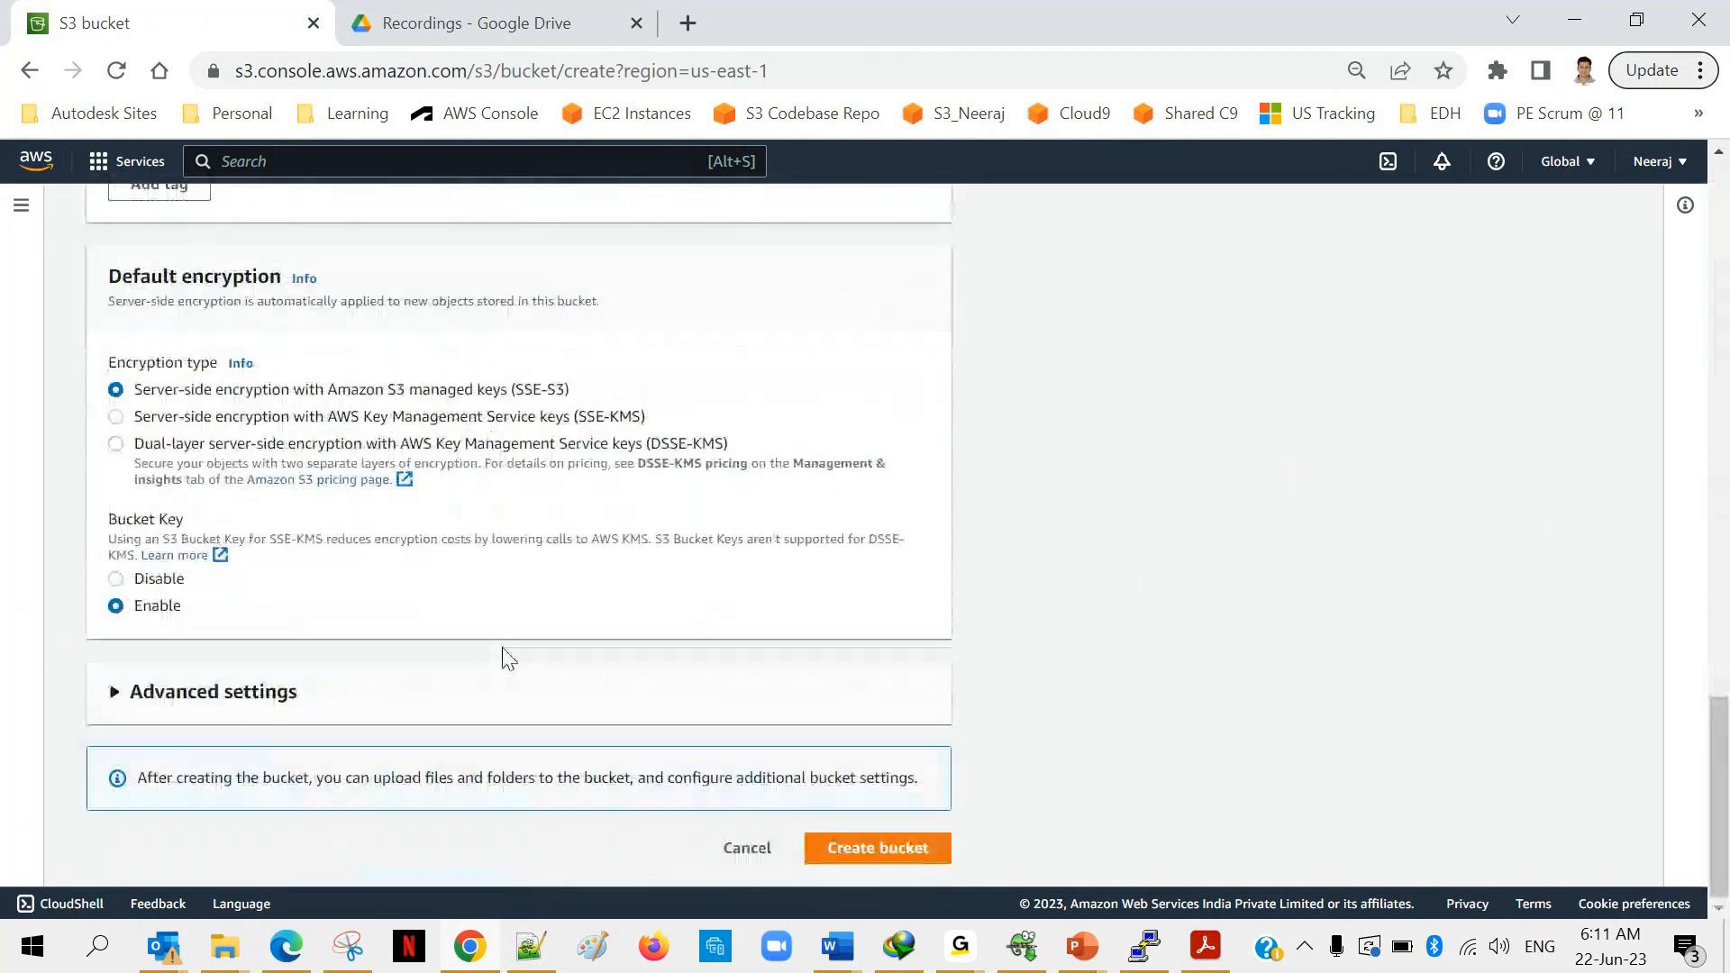
scroll(up, 3)
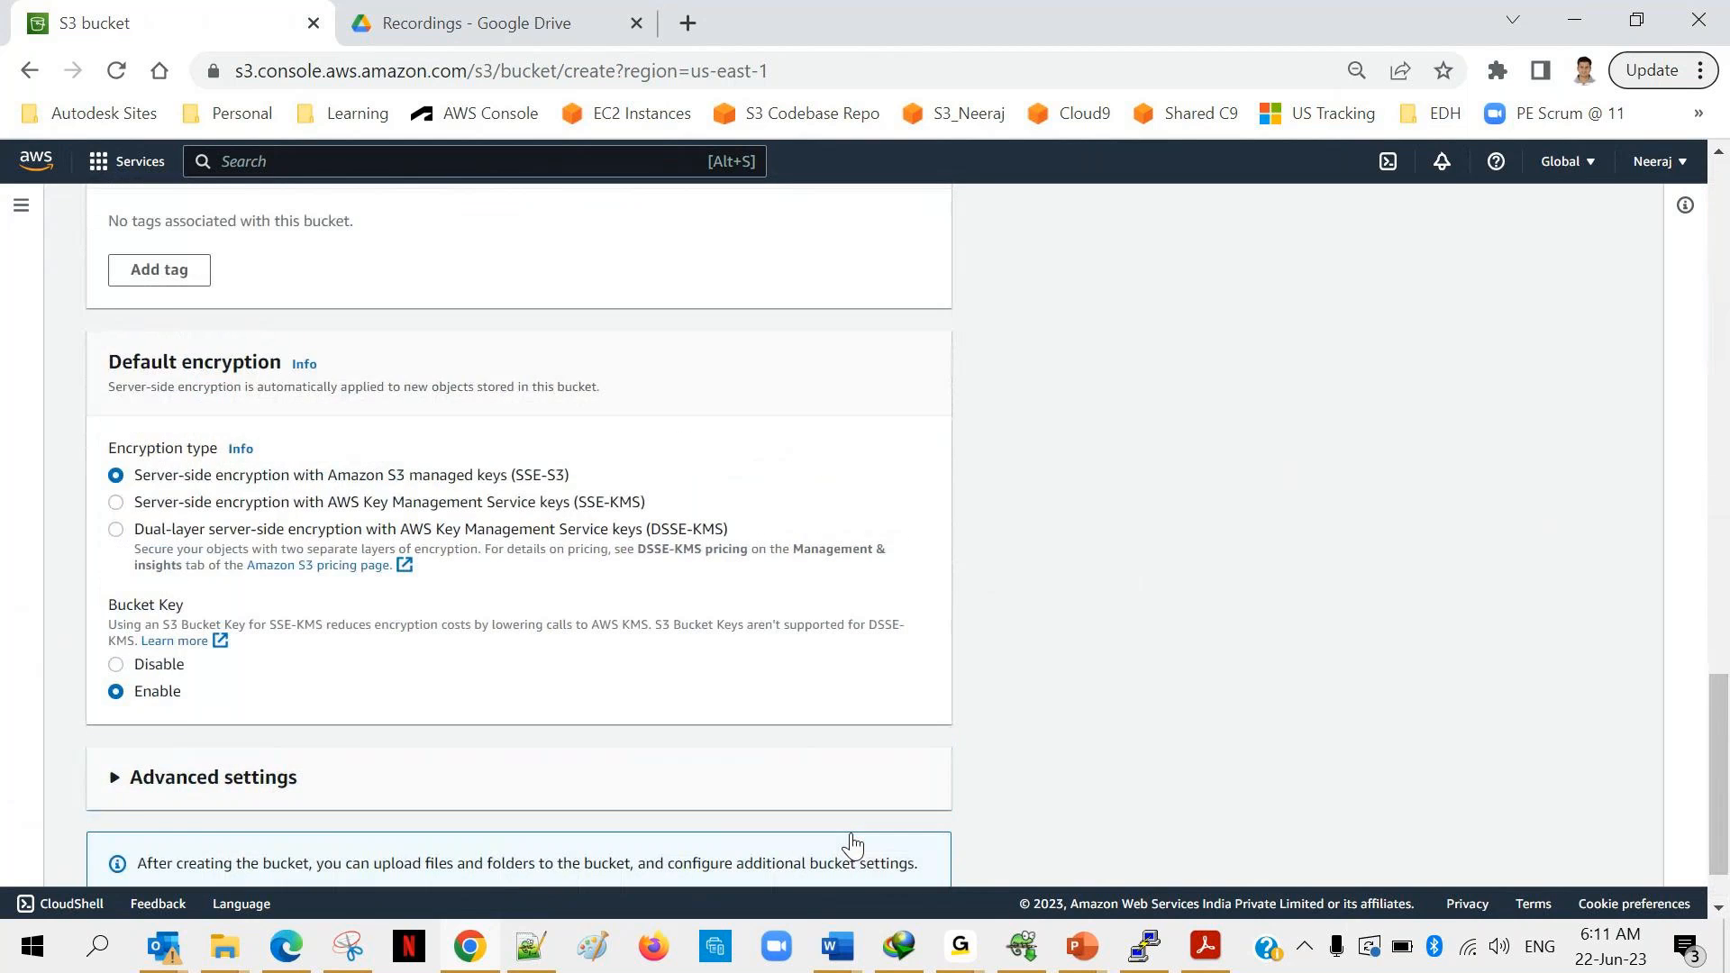
scroll(up, 3)
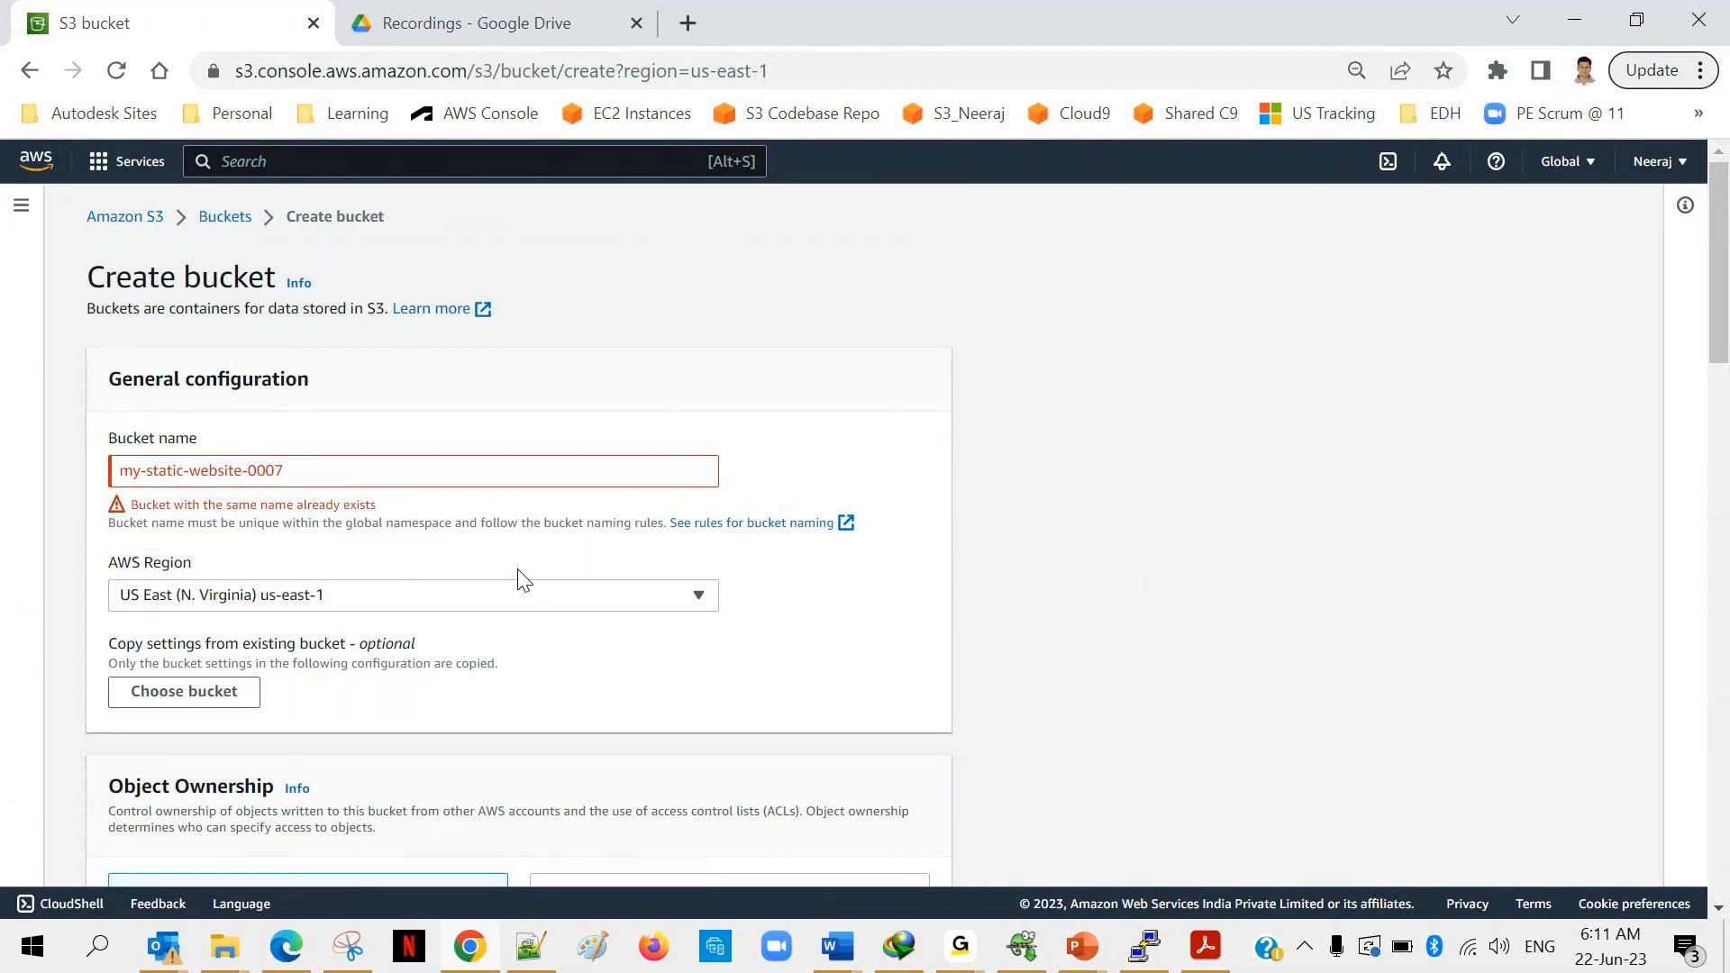
click(291, 471)
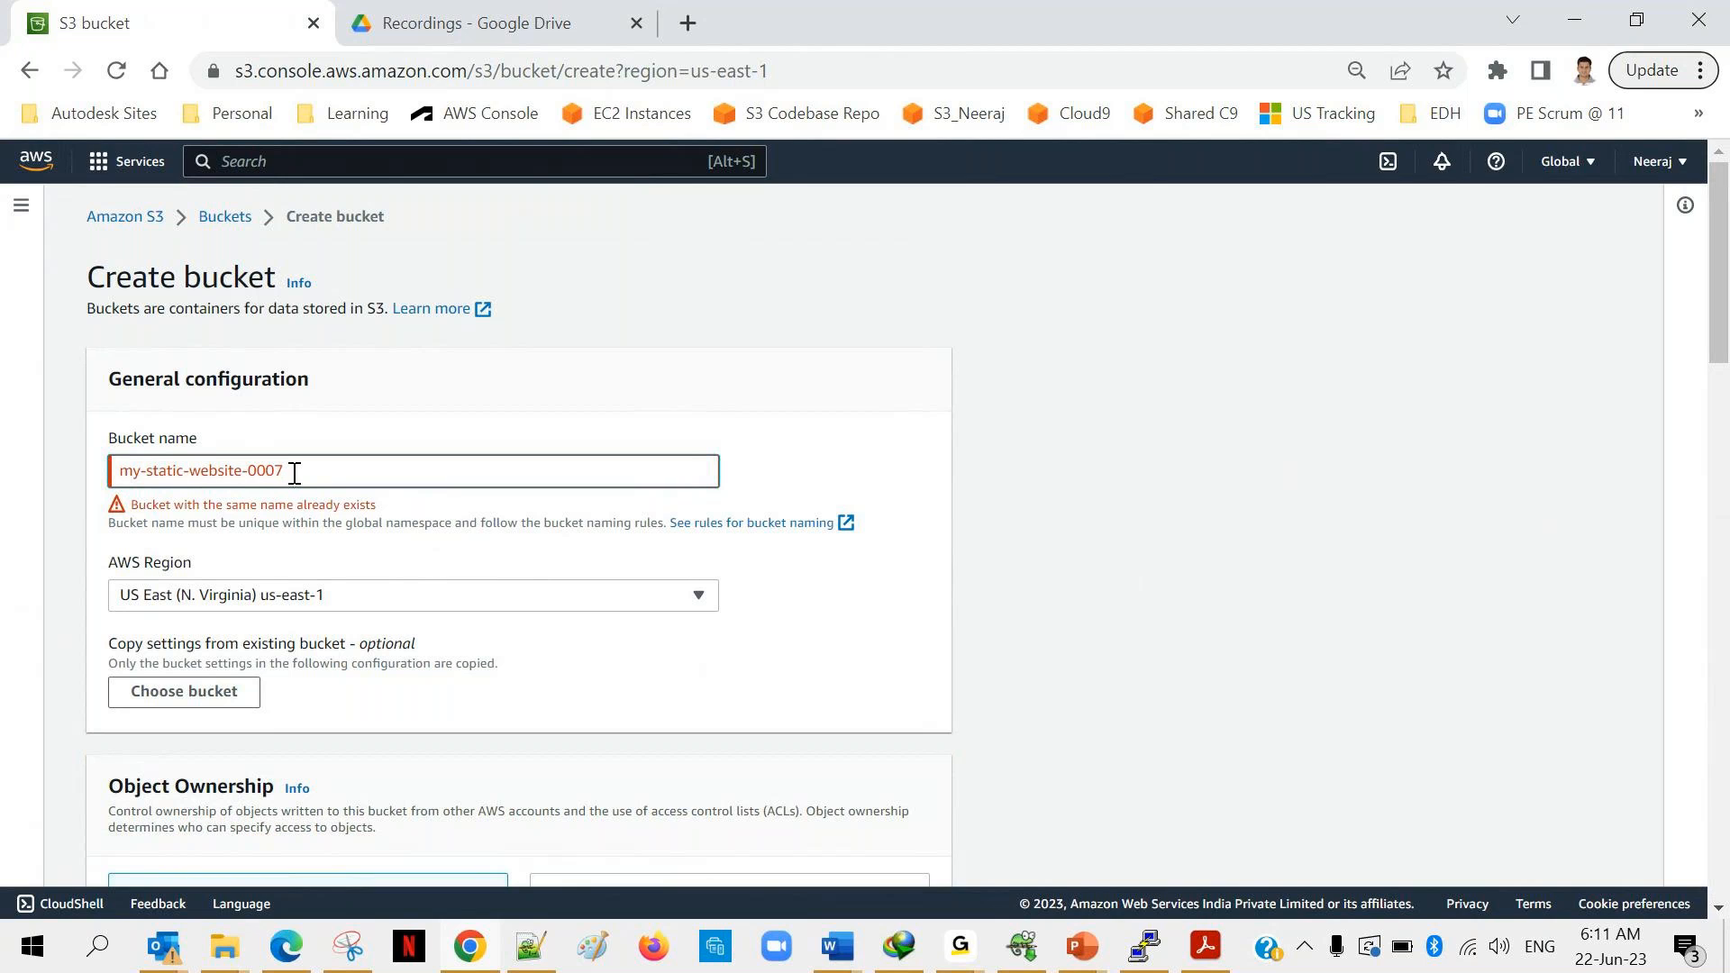
key(Backspace)
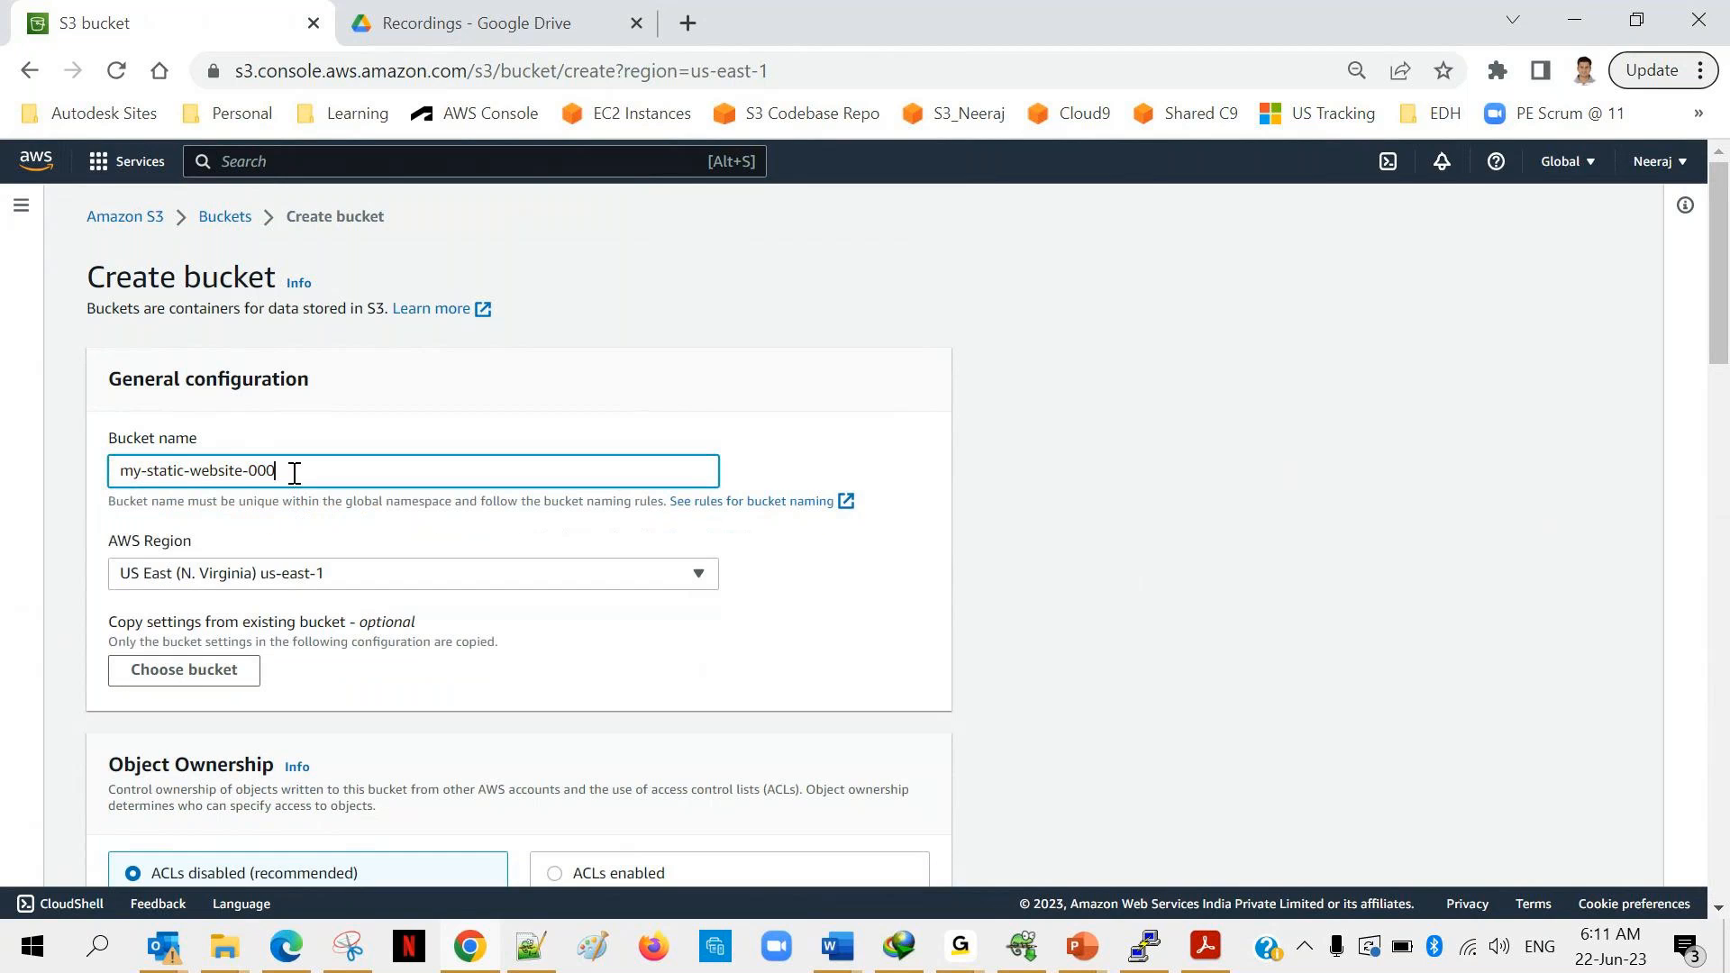
key(Backspace)
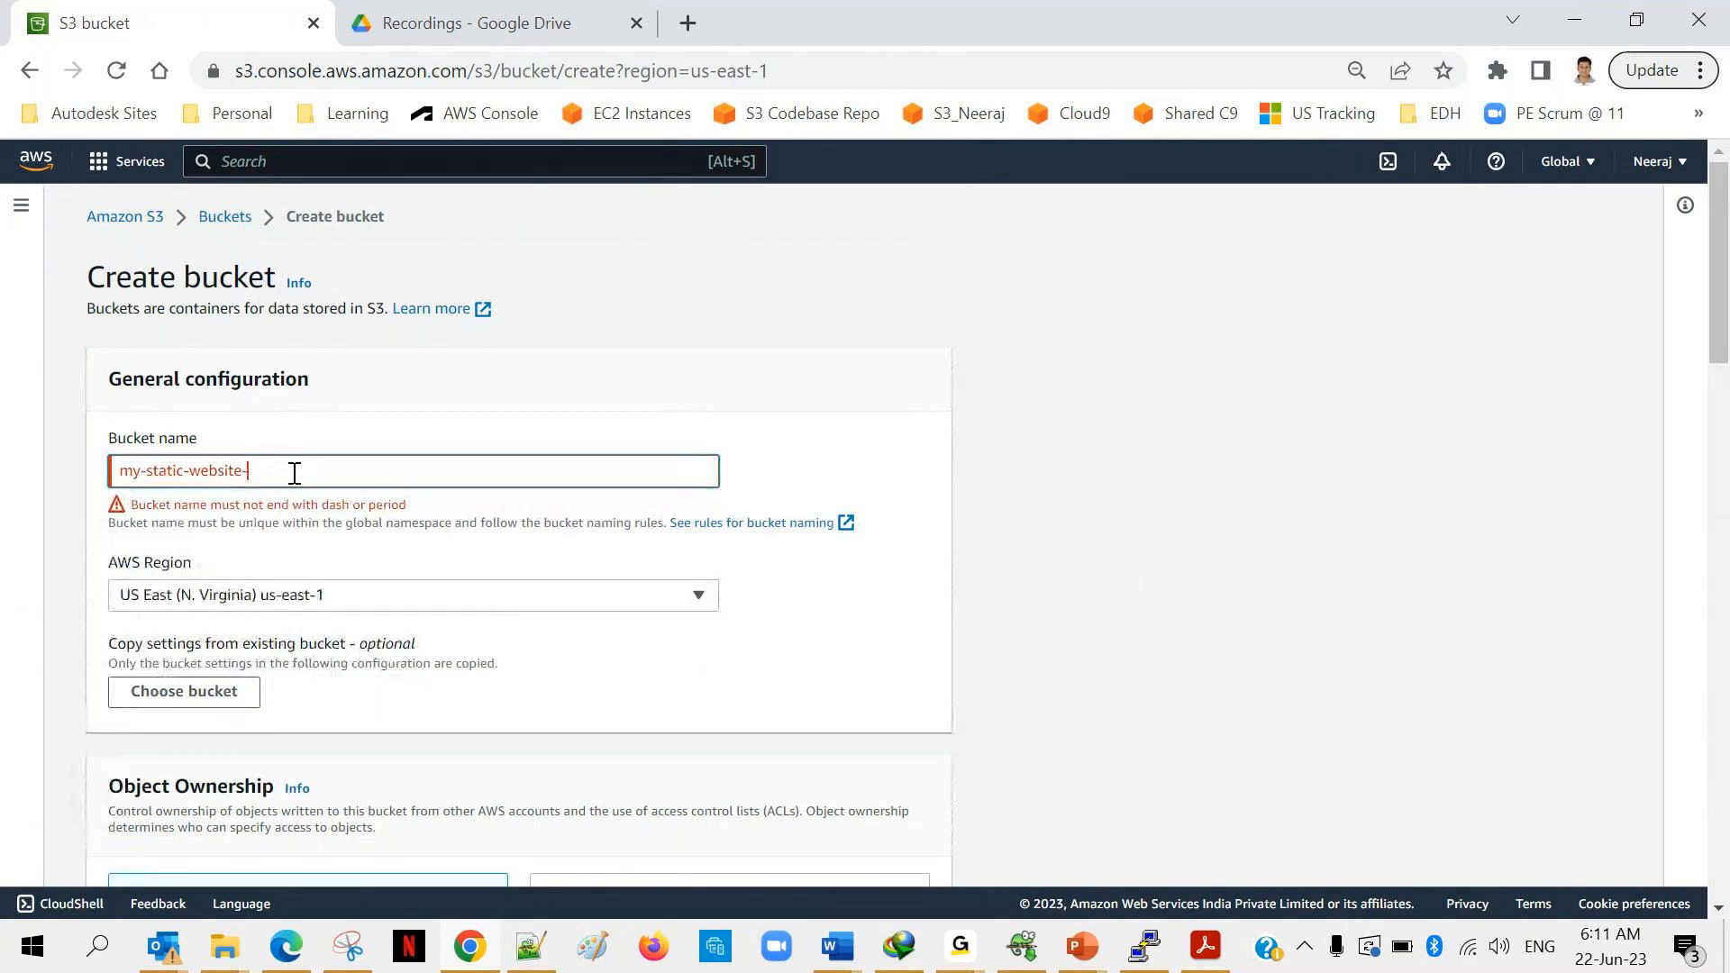
text(372)
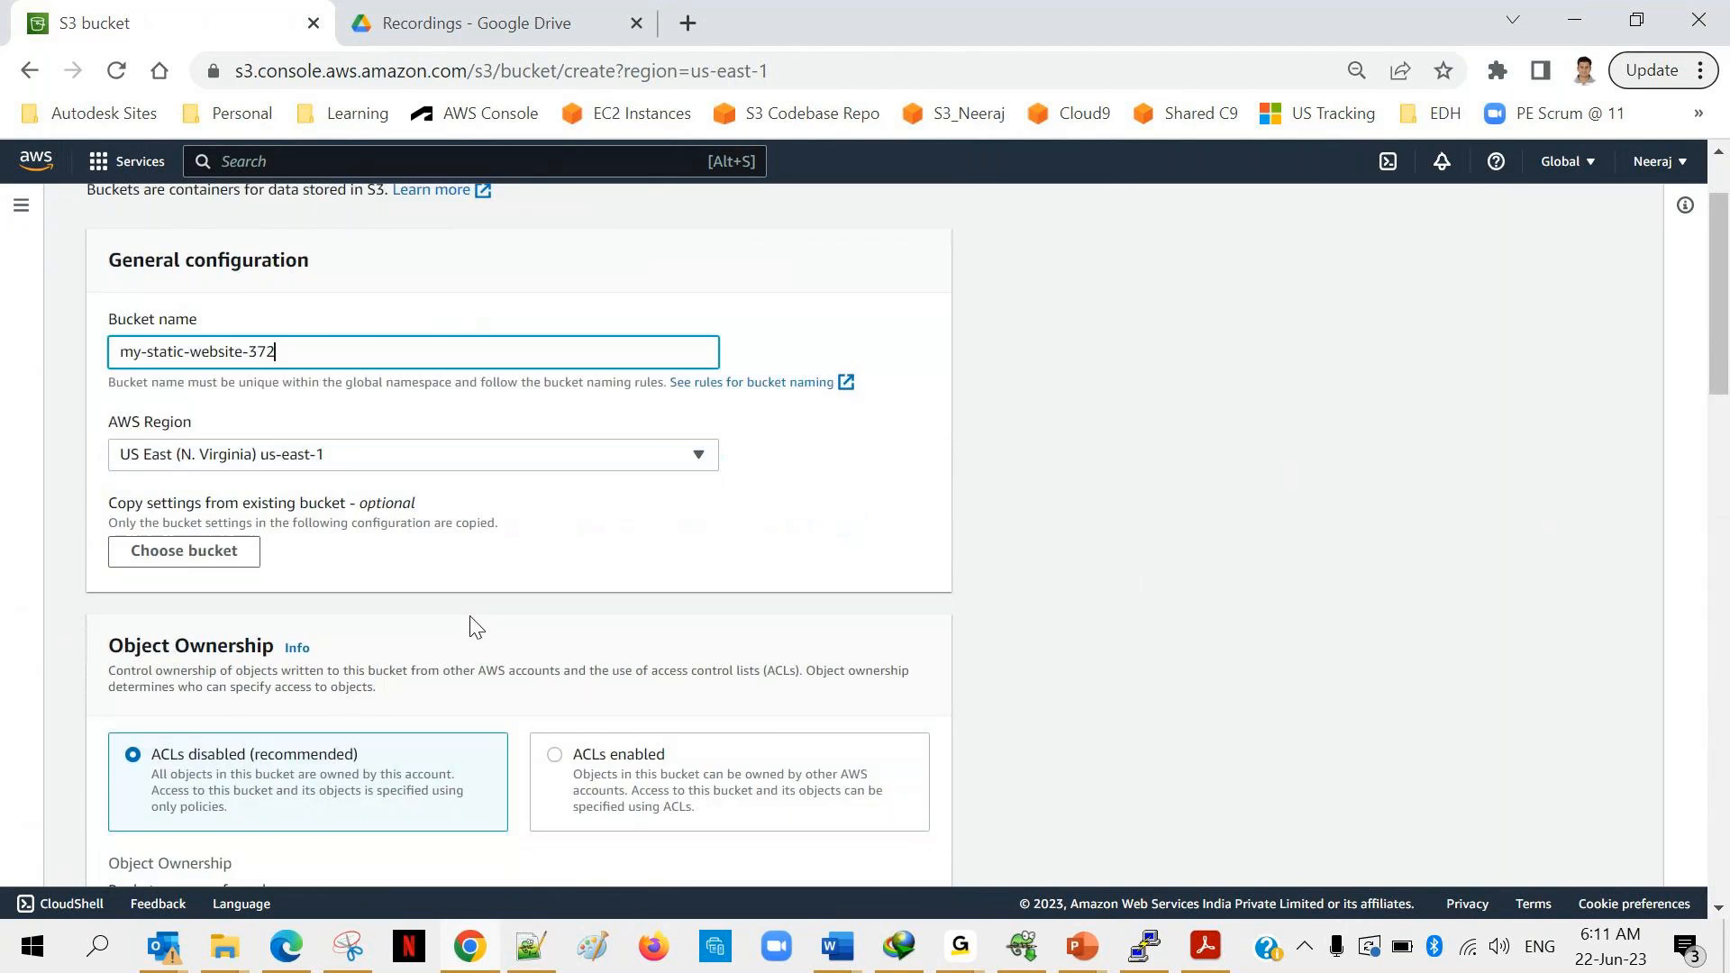
scroll(down, 3)
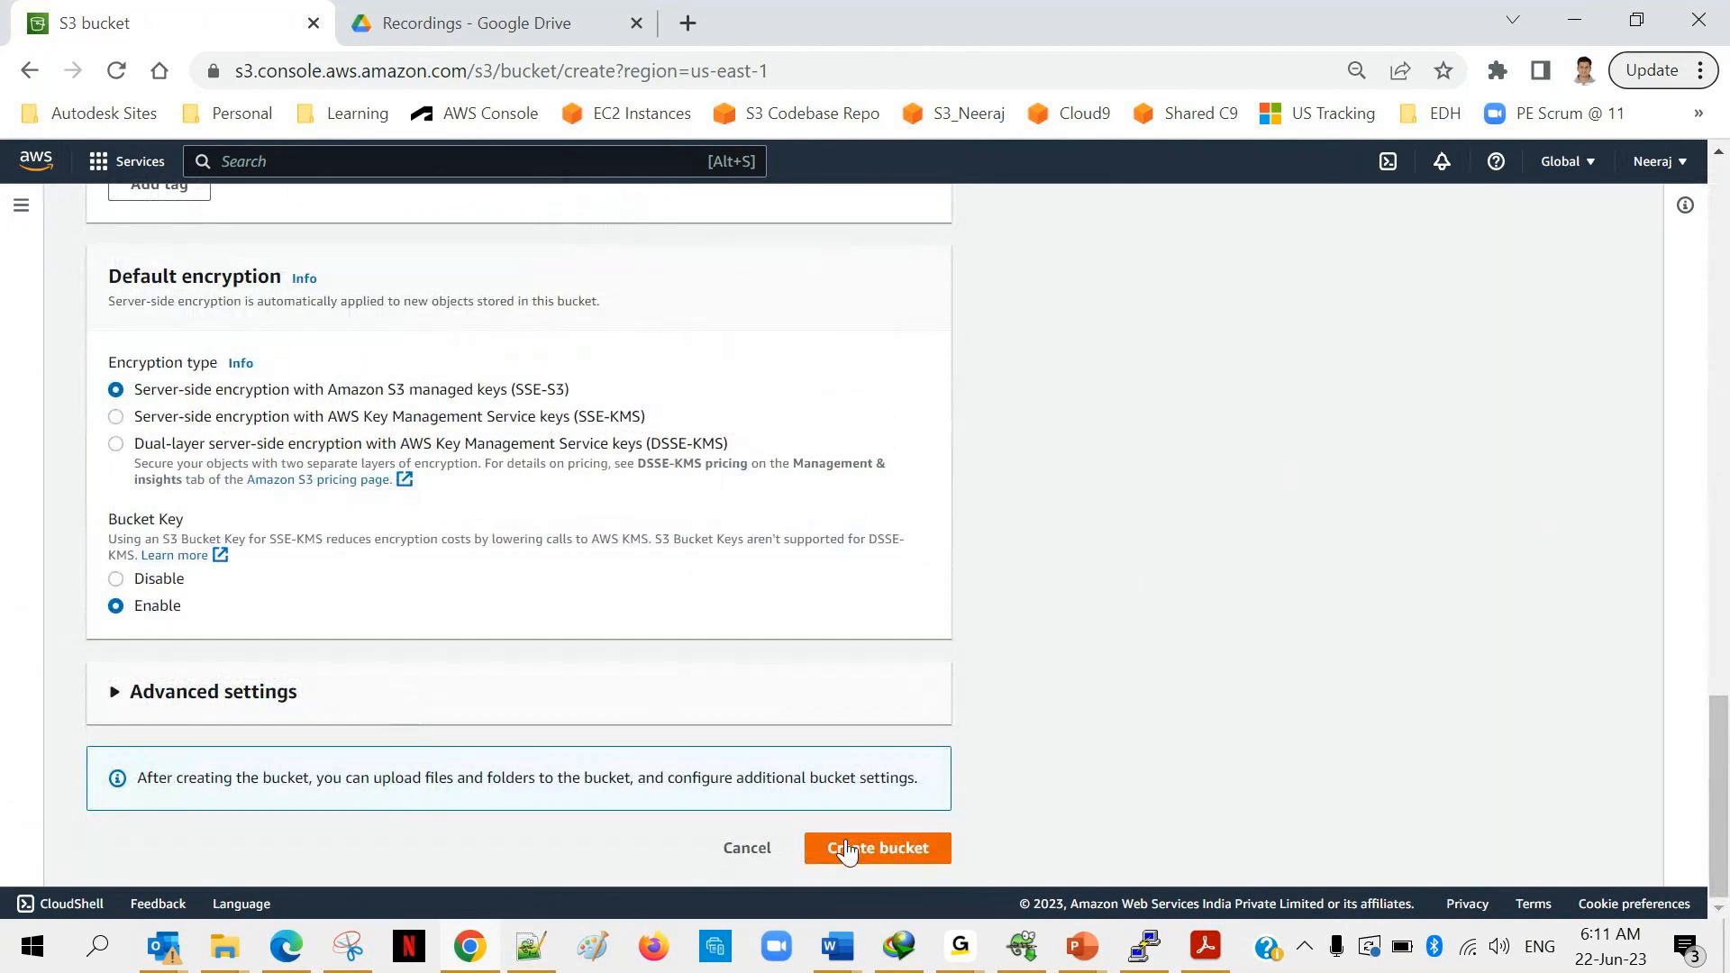
click(877, 847)
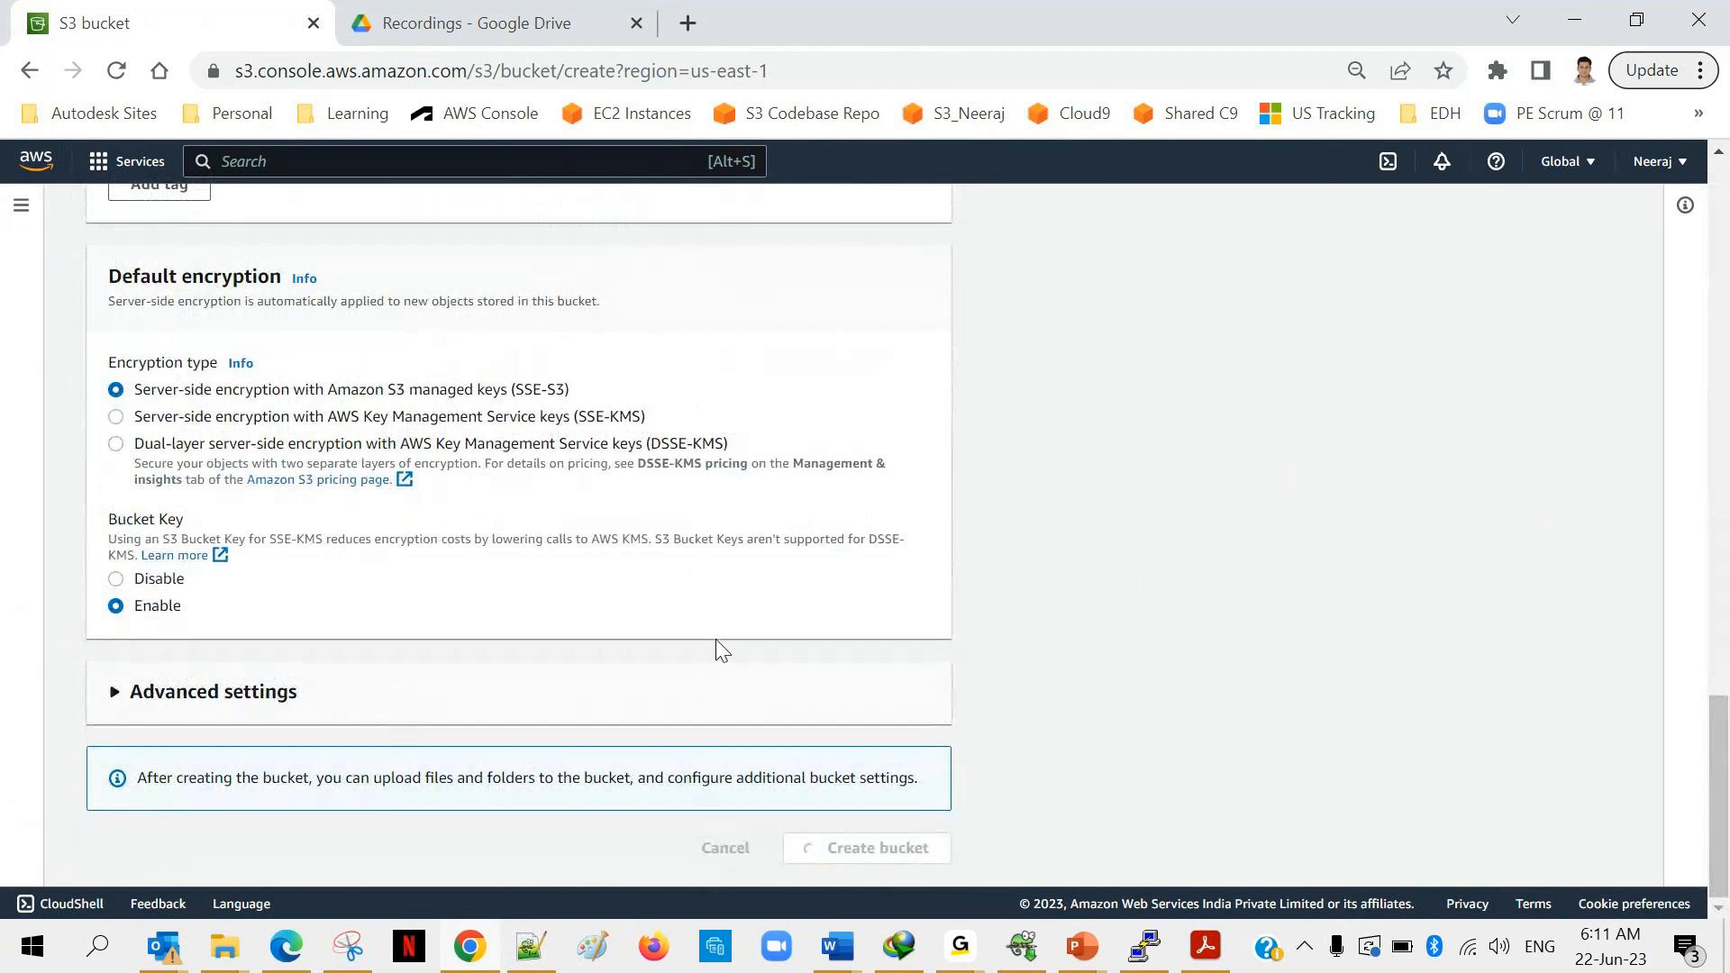
click(877, 847)
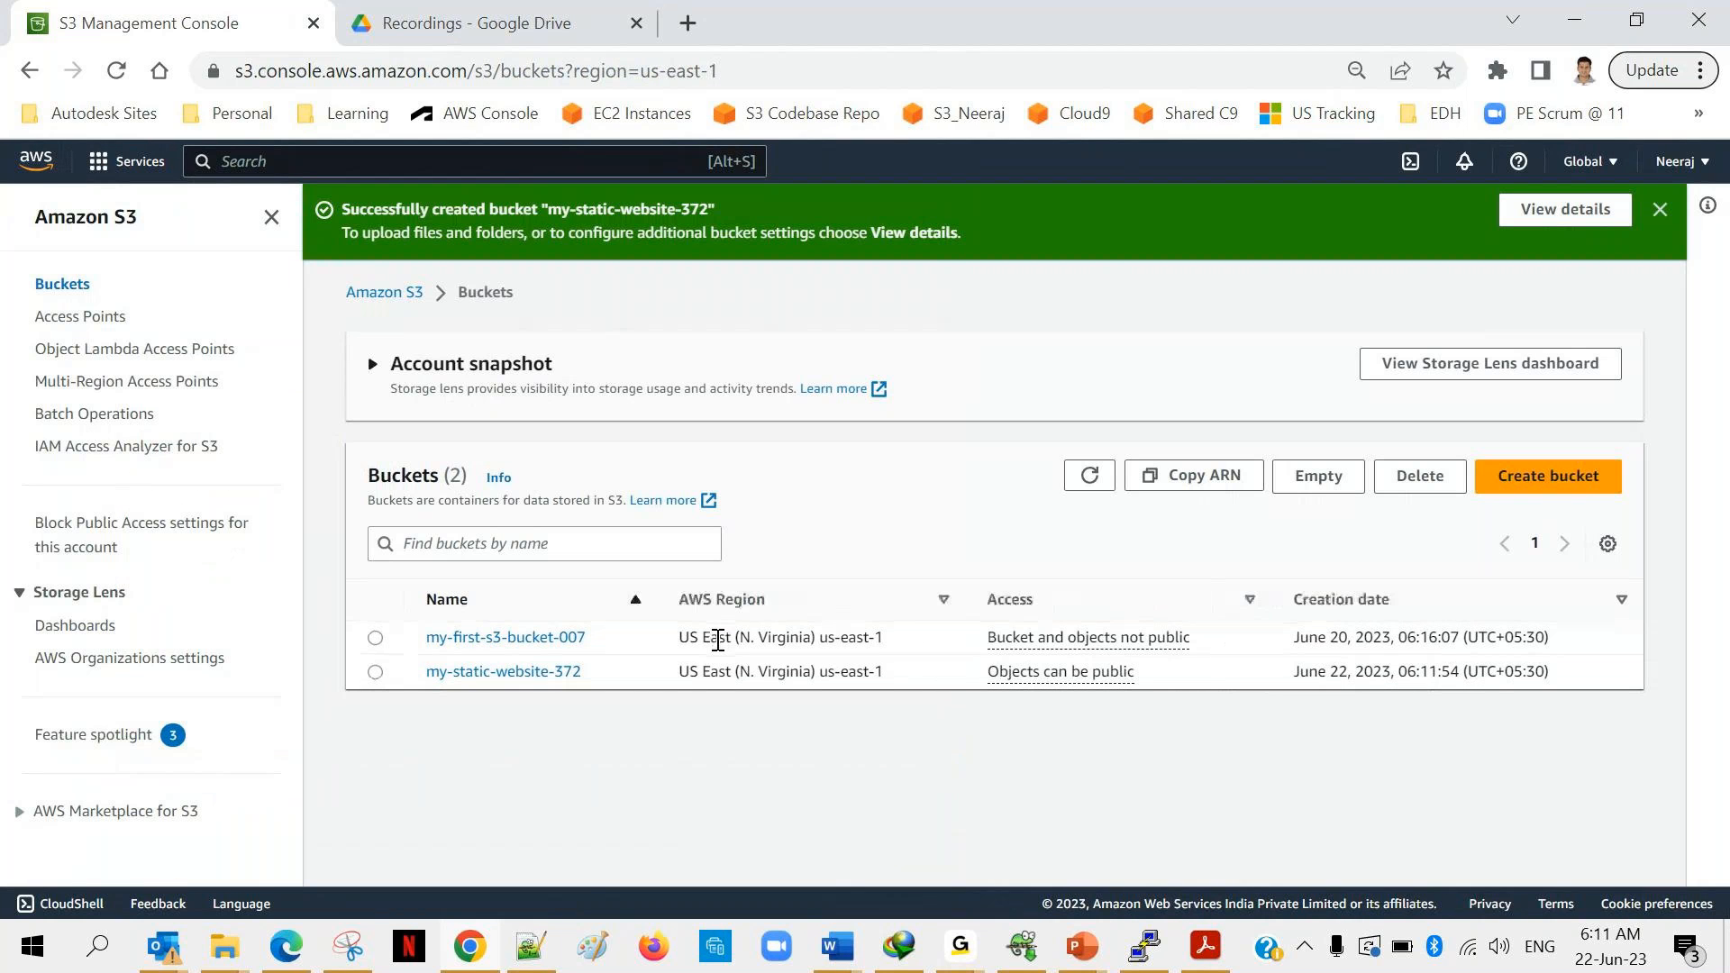
mouse_move(551, 702)
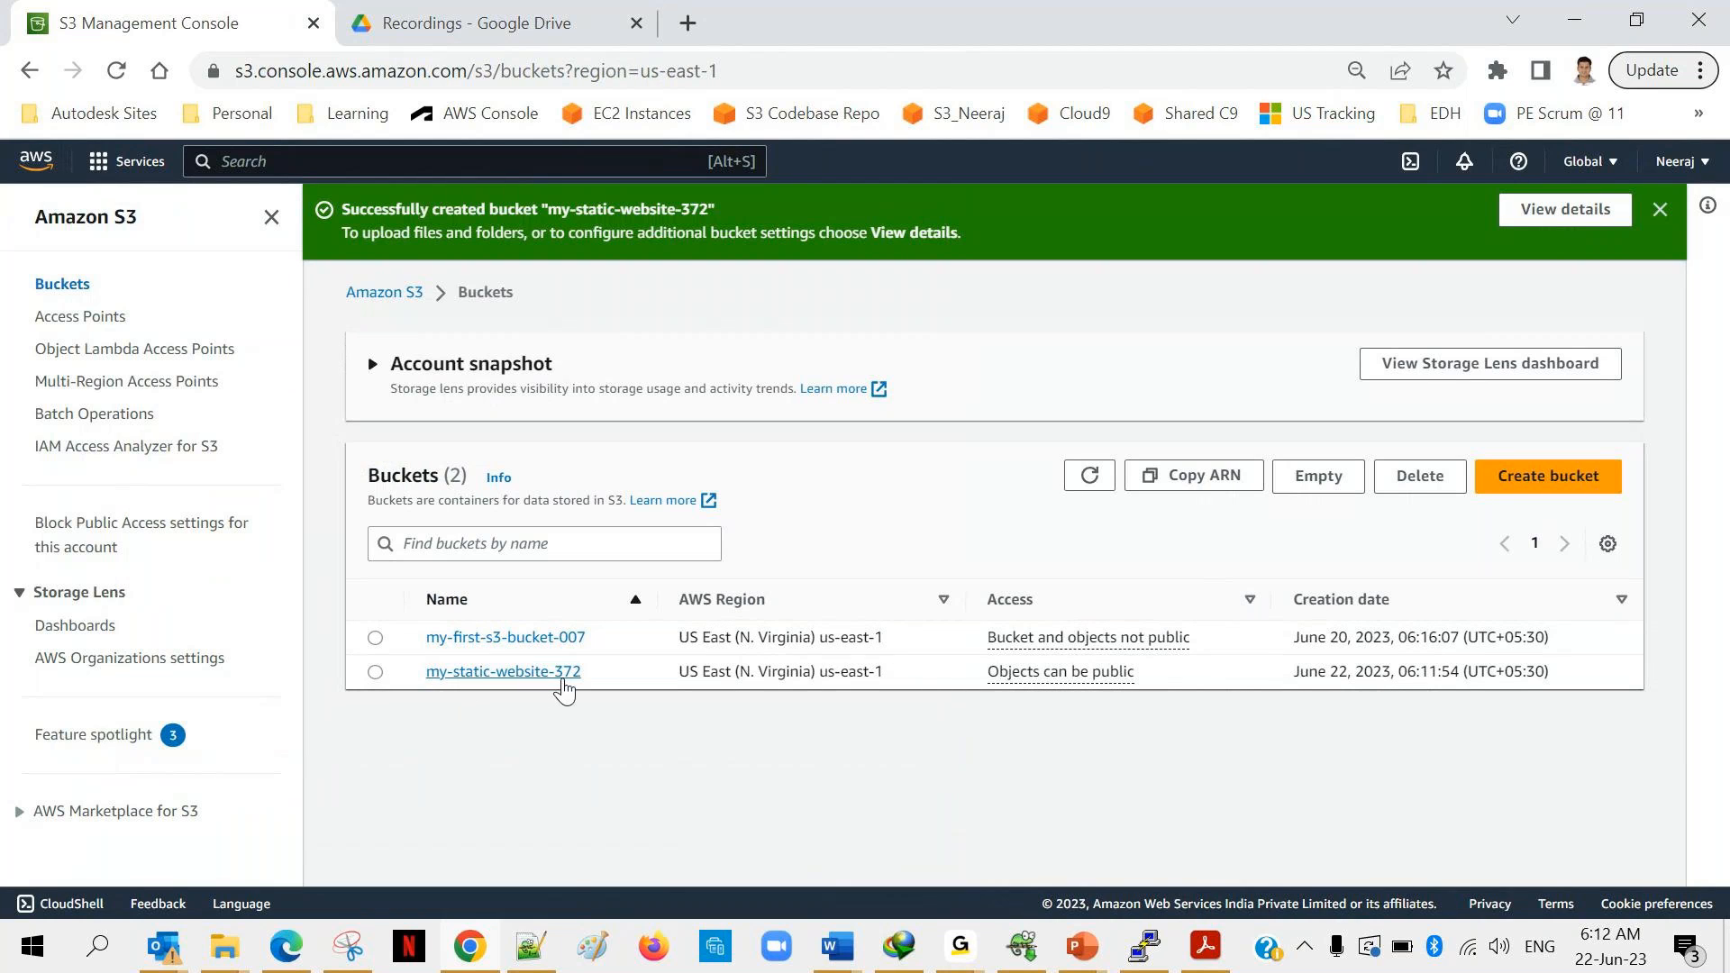
mouse_move(1027, 674)
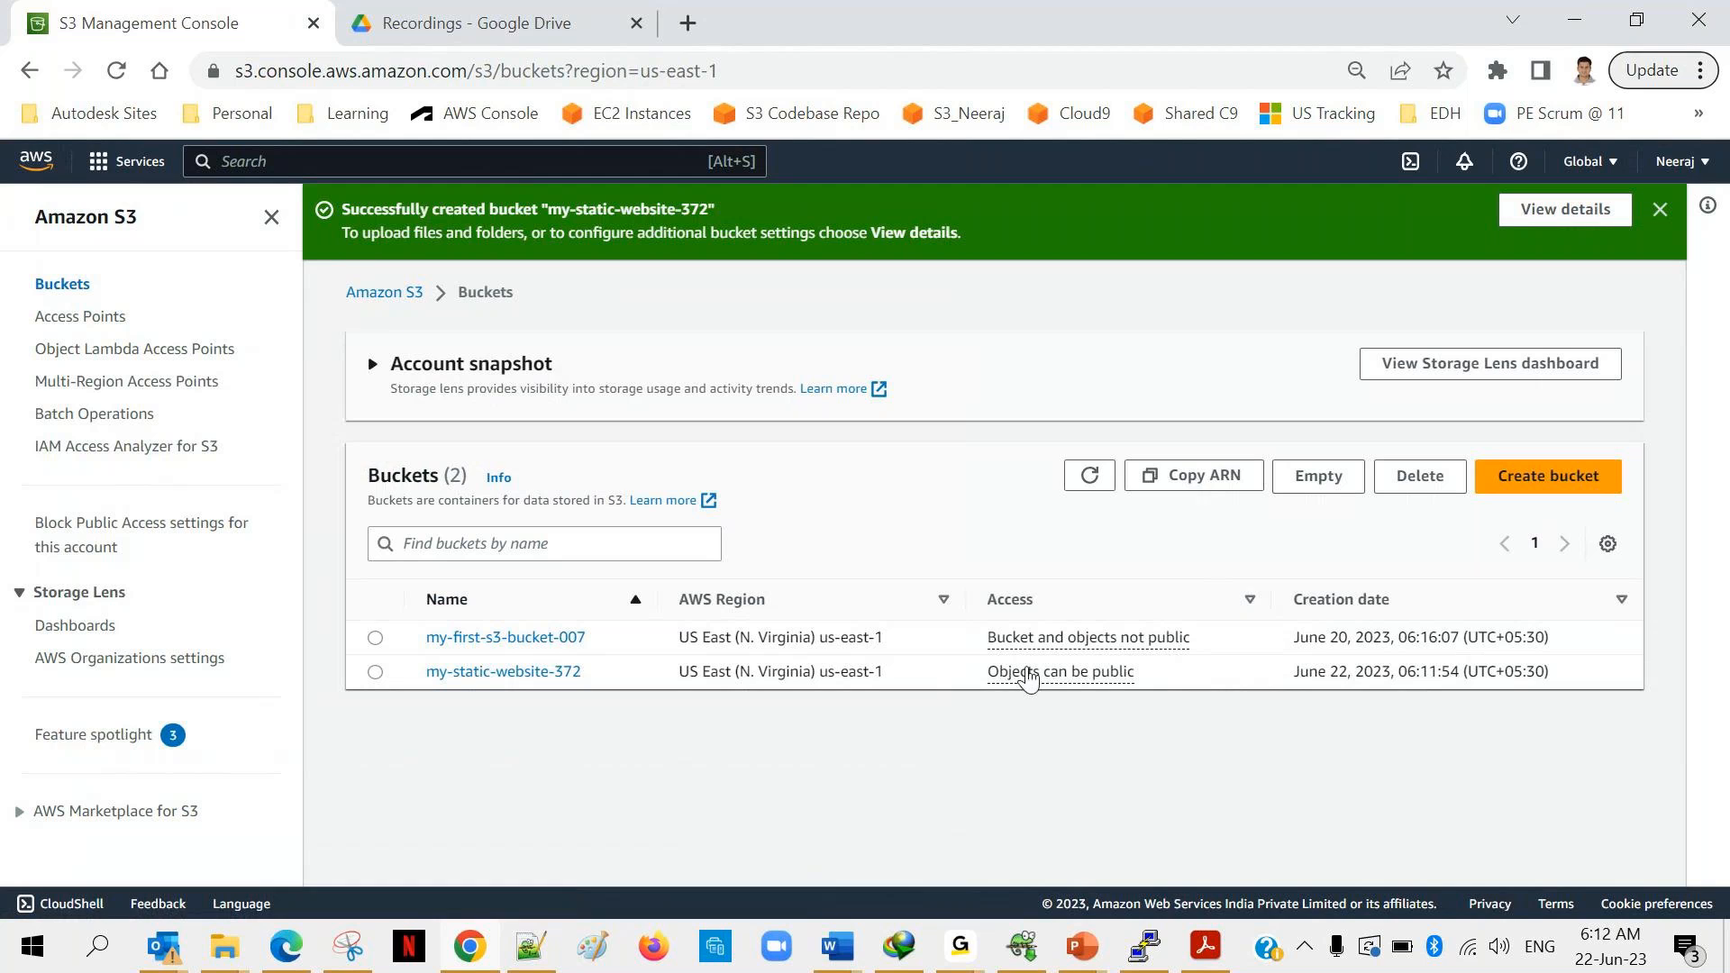
mouse_move(973, 677)
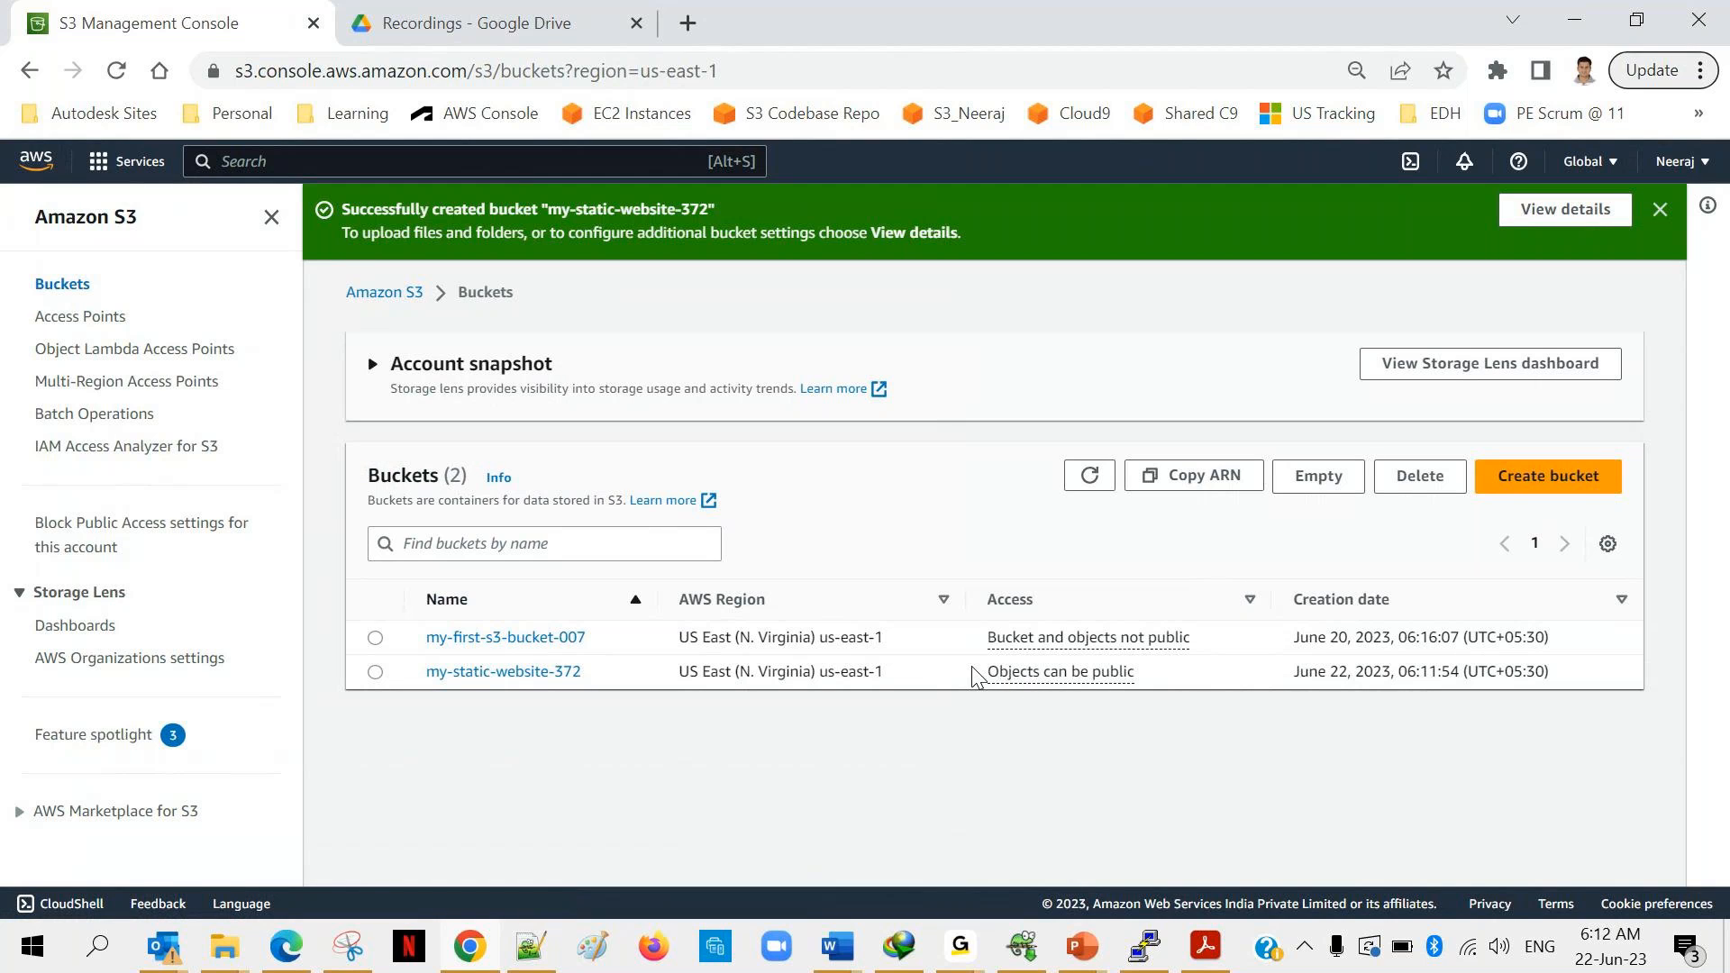
Highlight my-static-website-372's 'Objects can be public' status, dismiss the IDM warning, and return to S3.
double_click(1057, 670)
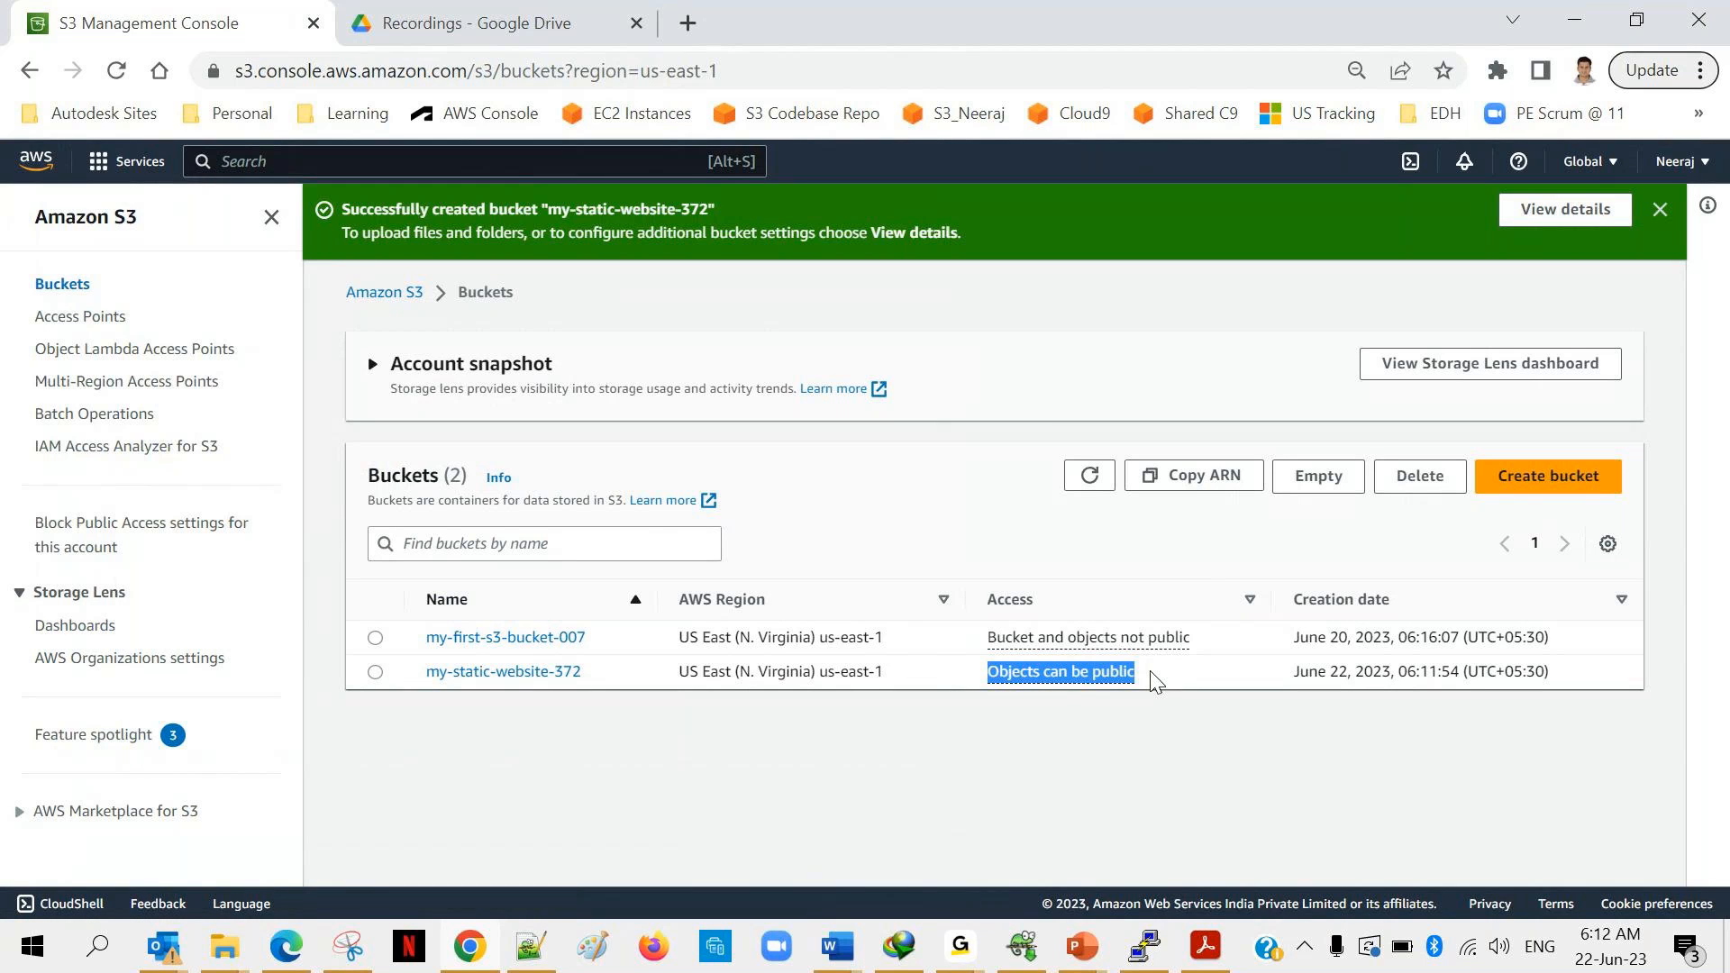
mouse_move(632, 295)
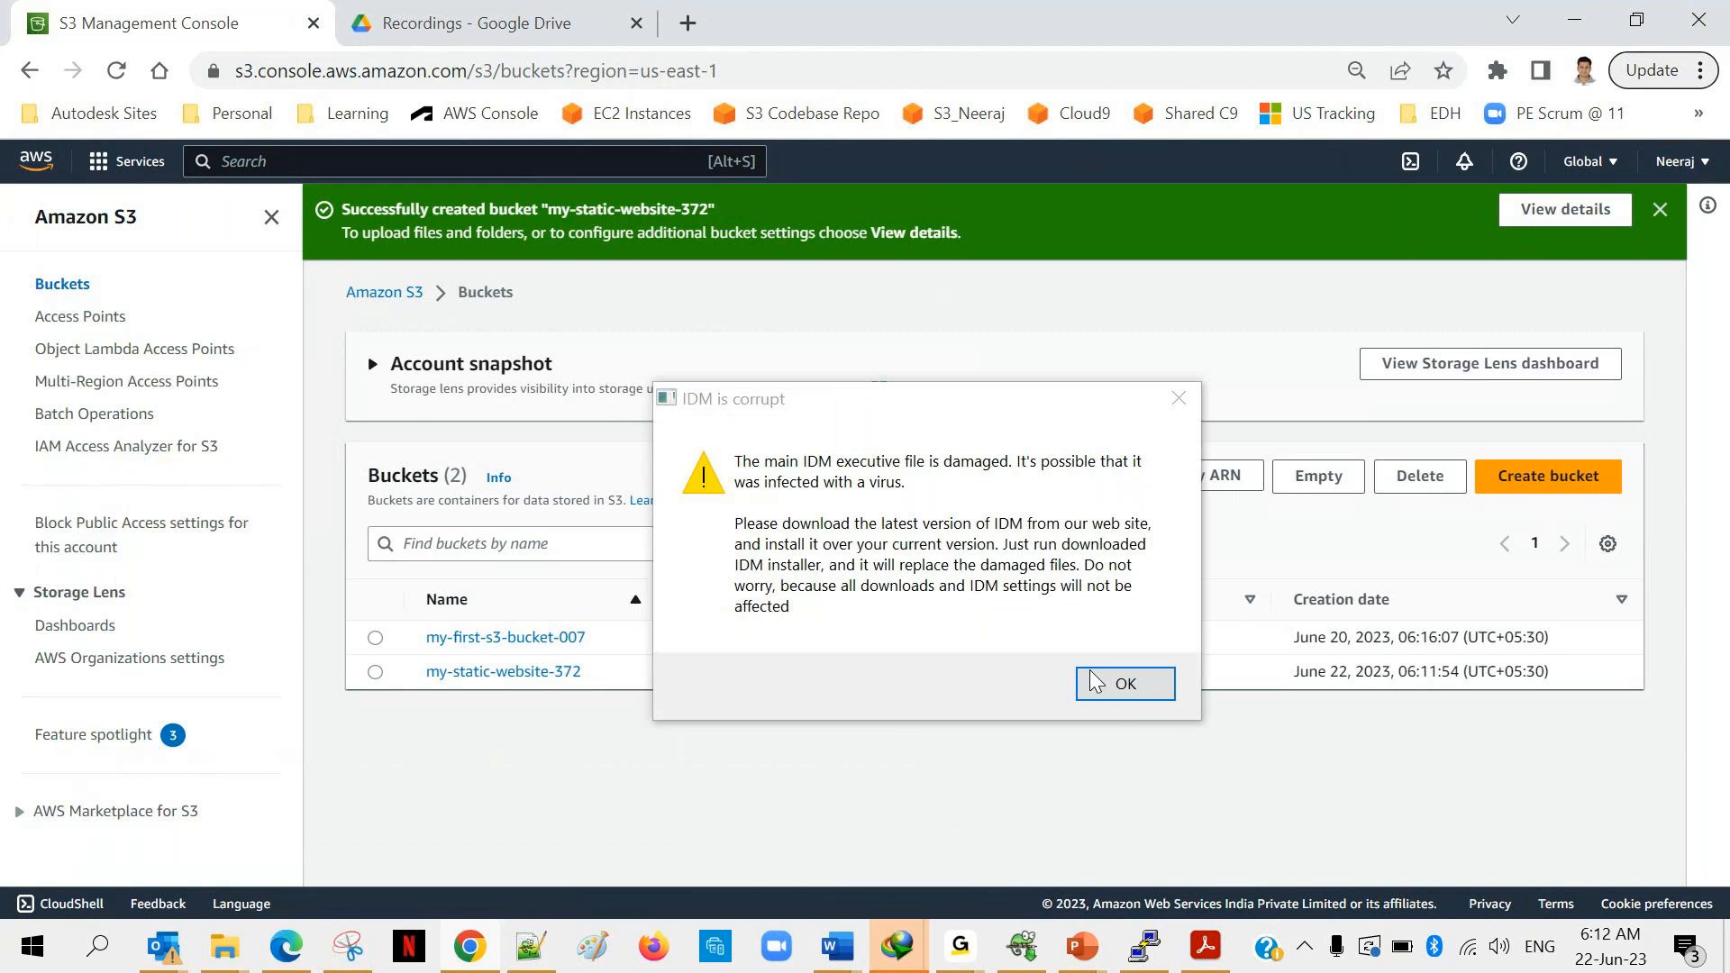
click(491, 21)
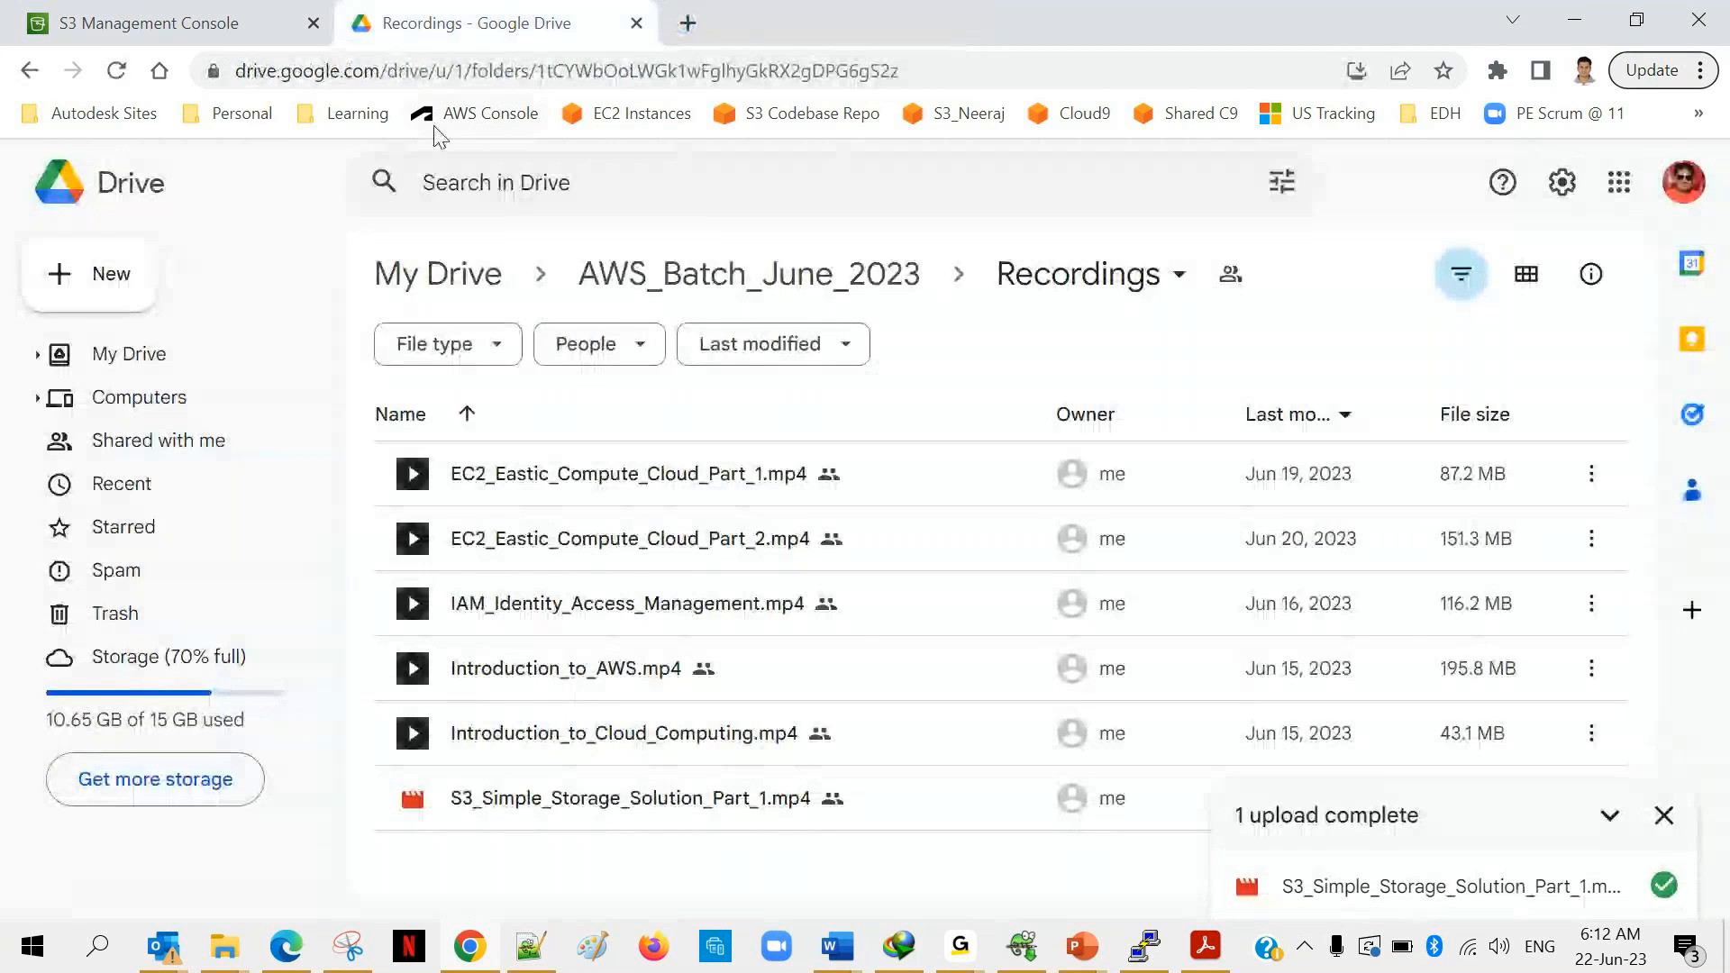
click(143, 21)
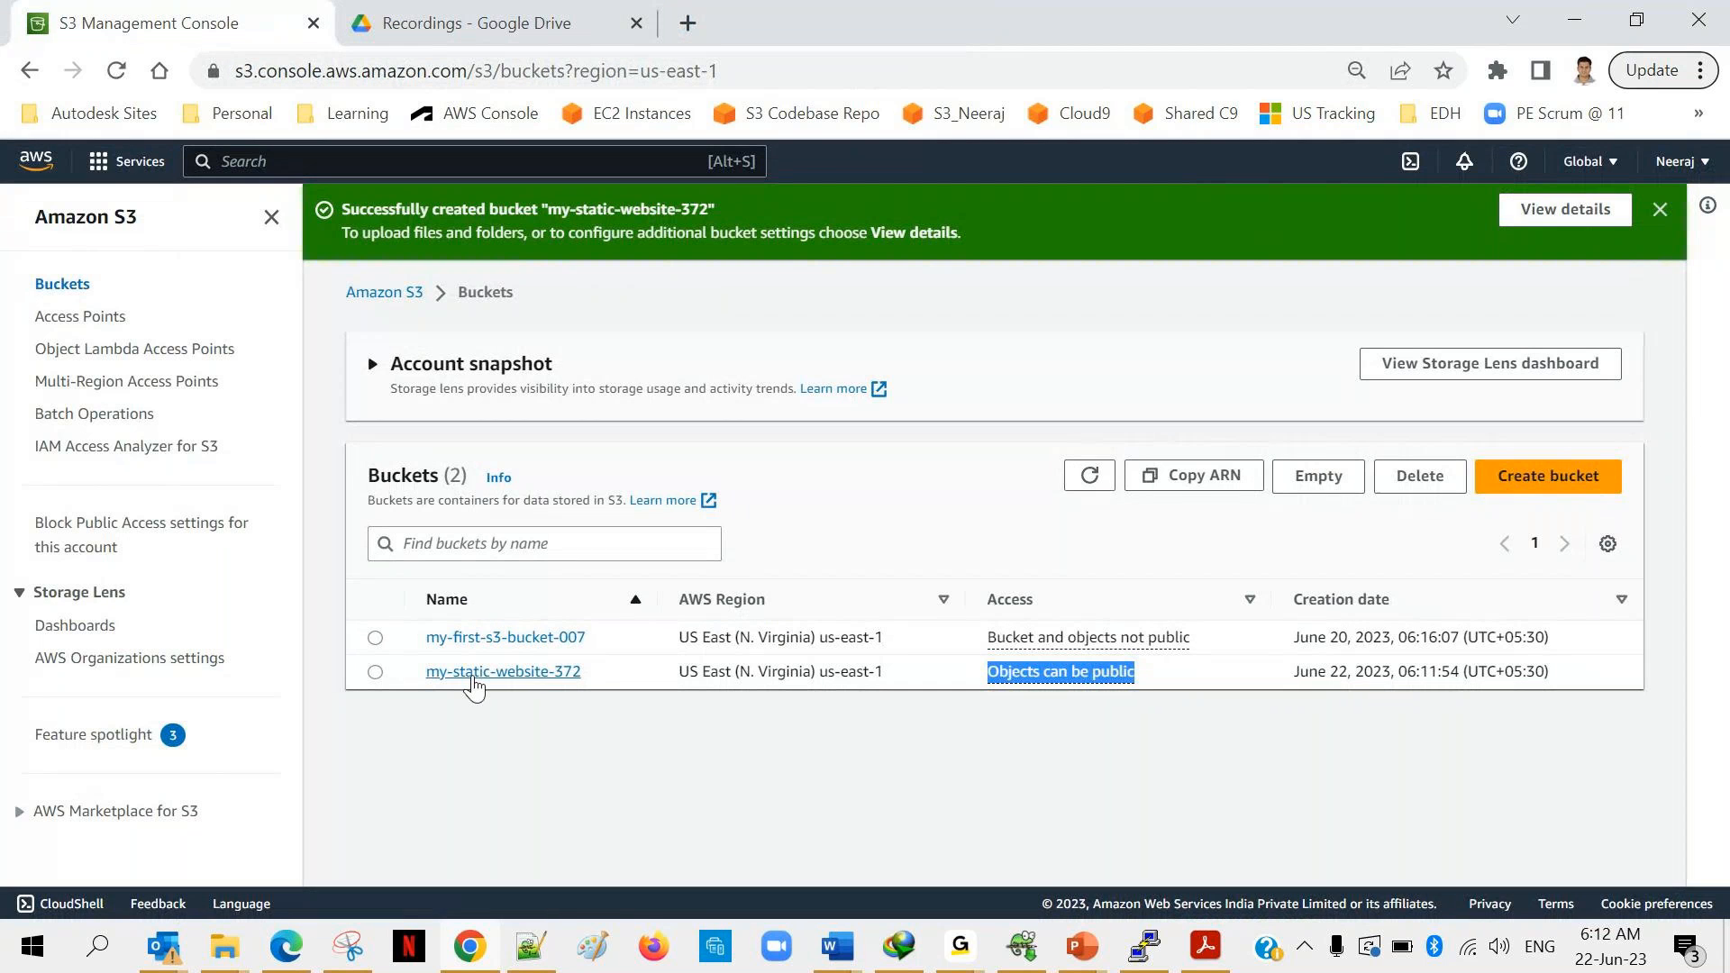
Open bucket my-static-website-372's Properties and scroll down to Static website hosting.
click(502, 670)
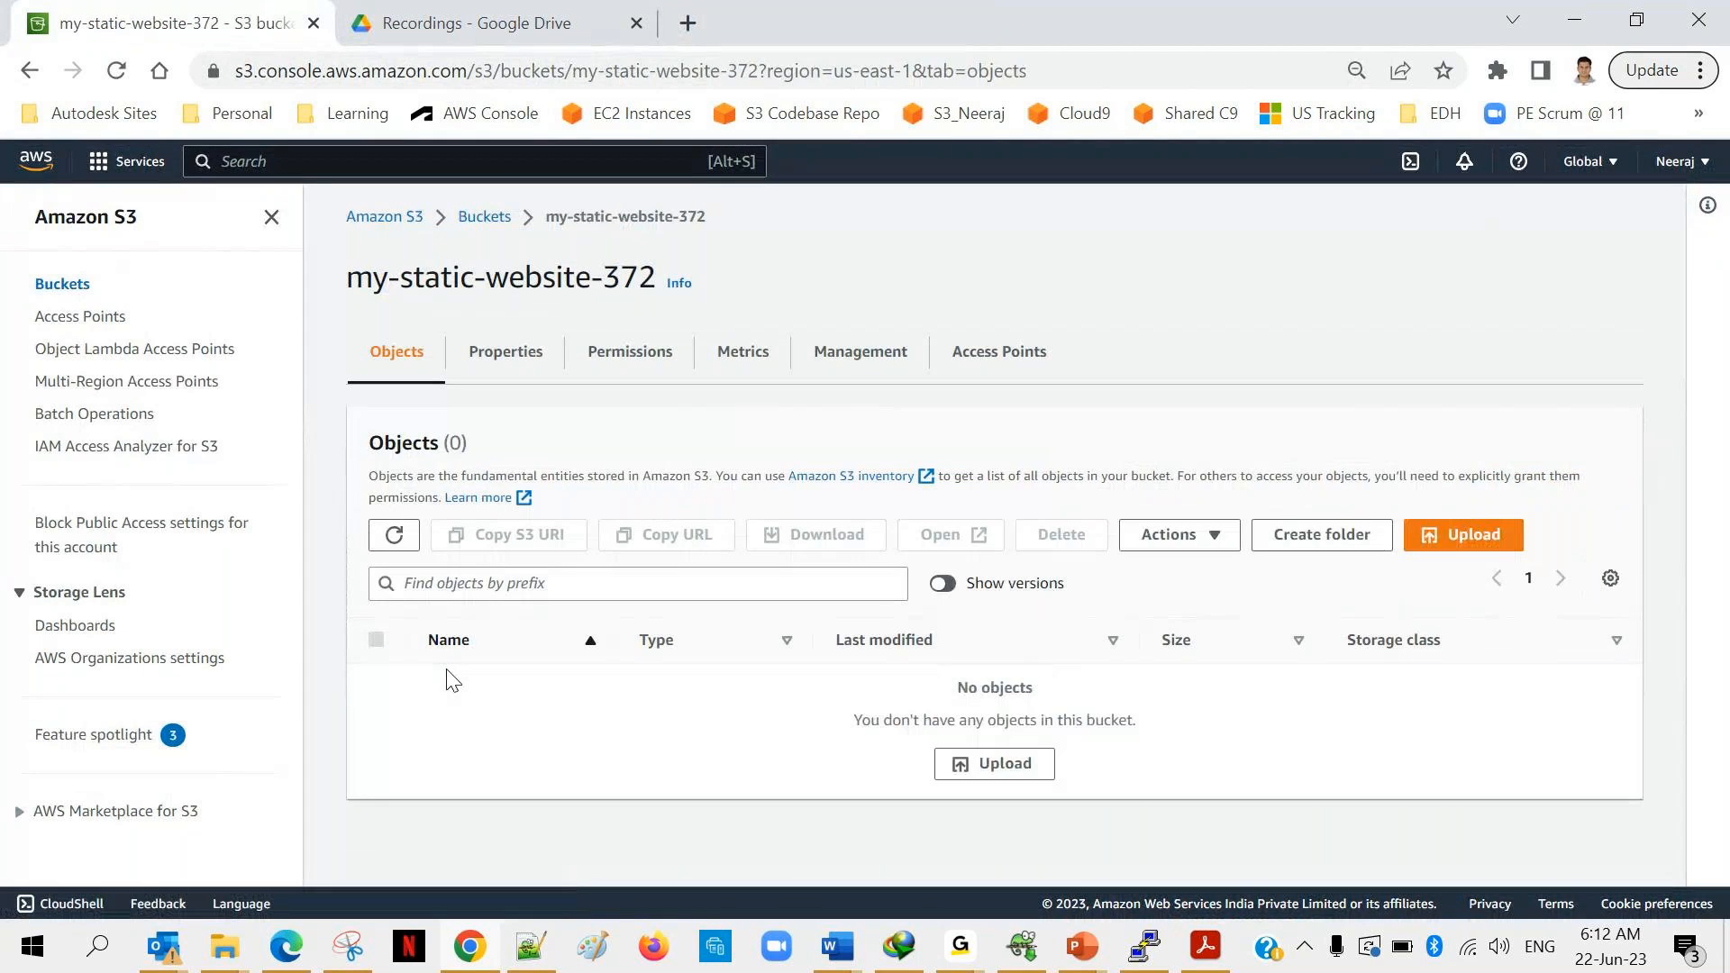
mouse_move(679, 406)
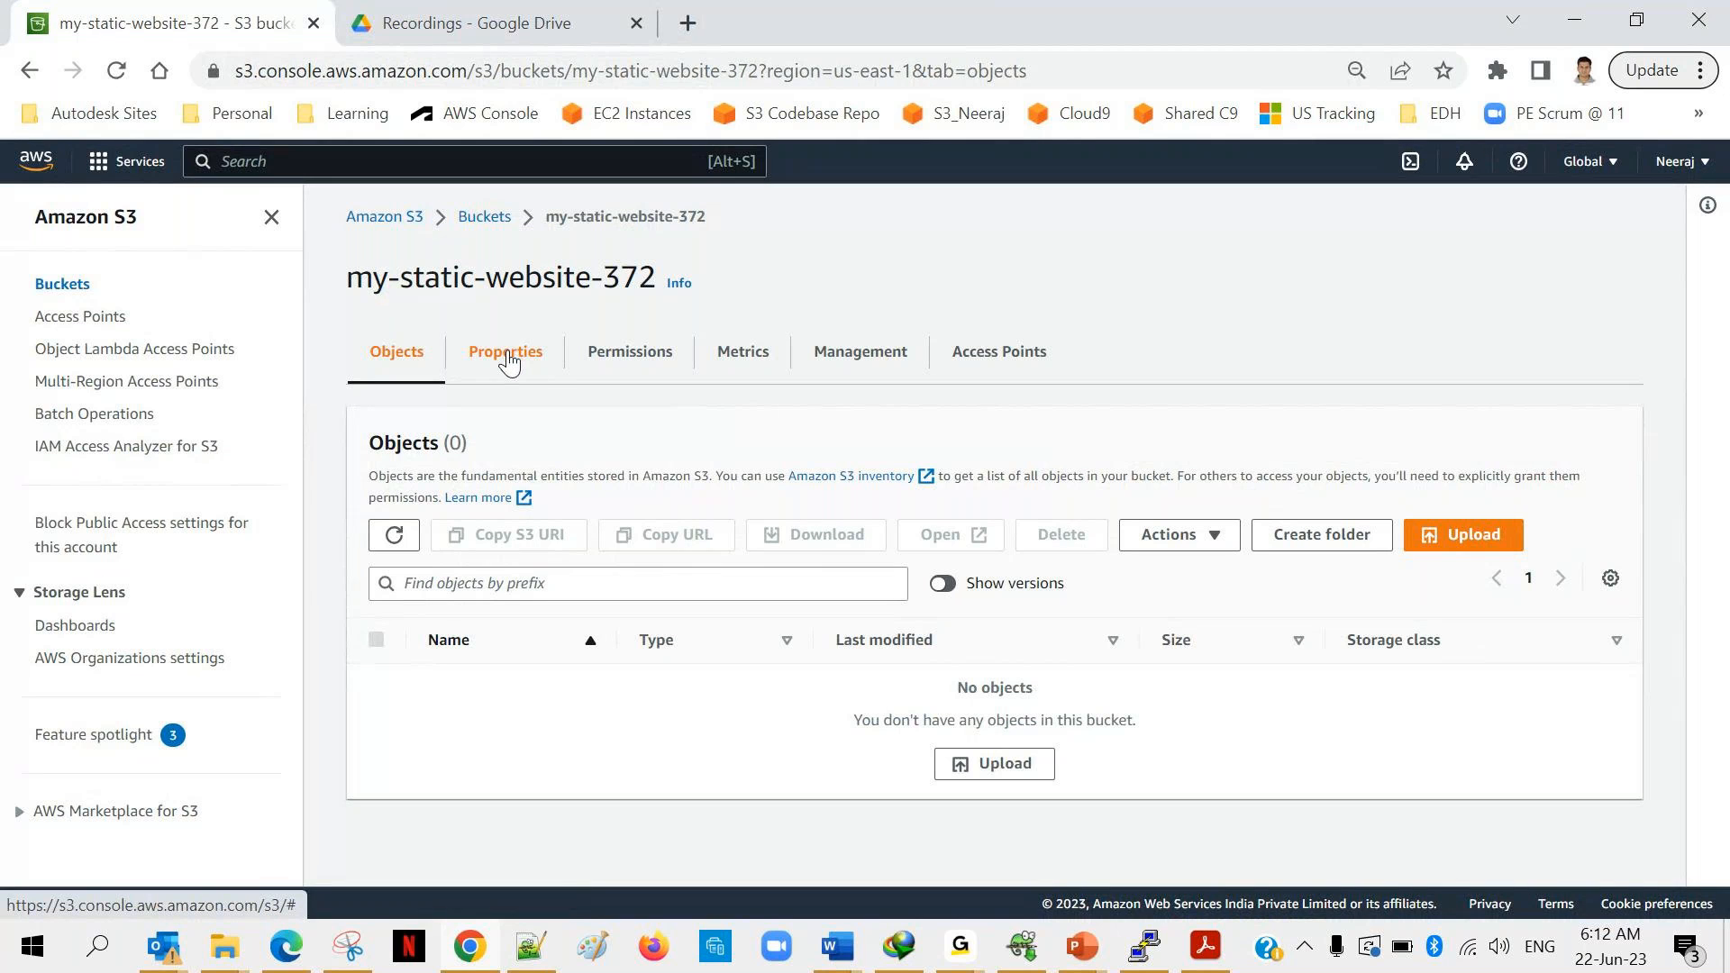
click(504, 350)
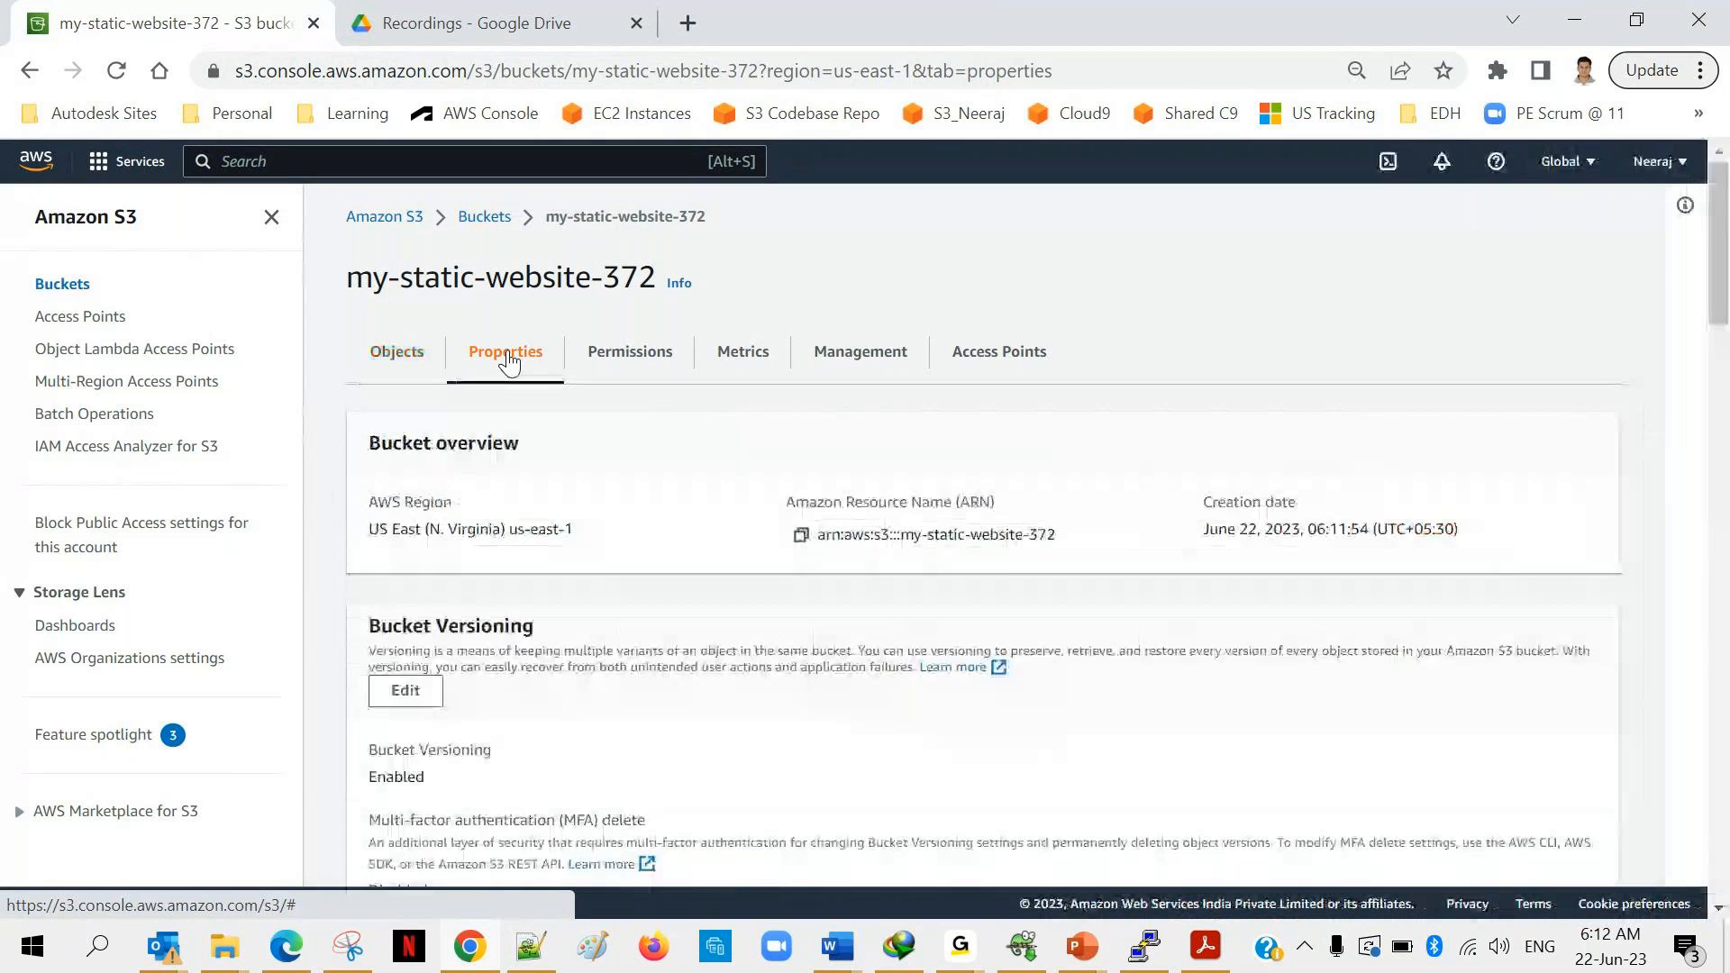
scroll(down, 3)
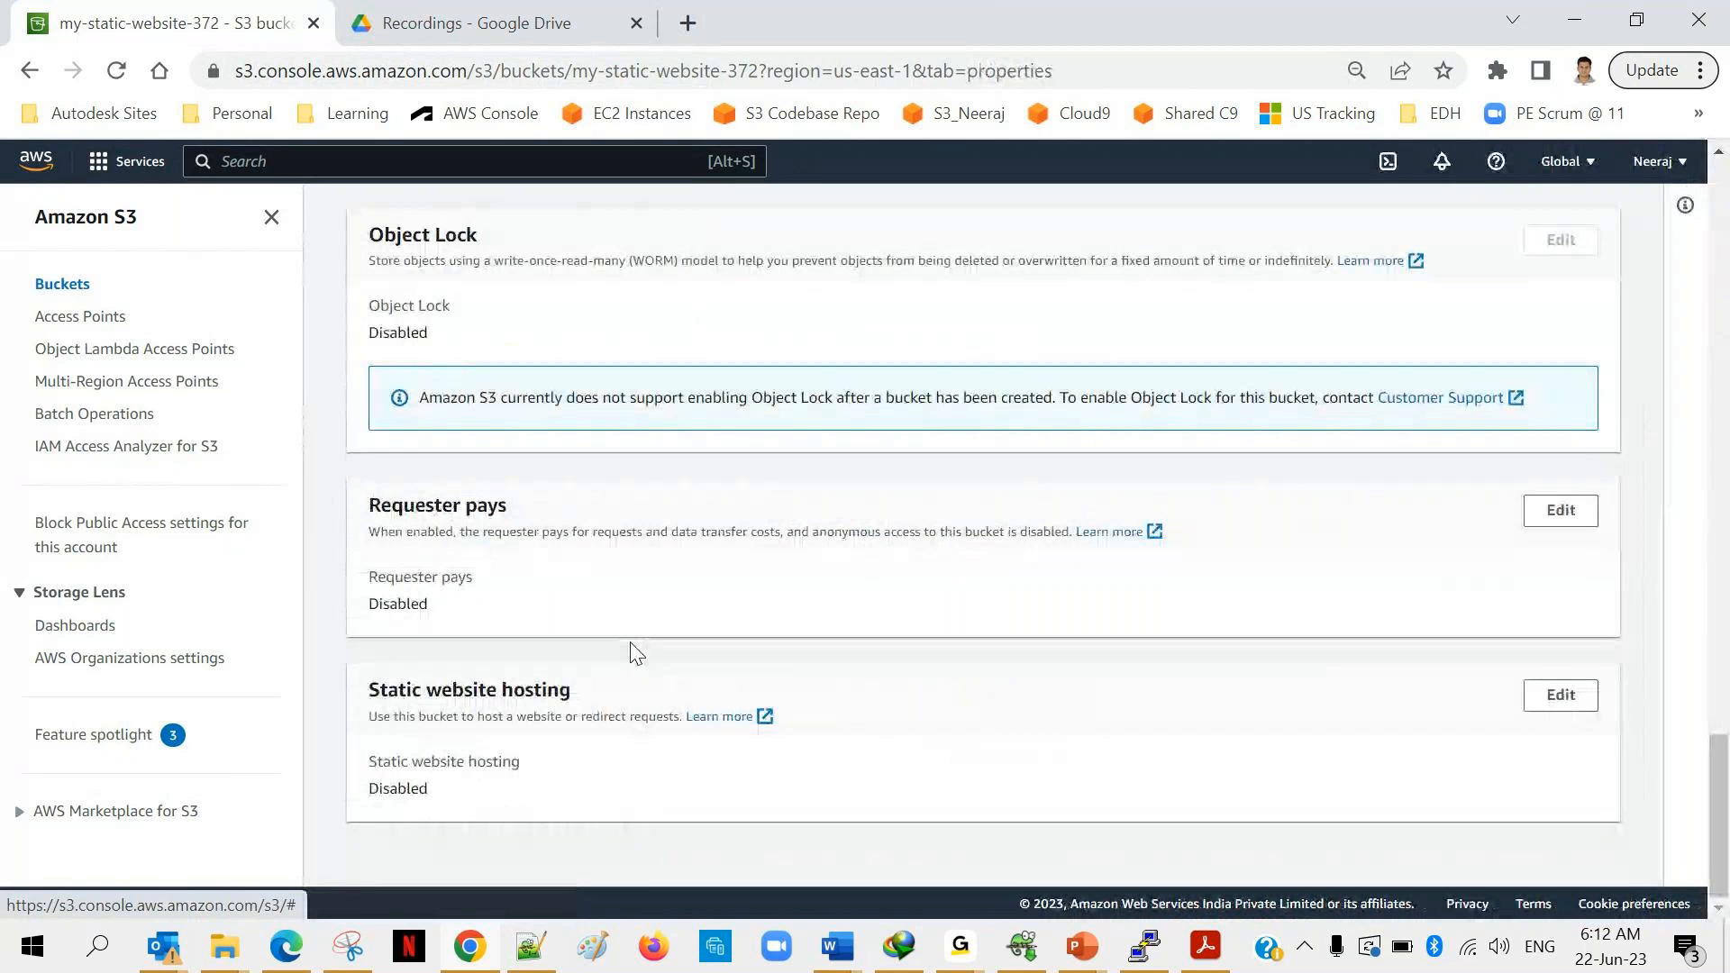
mouse_move(671, 721)
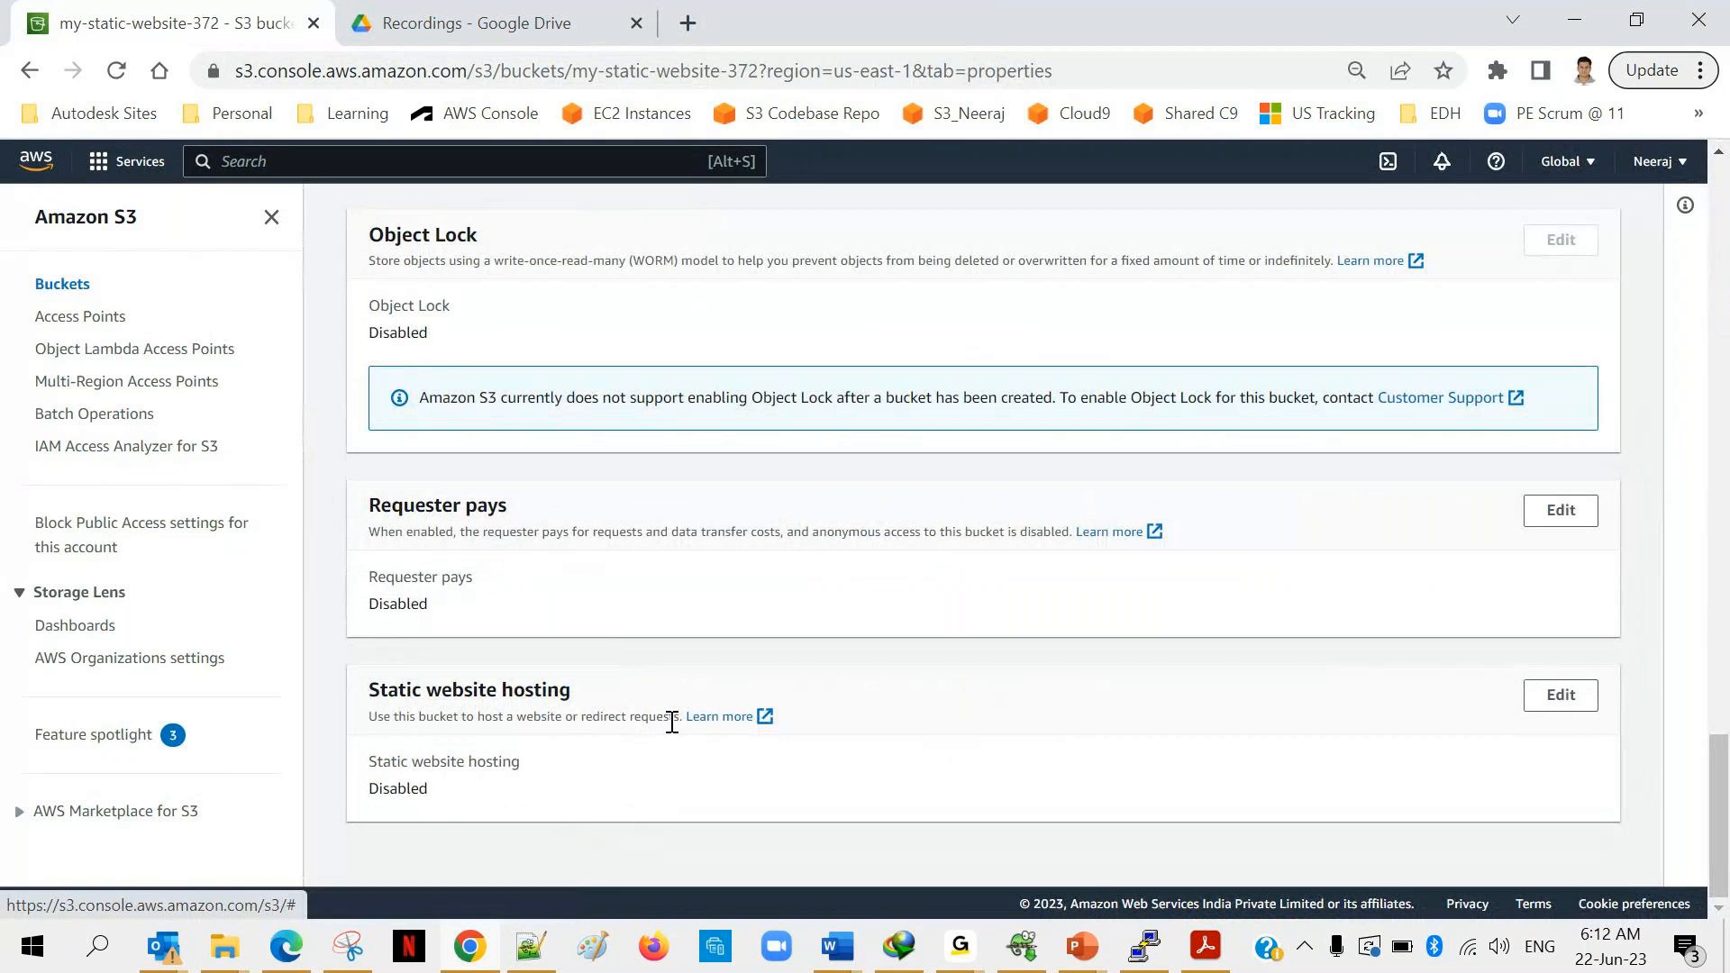
mouse_move(497, 711)
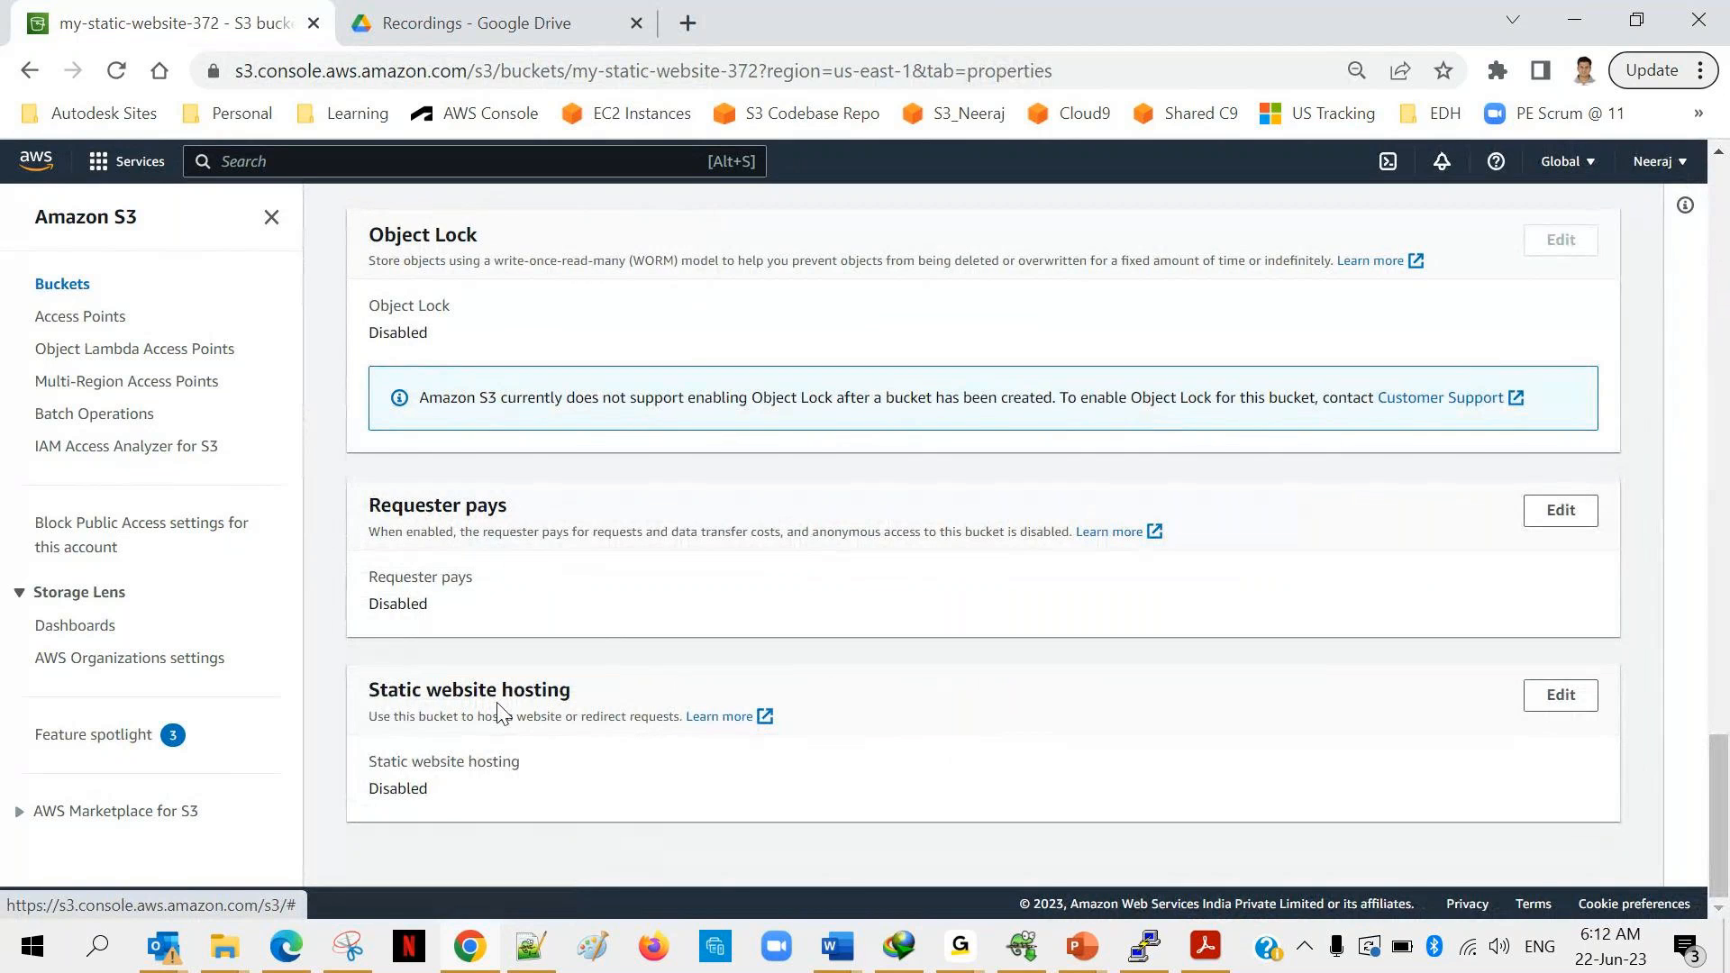
Note static website hosting is Disabled and open its Edit page.
double_click(397, 787)
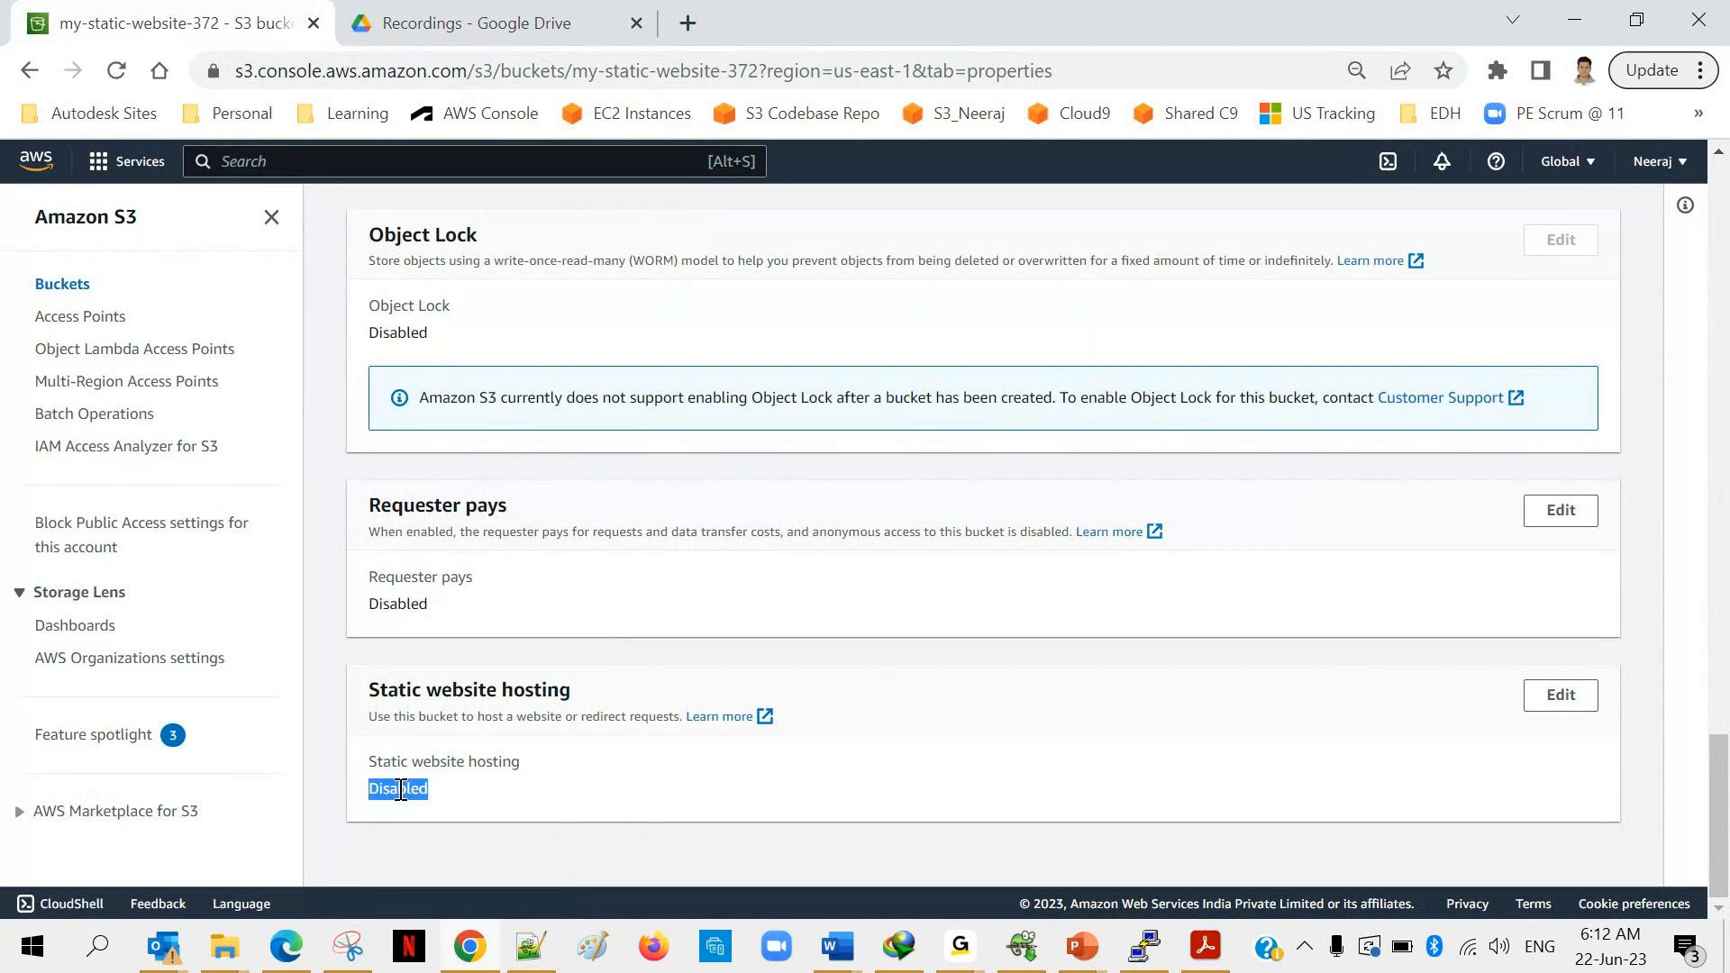
mouse_move(1553, 723)
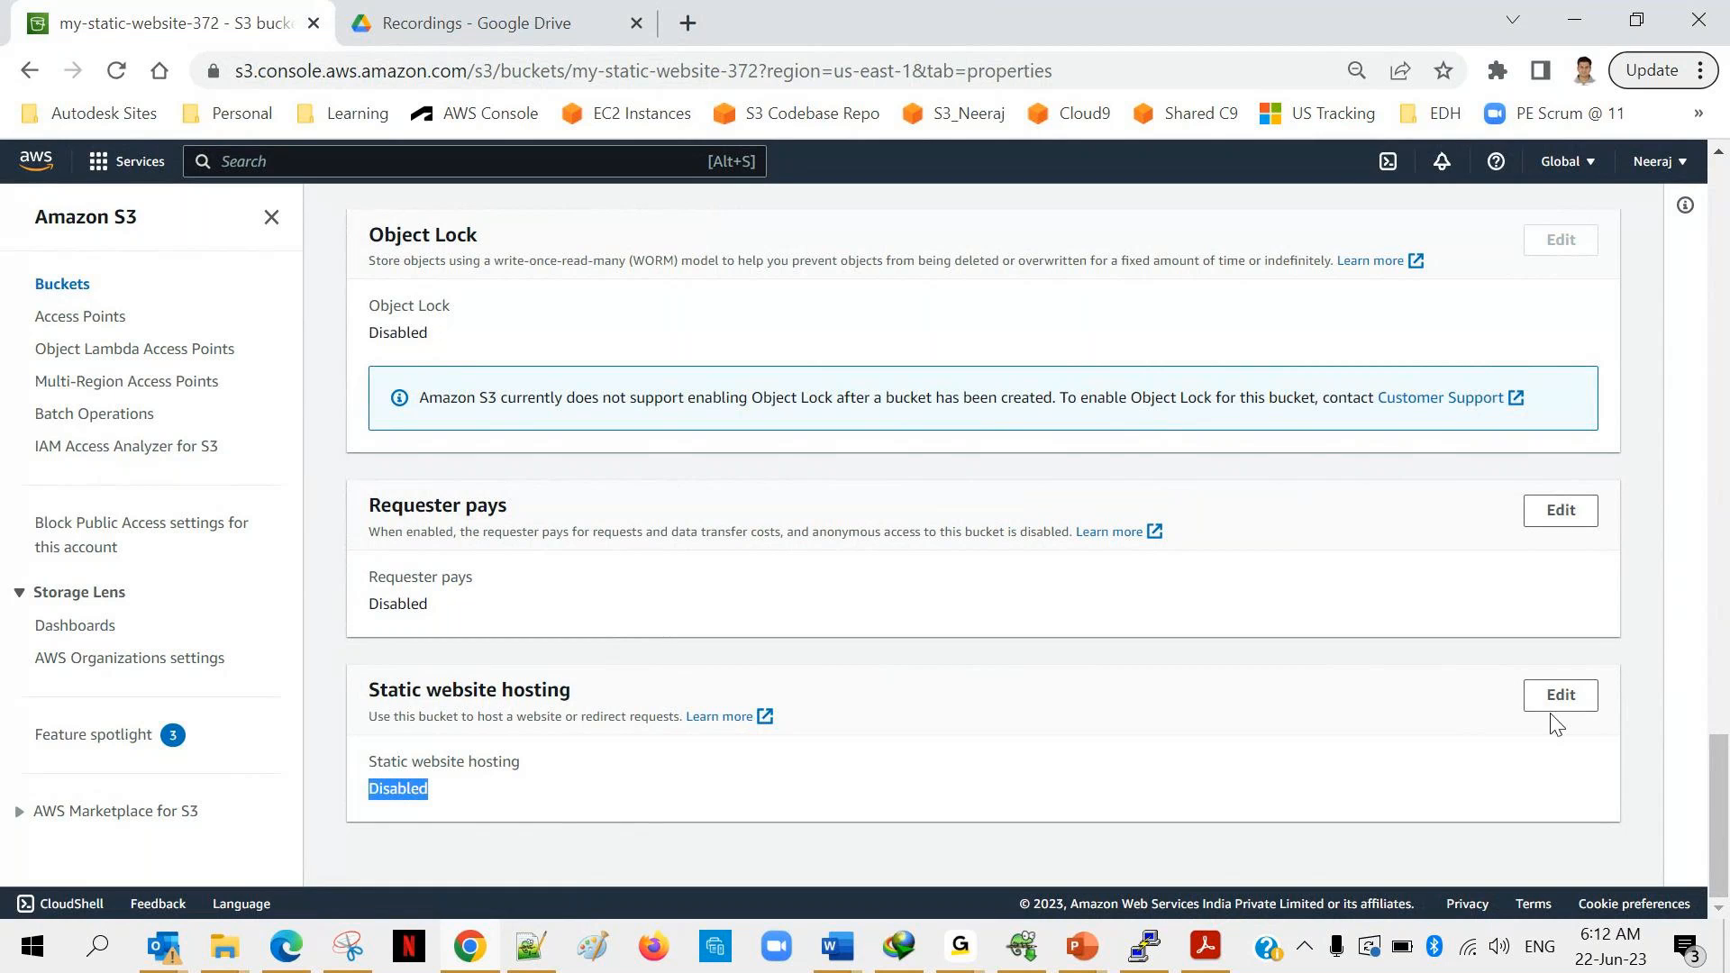
click(1558, 694)
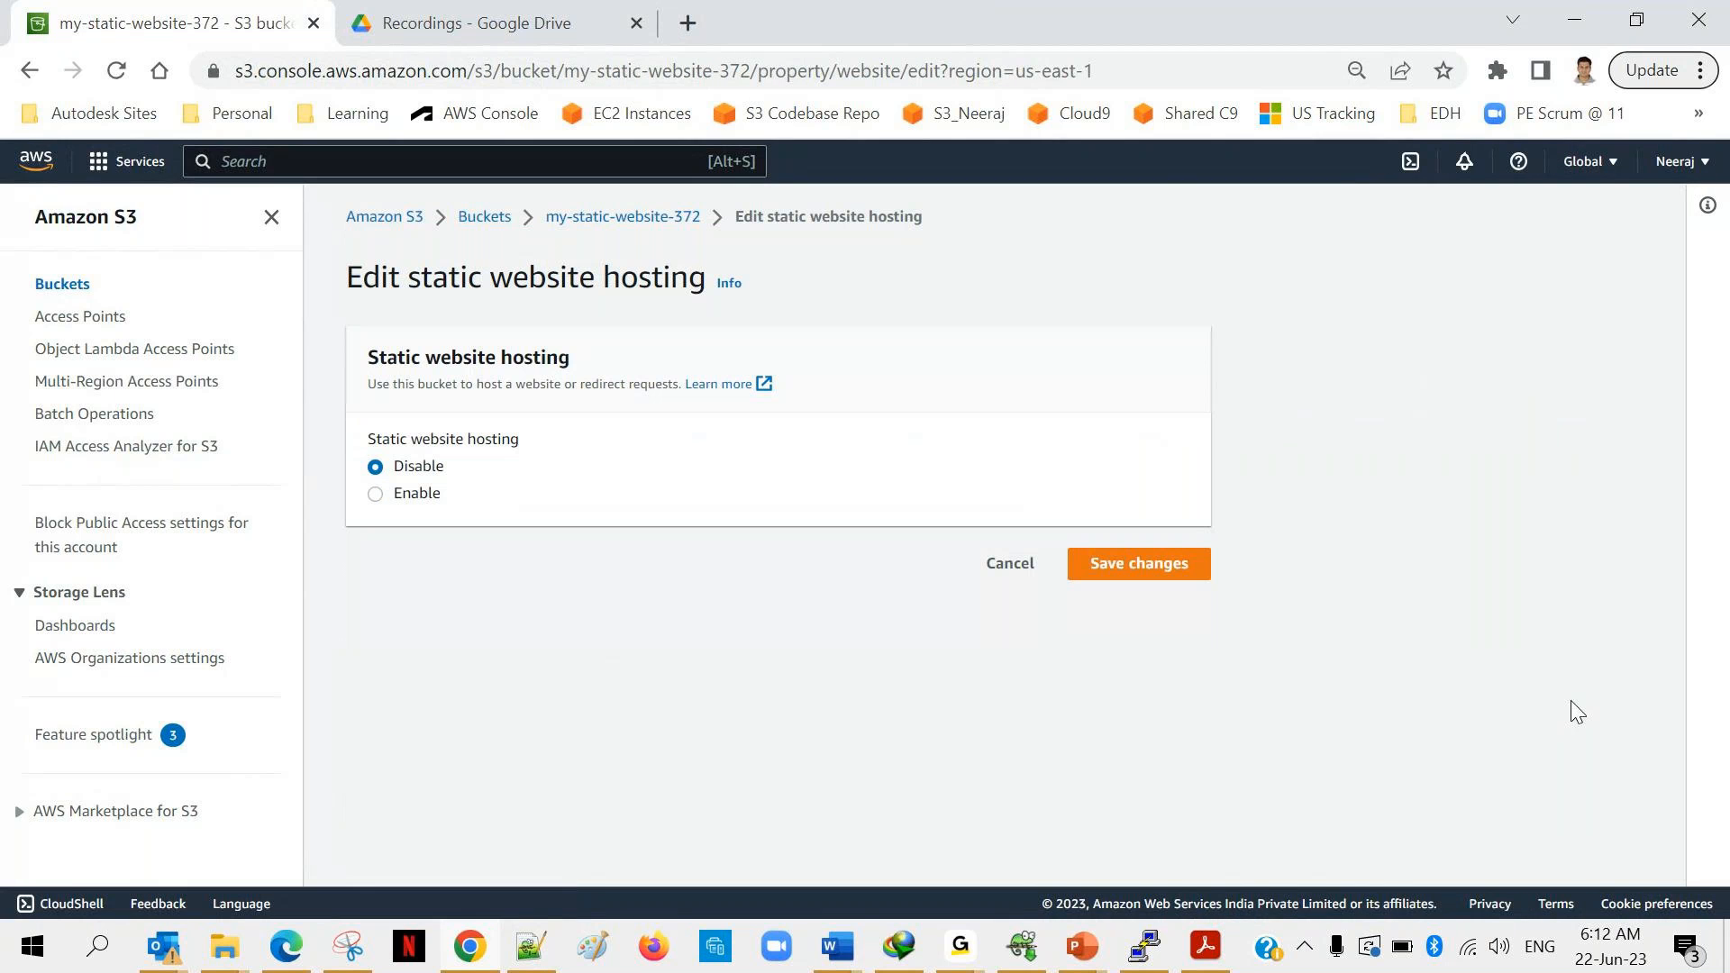
mouse_move(375, 493)
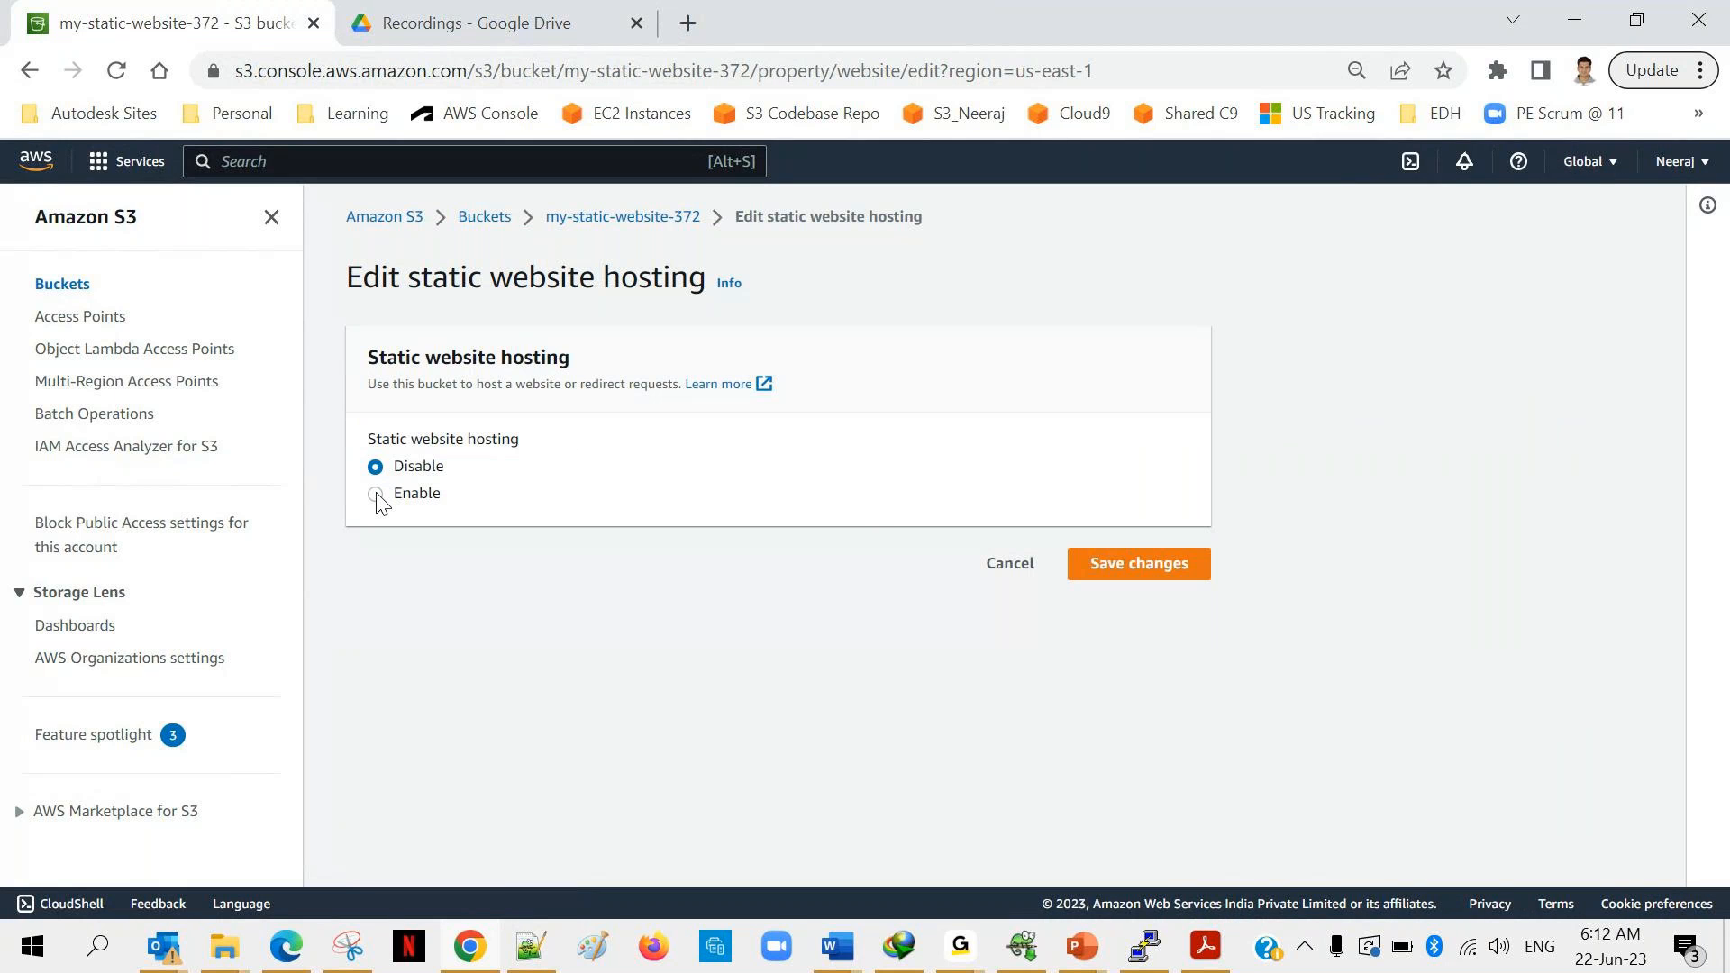
Select Enable with 'Host a static website' and enter index.html as the index document.
click(374, 493)
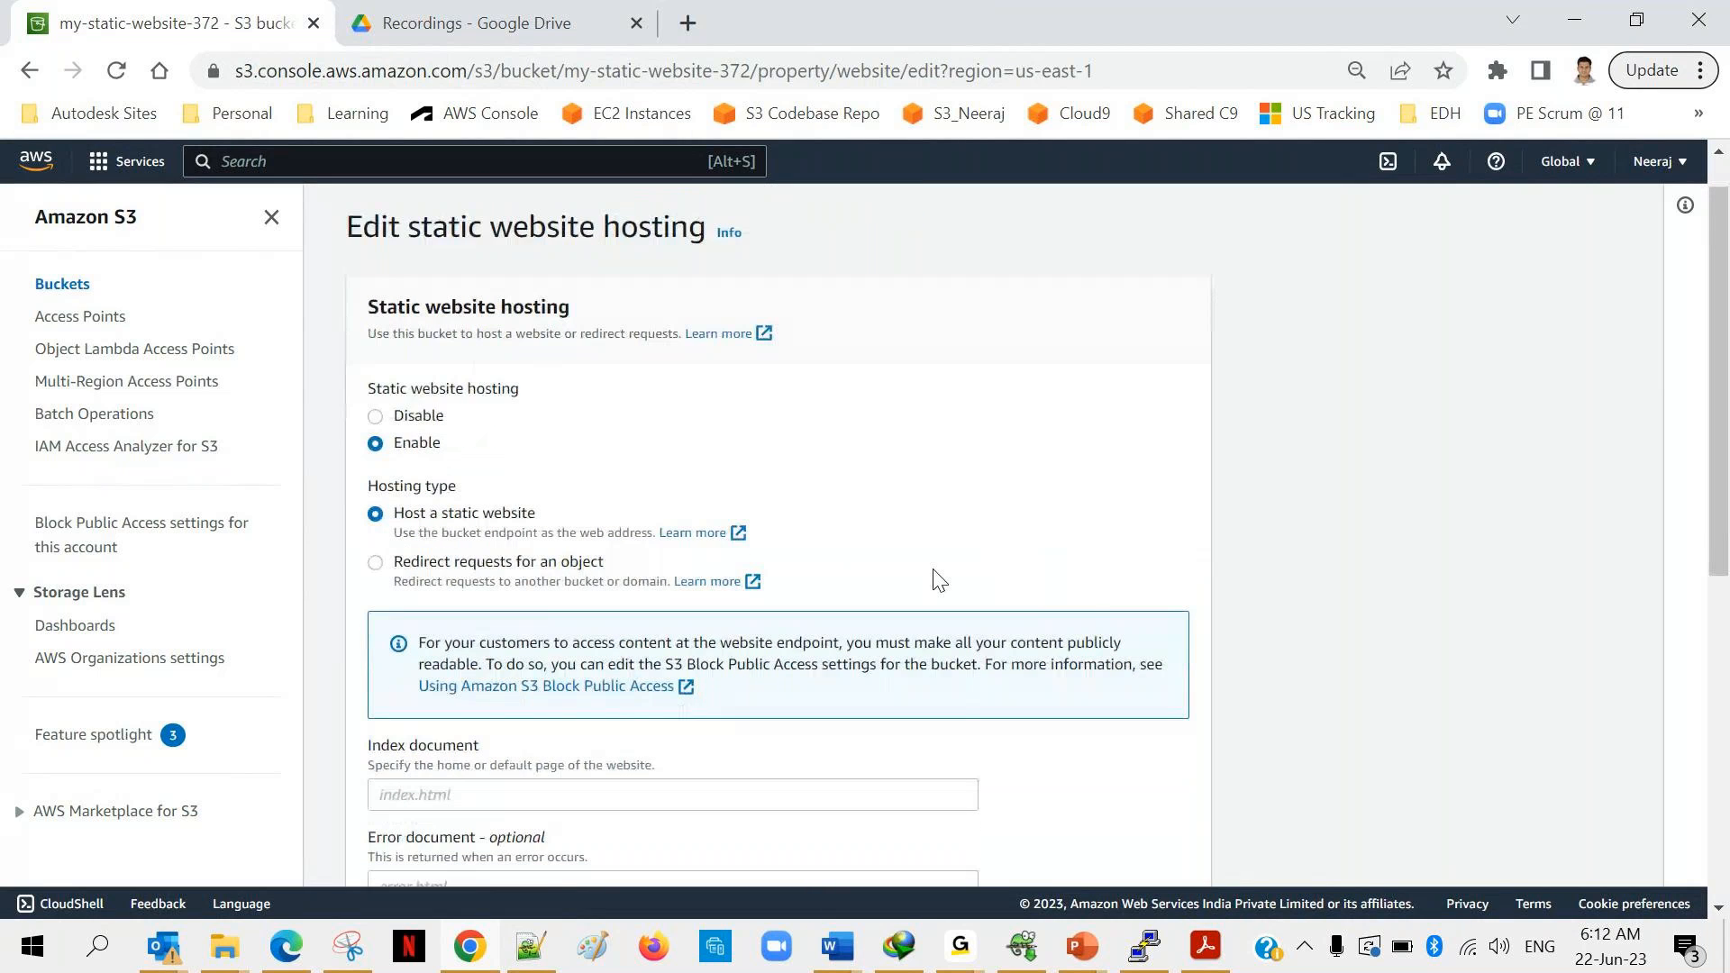
scroll(down, 3)
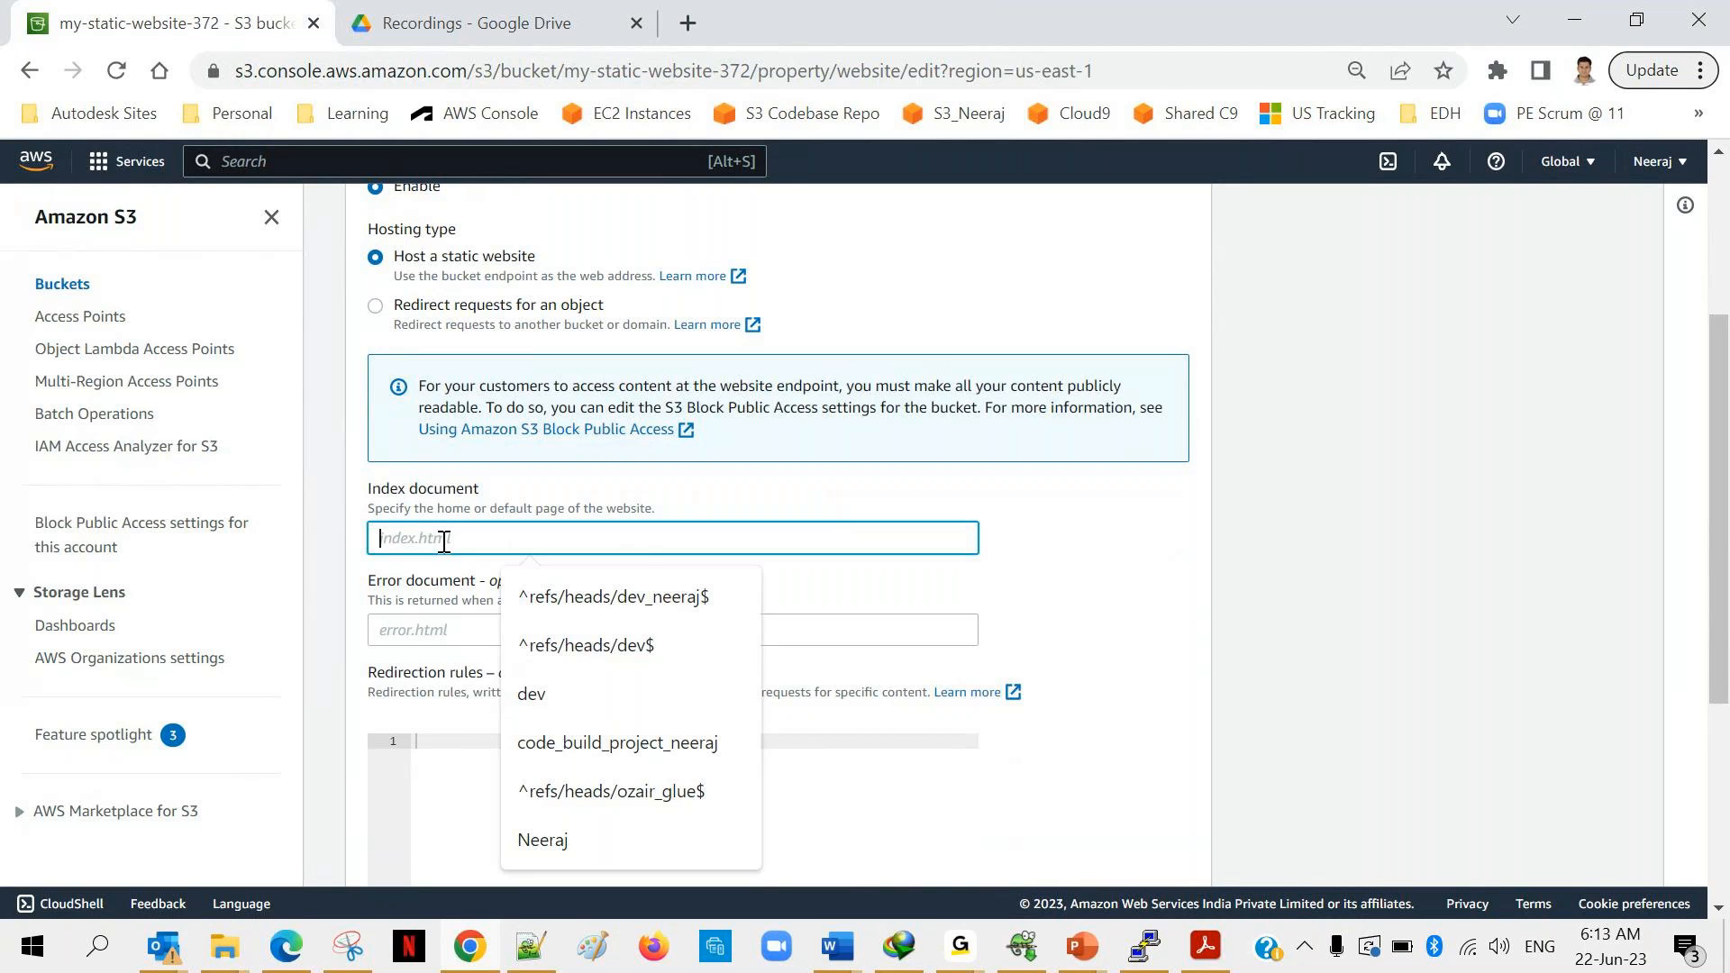
mouse_move(486, 540)
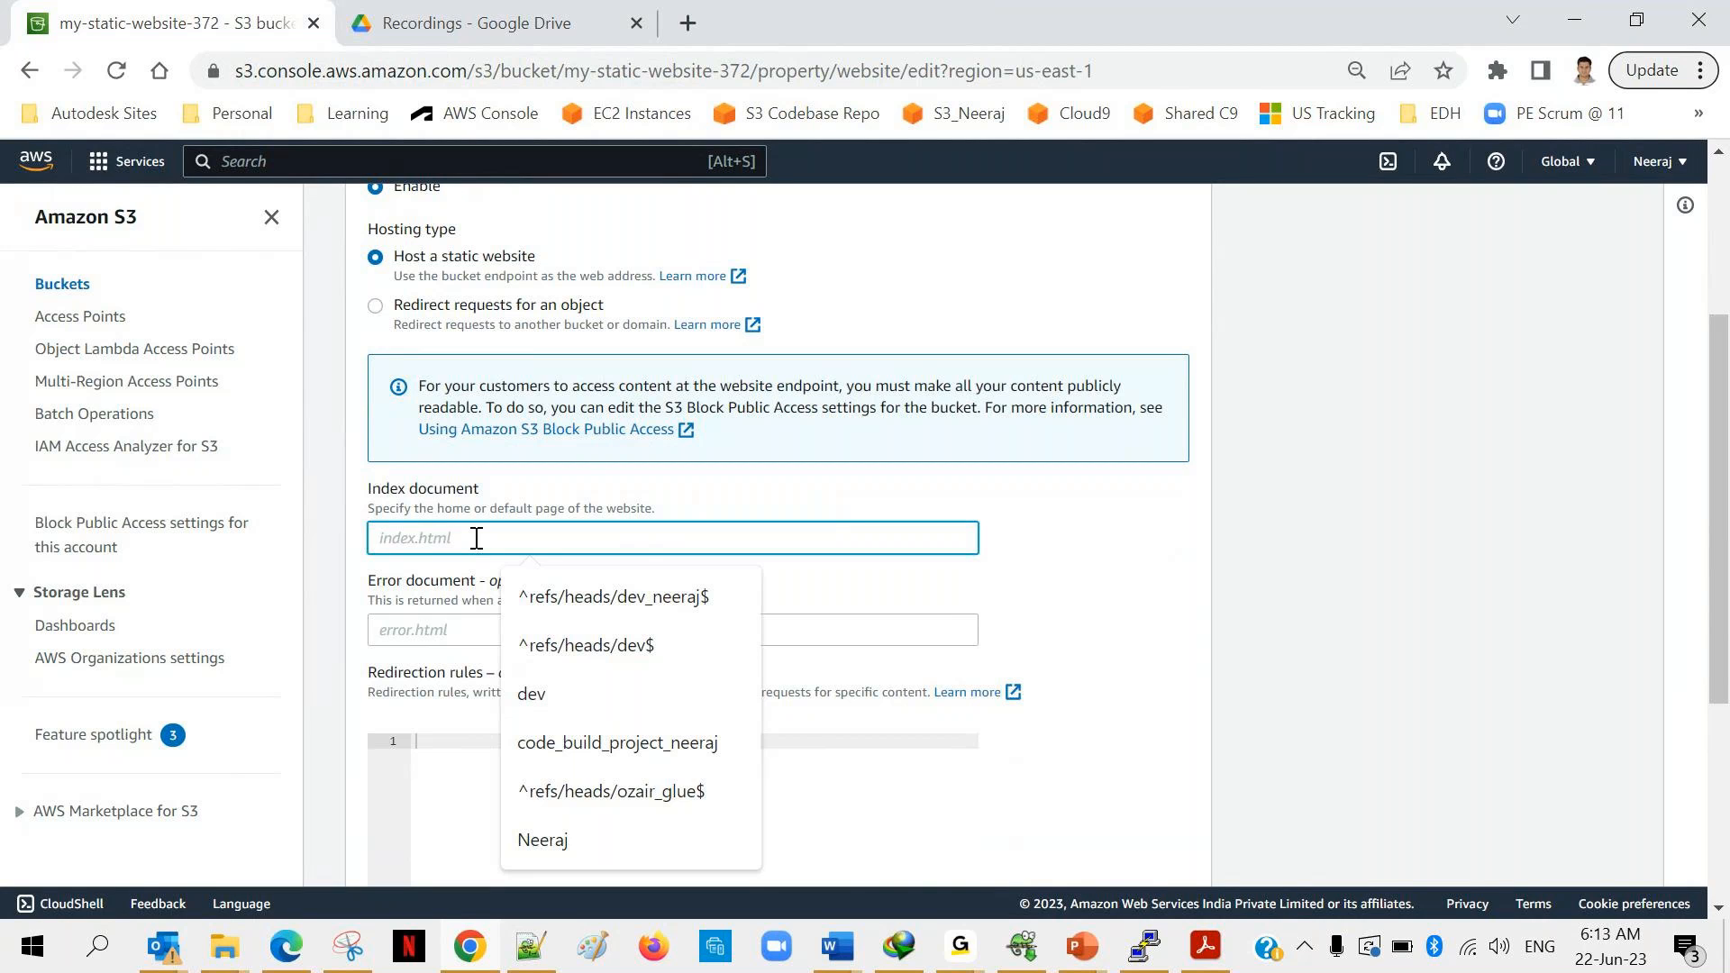
text(index)
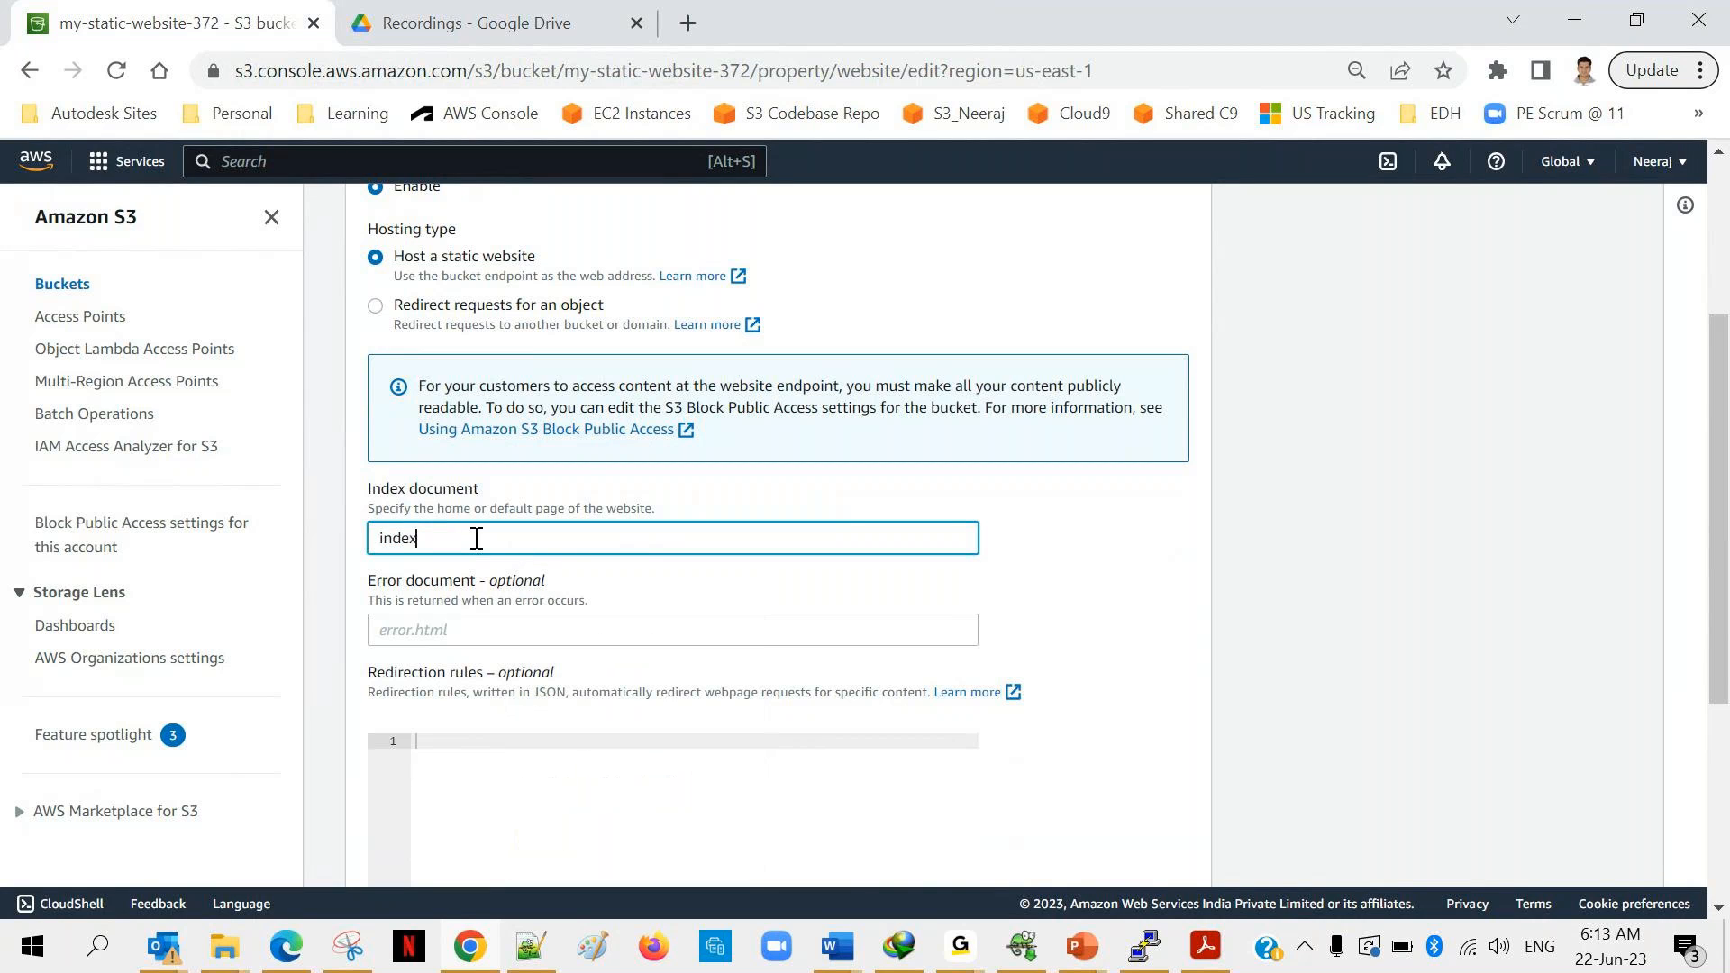
text(.ht)
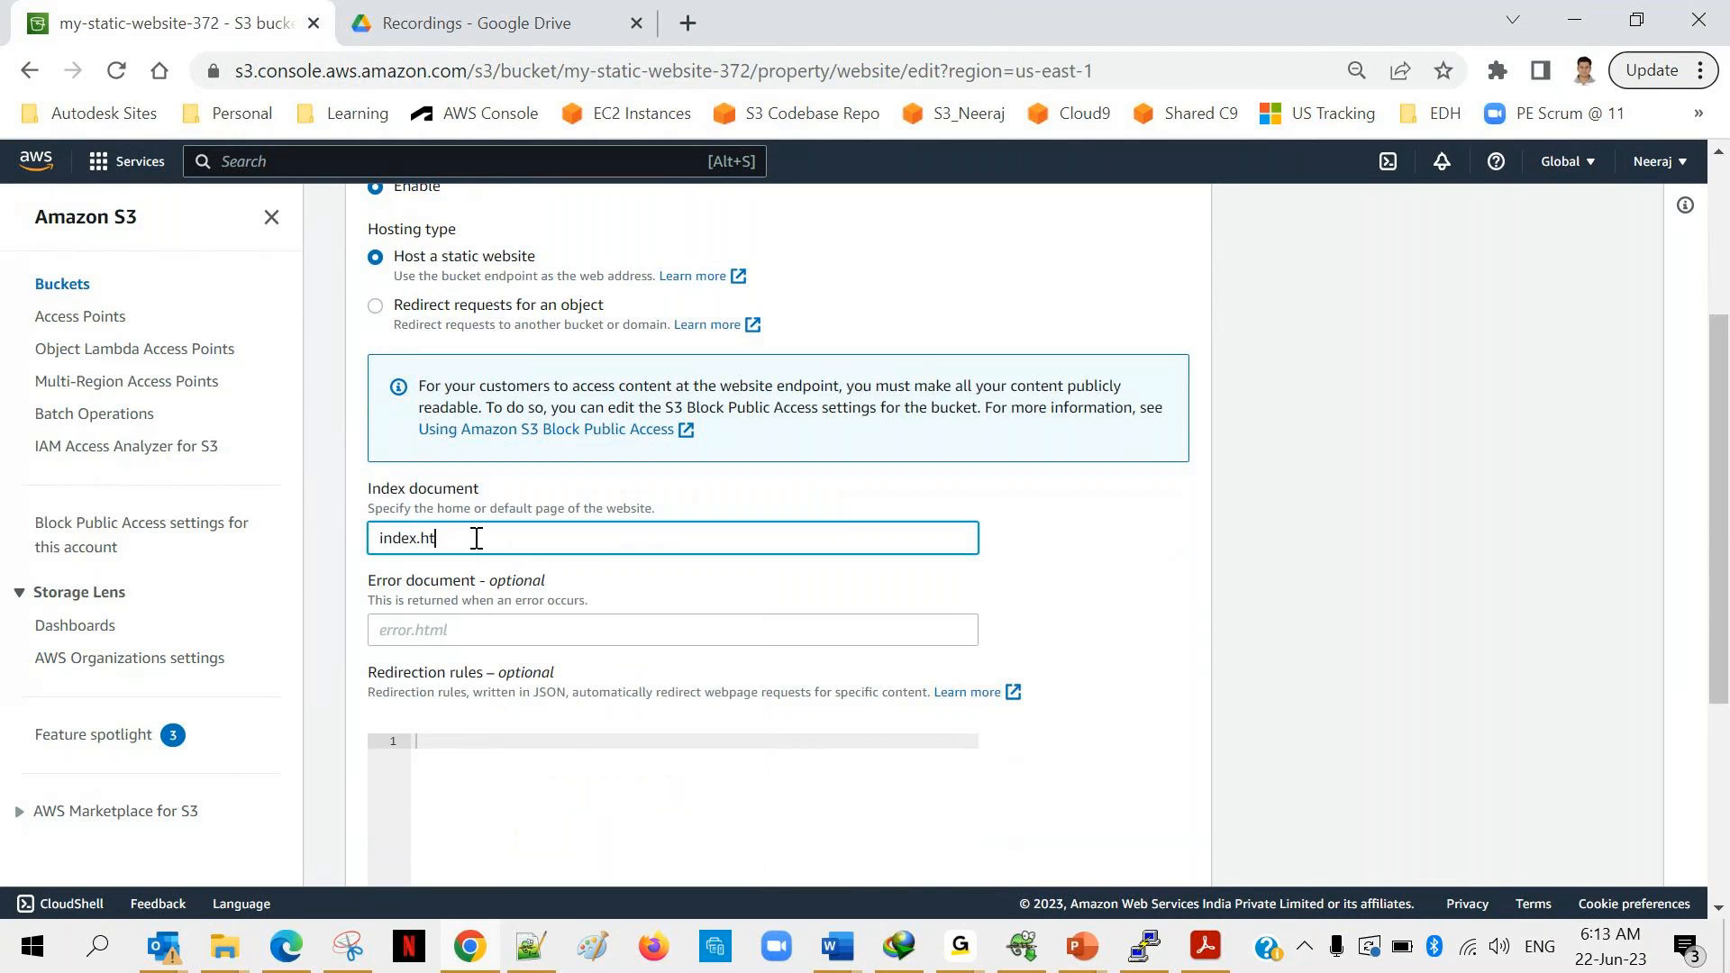
text(ml)
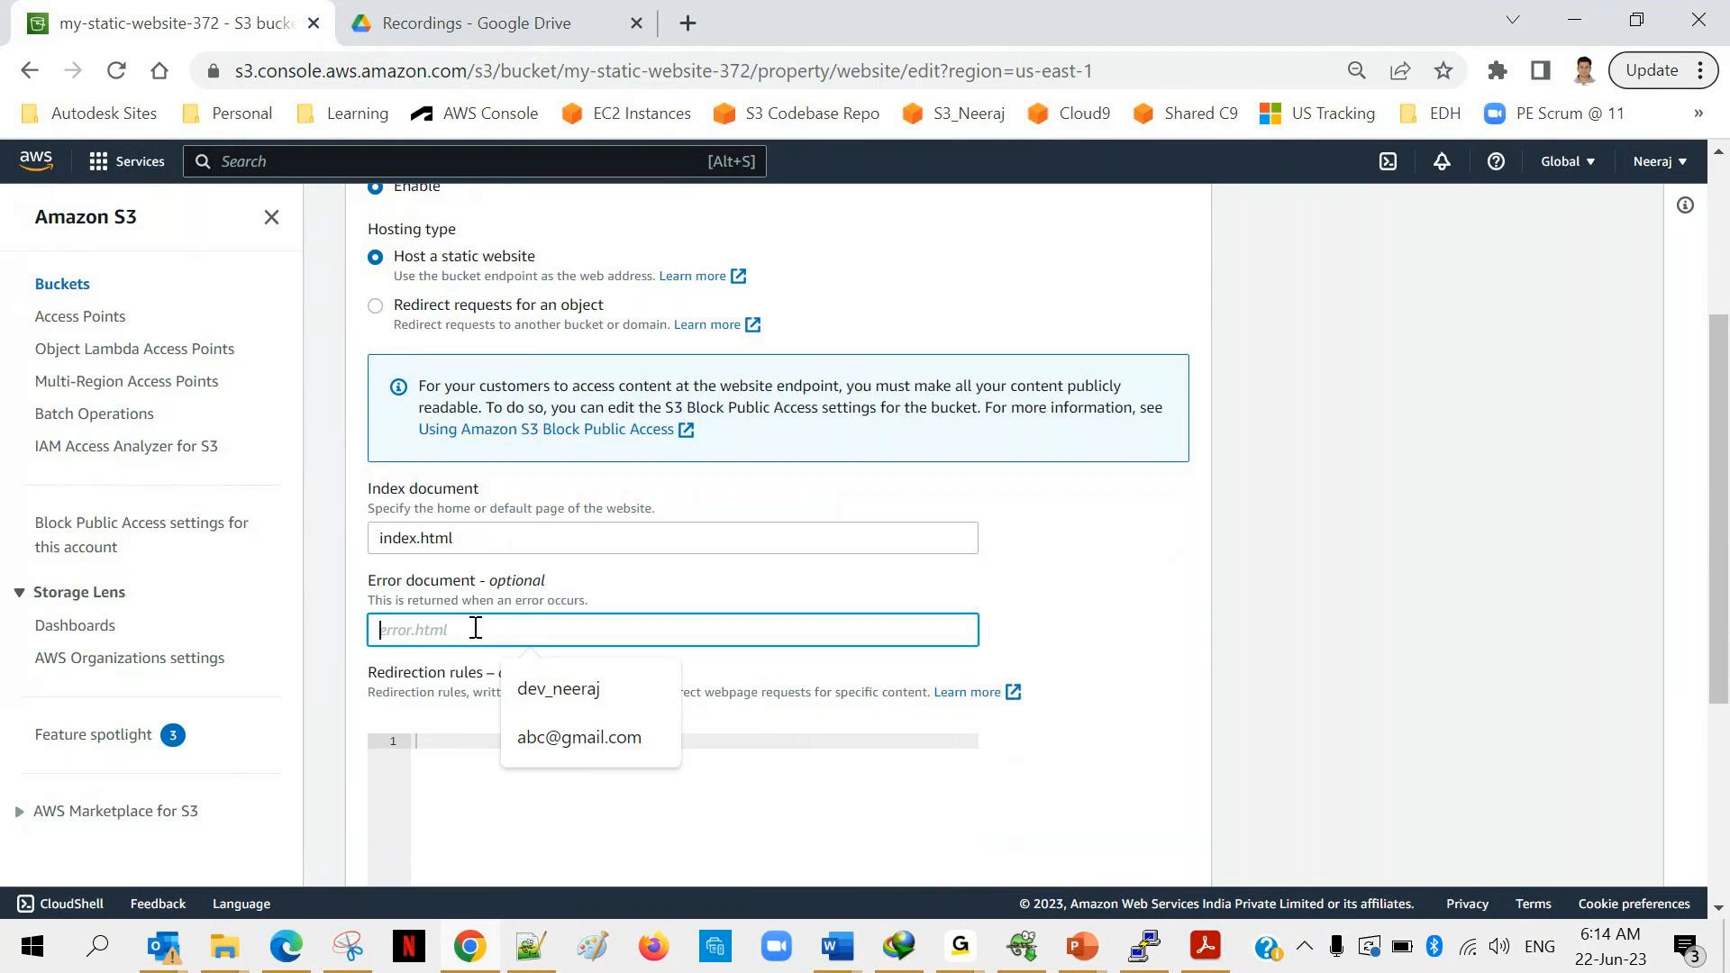
mouse_move(516, 594)
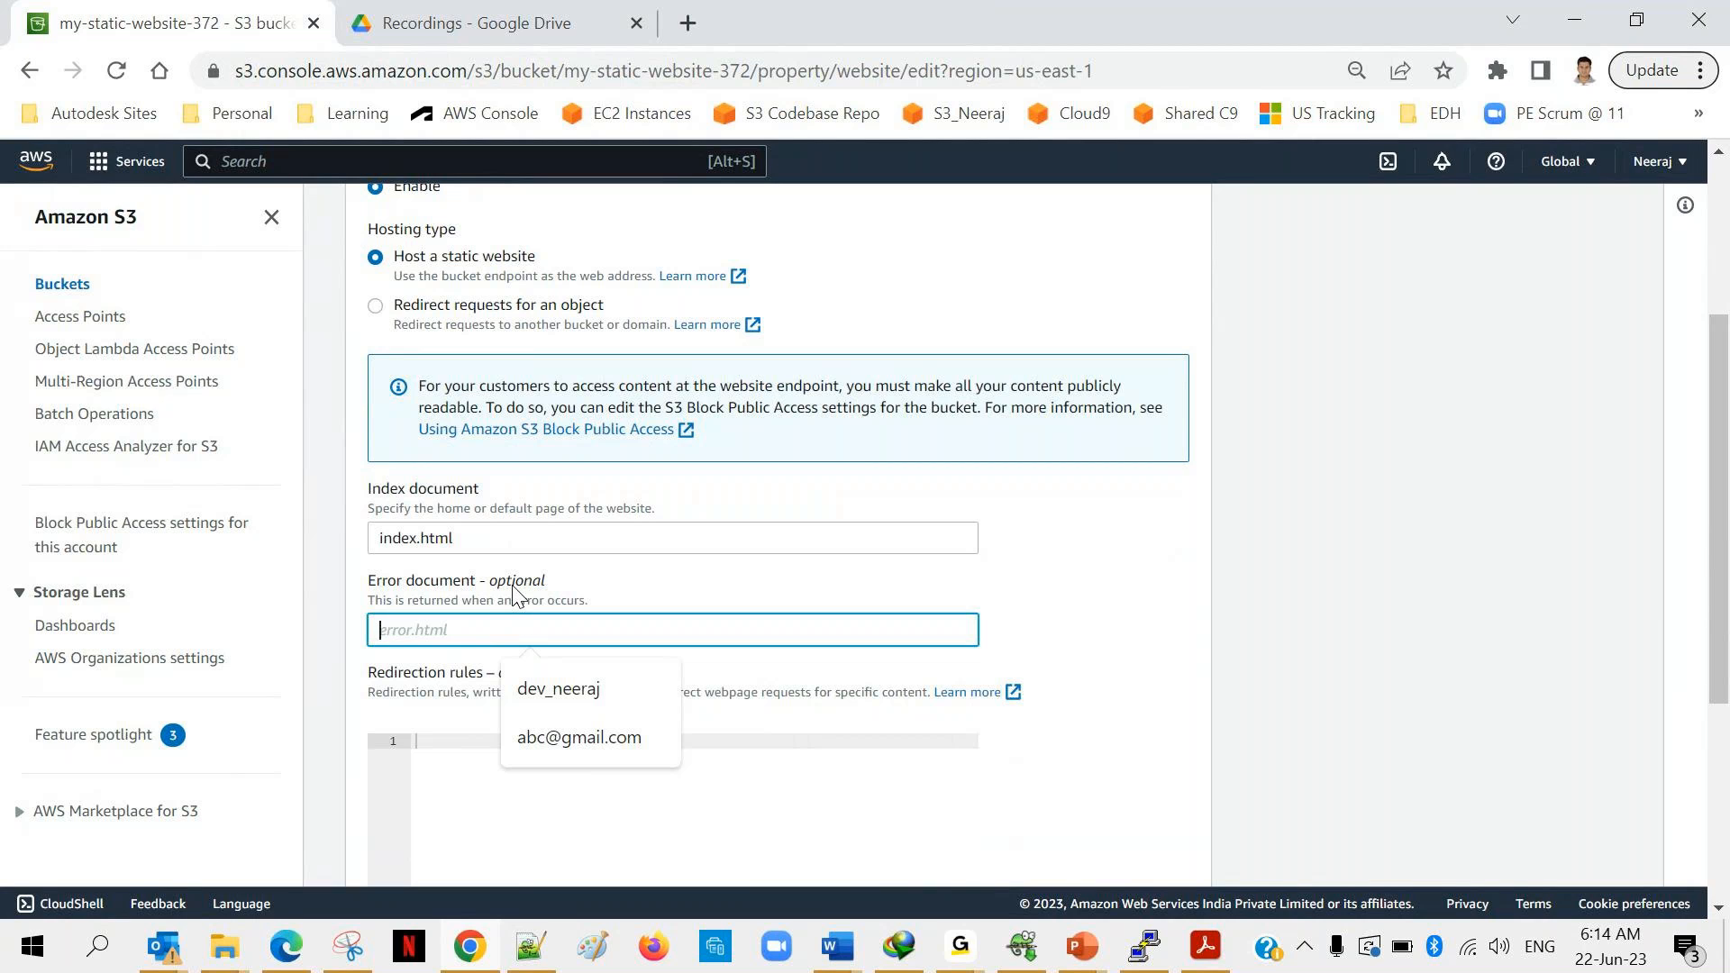
Dismiss the autofill suggestions and save the static website hosting changes.
click(1135, 632)
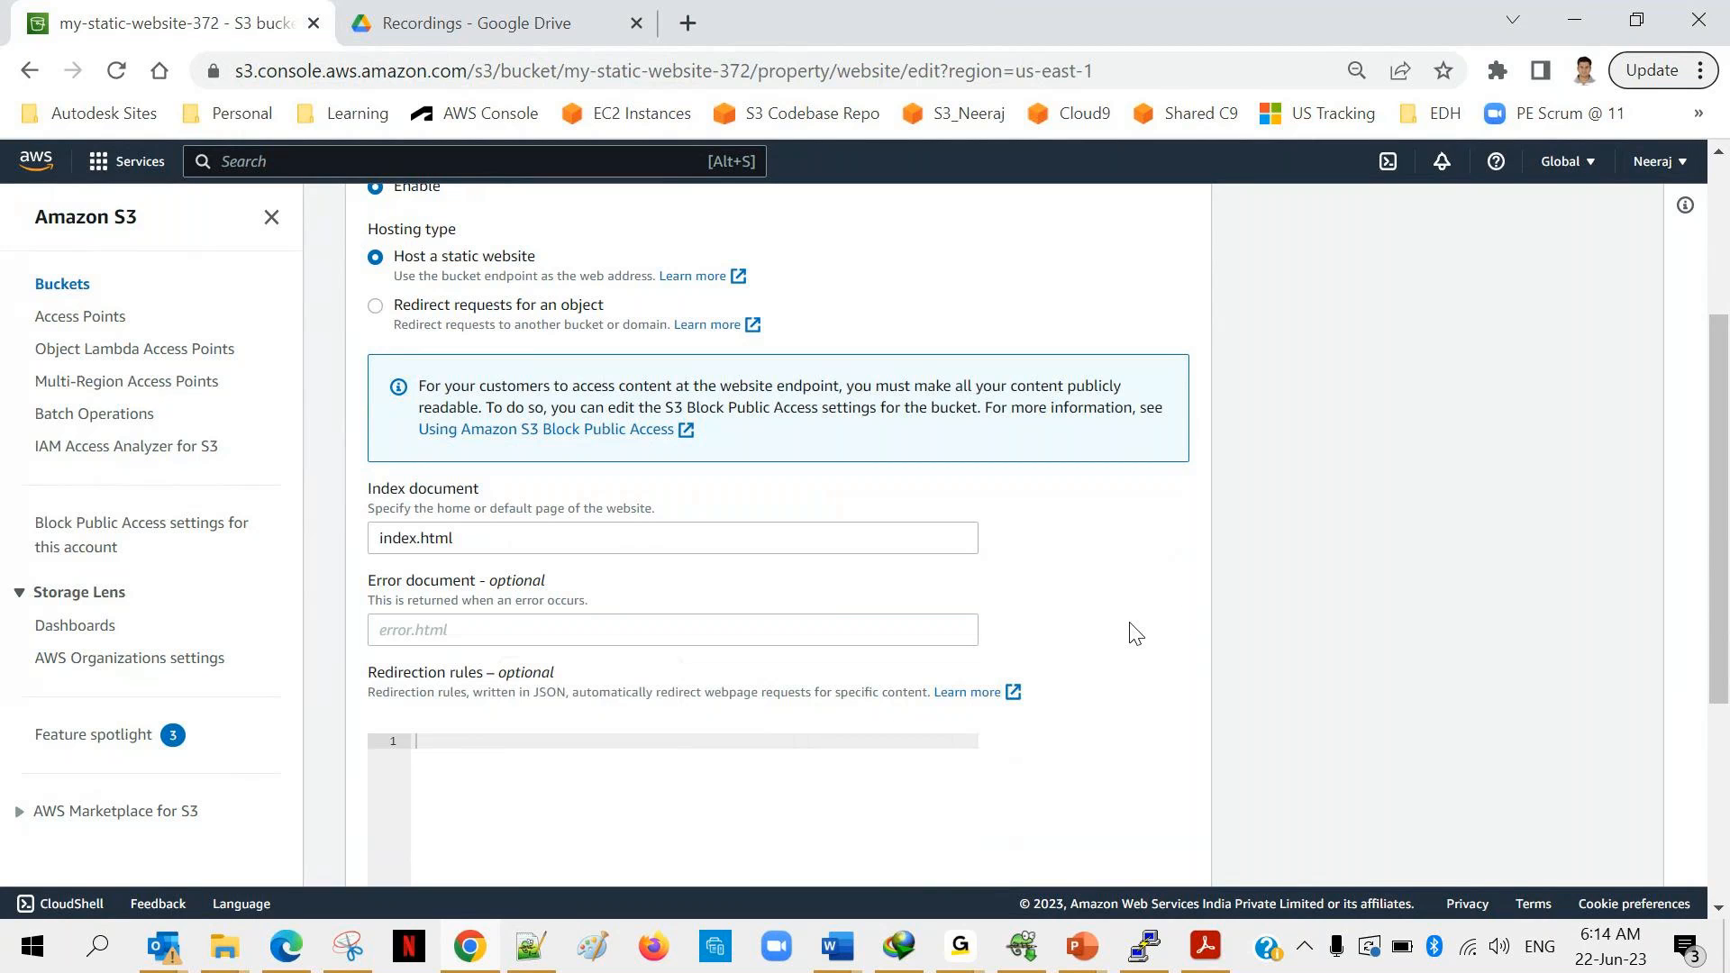
scroll(up, 3)
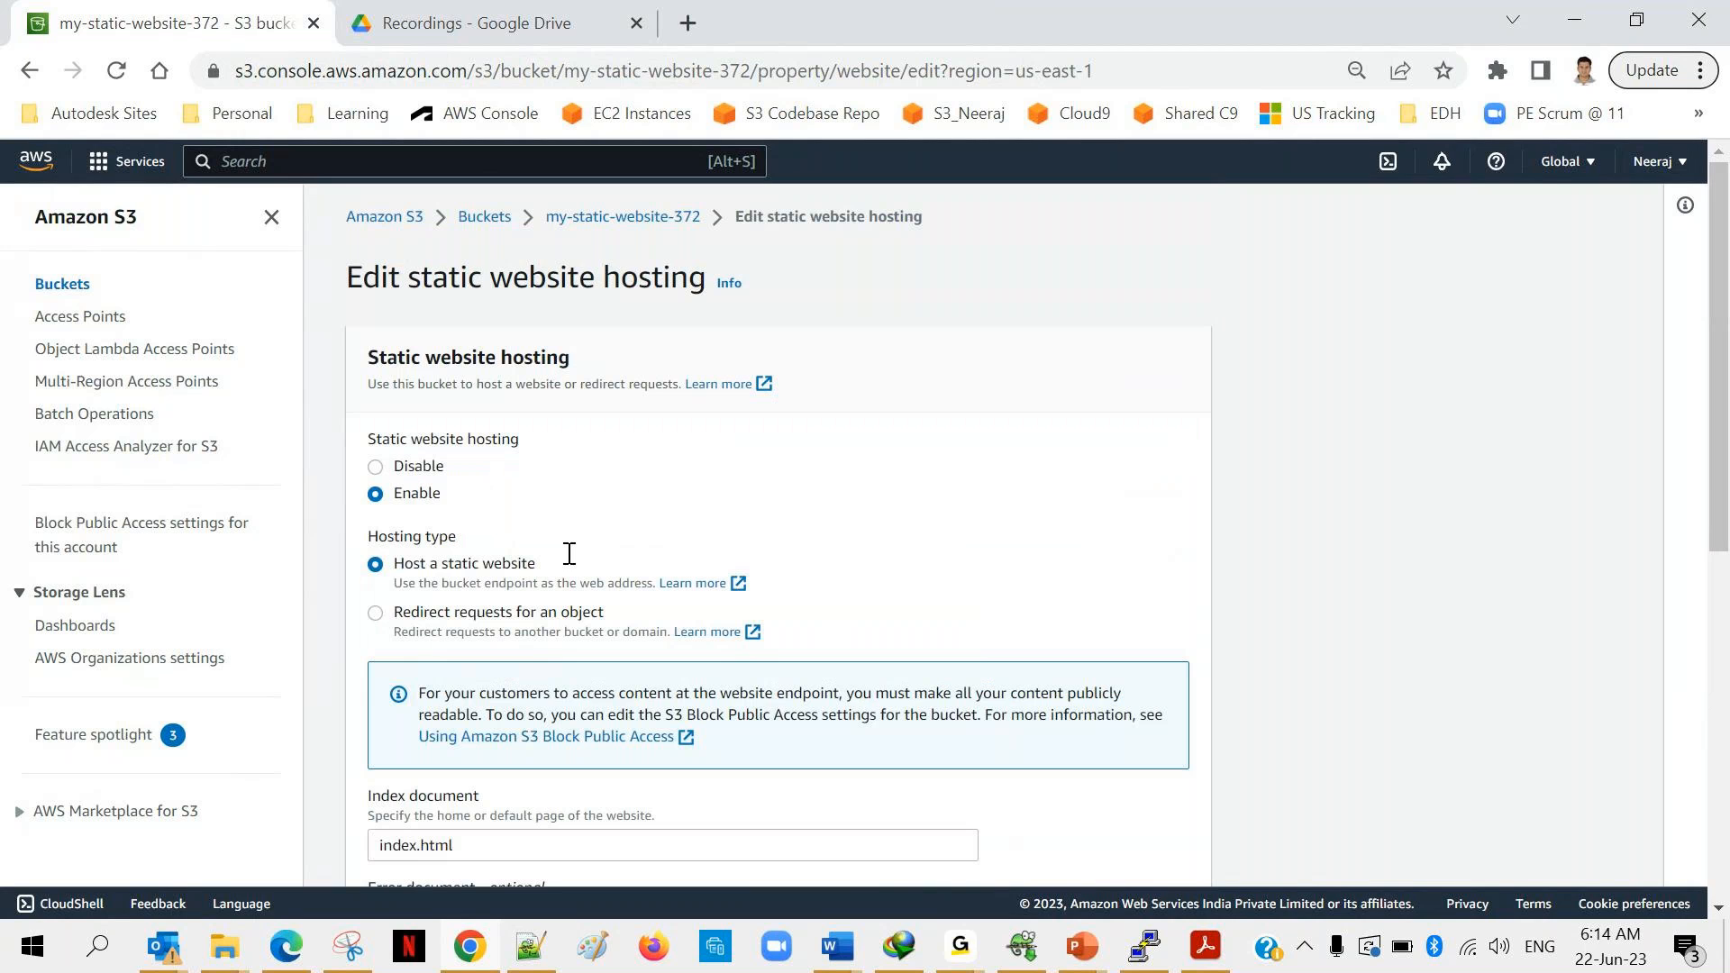
mouse_move(475, 500)
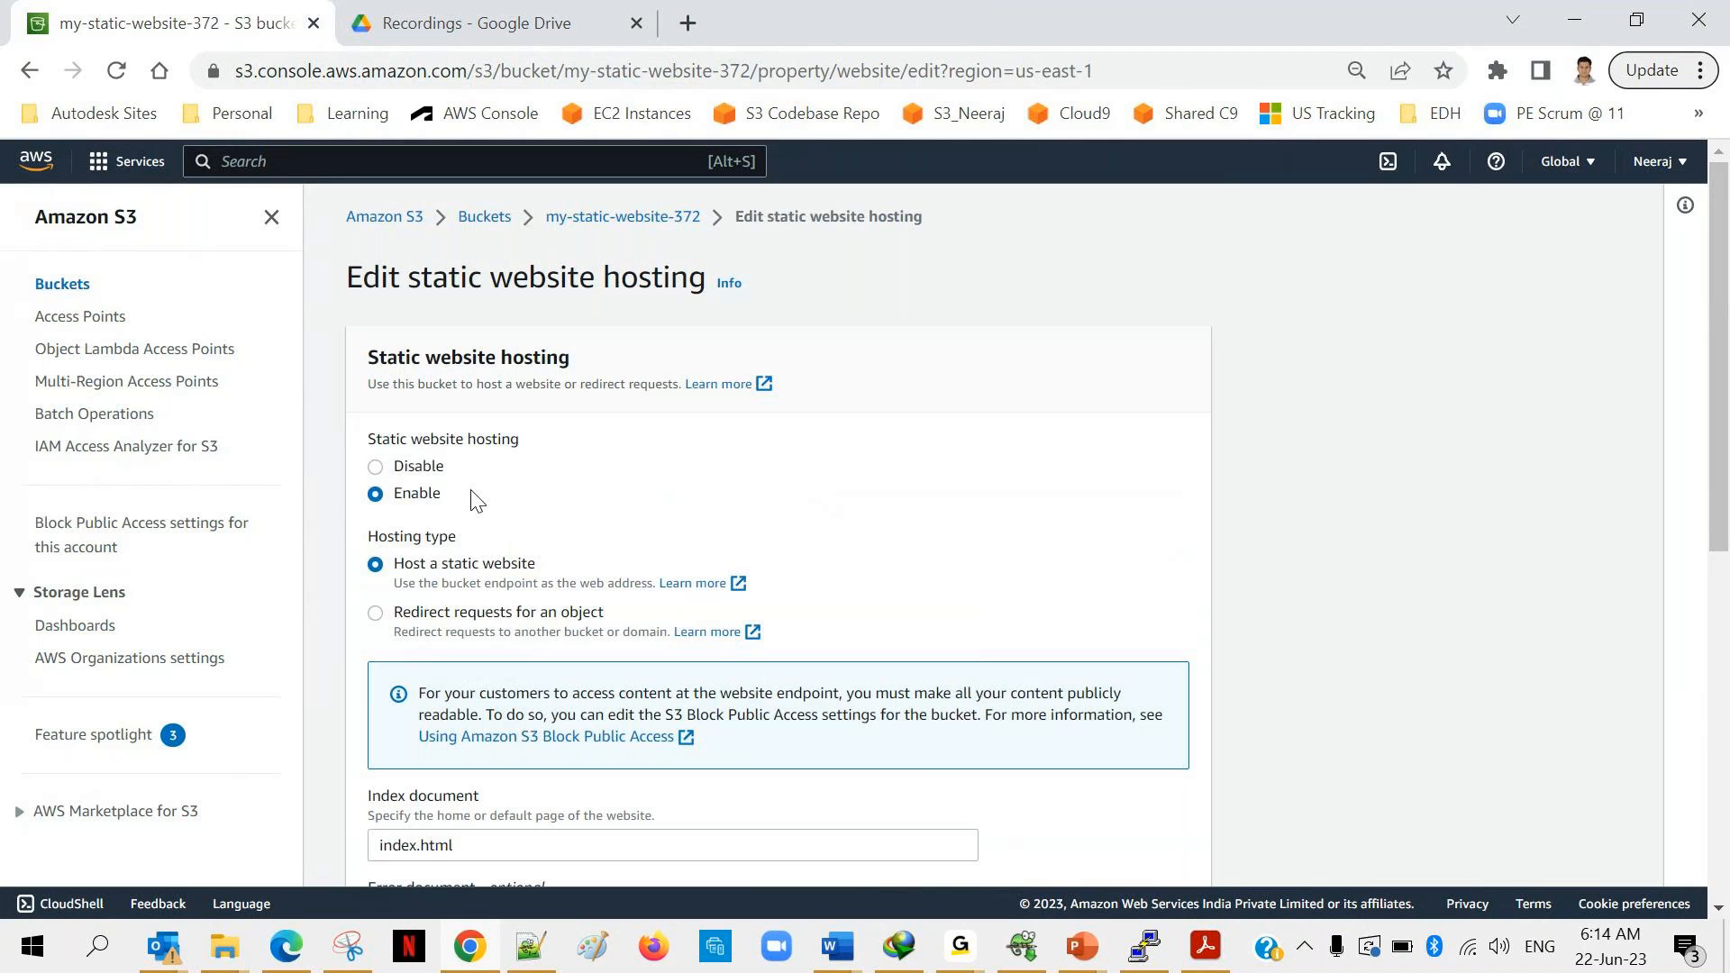
scroll(down, 3)
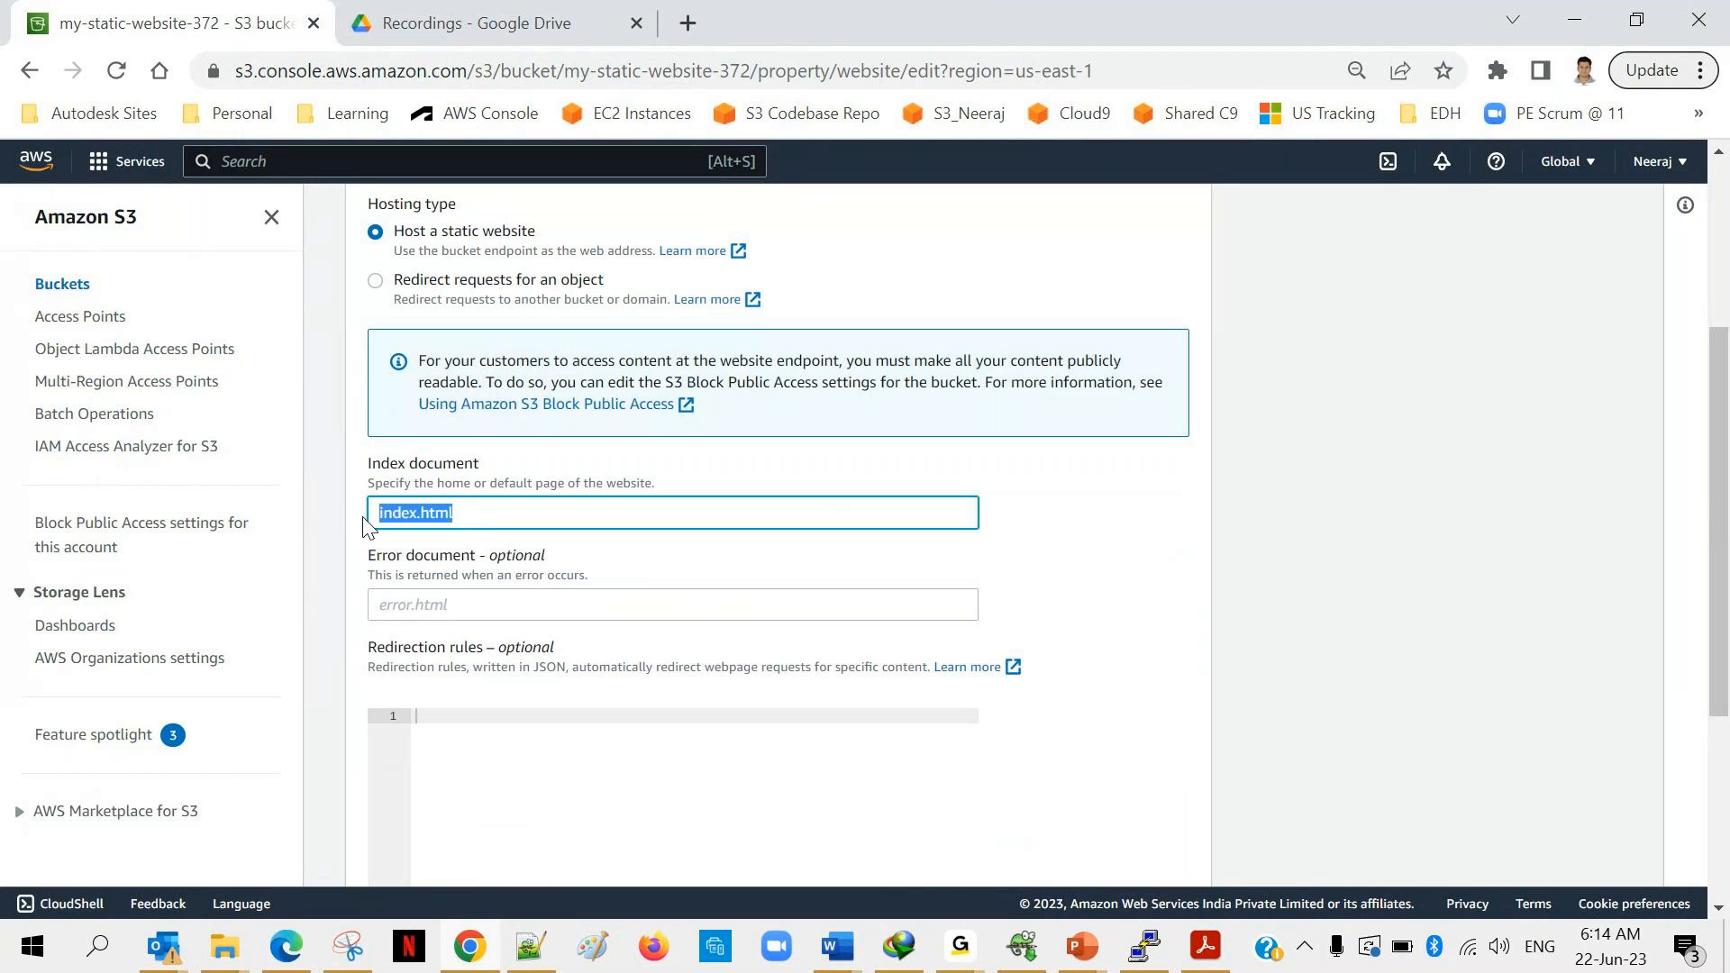
mouse_move(468, 524)
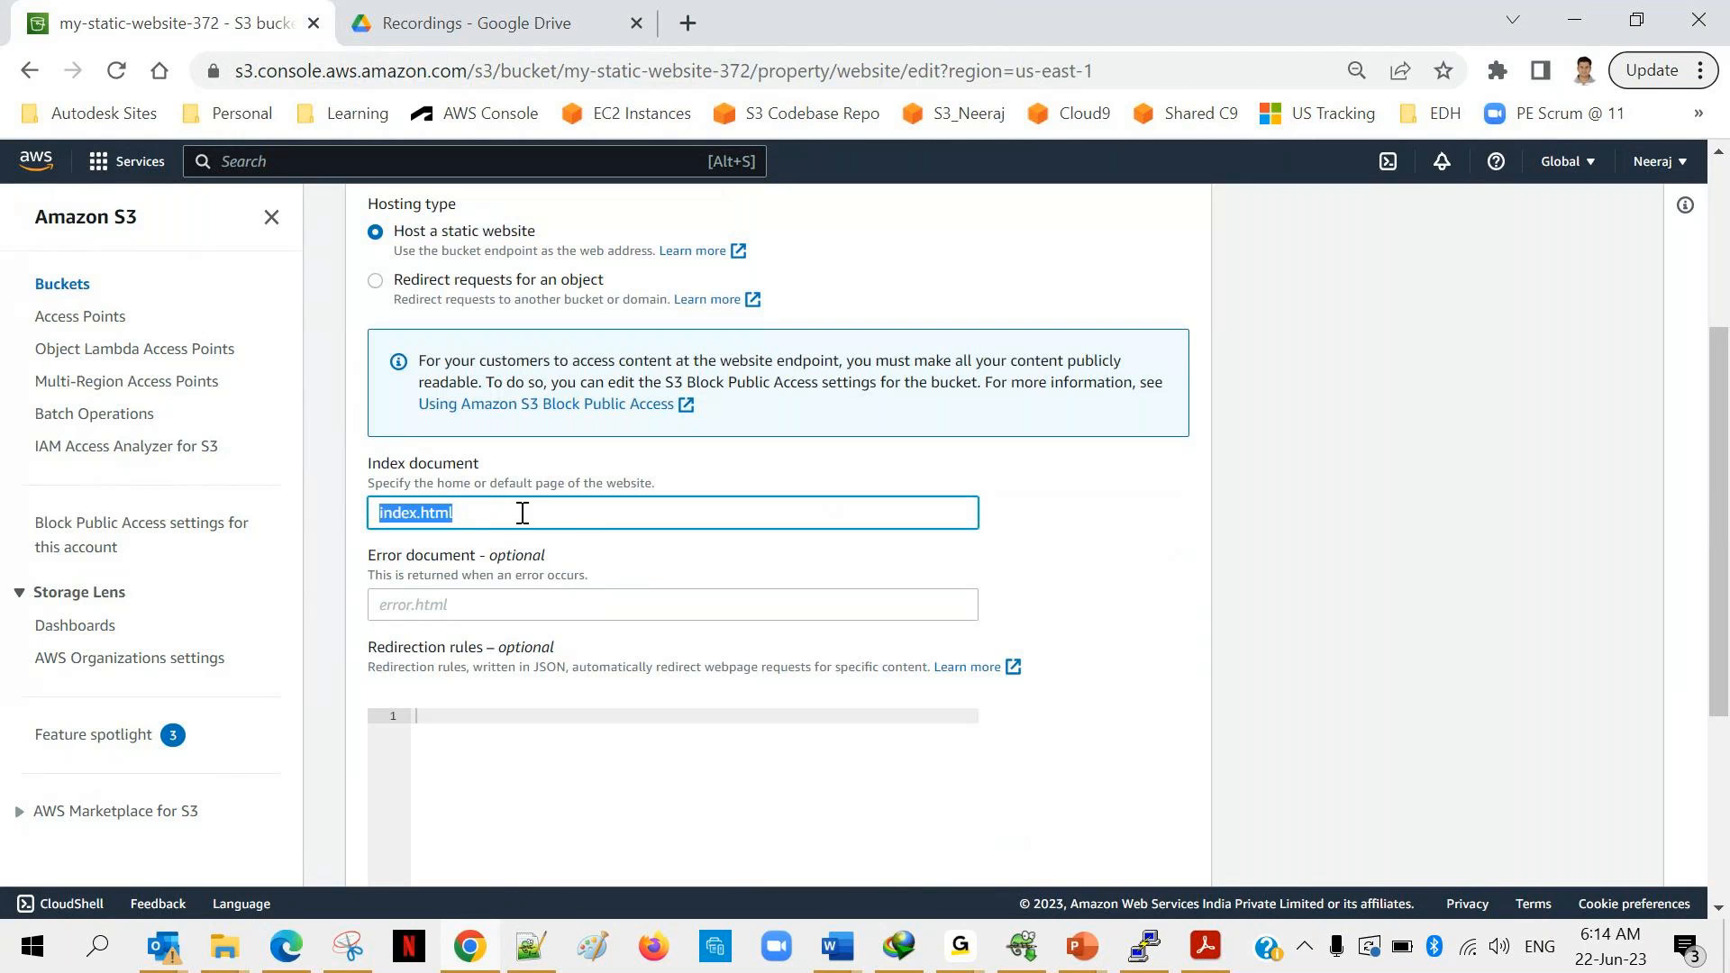
scroll(down, 3)
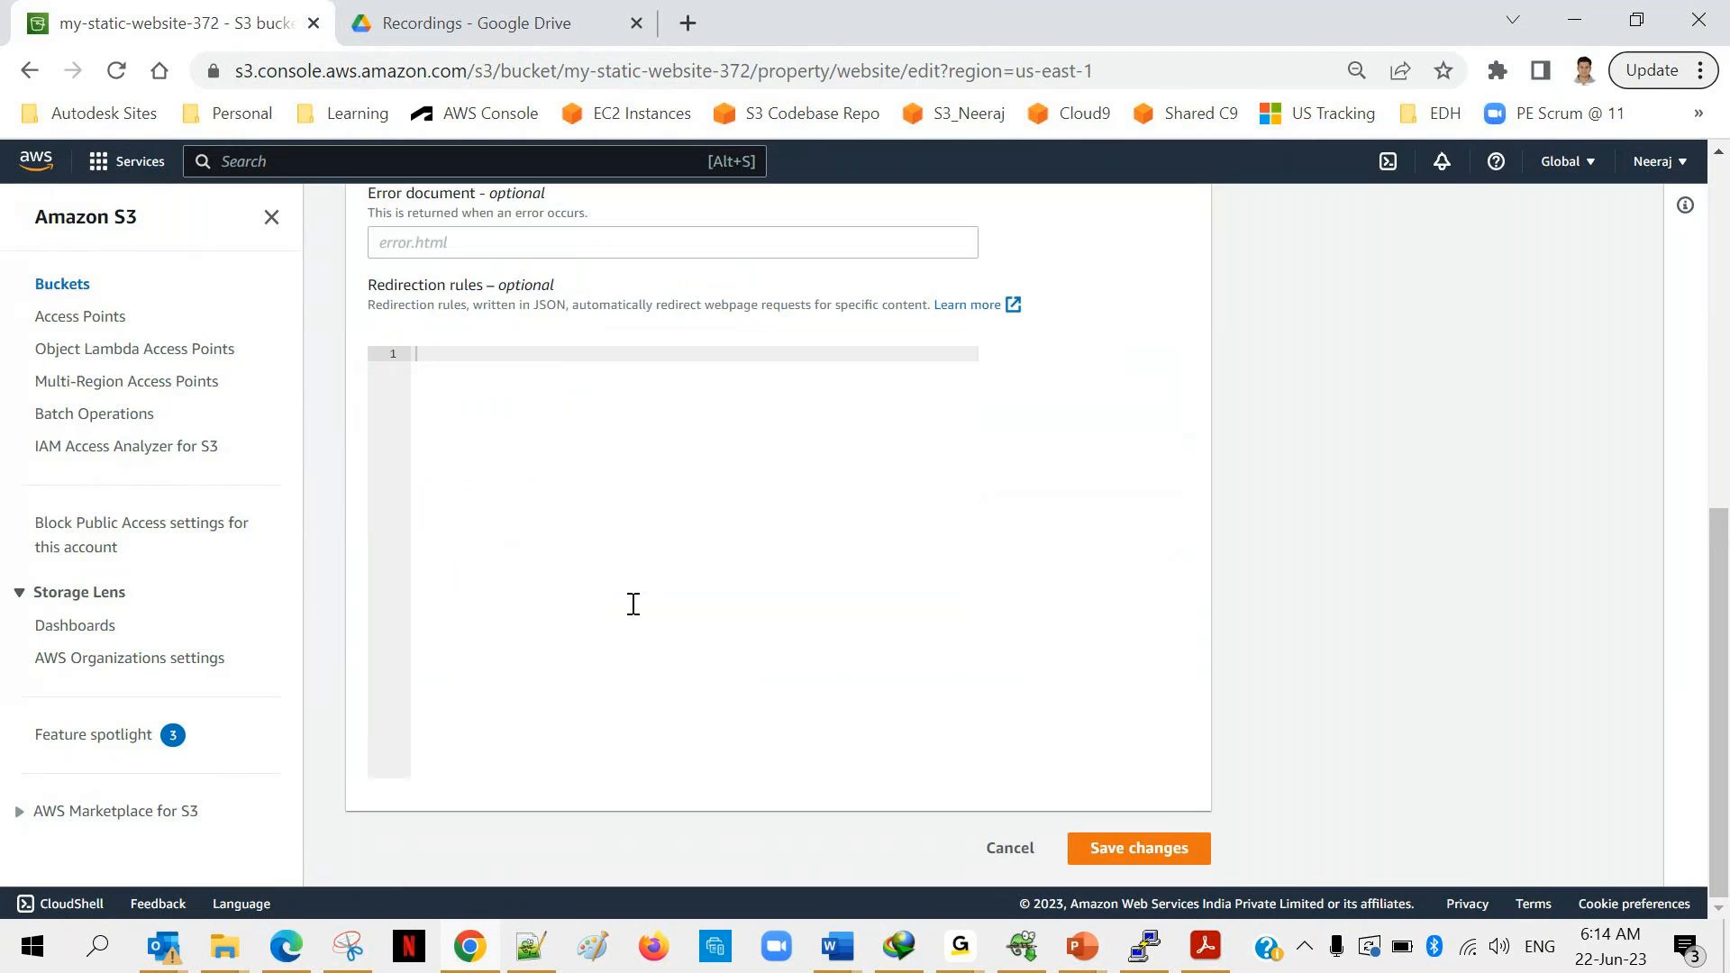
mouse_move(1137, 849)
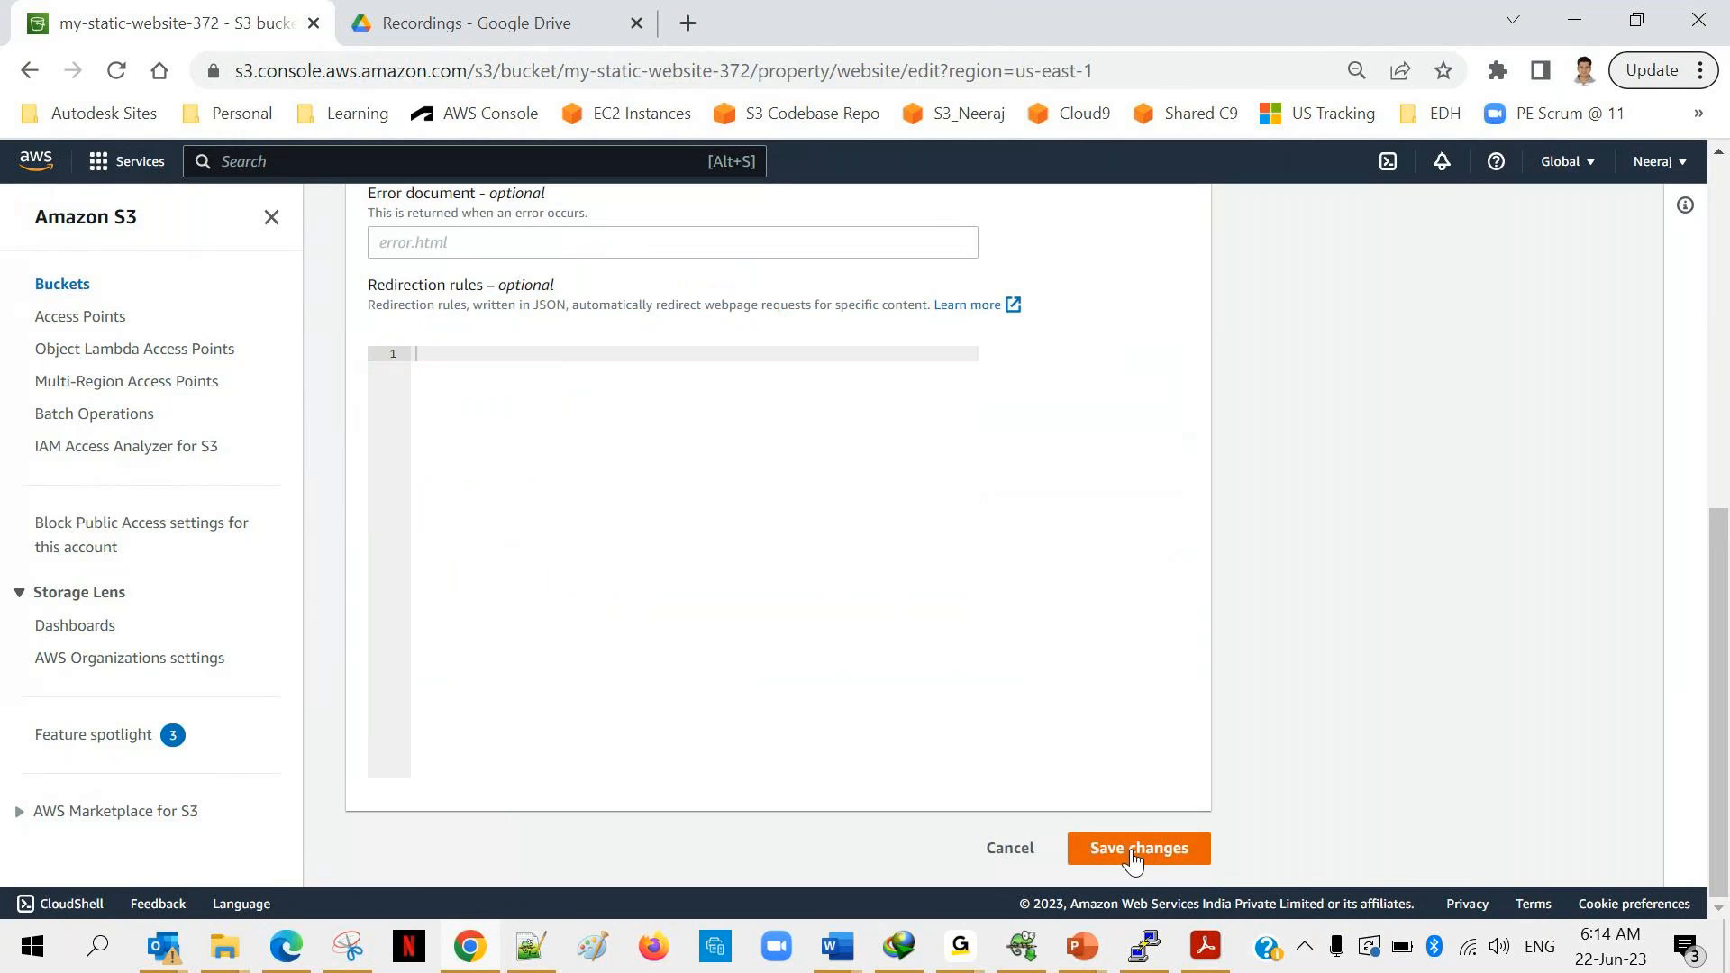
click(1137, 848)
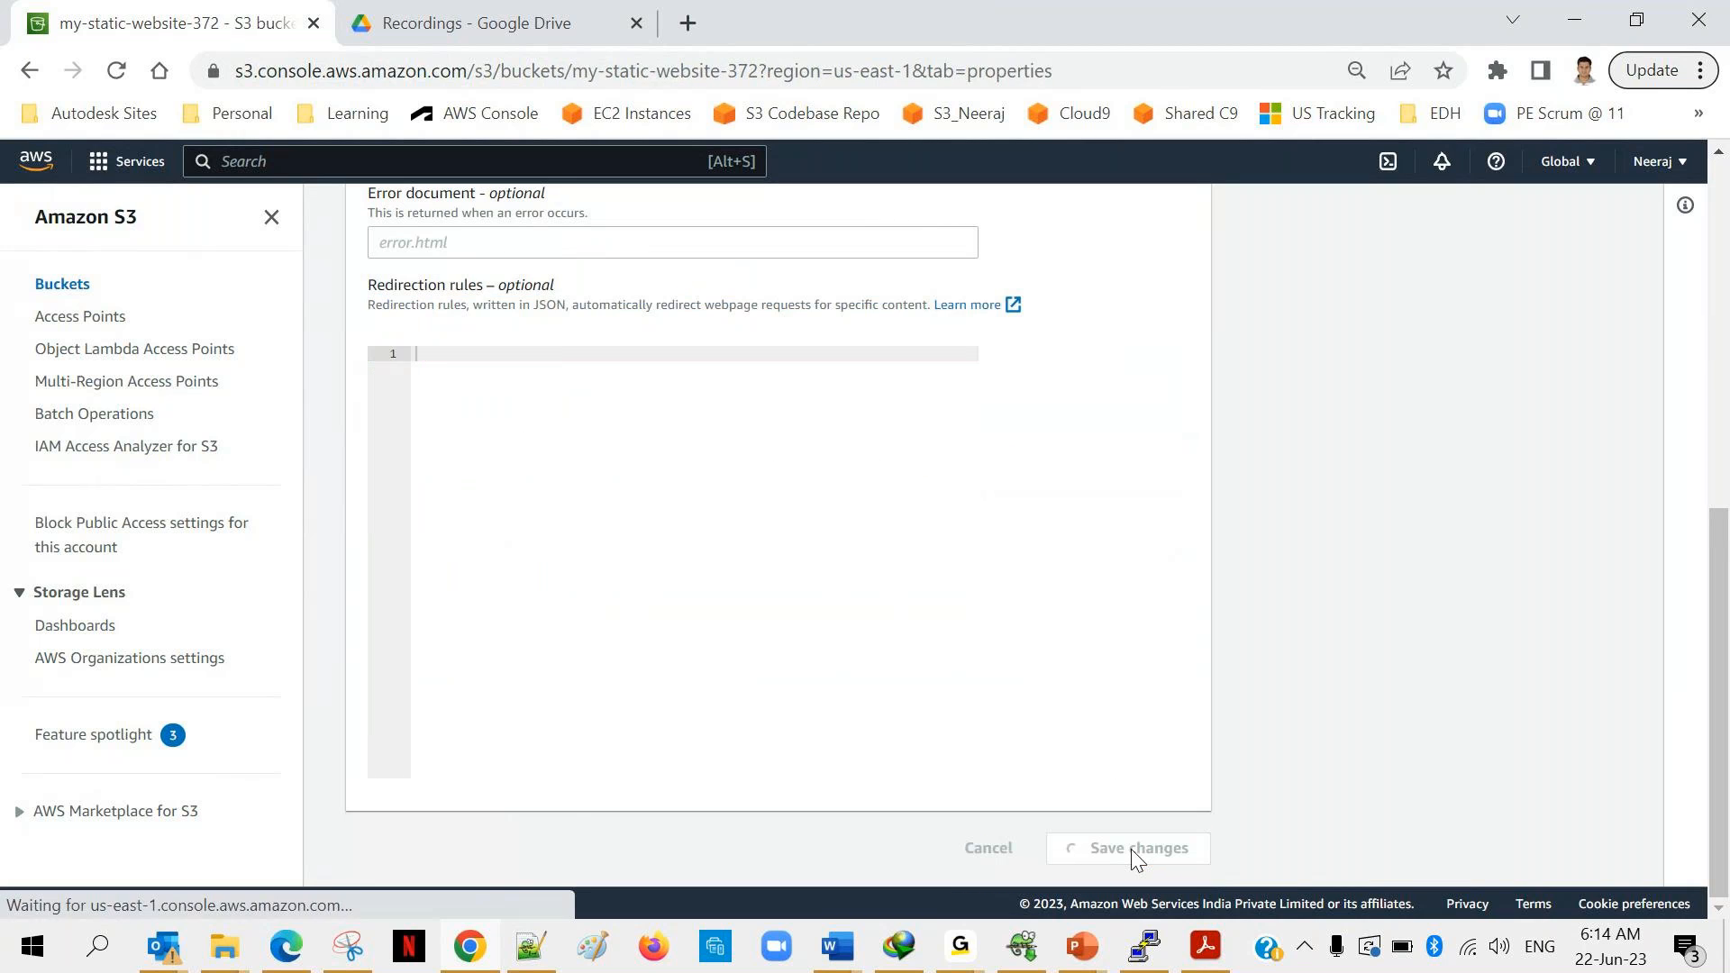
Confirm the success banner for the static website hosting edit on the reloaded Properties page.
click(1124, 849)
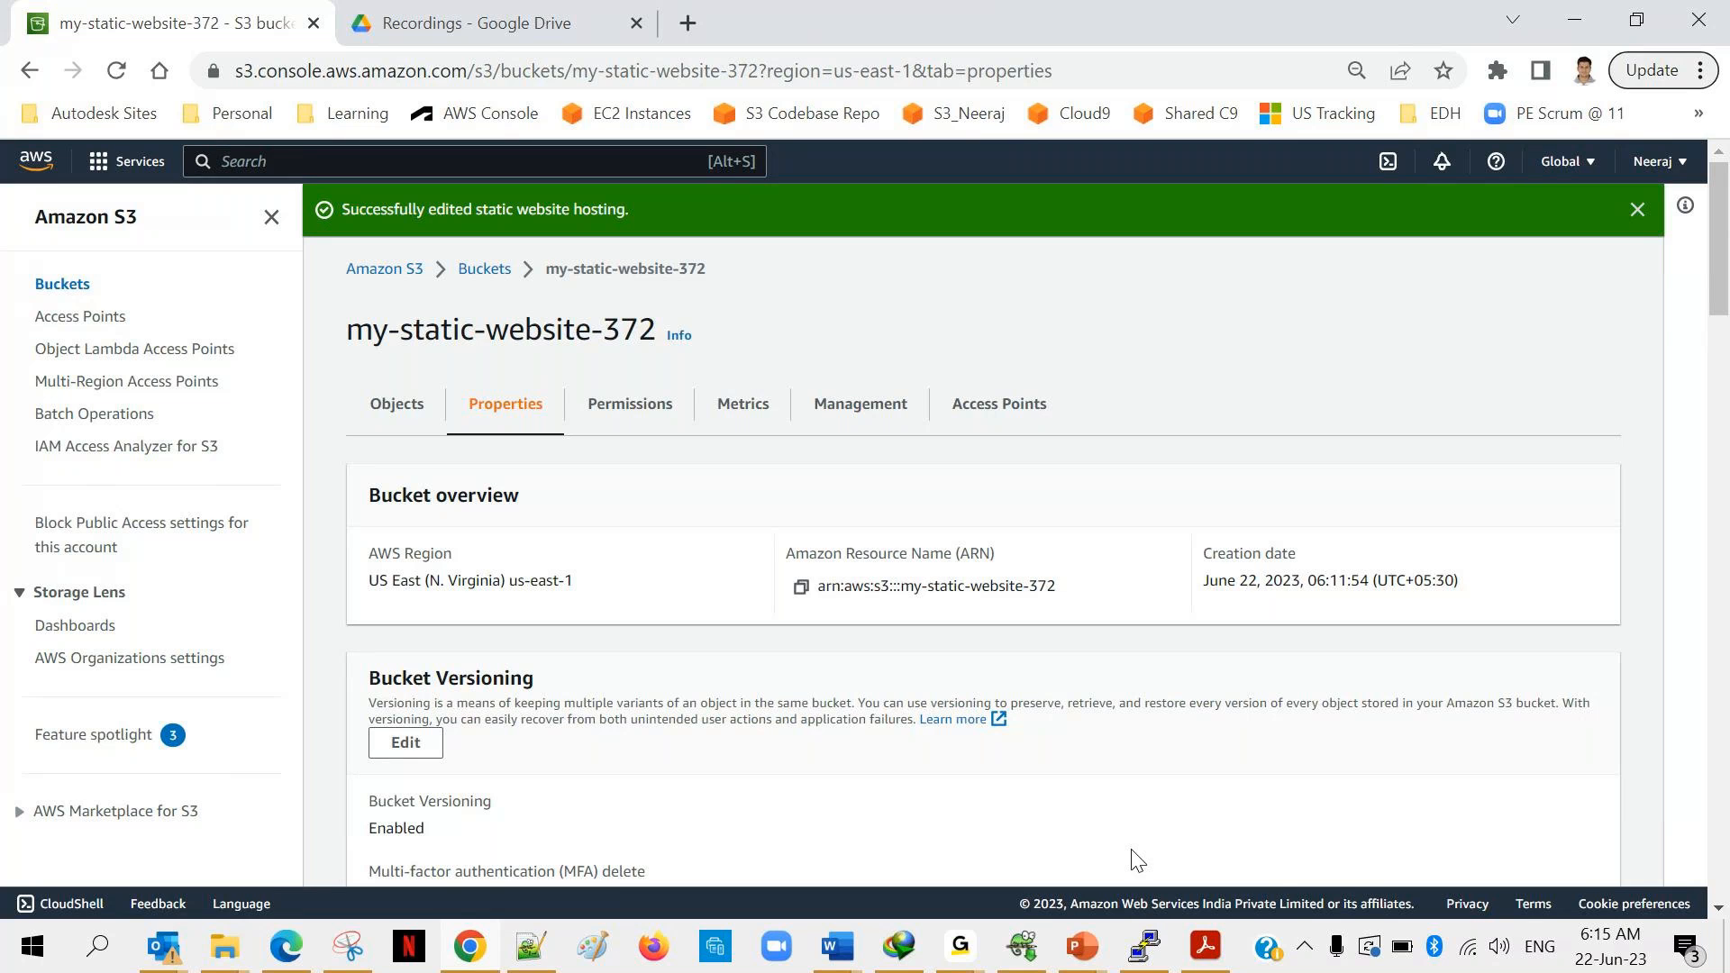
mouse_move(904, 819)
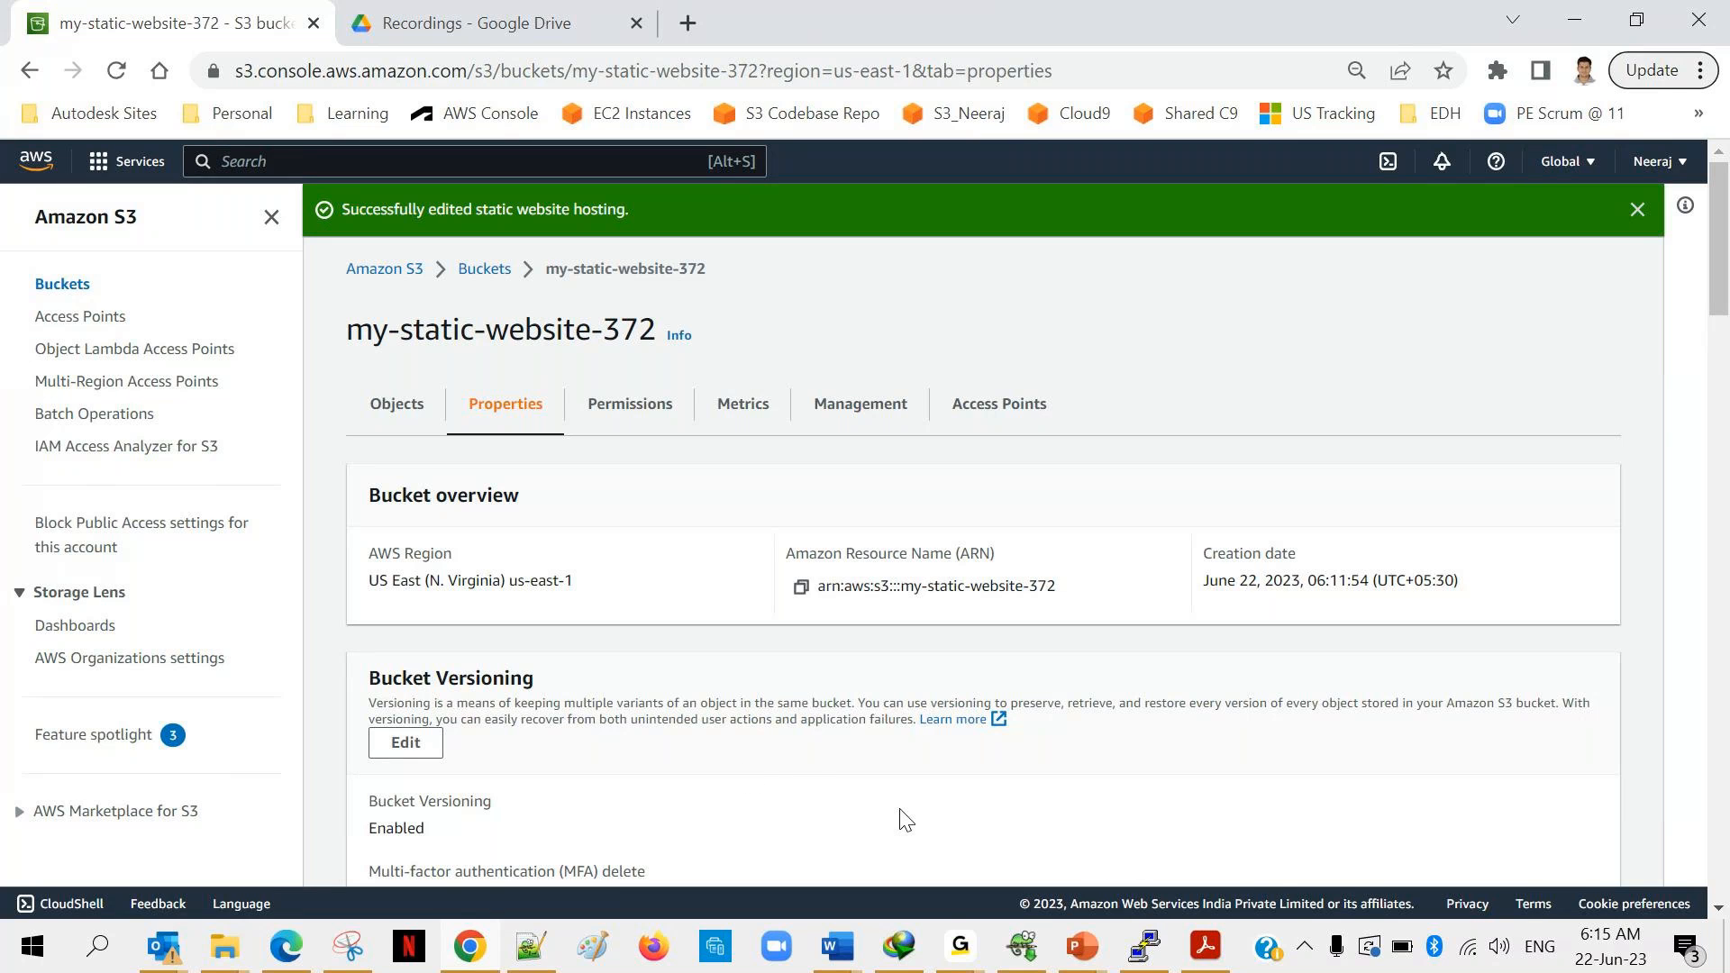
mouse_move(958, 947)
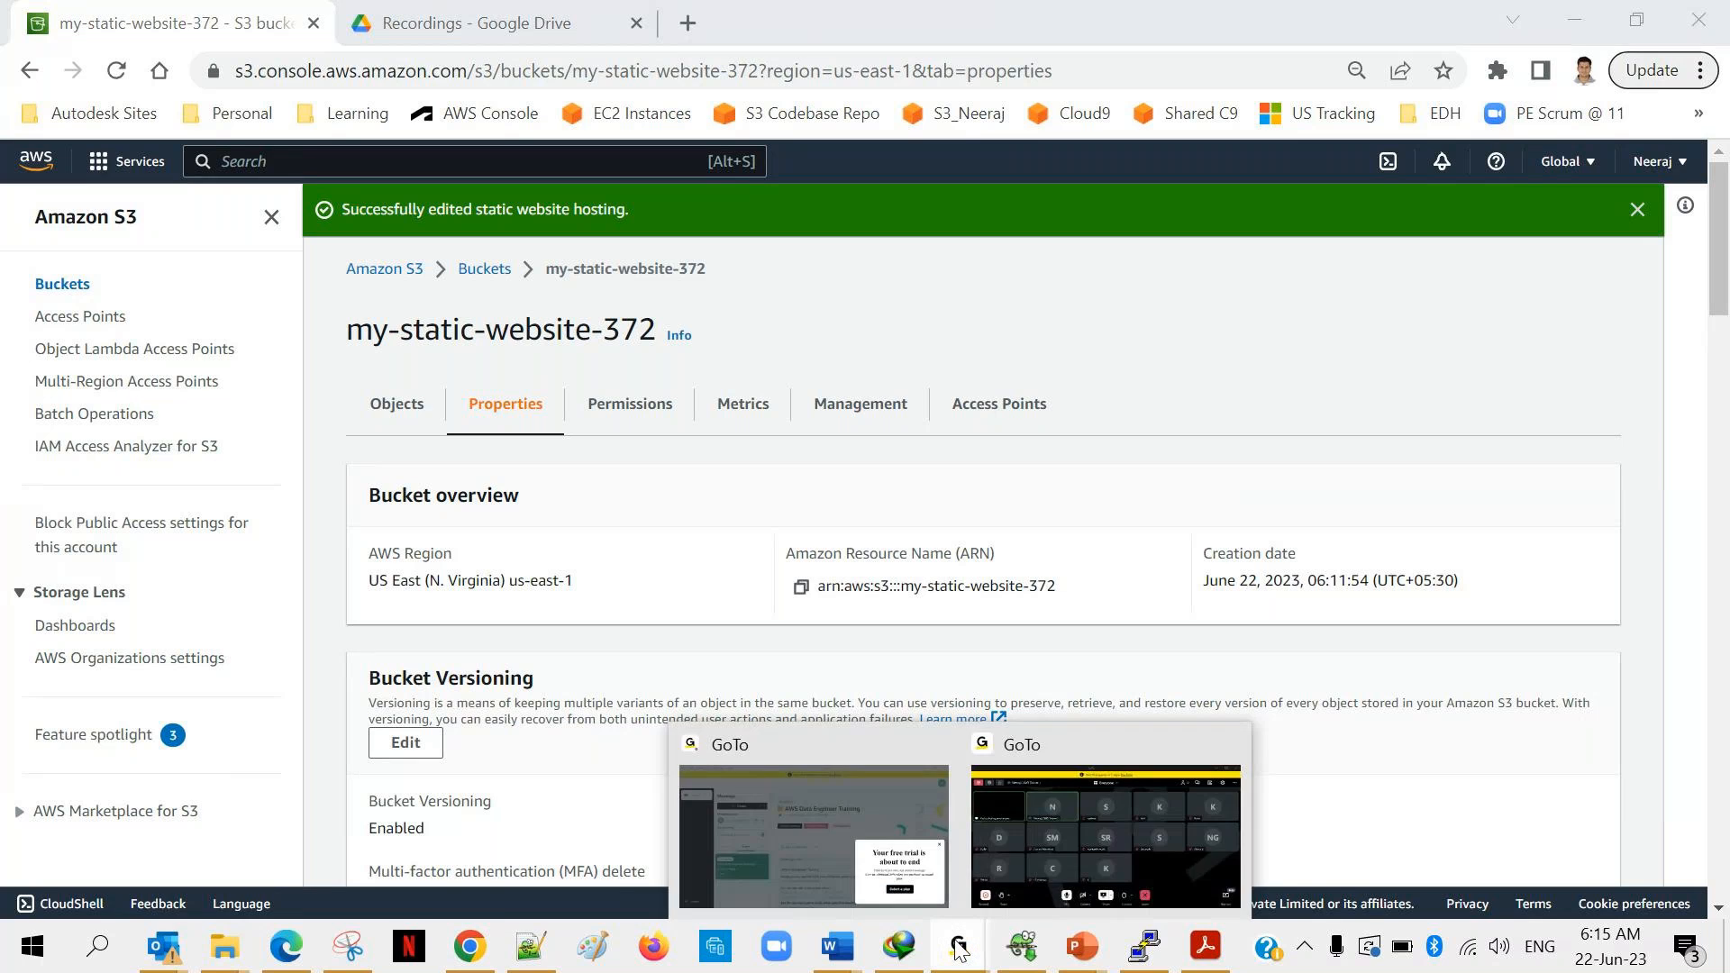
mouse_move(1070, 709)
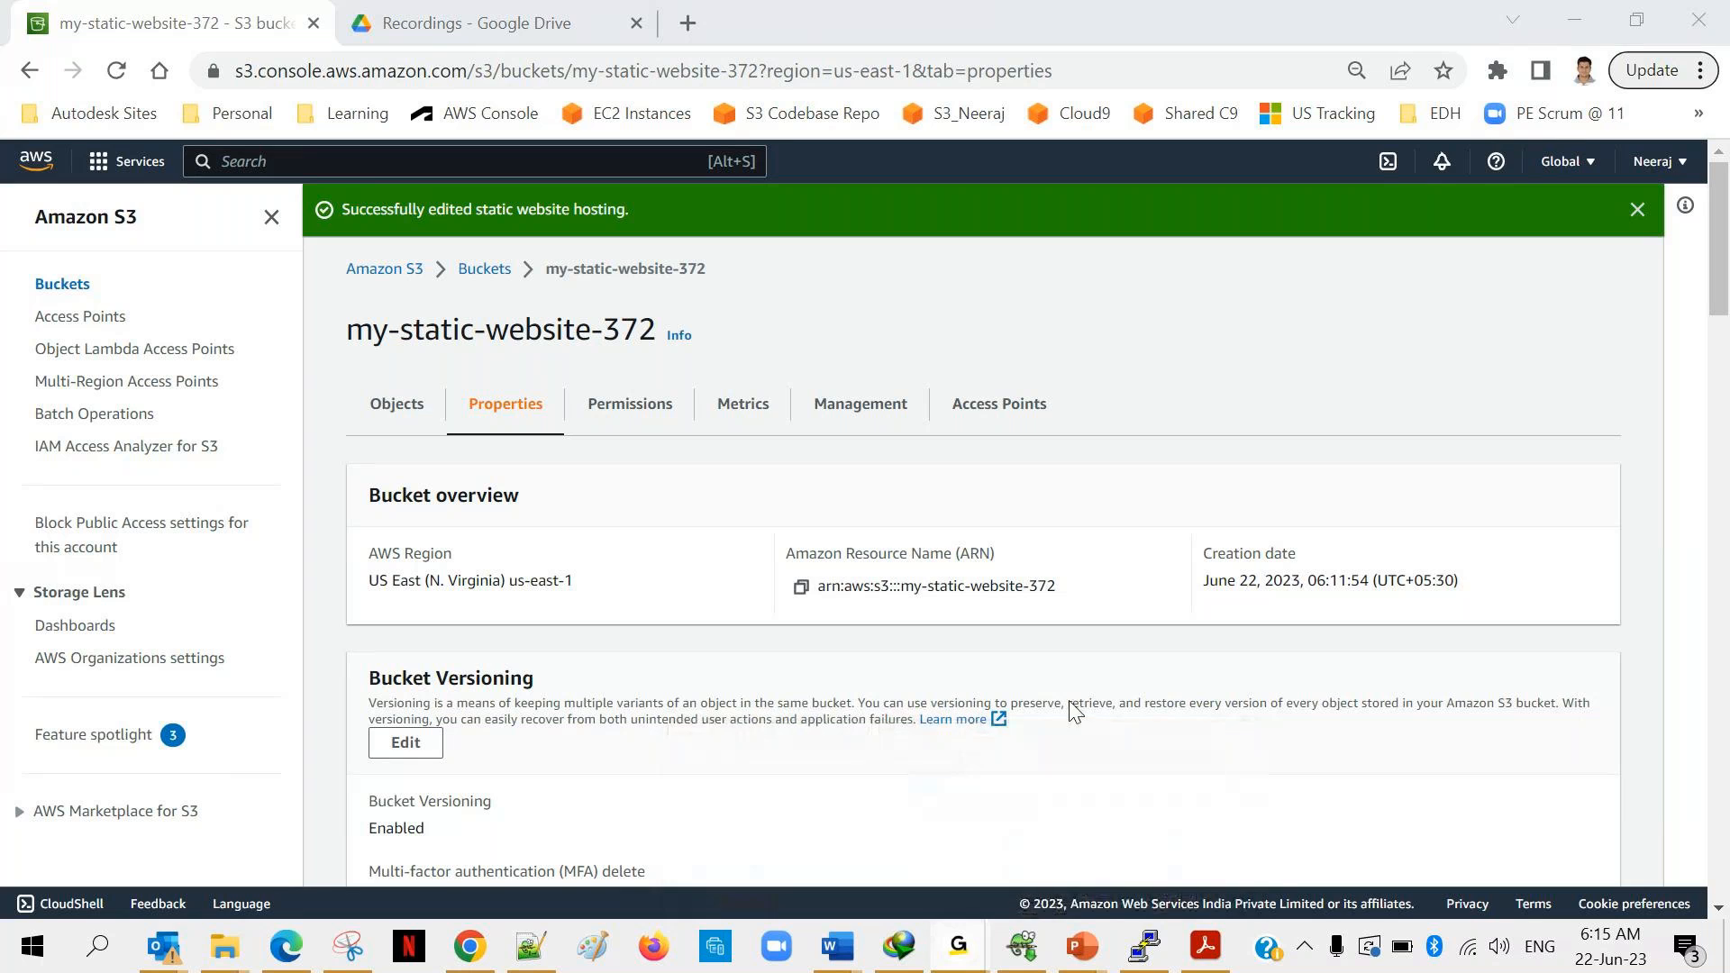
mouse_move(1131, 603)
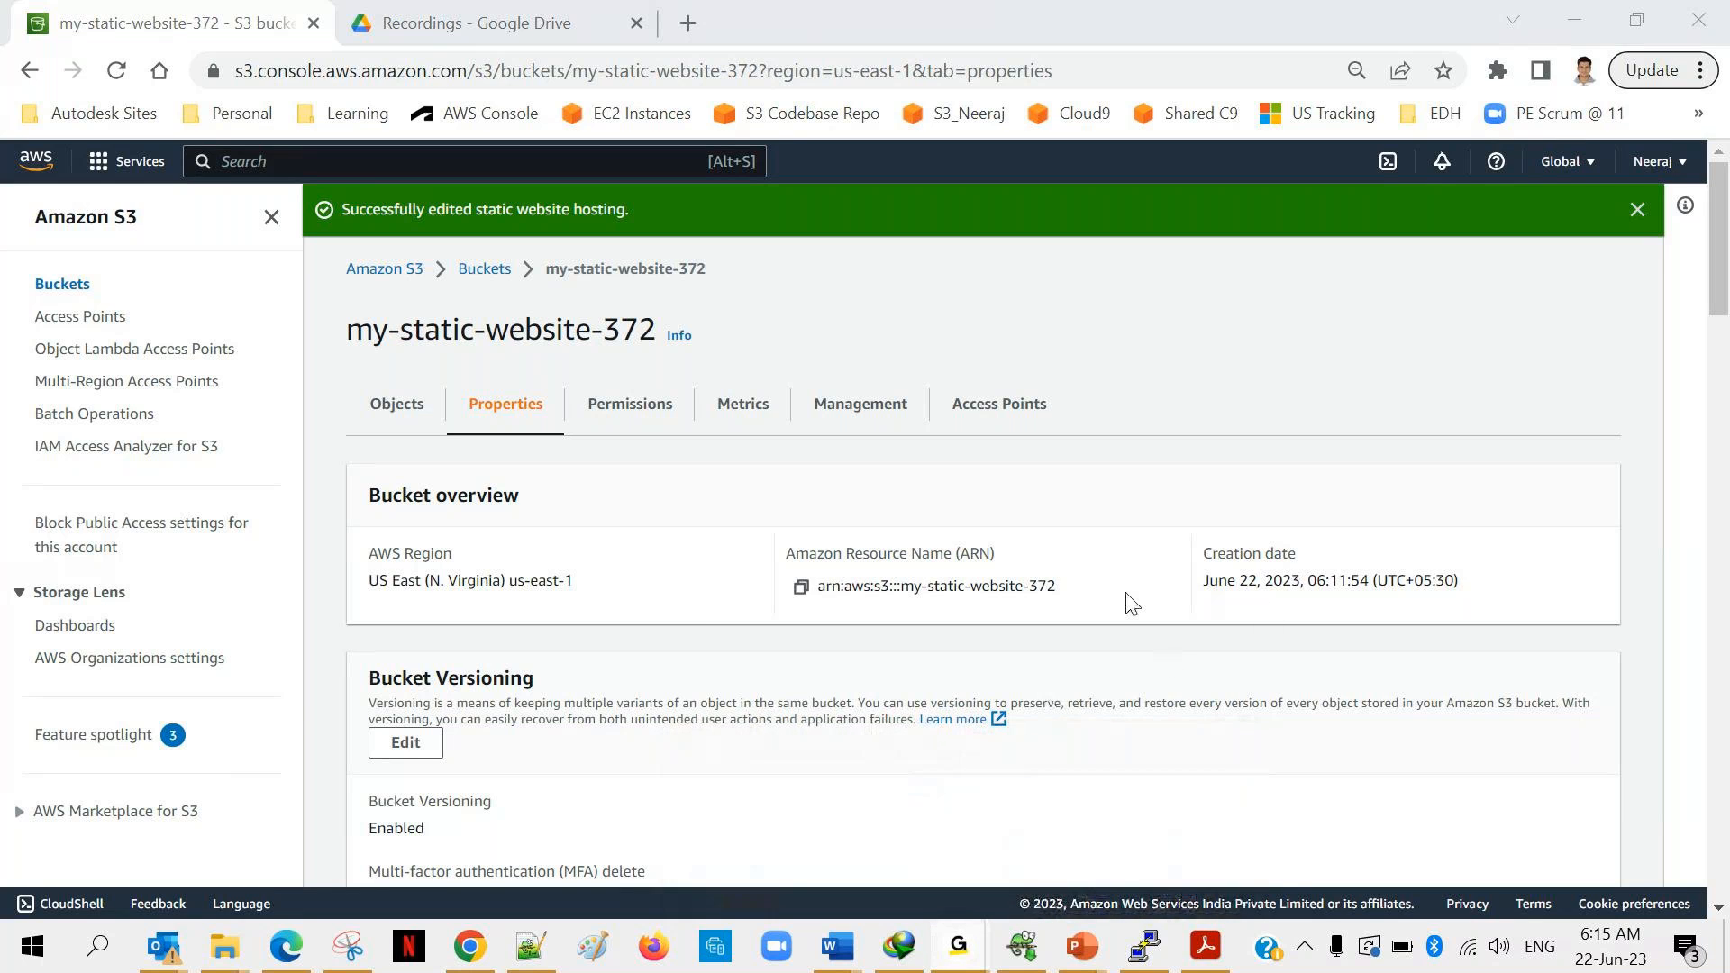
mouse_move(530, 770)
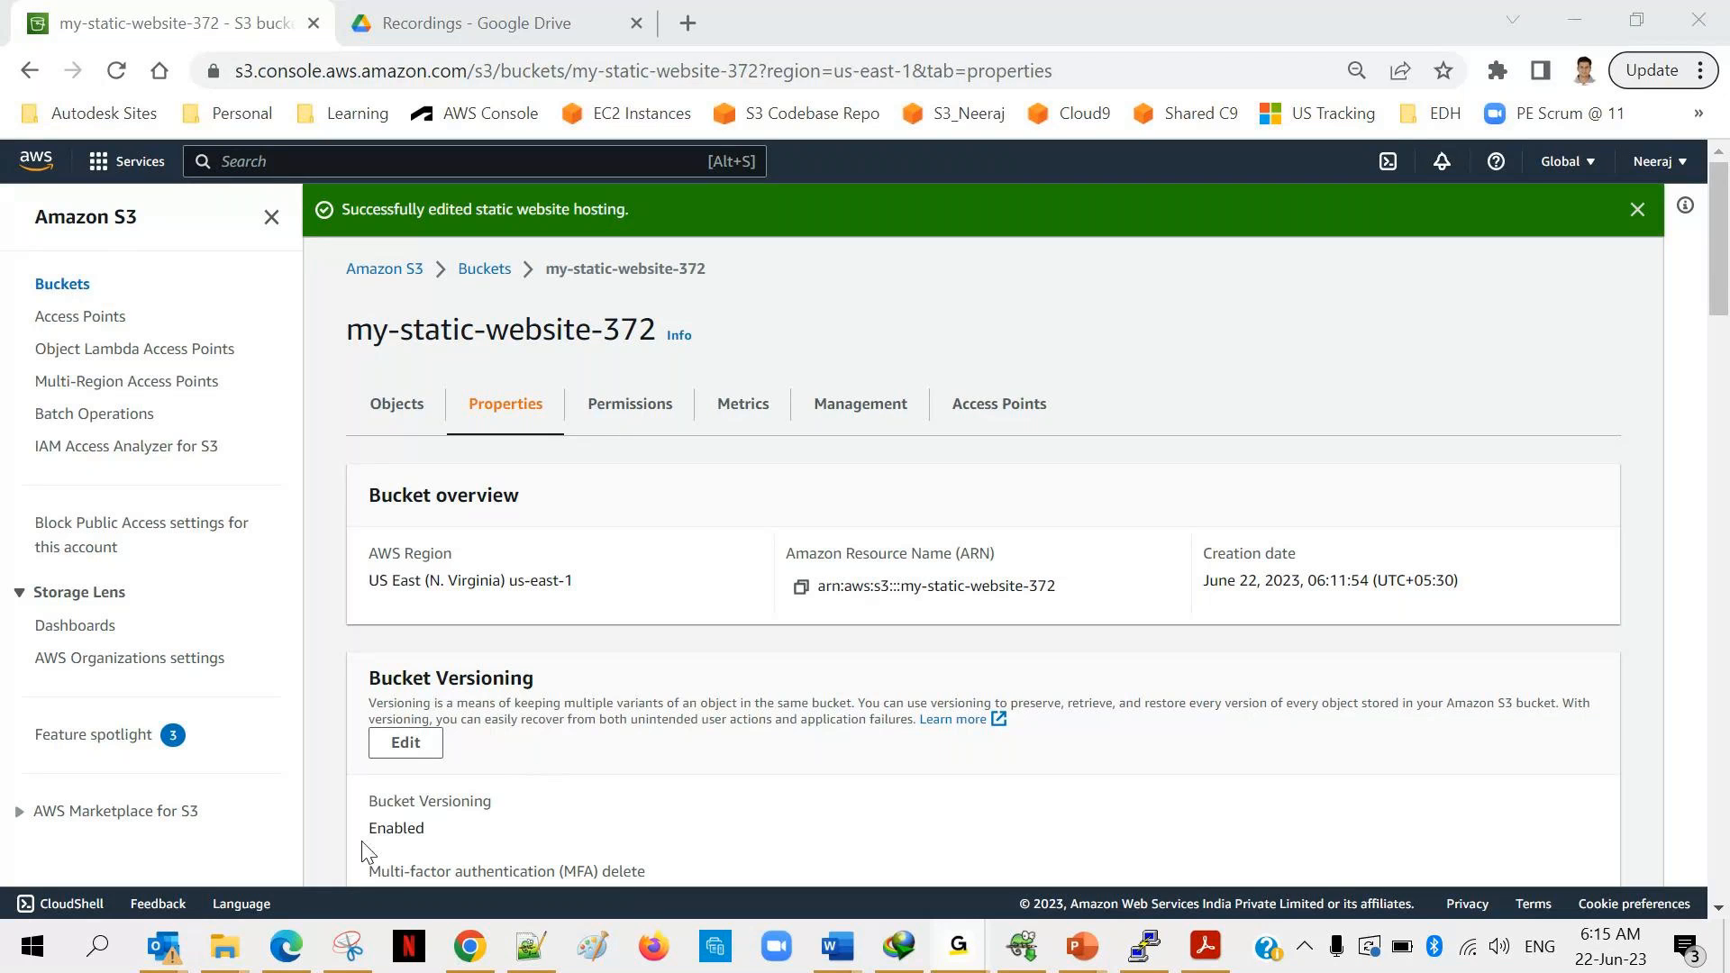
mouse_move(222, 945)
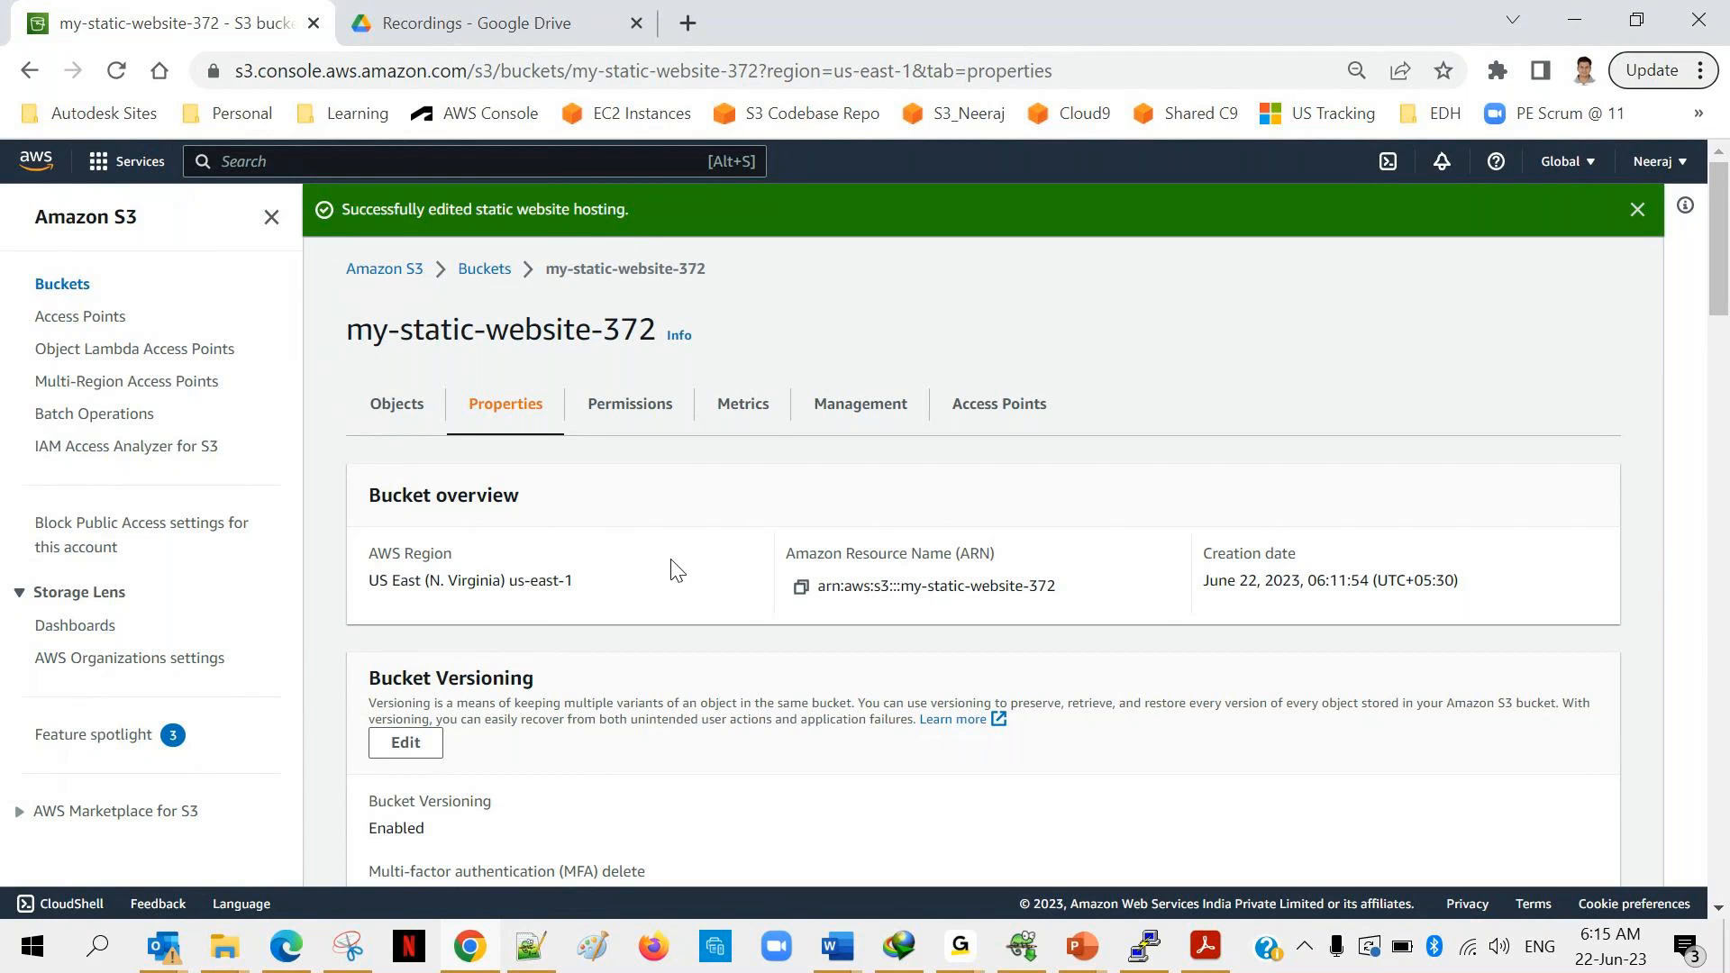
mouse_move(222, 773)
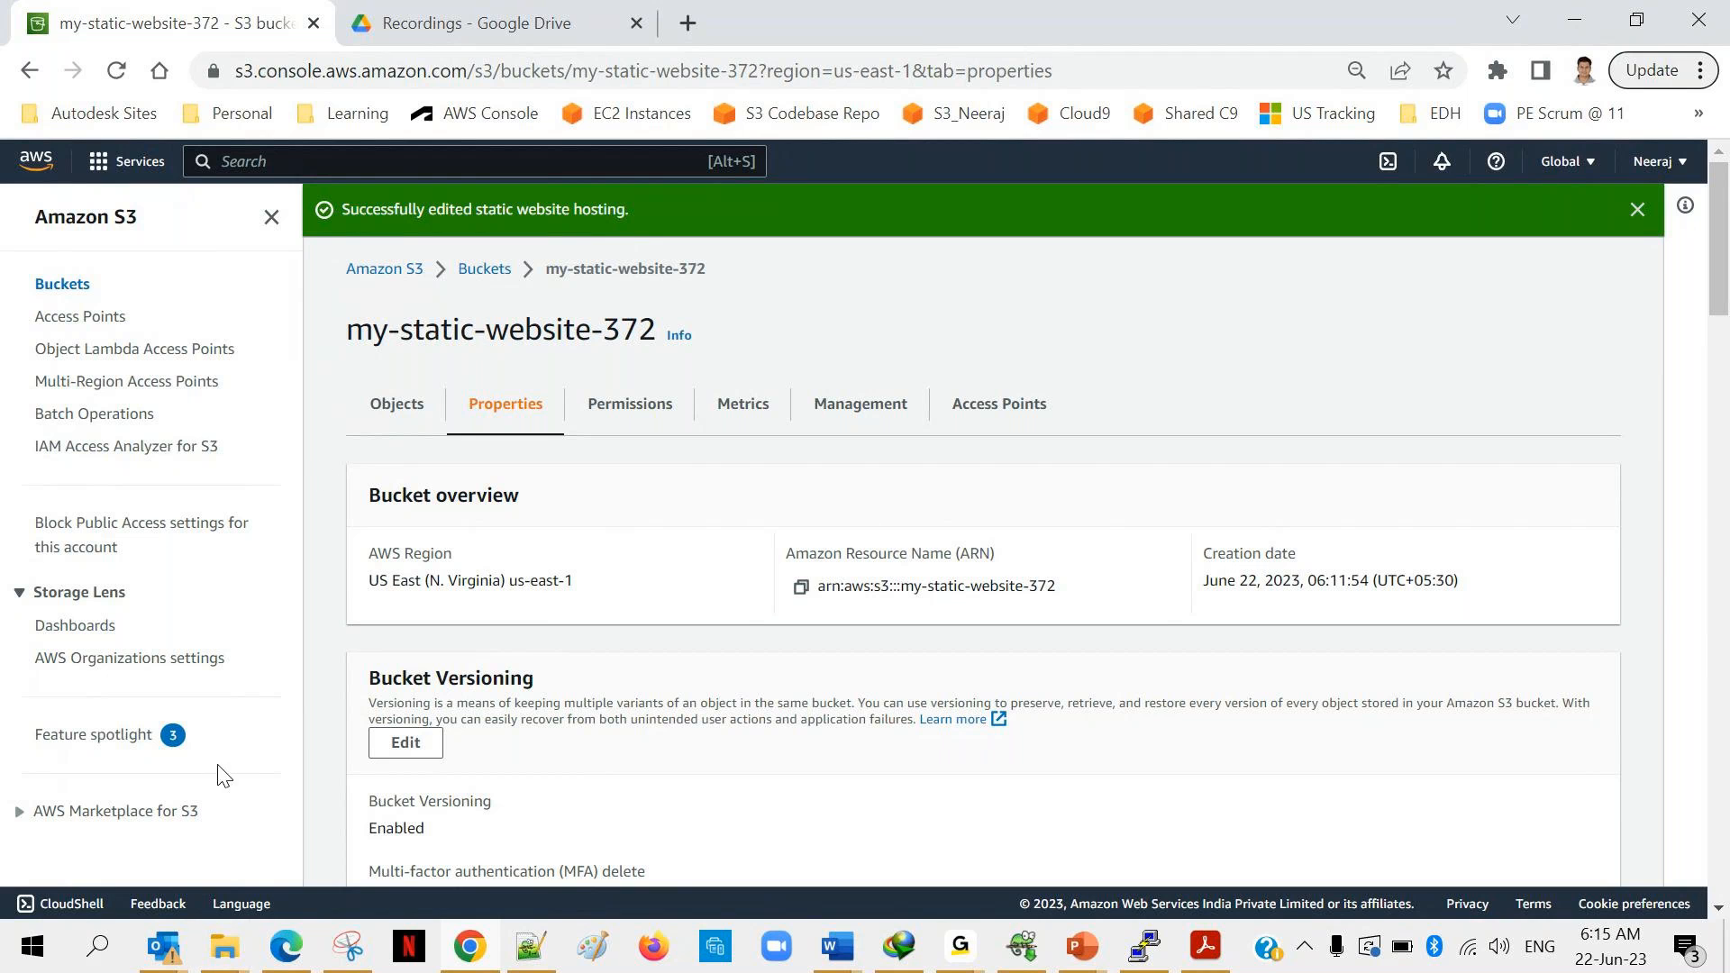
mouse_move(222, 947)
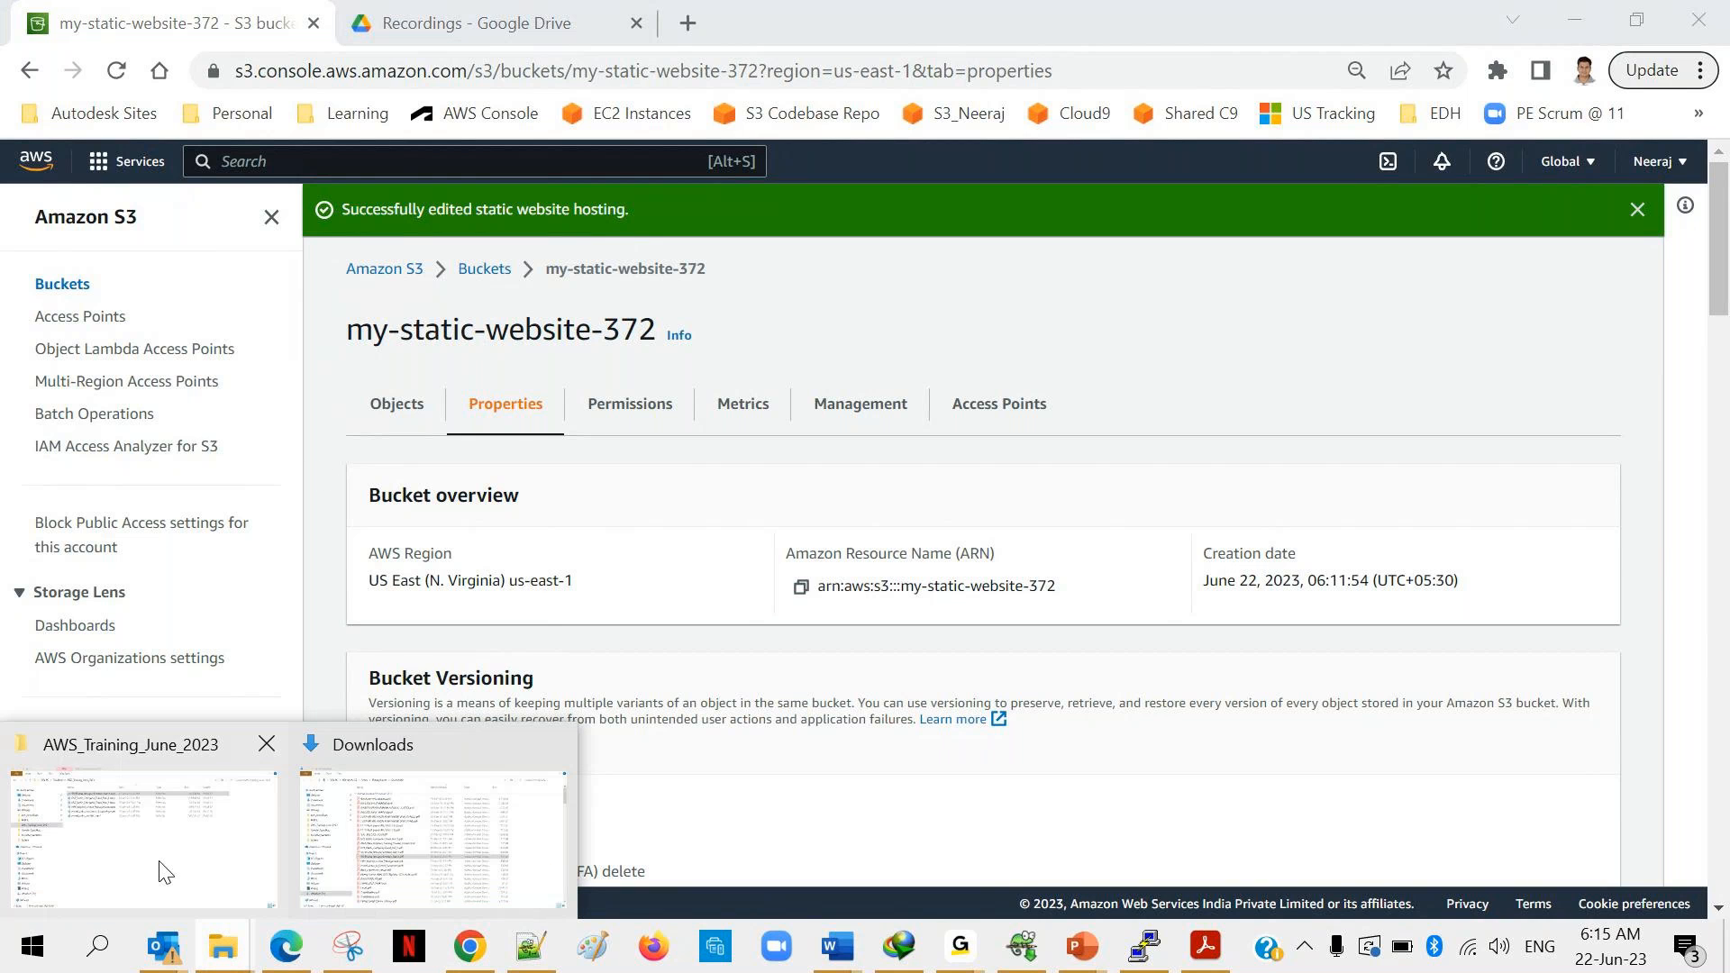
Bring up the AWS_Training_June_2023 Explorer window and browse to Downloads.
click(138, 833)
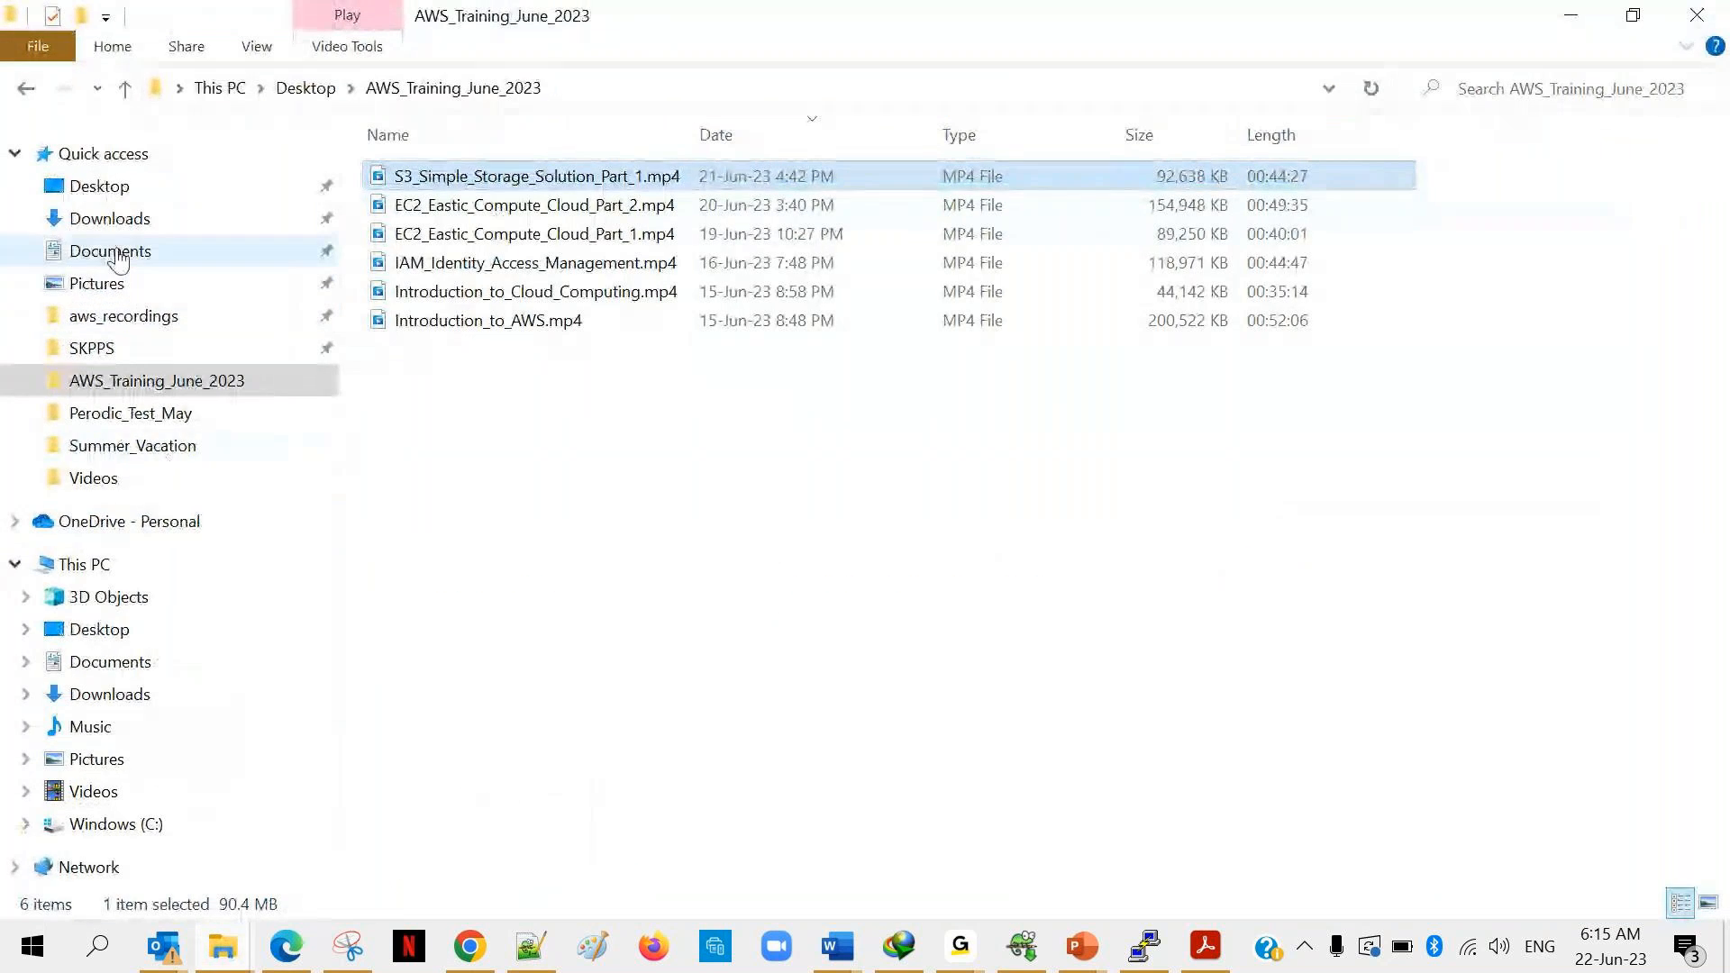
click(109, 218)
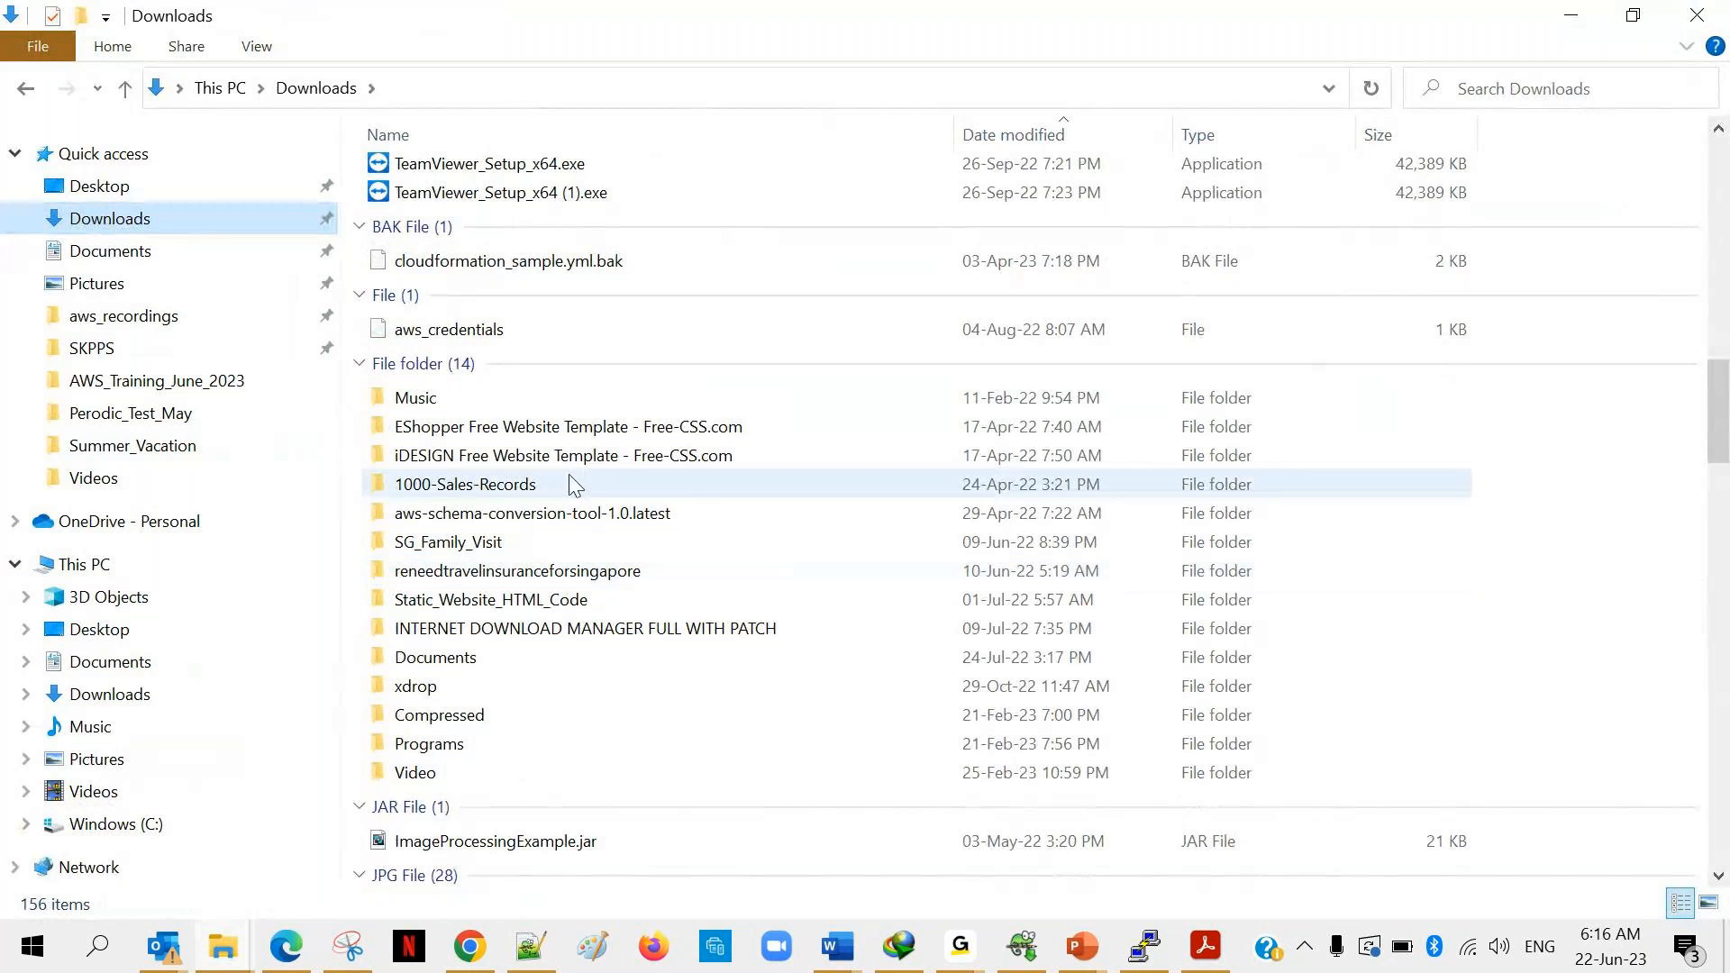
mouse_move(569, 427)
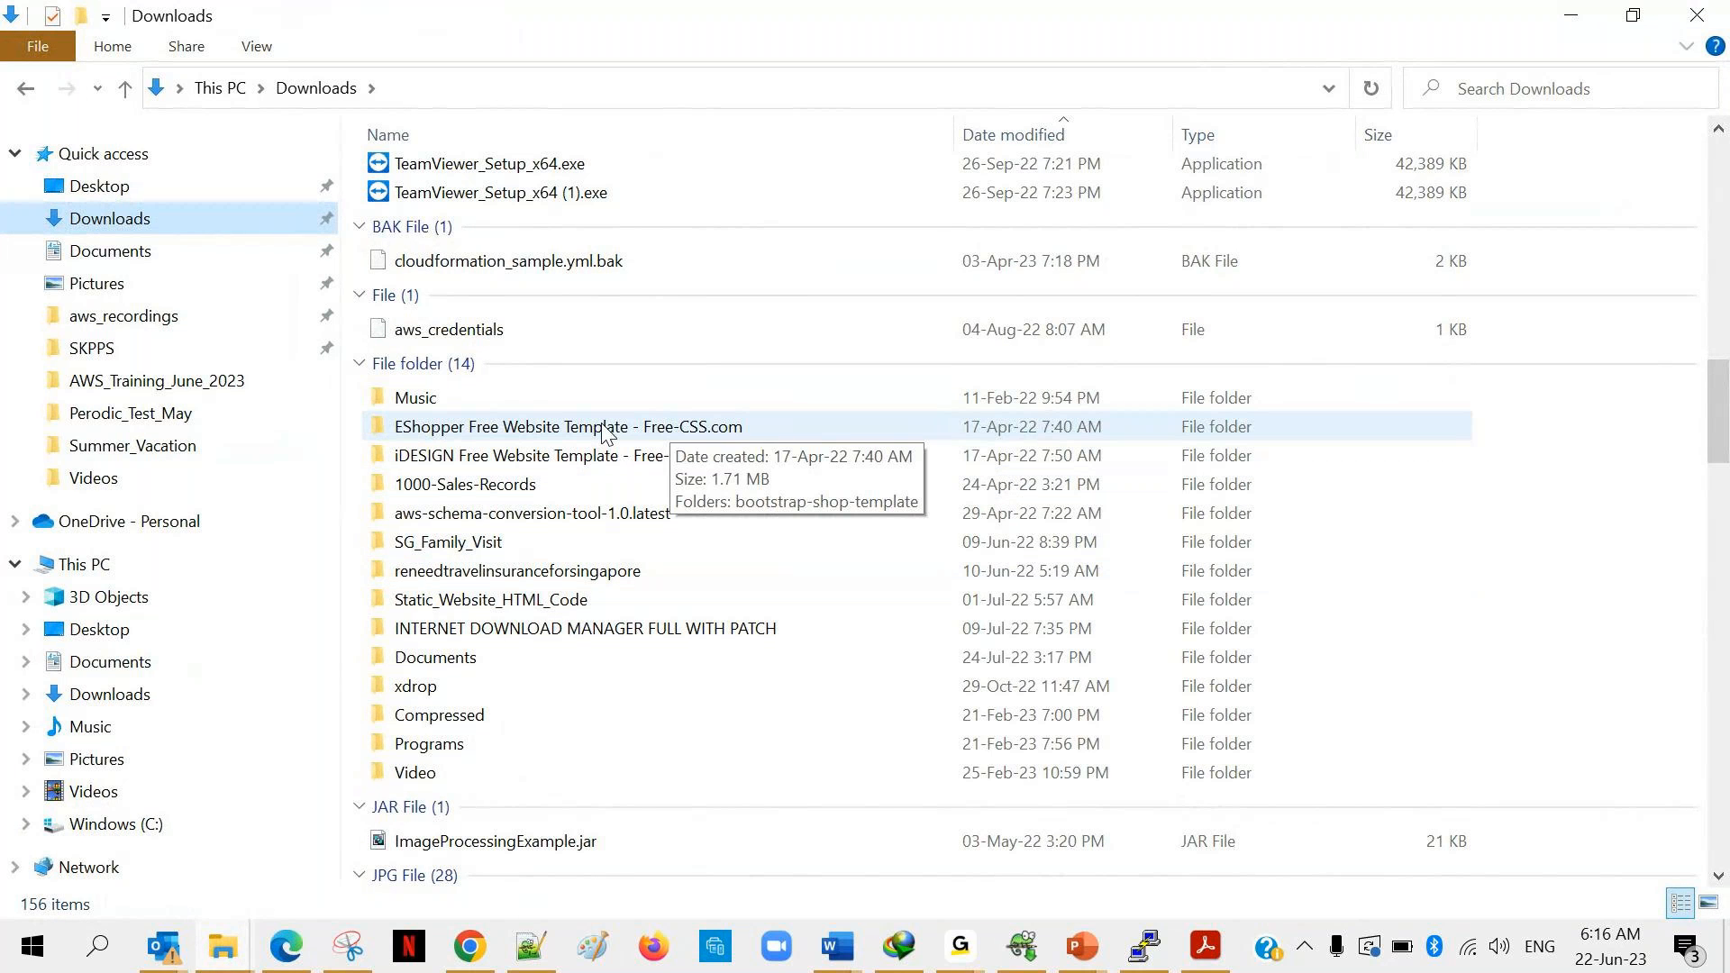
mouse_move(492, 434)
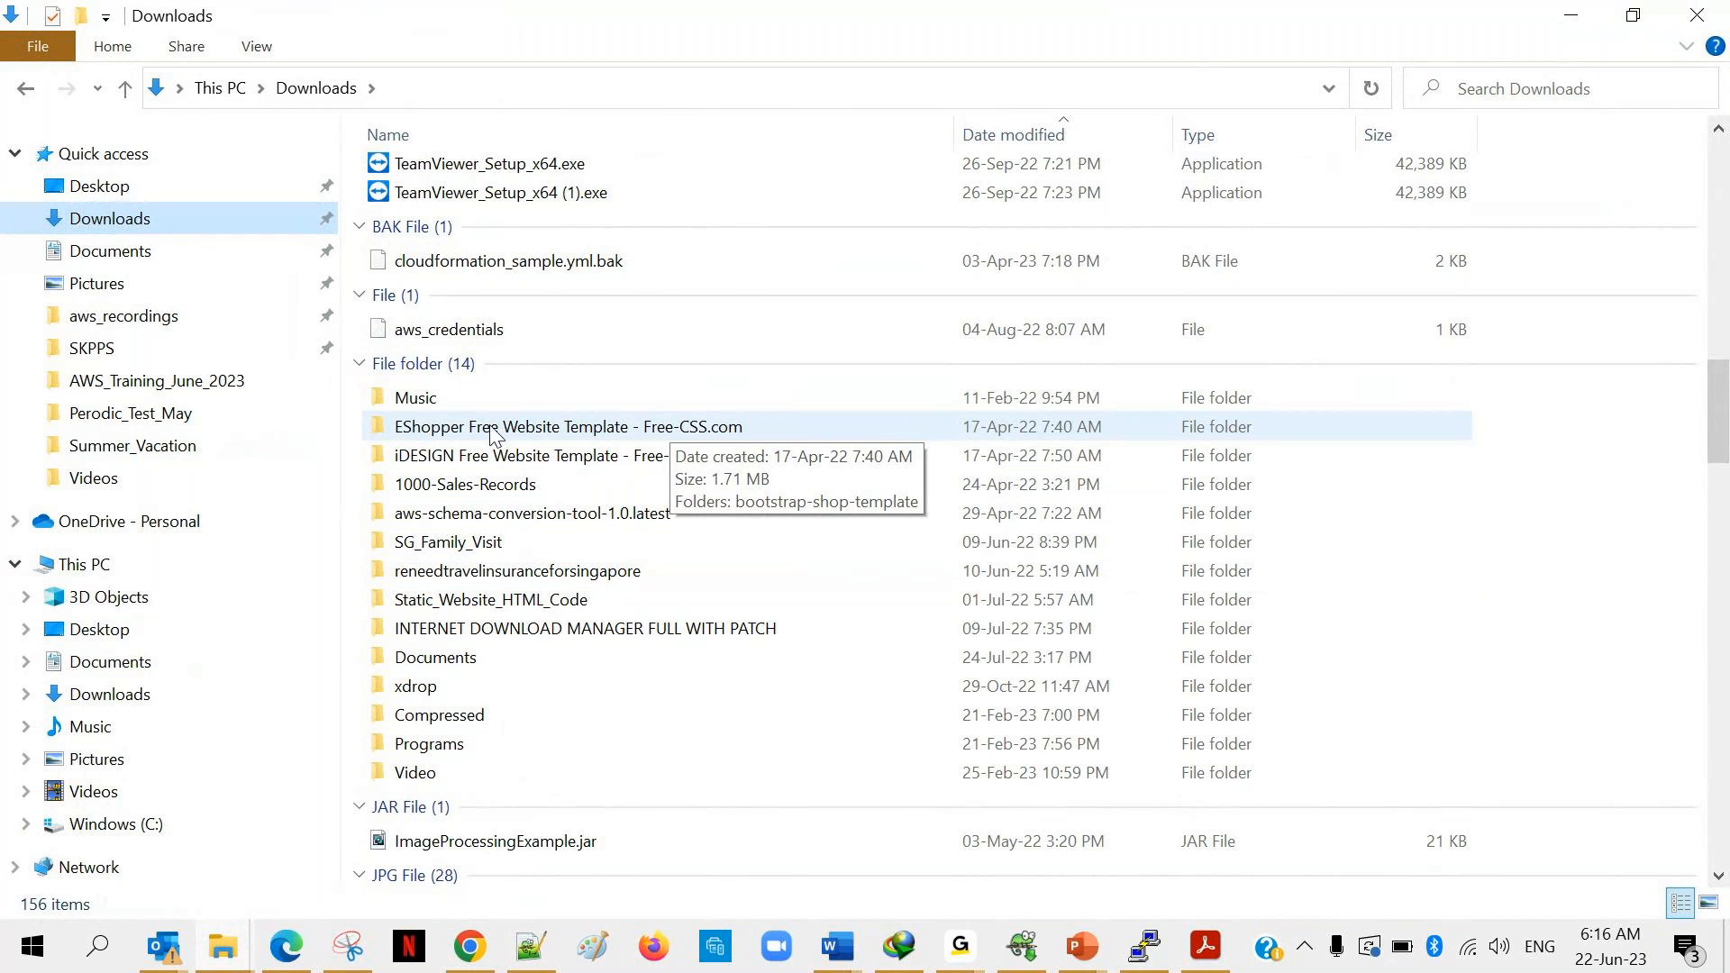
mouse_move(476, 436)
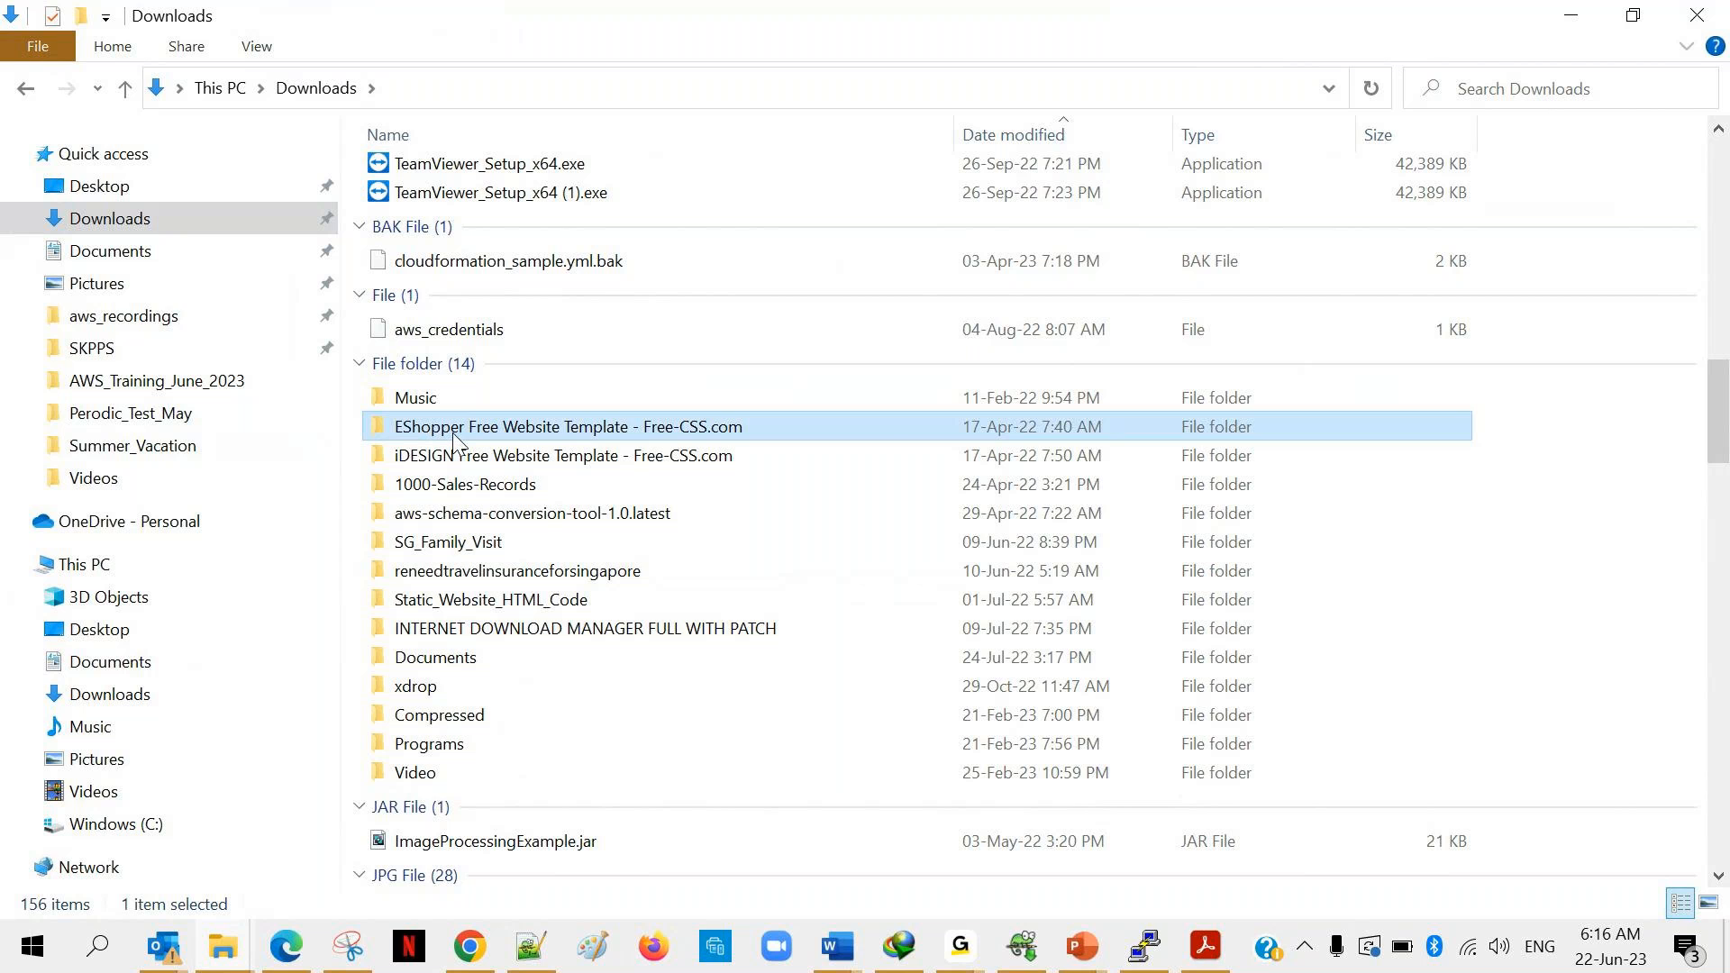
mouse_move(647, 431)
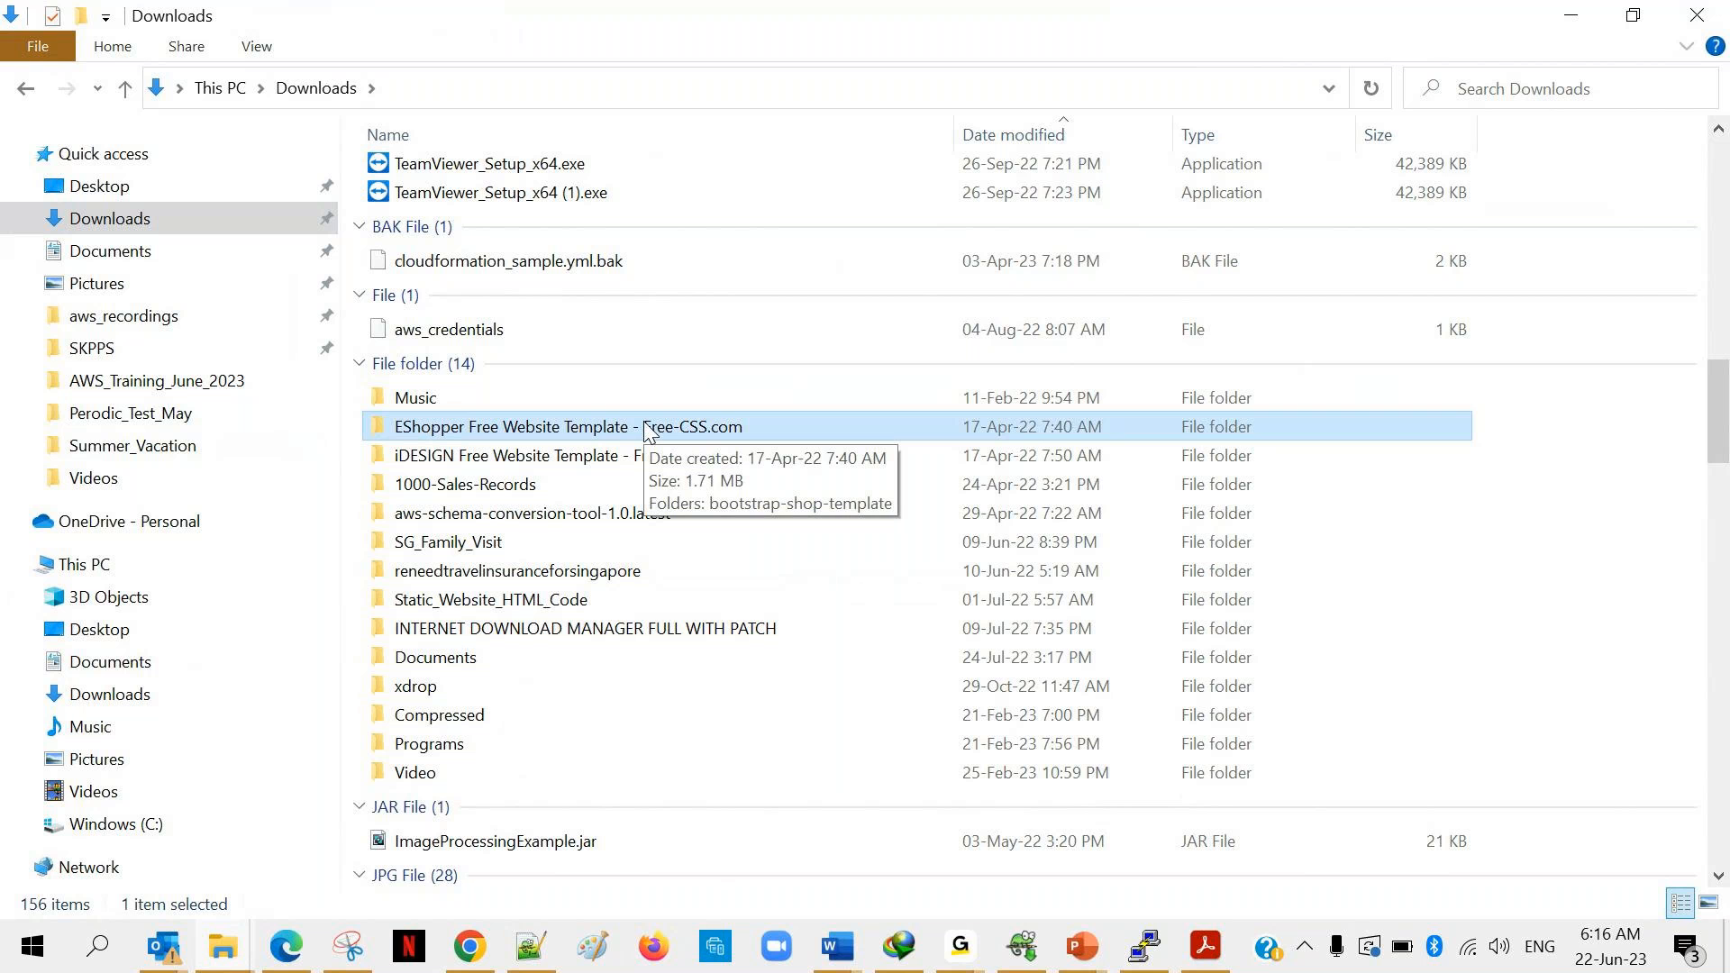
mouse_move(491, 939)
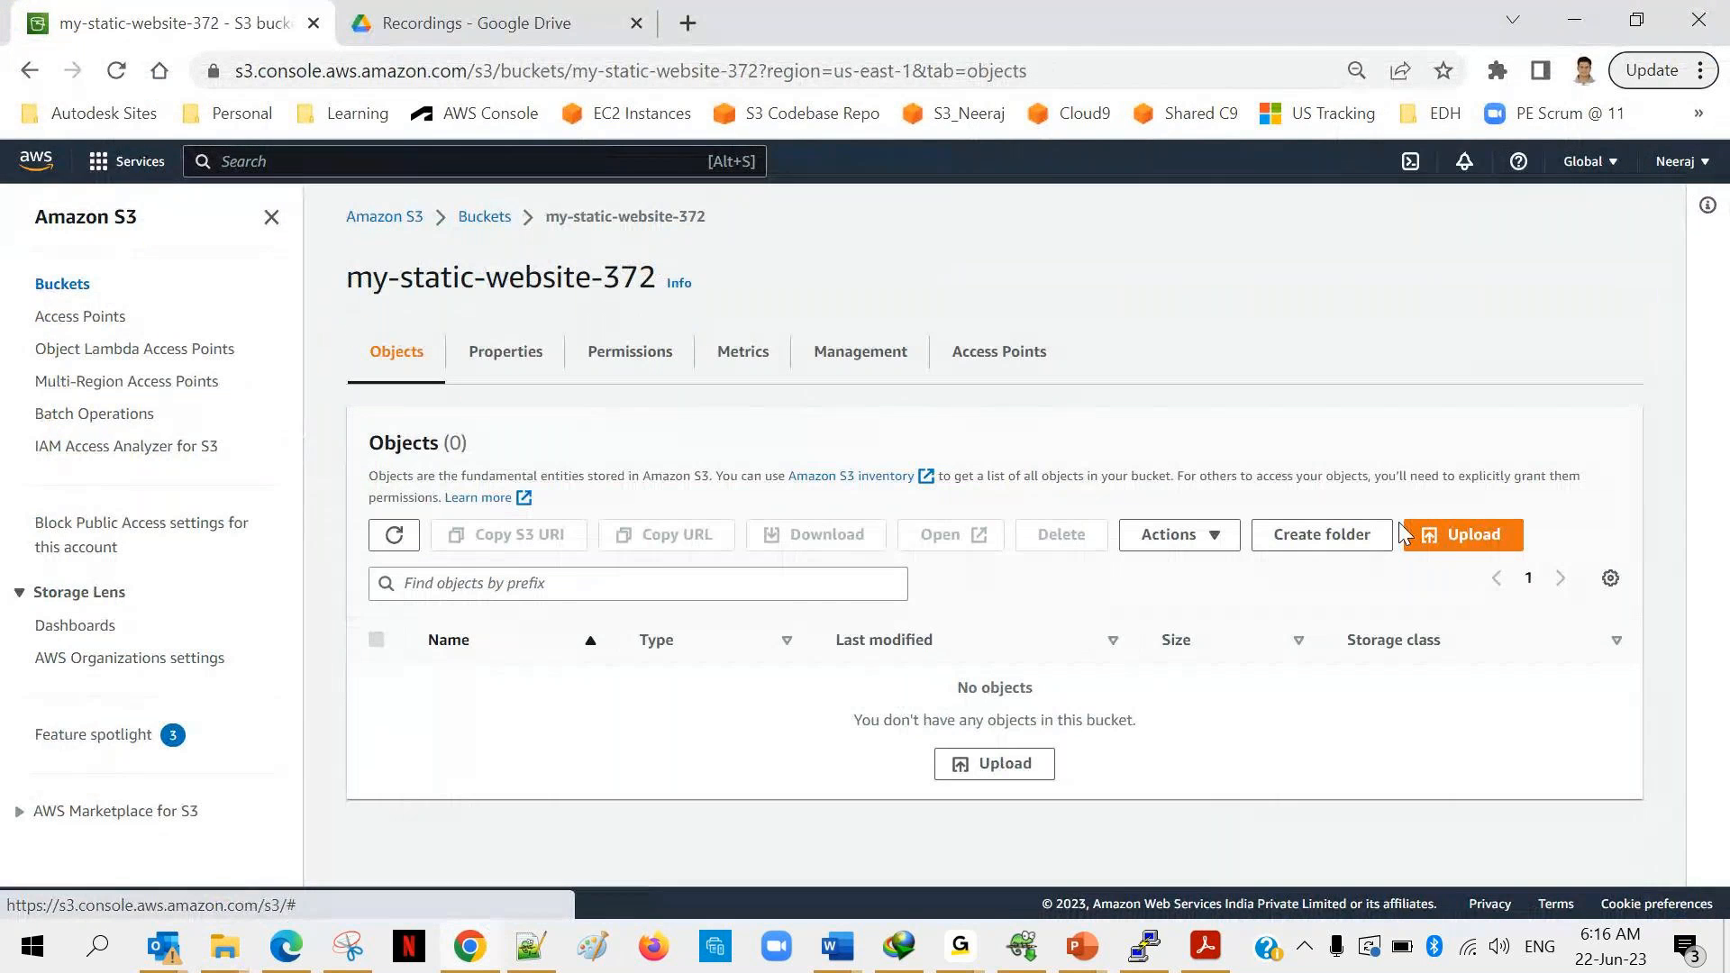
Pick the EShopper Free Website Template folder from Downloads as the folder to upload.
click(1460, 534)
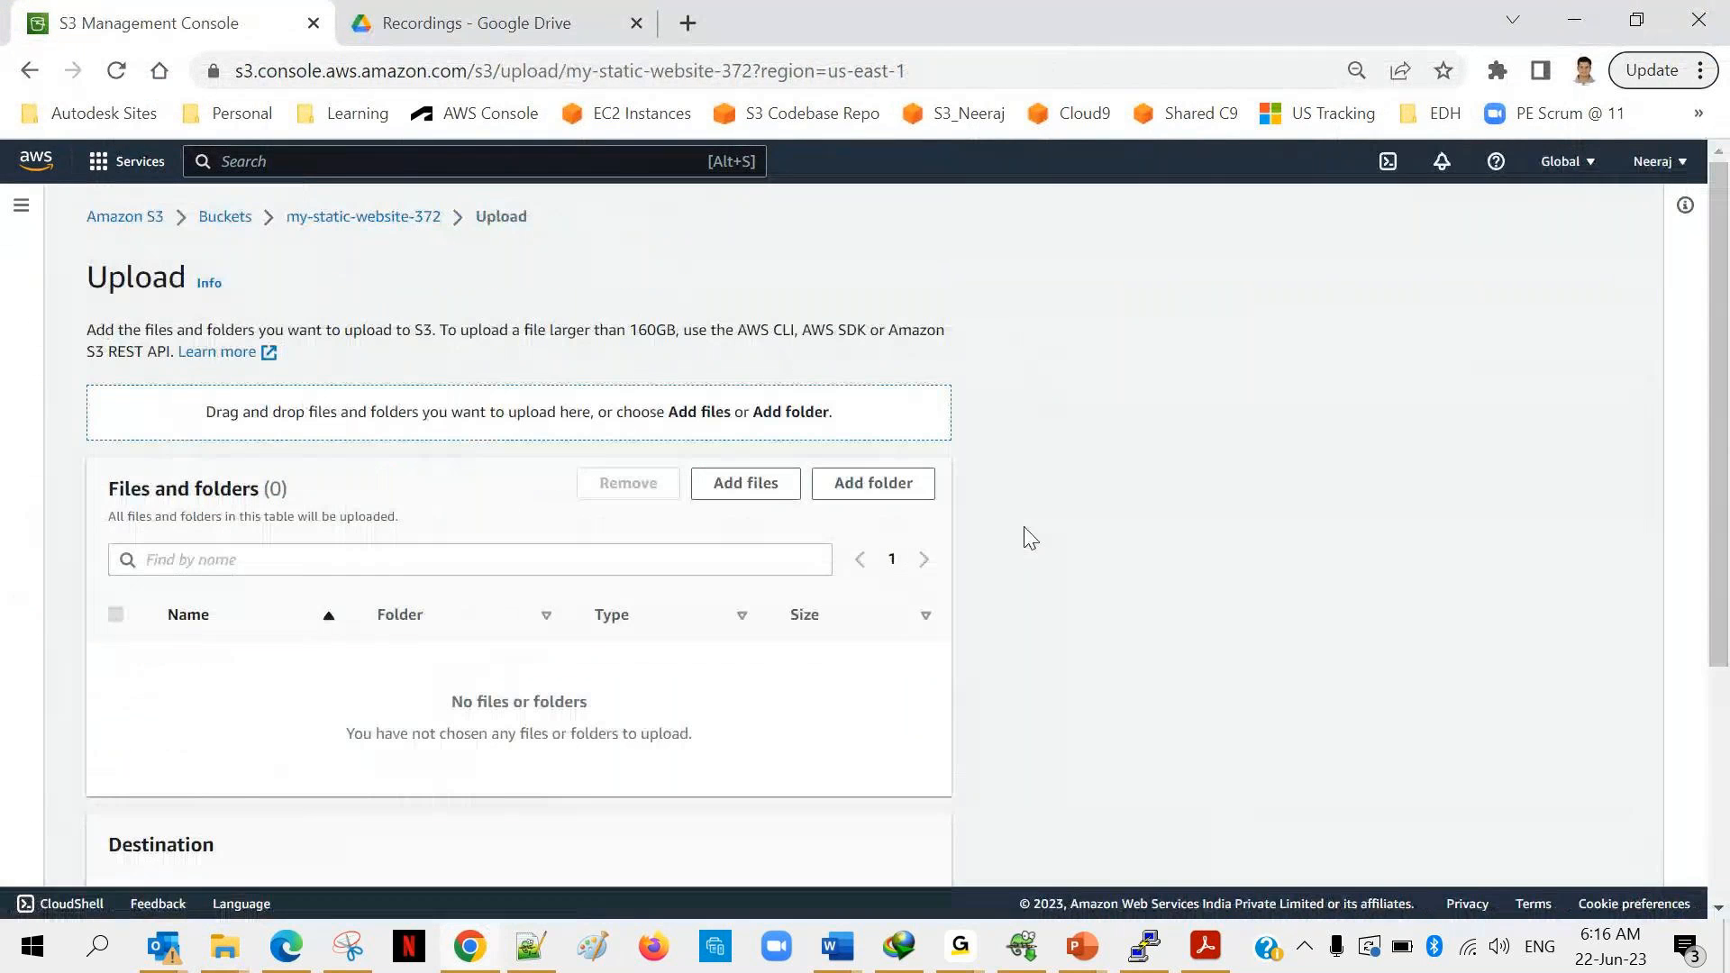
mouse_move(873, 483)
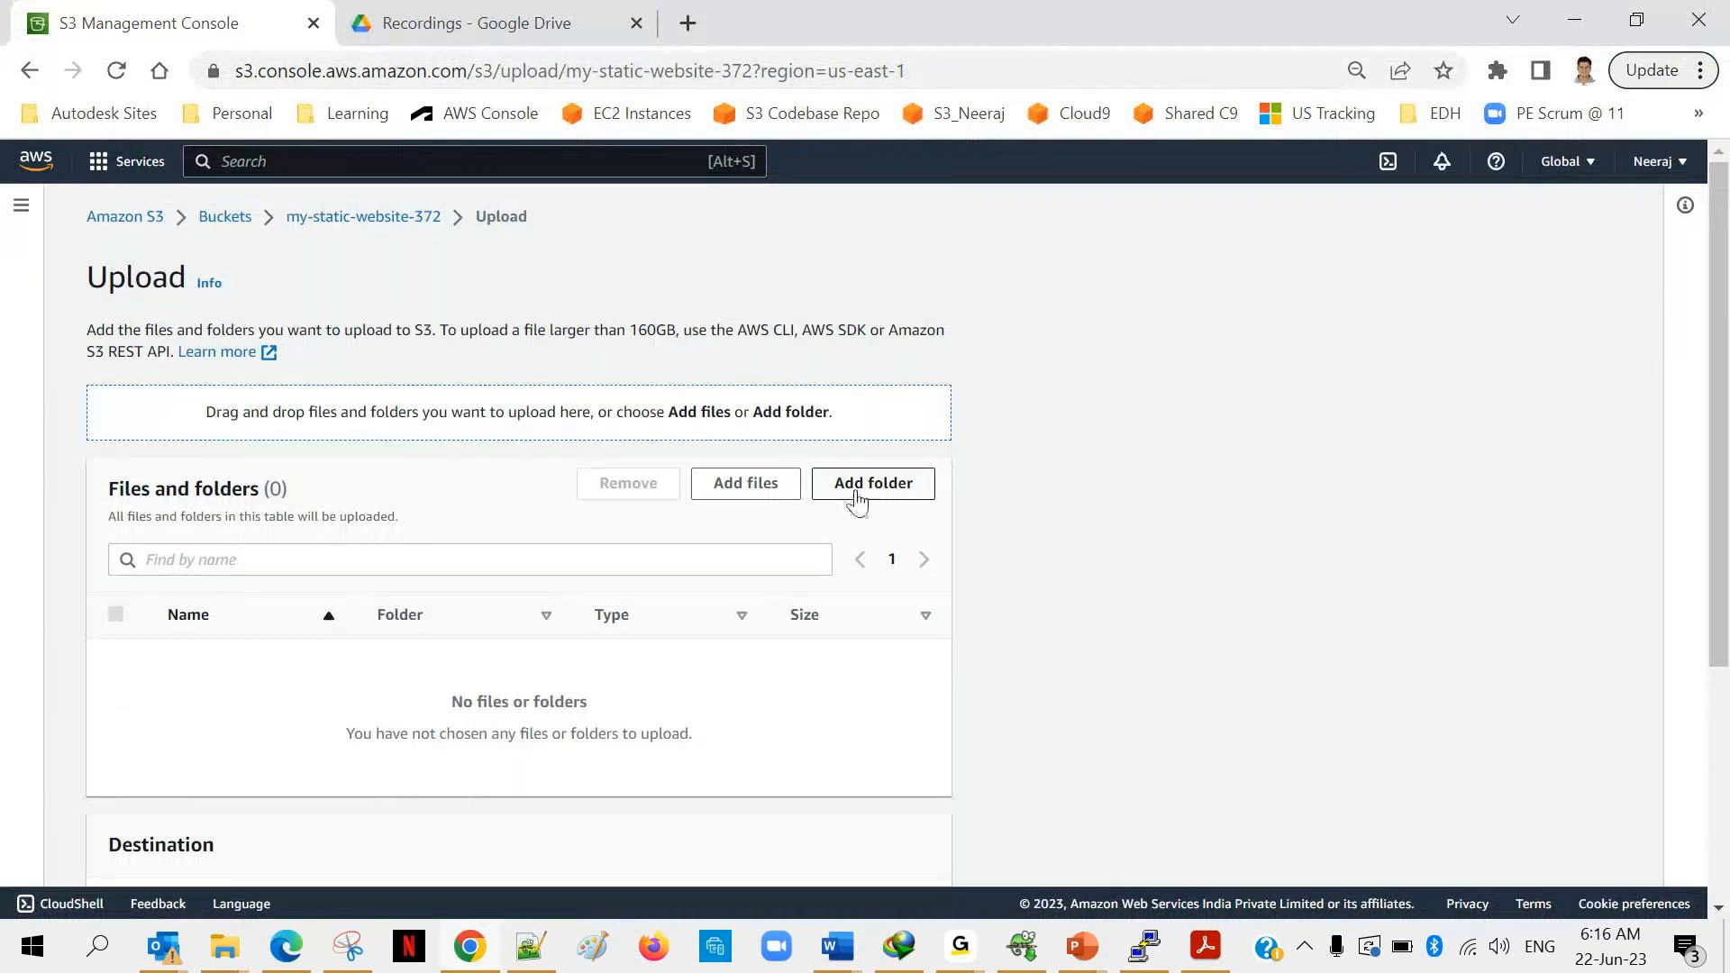
click(873, 483)
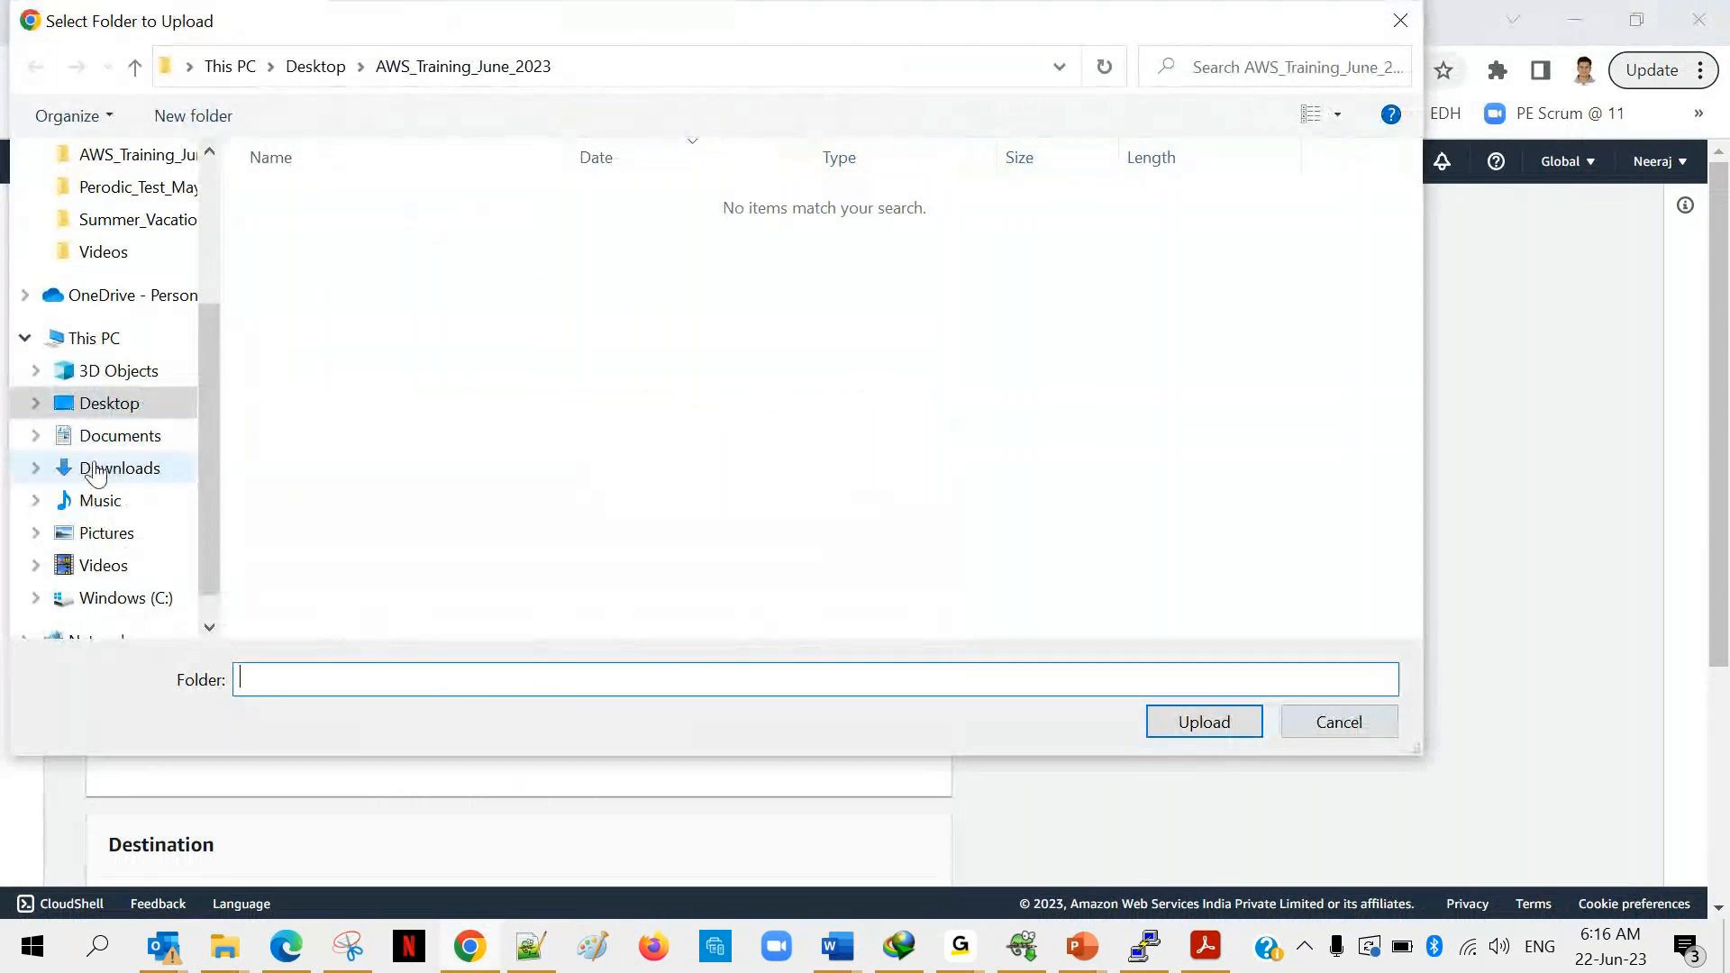
click(119, 468)
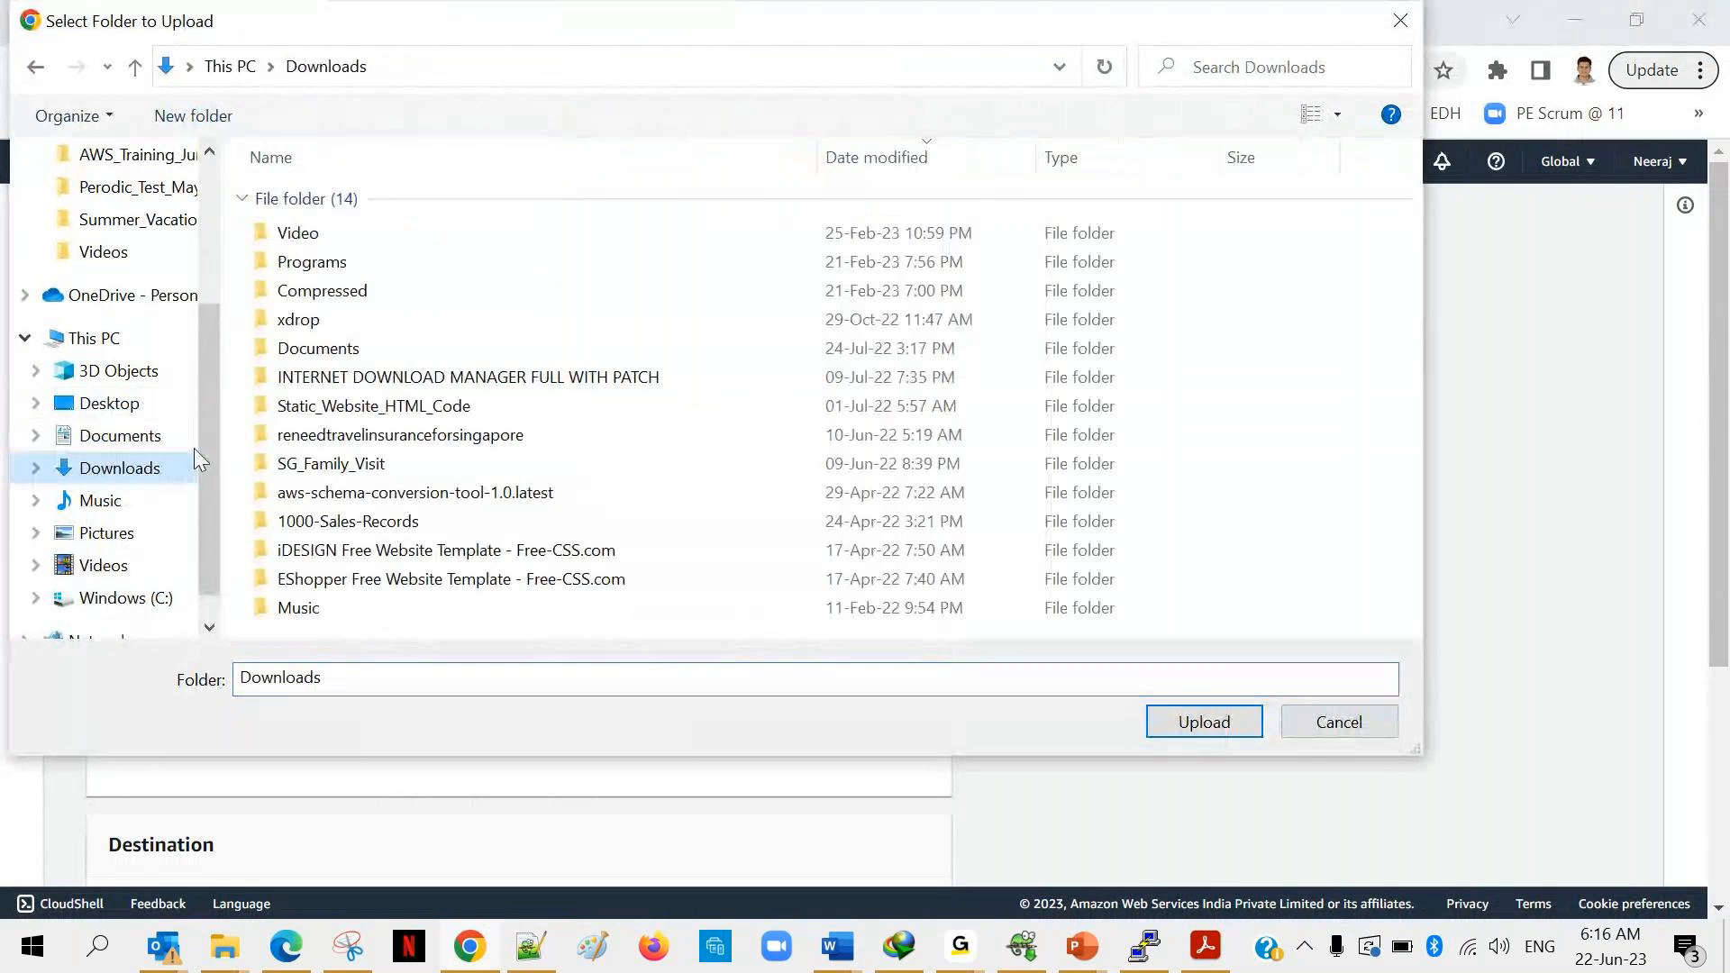
click(348, 521)
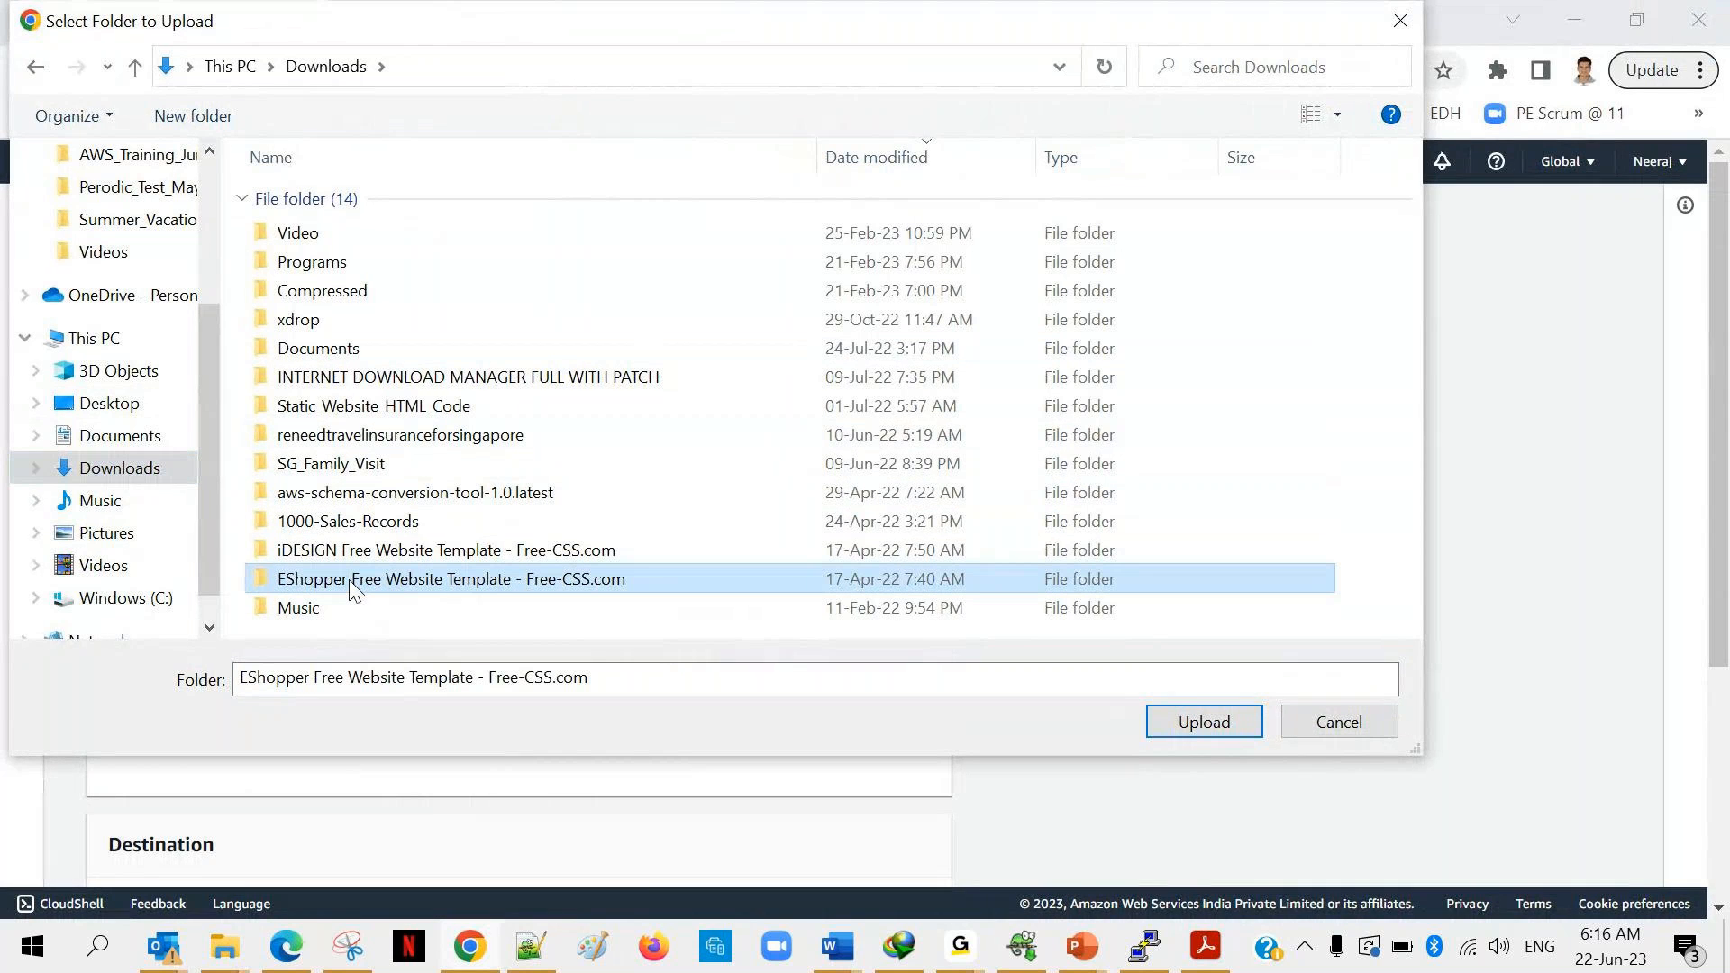
mouse_move(1202, 722)
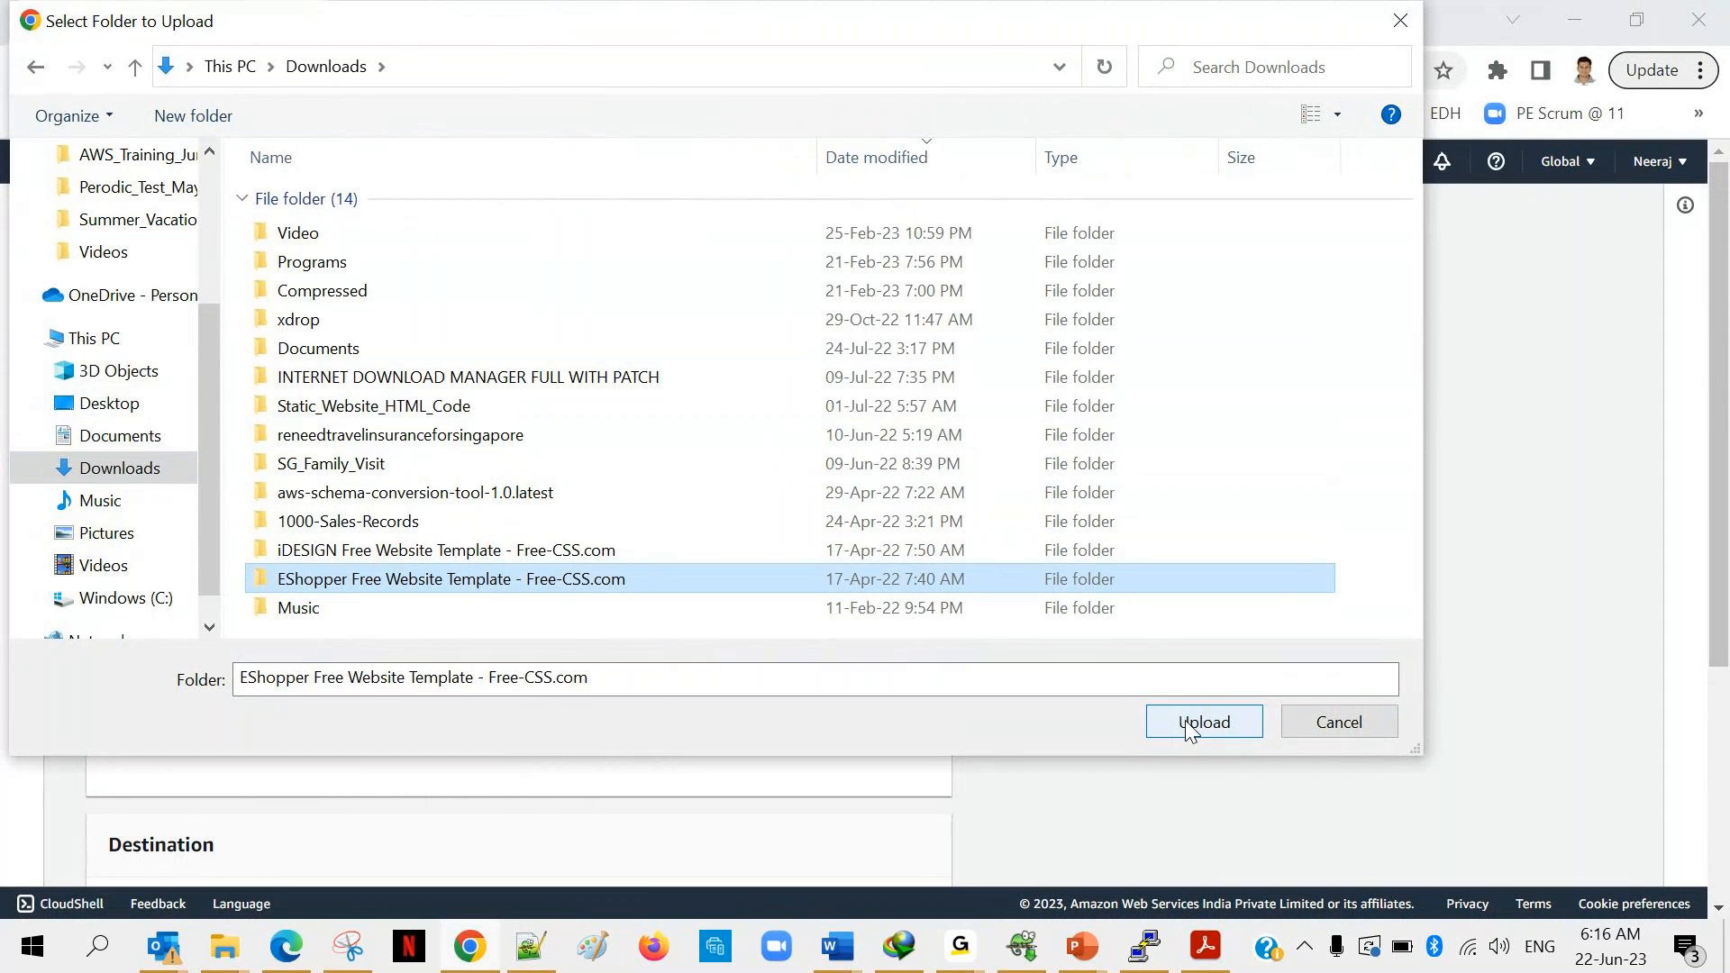
click(1203, 722)
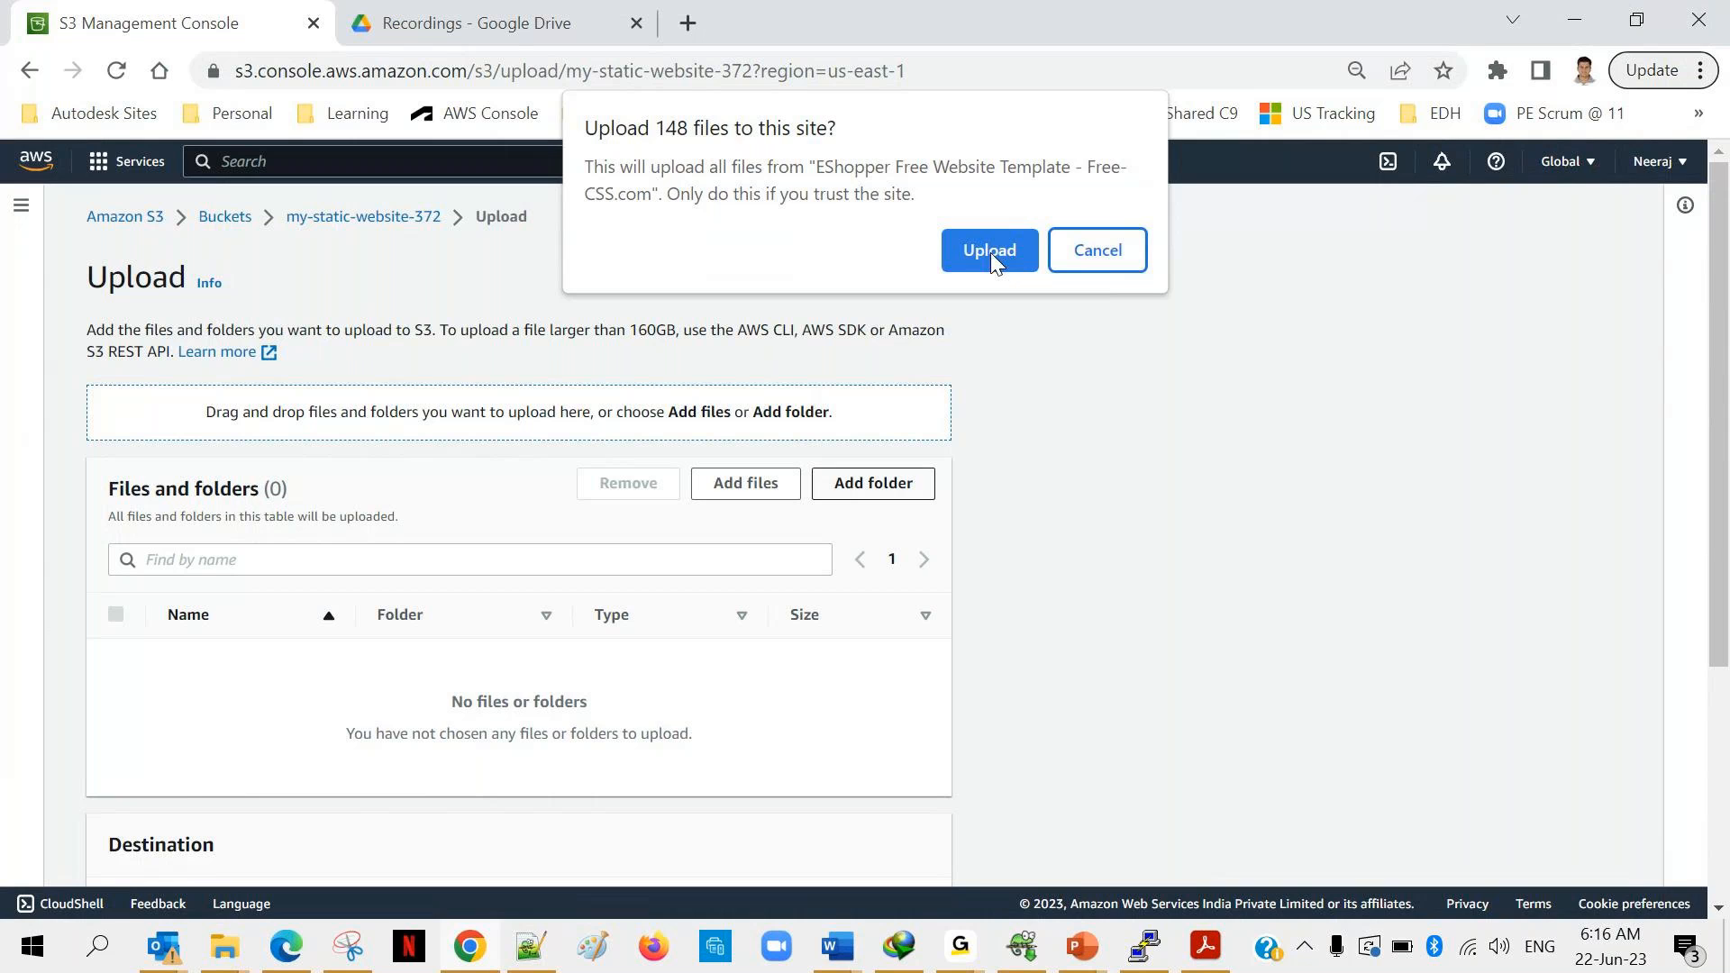
Approve all 148 EShopper files, review the file list, and start the upload.
click(988, 250)
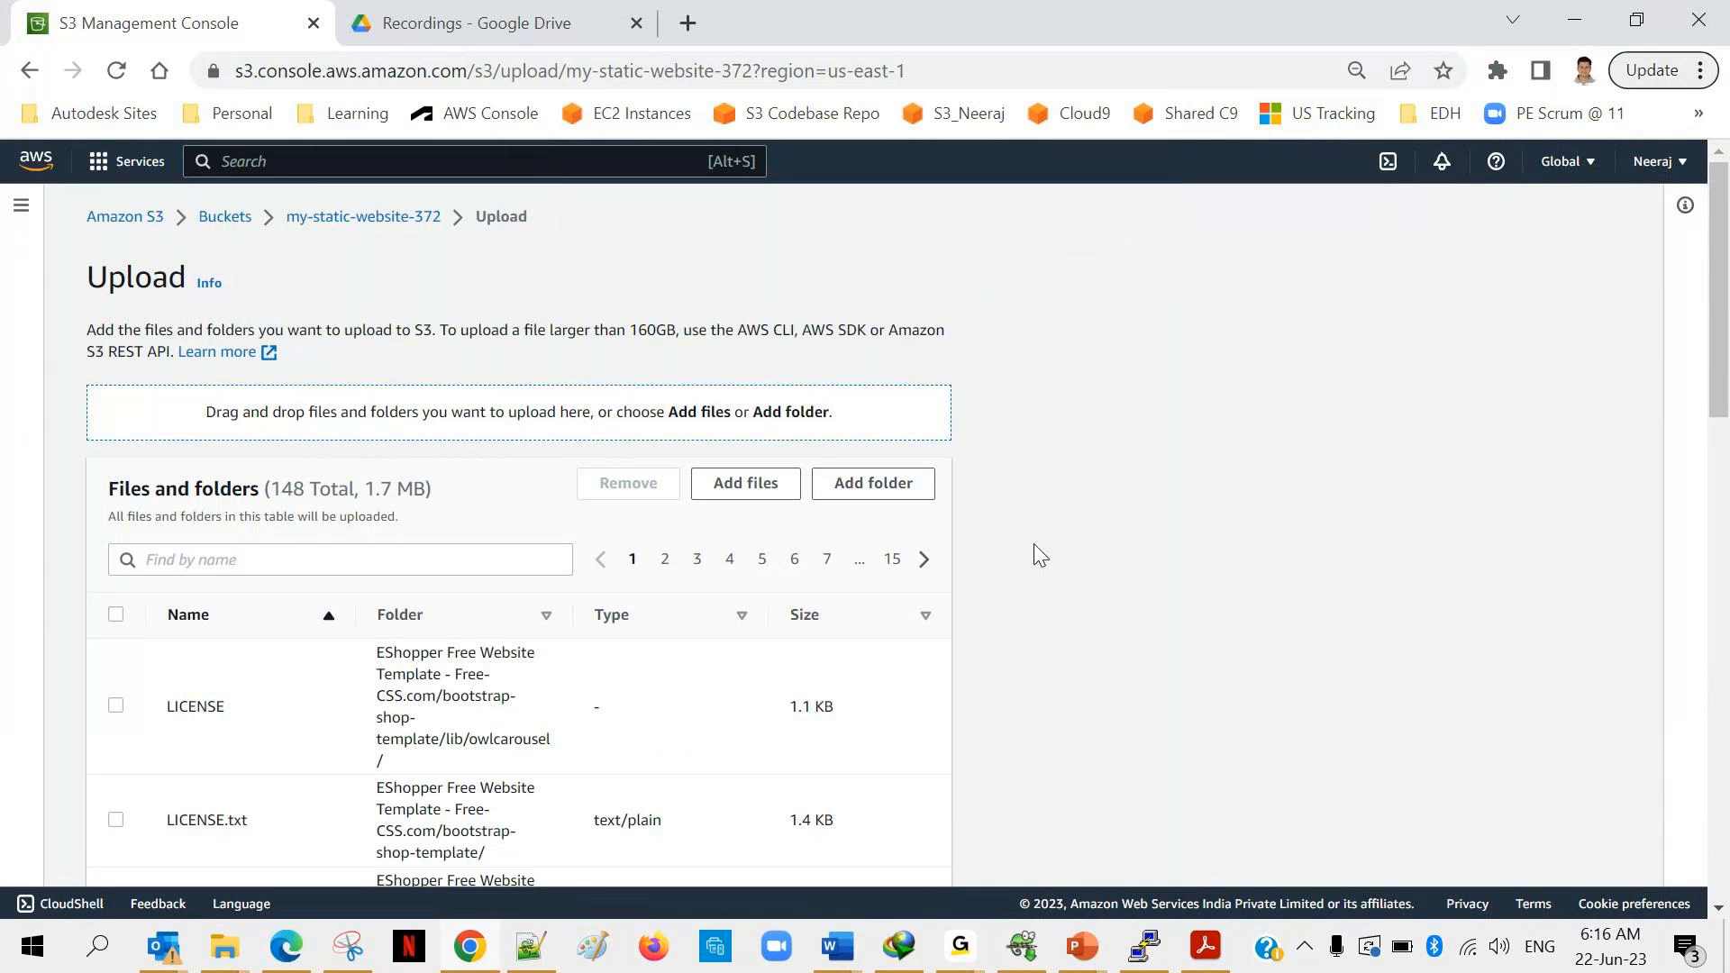
mouse_move(215, 537)
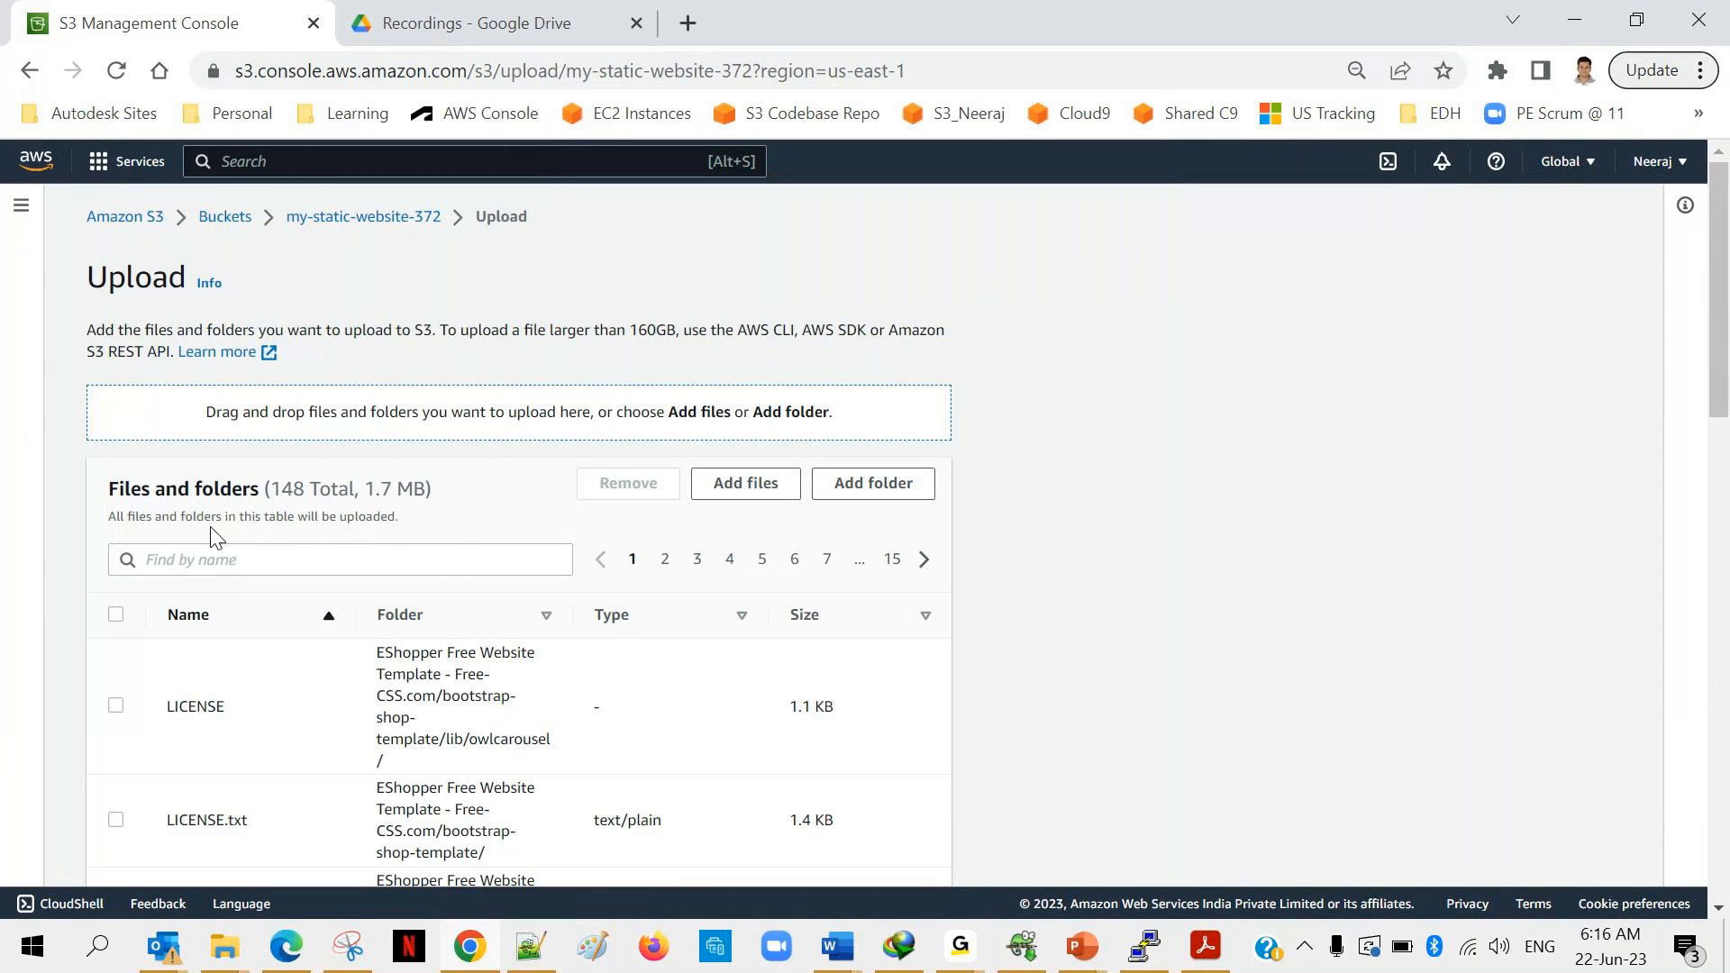
scroll(down, 3)
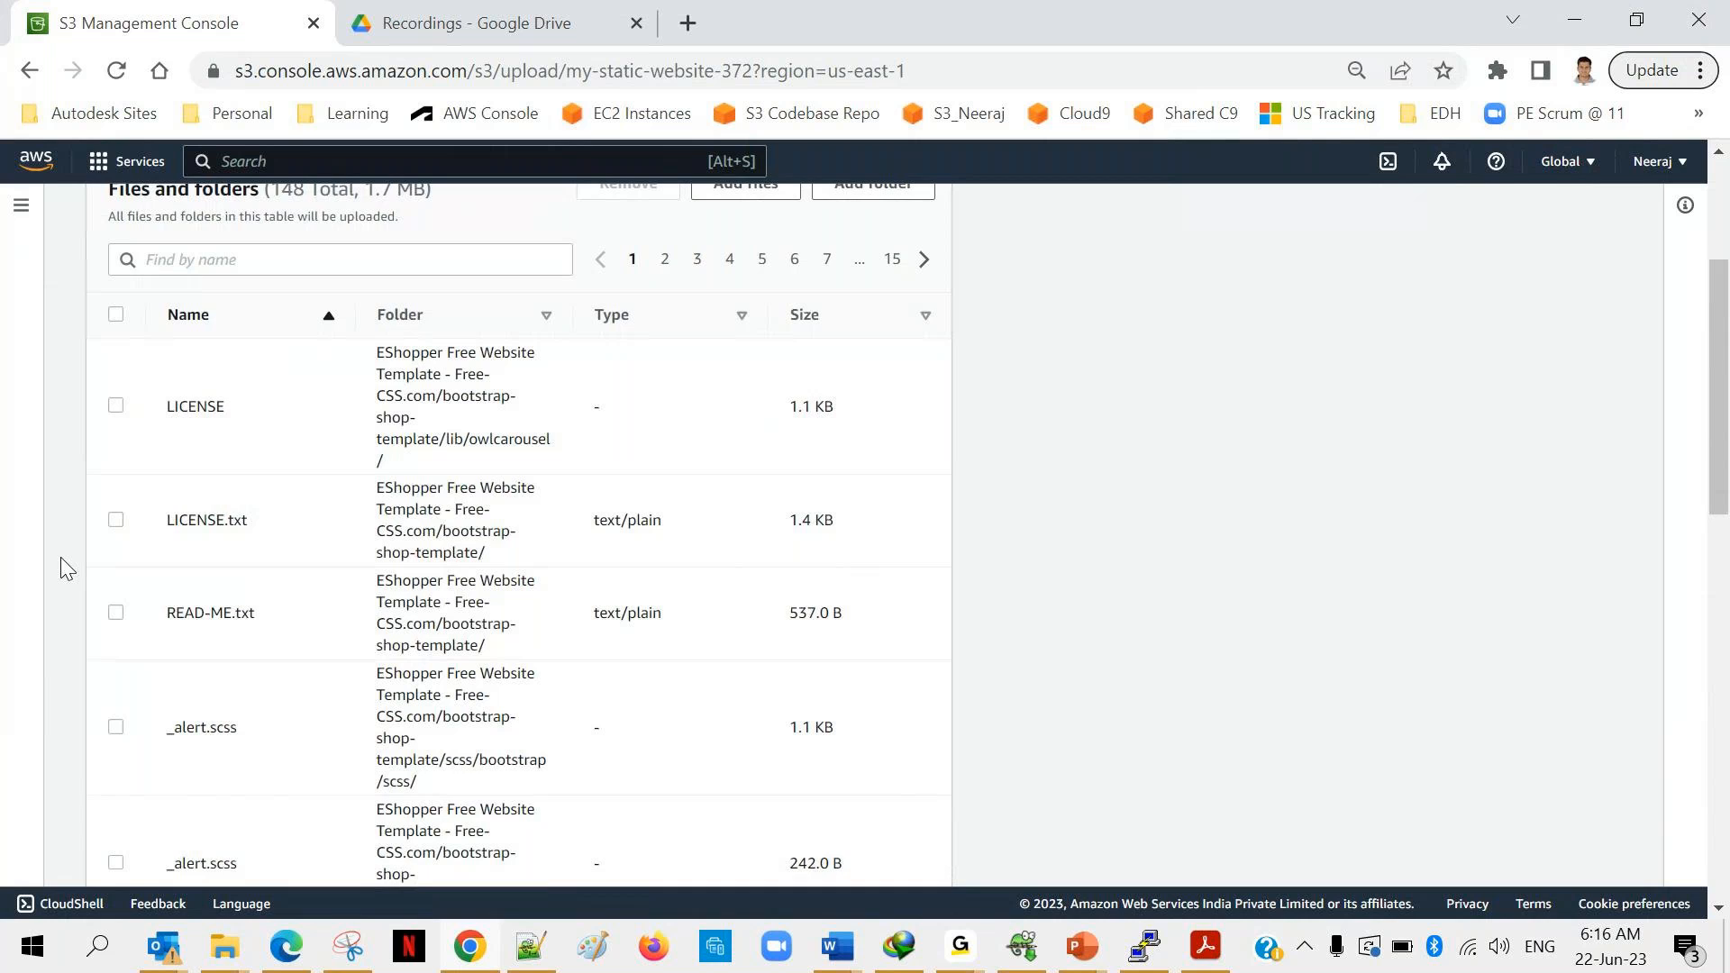
scroll(up, 3)
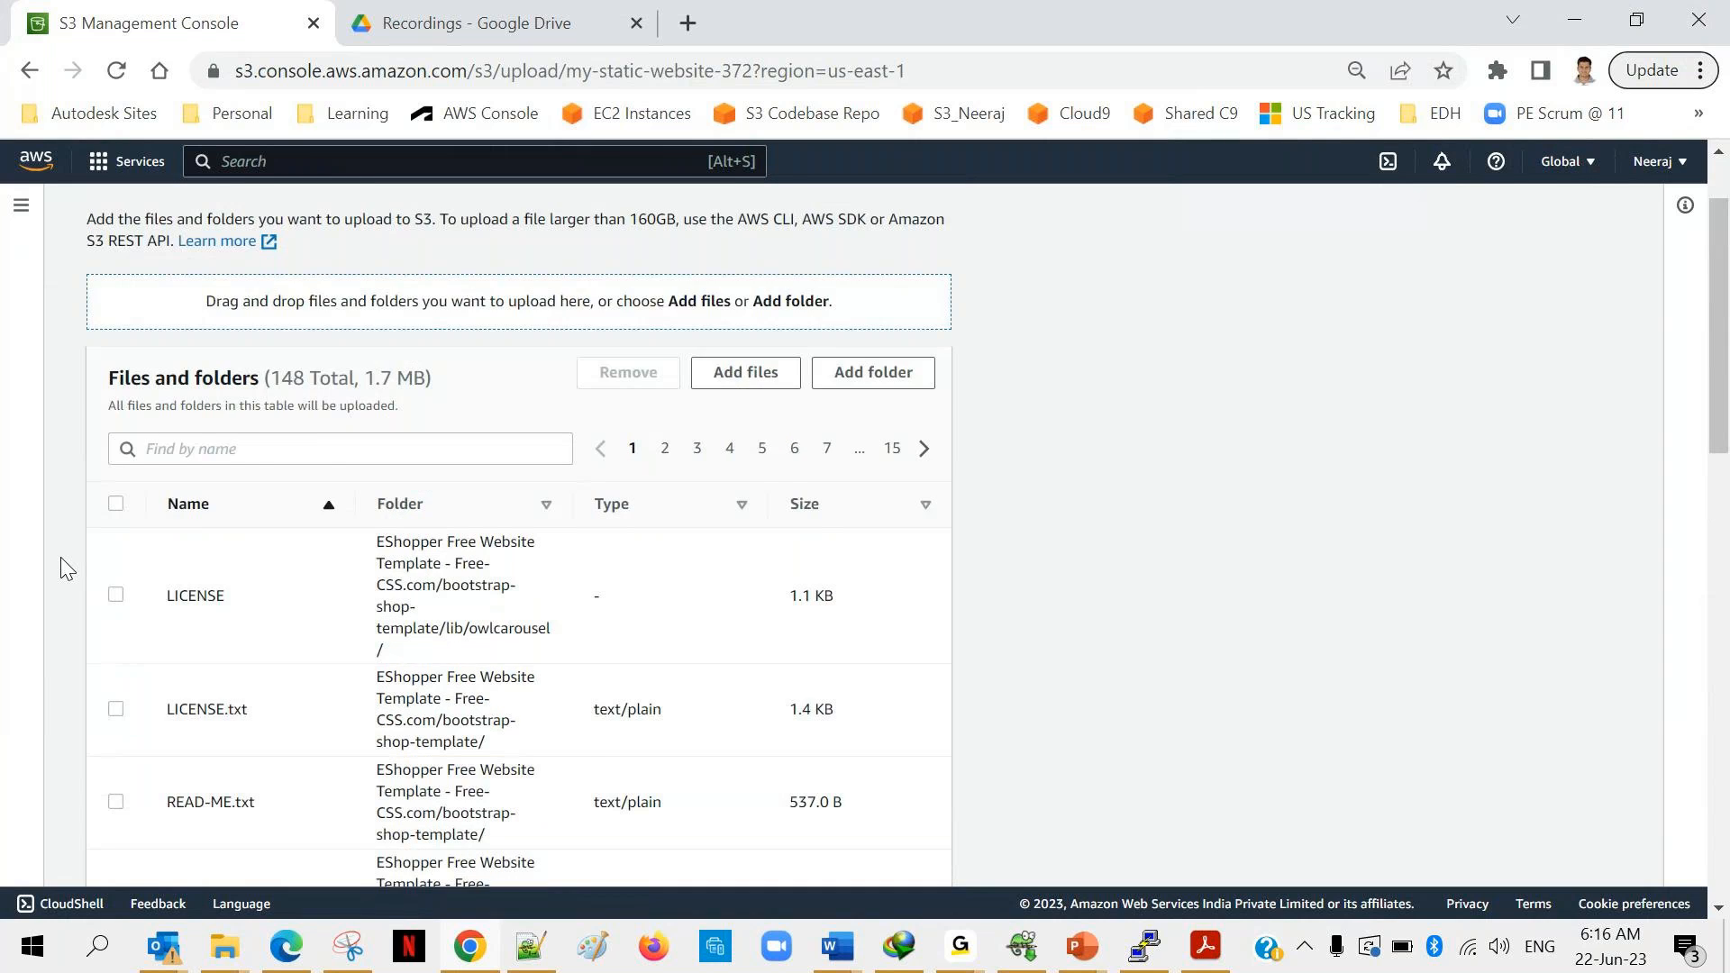
scroll(up, 3)
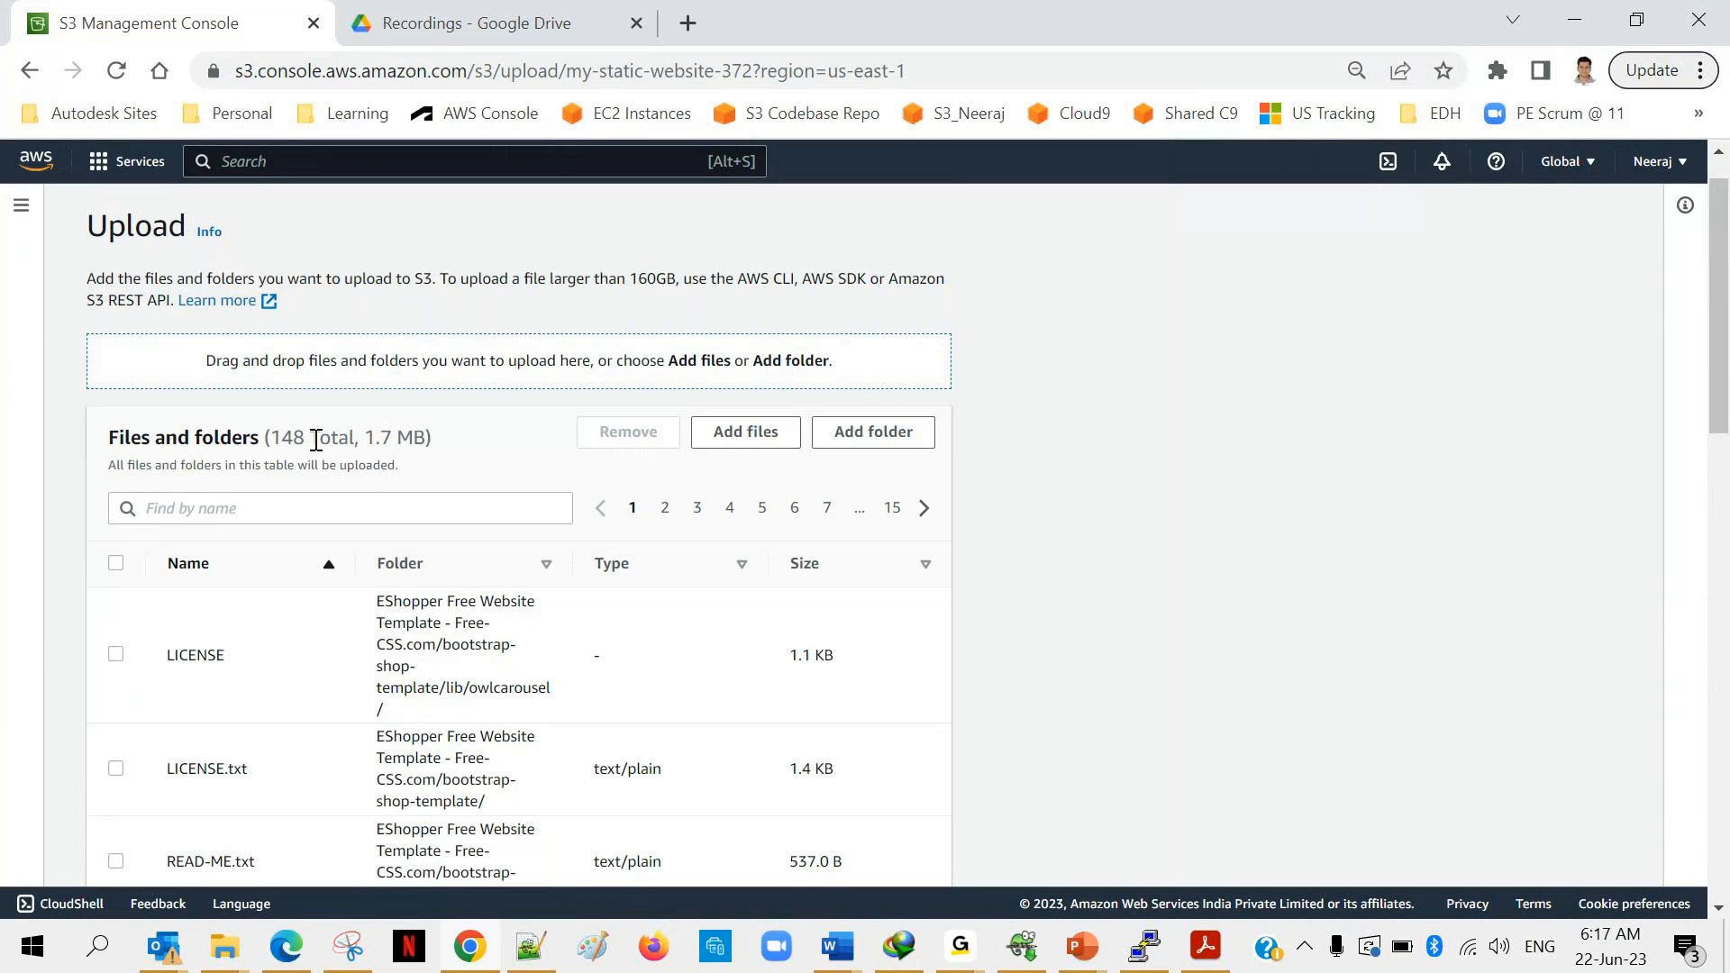
mouse_move(448, 645)
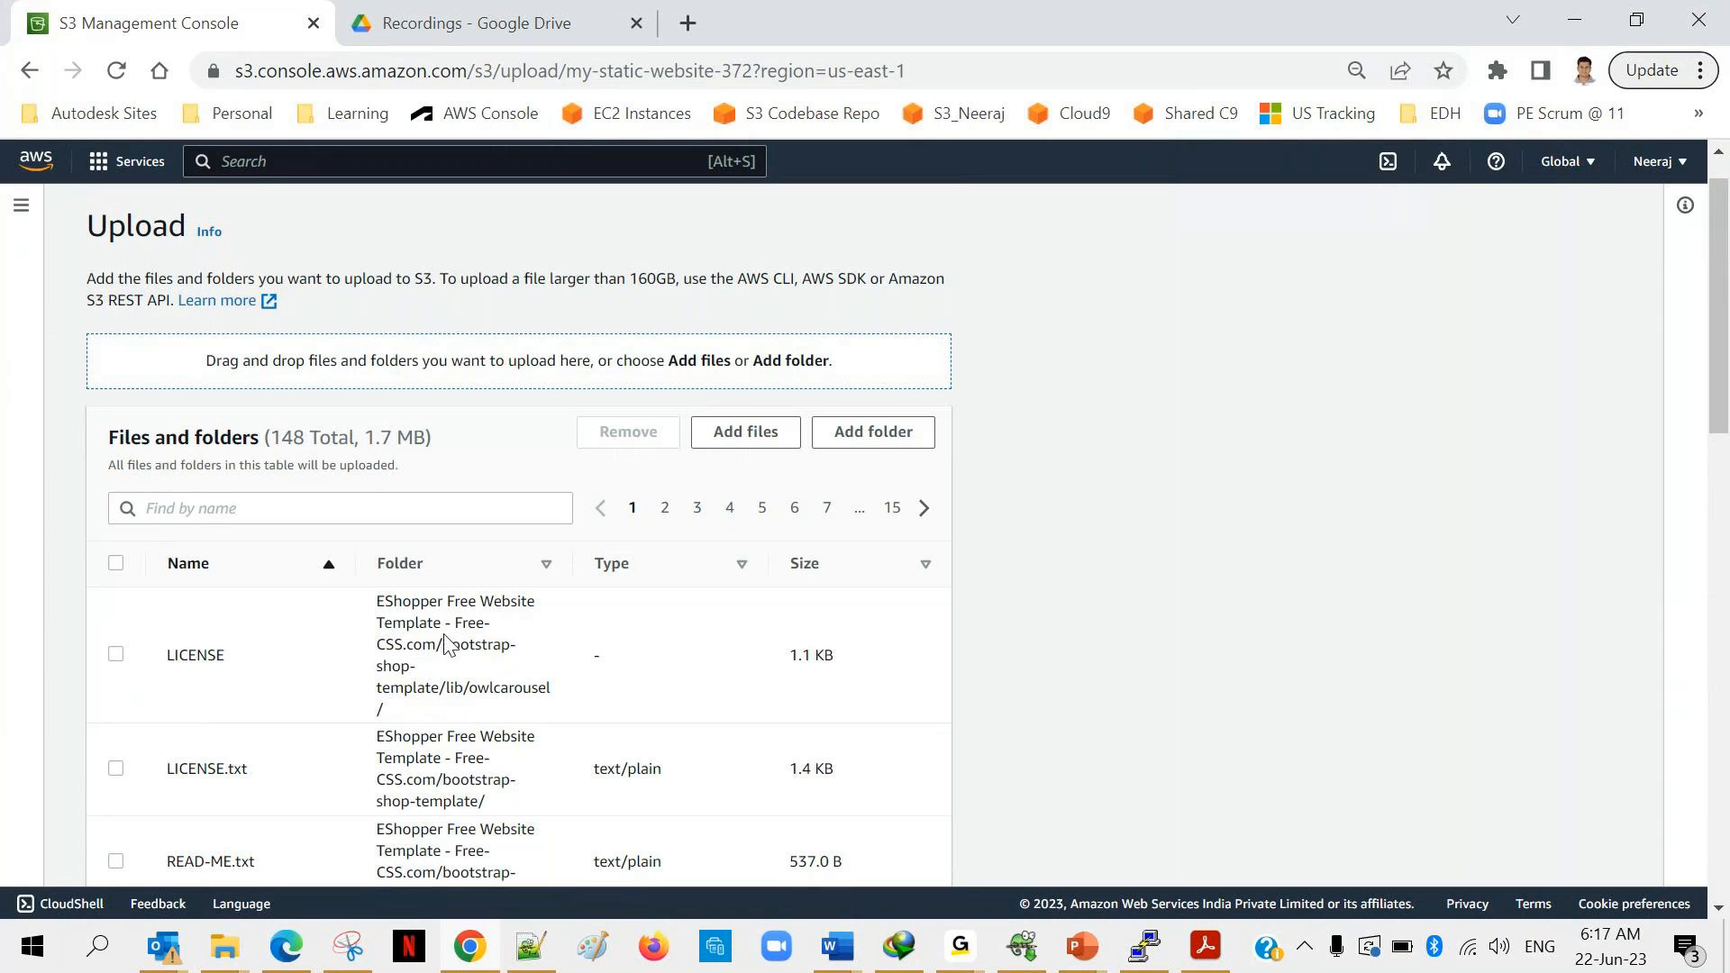
scroll(down, 3)
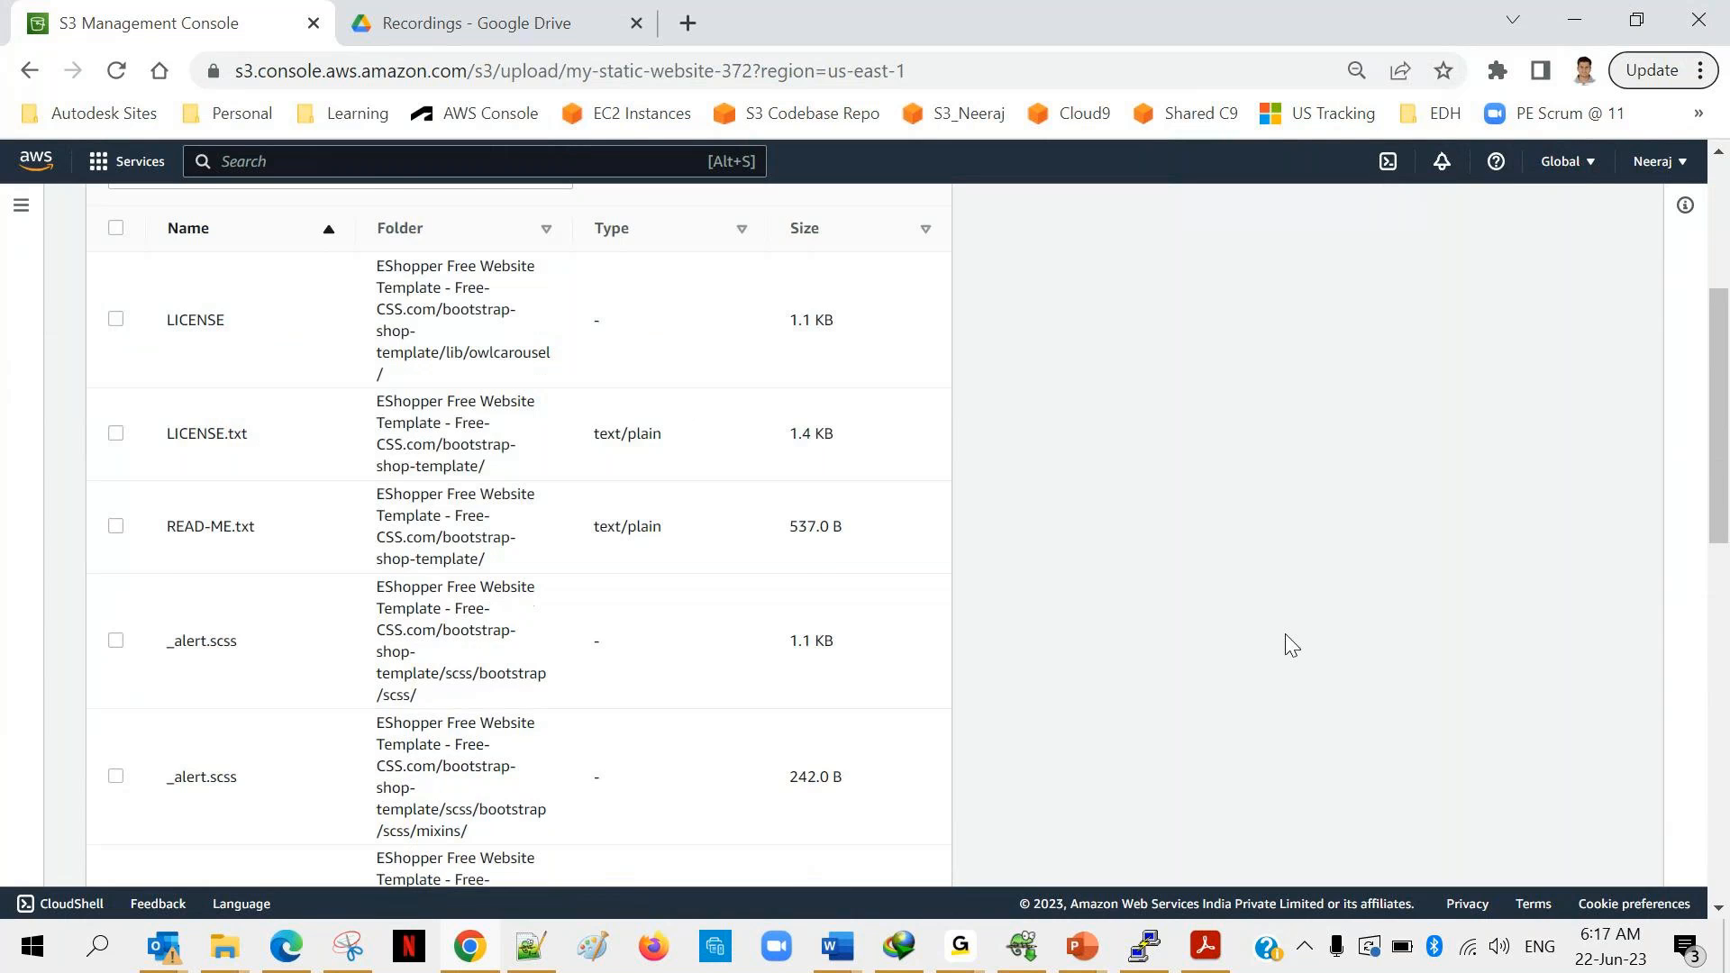
scroll(down, 3)
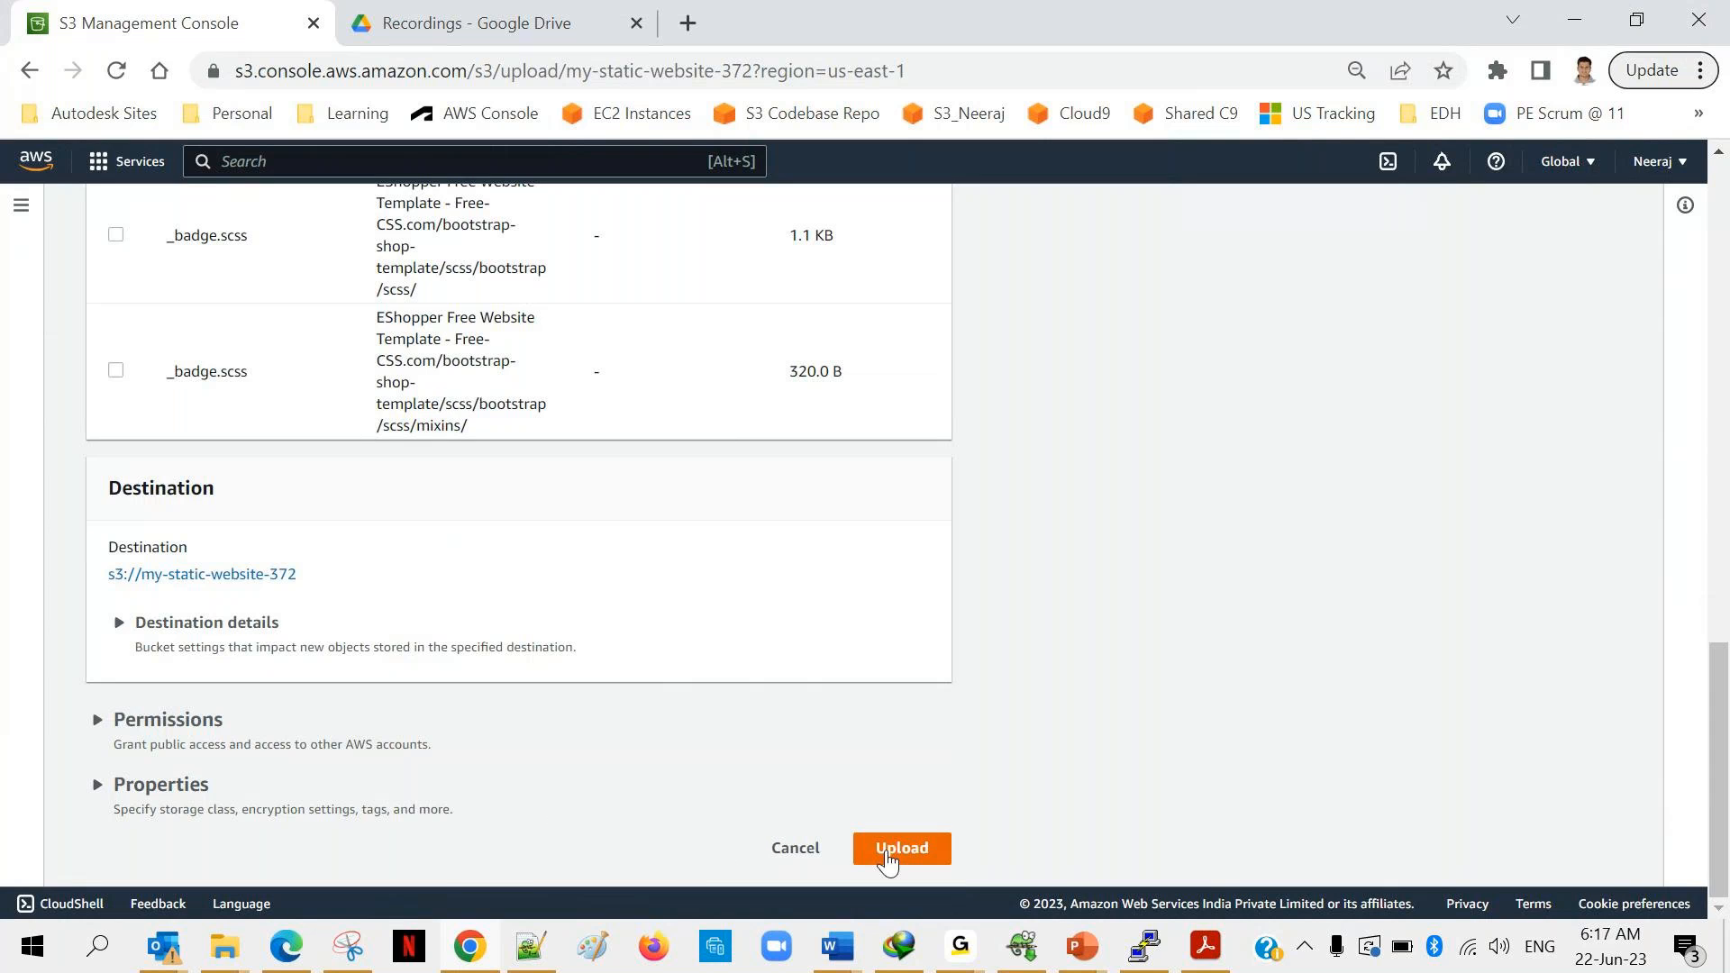
click(901, 847)
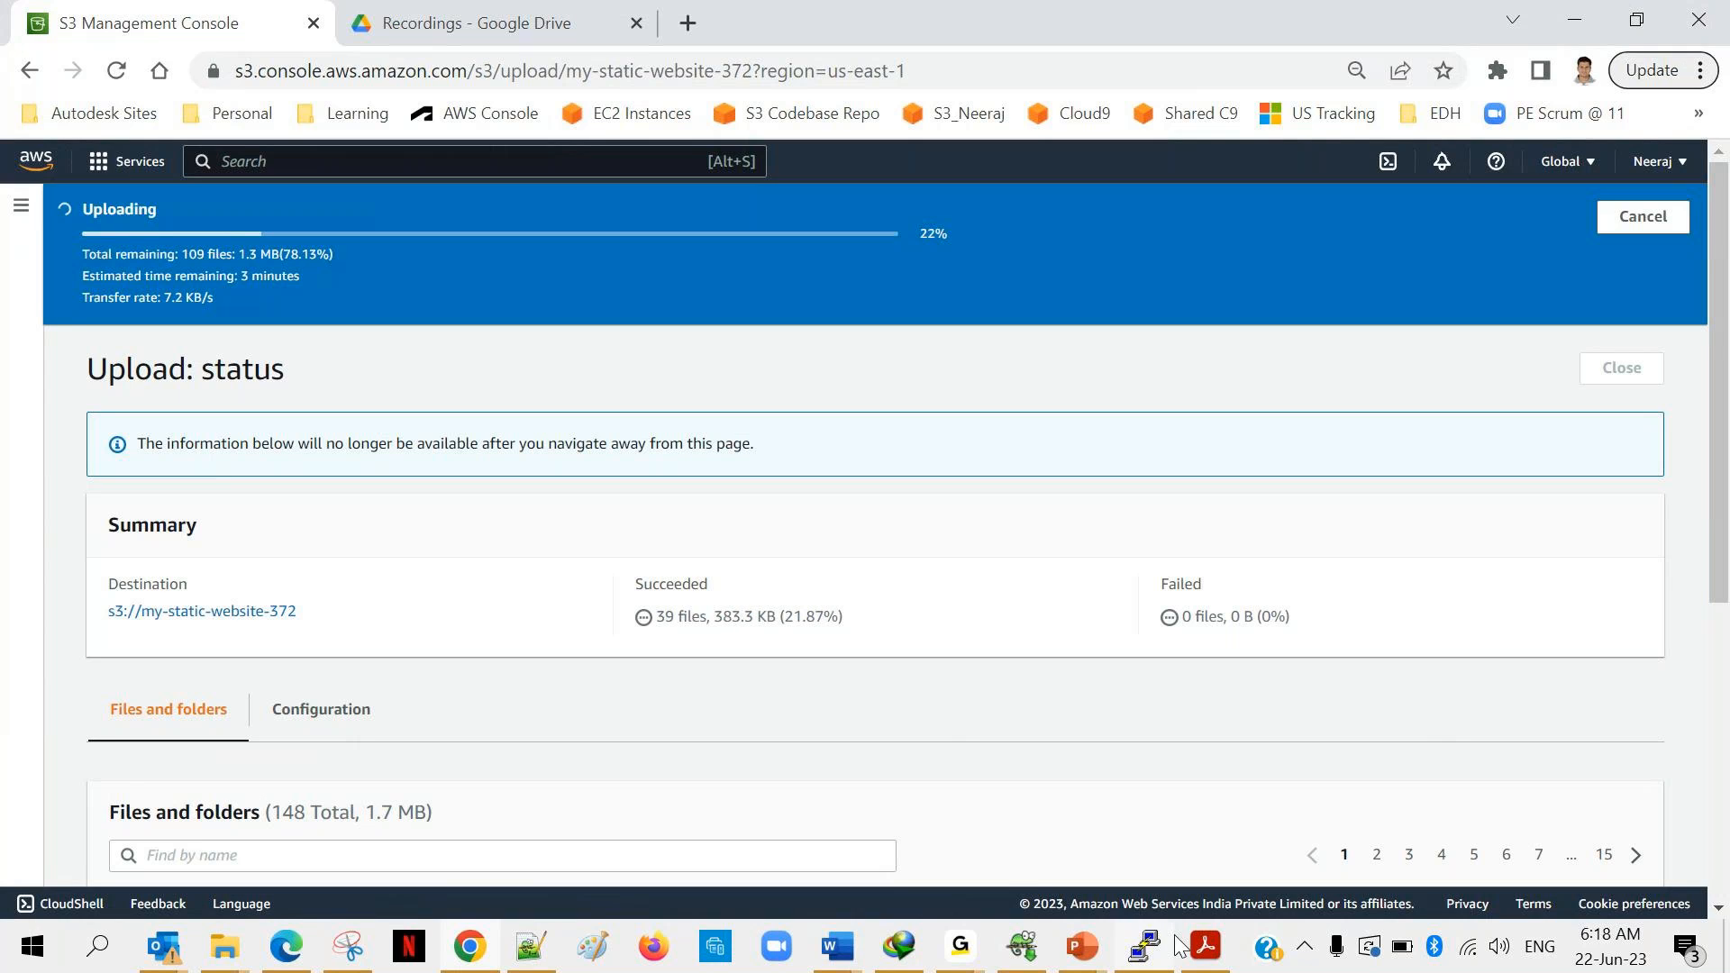
Switch to the S3 tutorial PDF and move to page 4 on the bucket policy.
click(1203, 947)
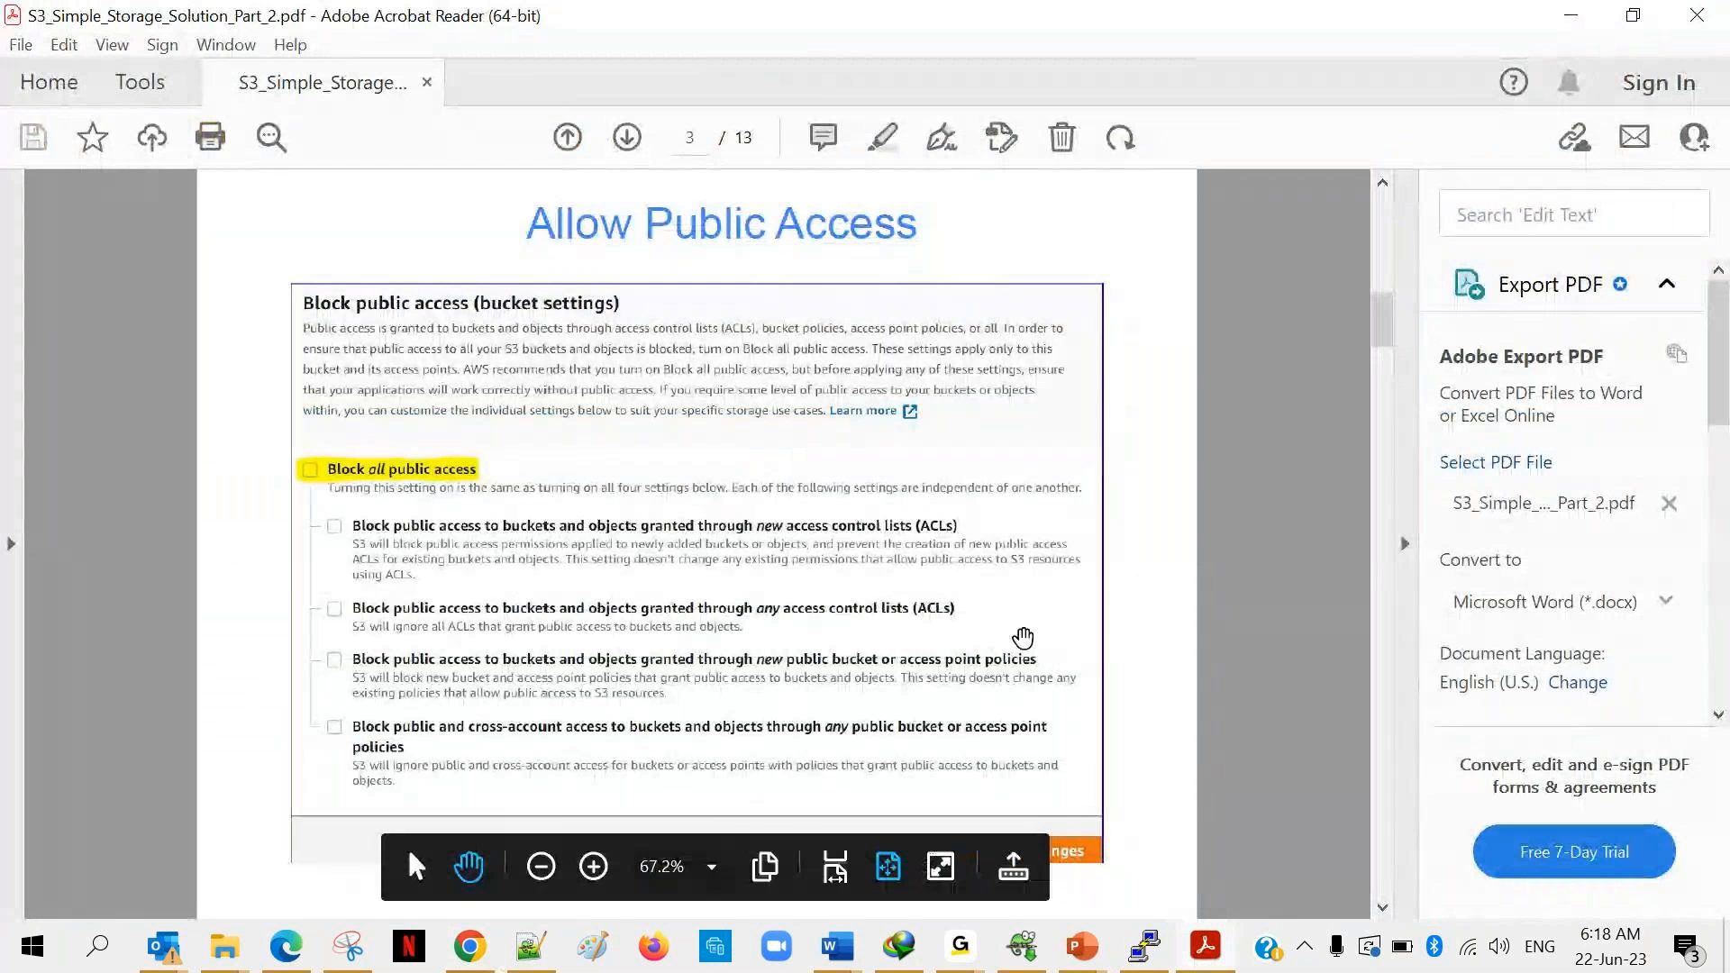
click(625, 137)
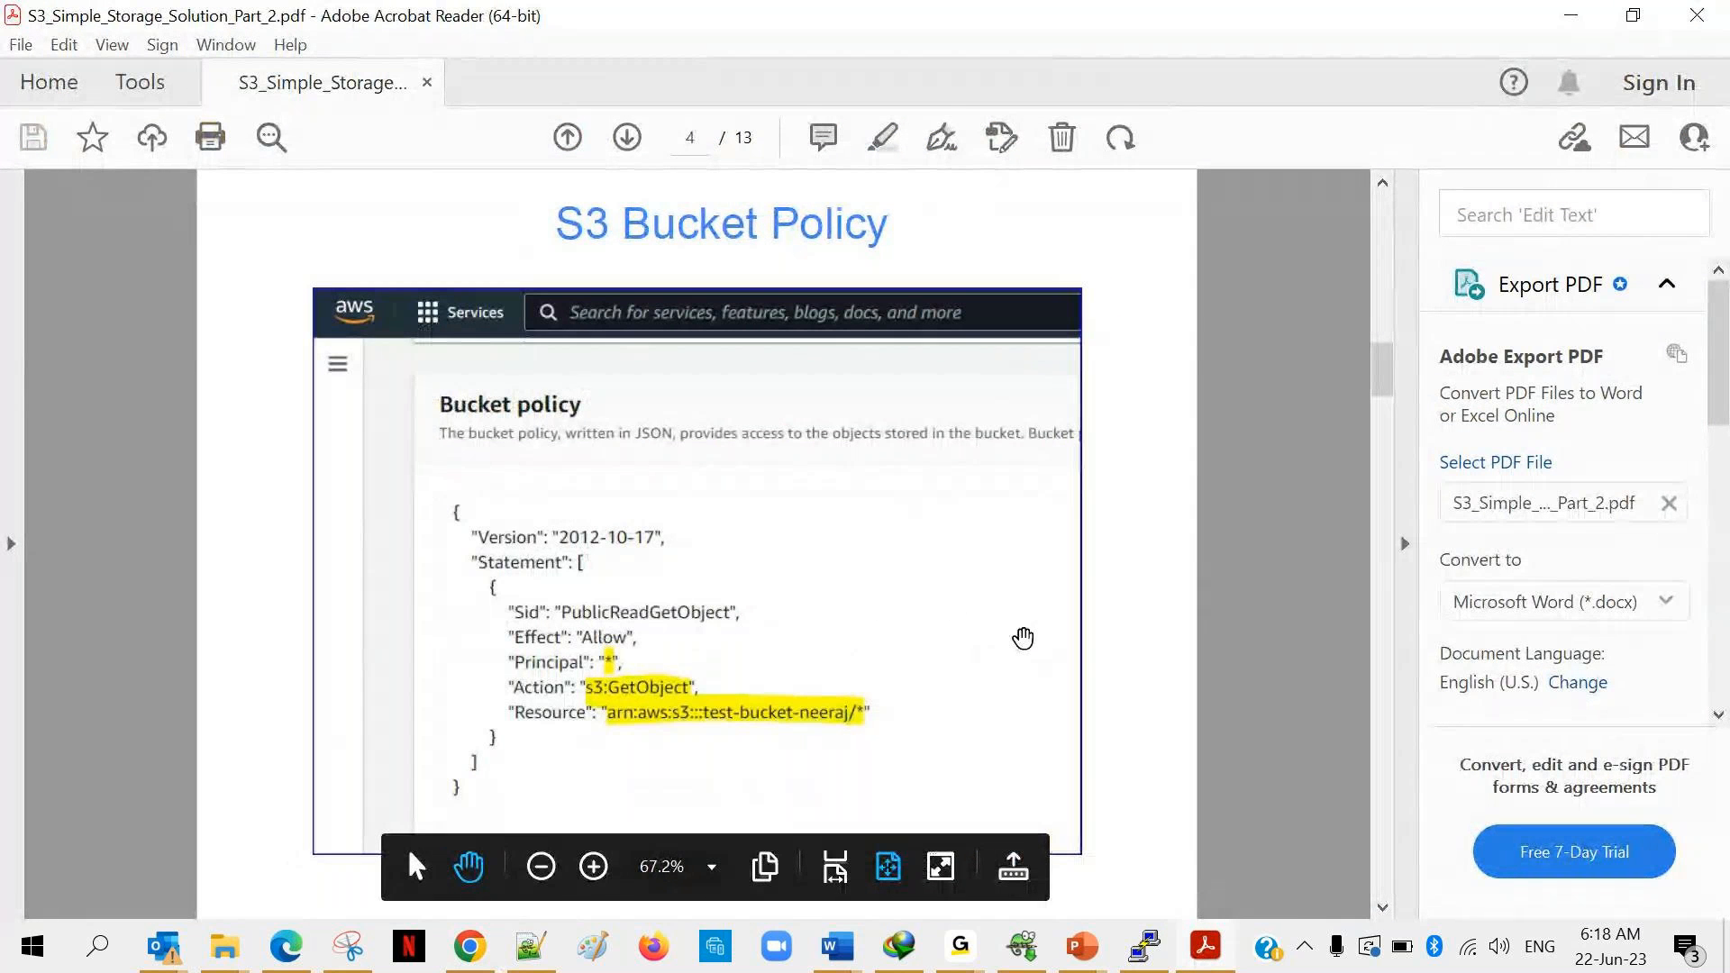
mouse_move(1118, 585)
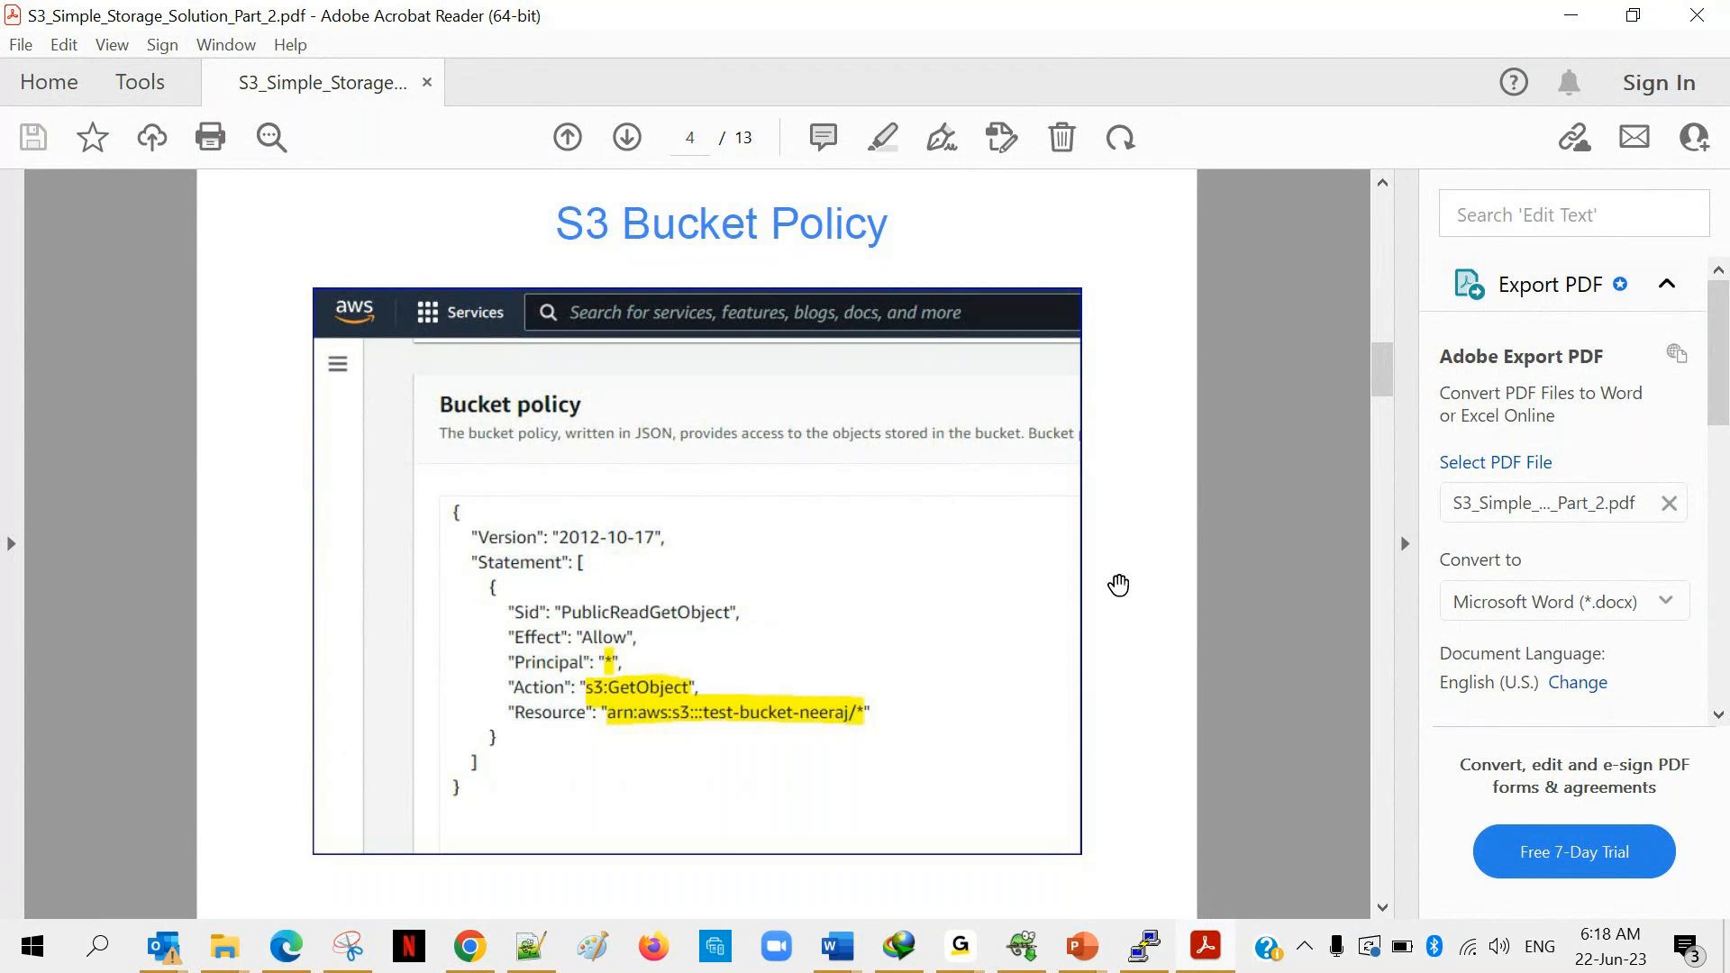
mouse_move(888, 585)
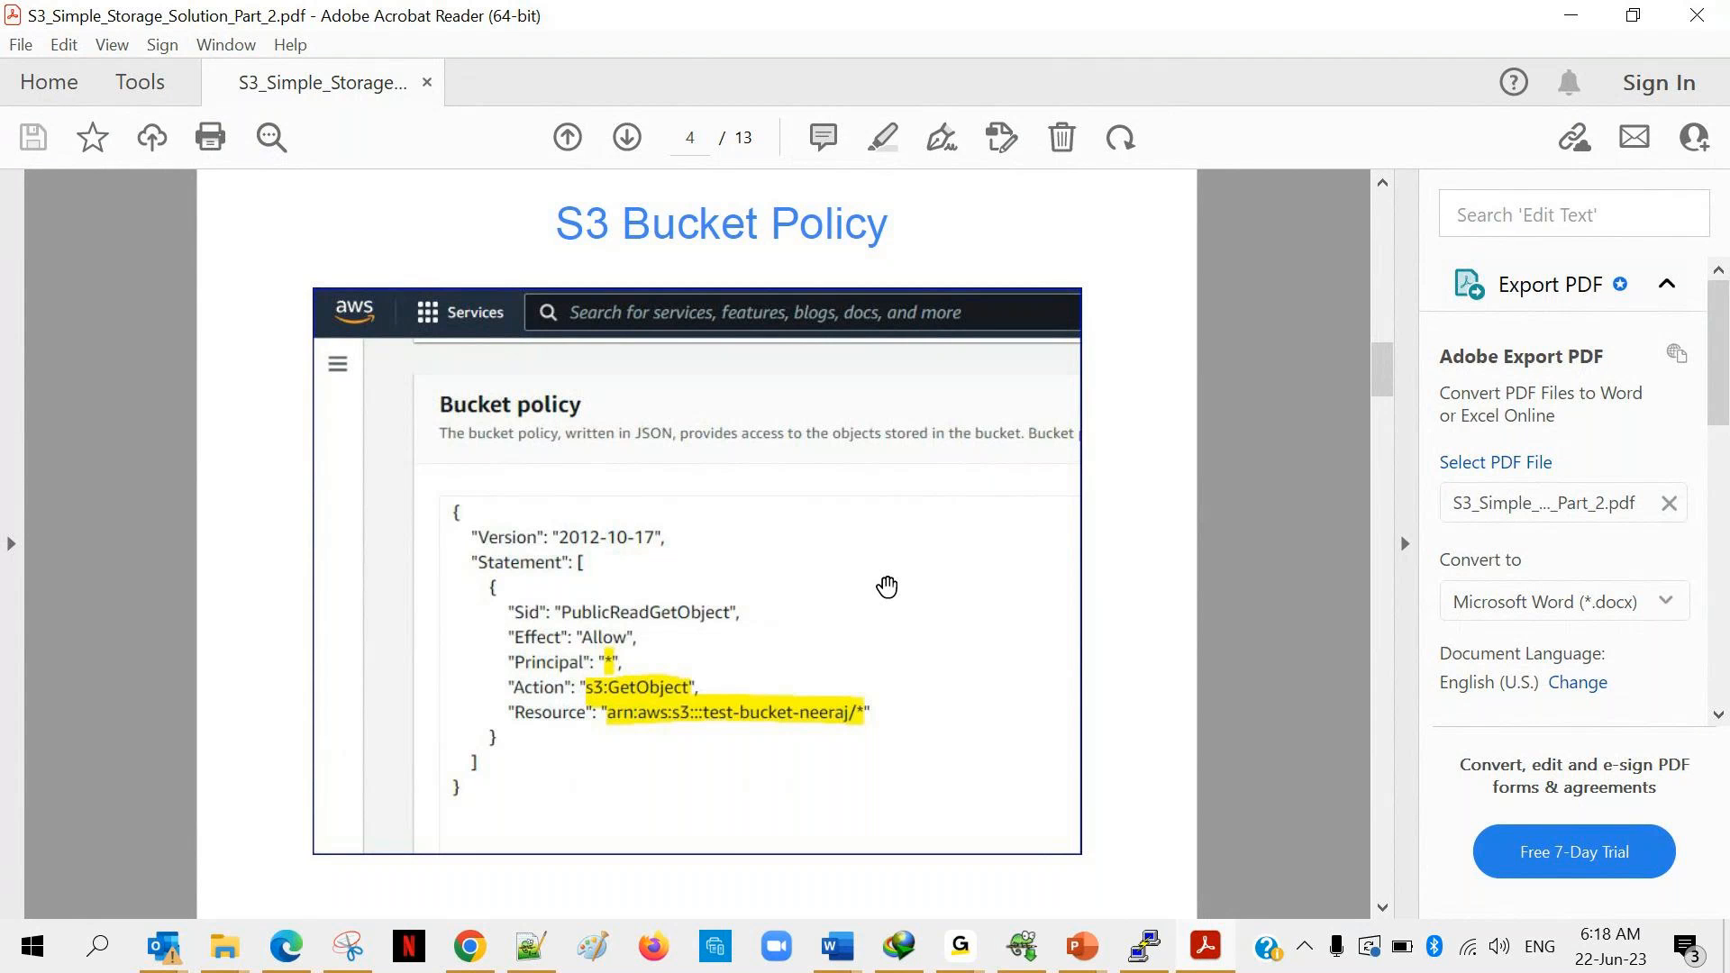
mouse_move(958, 766)
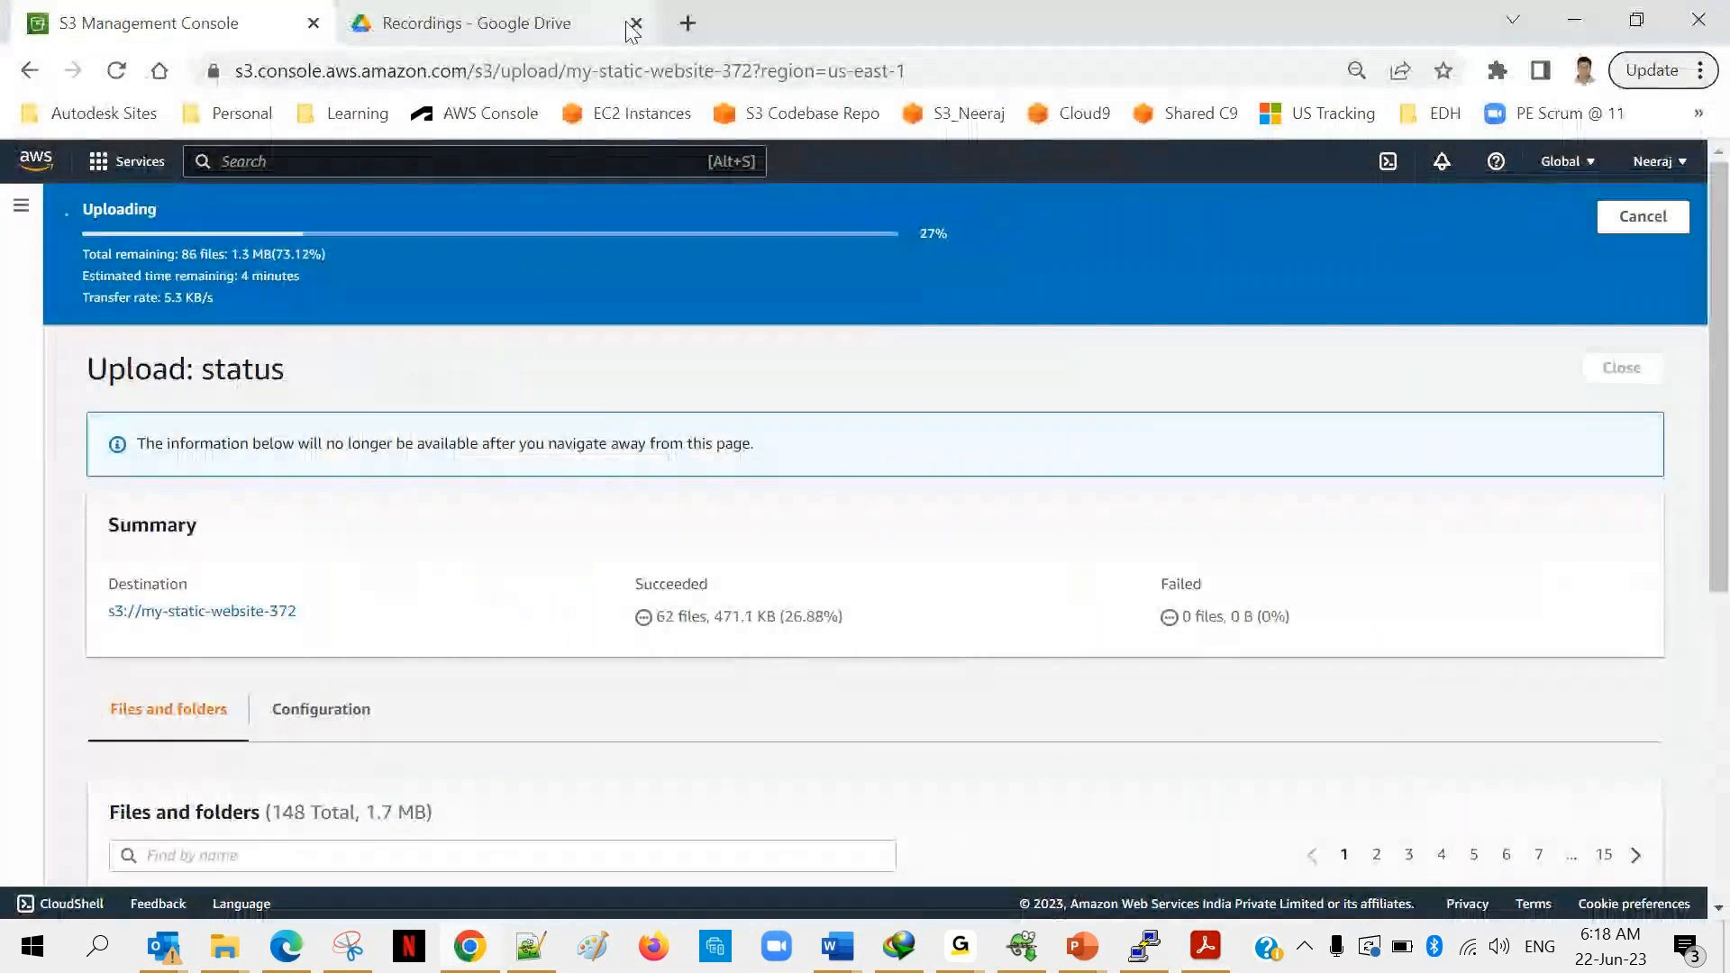
Search Google in a new tab for 's3 bucket policy for static website'.
click(687, 21)
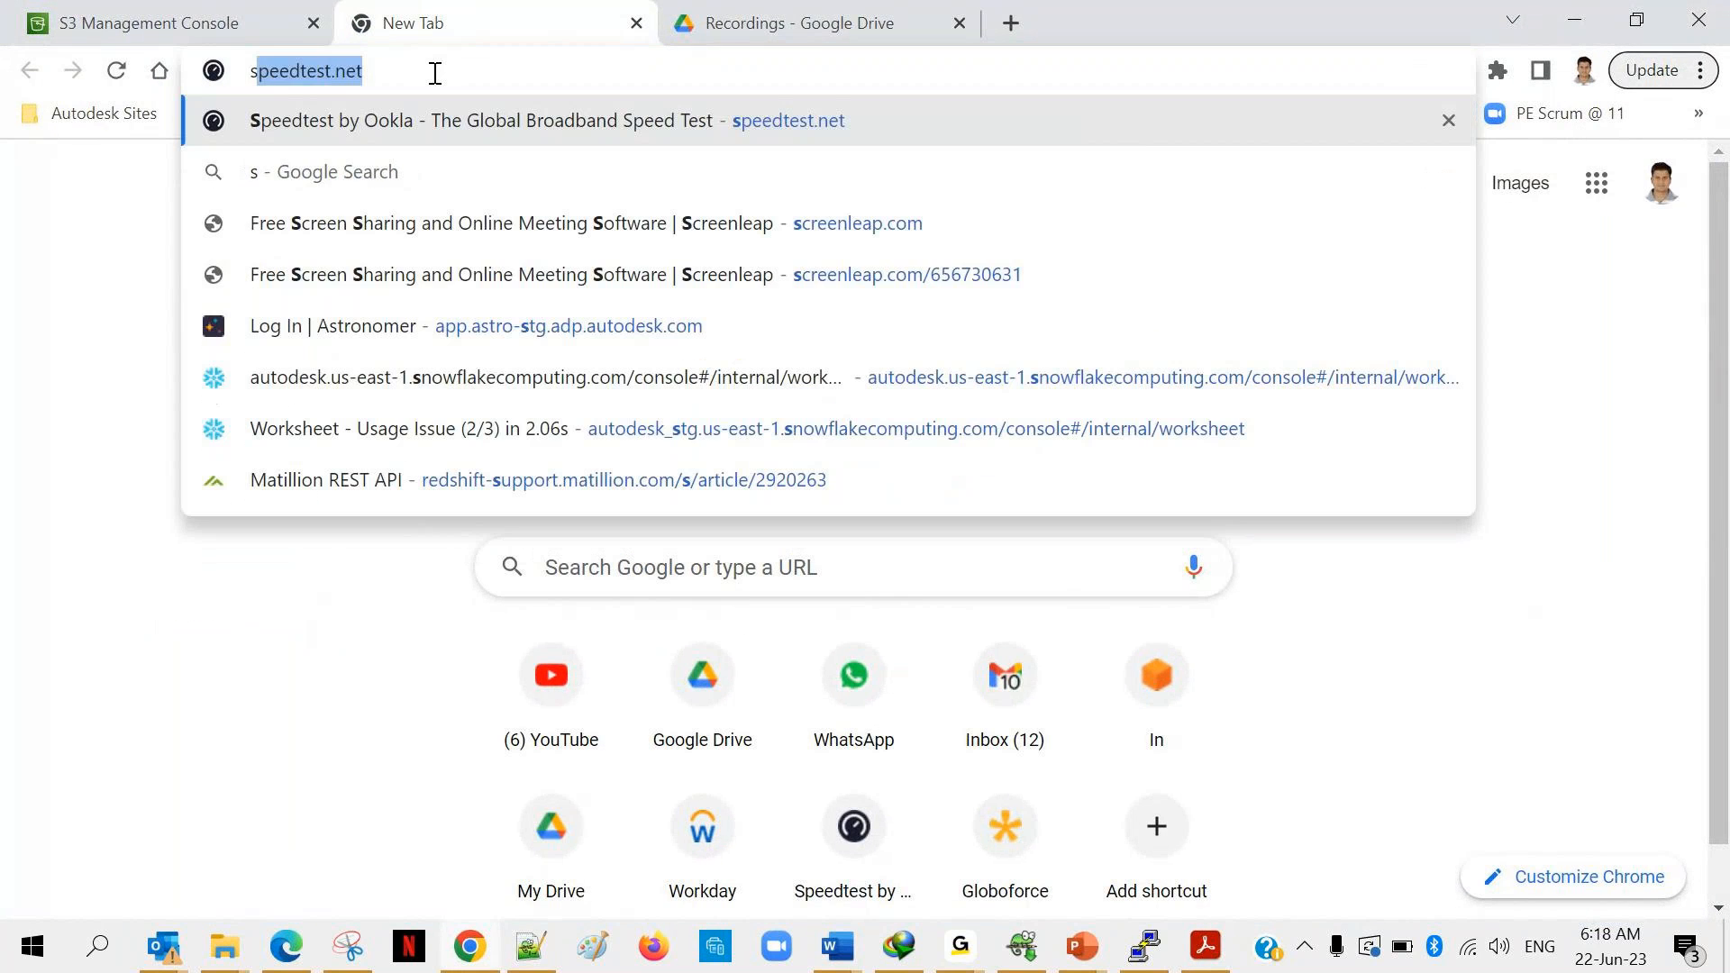
text(s3)
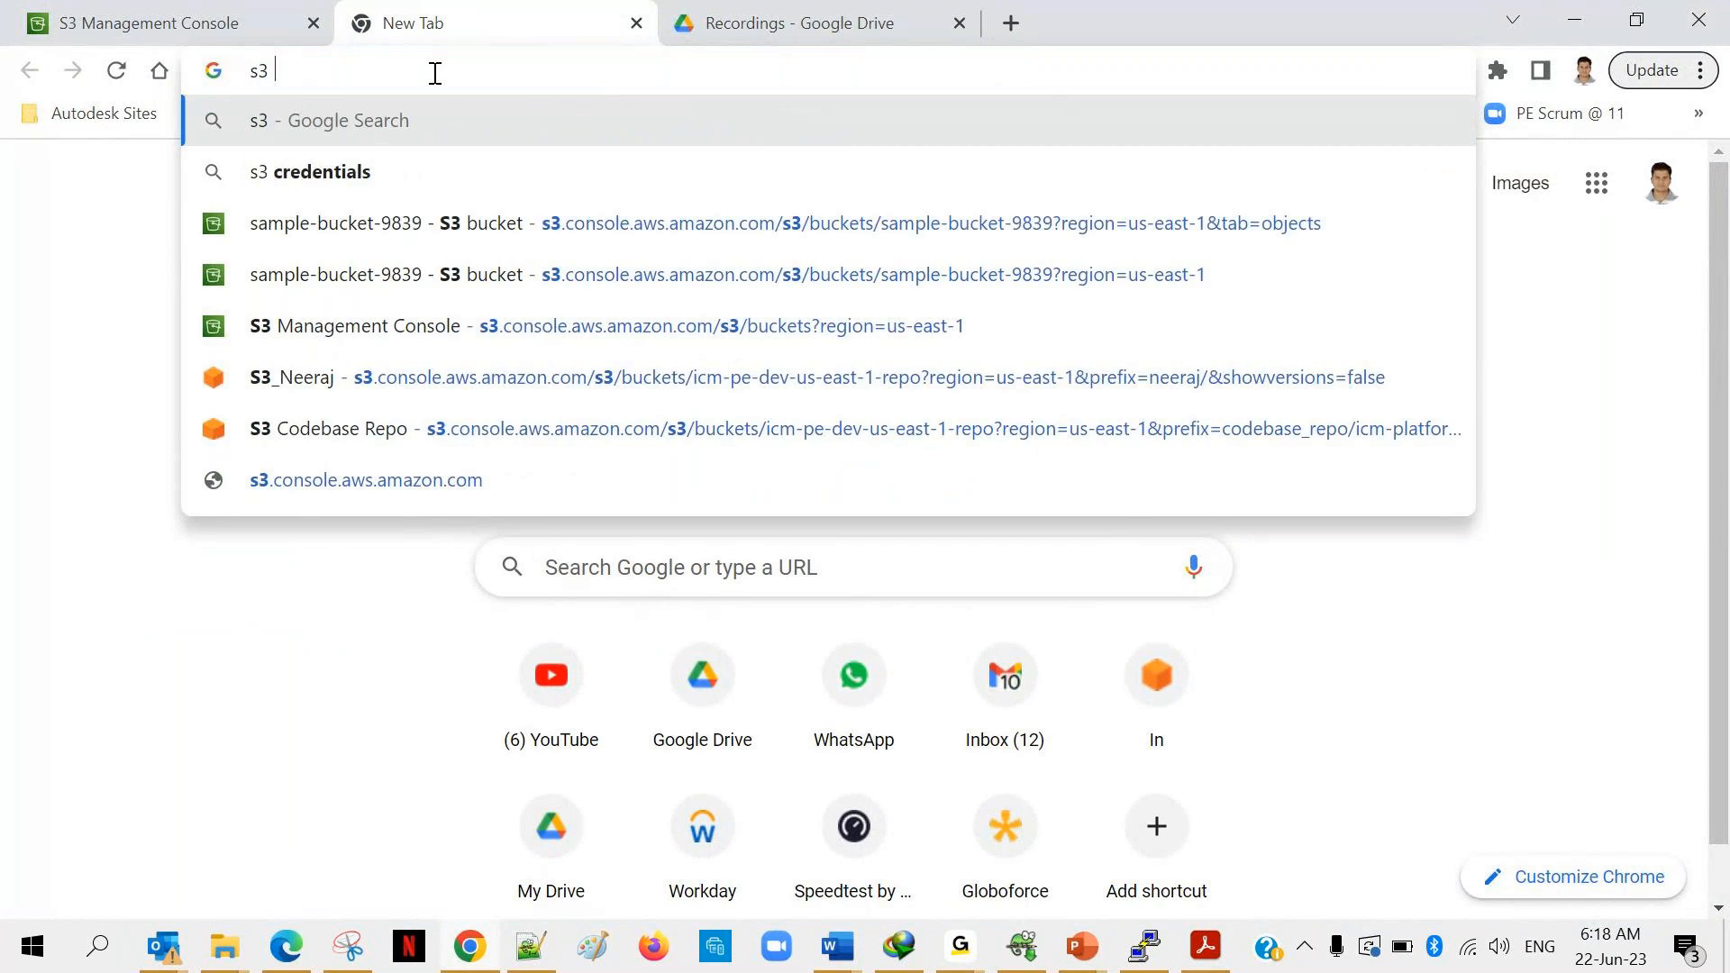
text(bucket policy fo)
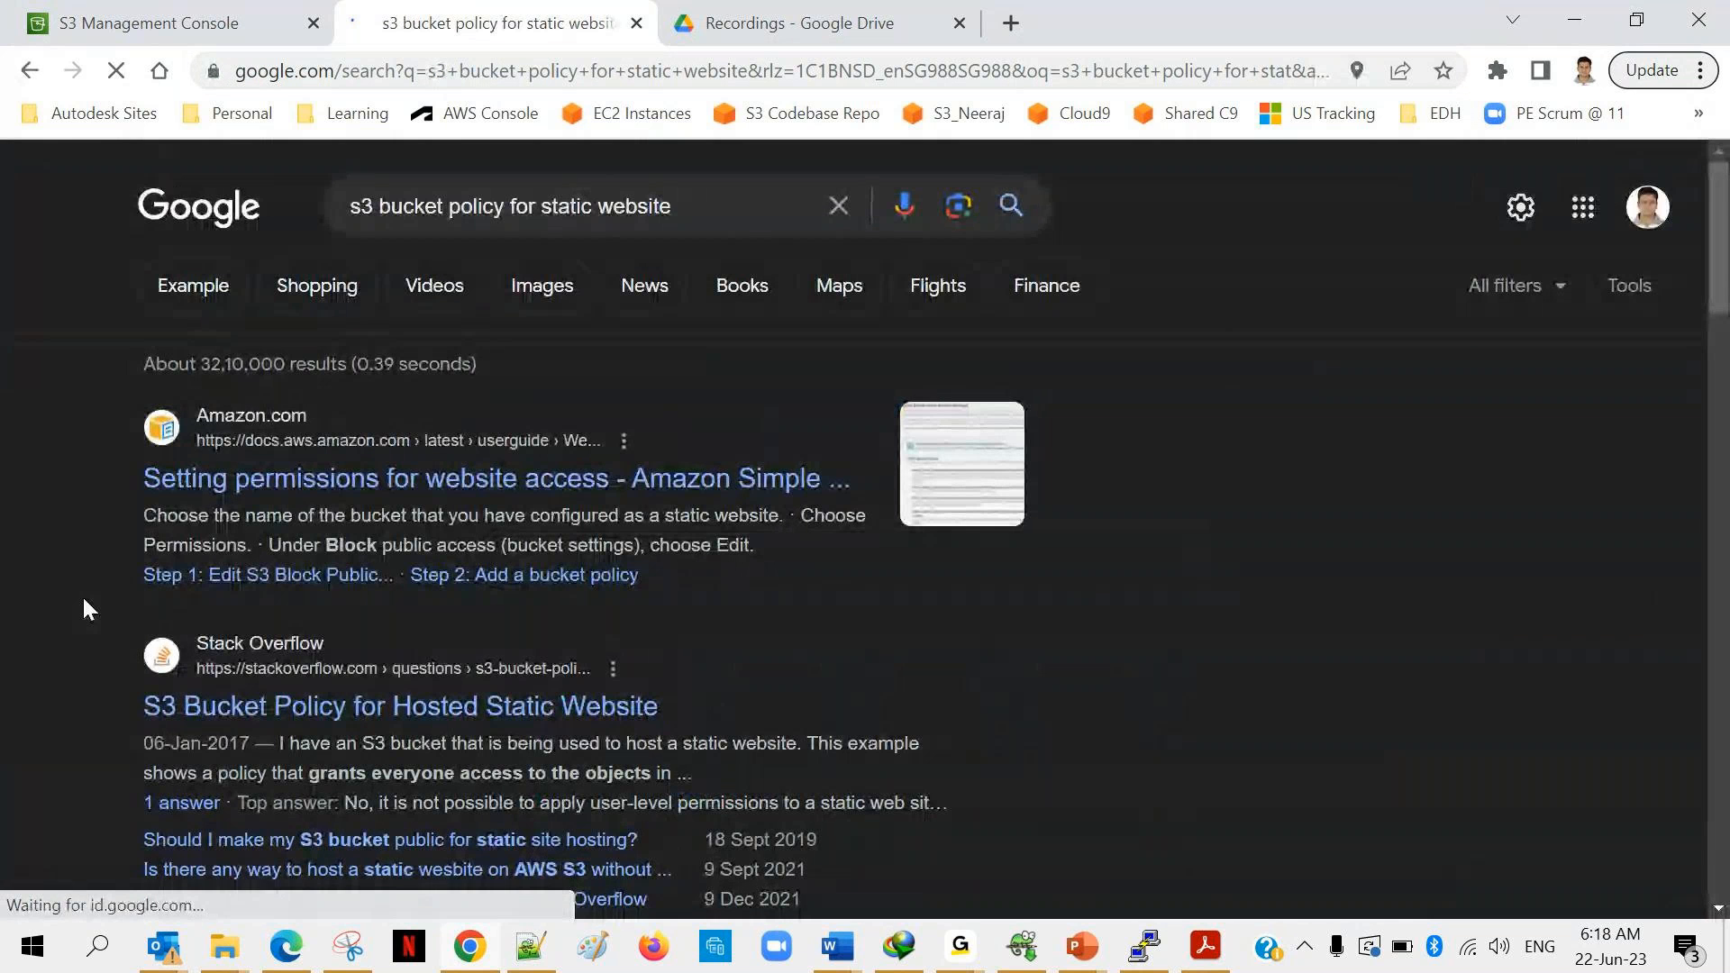
scroll(down, 3)
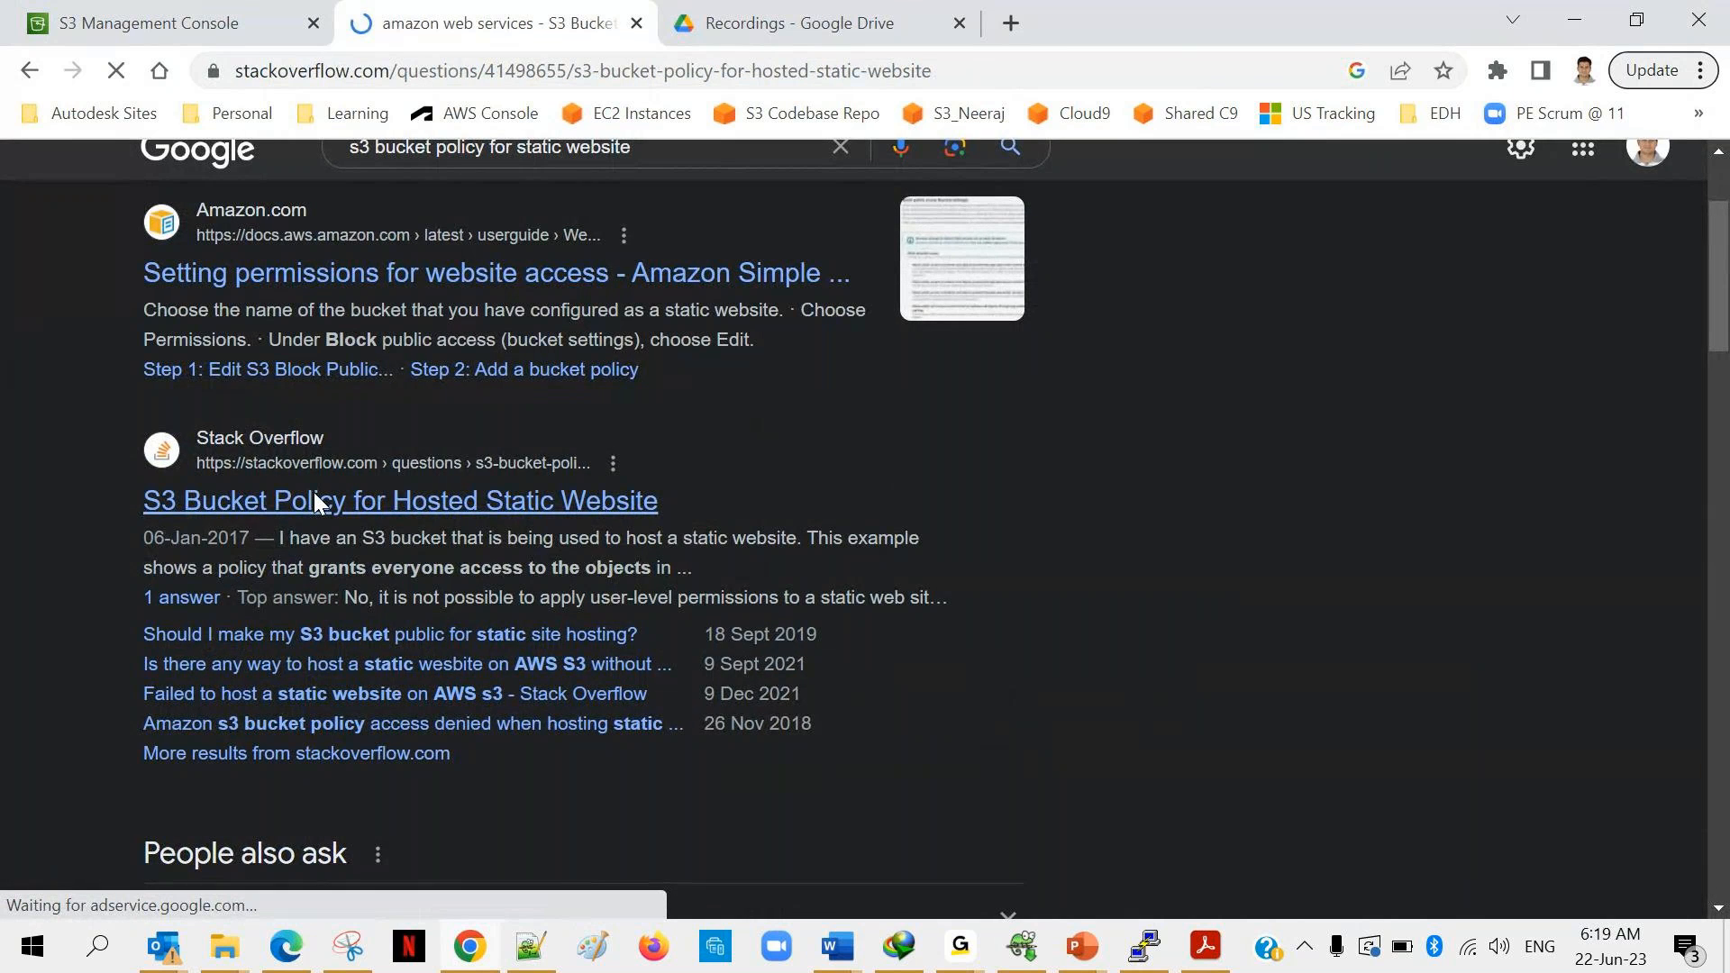
Read the Stack Overflow answer on static-site bucket policies, then return to the results.
click(399, 500)
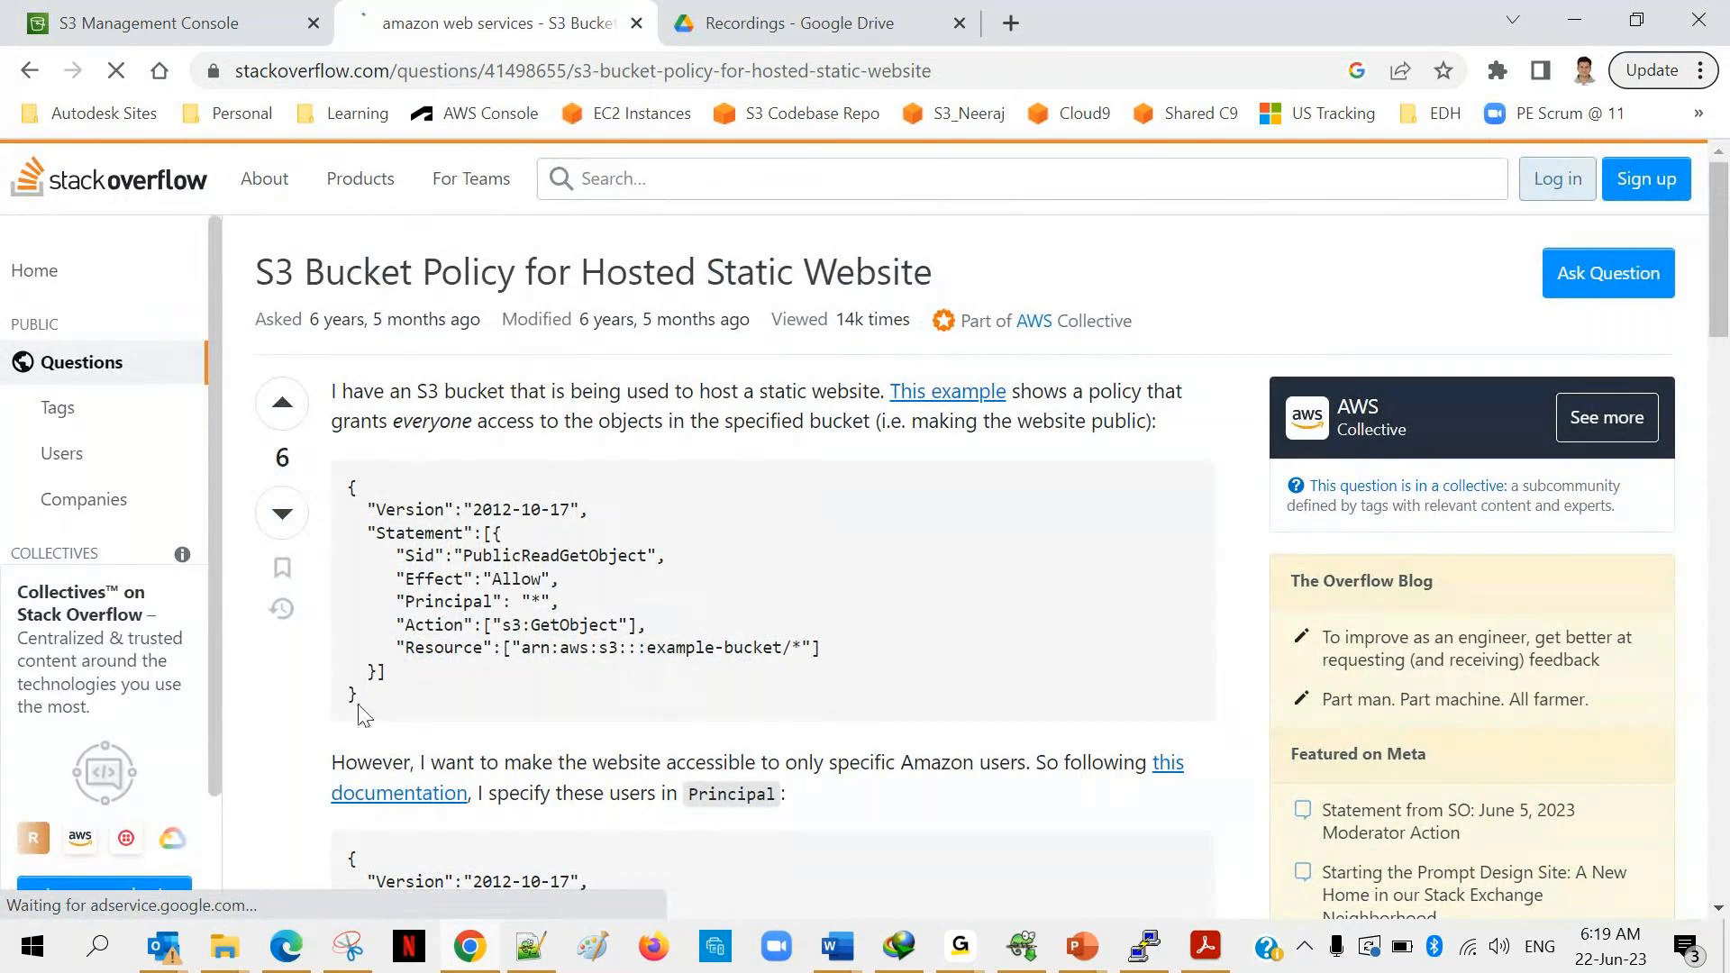
scroll(down, 3)
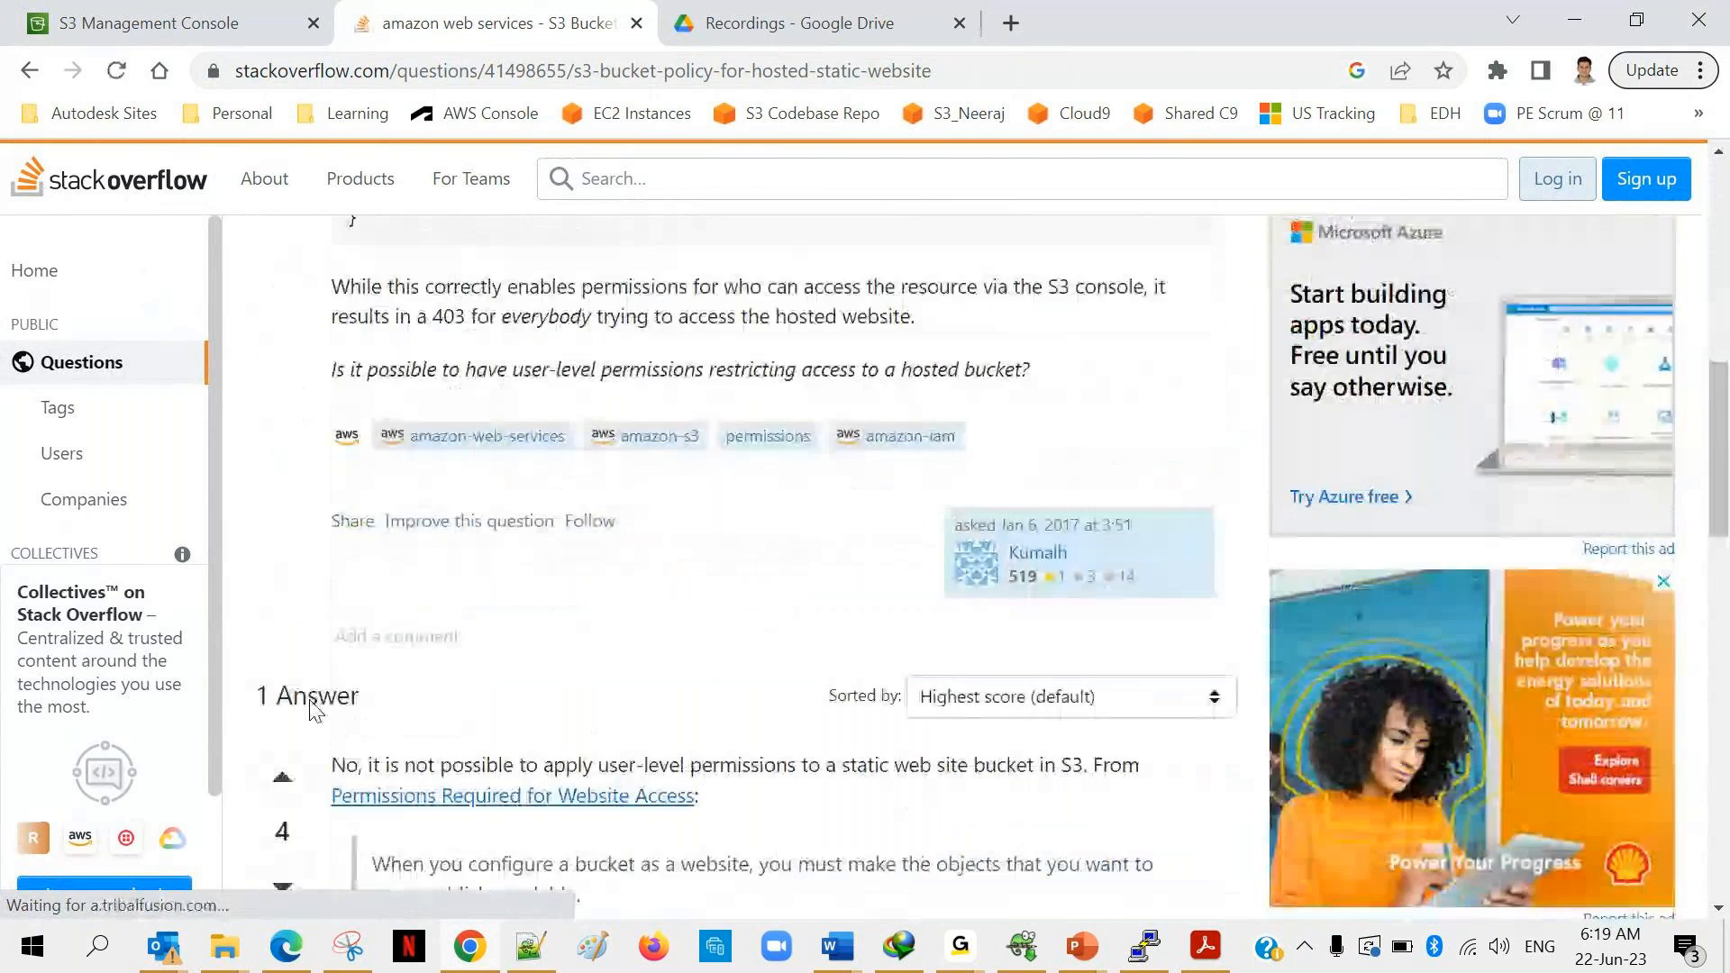
scroll(down, 3)
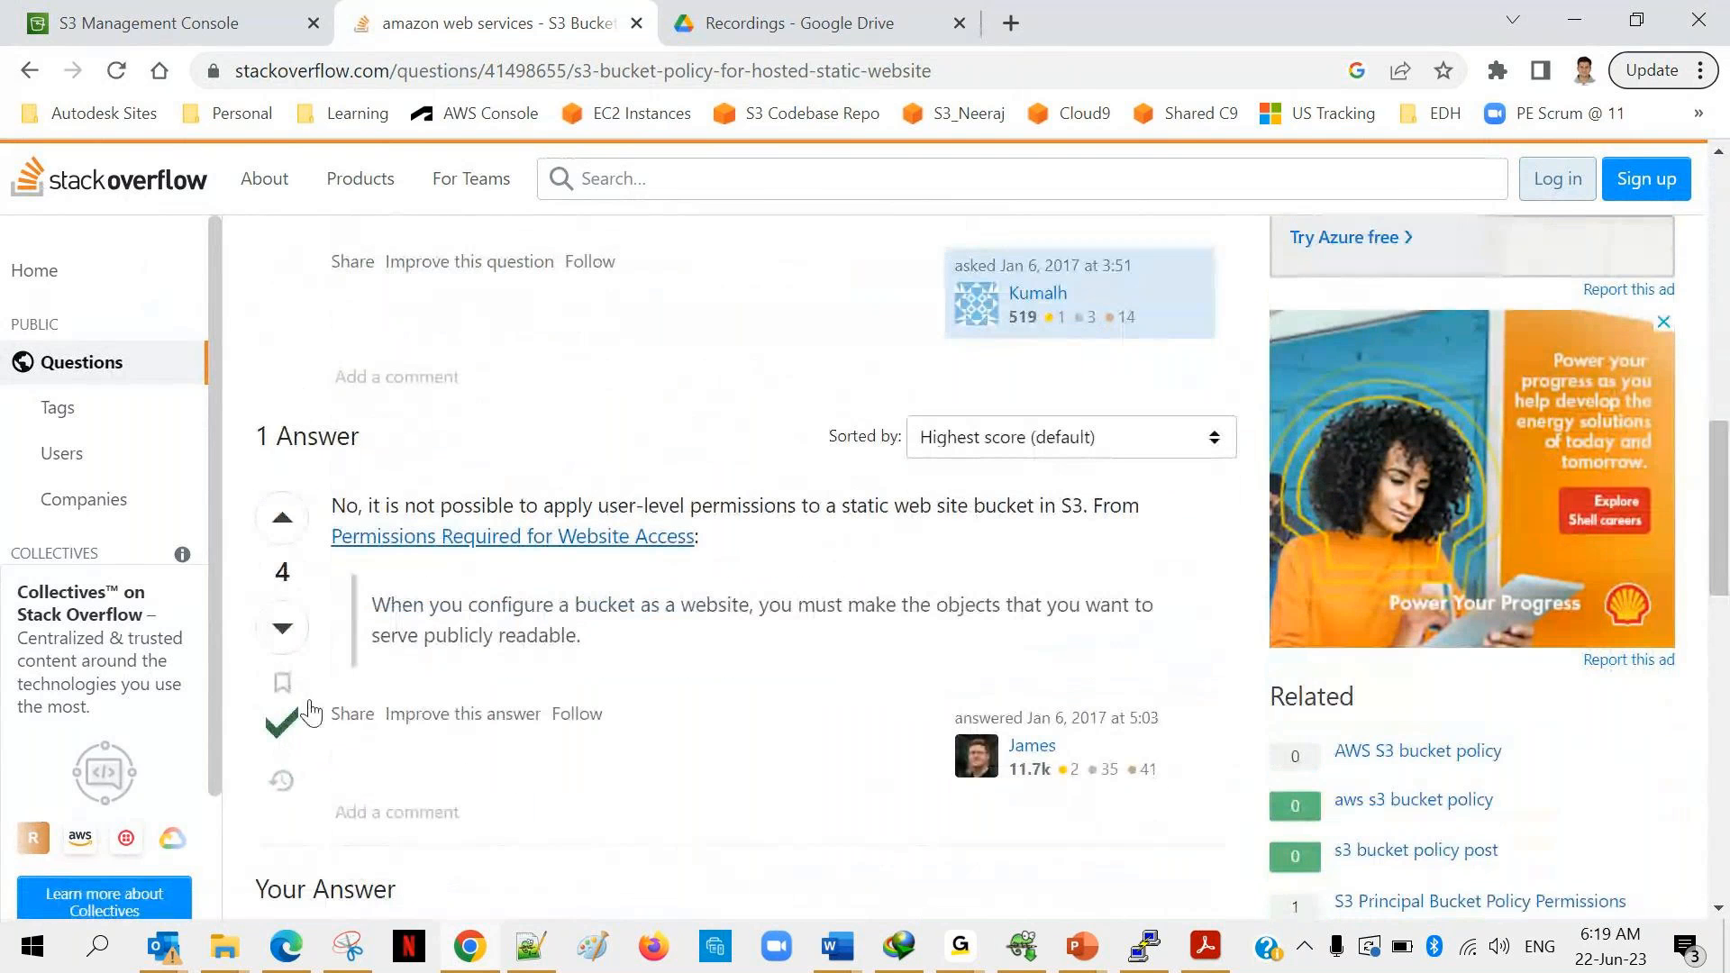
mouse_move(151, 168)
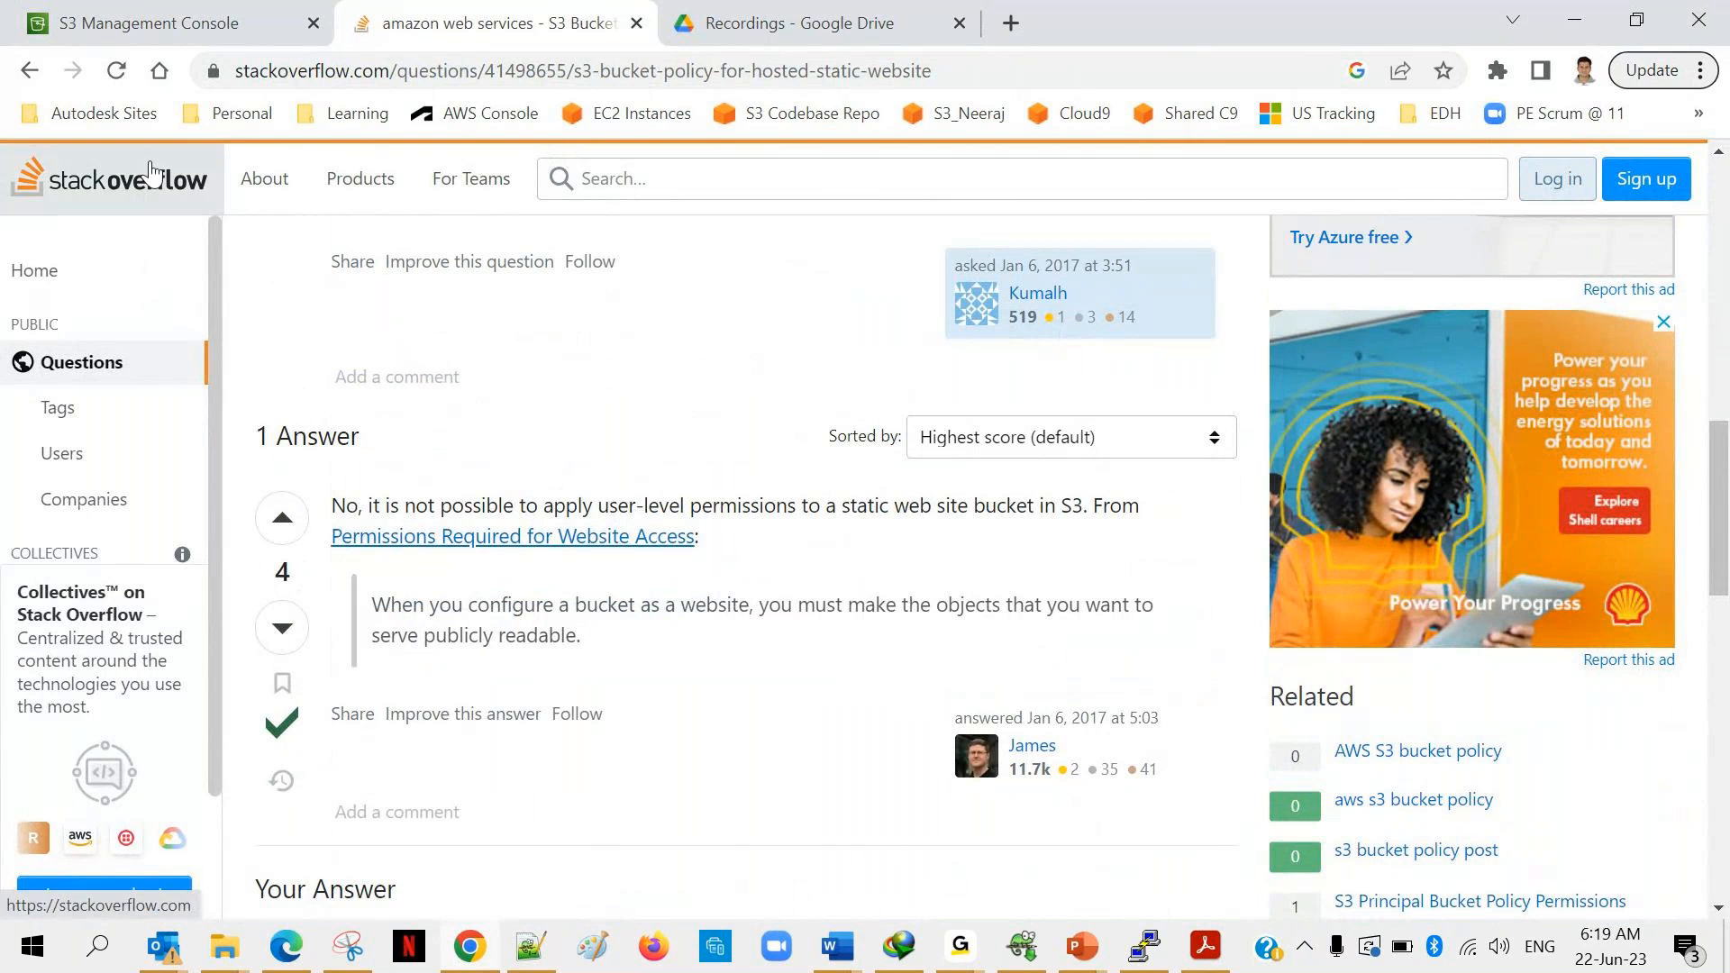
click(28, 71)
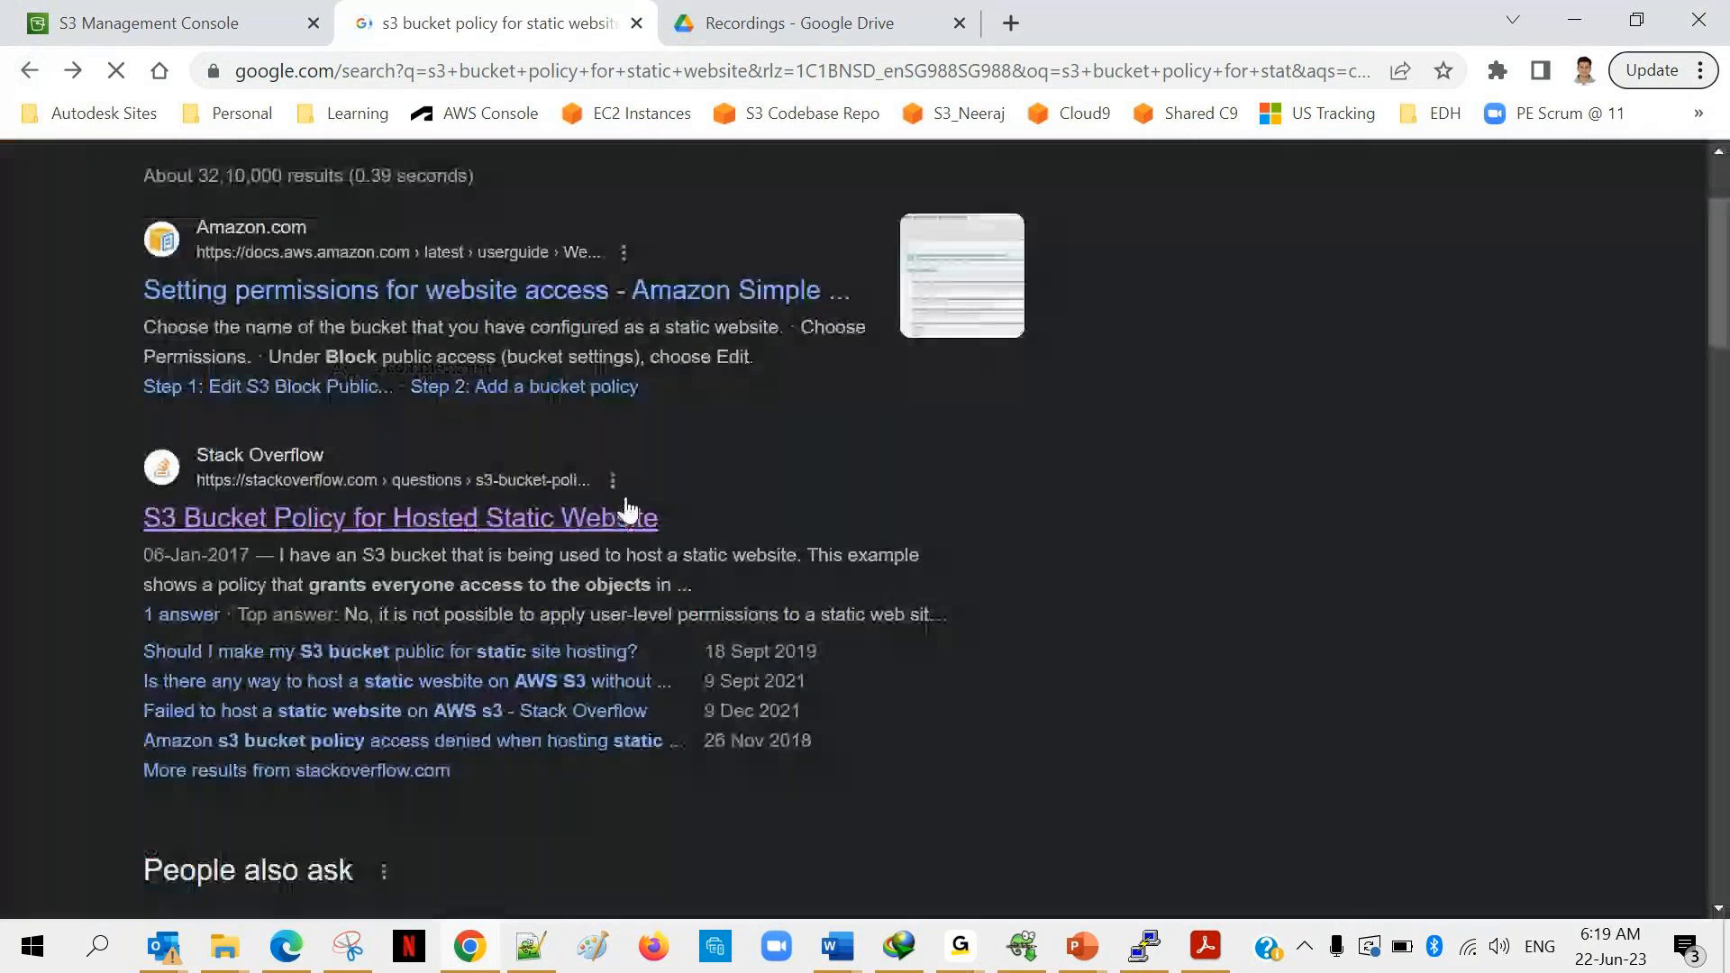
Scroll the 'Setting permissions for website access' guide to its public-read policy example.
scroll(up, 3)
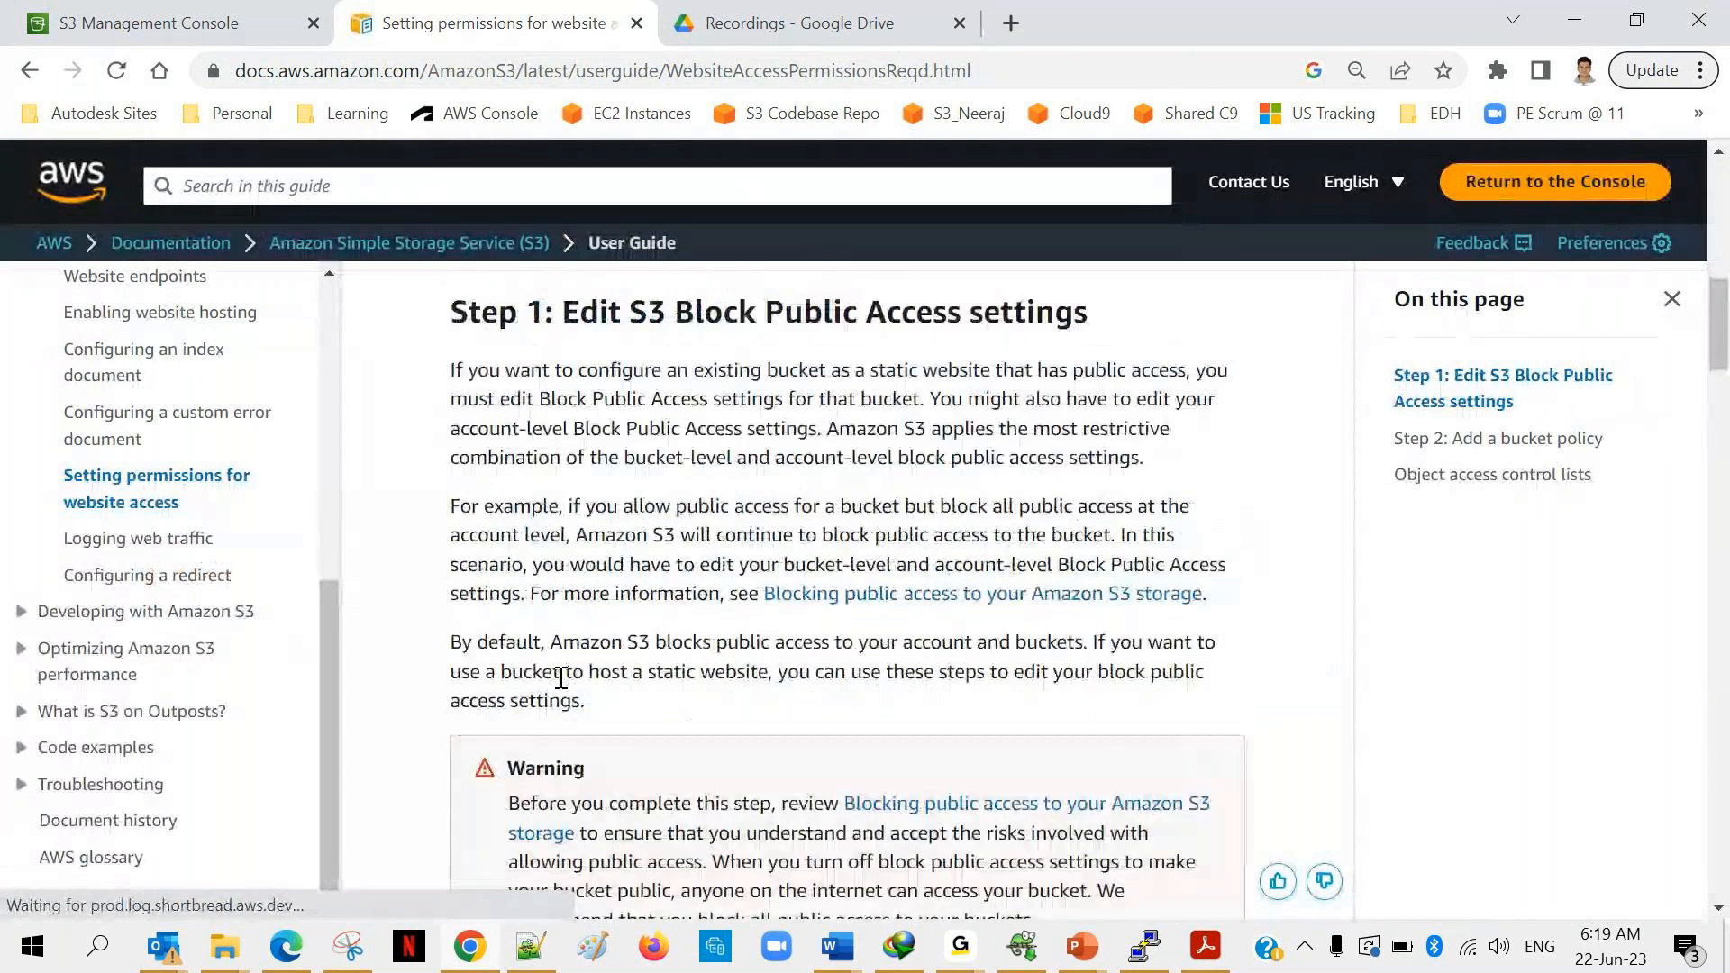
scroll(down, 3)
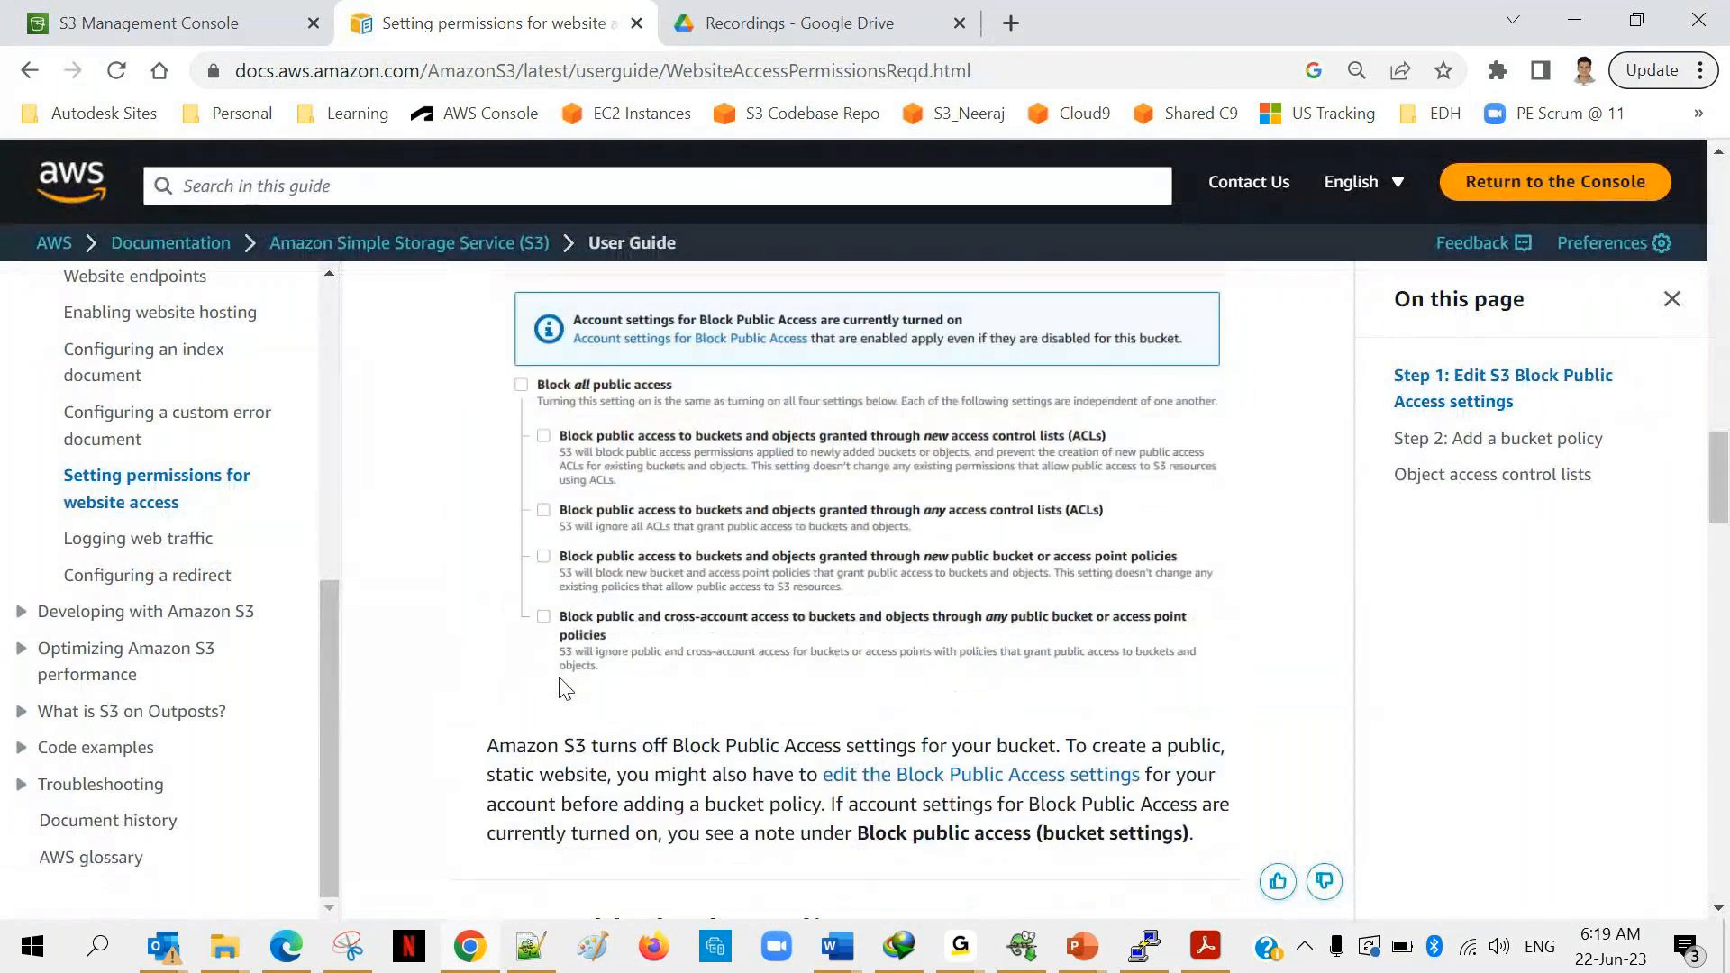
scroll(down, 3)
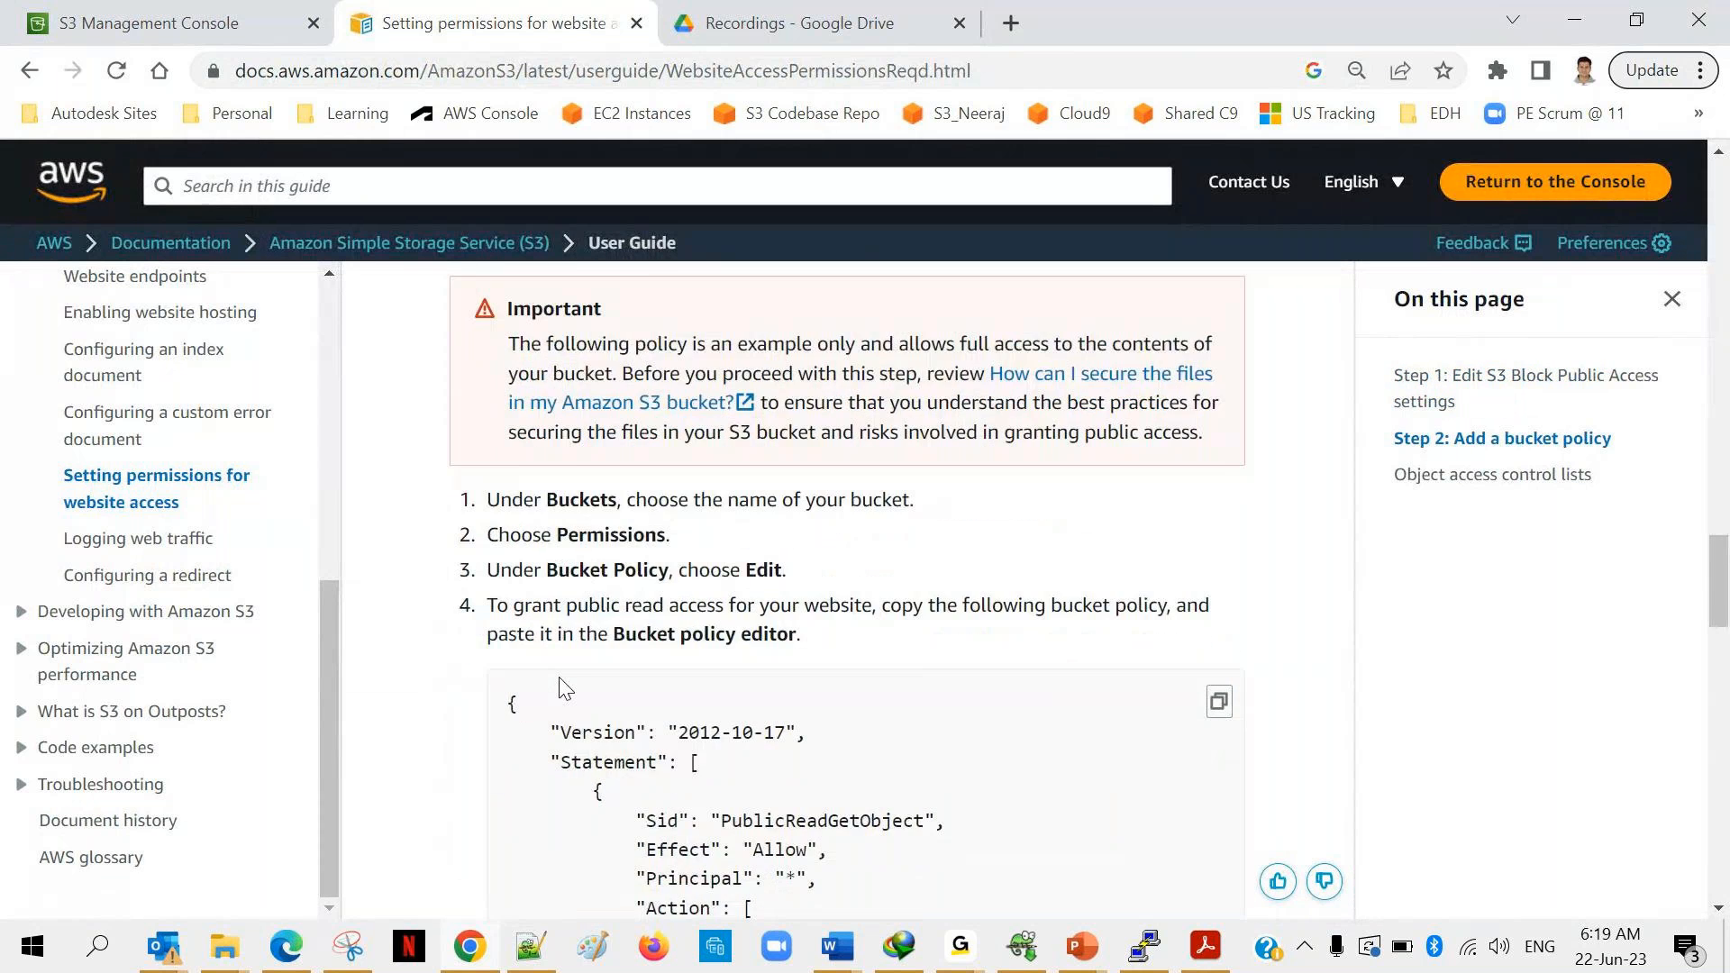
scroll(down, 3)
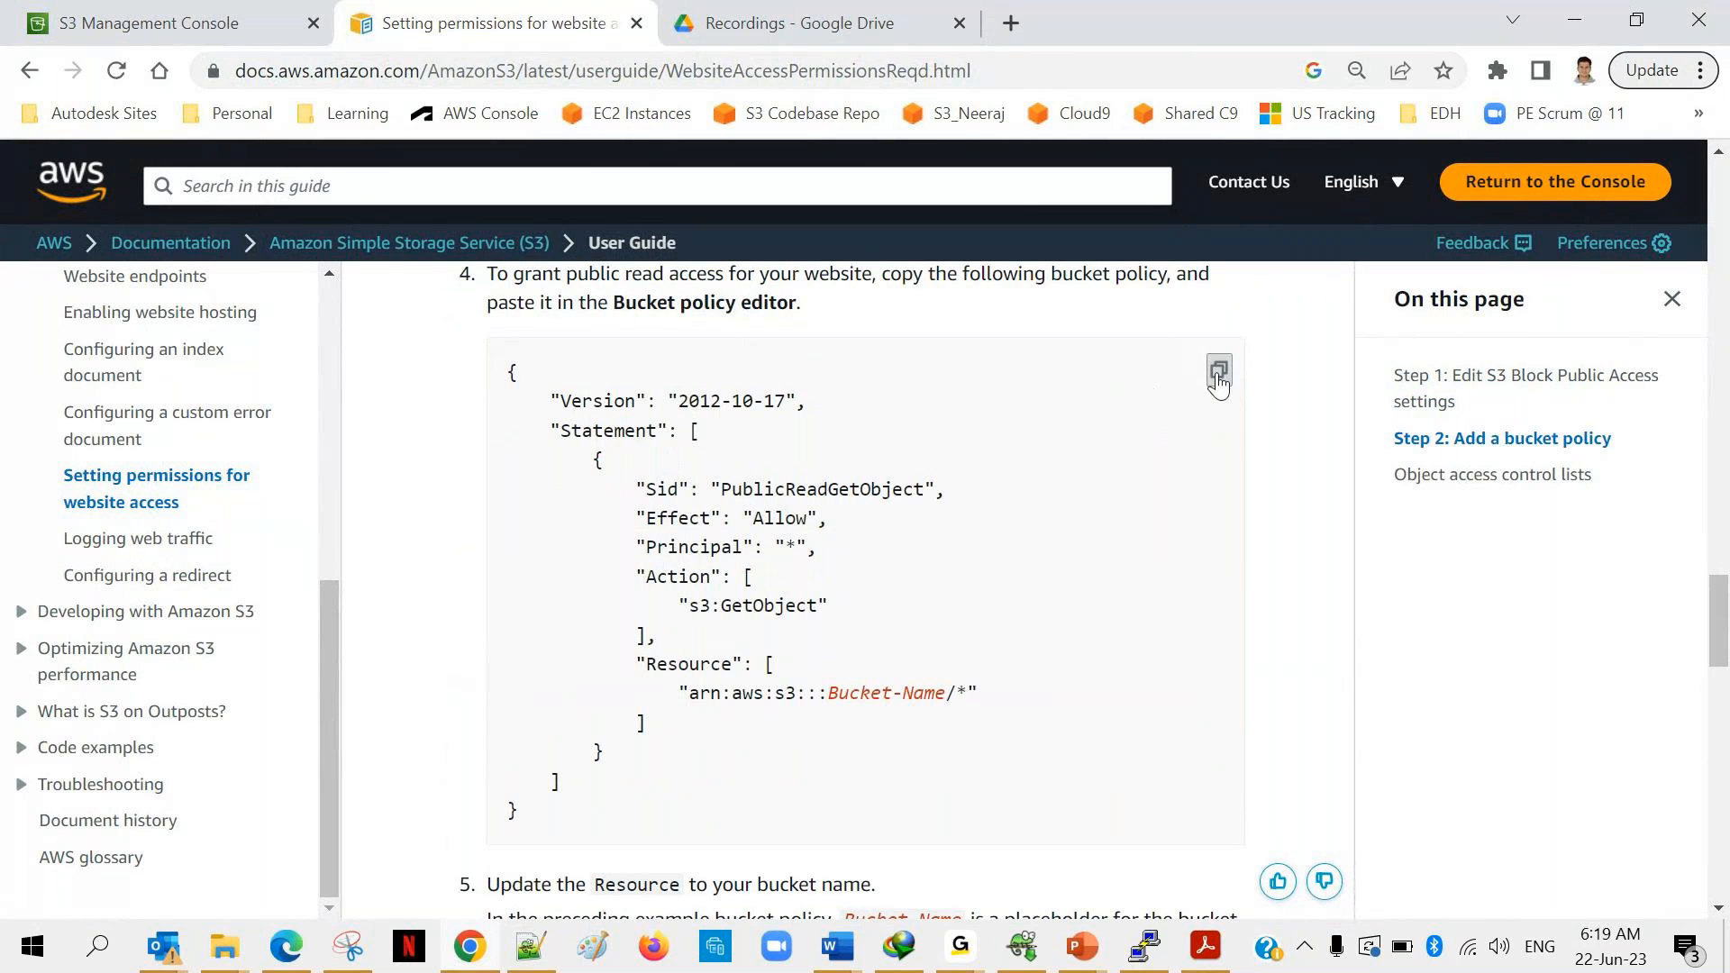
mouse_move(972, 305)
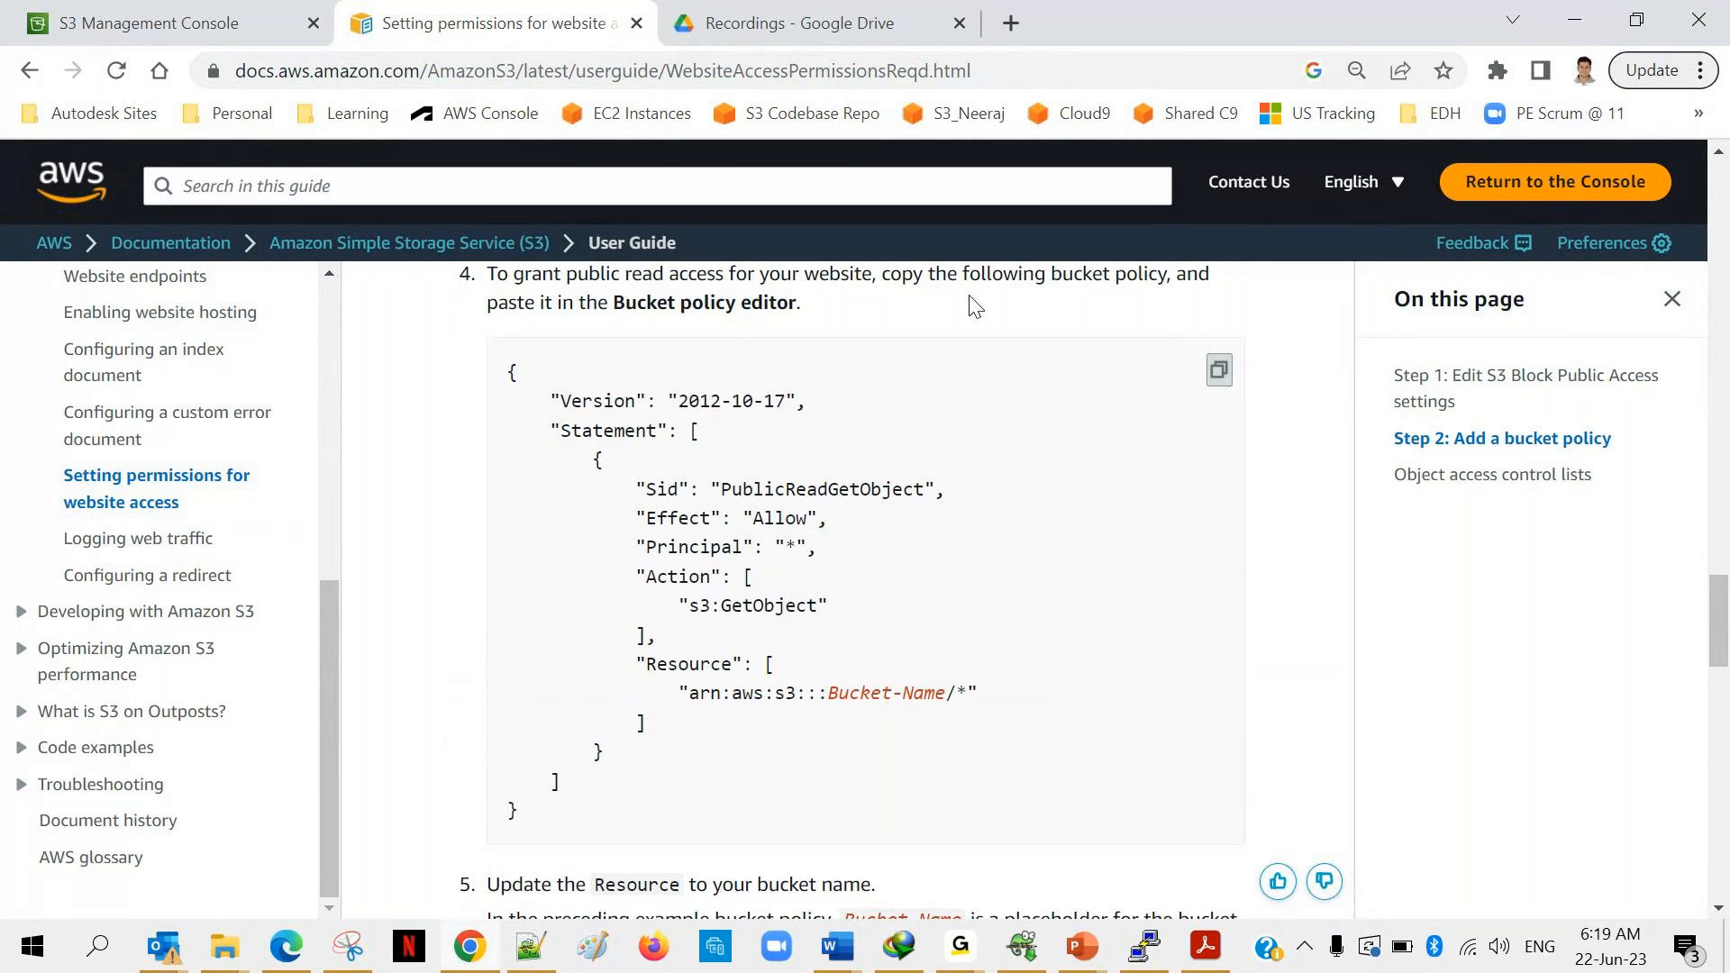
mouse_move(121, 21)
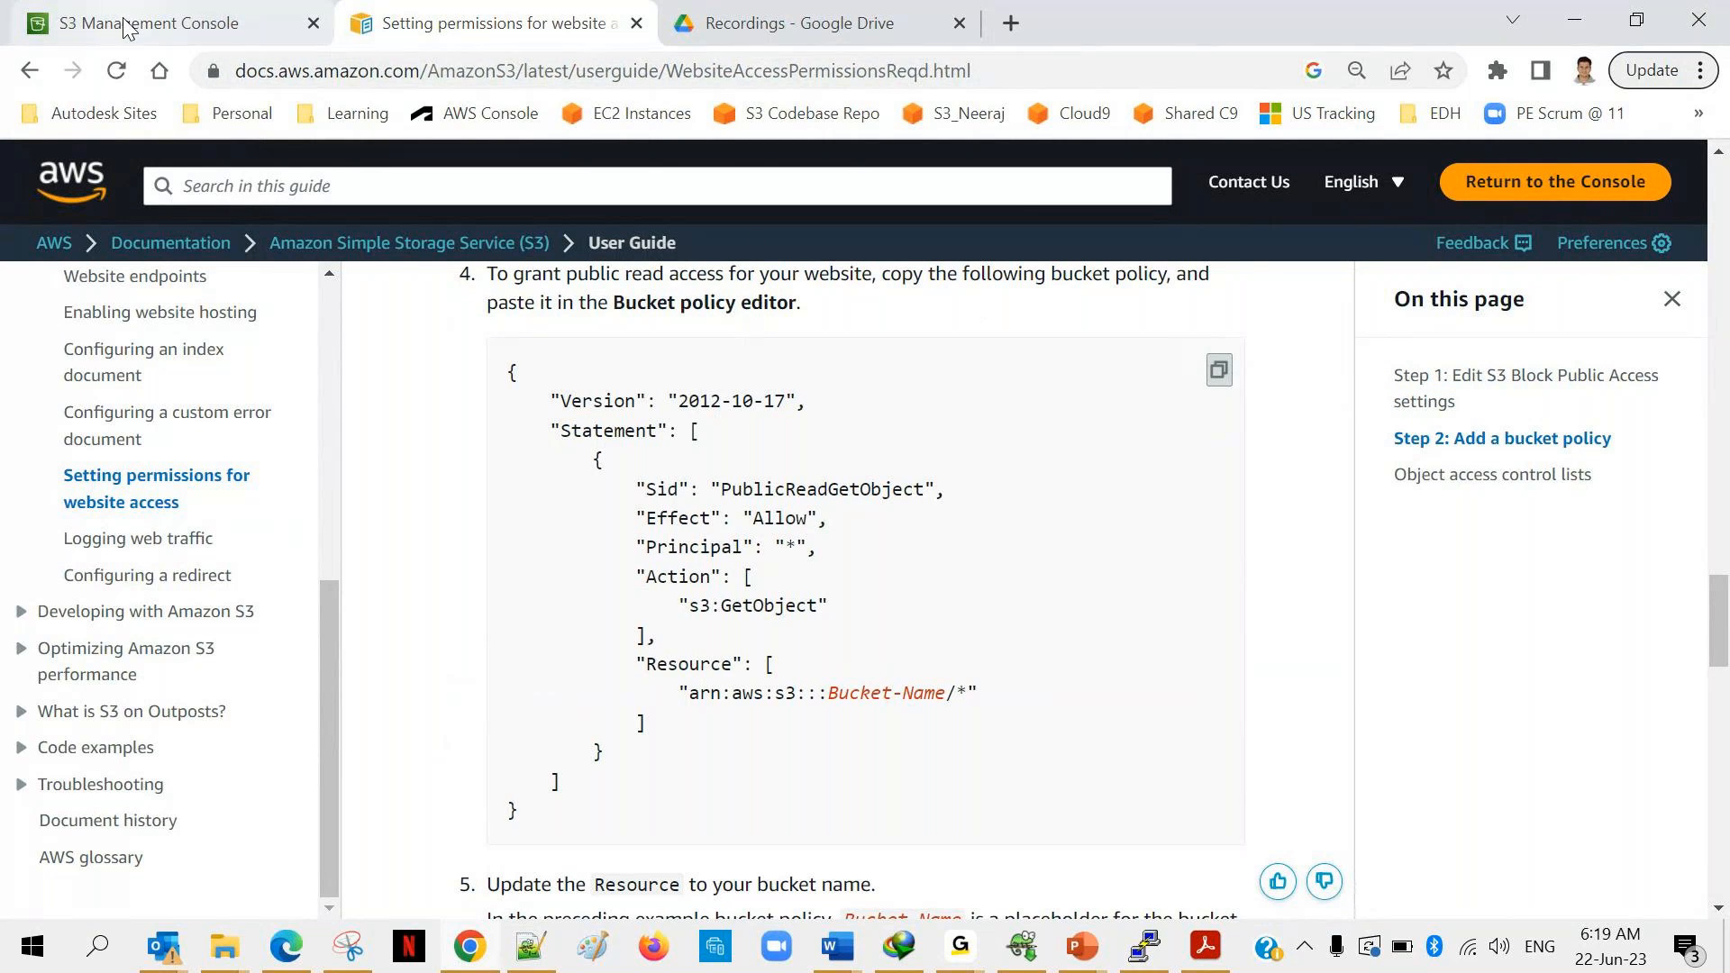
click(172, 21)
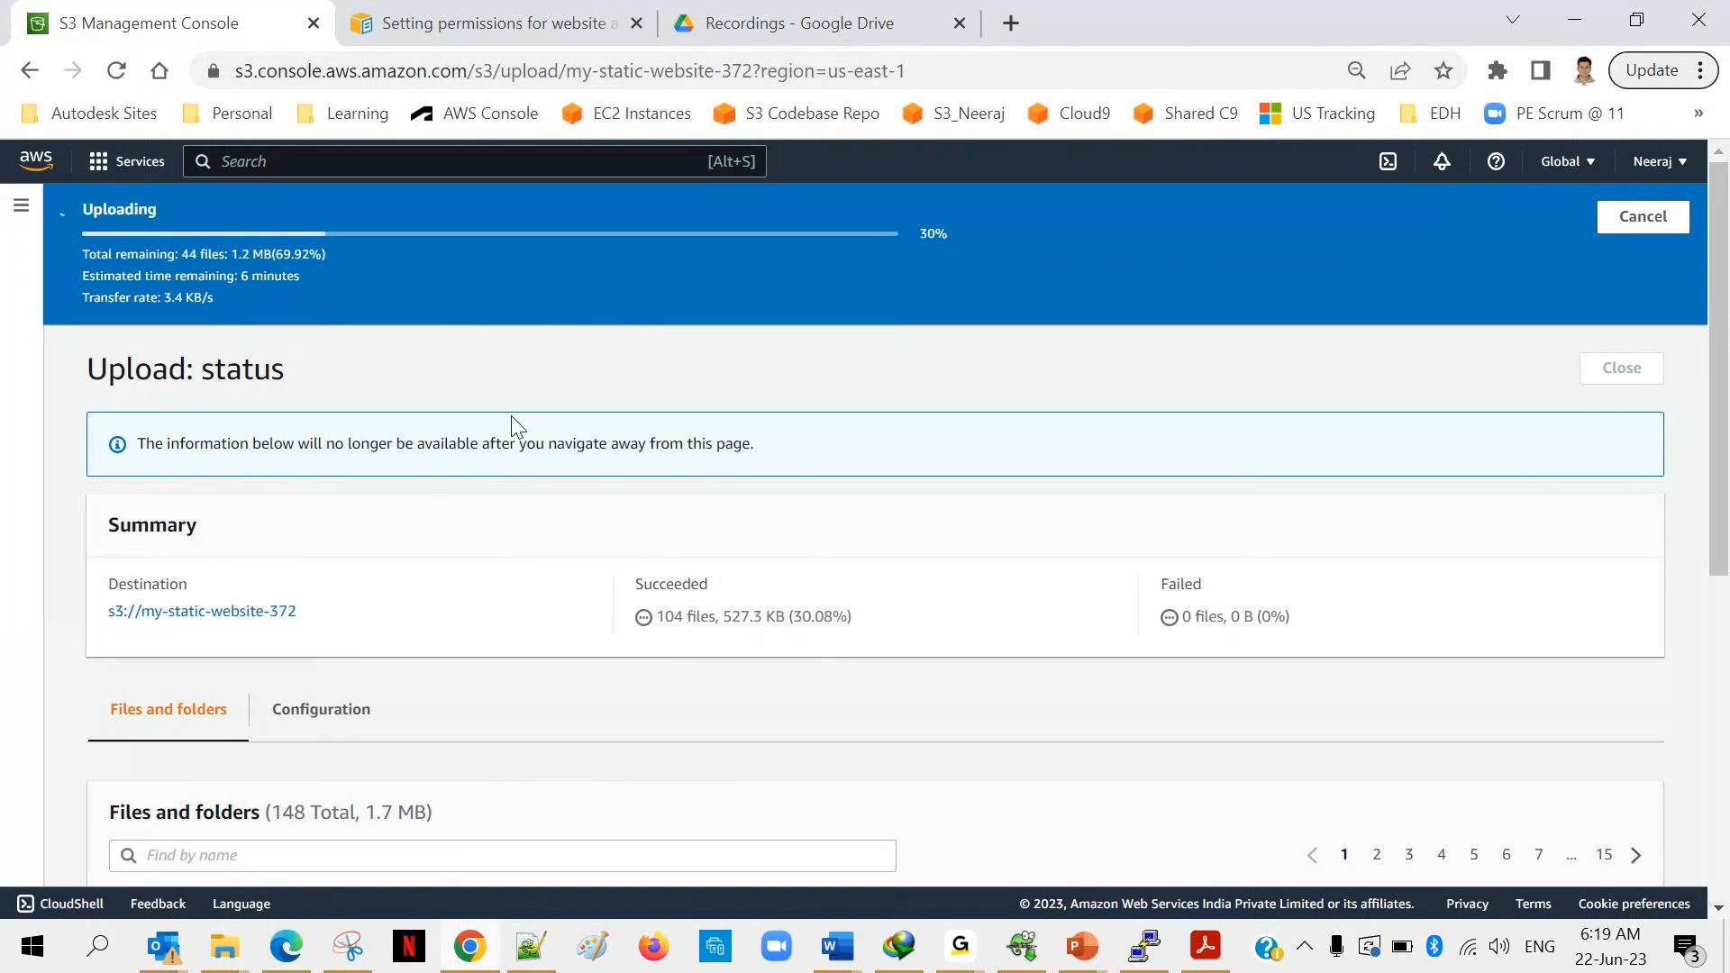
mouse_move(431, 569)
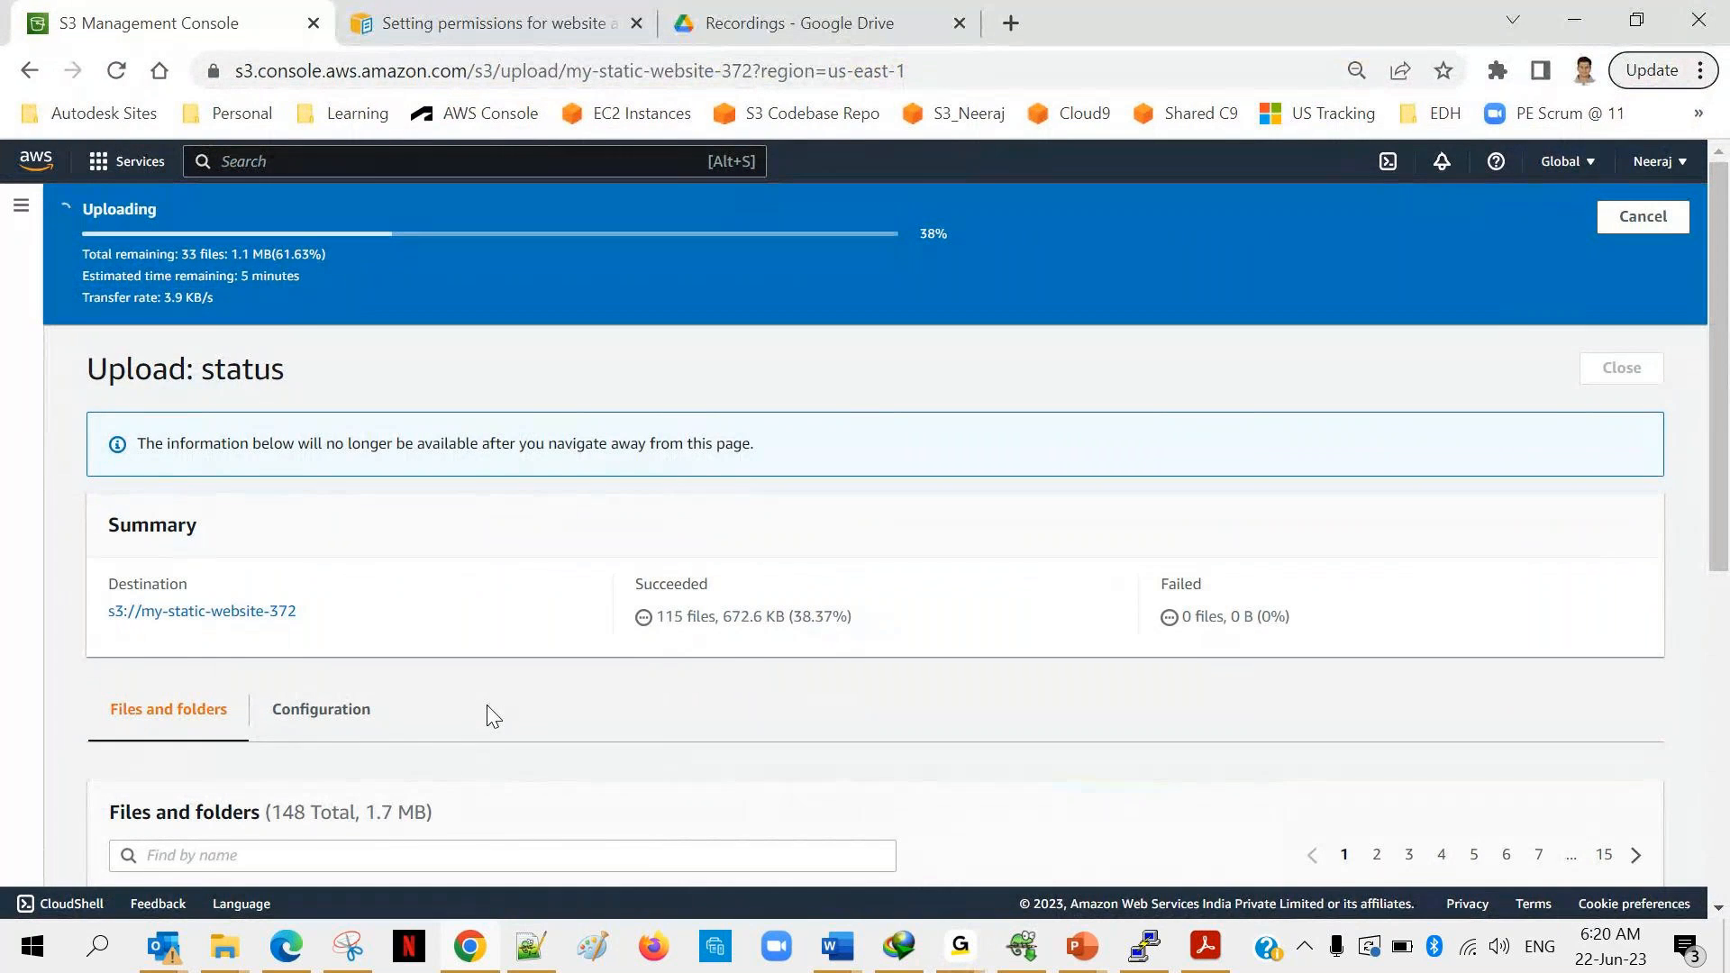
mouse_move(612, 486)
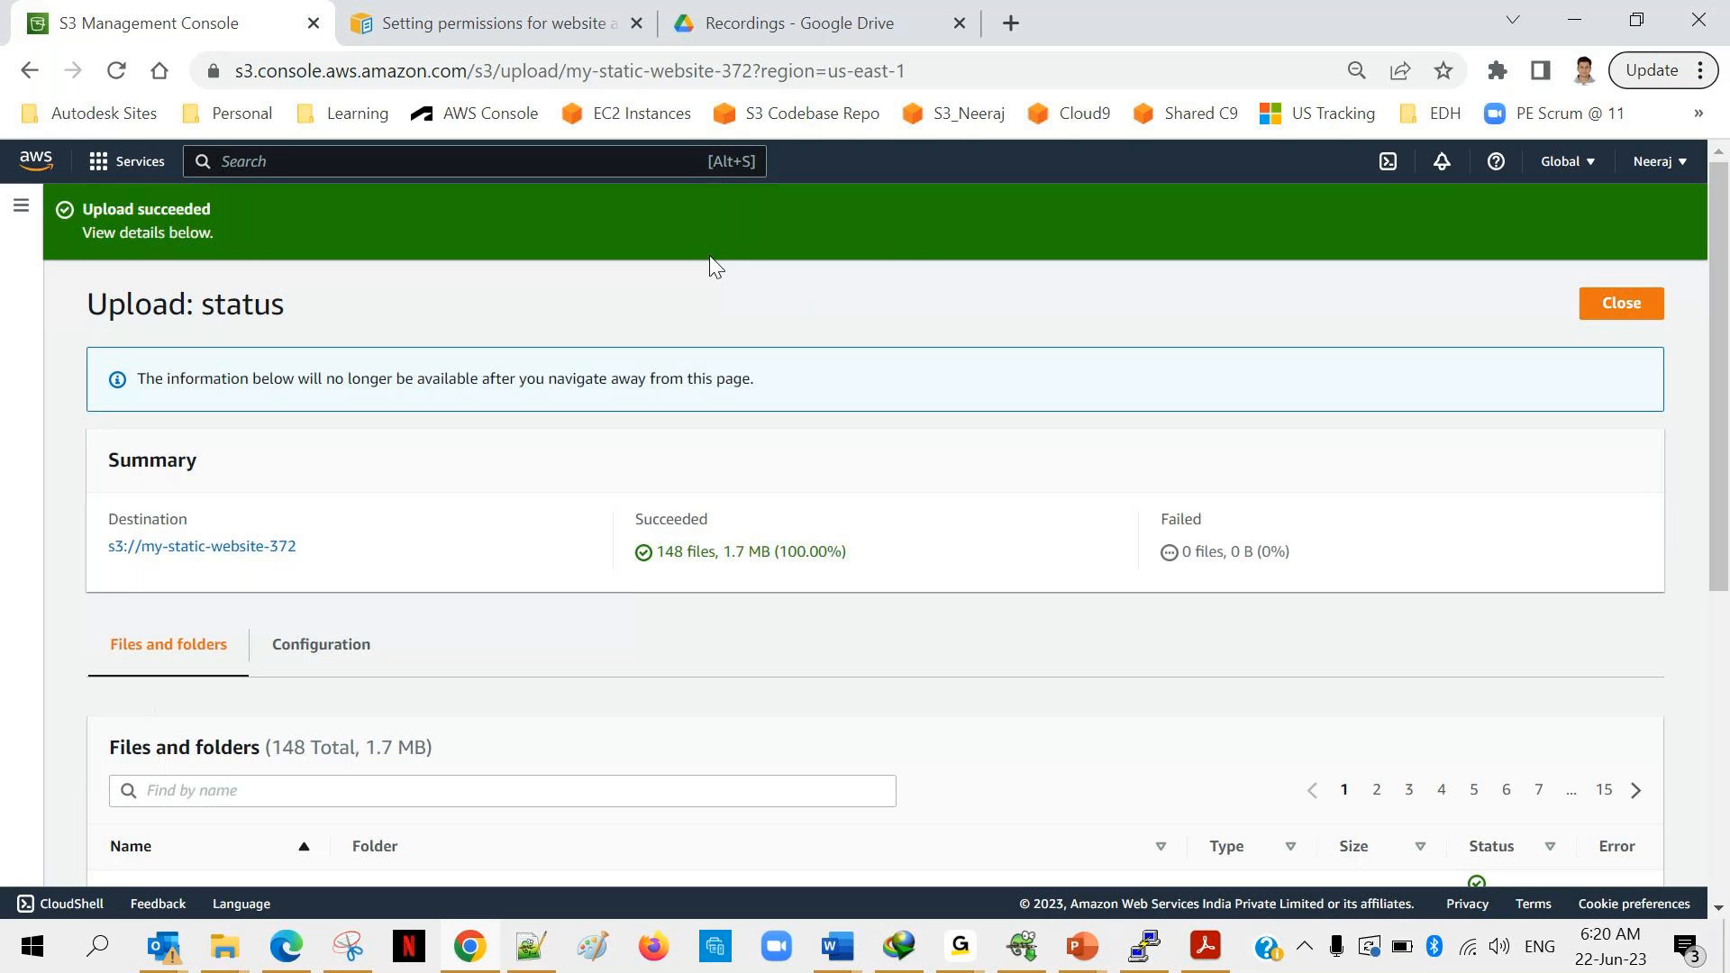
mouse_move(1257, 304)
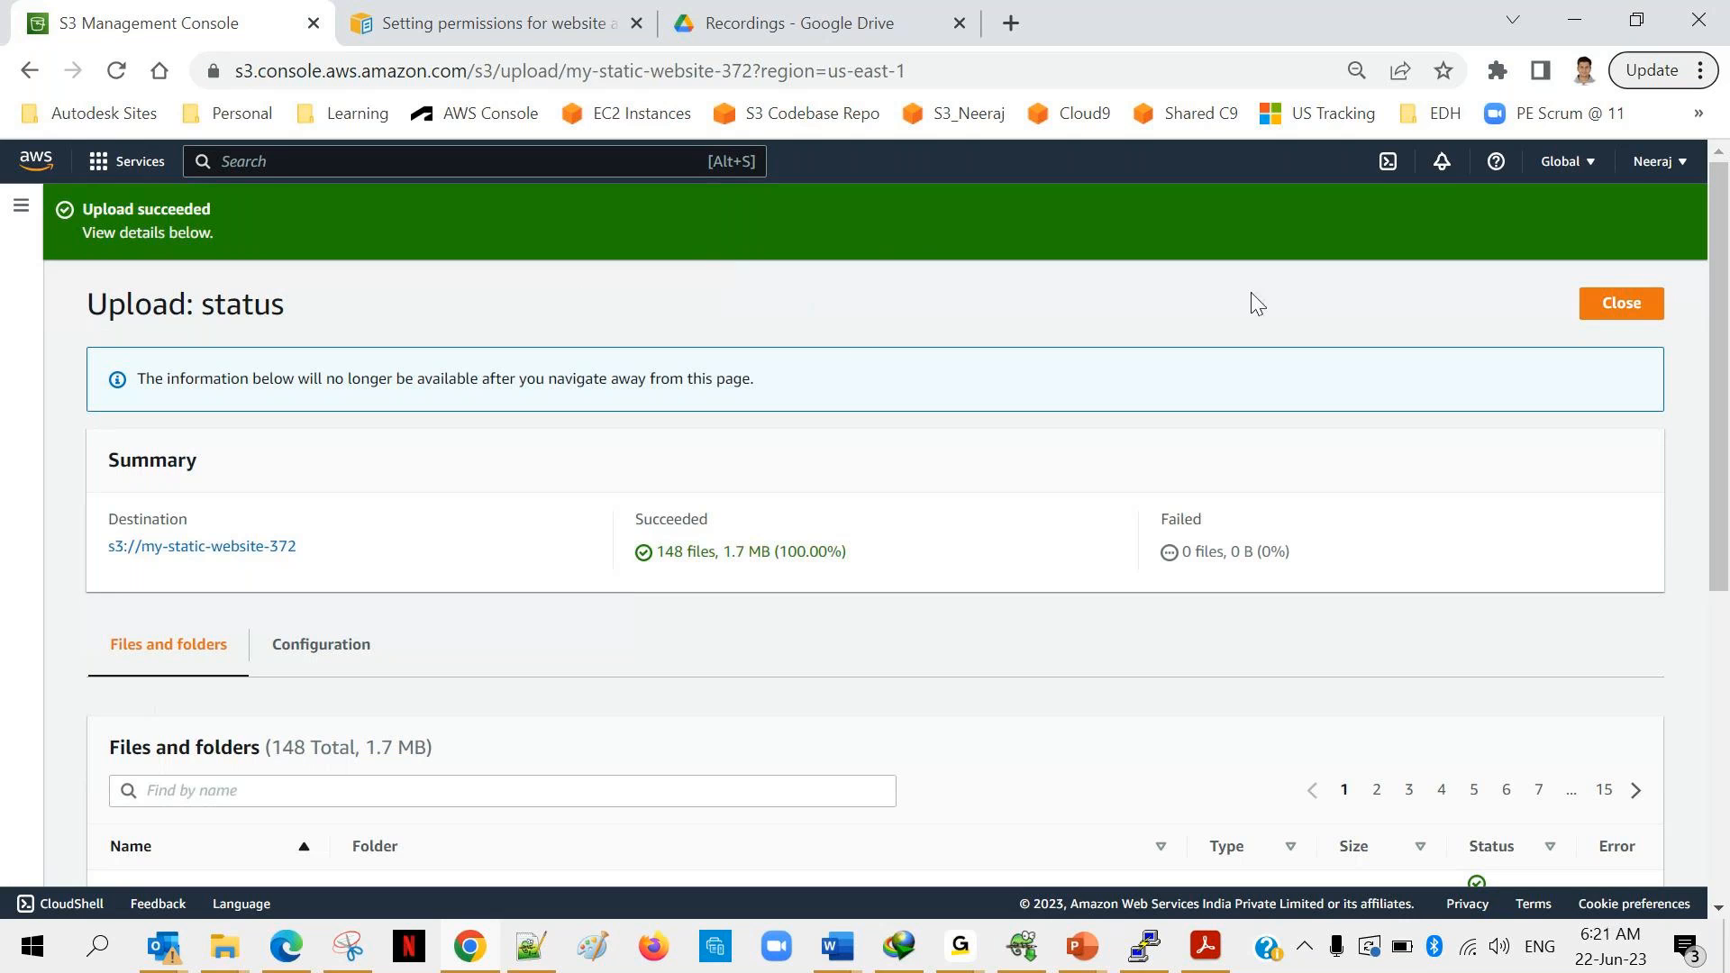
Close the upload status and browse into EShopper template > bootstrap-shop-template to review its 16 objects.
click(1621, 302)
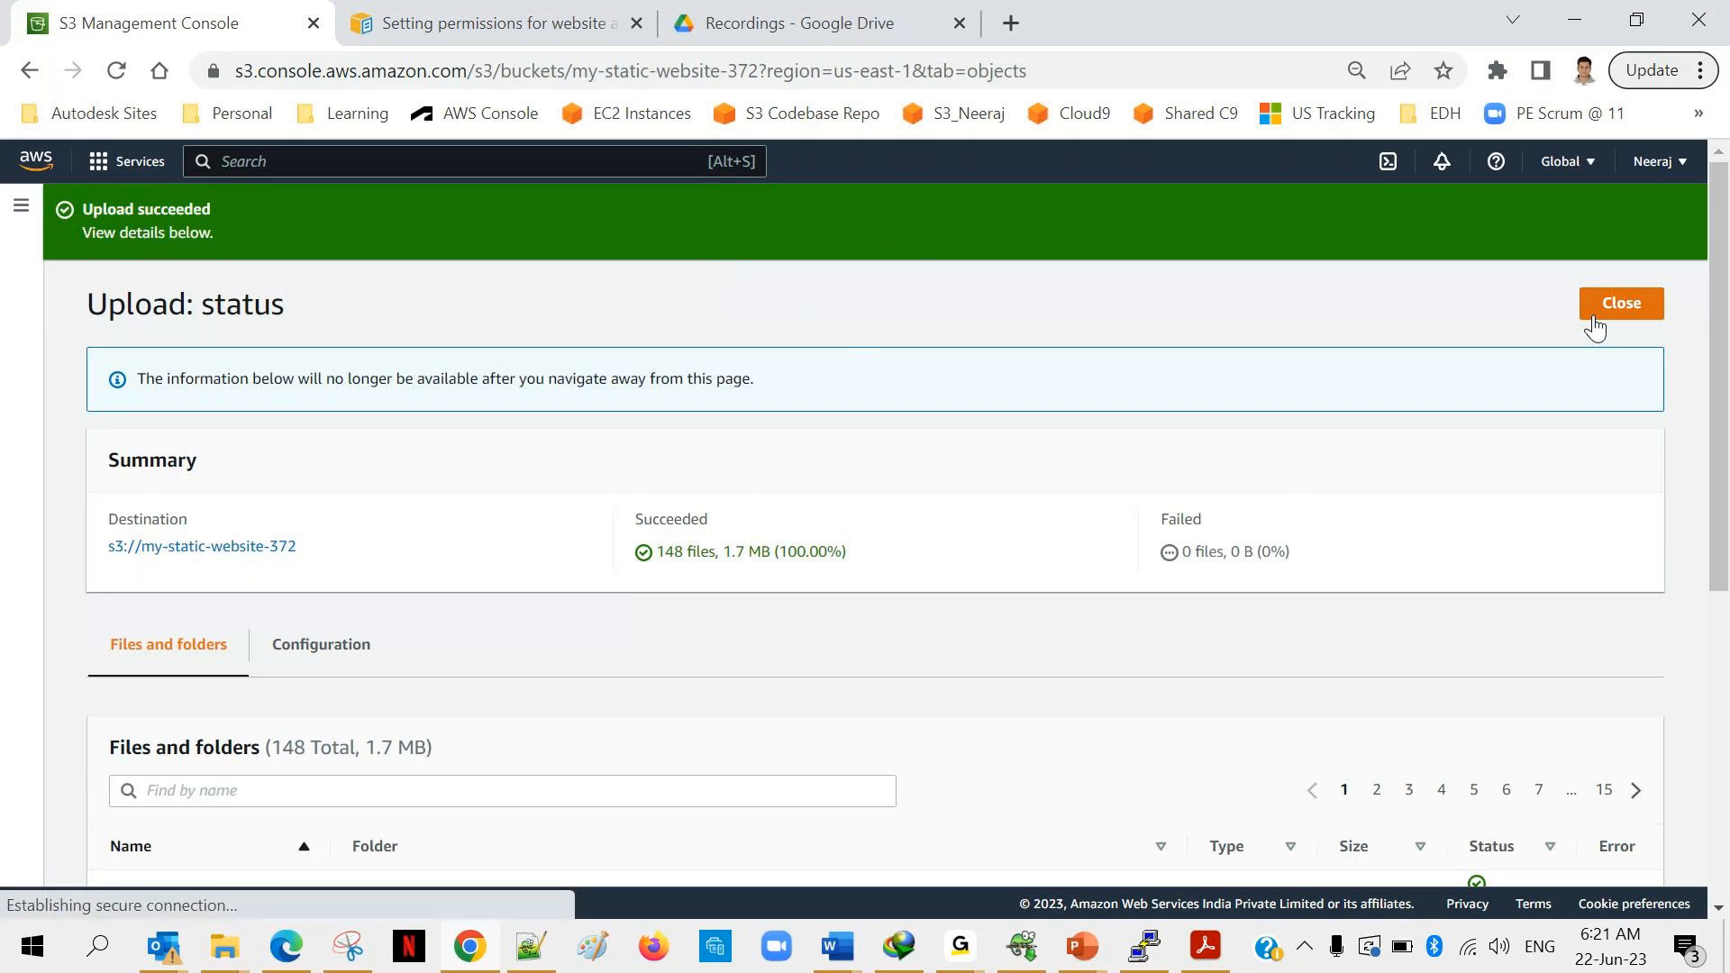
click(1620, 302)
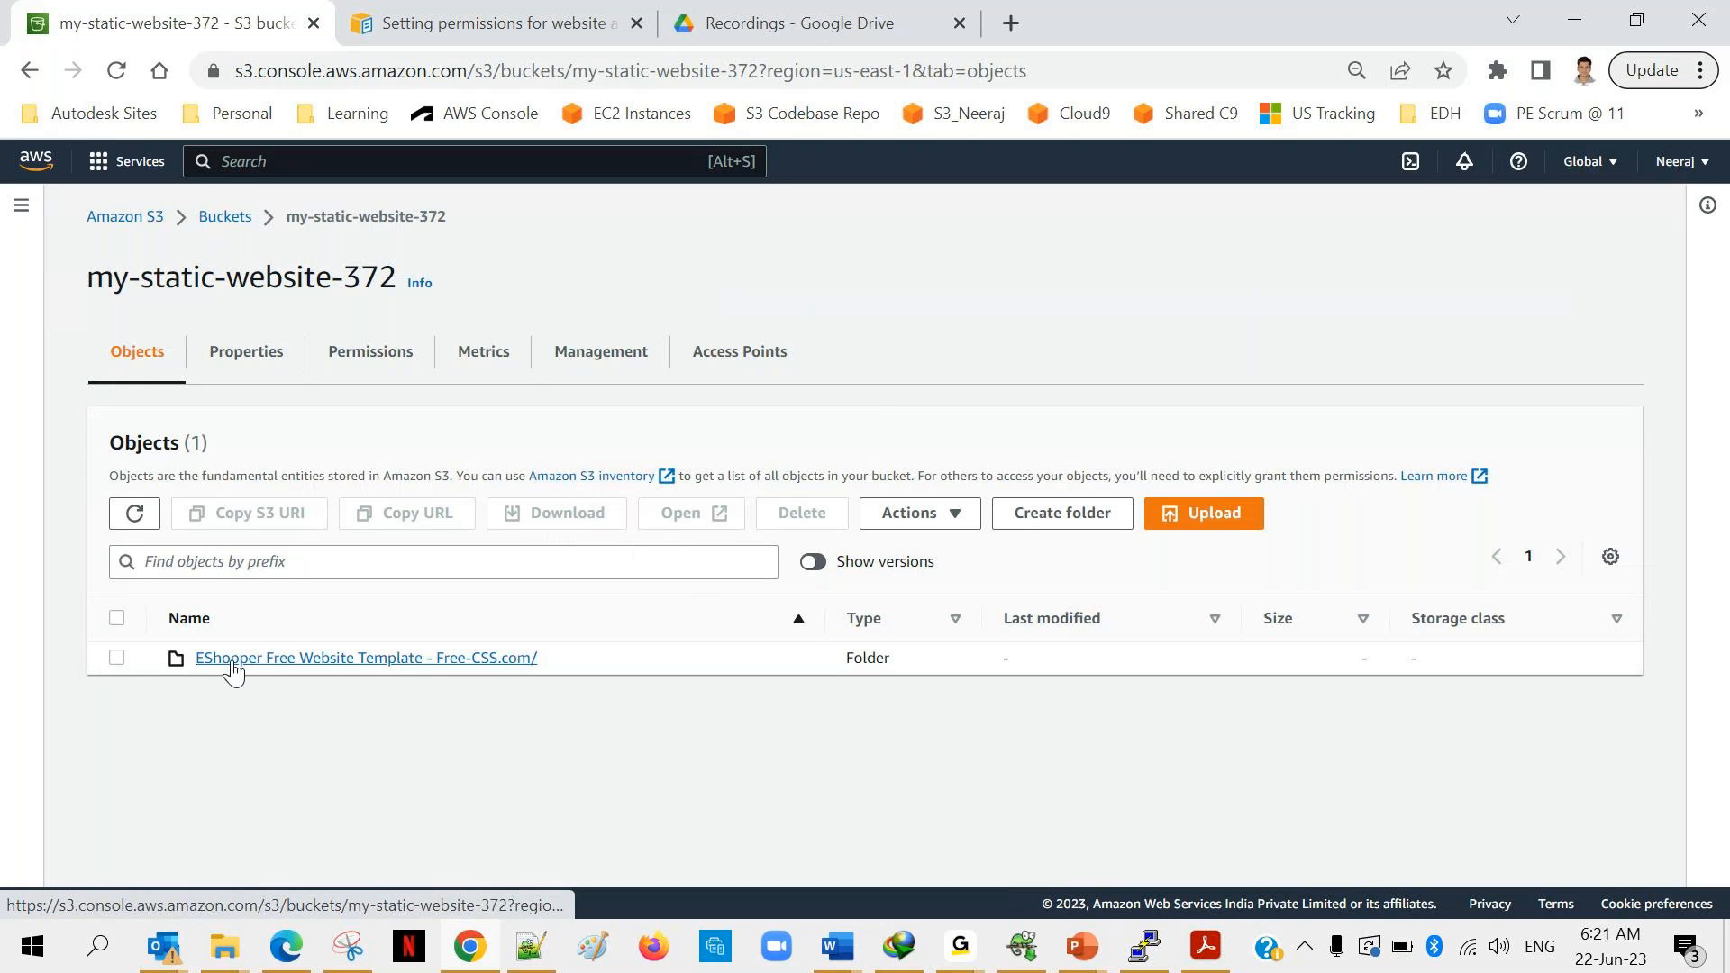
click(366, 658)
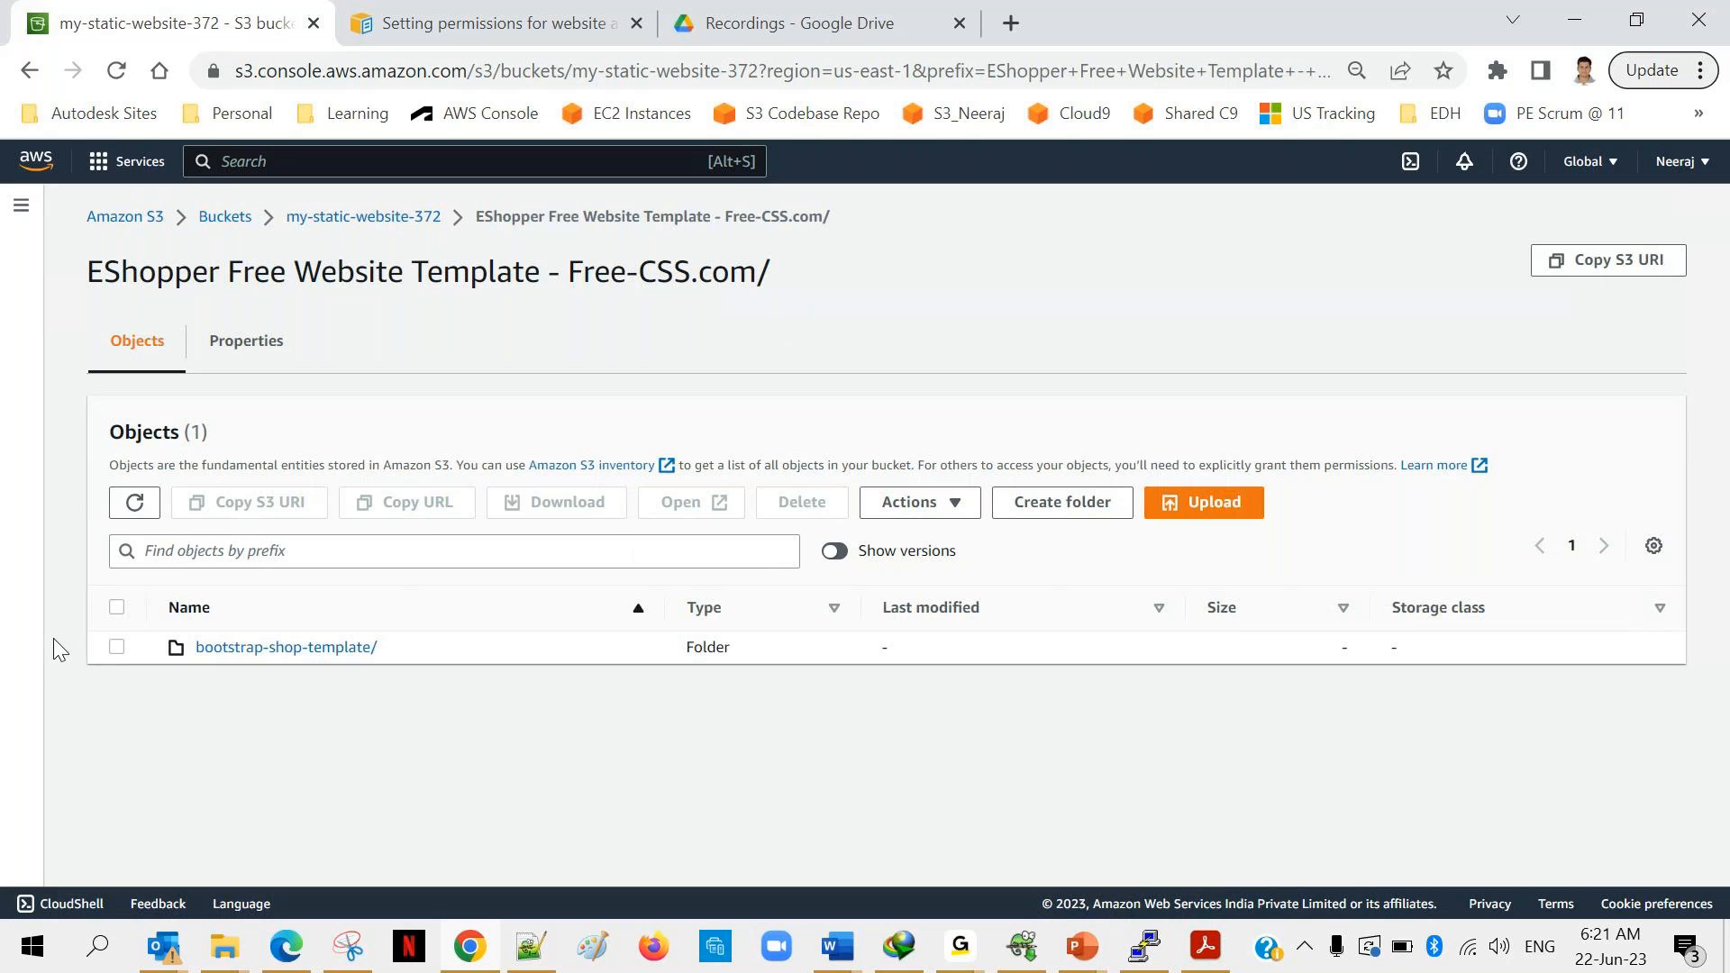
click(284, 647)
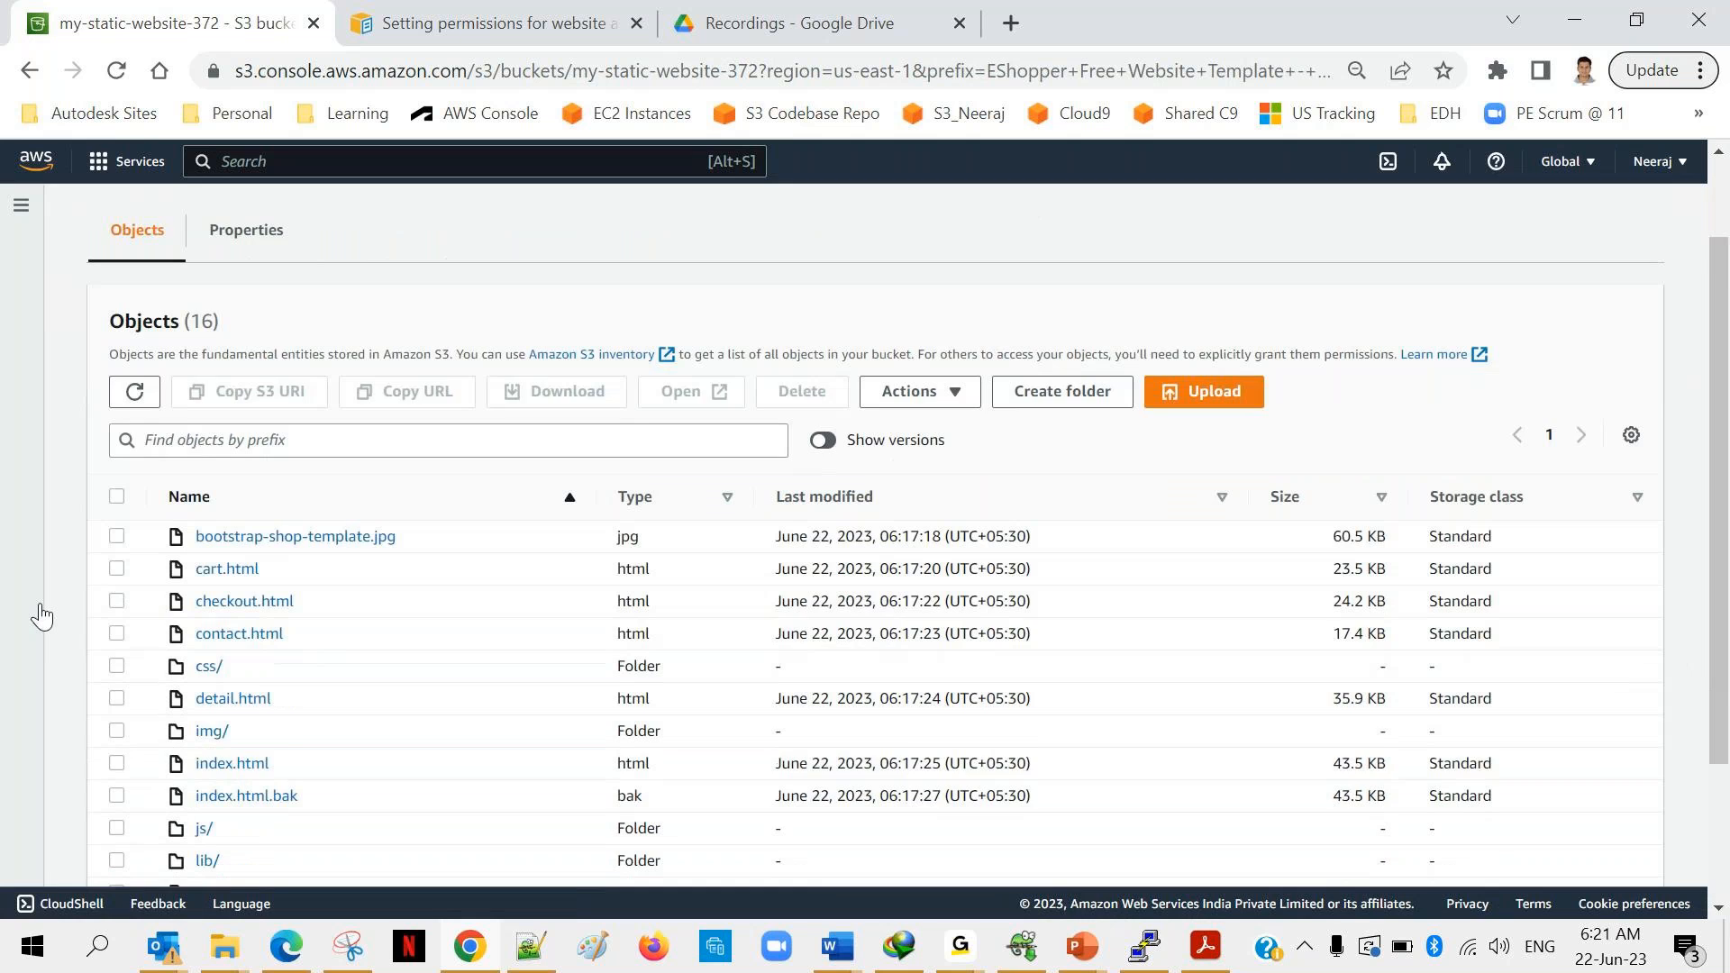
scroll(down, 3)
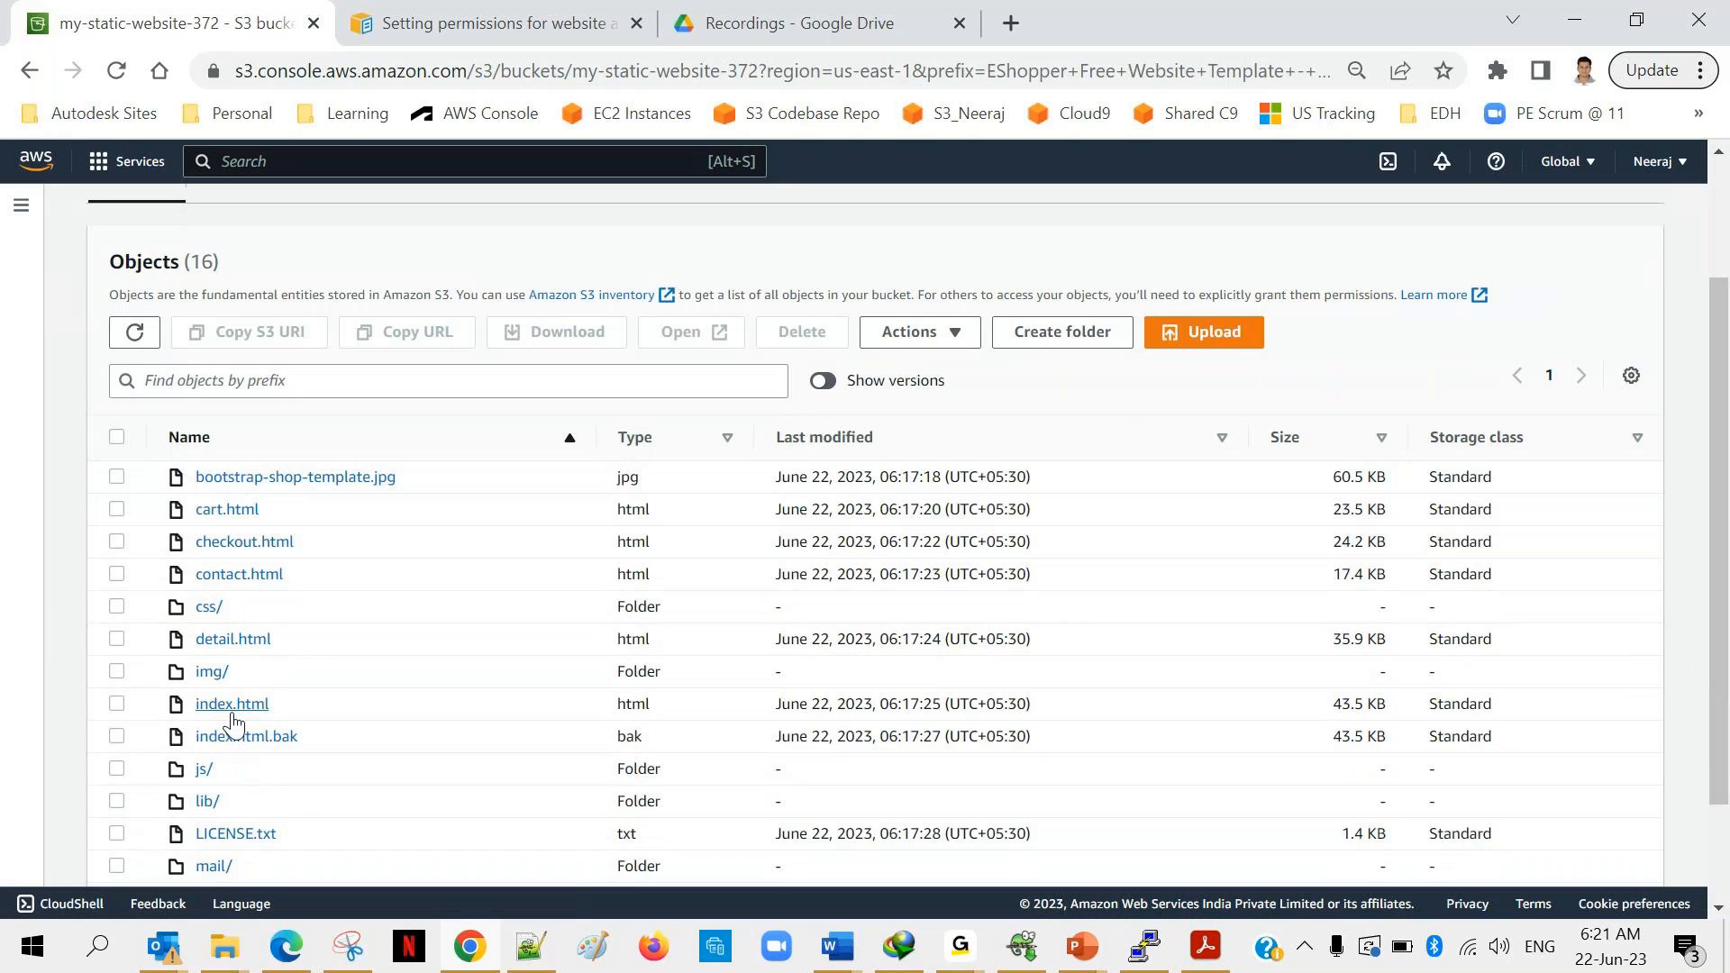
mouse_move(348, 539)
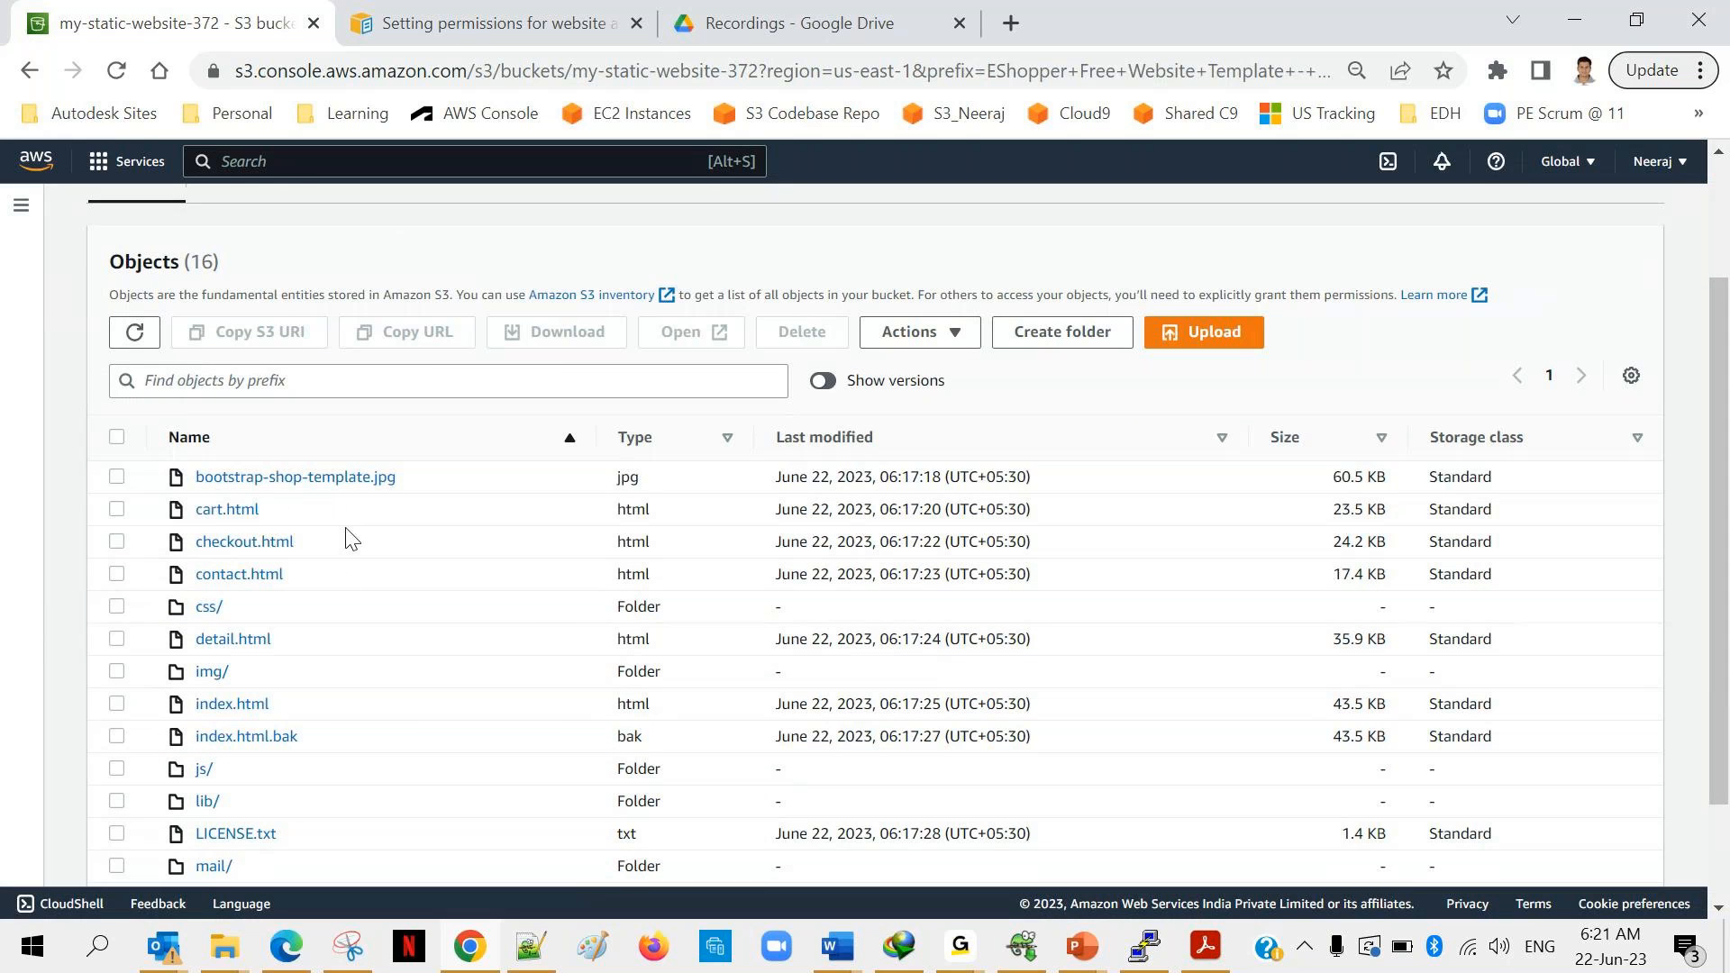
mouse_move(379, 585)
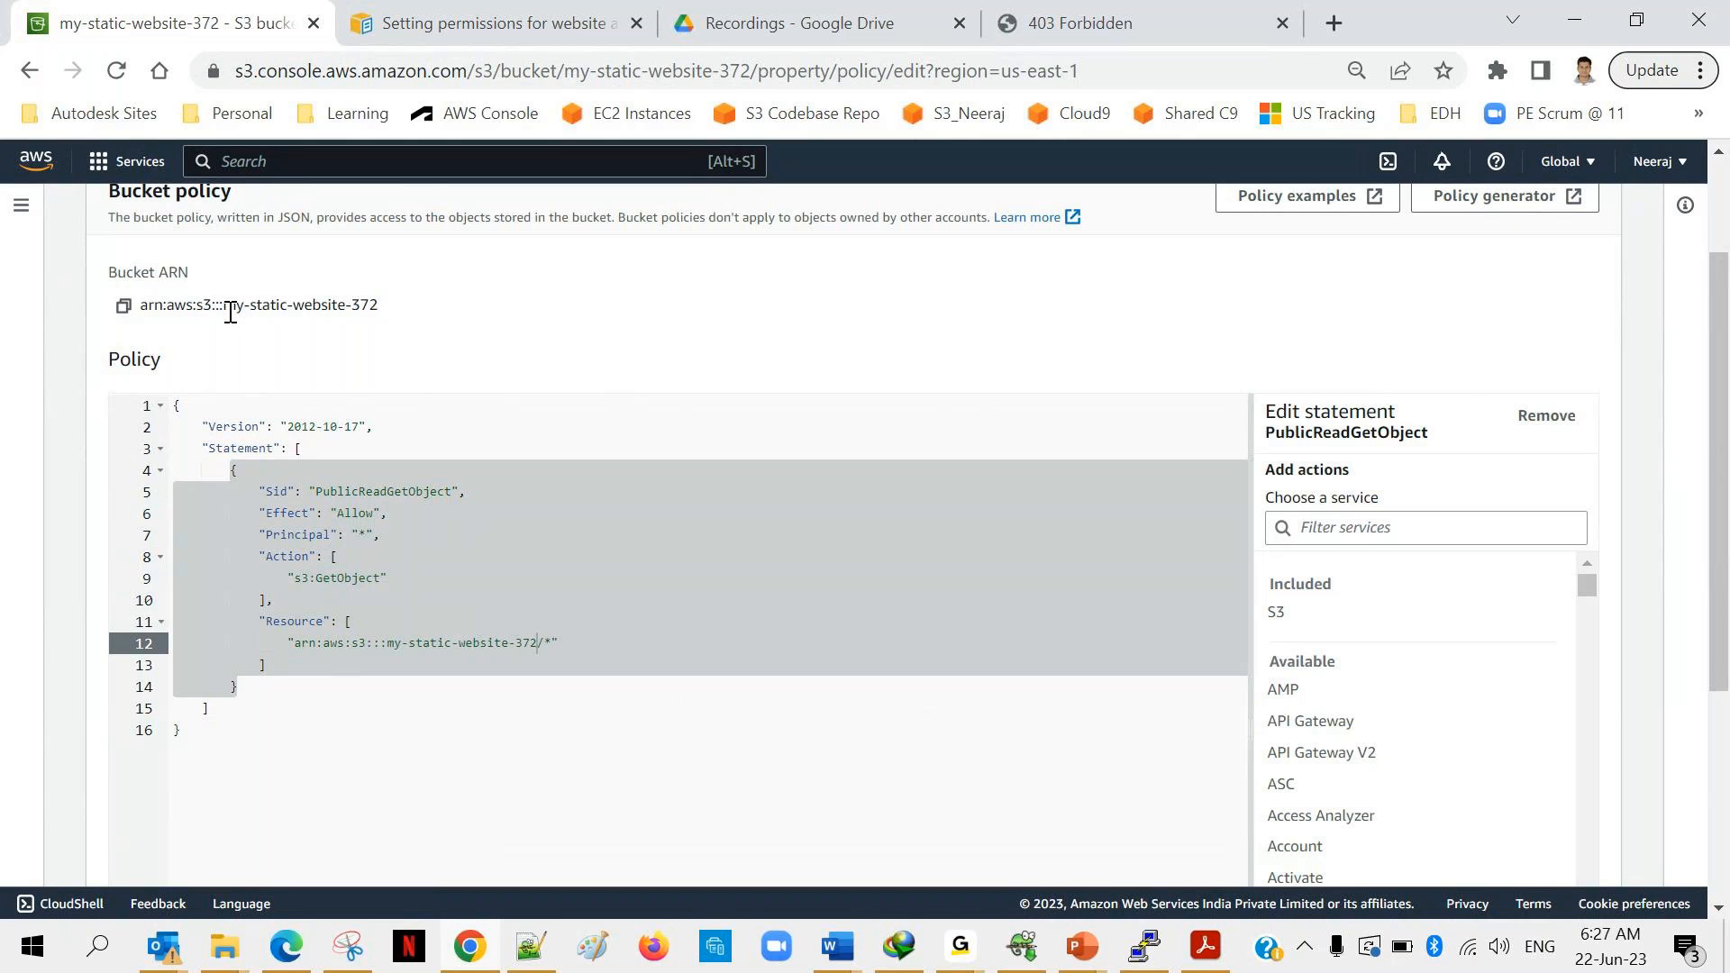
mouse_move(368, 310)
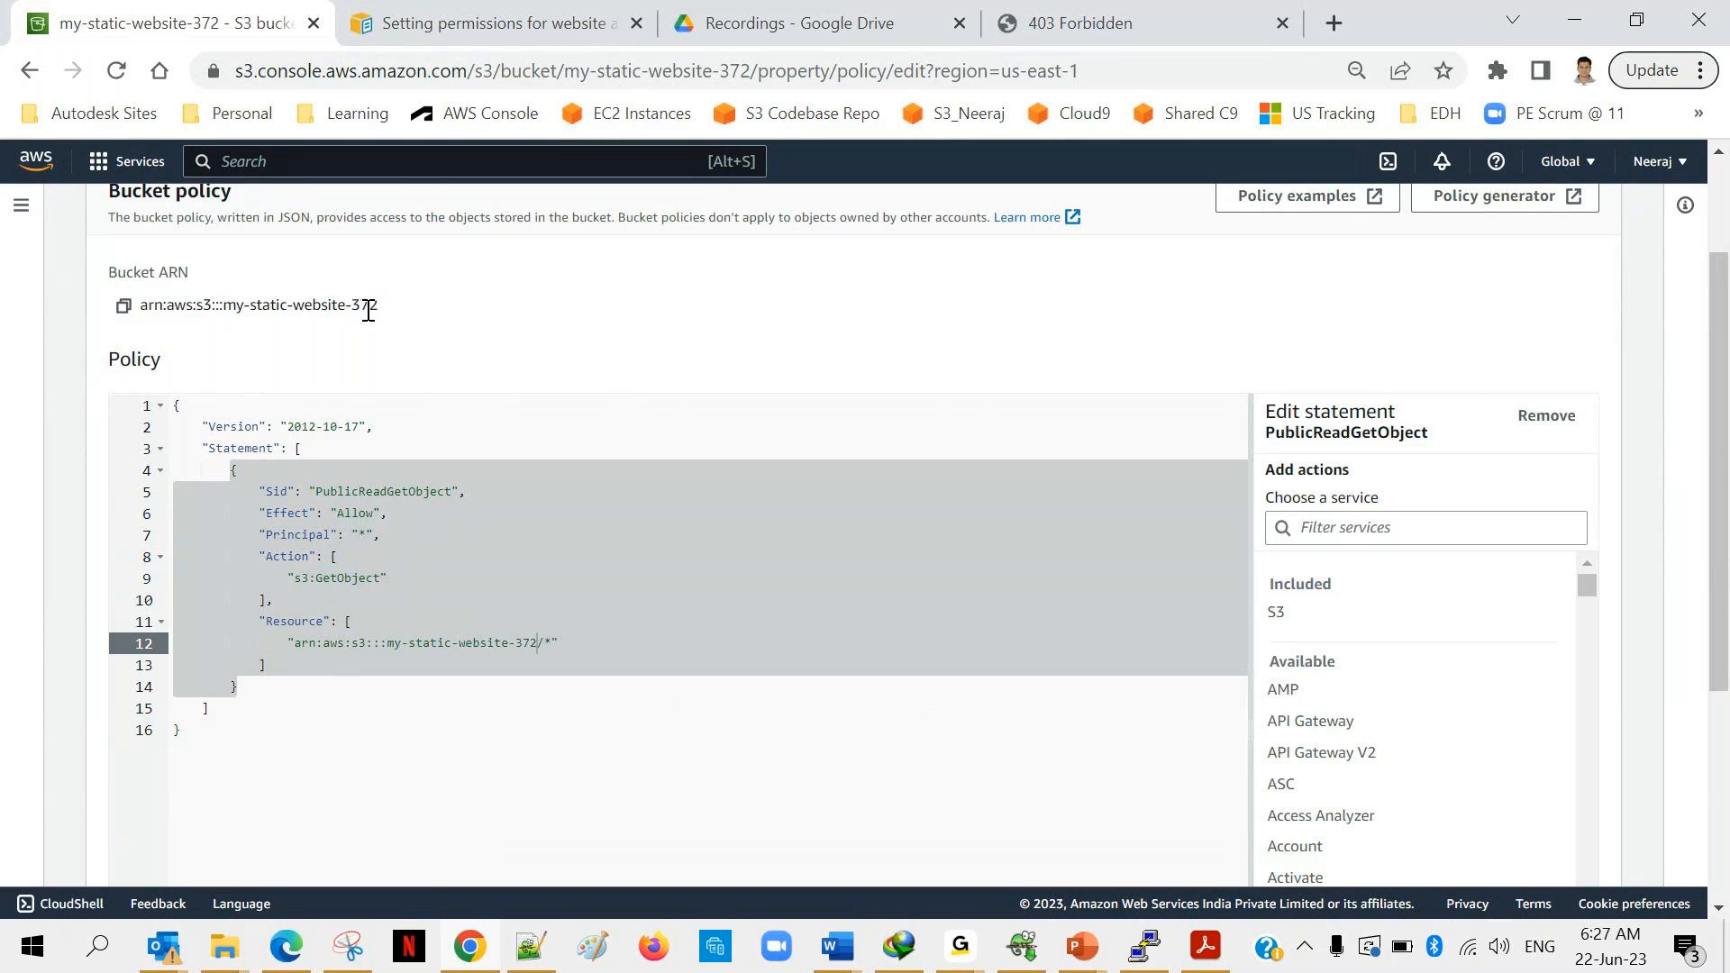
Save the GetObject policy for arn:aws:s3:::my-static-website-372/* in the bucket policy editor.
scroll(down, 3)
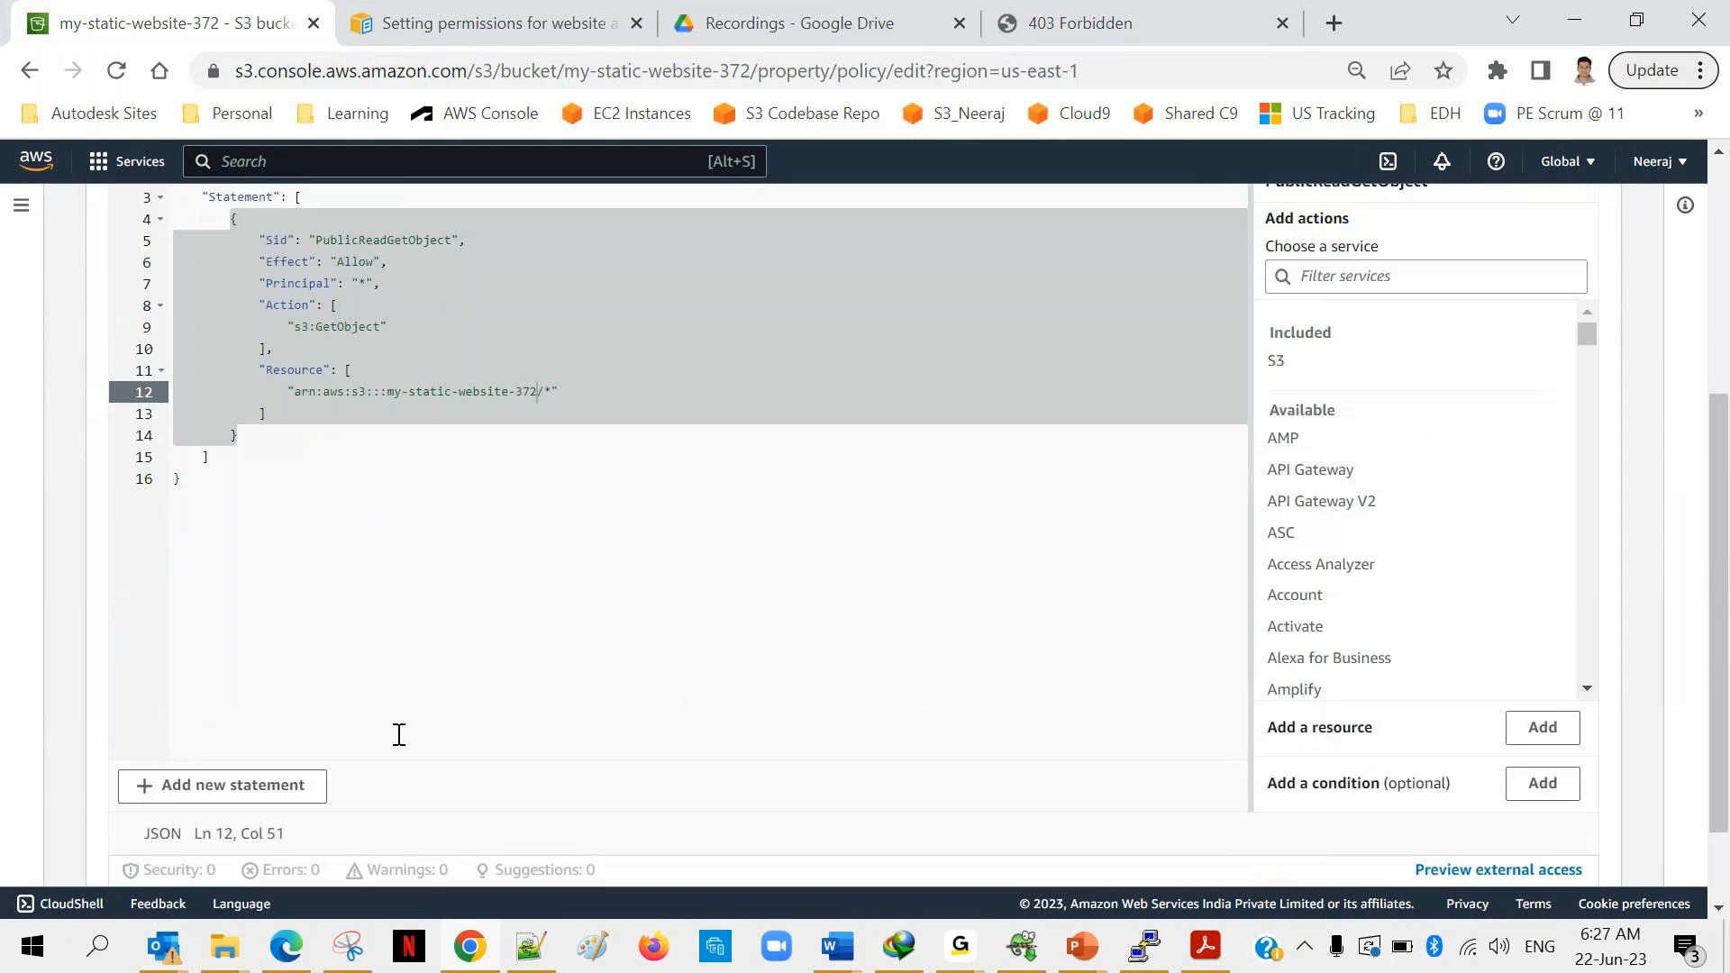
scroll(down, 3)
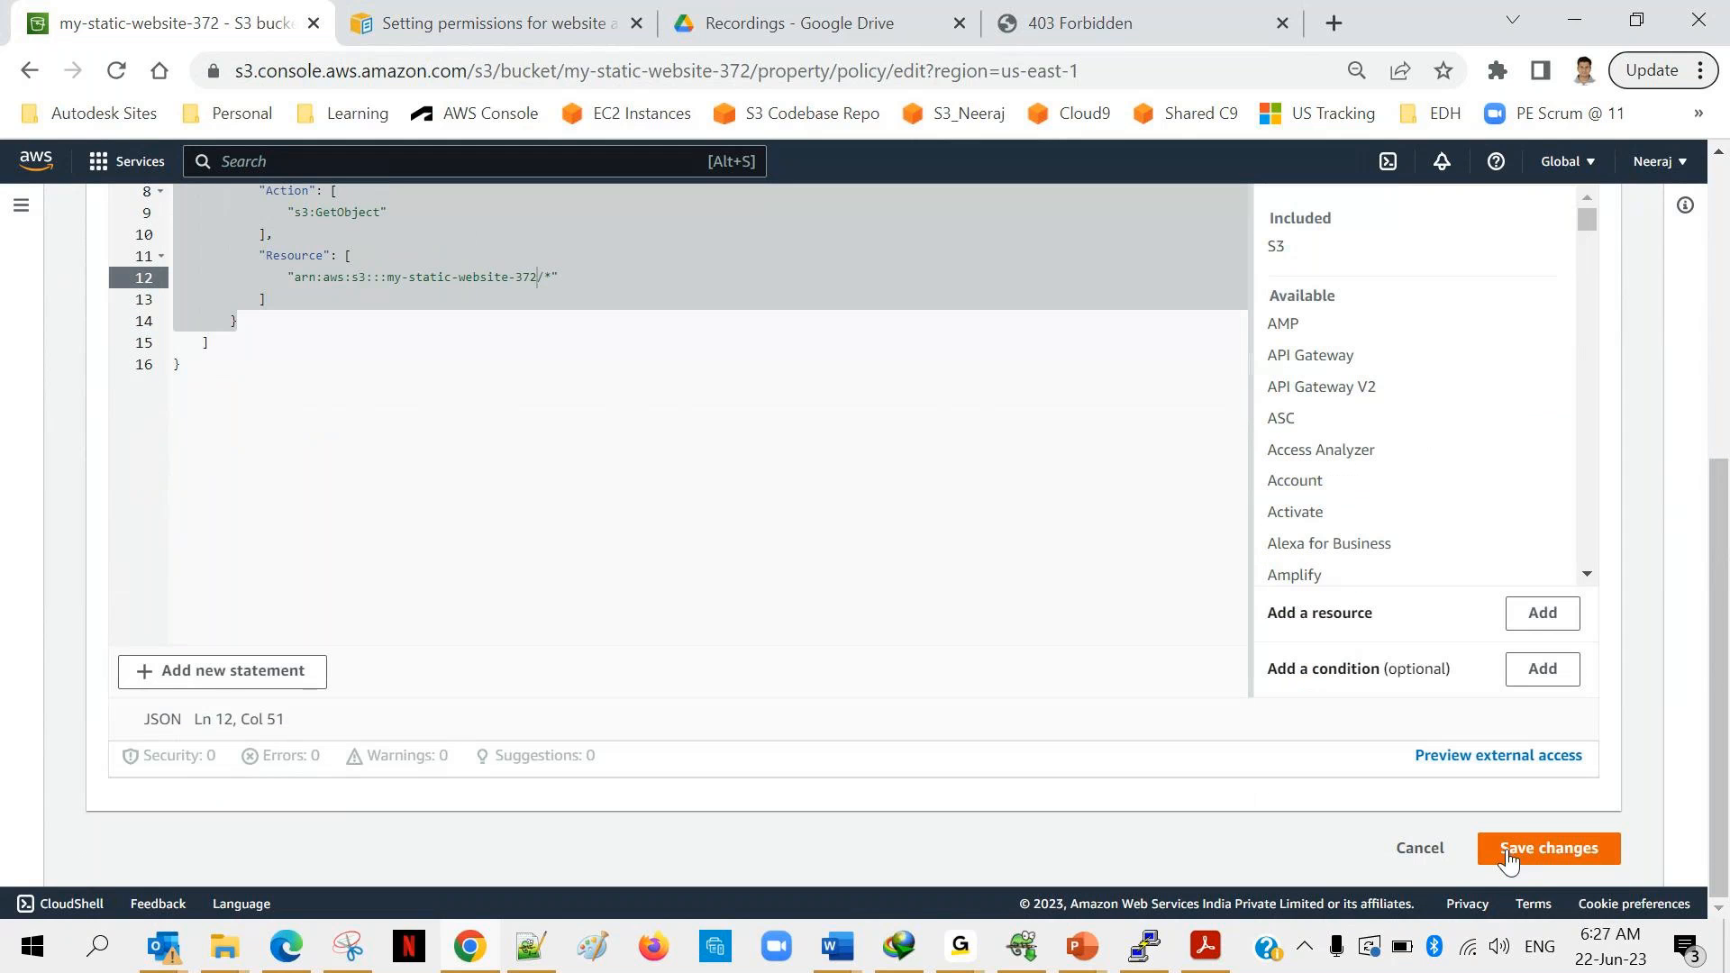
click(1544, 847)
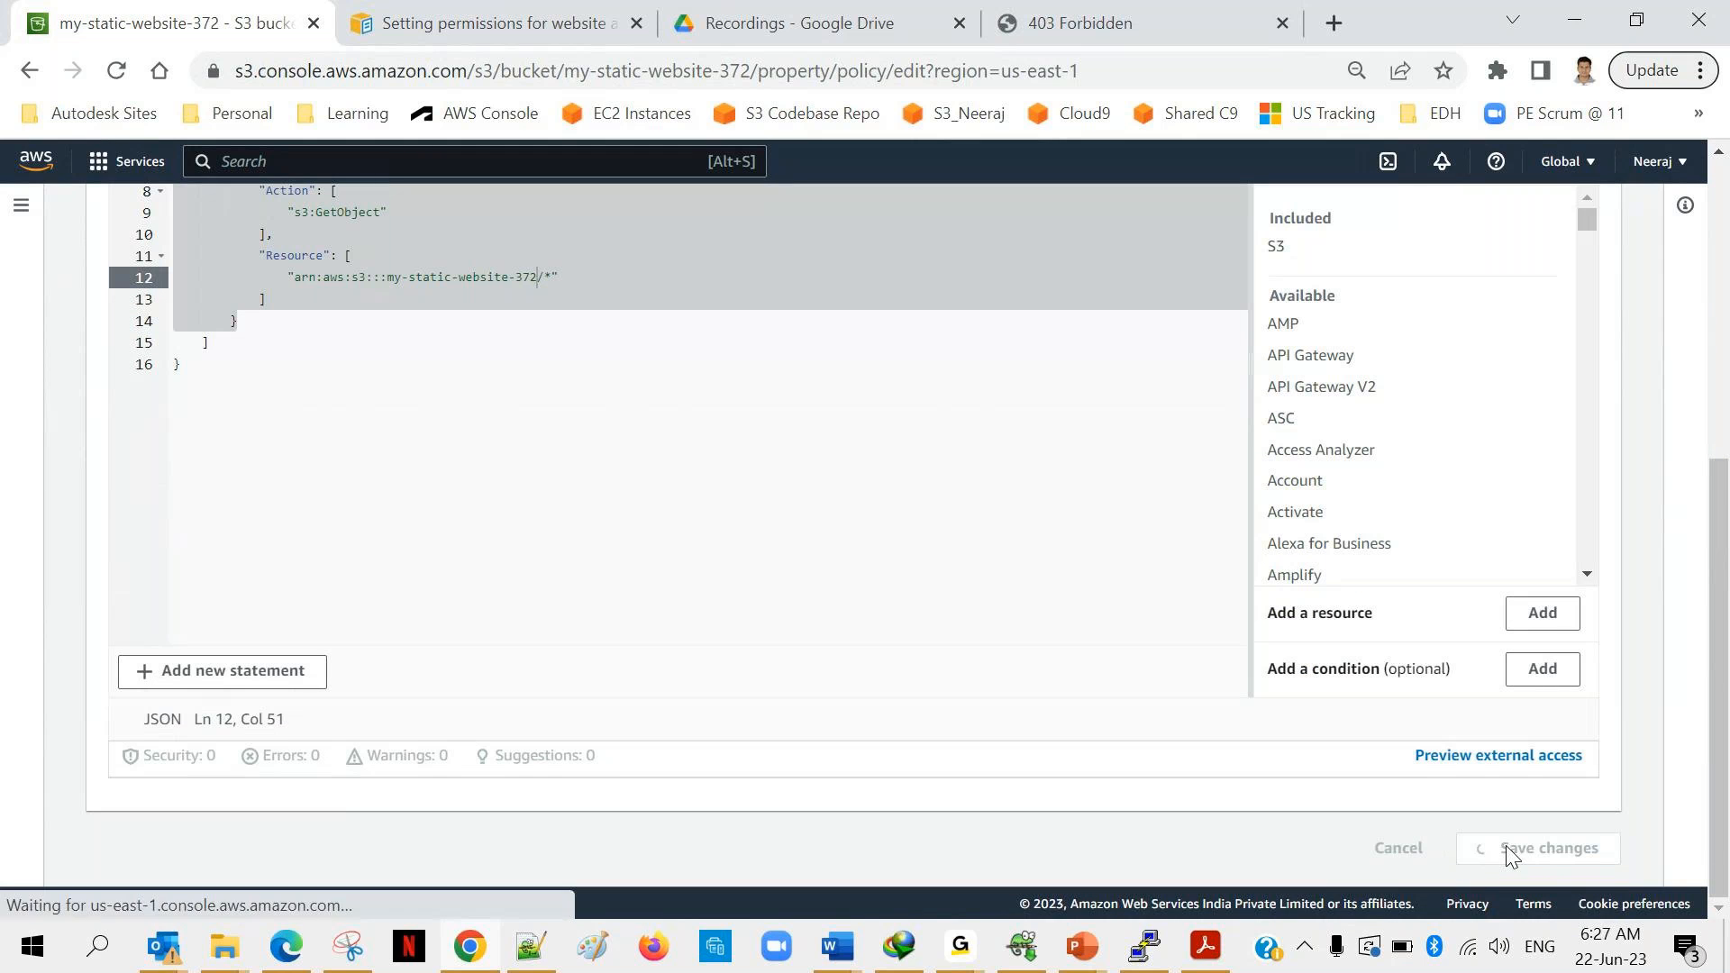
click(1535, 847)
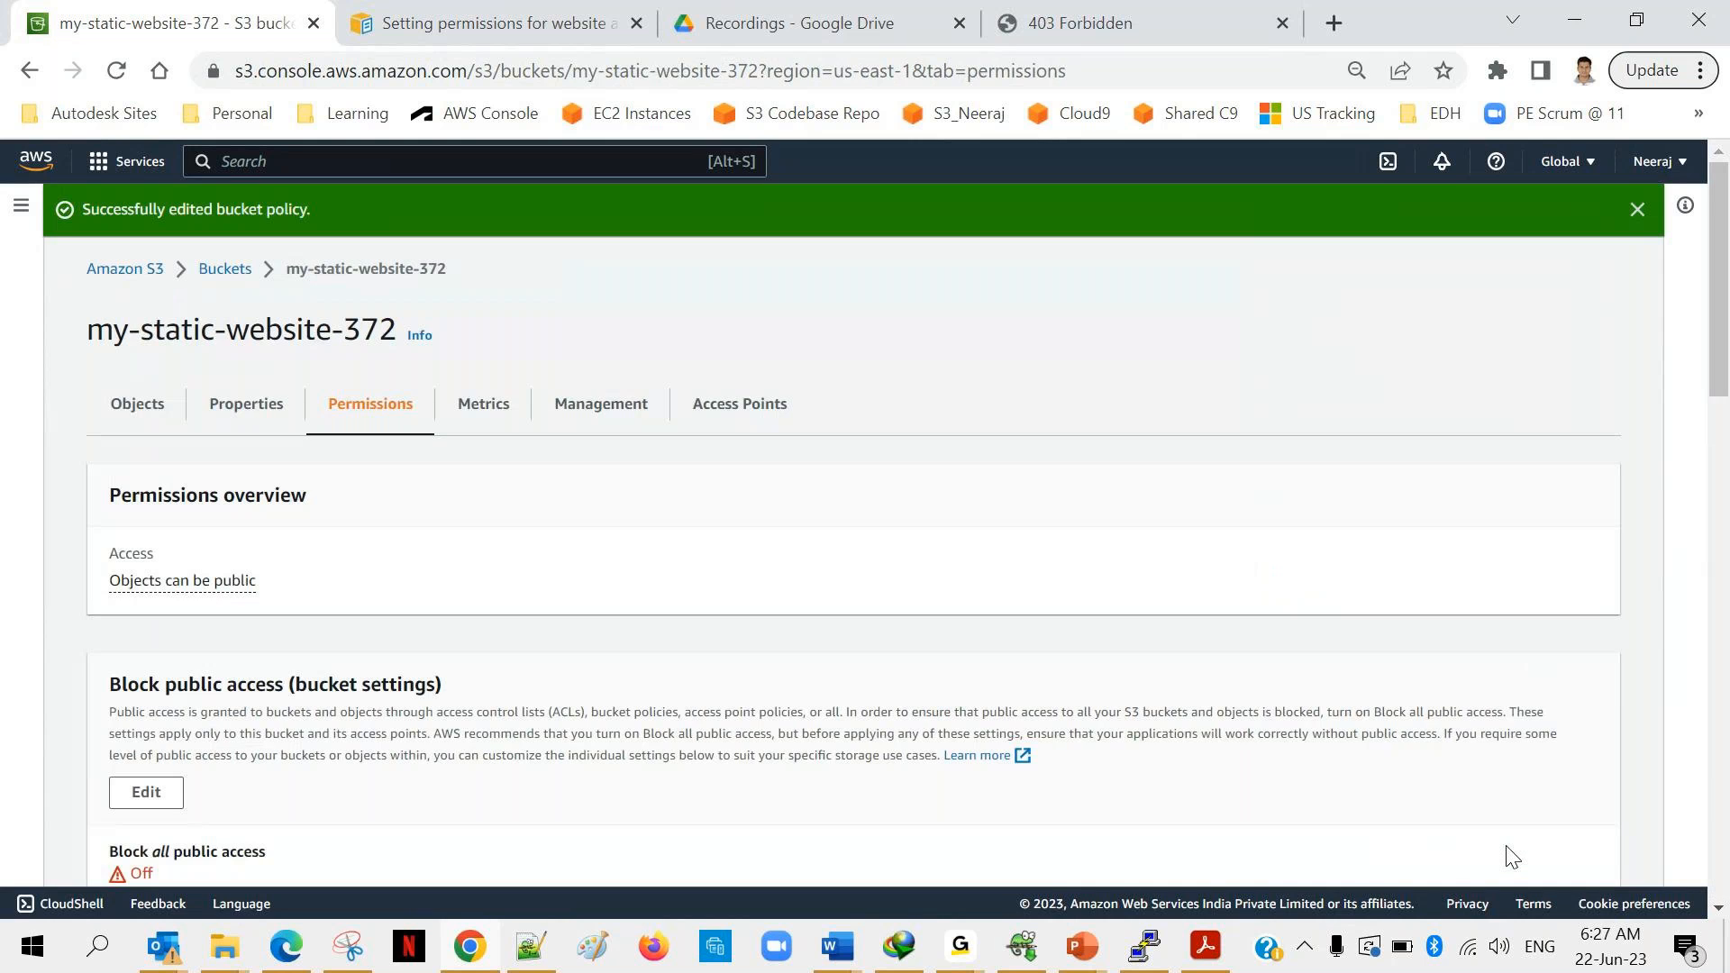
Reload the website endpoint tab to show the EShopper shop, then expand Dresses.
click(1102, 22)
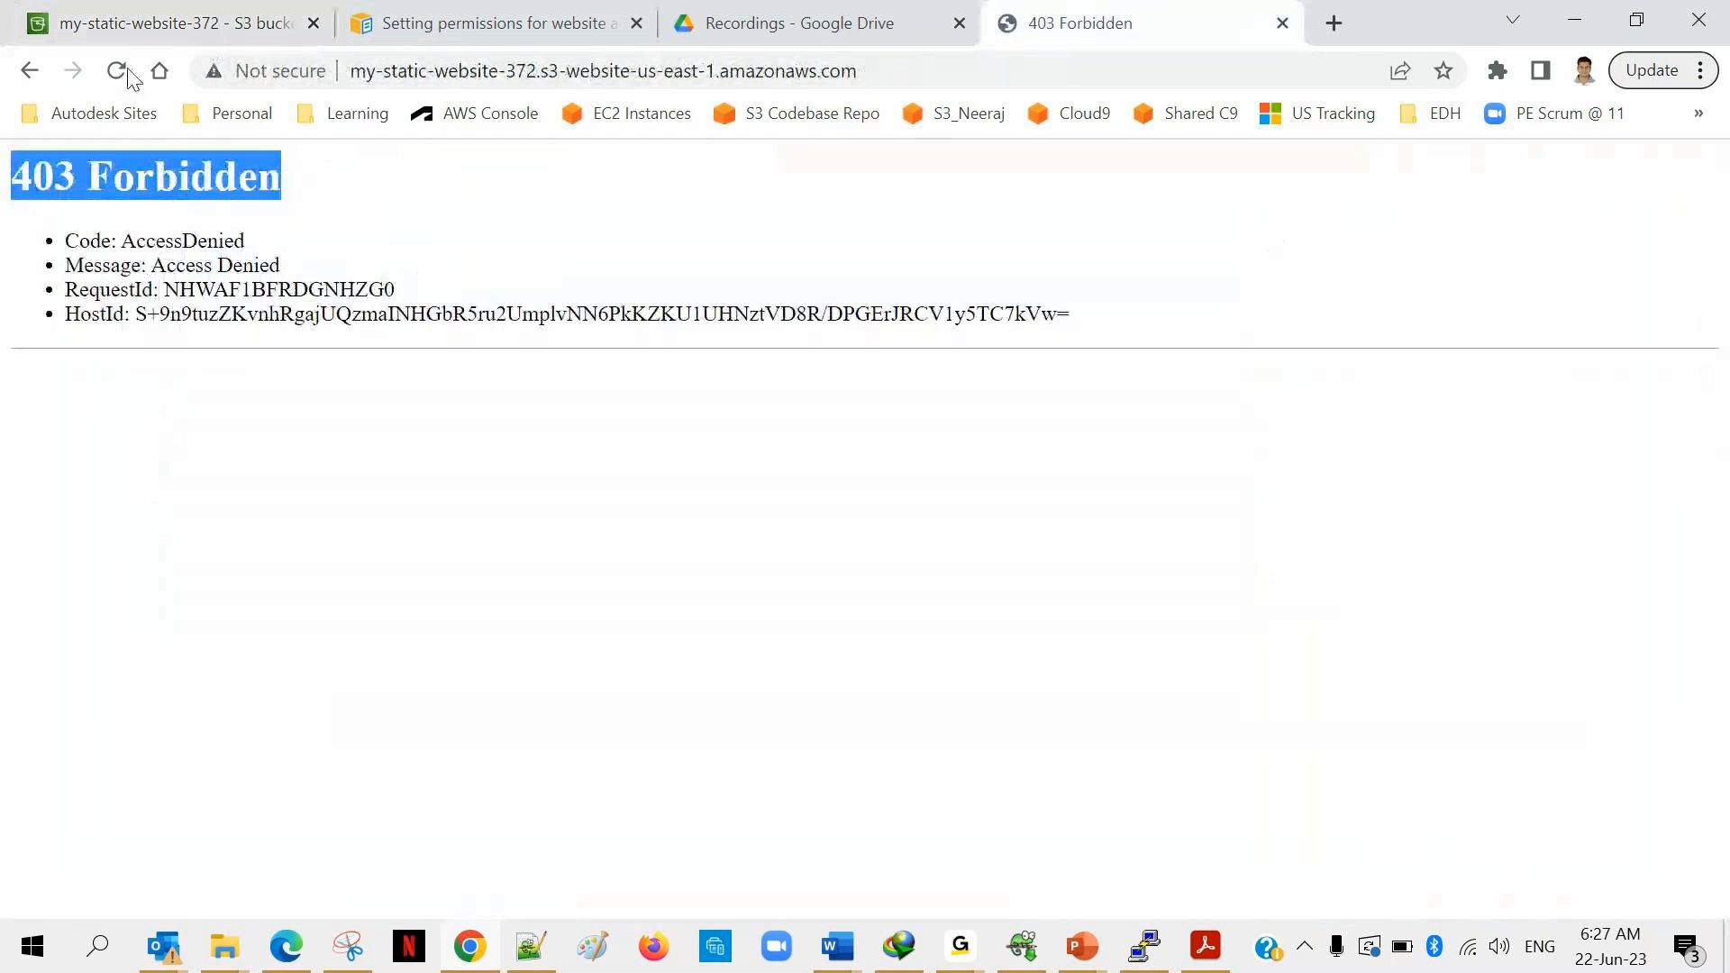
click(118, 70)
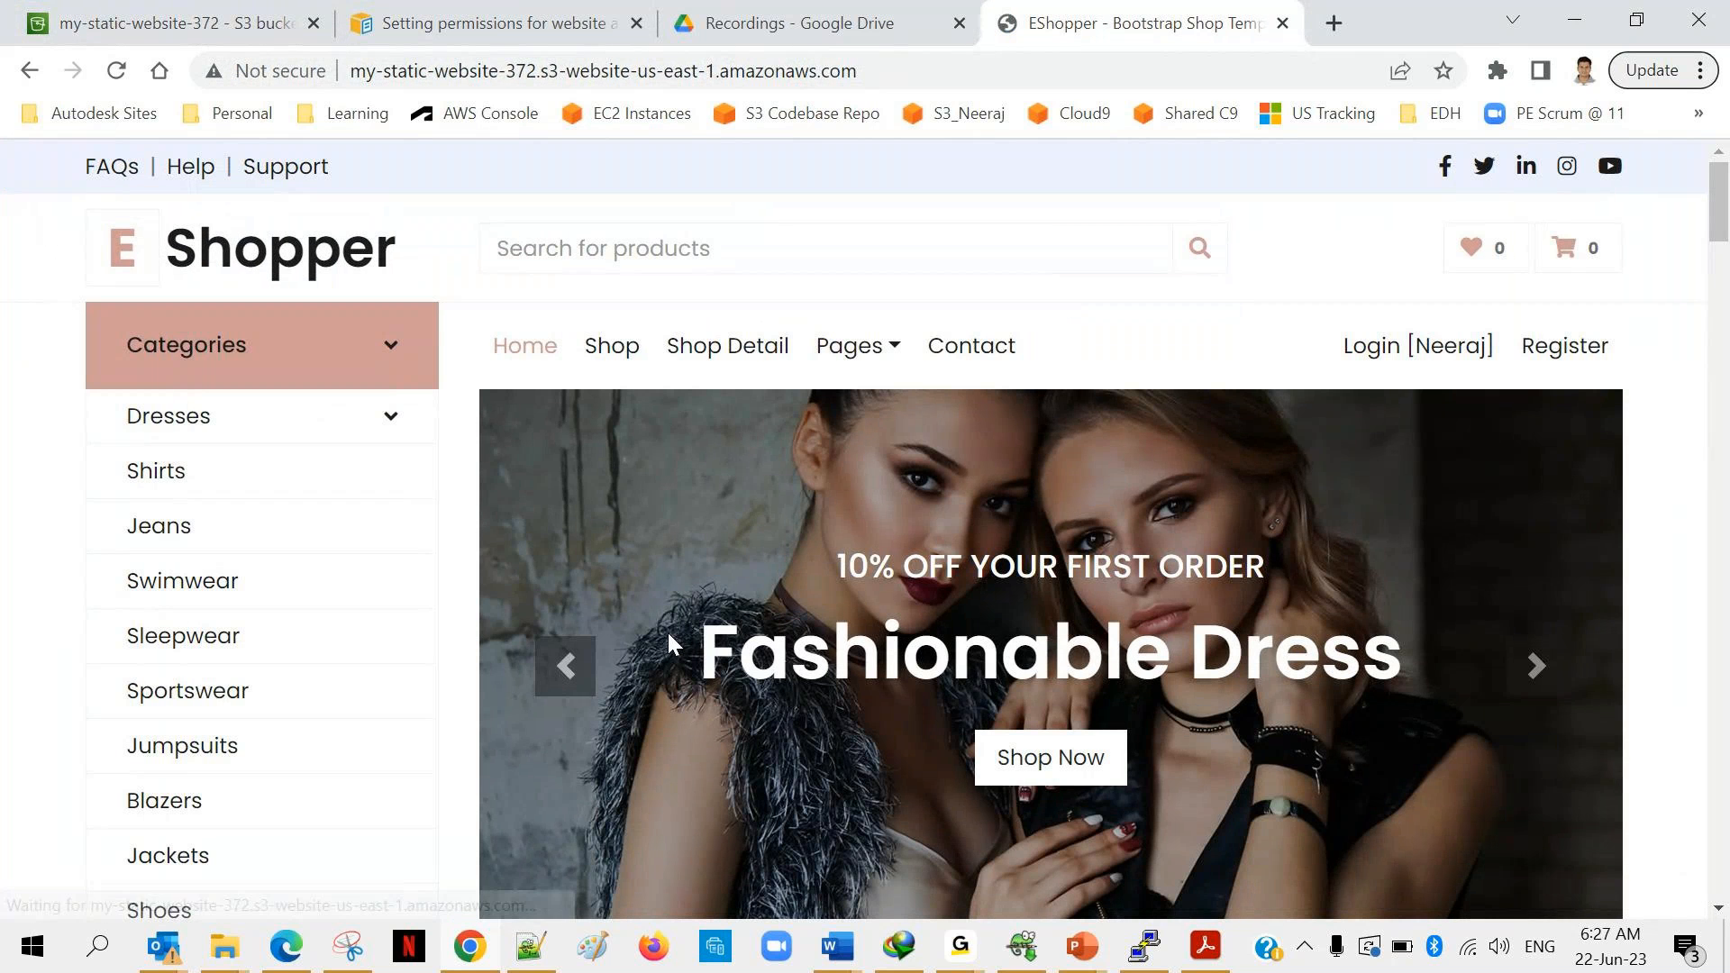
mouse_move(468, 540)
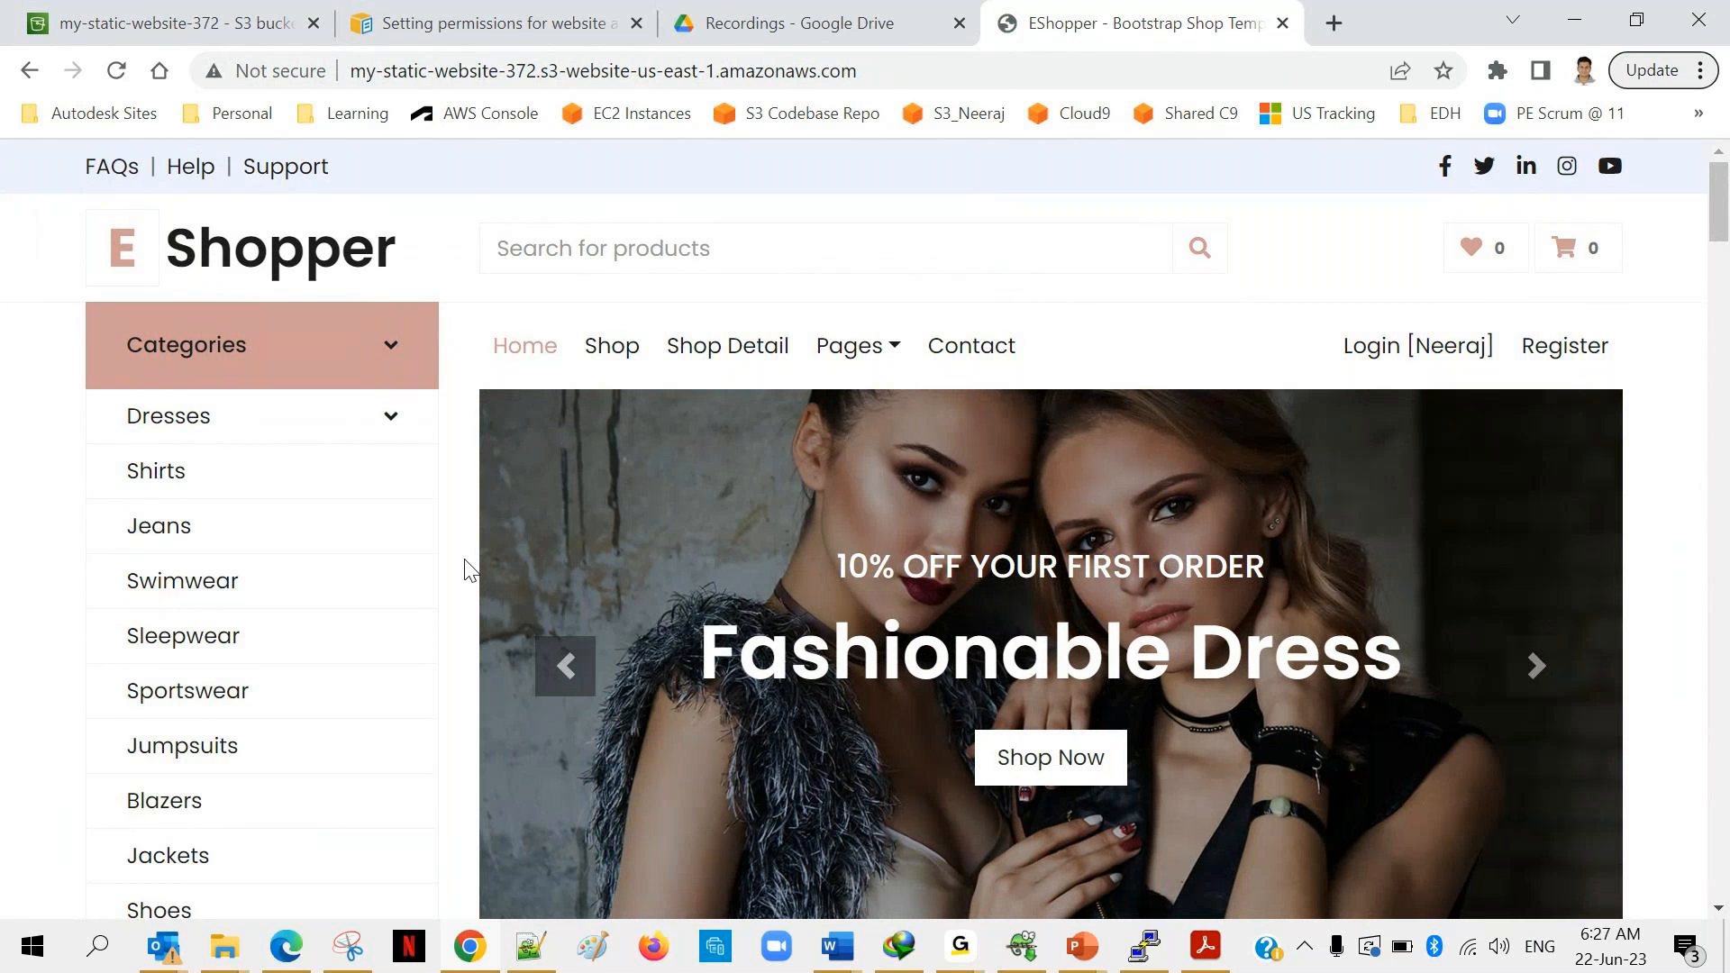
mouse_move(210, 447)
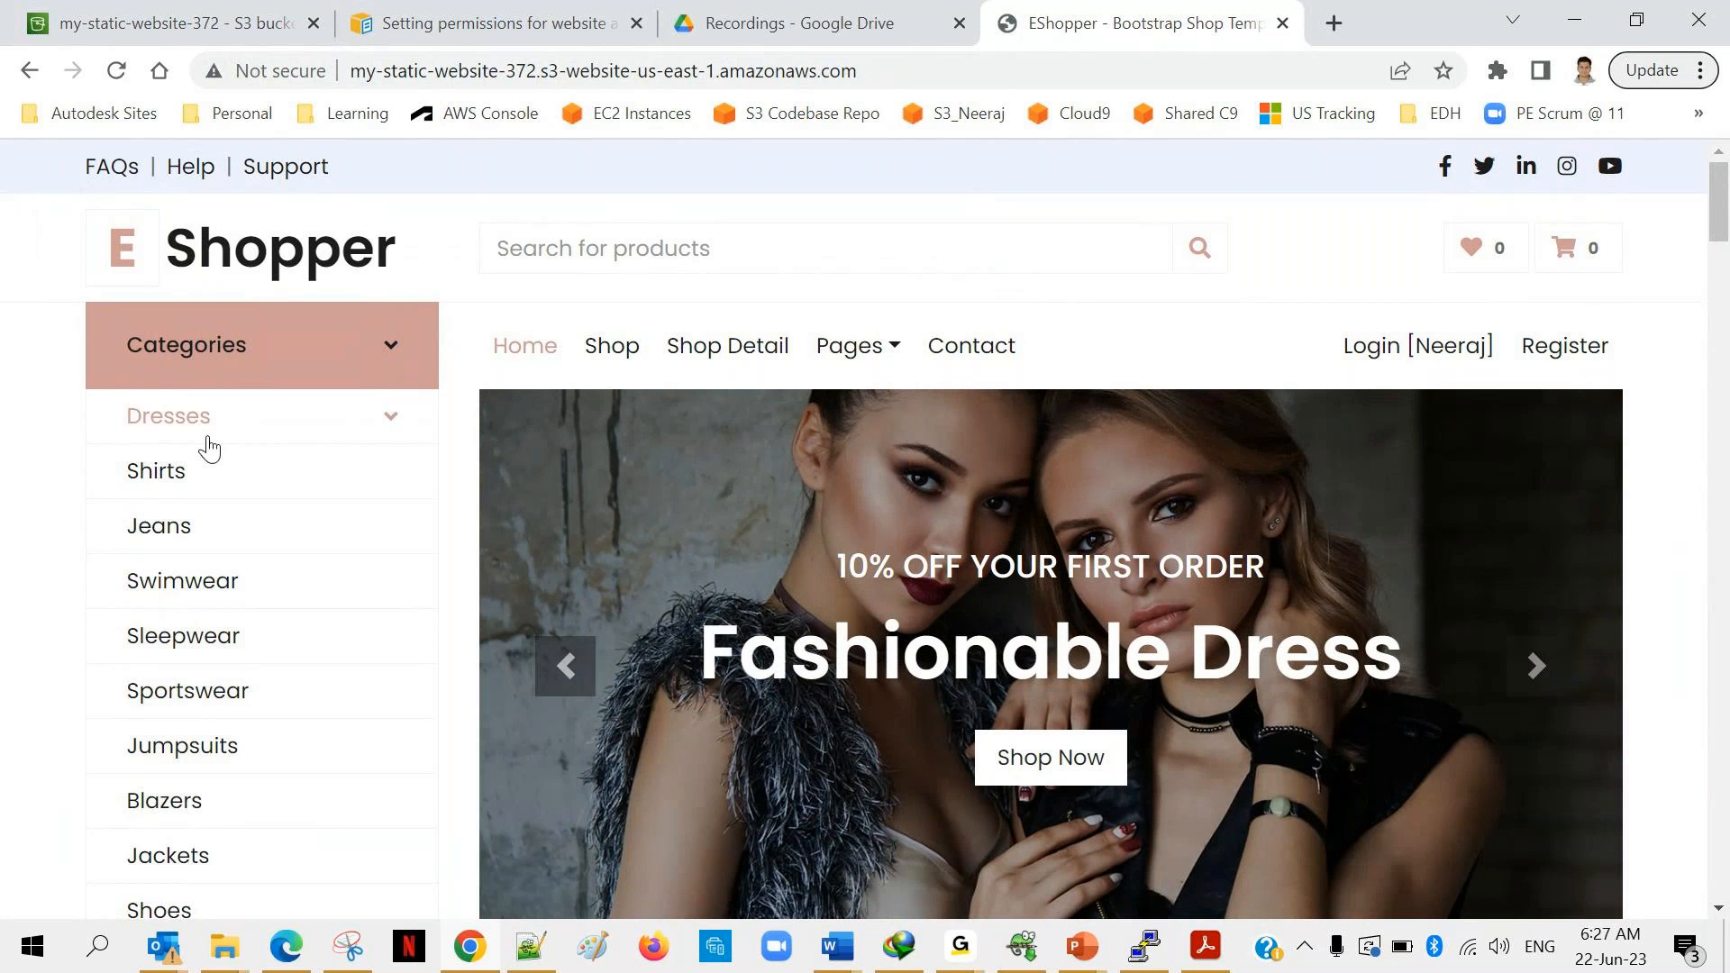
click(168, 417)
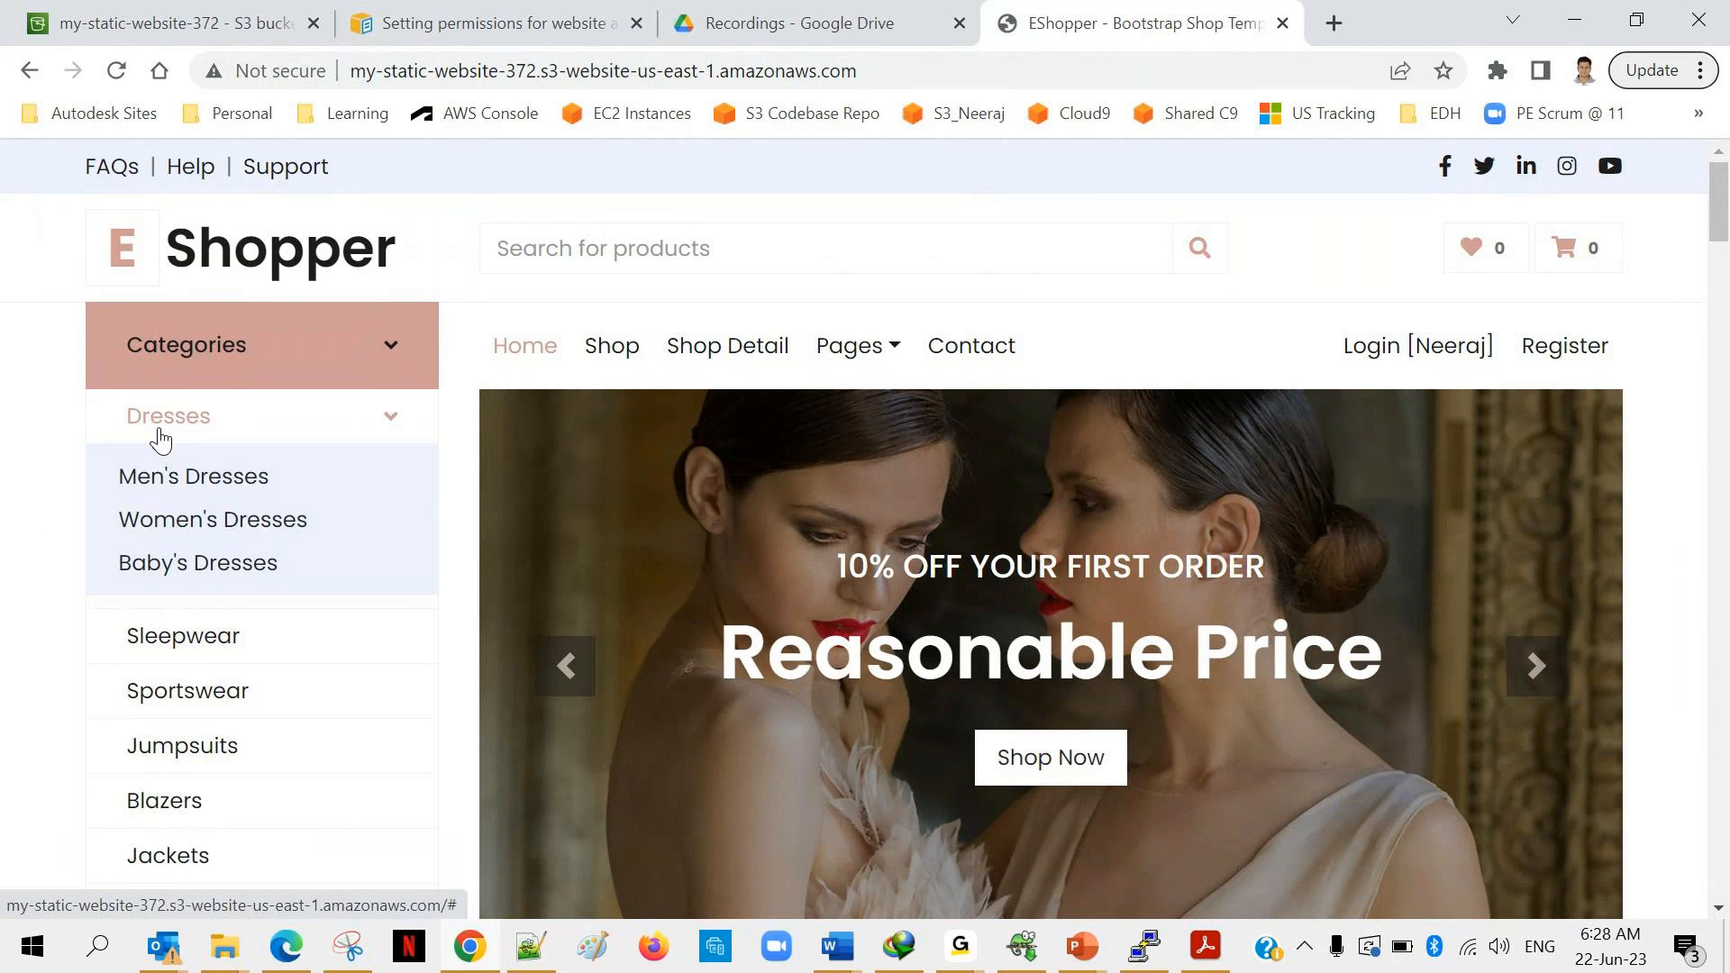